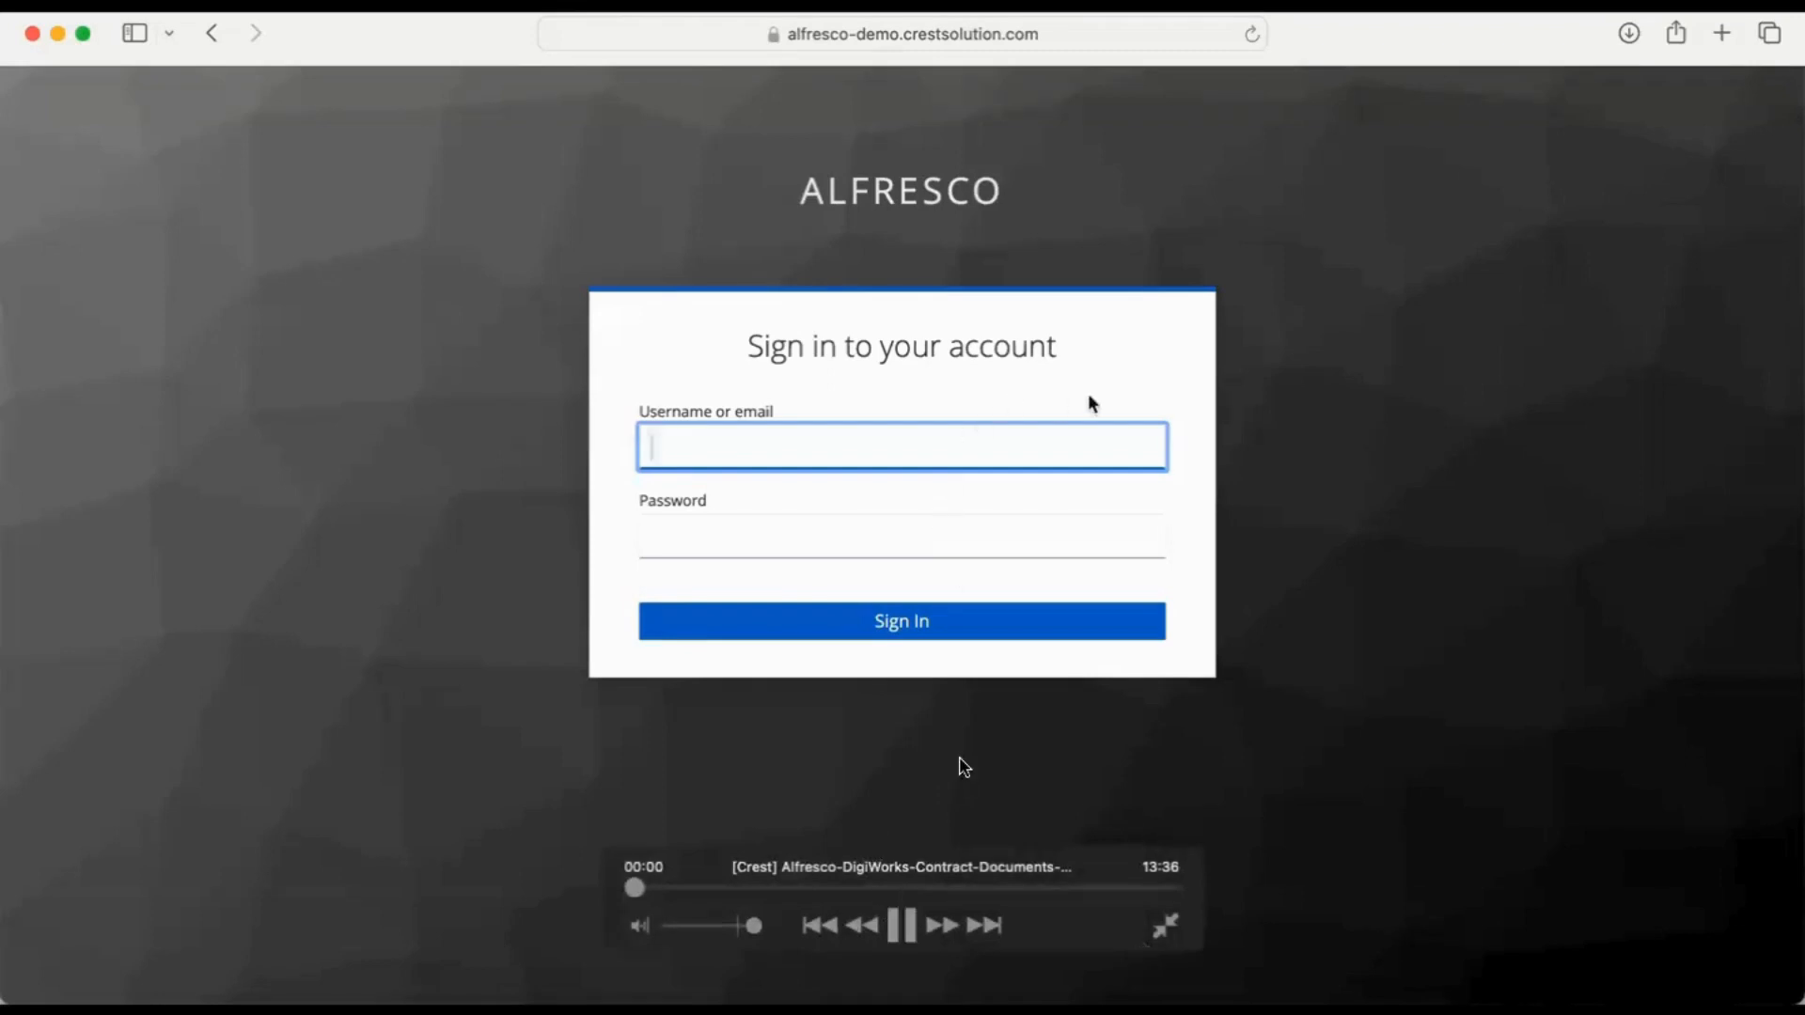
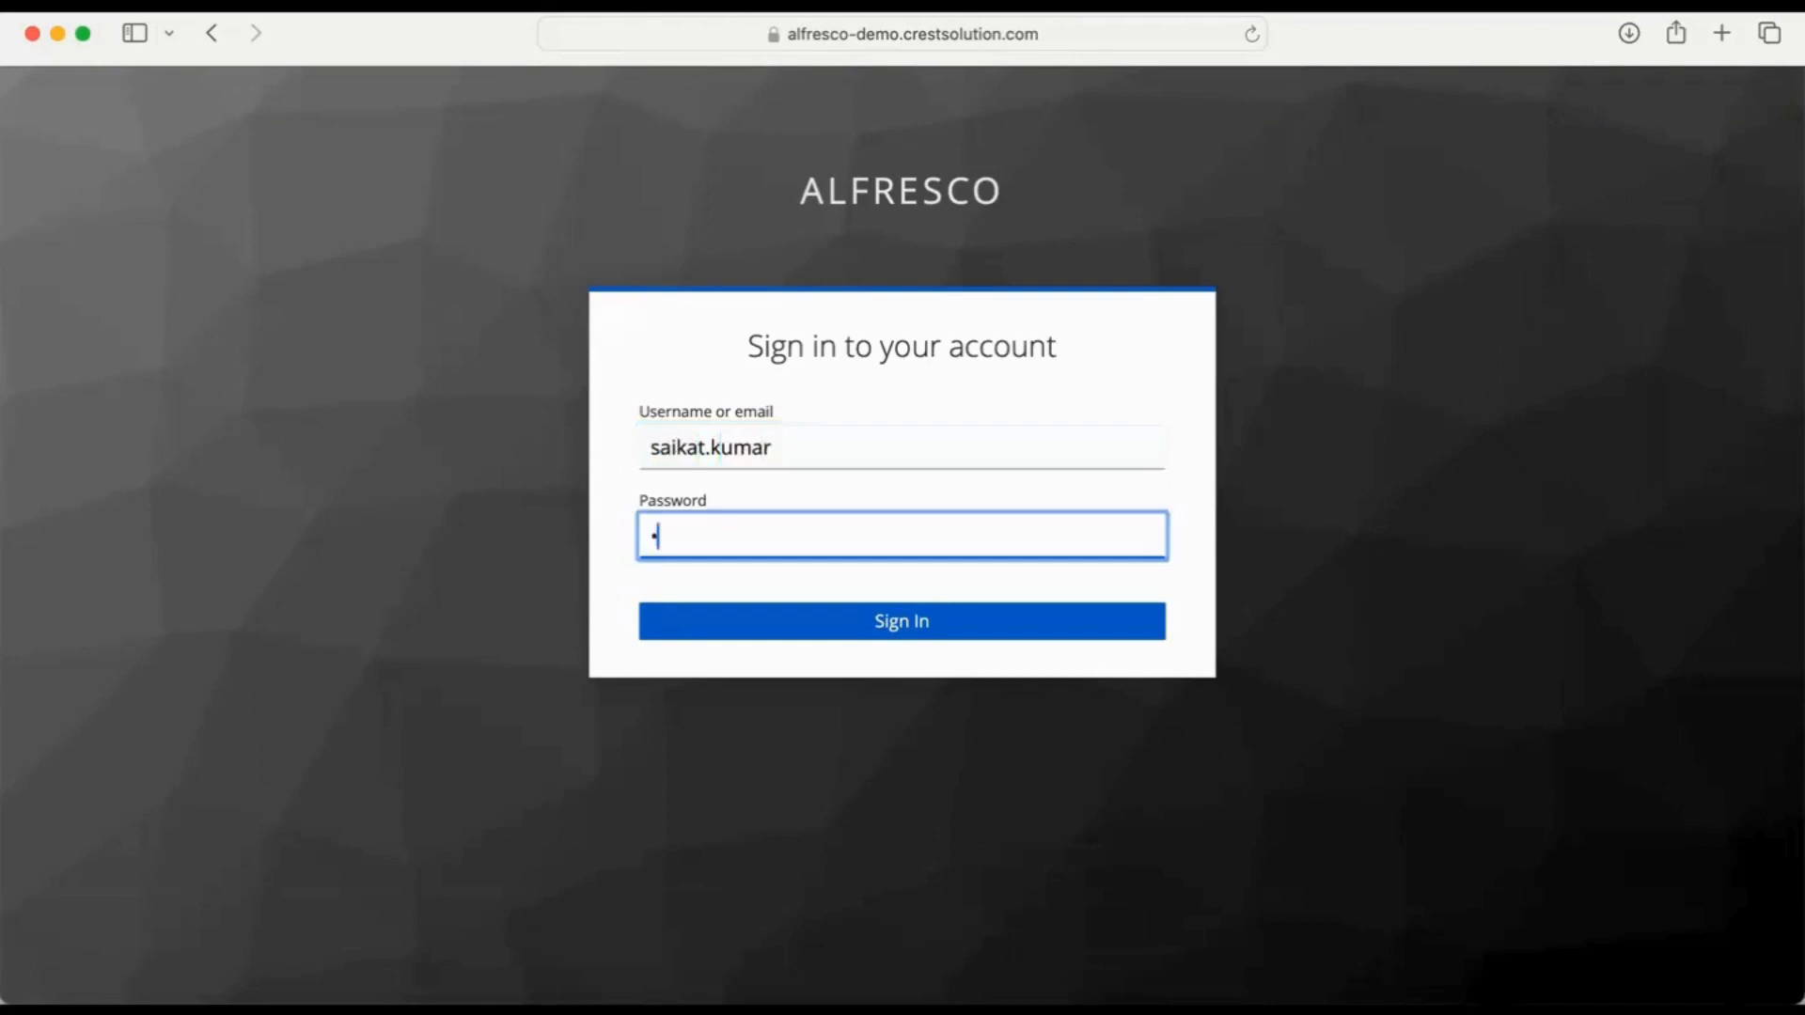
Step: Enter the password, sign in, and scroll through the dashboard widgets
type("password")
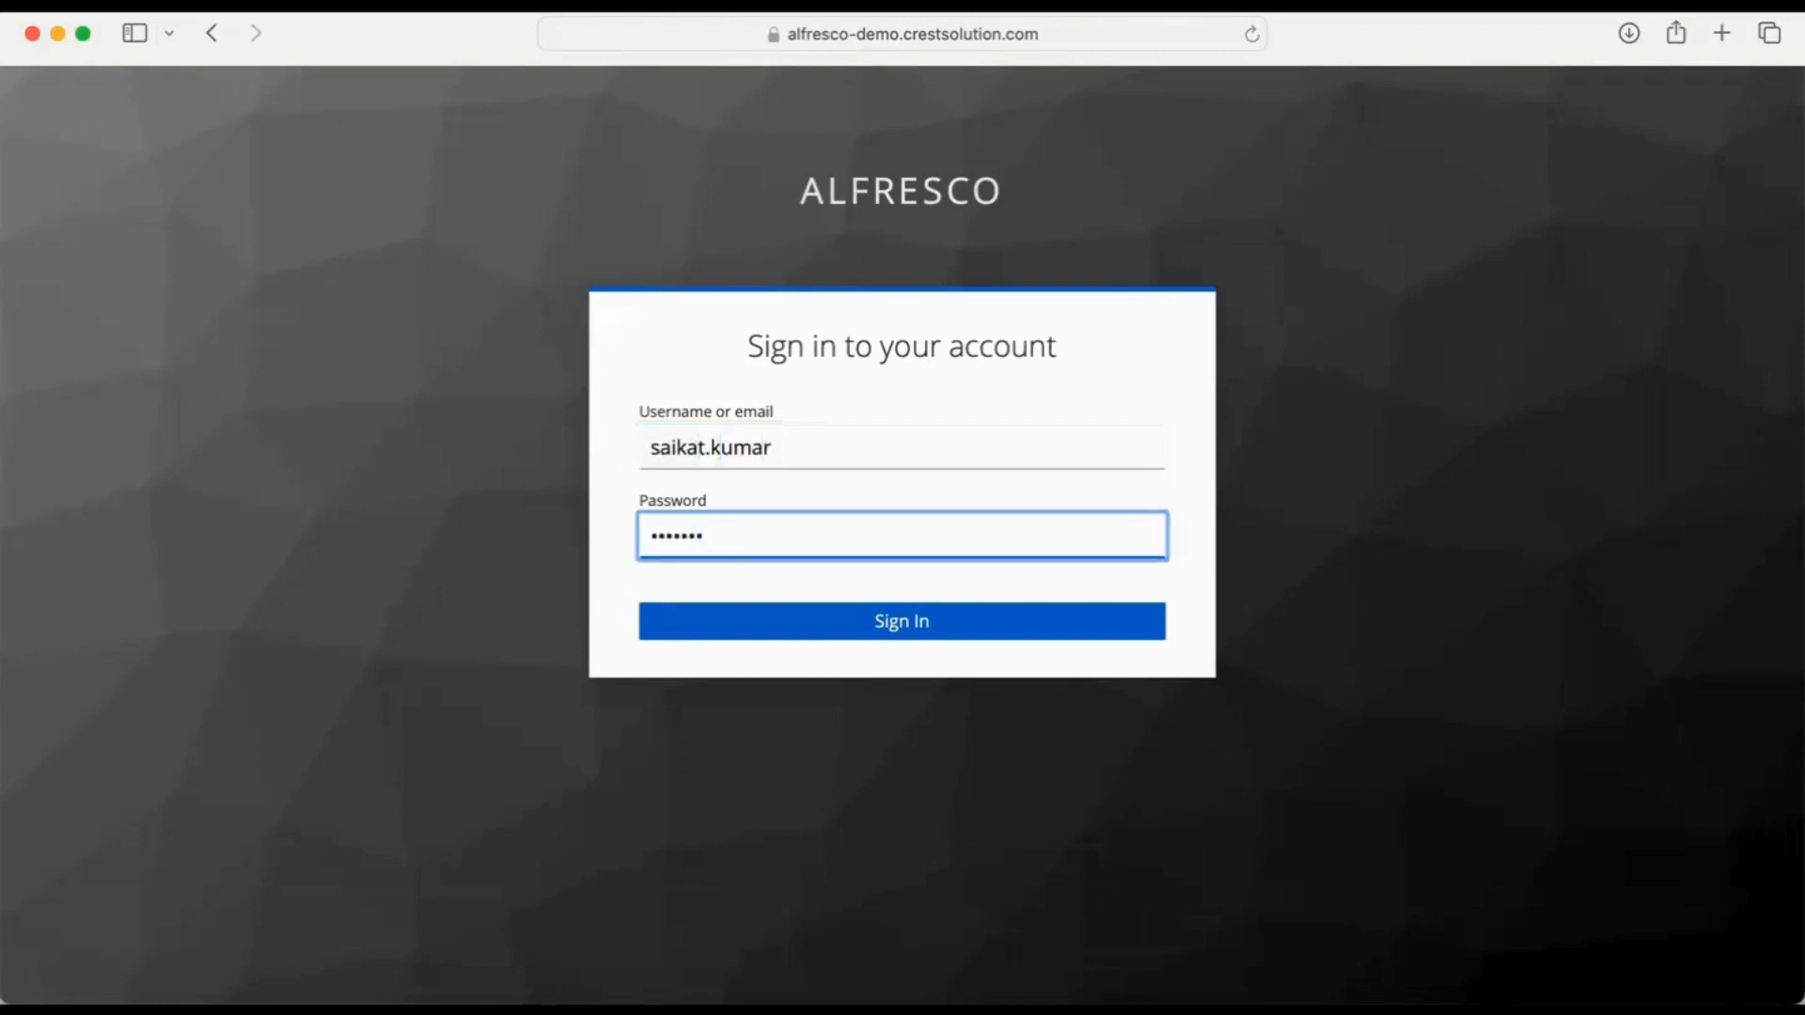
type("••••")
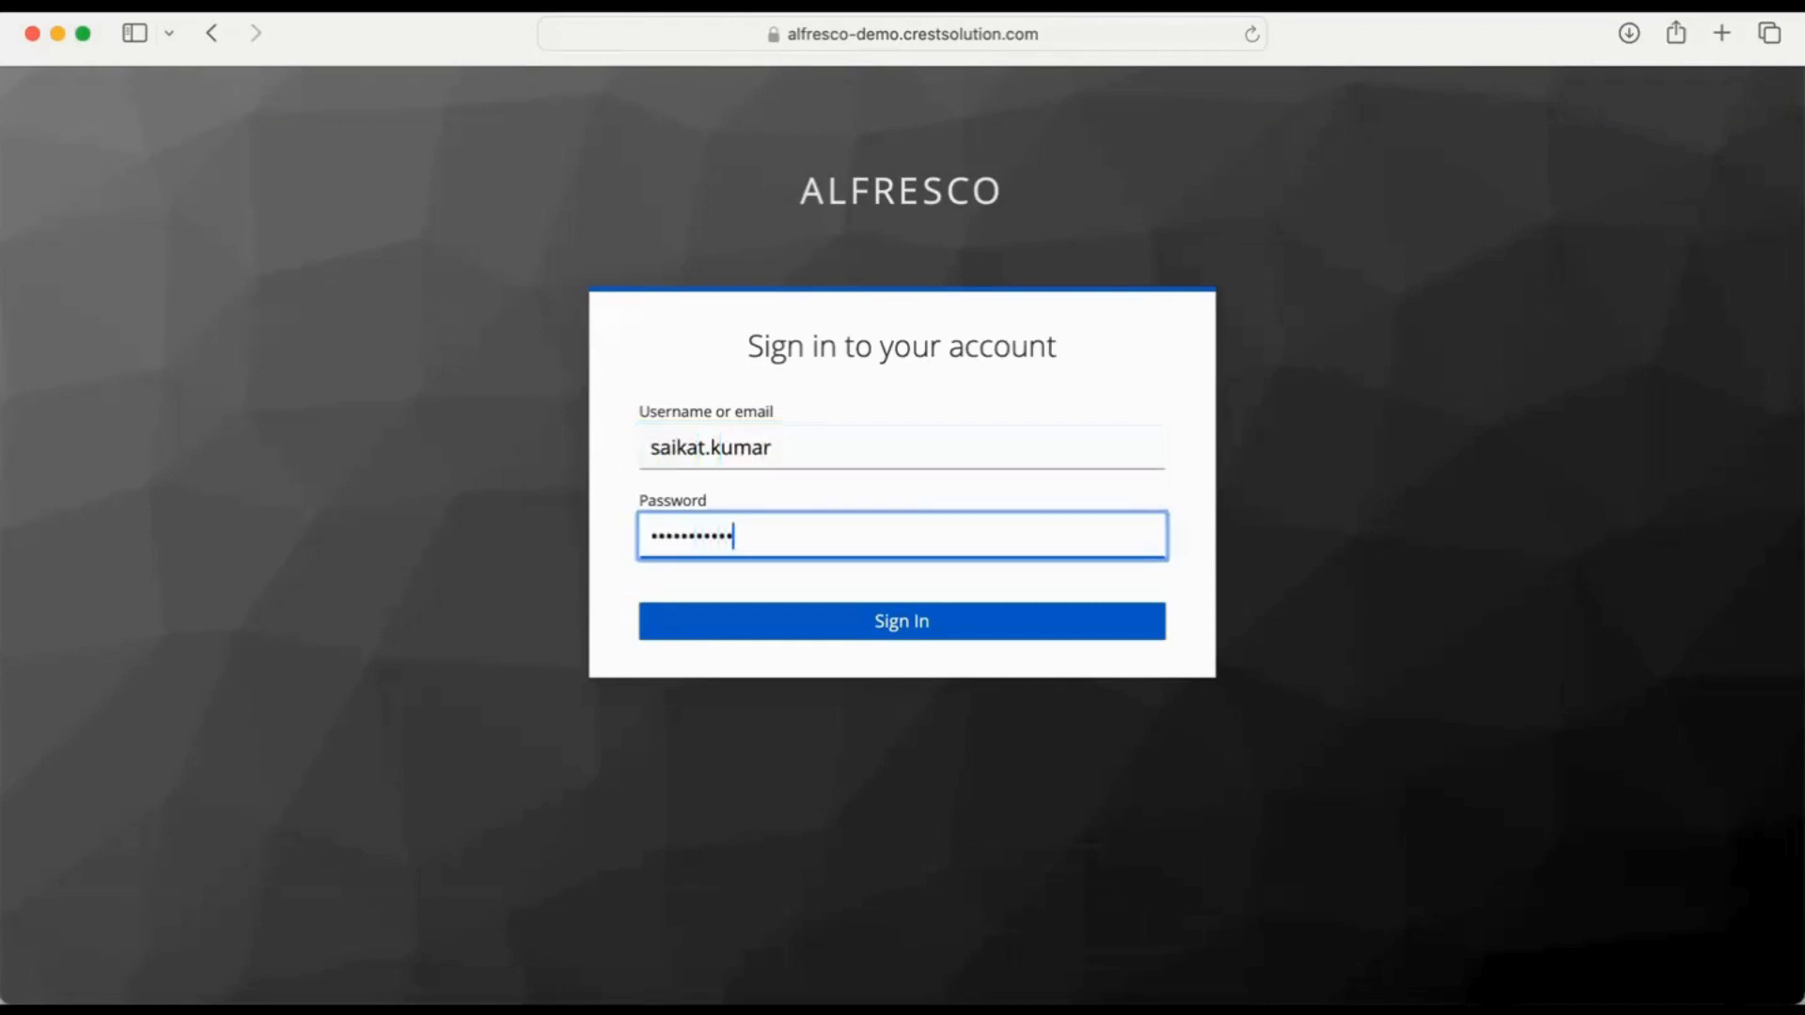
left_click(901, 620)
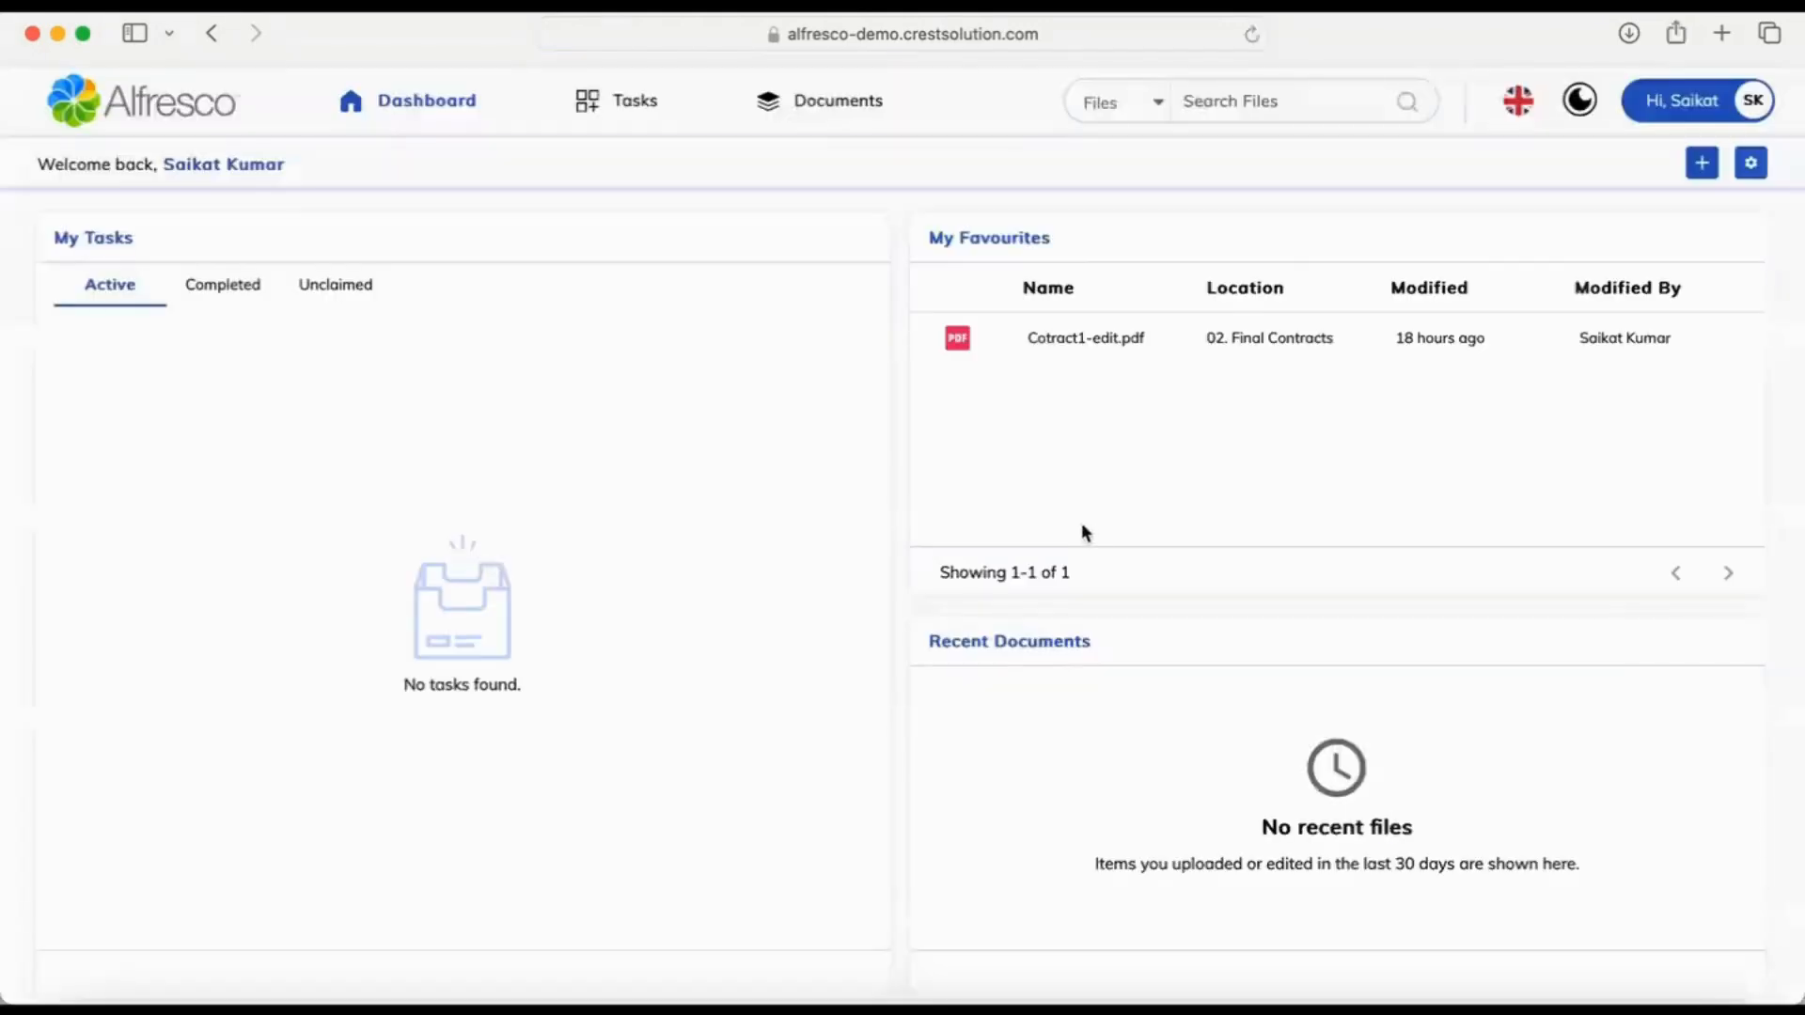
mouse_move(107, 243)
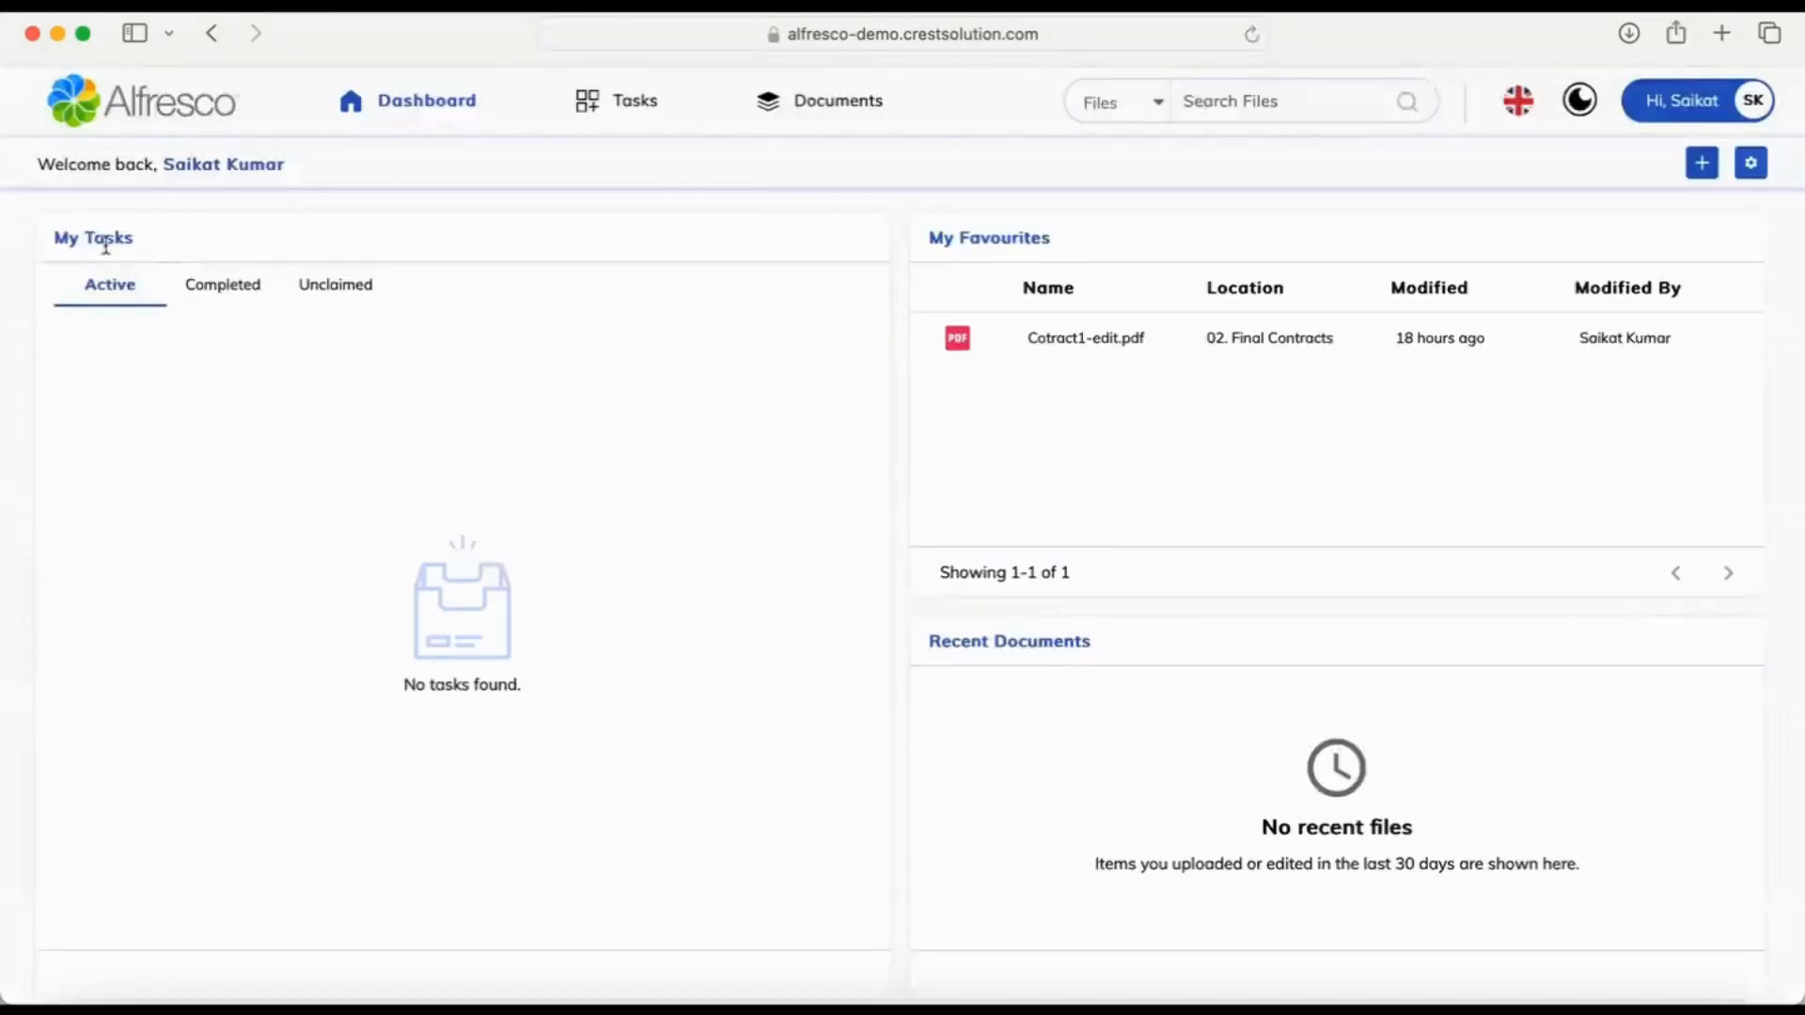
scroll("down", 3)
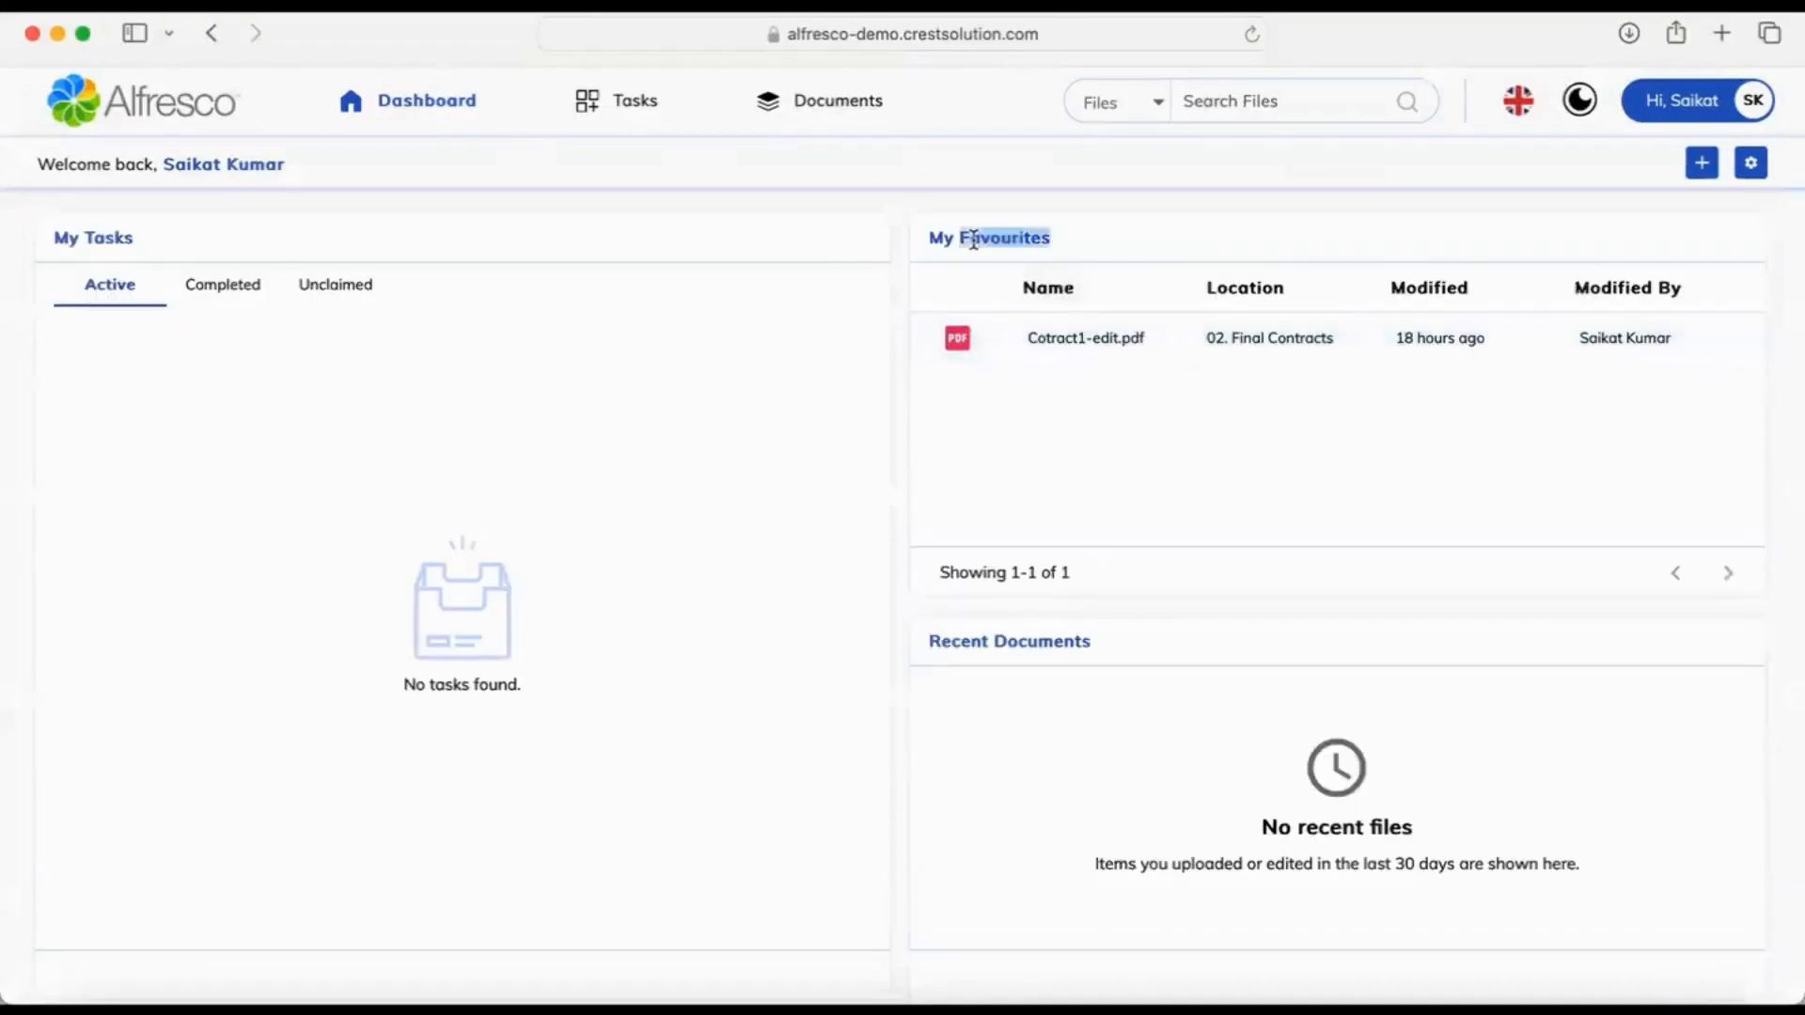
scroll("down", 3)
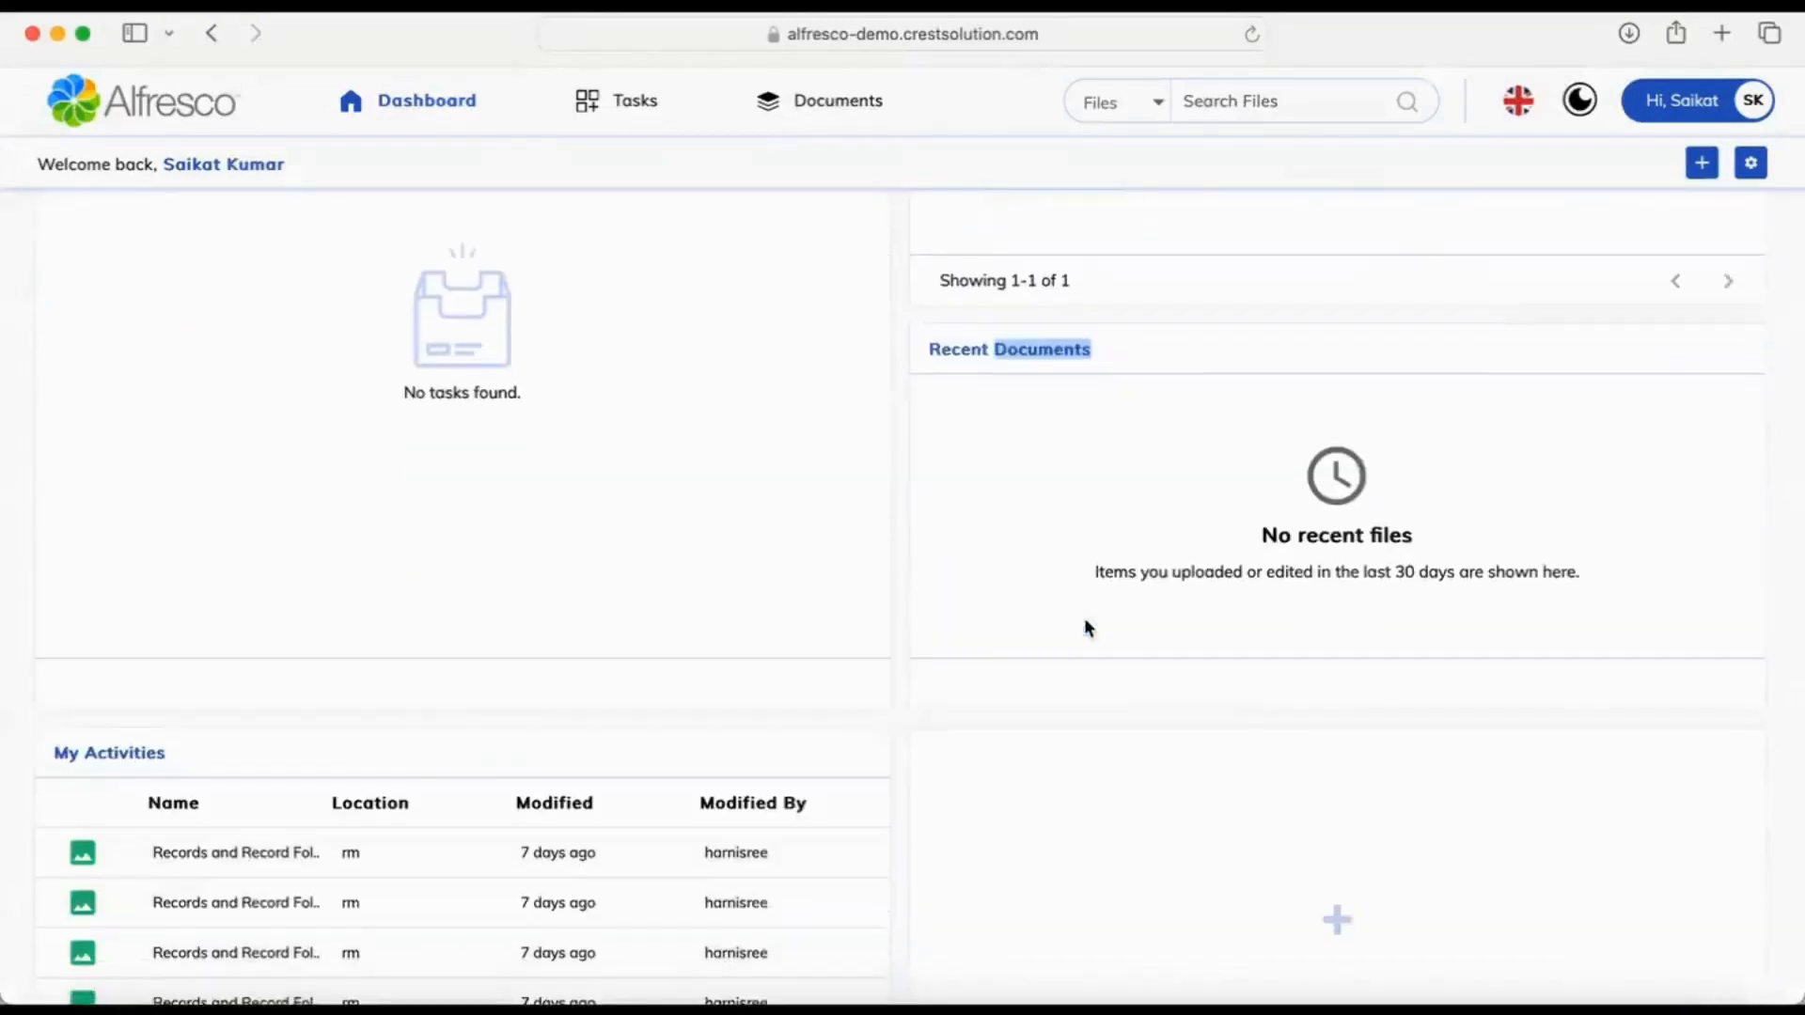
scroll("down", 3)
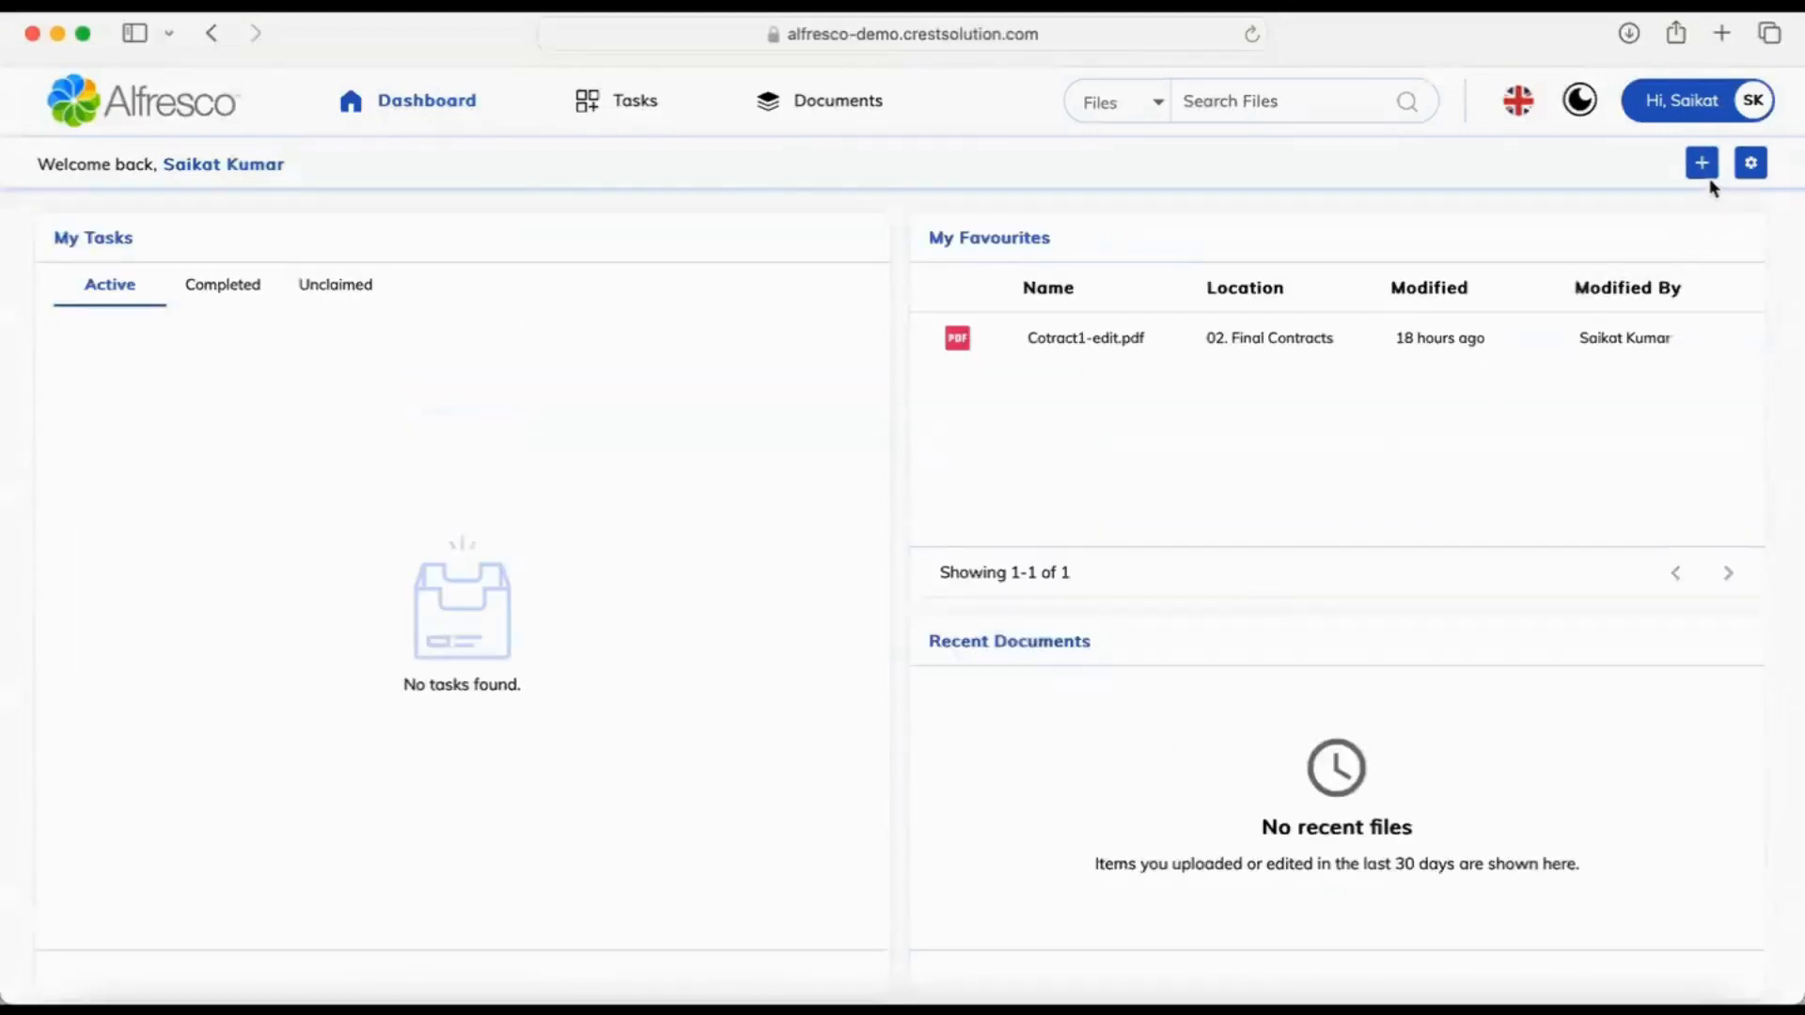
Step: Move Recent Documents above My Favourites in edit mode and save the layout
left_click(1701, 163)
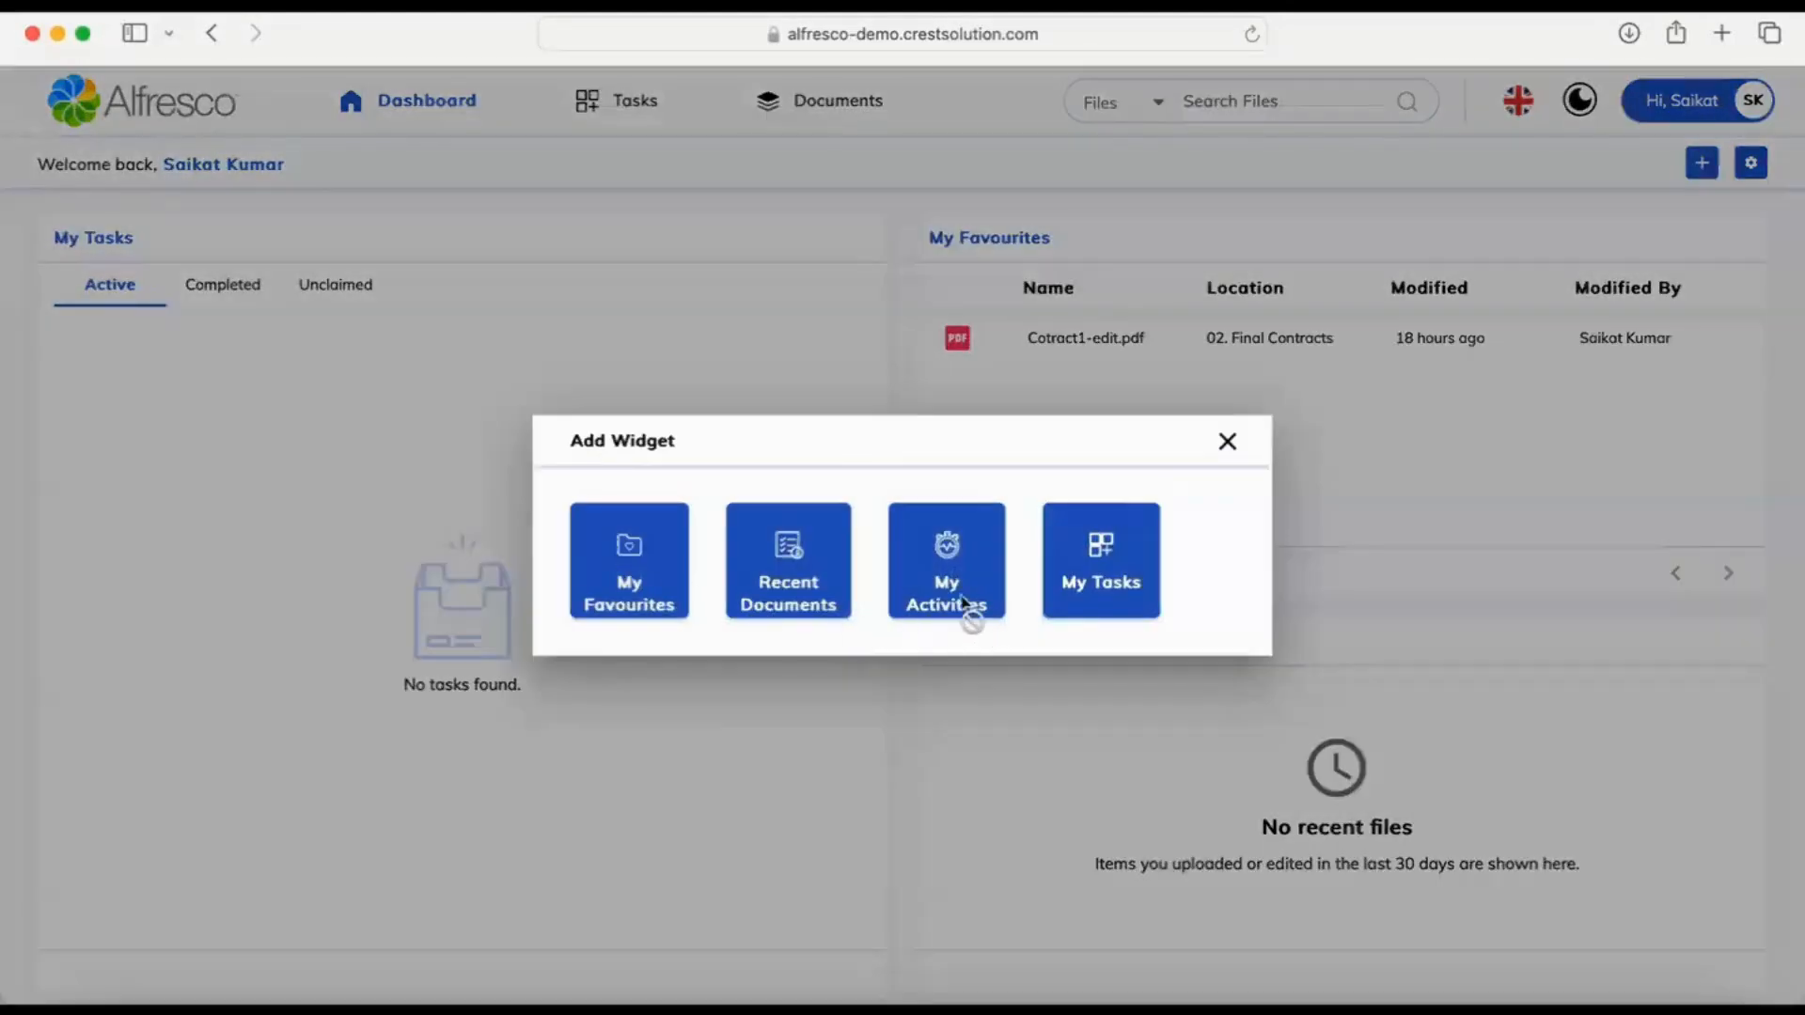
left_click(1226, 441)
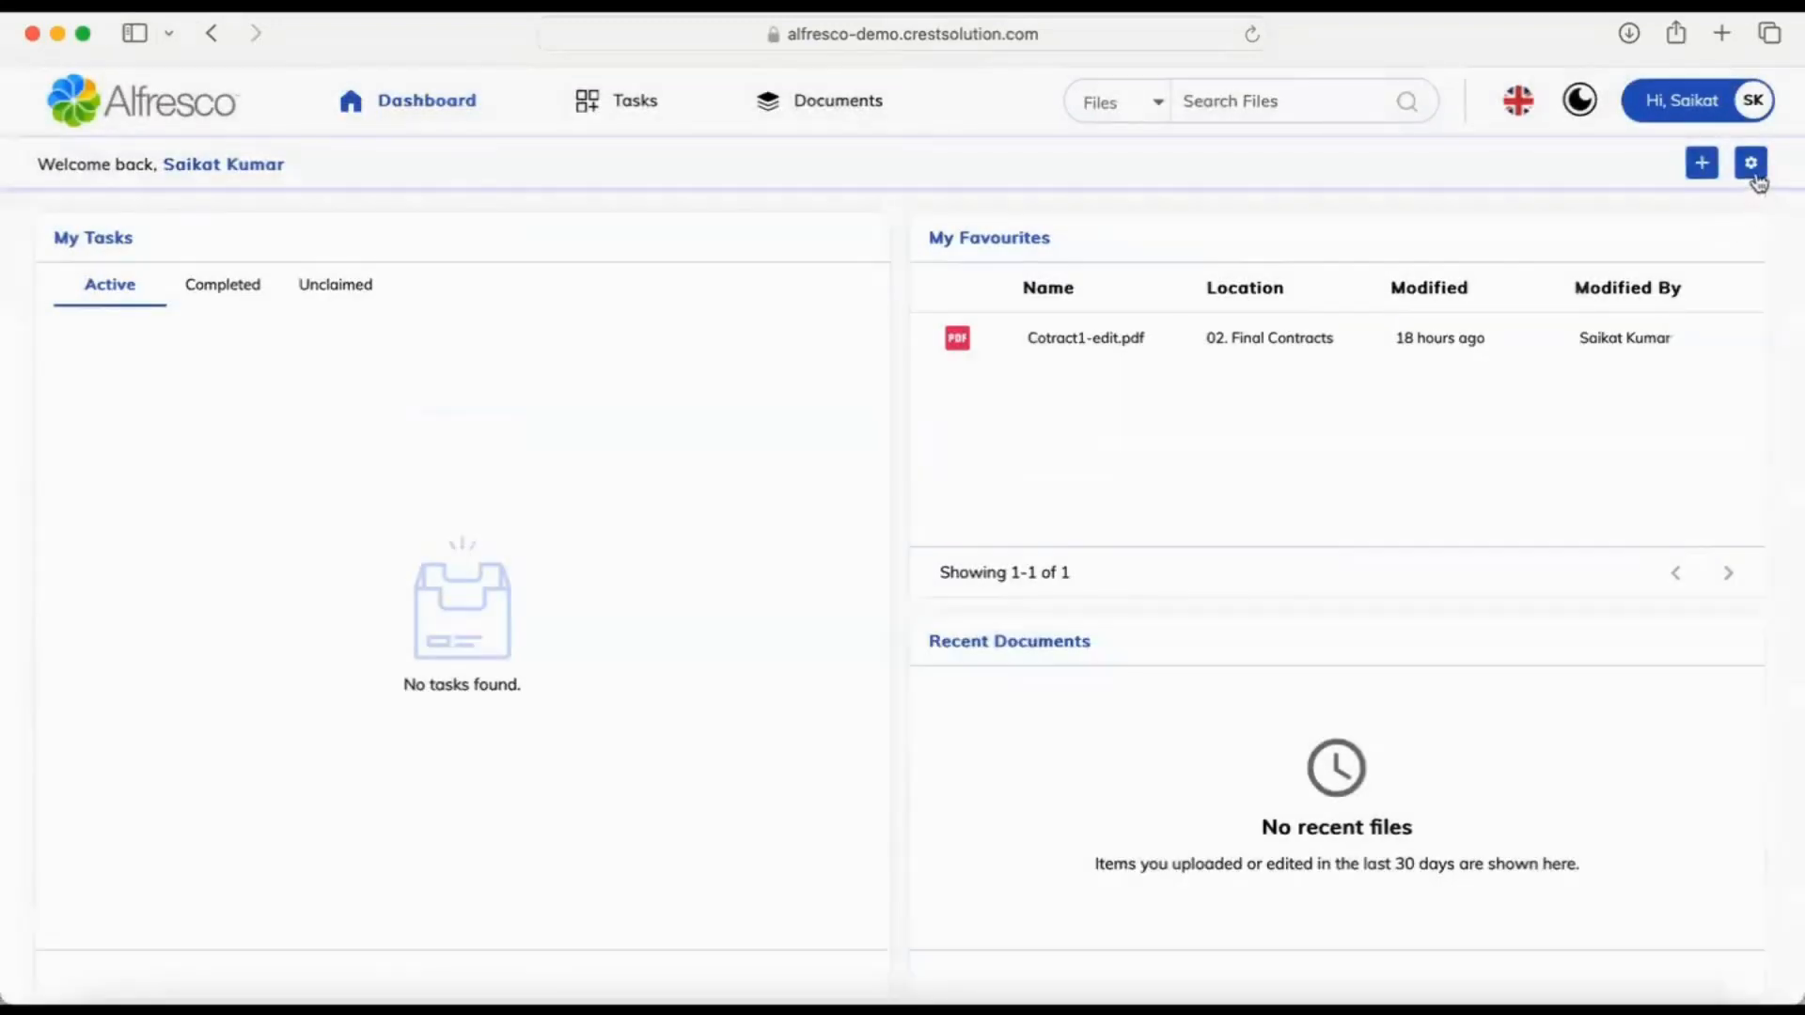
left_click(1749, 162)
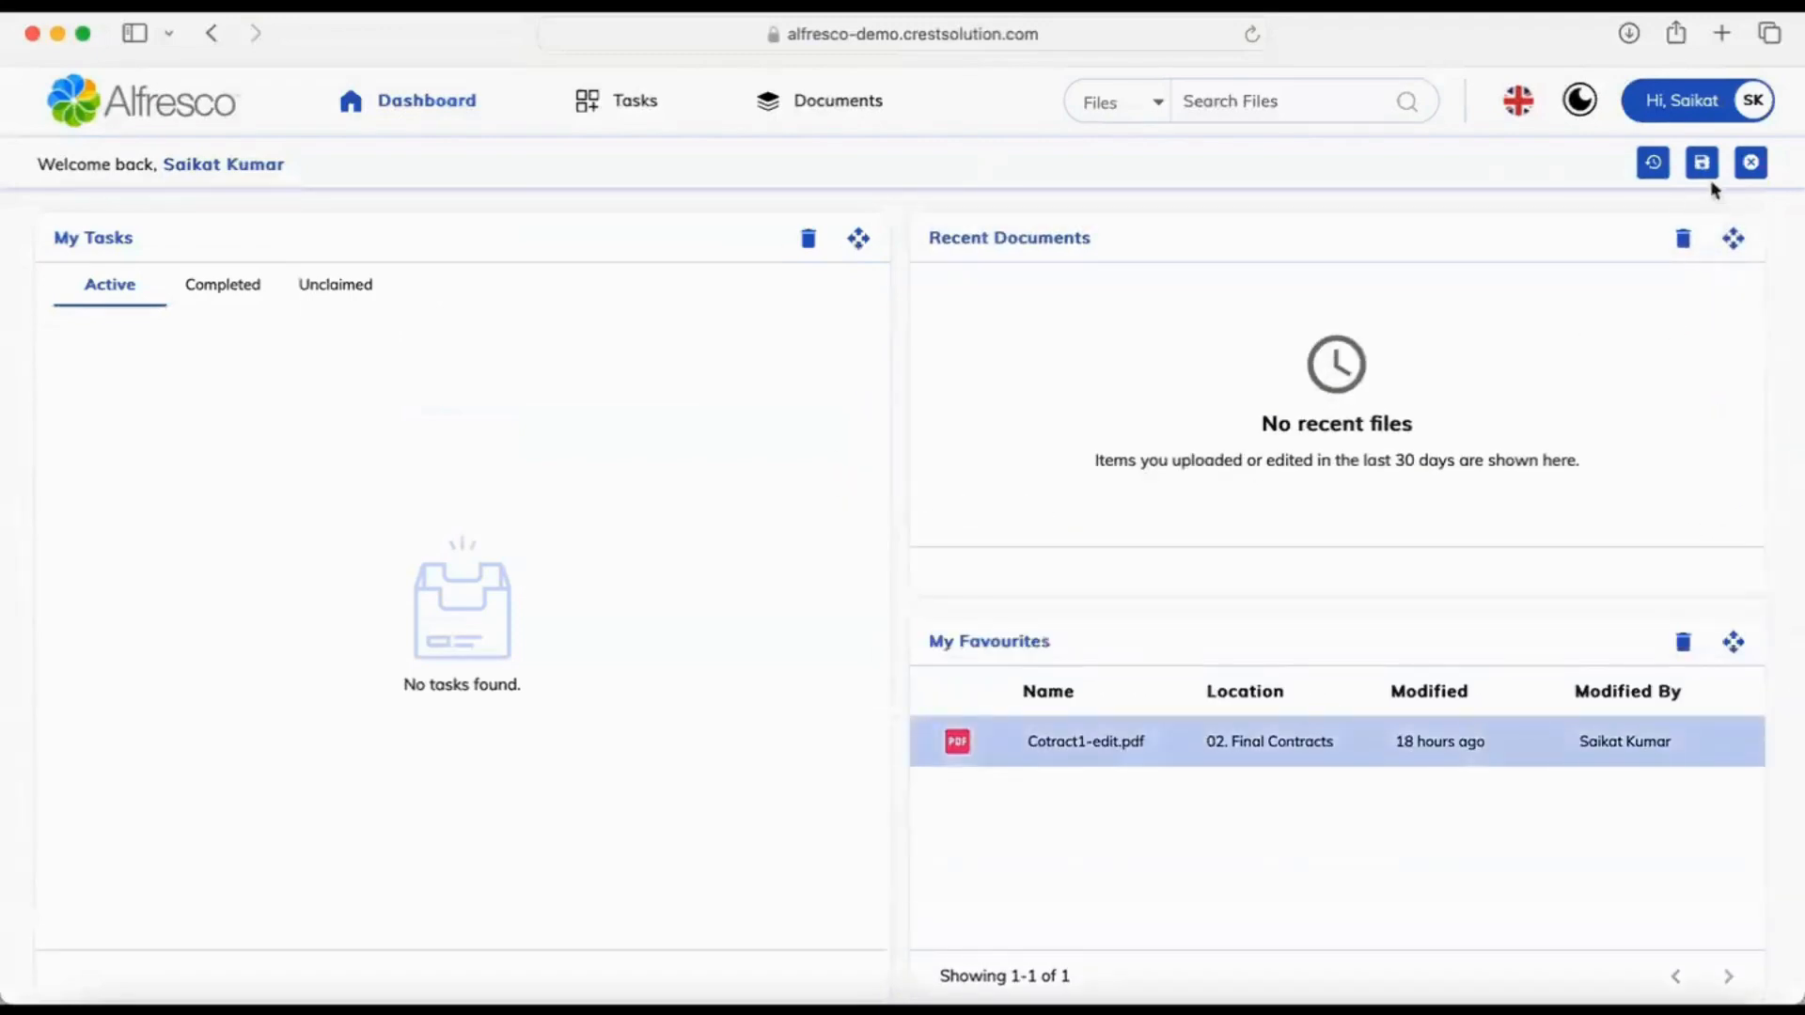
left_click(1701, 160)
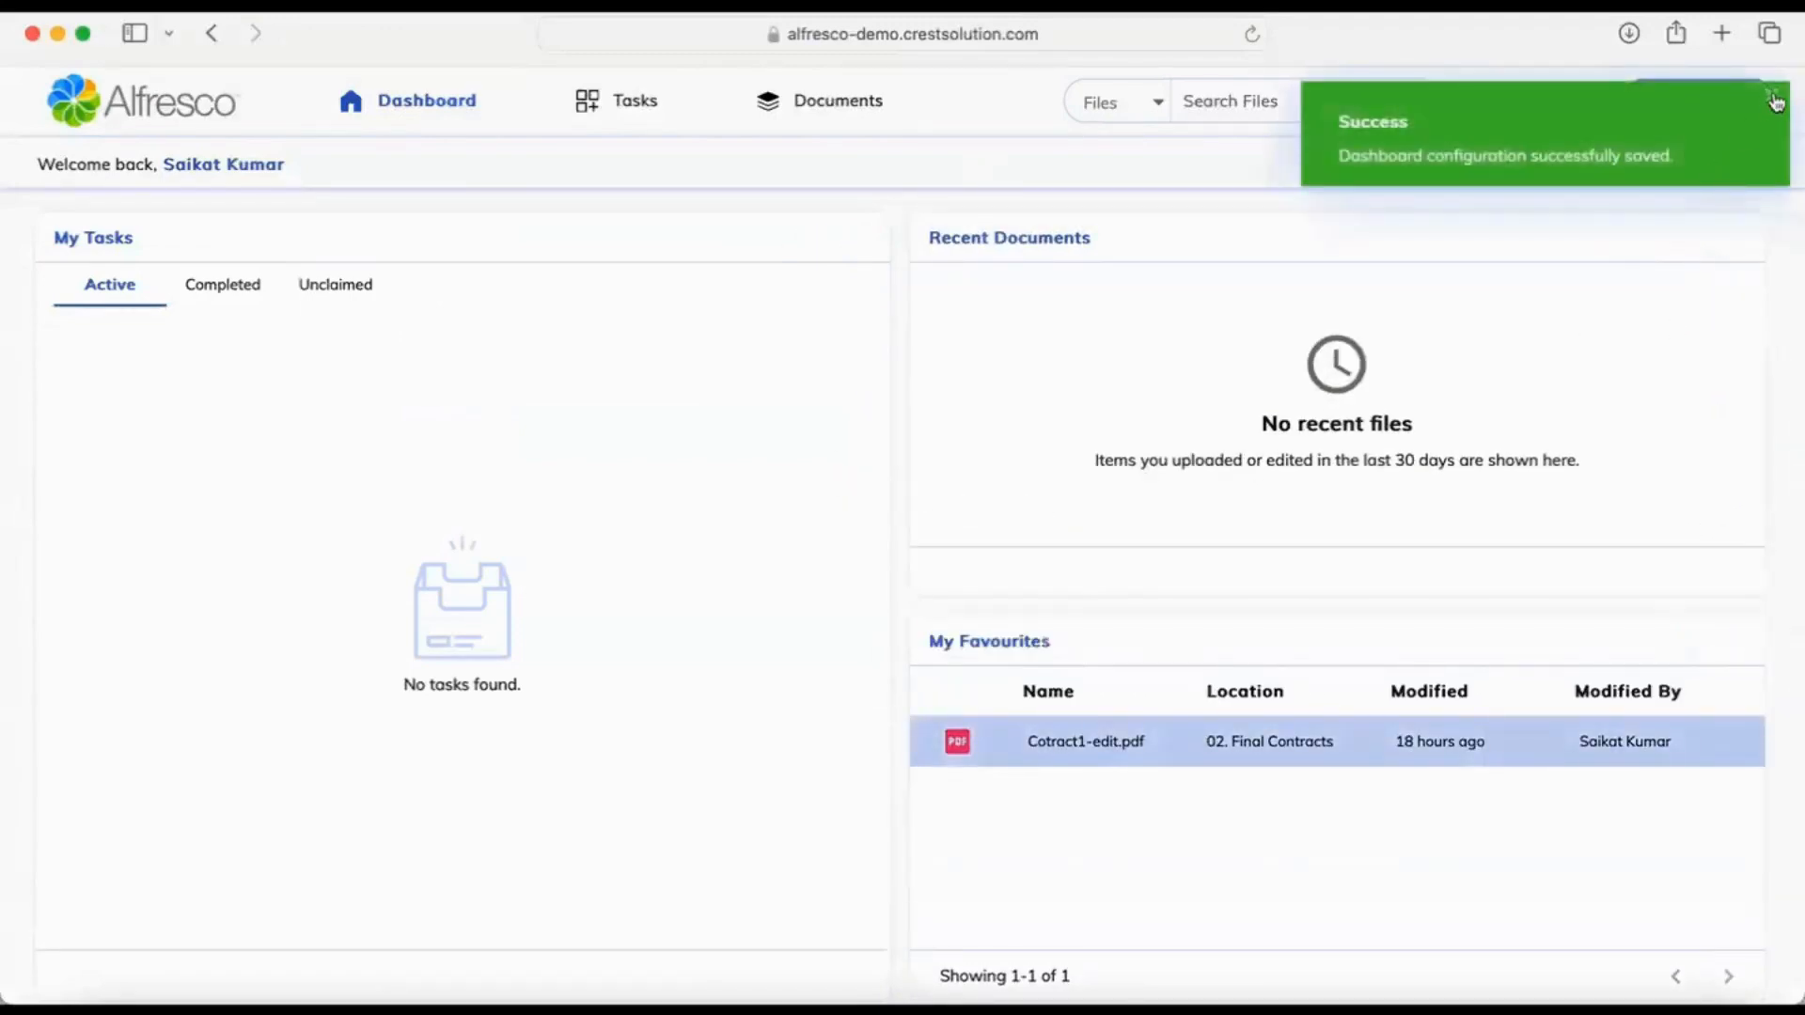
left_click(1519, 100)
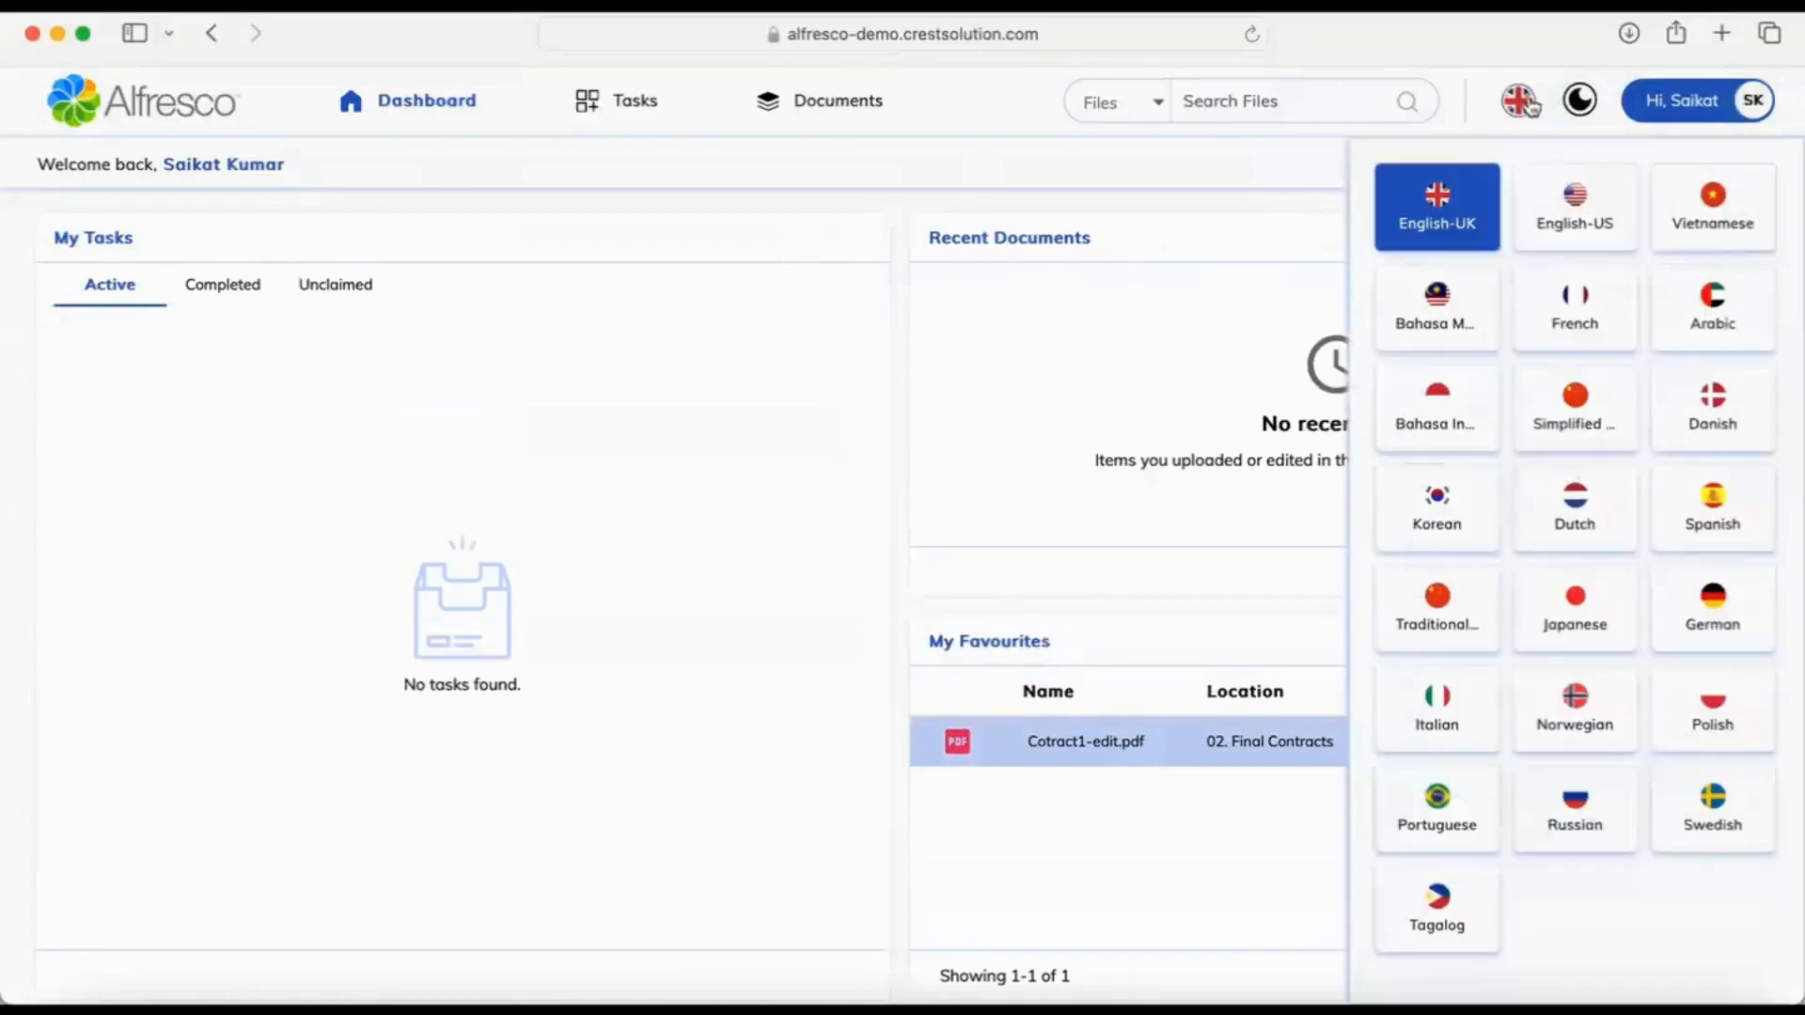
mouse_move(1420, 444)
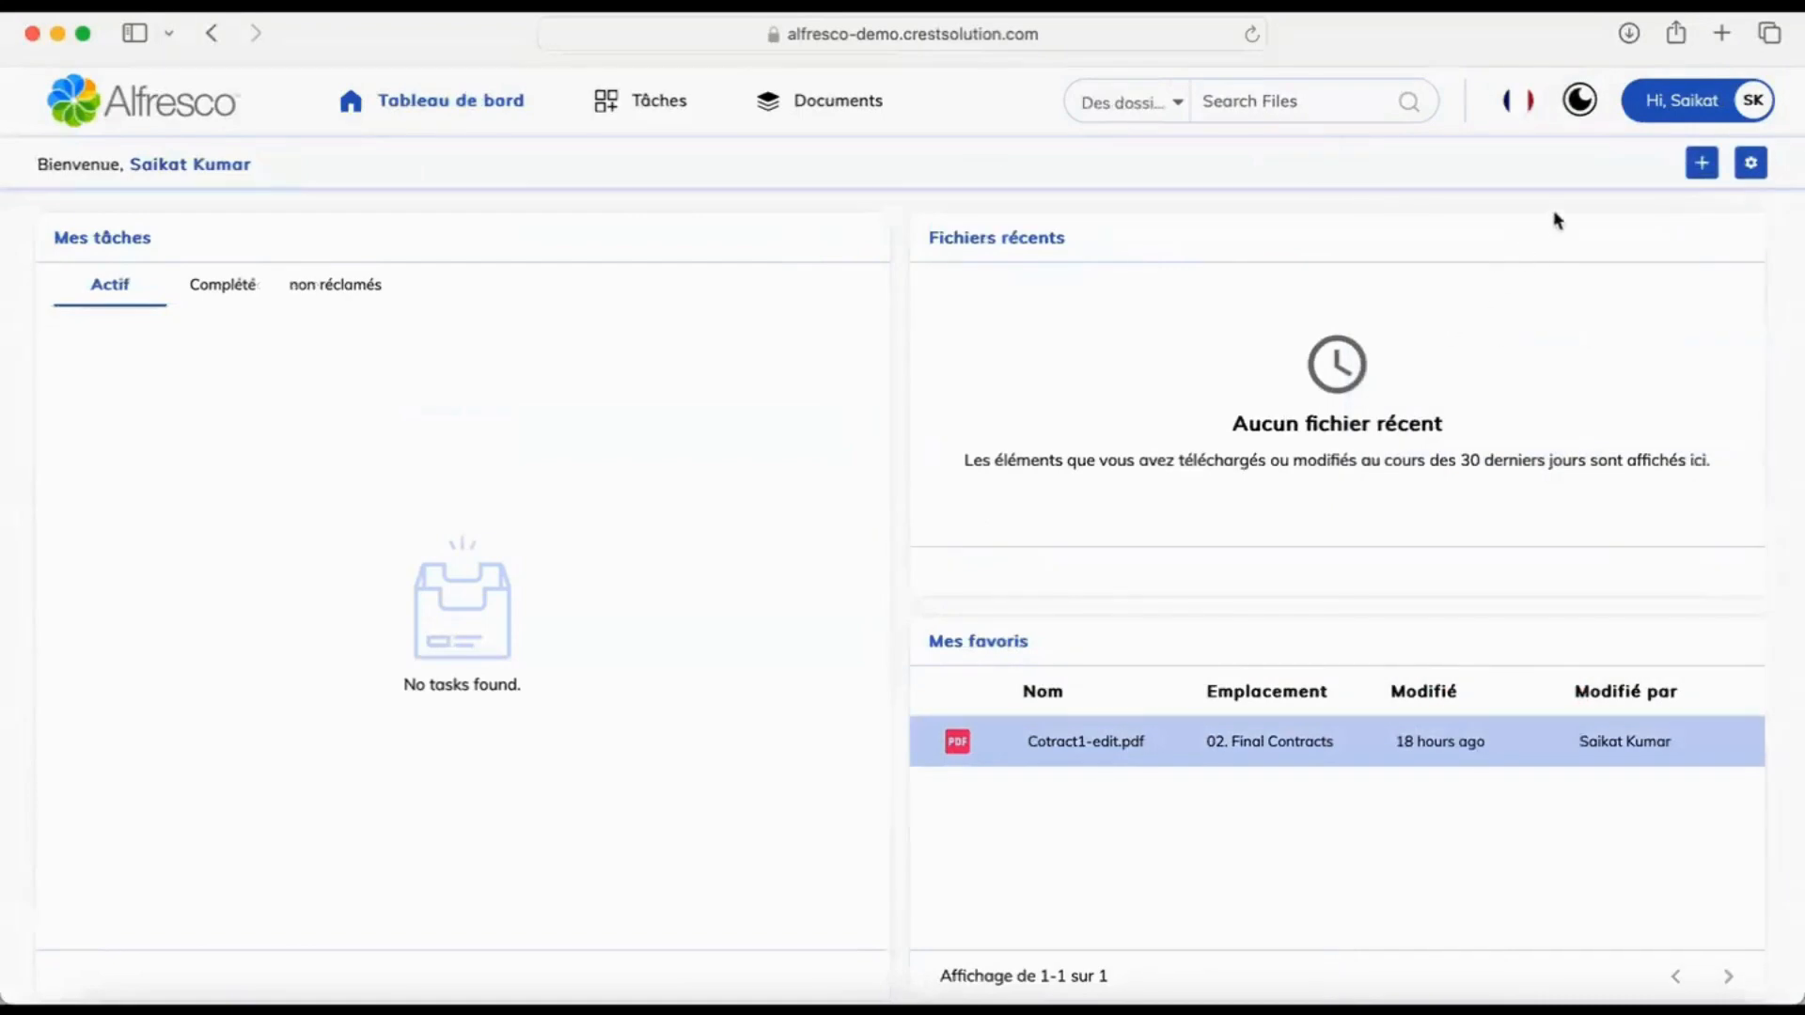
left_click(1518, 101)
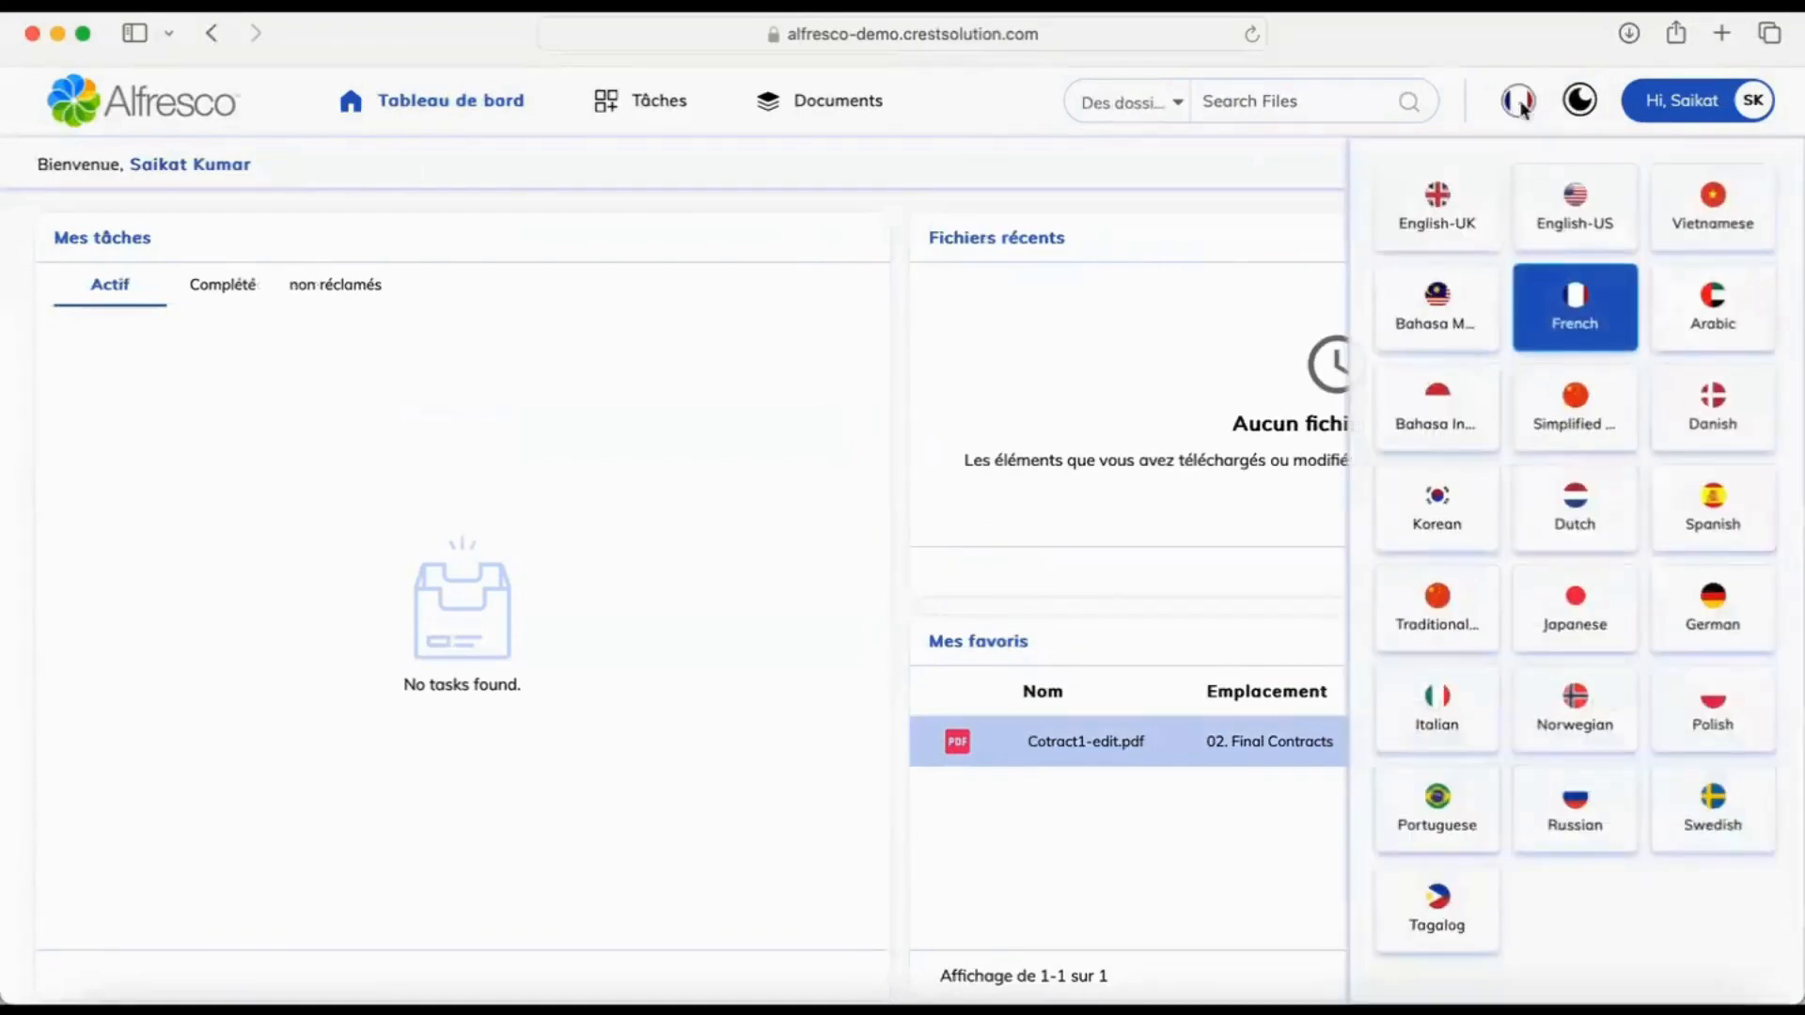
left_click(1436, 206)
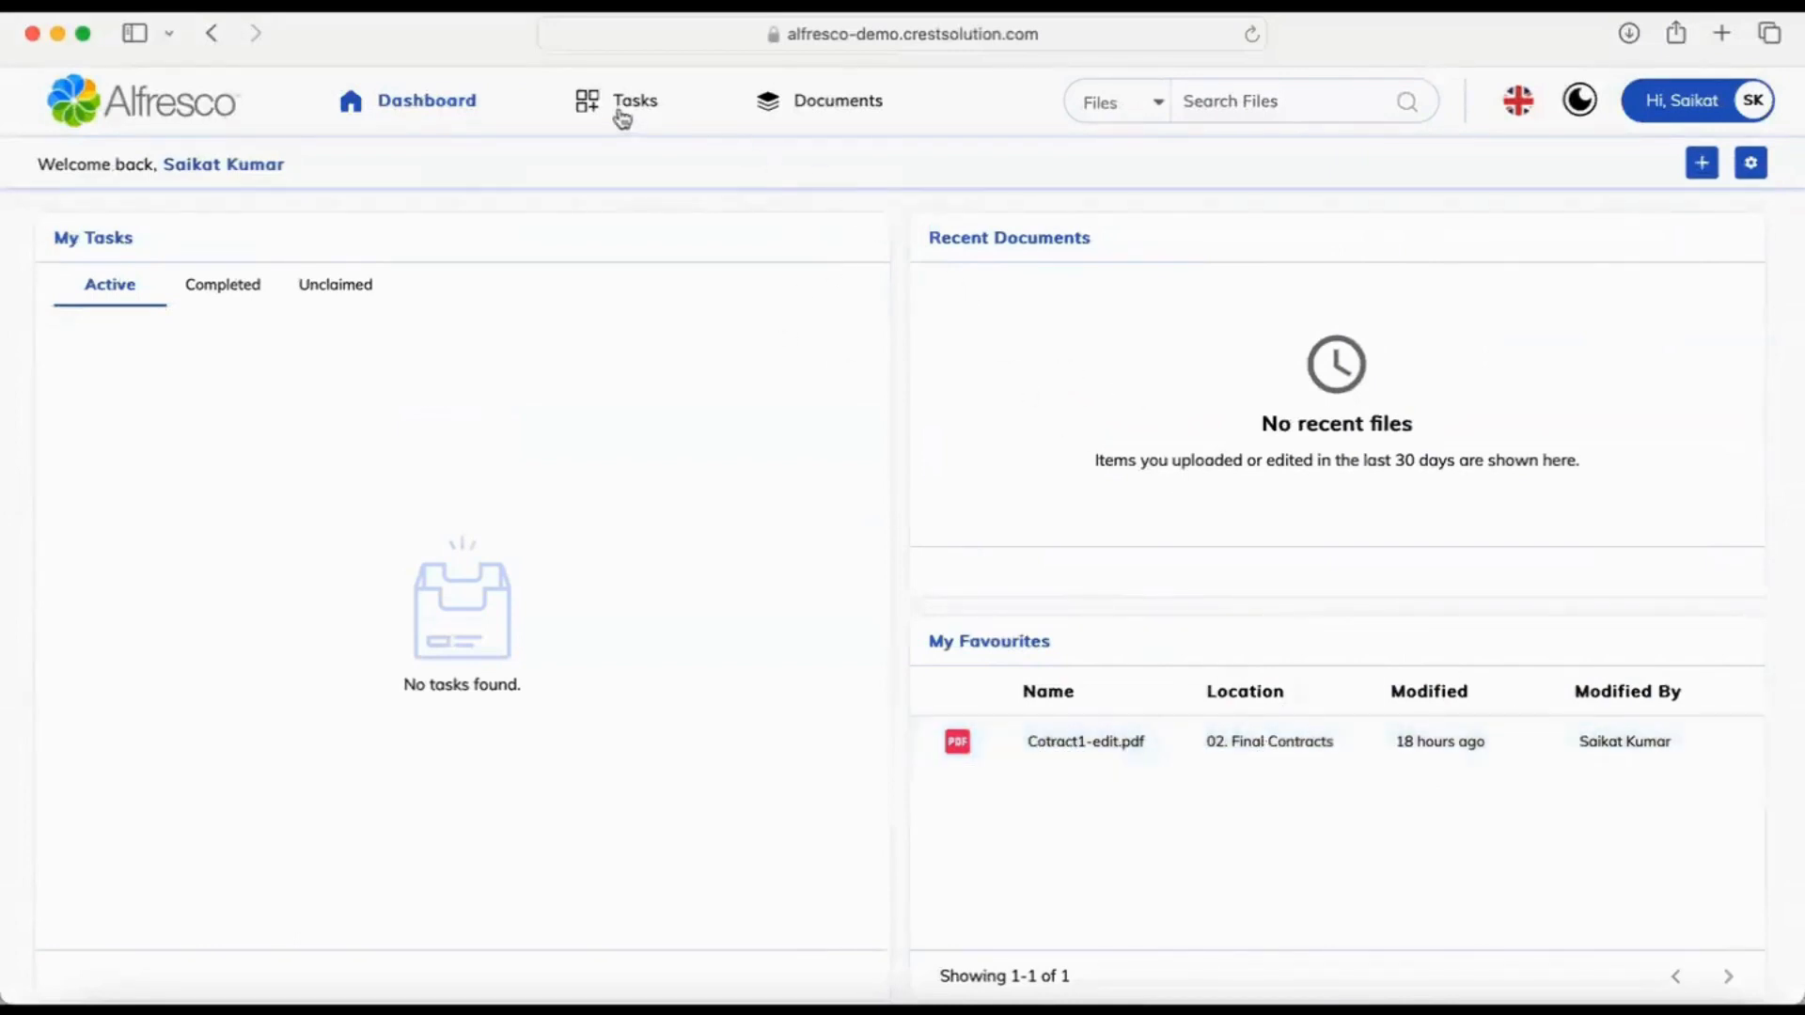
Step: Visit Tasks, then open Energy Company's 02. Procurement folder in Documents
left_click(635, 100)
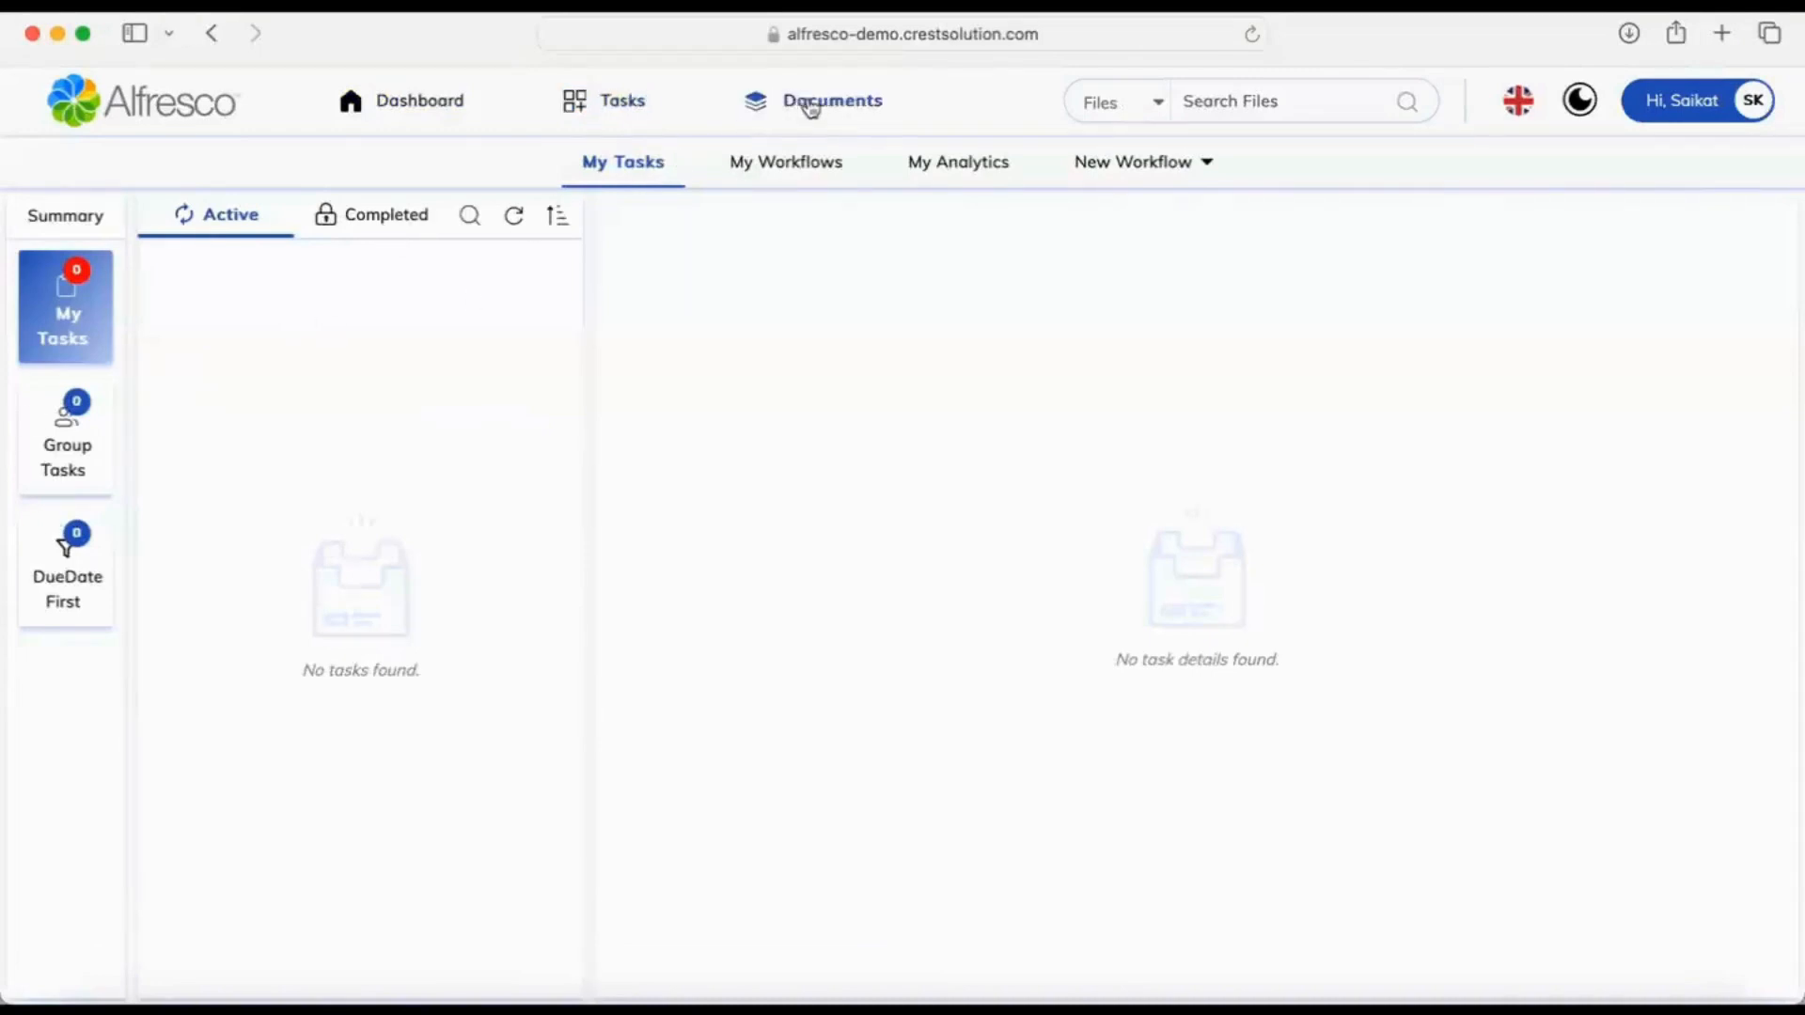
left_click(831, 101)
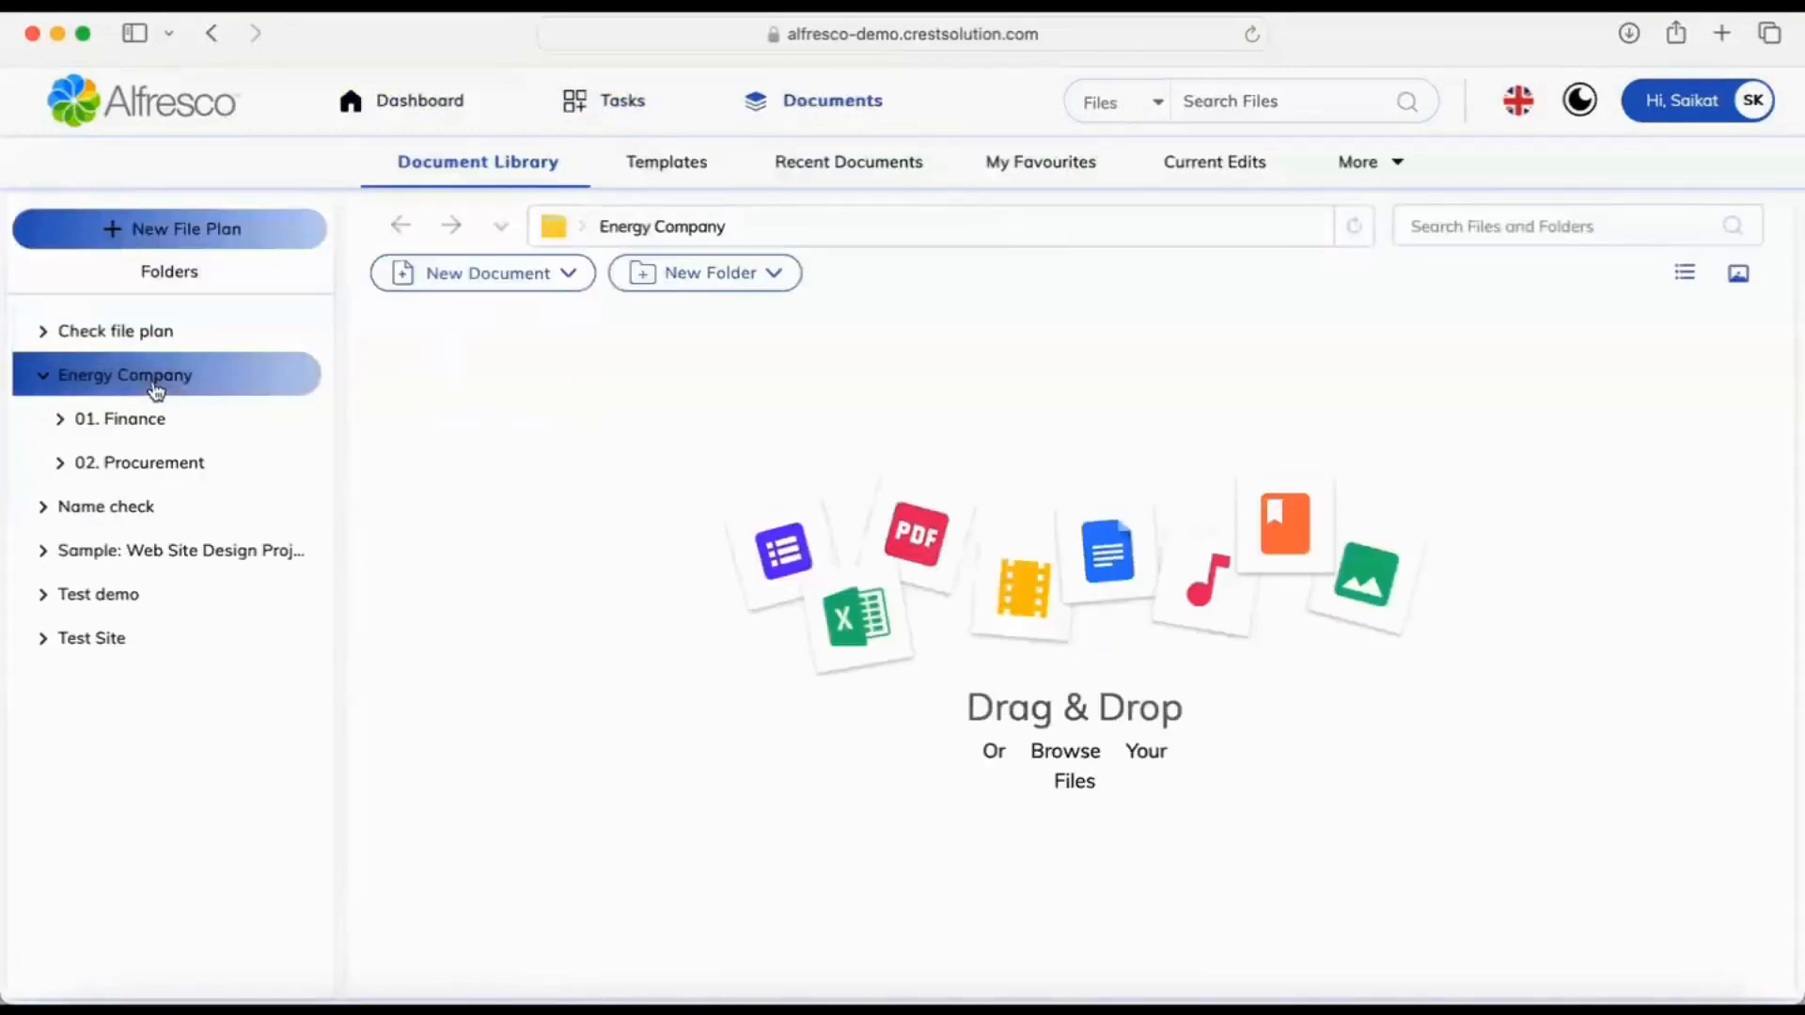
left_click(140, 461)
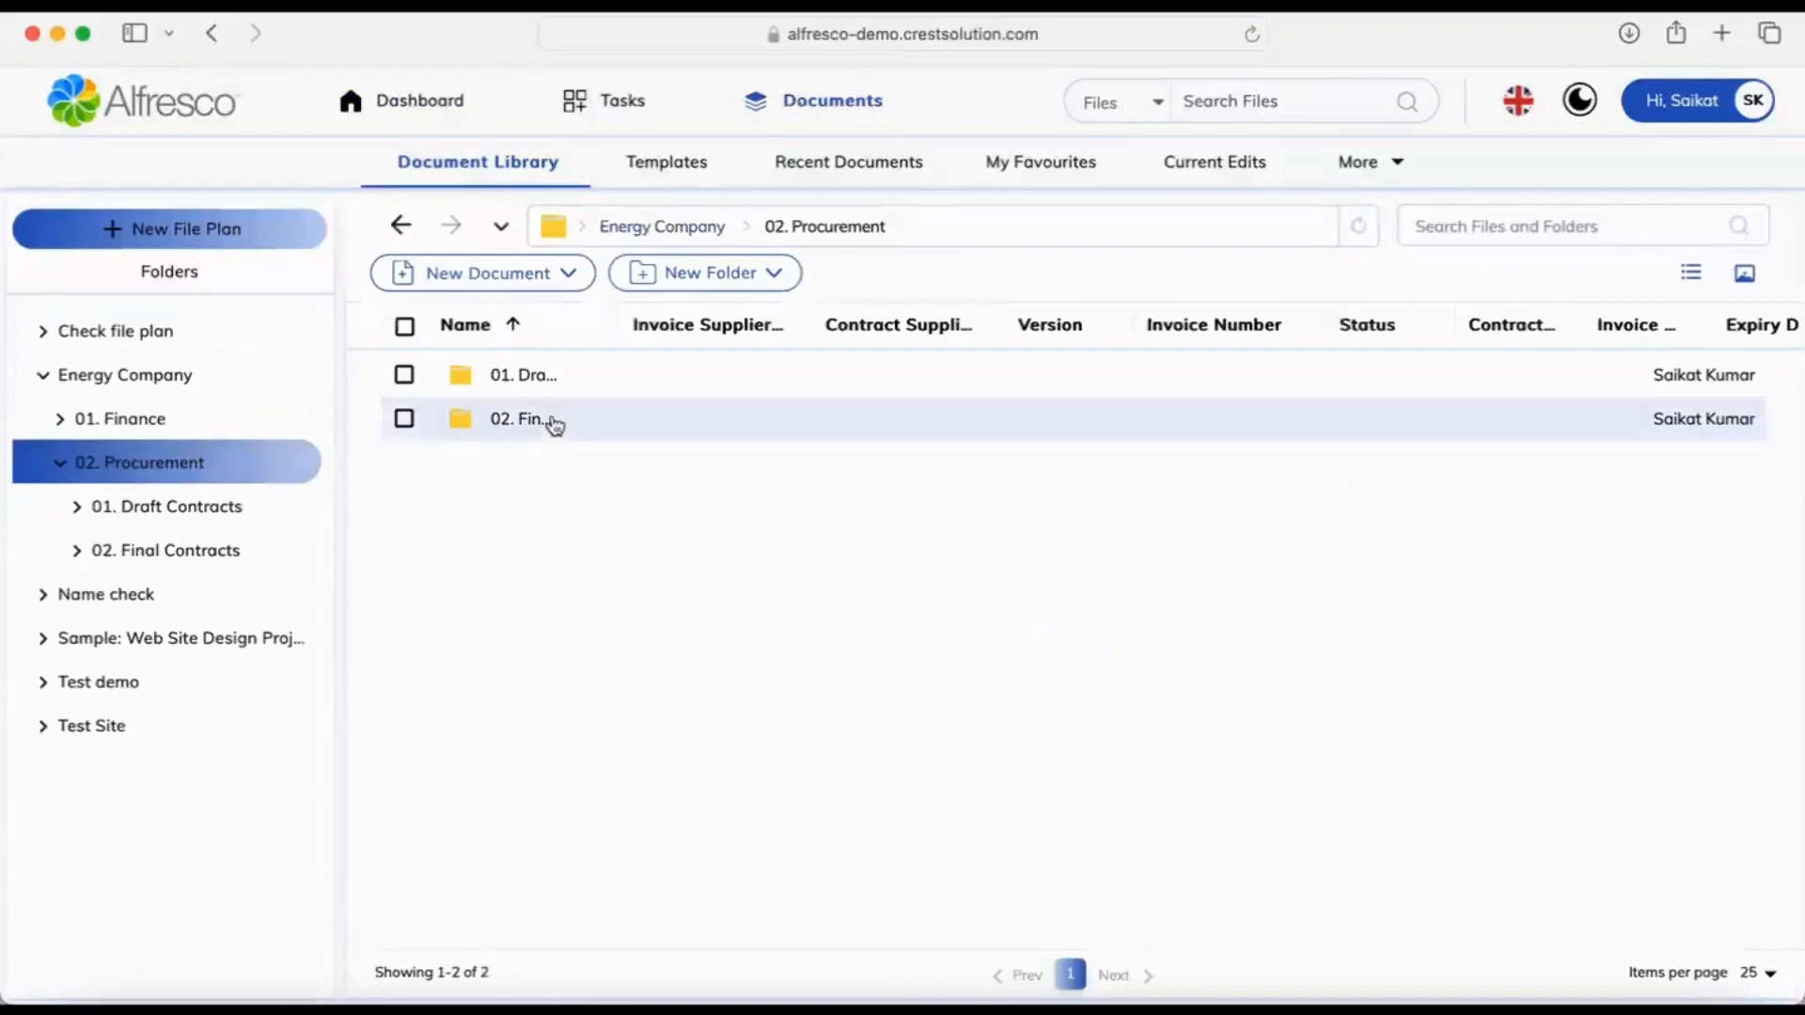
Step: Open 02. Final Contracts and review Cotract1-edit.pdf's properties, including its expiry date
double_click(520, 417)
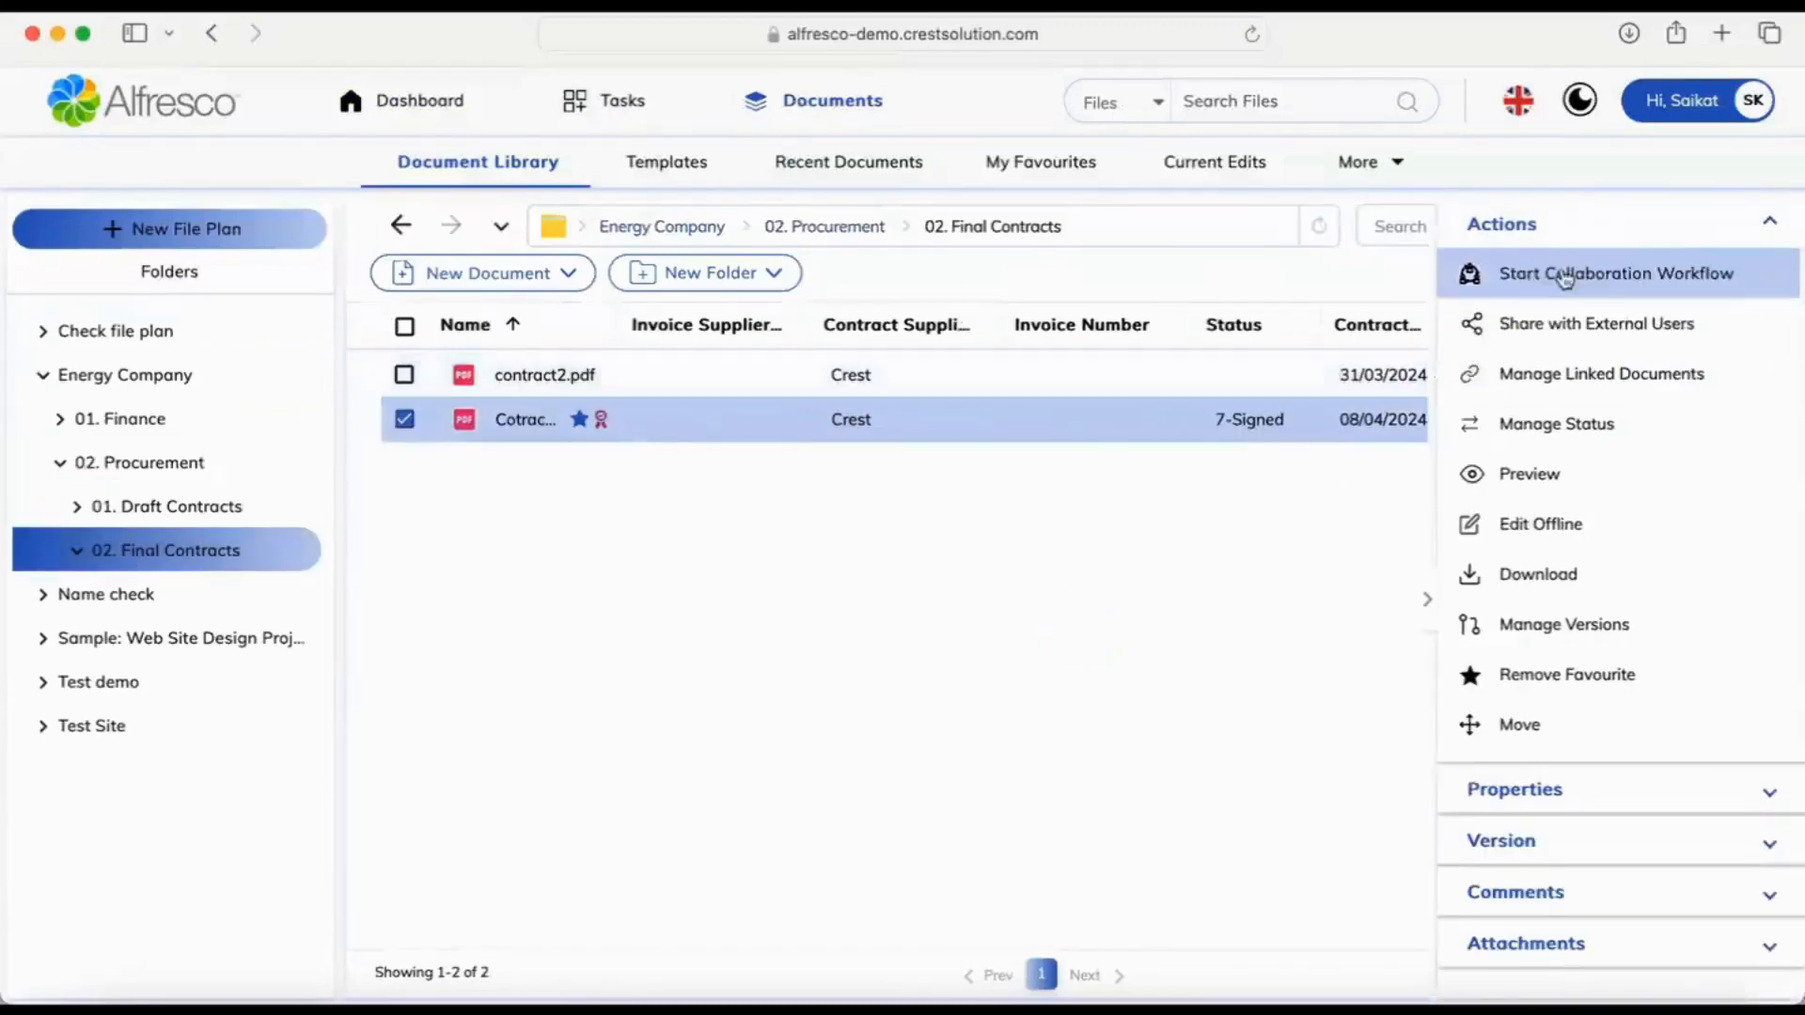
mouse_move(1538, 573)
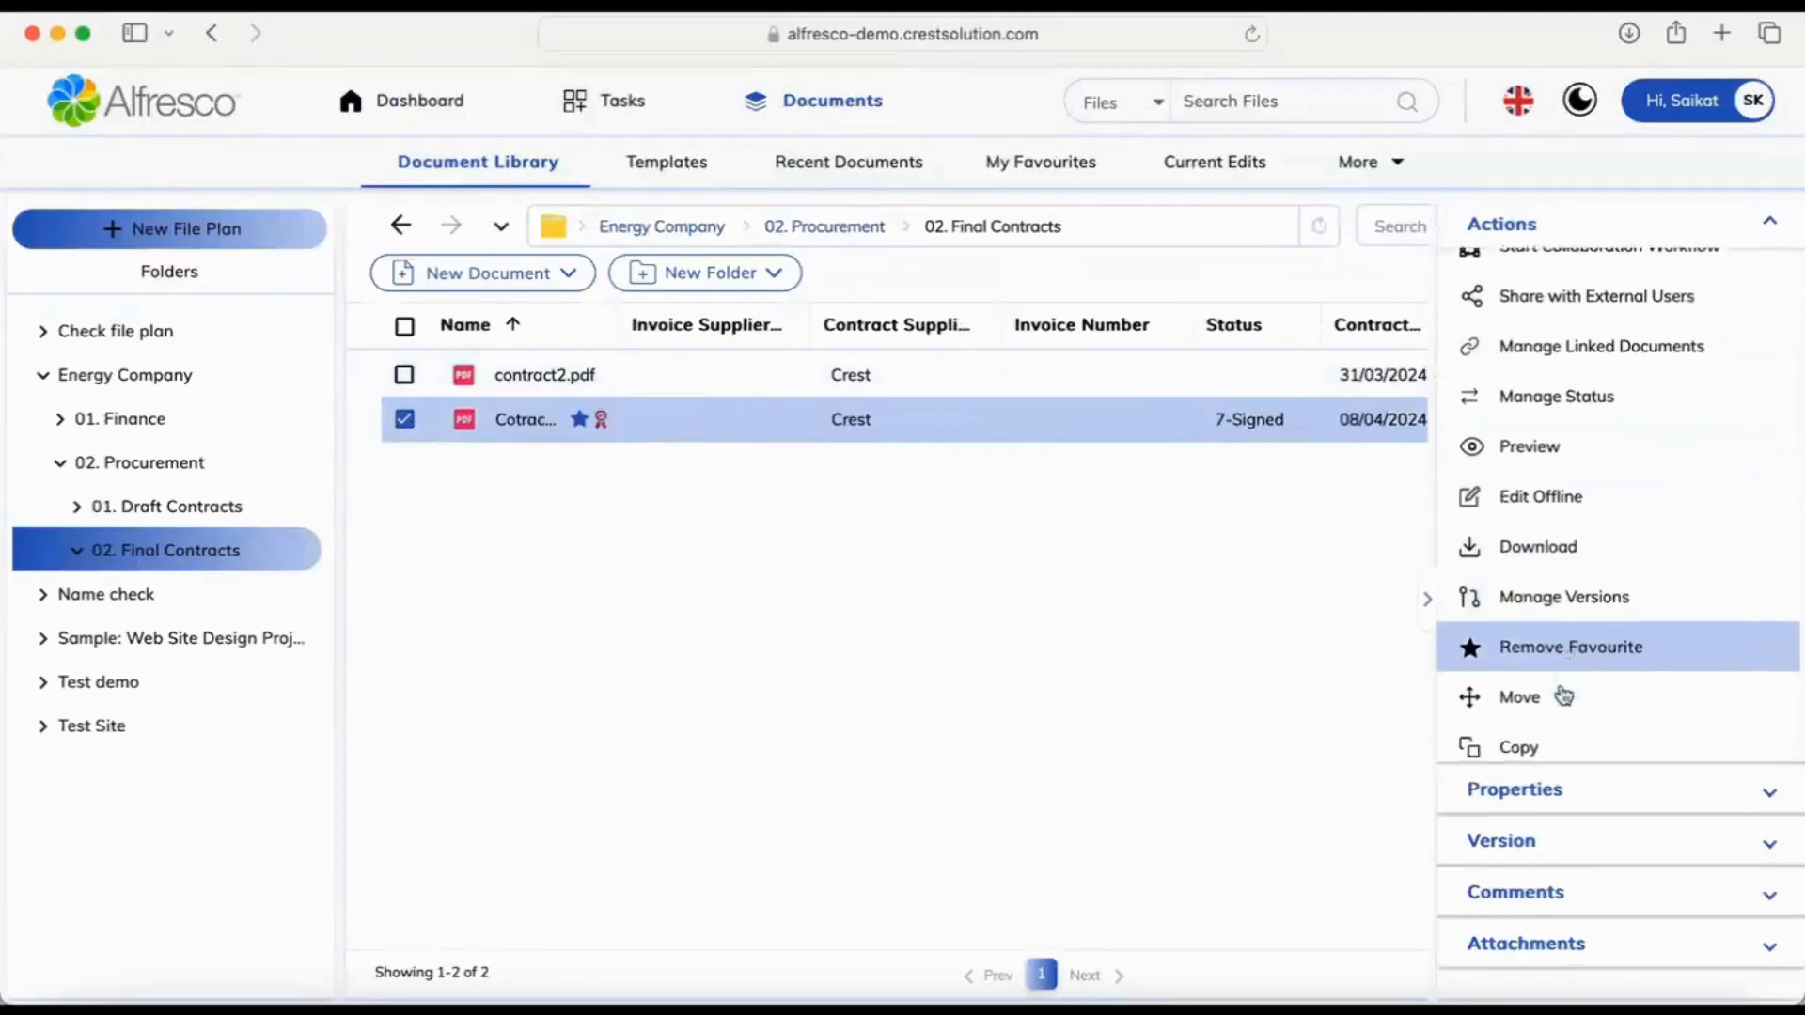
scroll("down", 3)
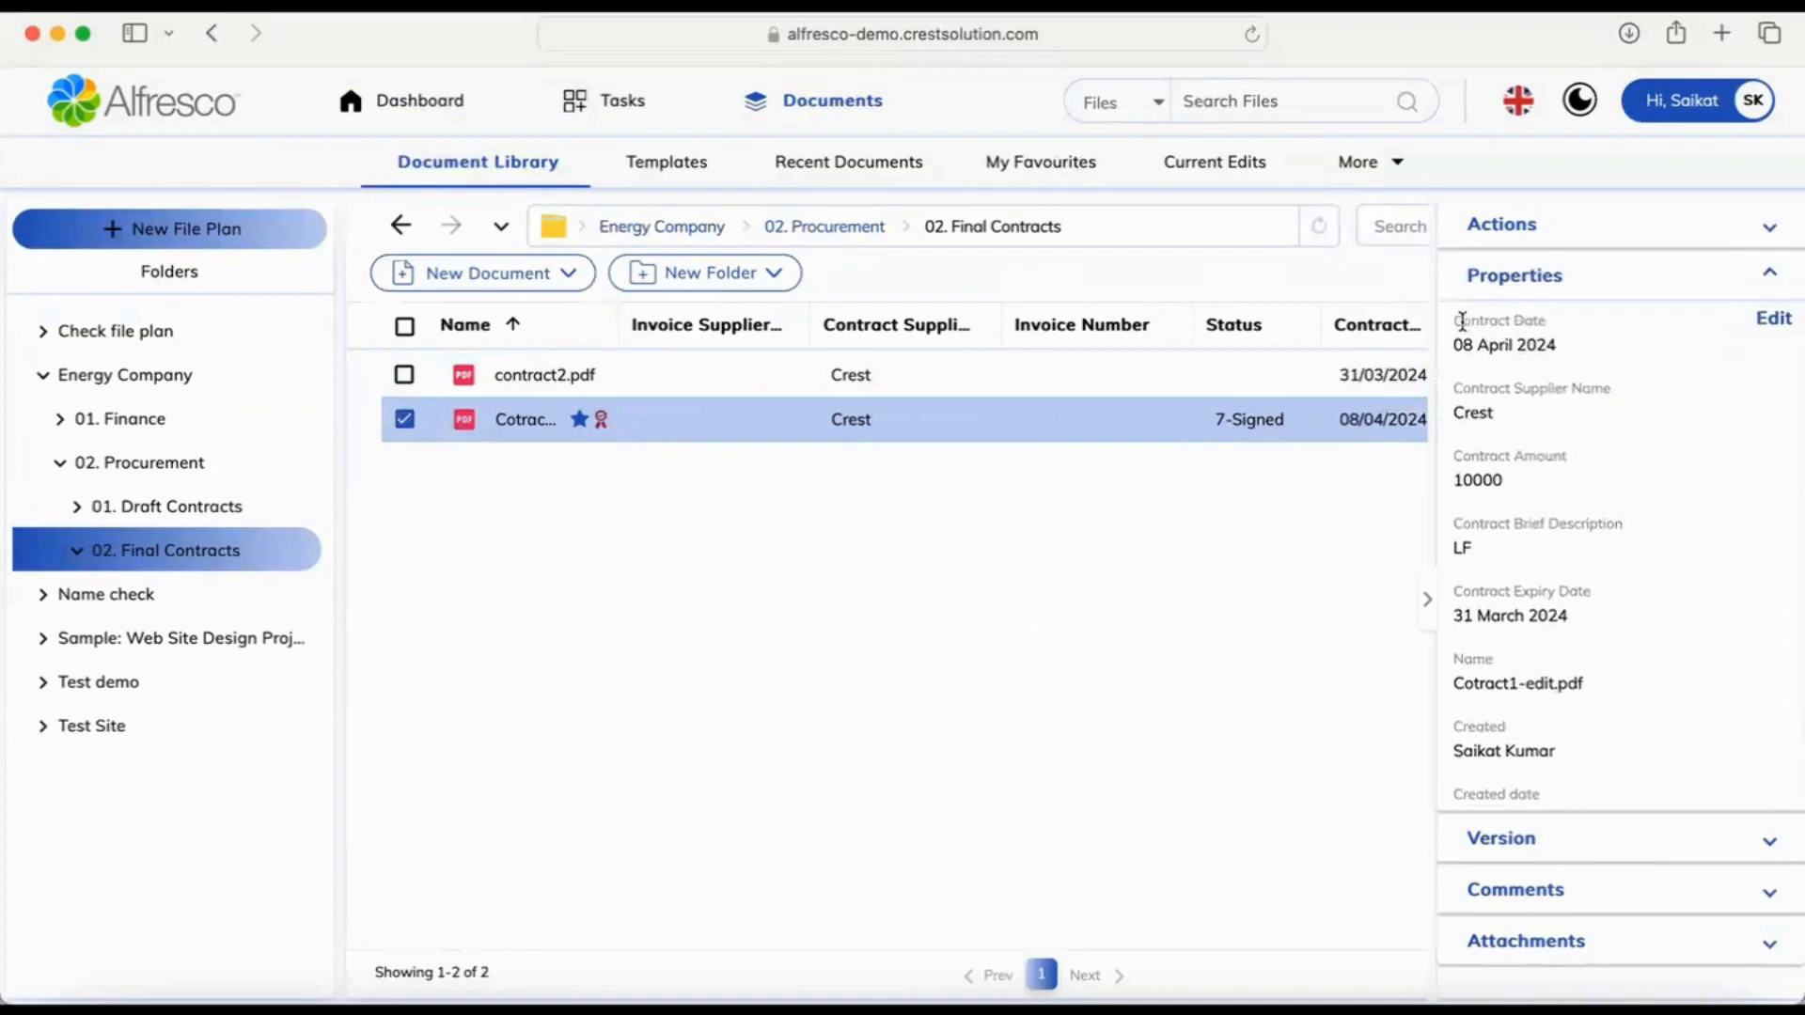
double_click(1478, 480)
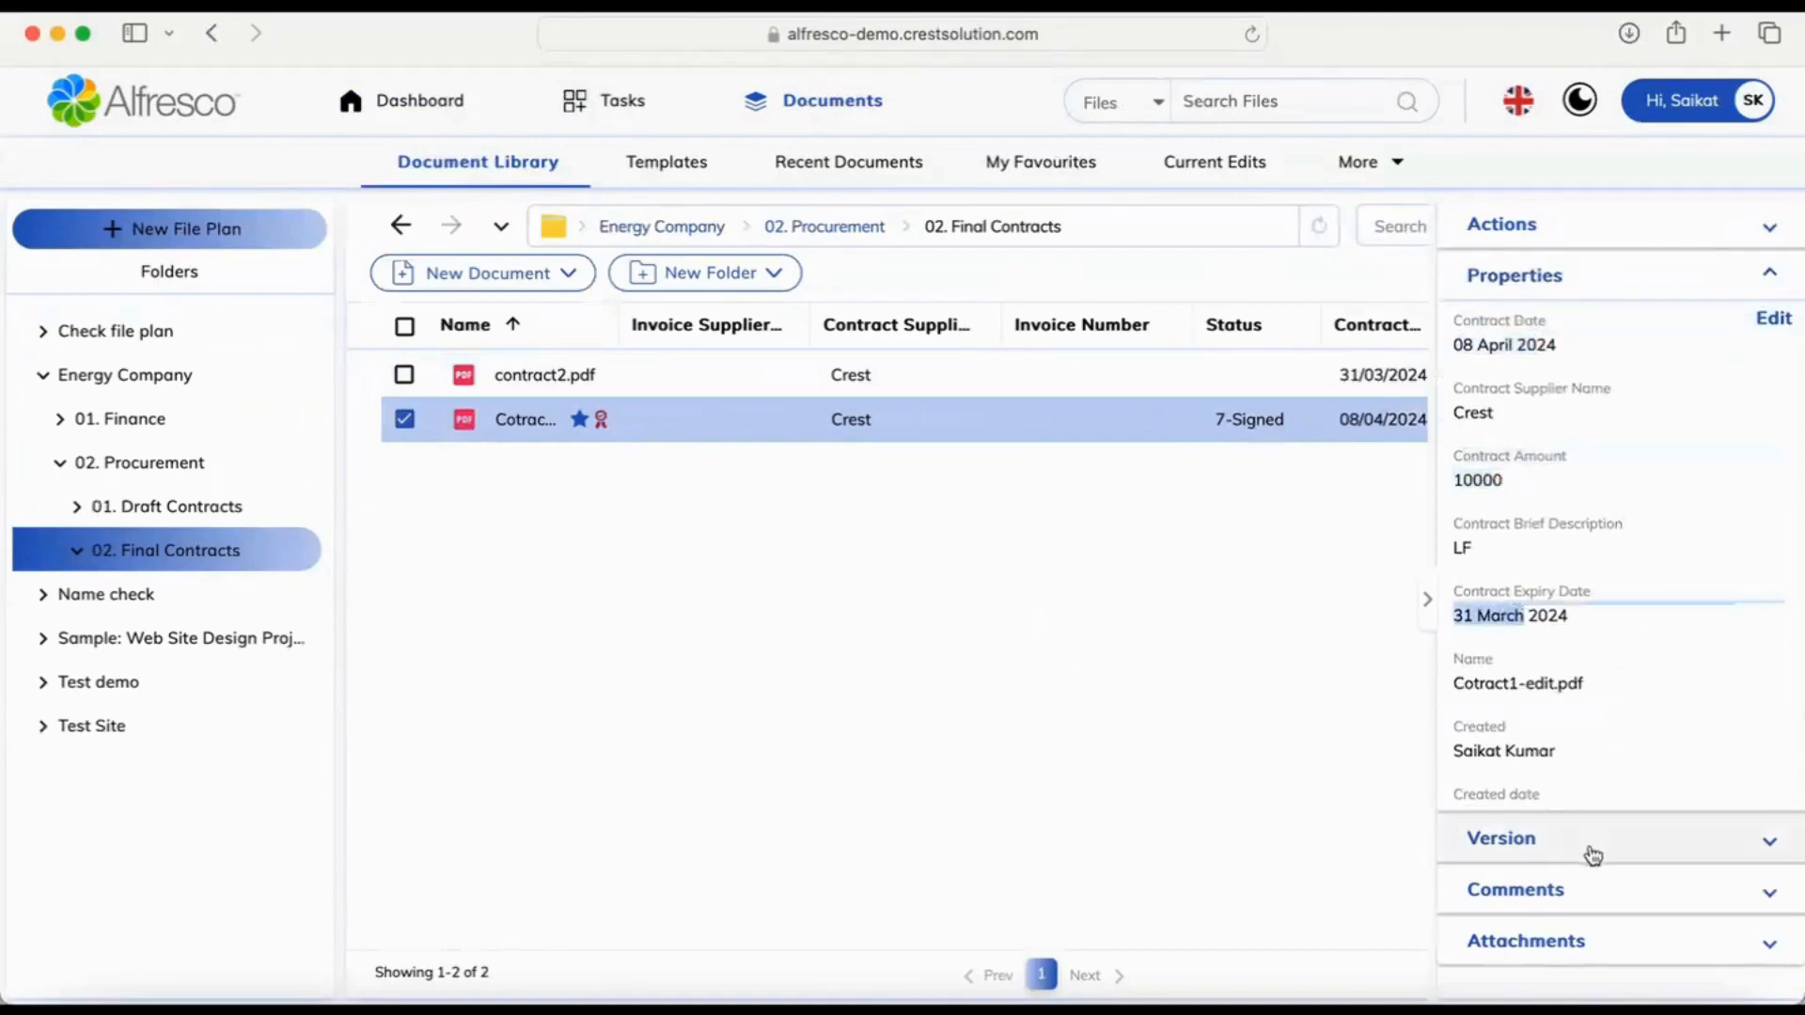
Step: Review the signed contract's version history, comments and attachments, and open its preview
left_click(1501, 838)
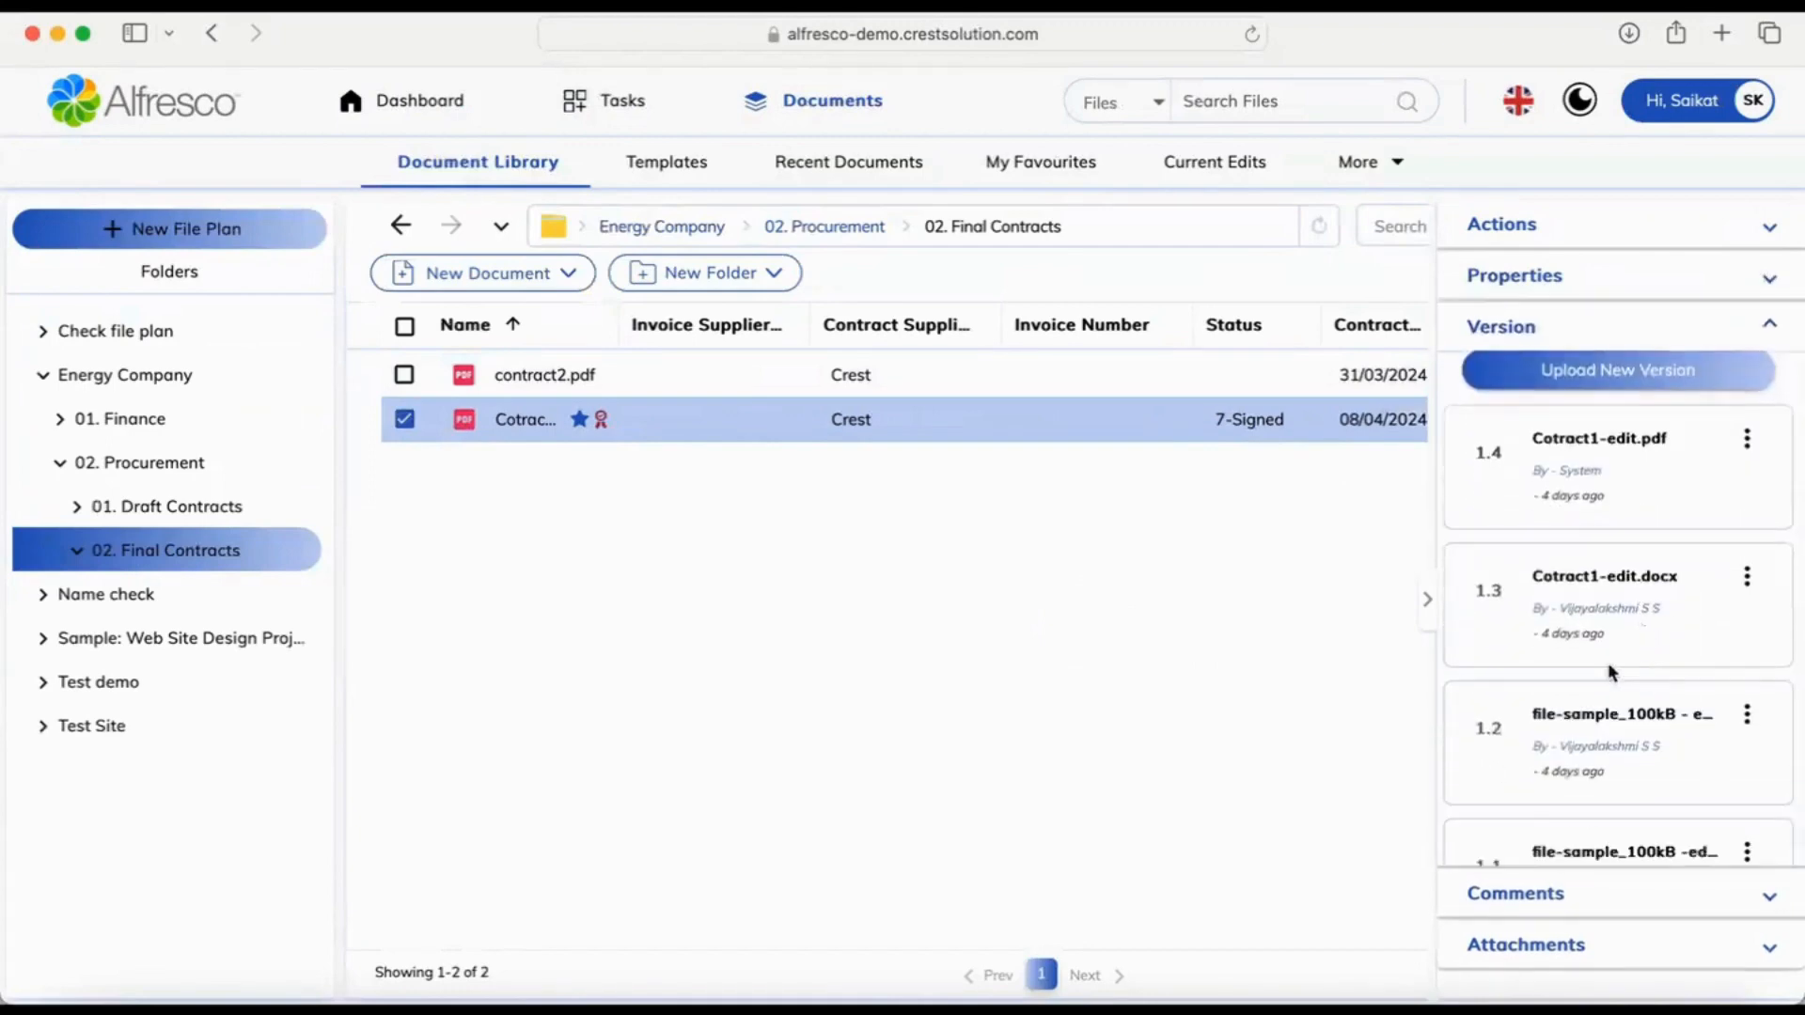
scroll("down", 3)
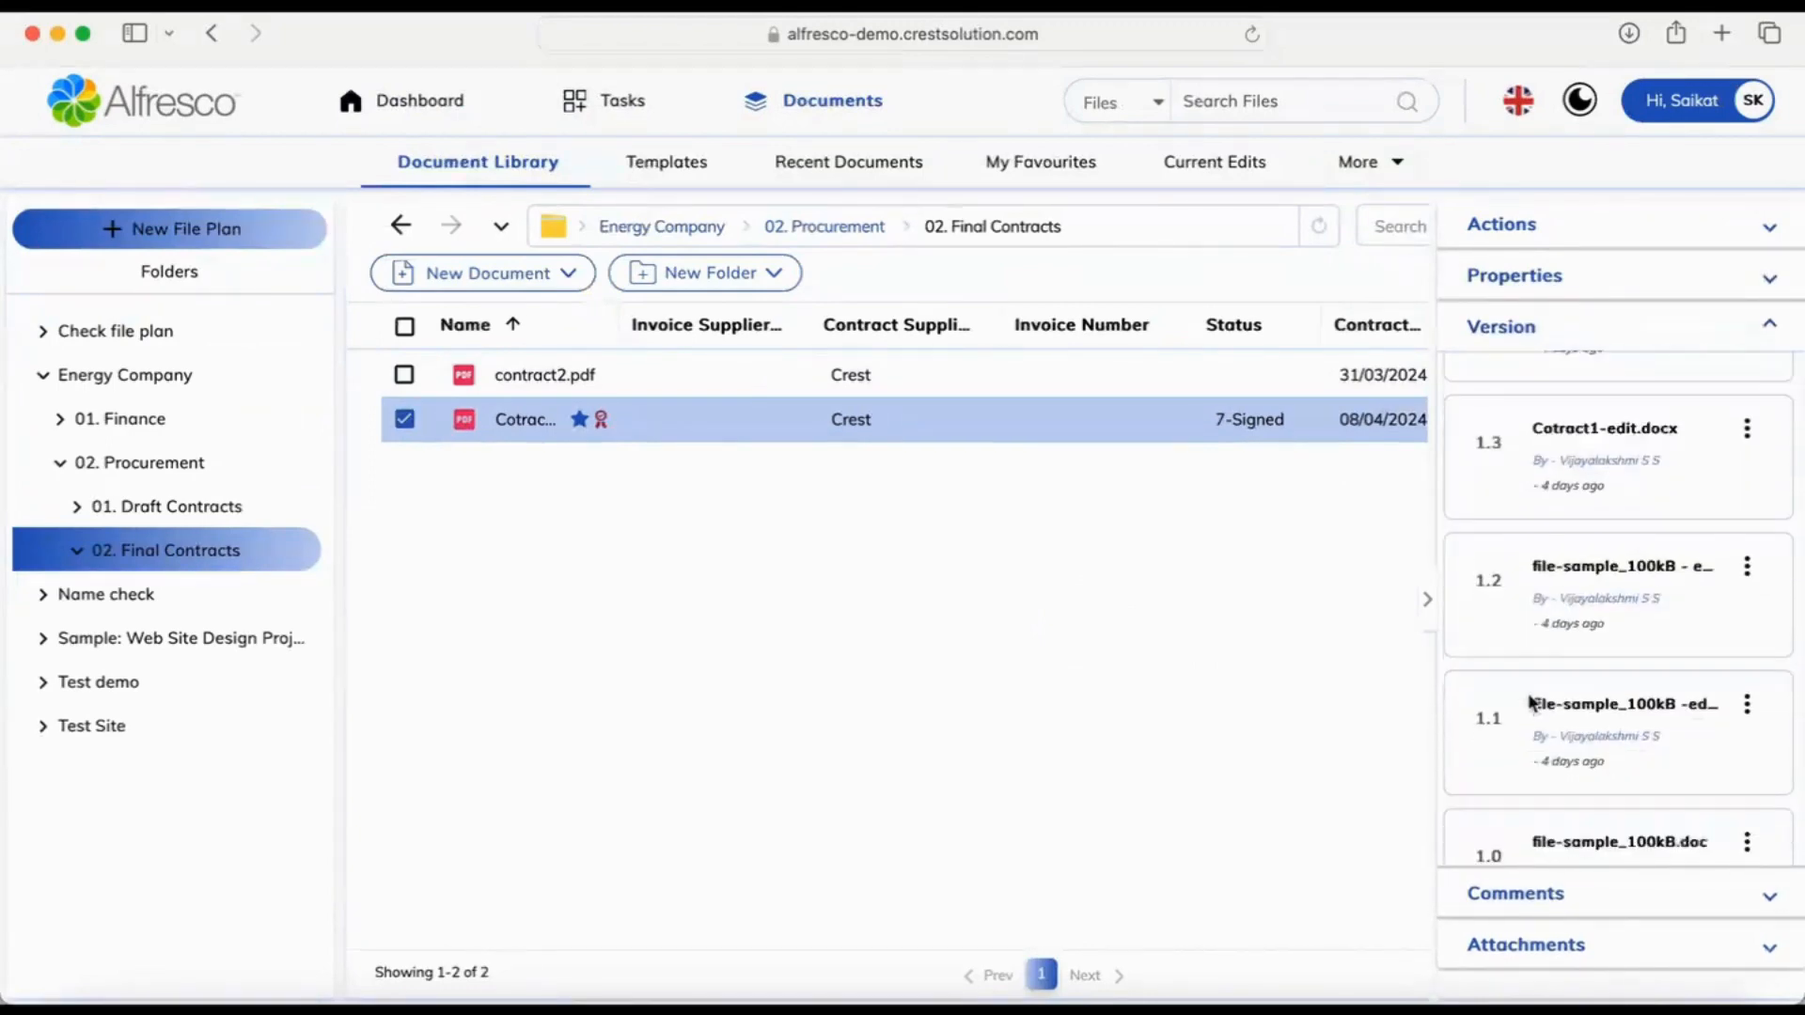
scroll("down", 3)
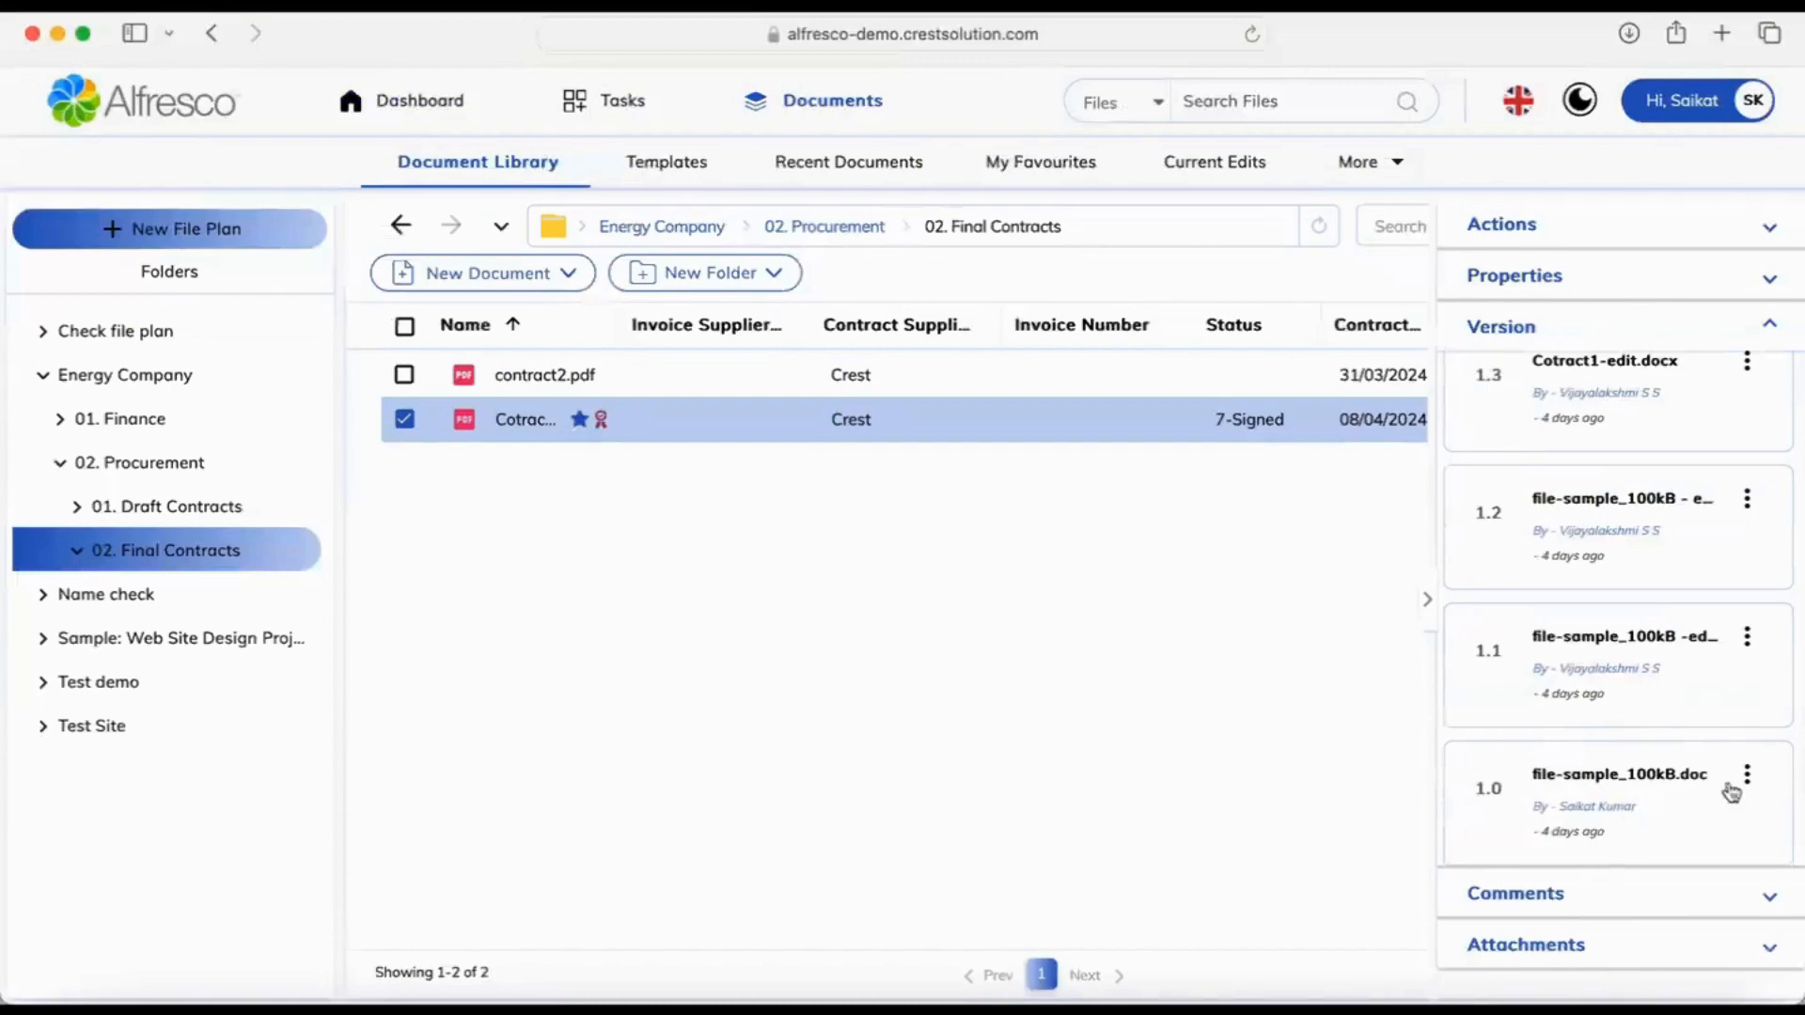
left_click(1746, 774)
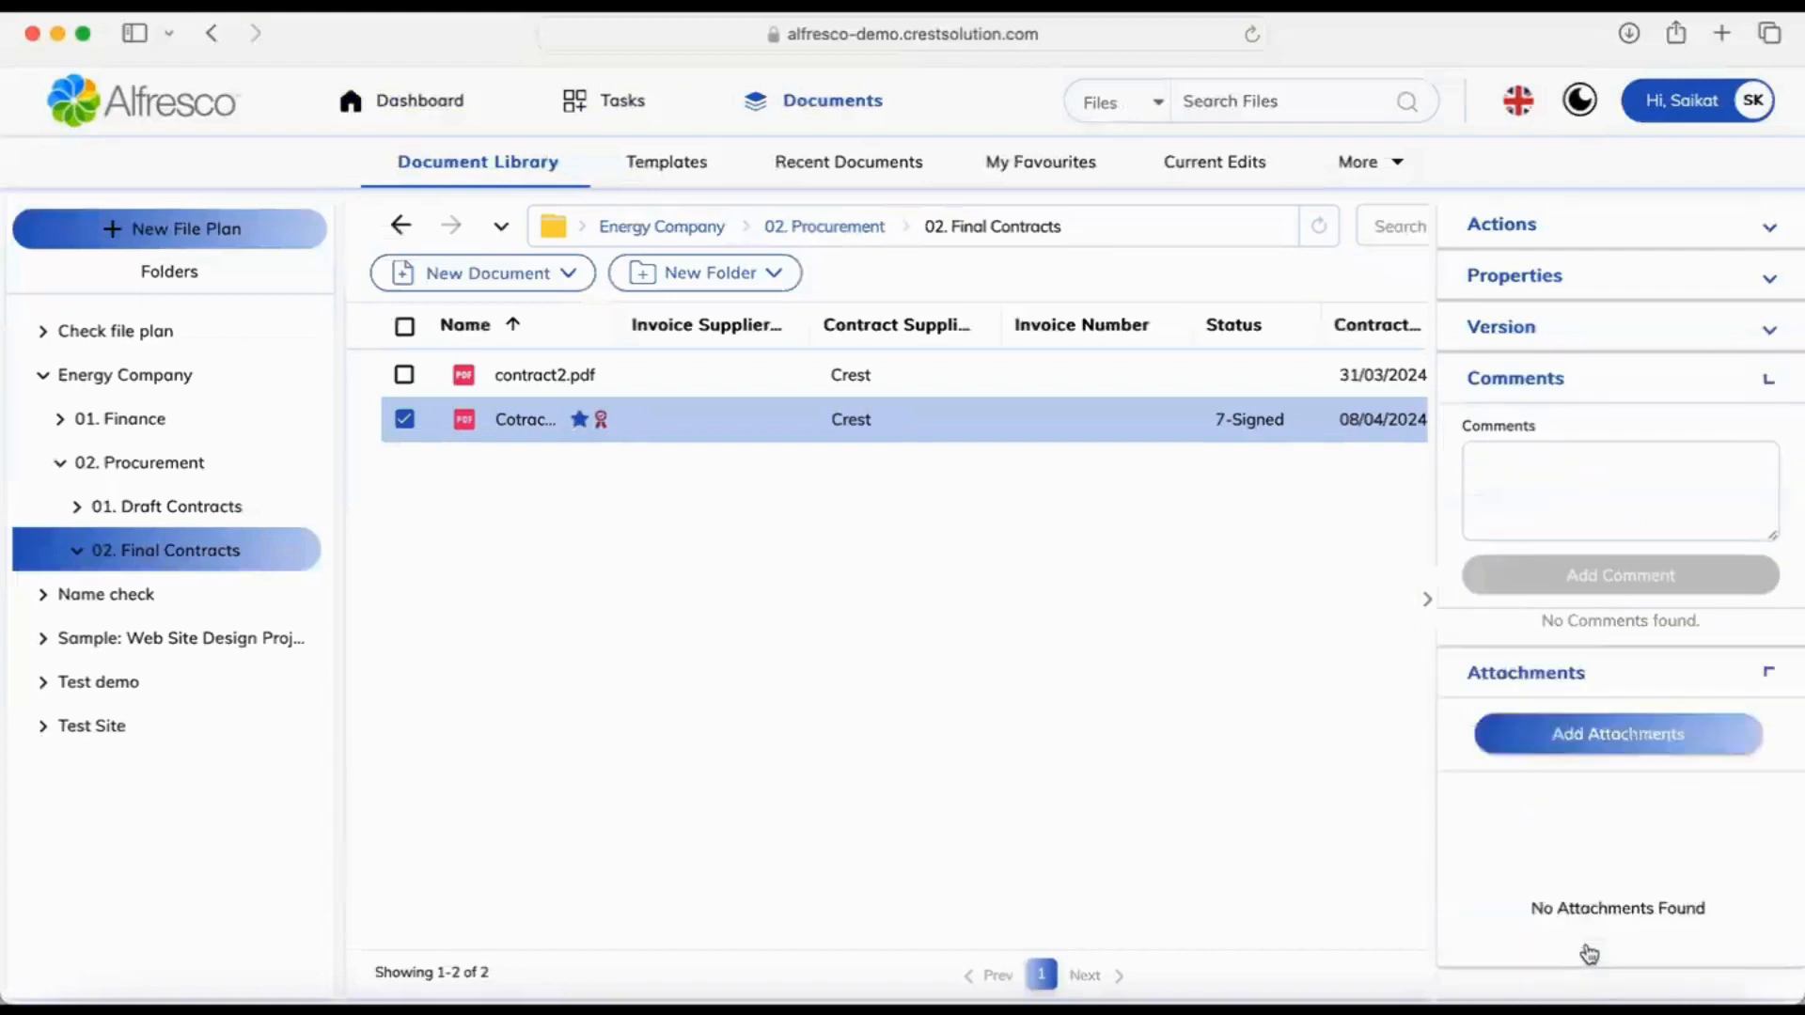
left_click(1501, 224)
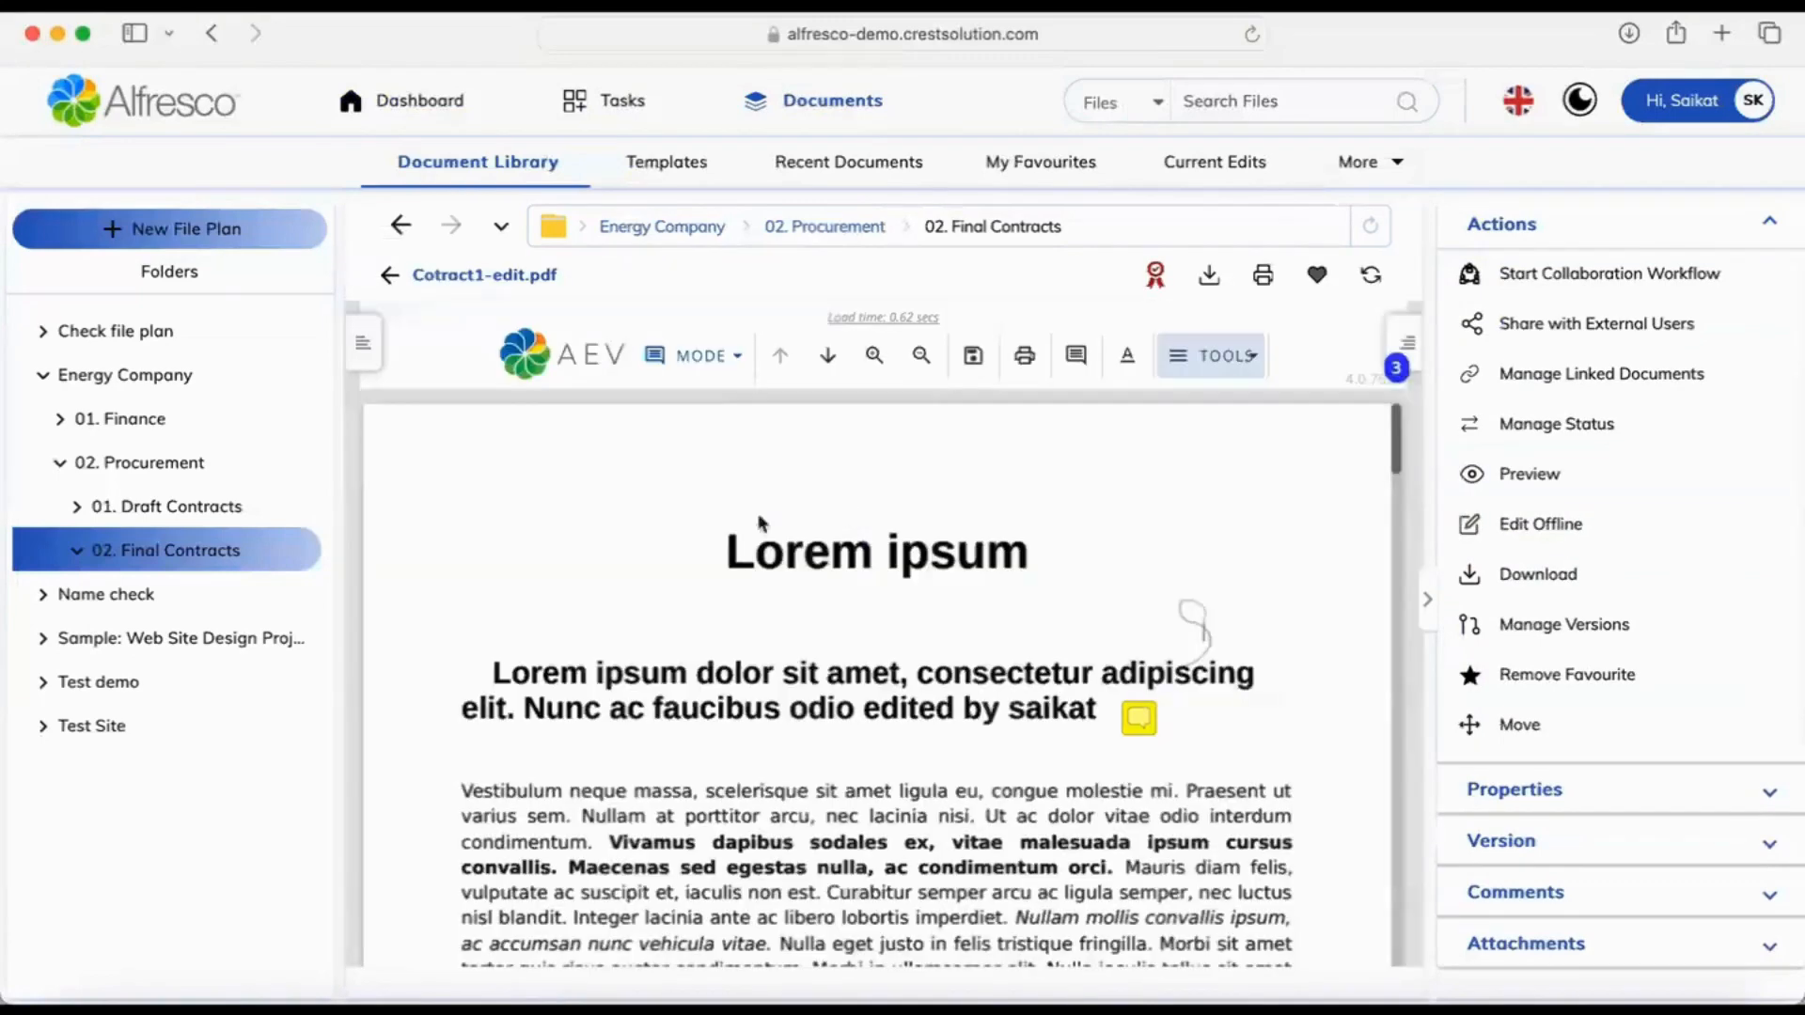
Step: Add a sticky note ('ample text') and highlight the 'Mauris id ex erat' bullet
scroll("down", 3)
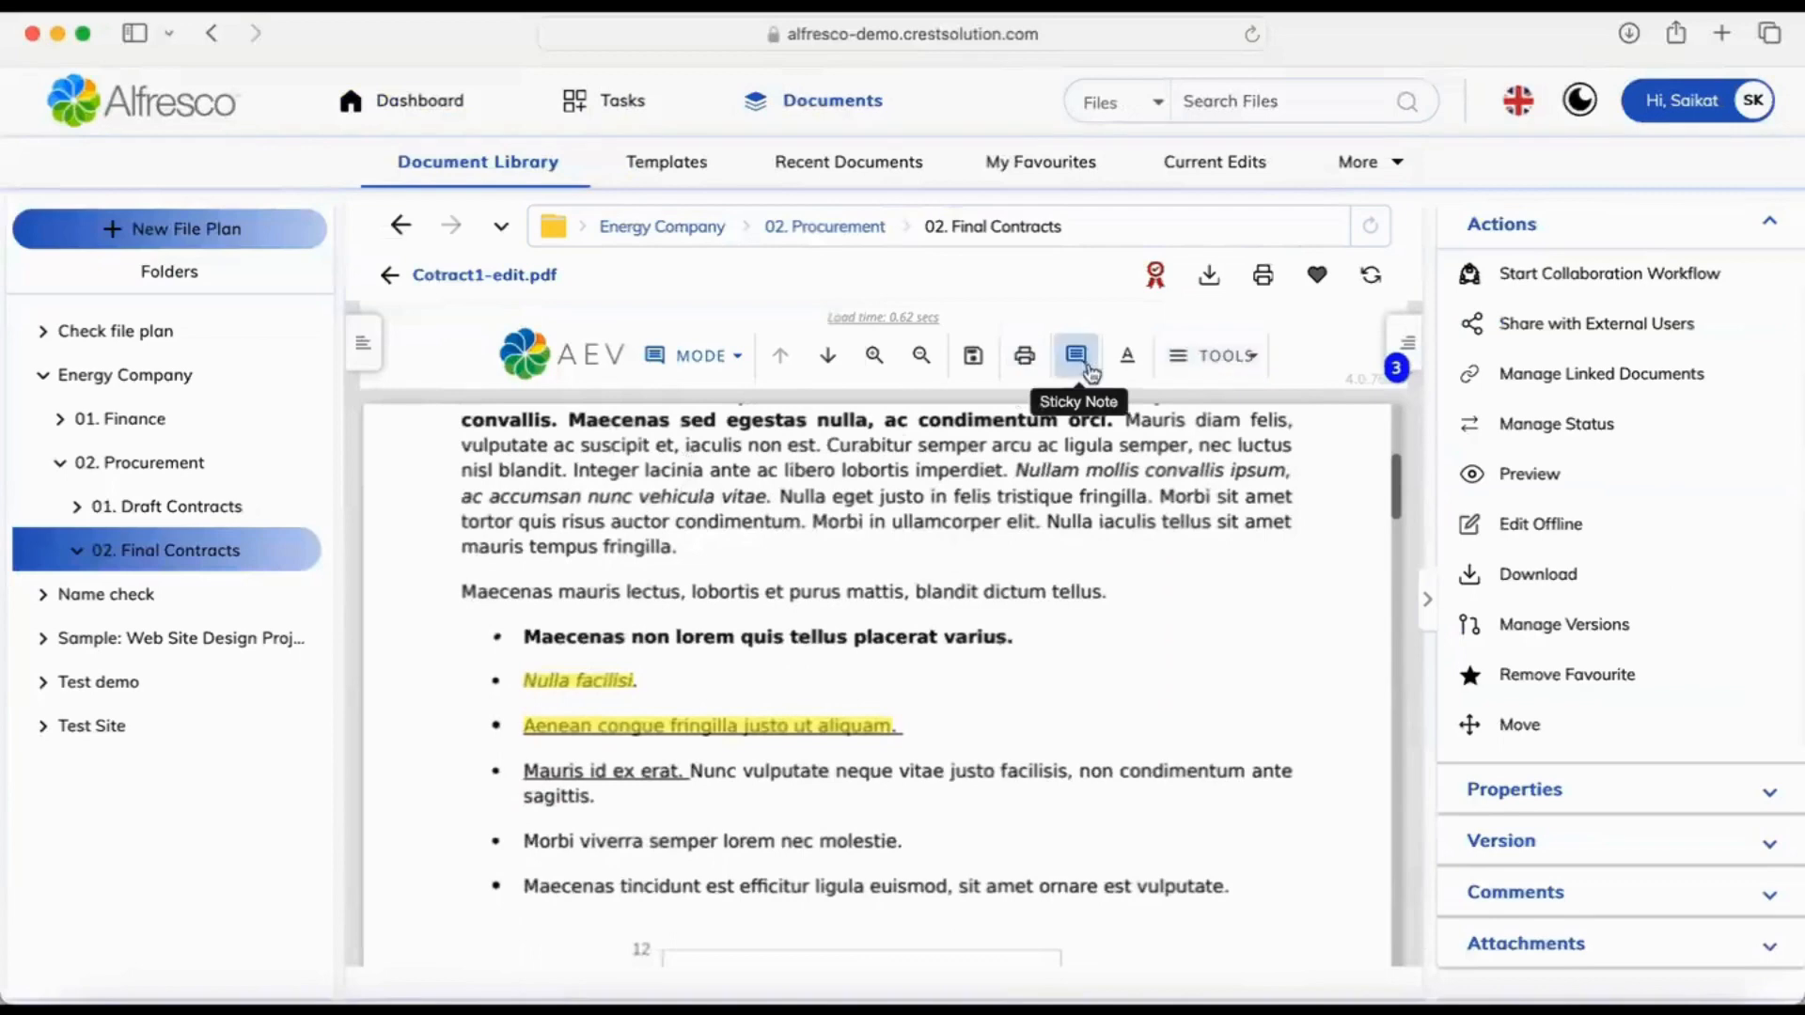
left_click(1076, 354)
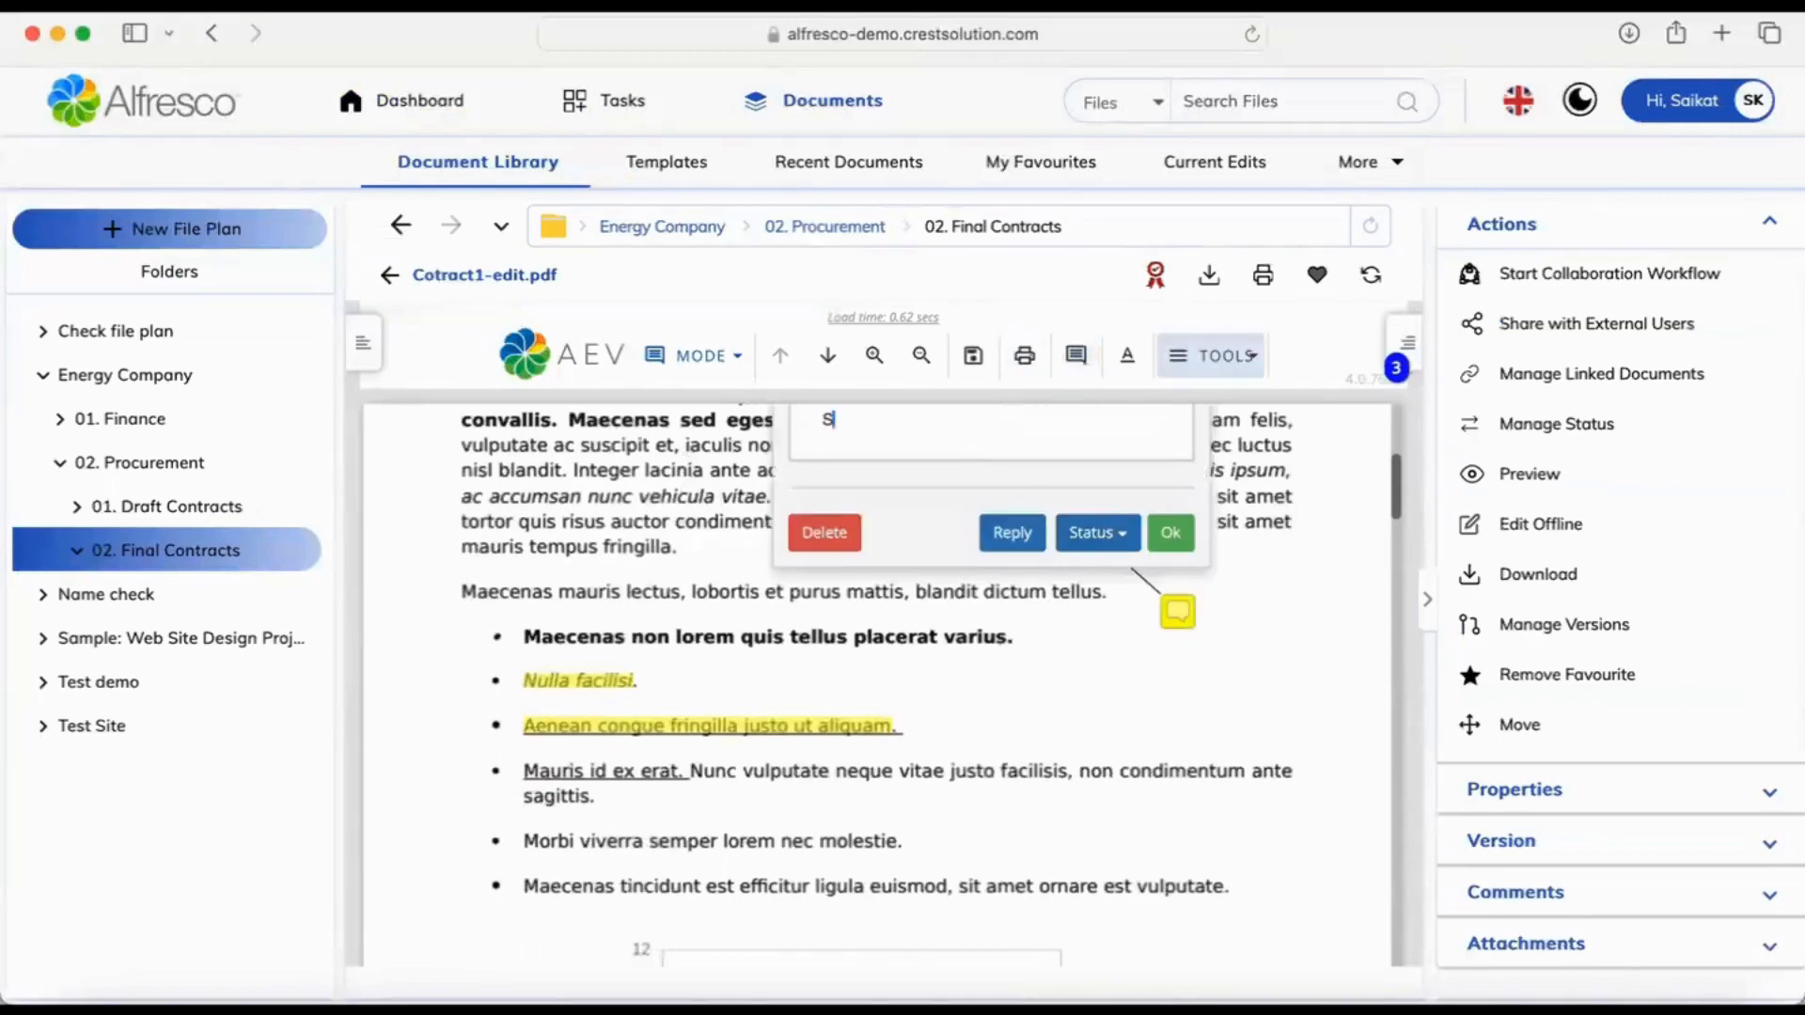
type("ample text")
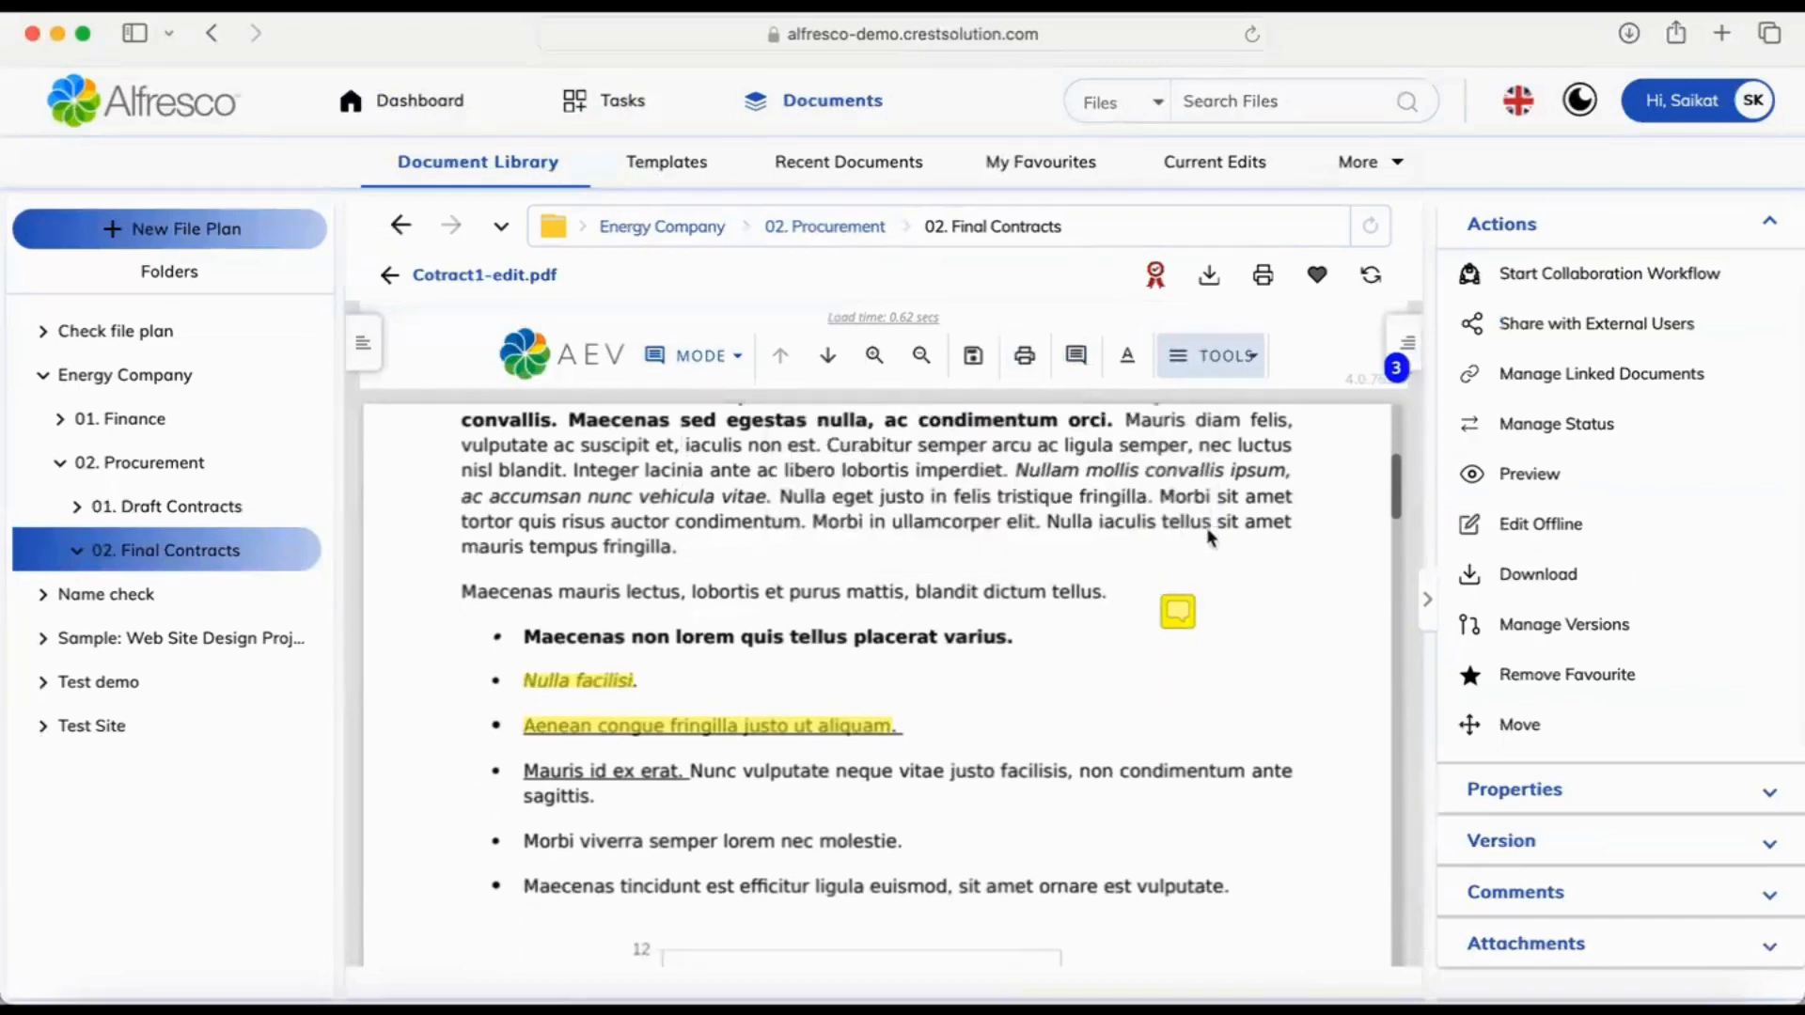
mouse_move(1126, 354)
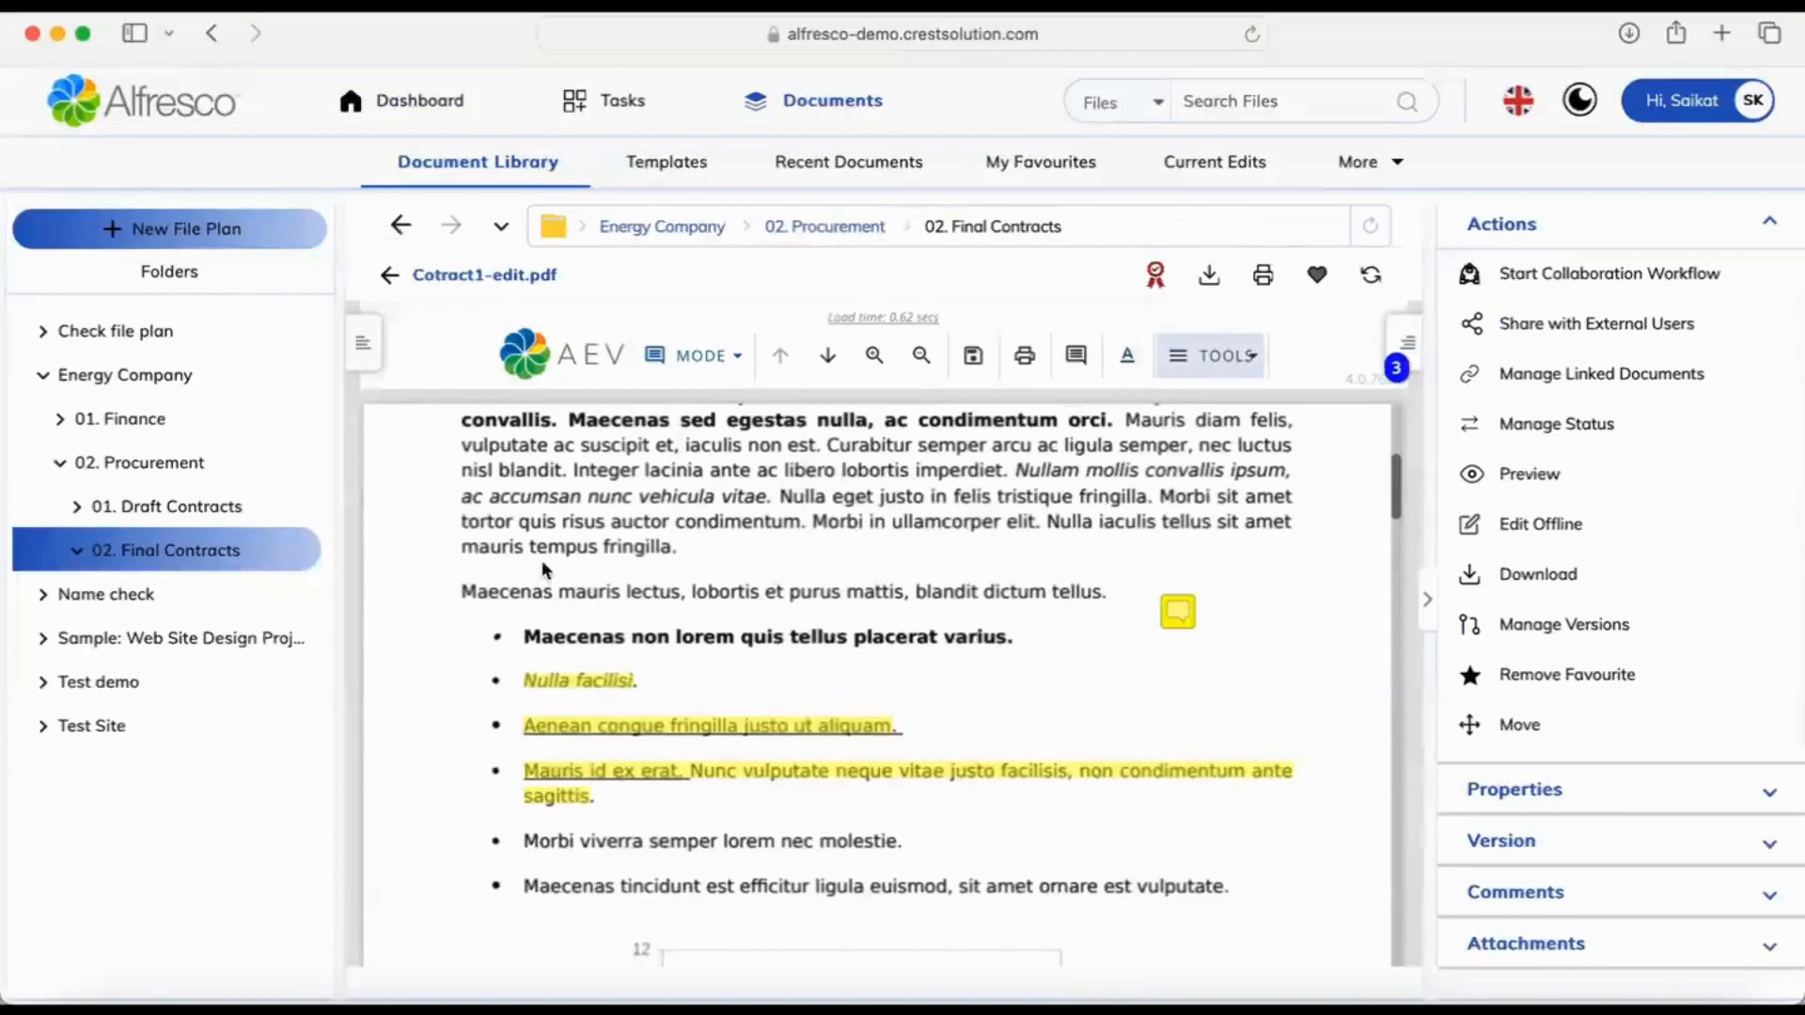
left_click(970, 355)
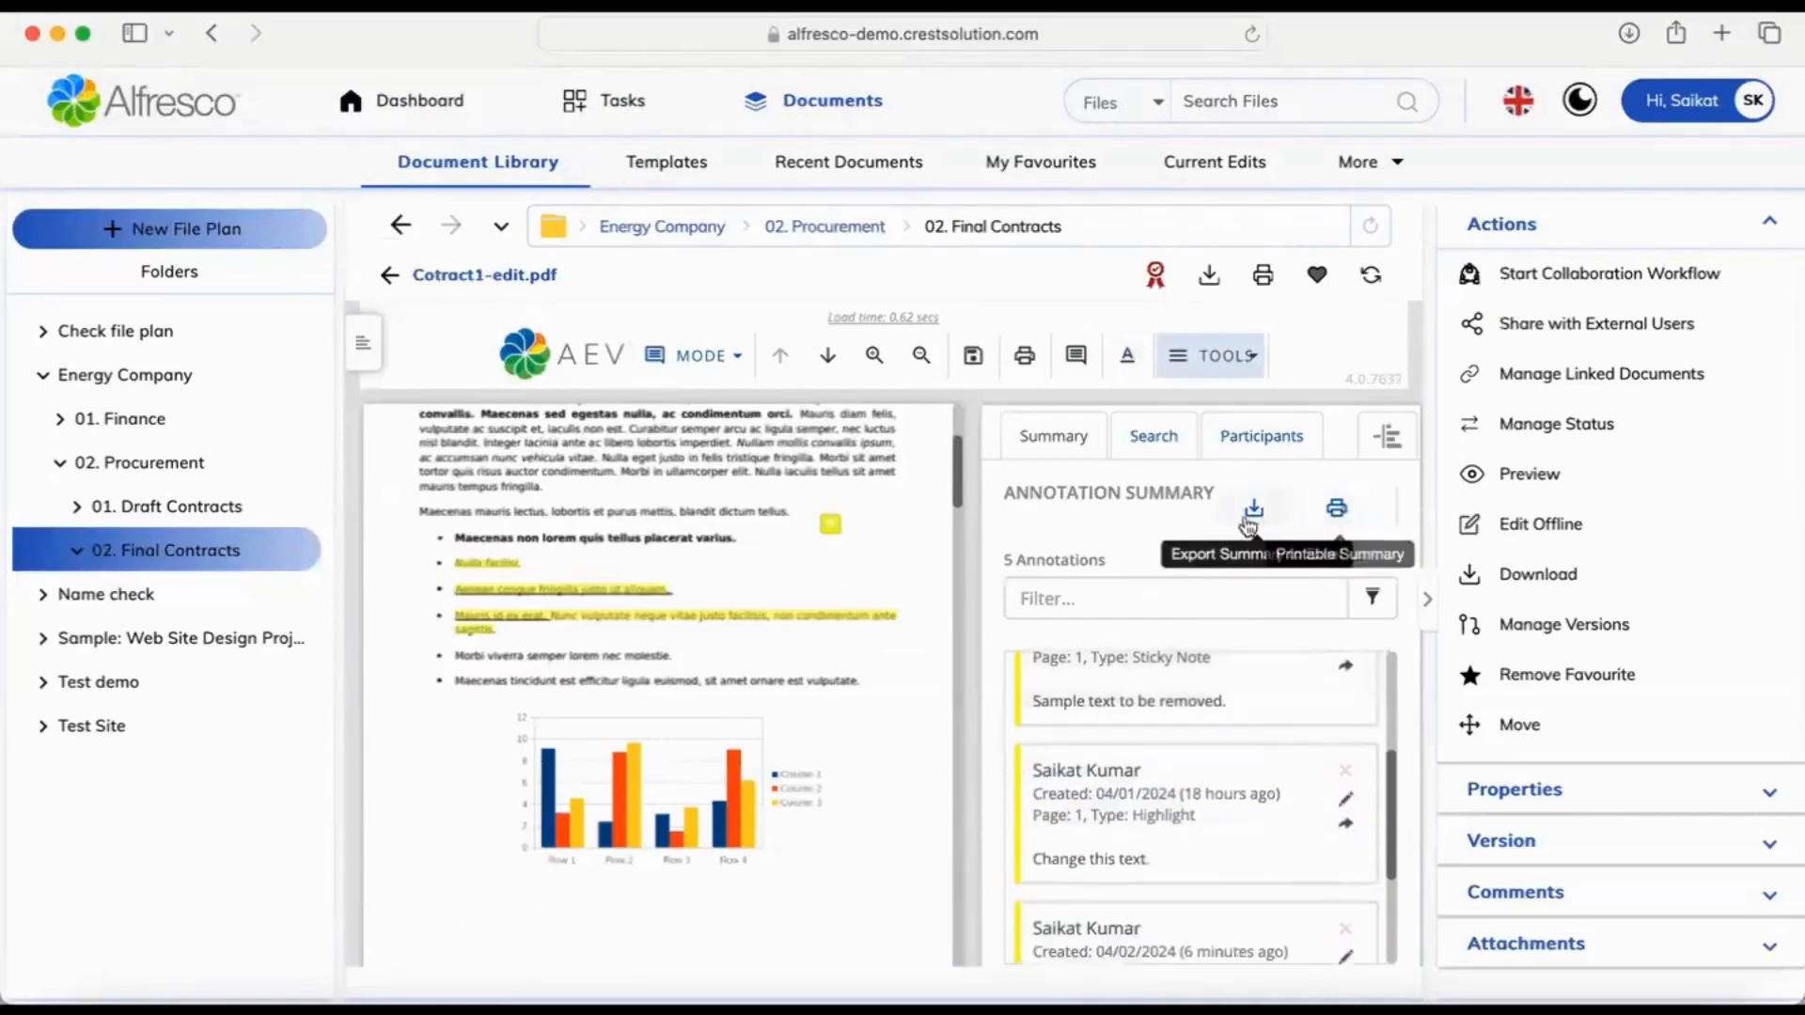
mouse_move(1335, 507)
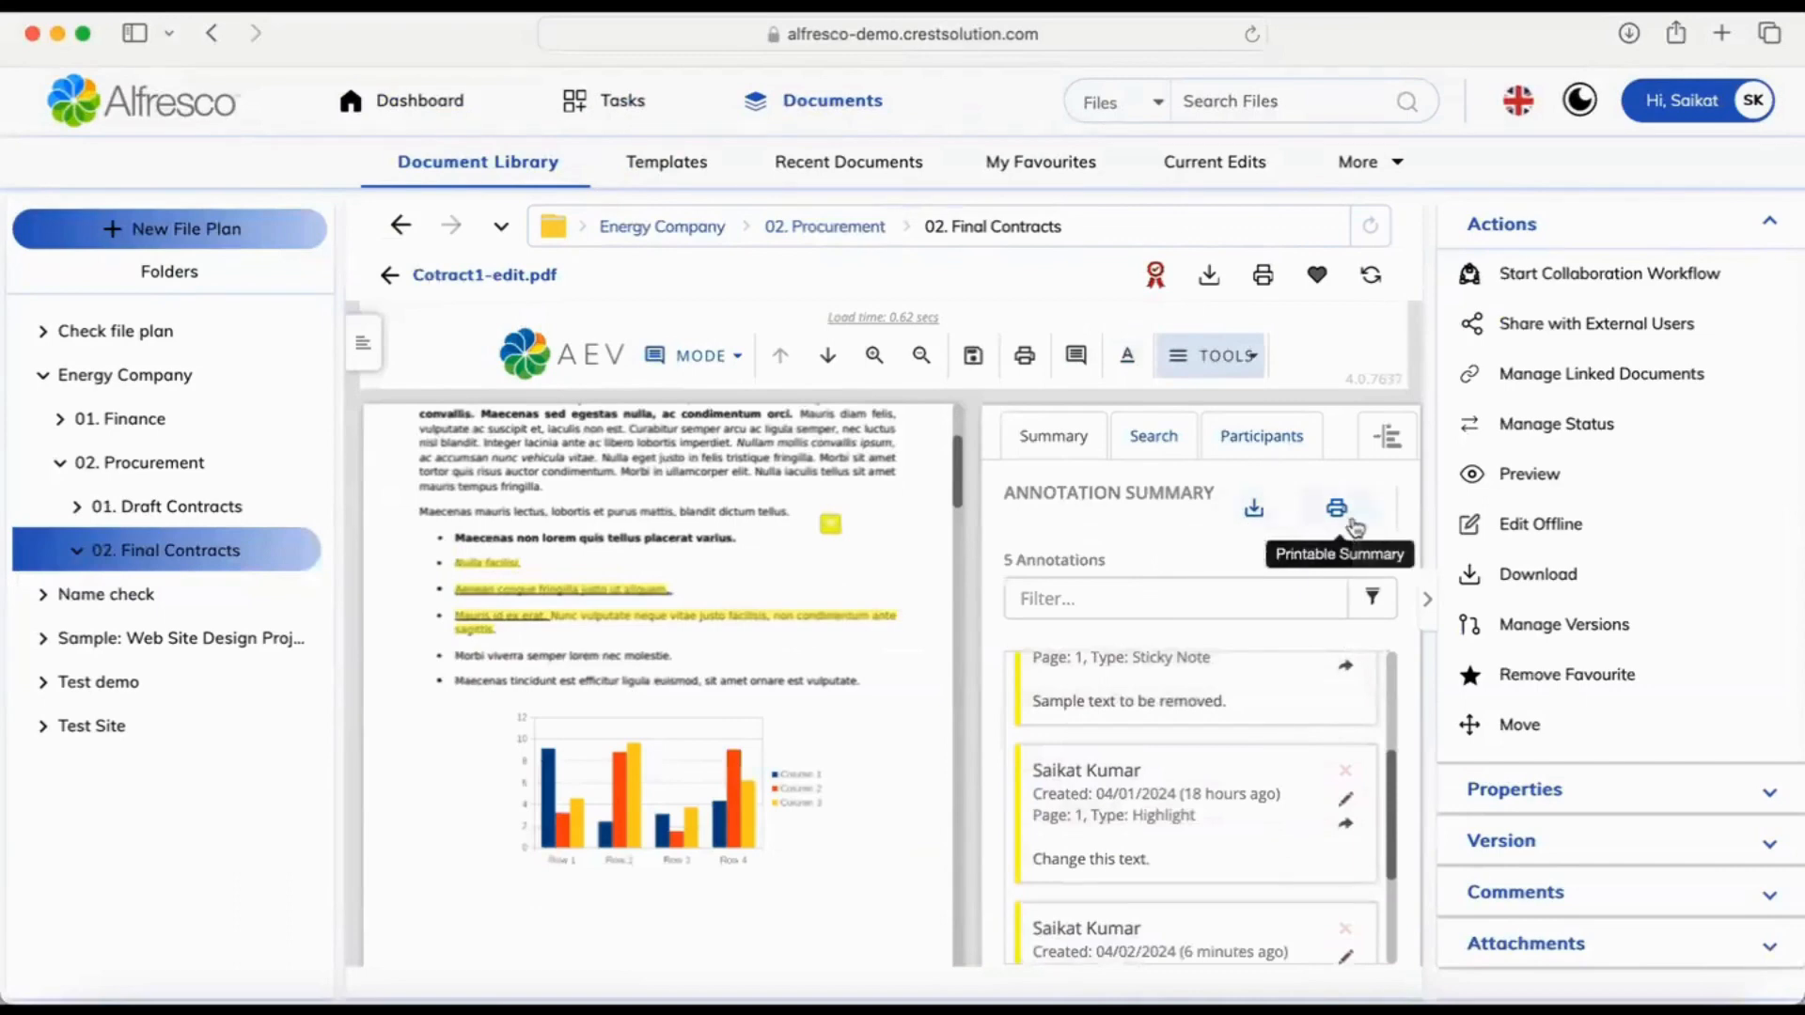
scroll("down", 3)
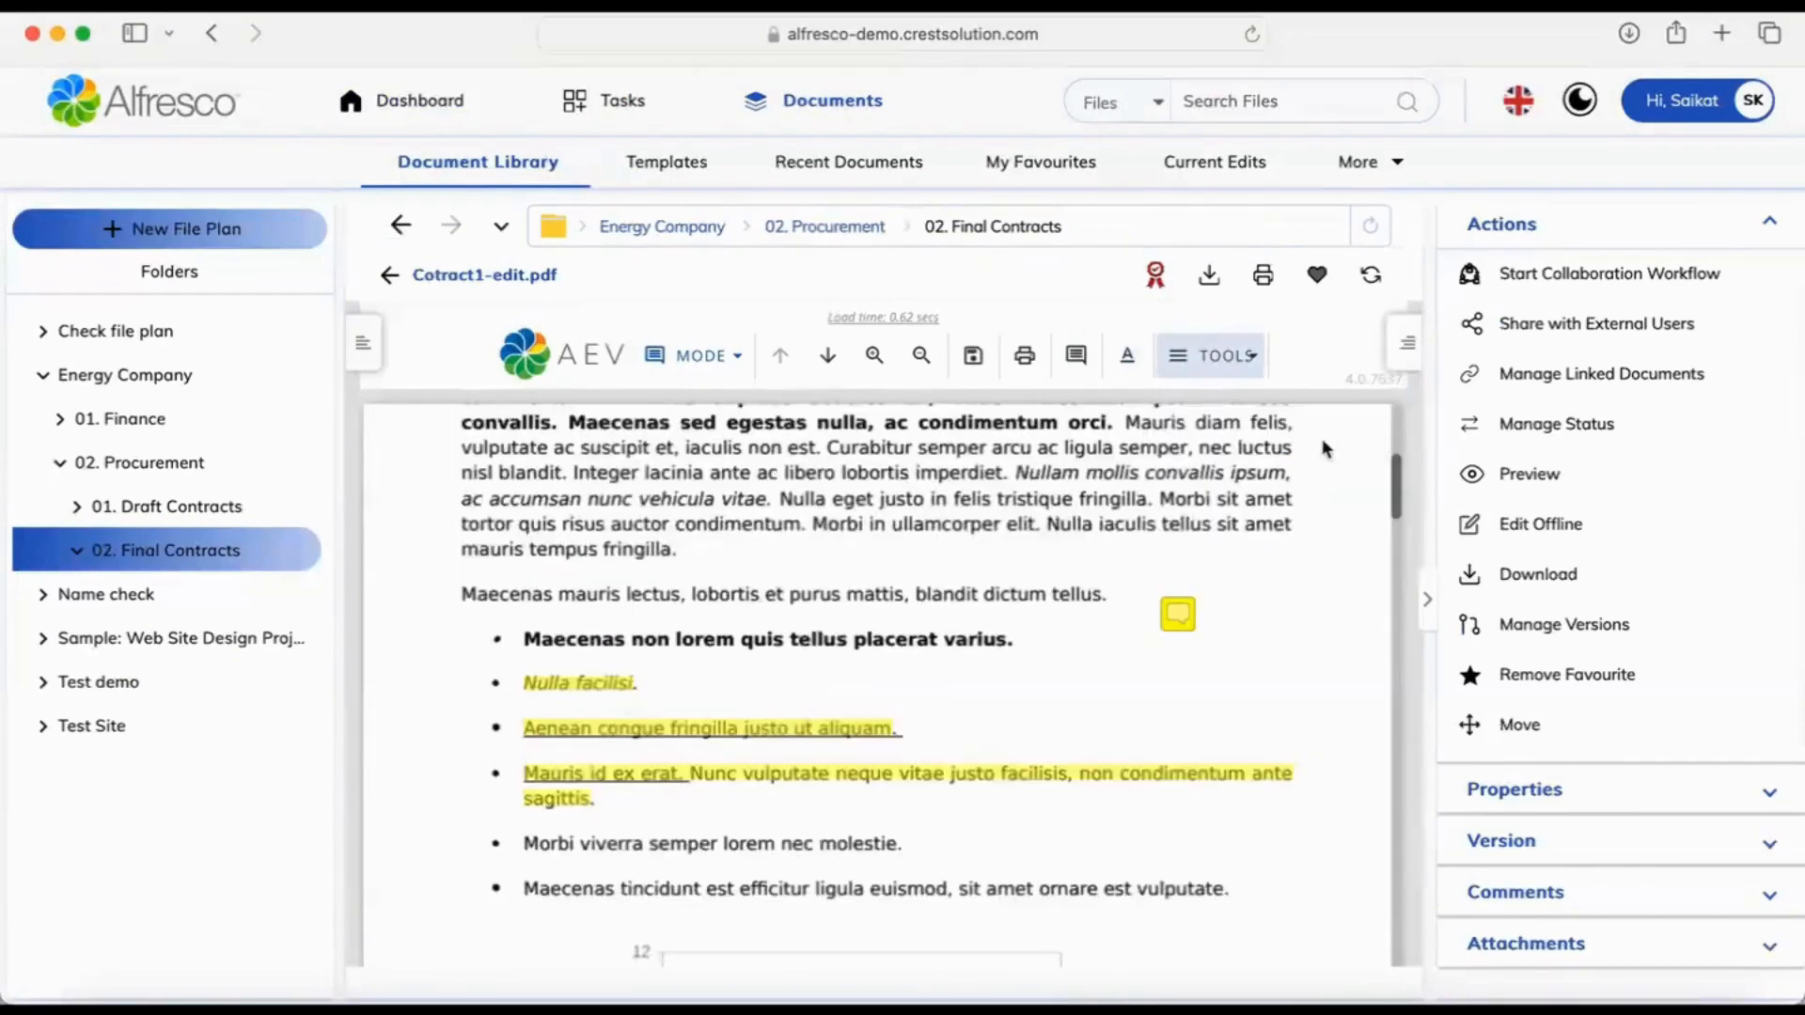
Step: Show the contract's page thumbnails sidebar to browse its pages
left_click(363, 343)
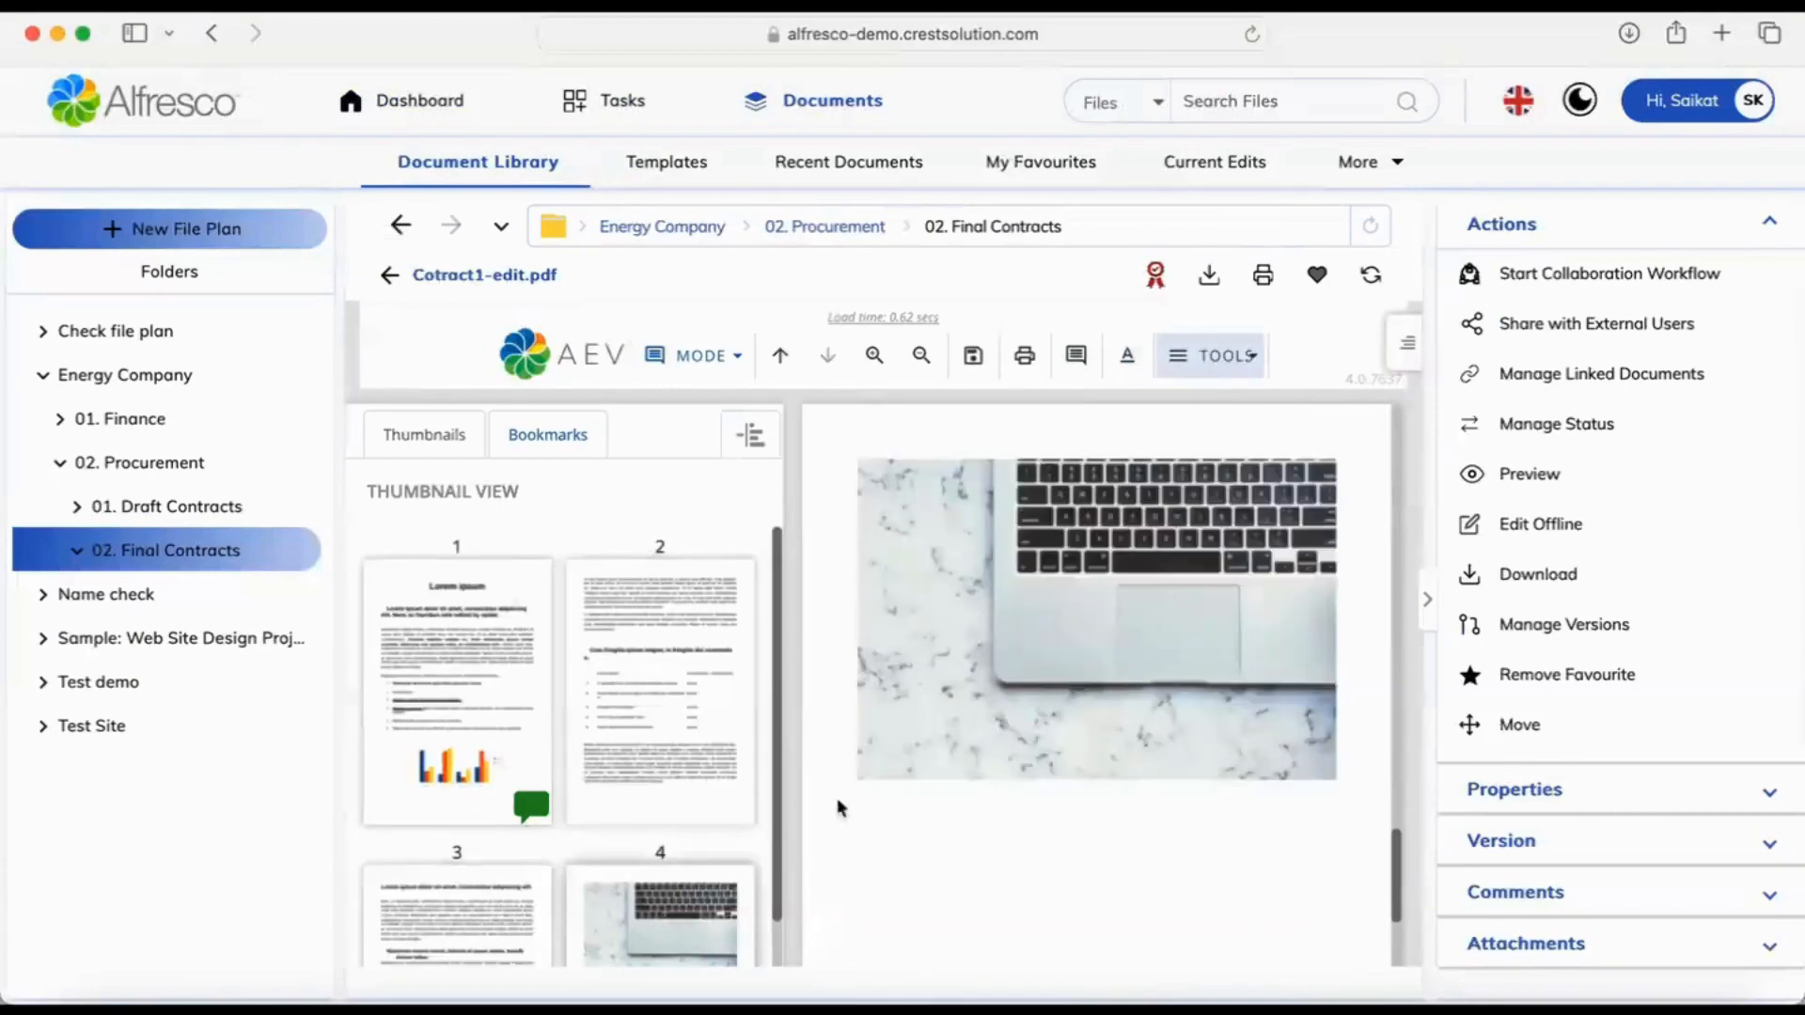
mouse_move(662, 420)
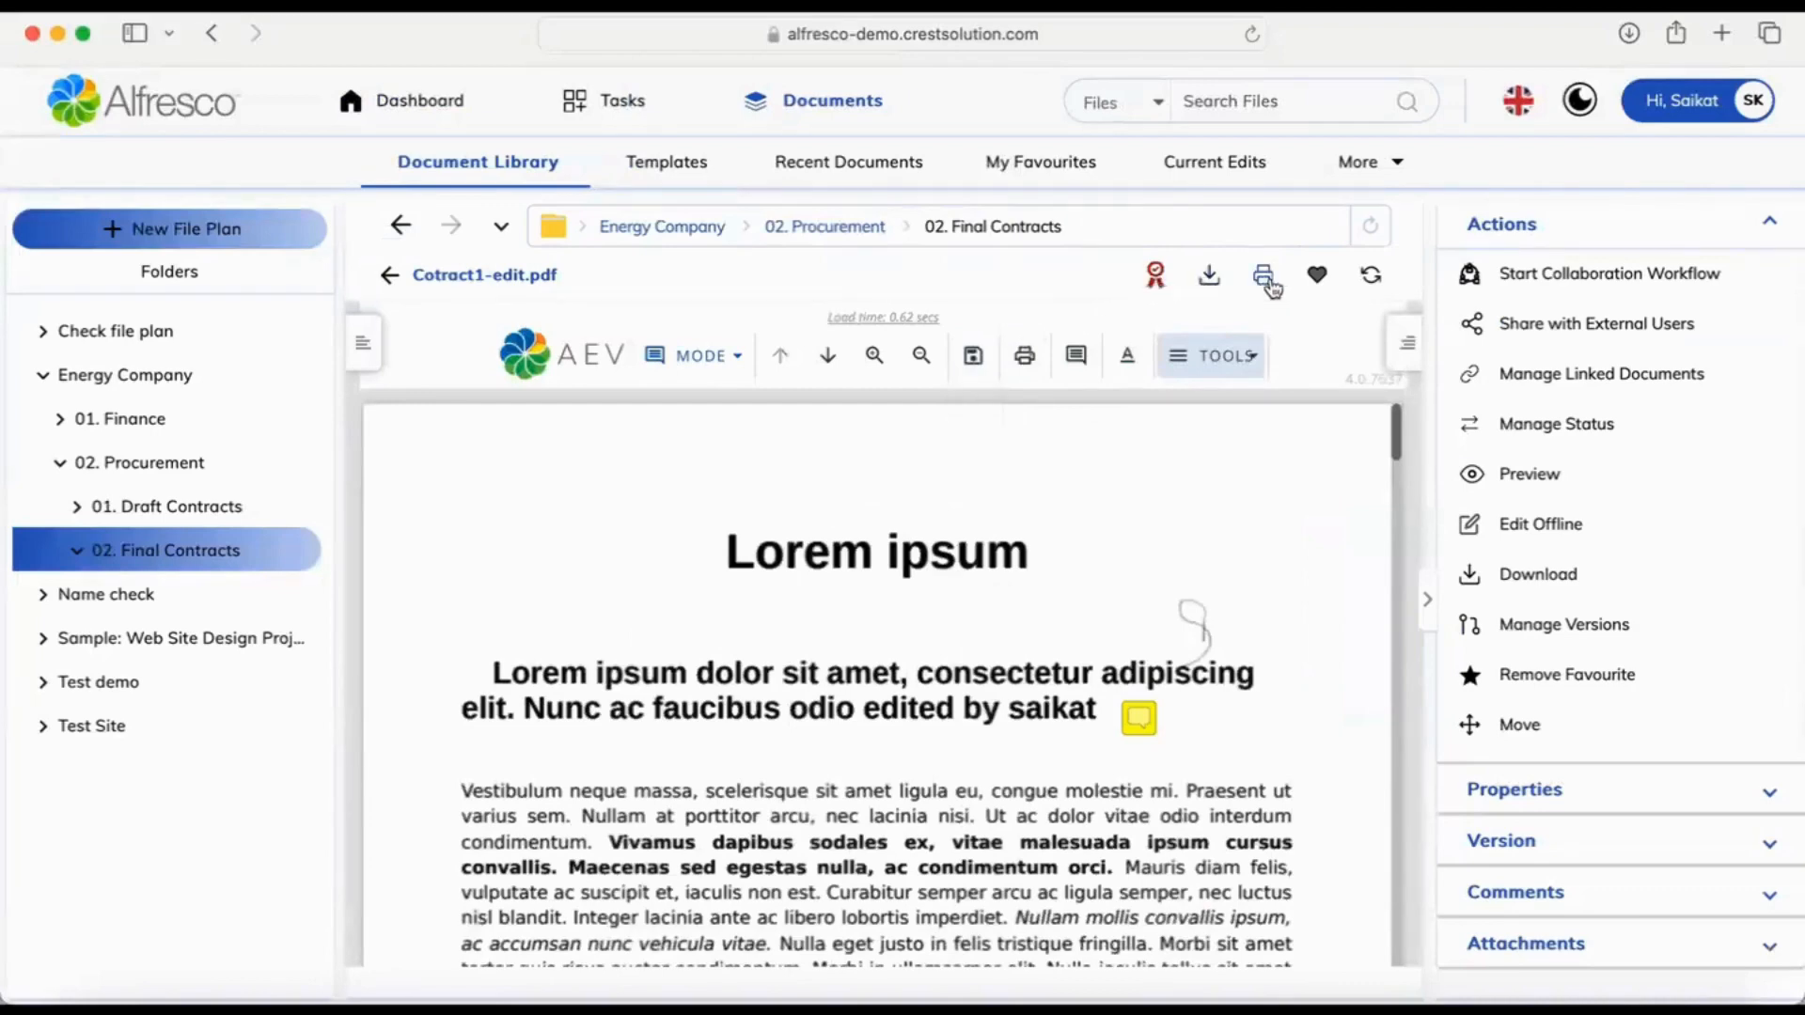
Step: Open certificate details showing three verified signatures and collapse the second signer's entry
left_click(1152, 274)
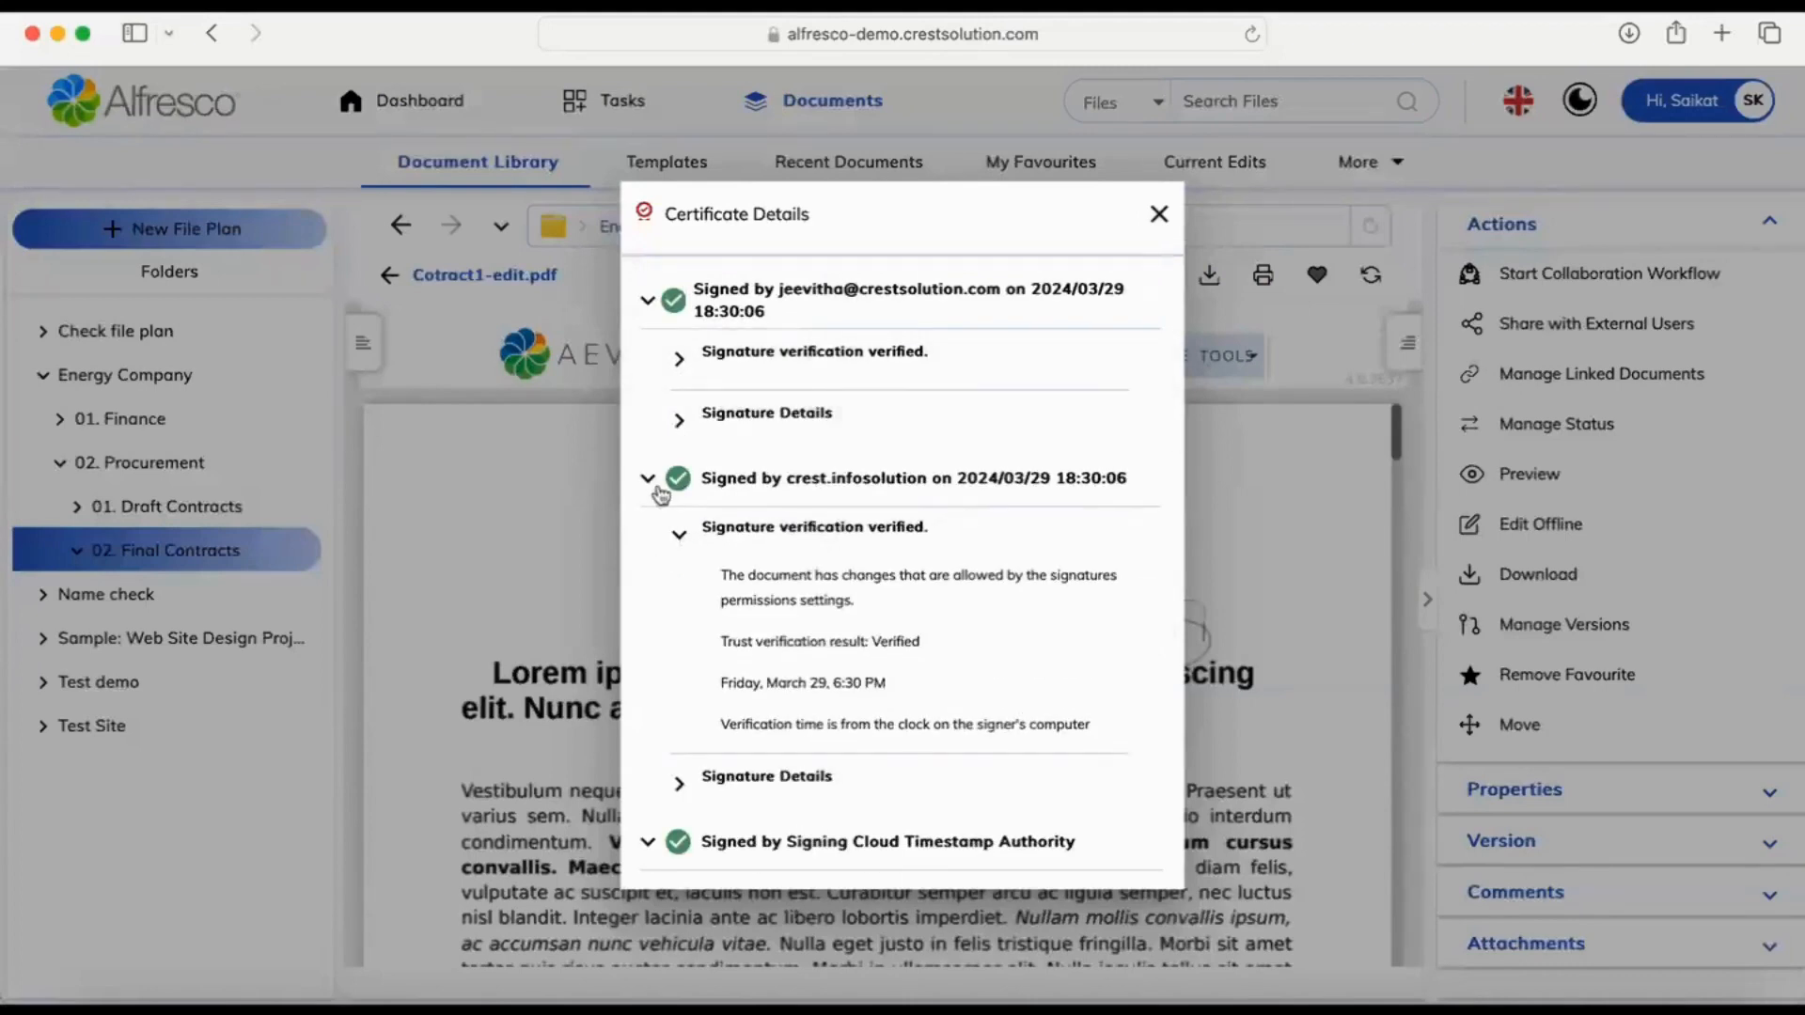
left_click(647, 477)
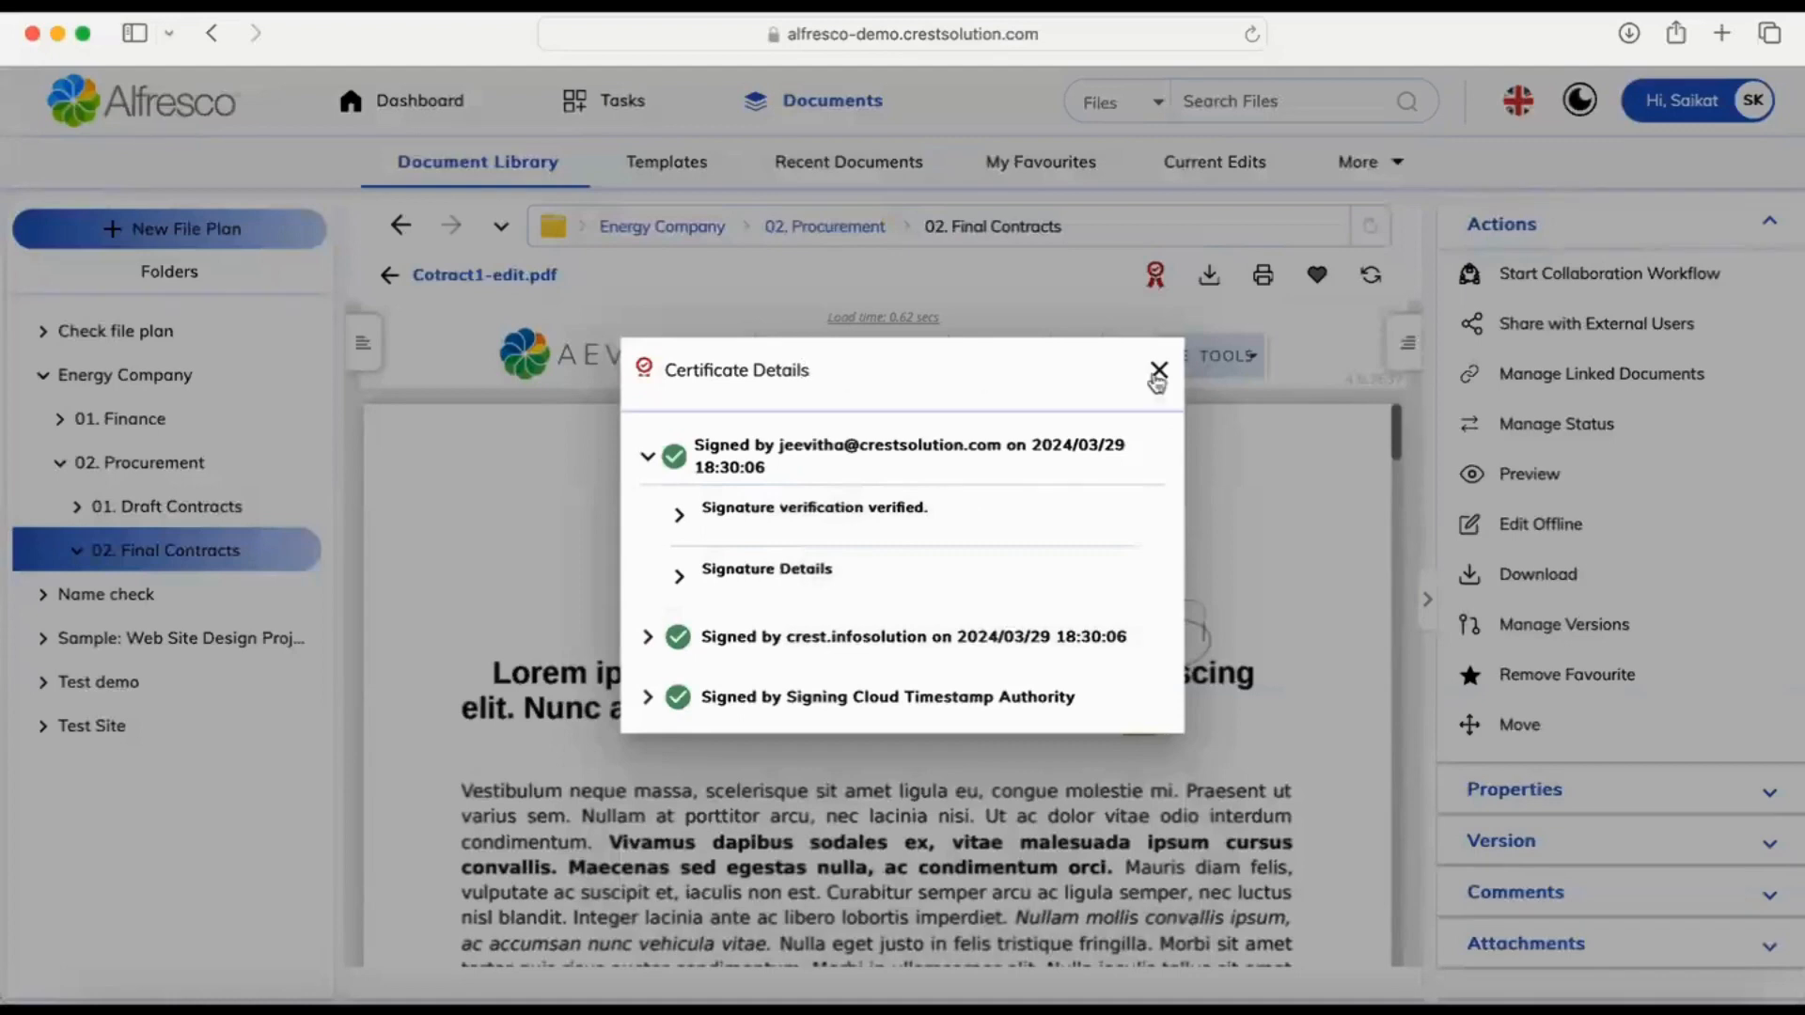
Step: Close certificate details and pick Sample-Contract-Template.docx to upload into 01. Draft Contracts
left_click(1158, 370)
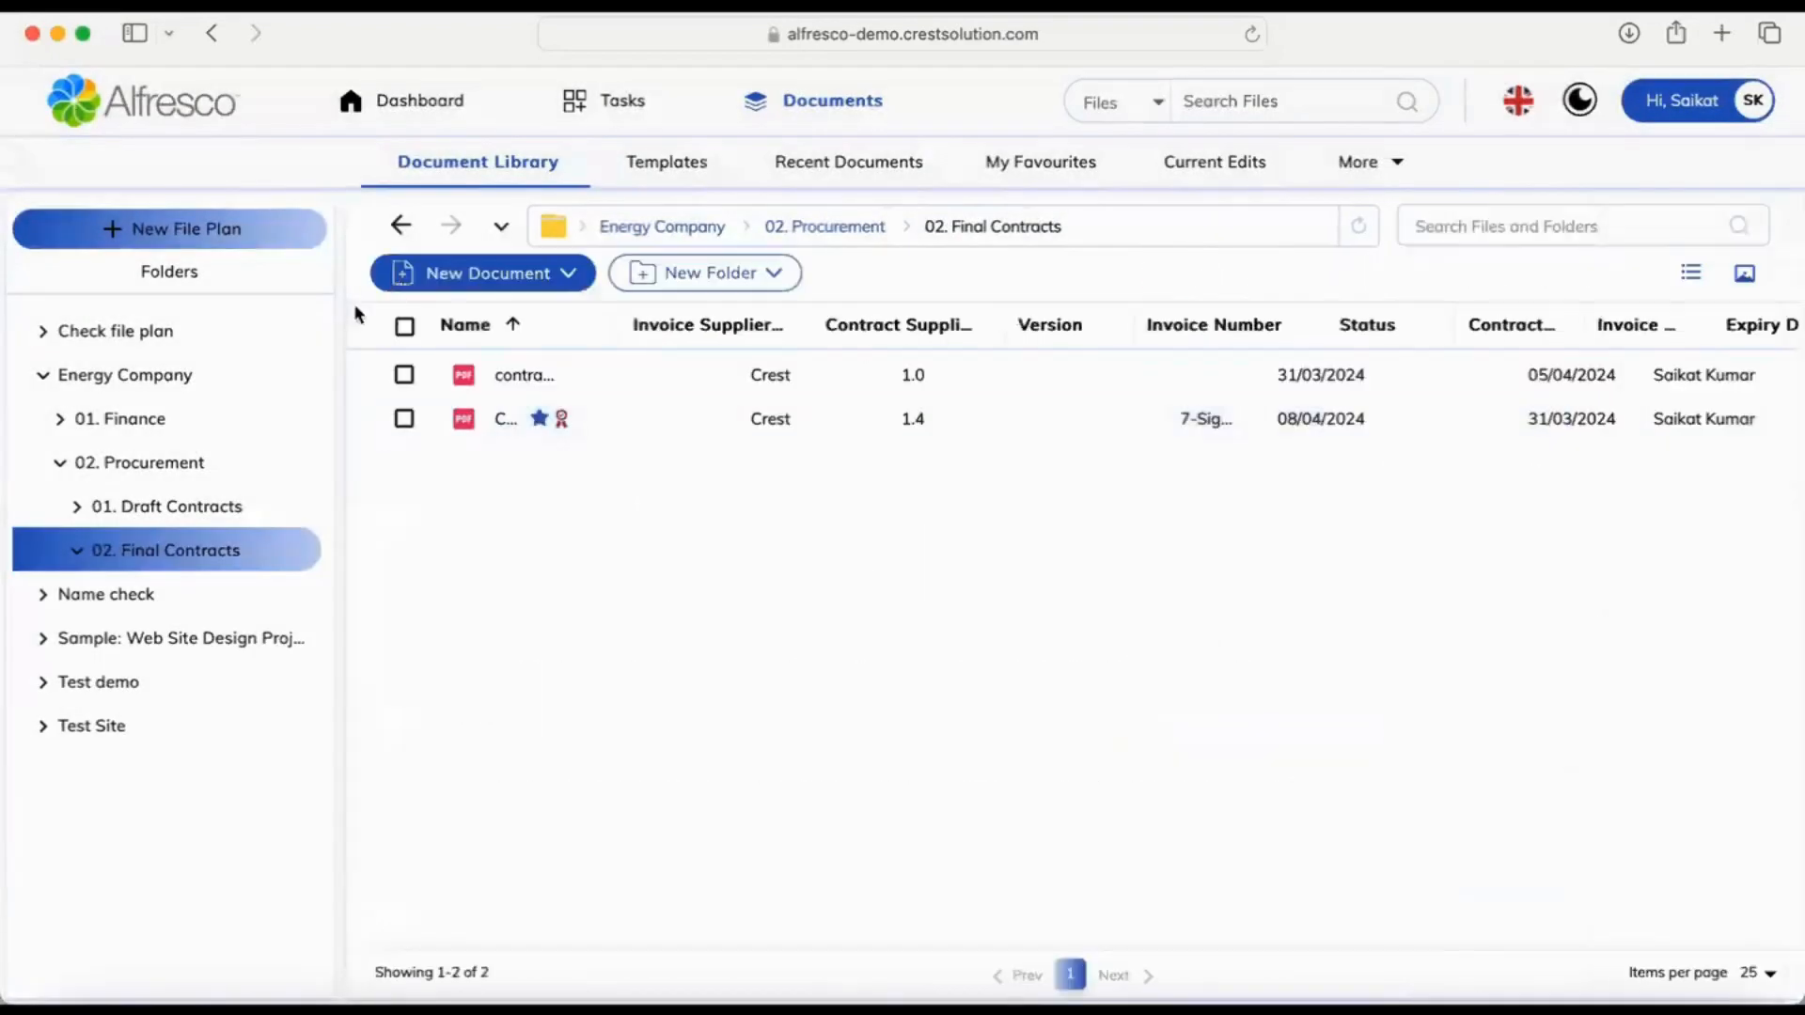
left_click(167, 506)
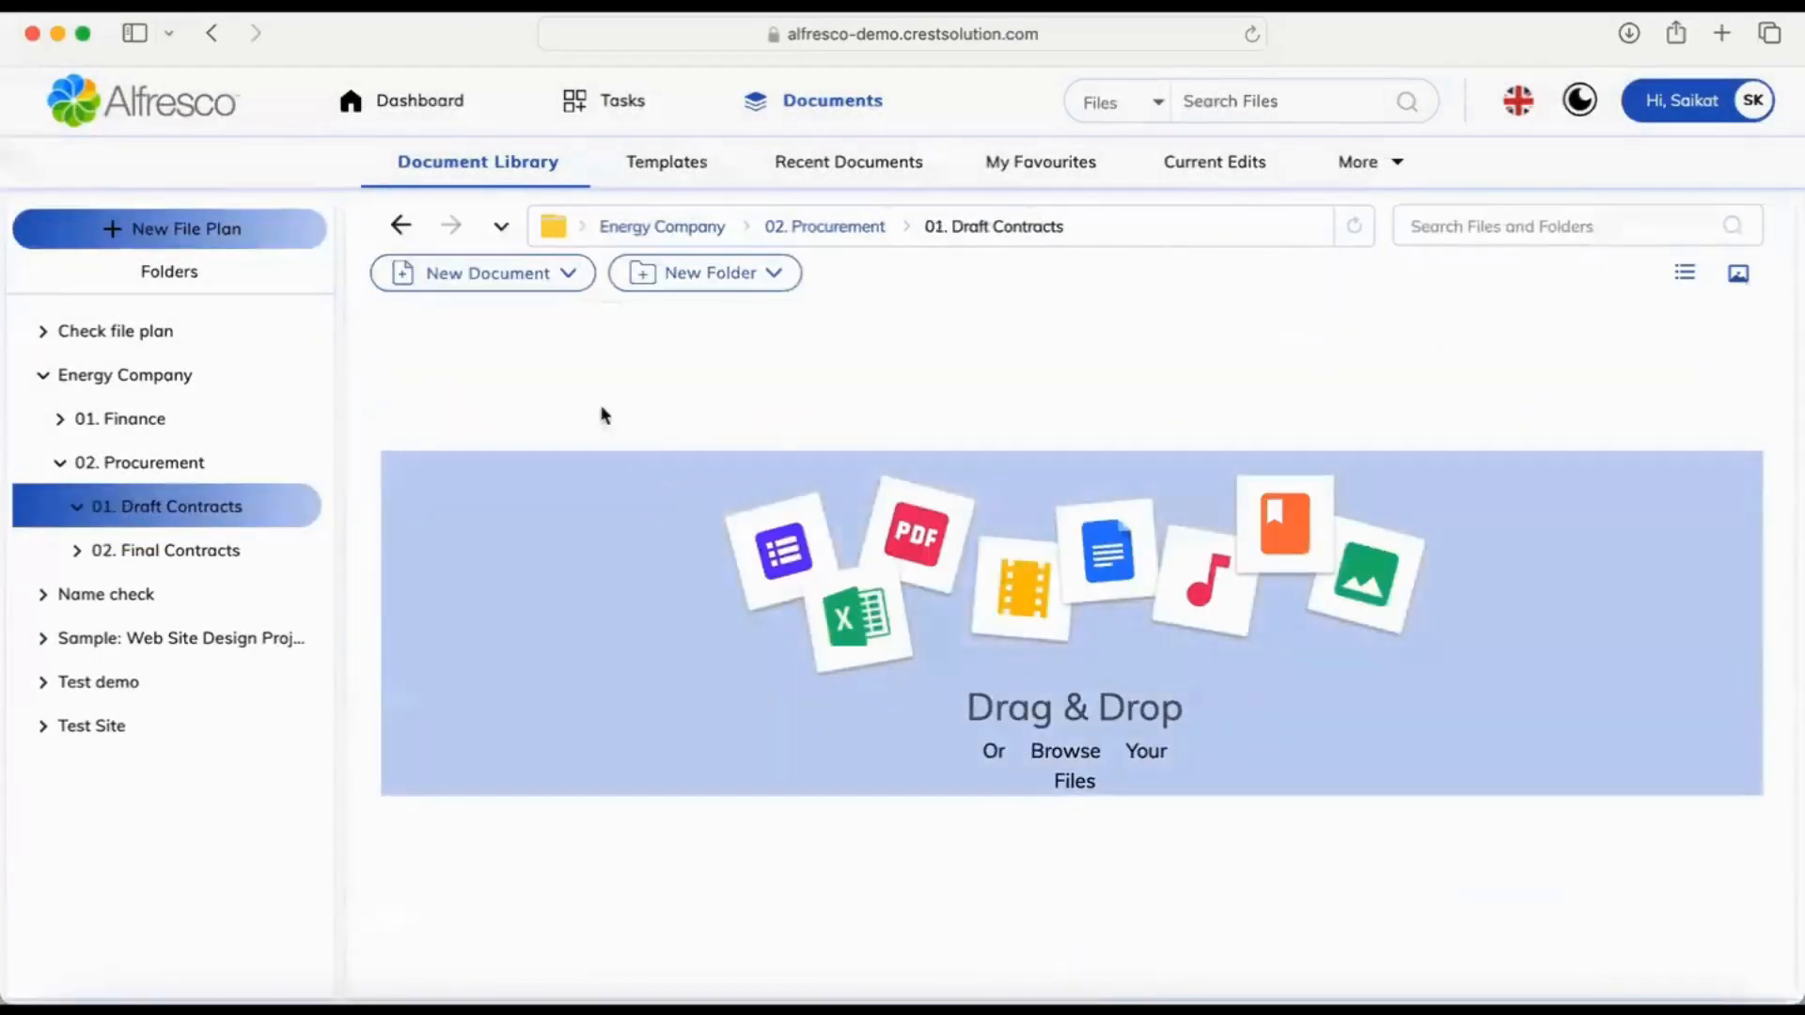
left_click(486, 272)
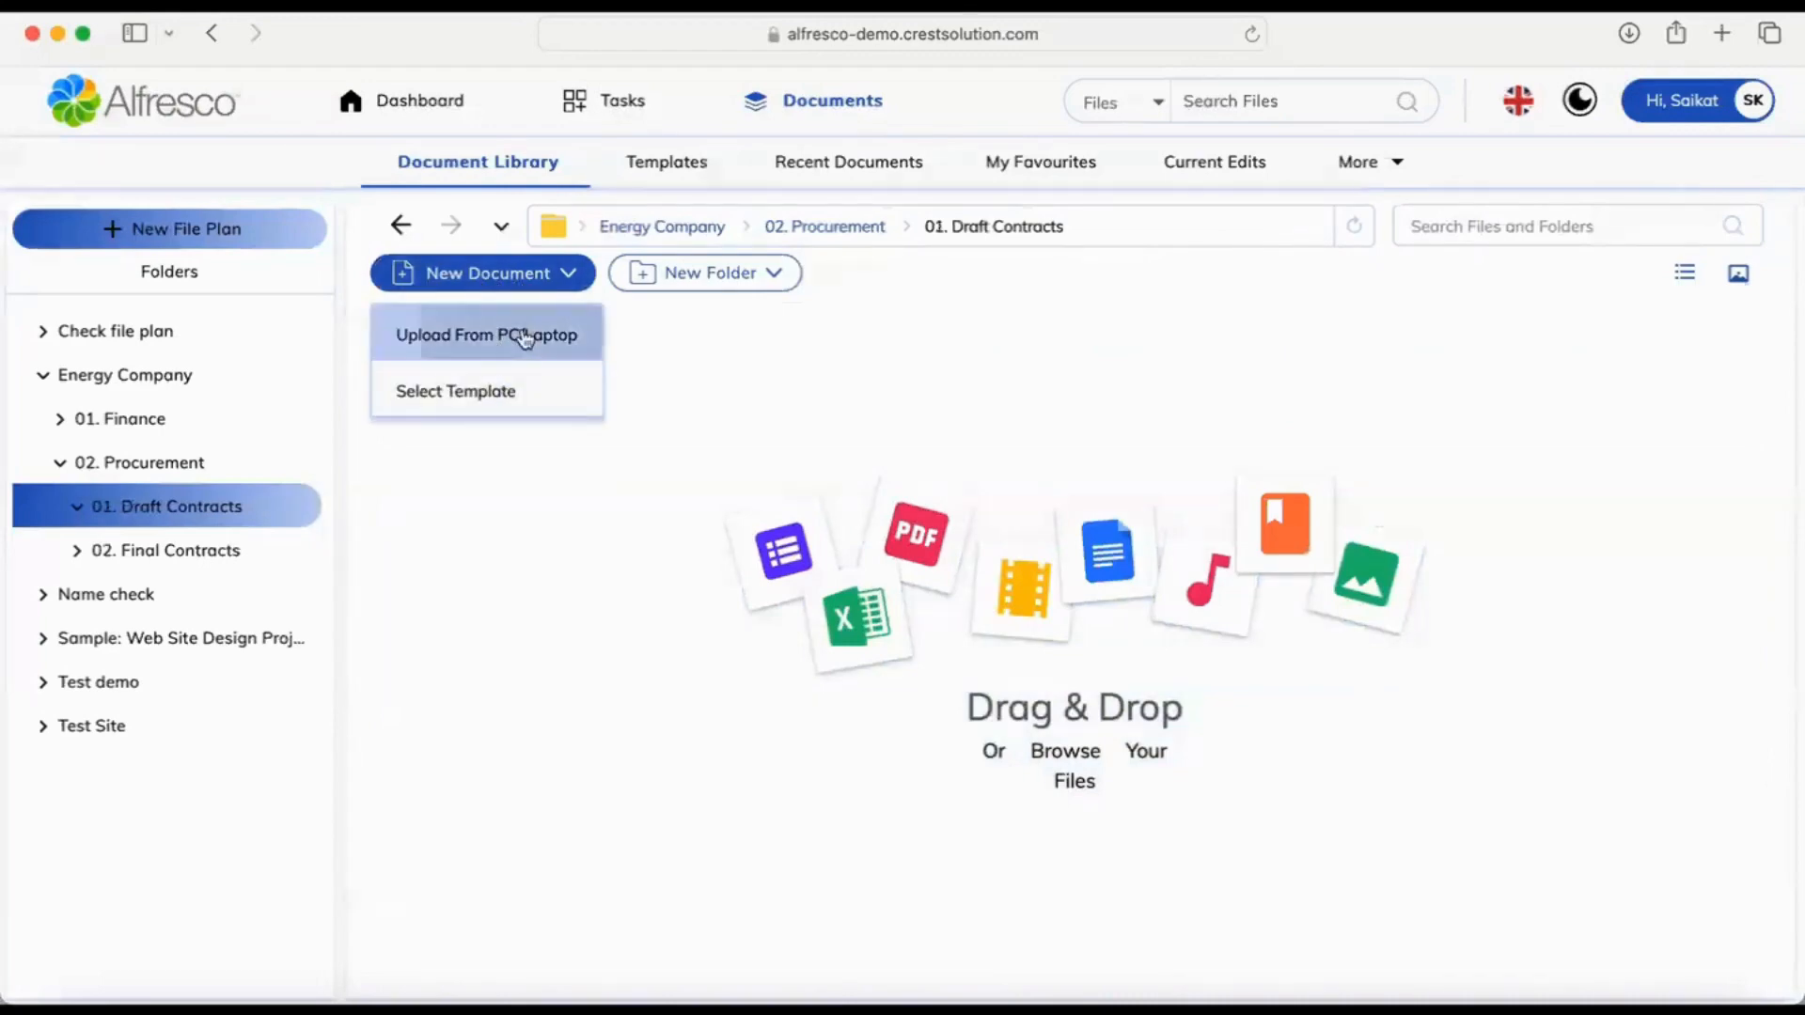
left_click(485, 333)
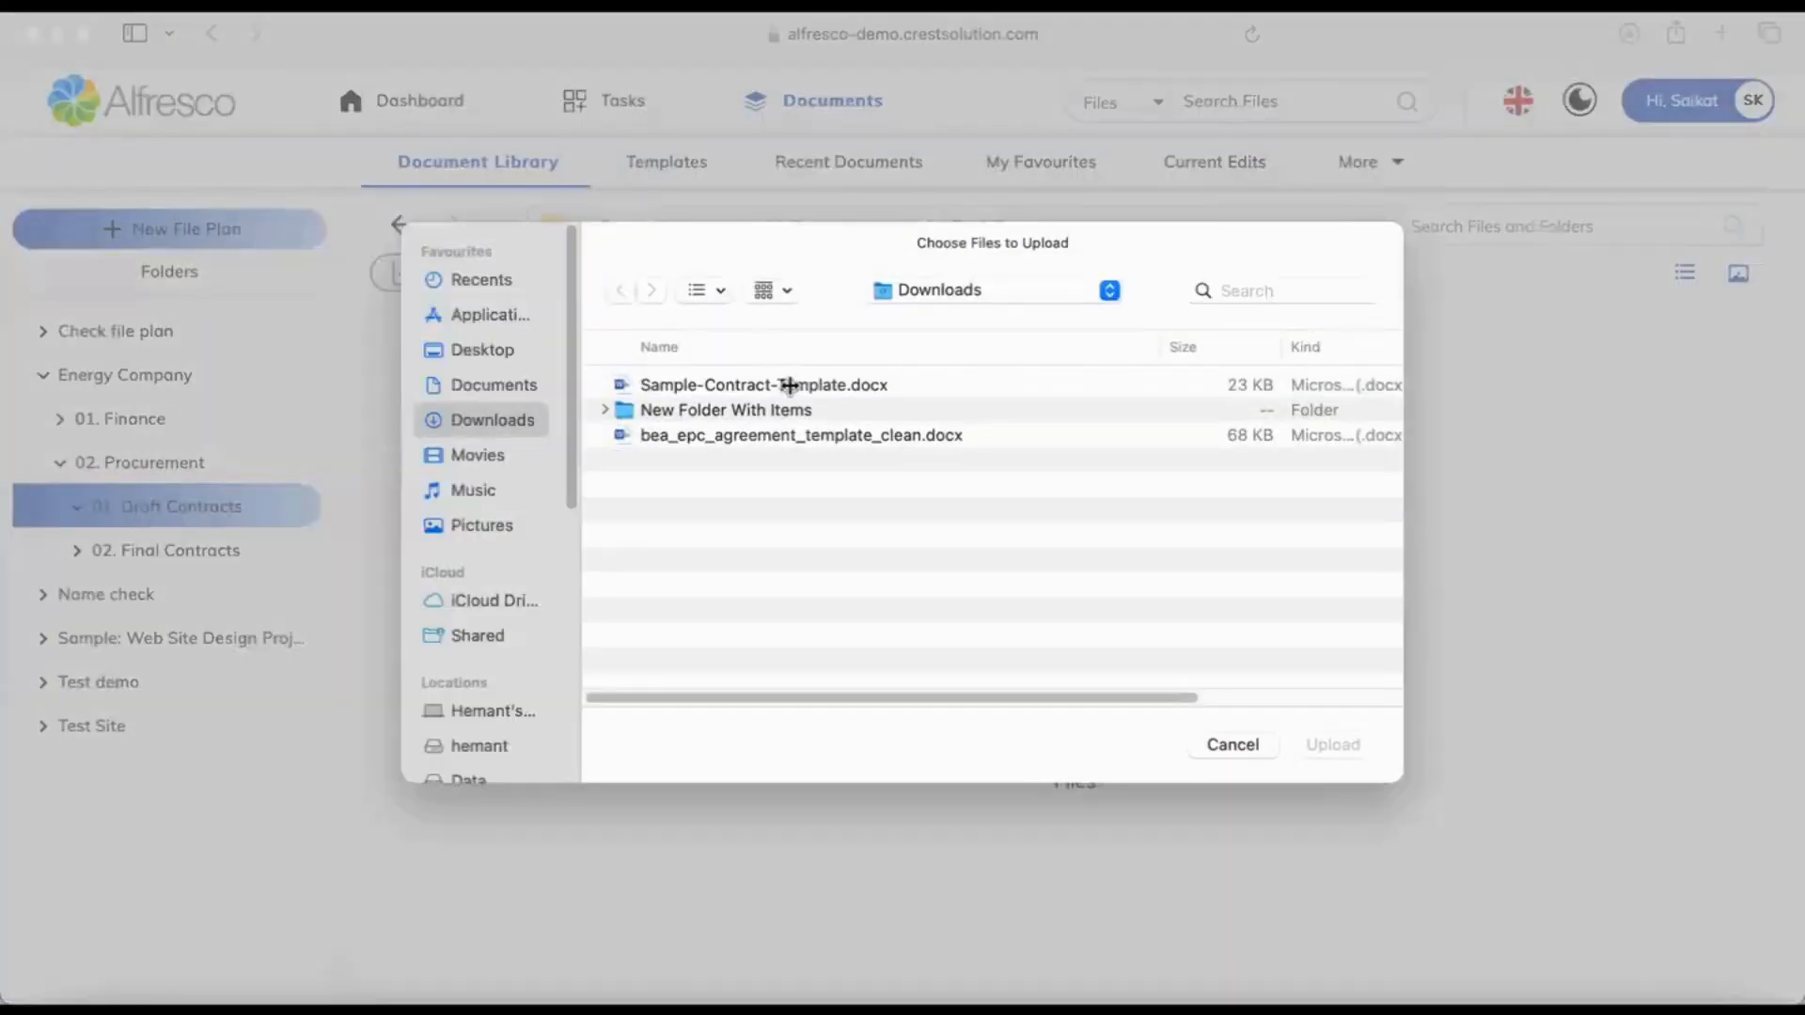
double_click(762, 384)
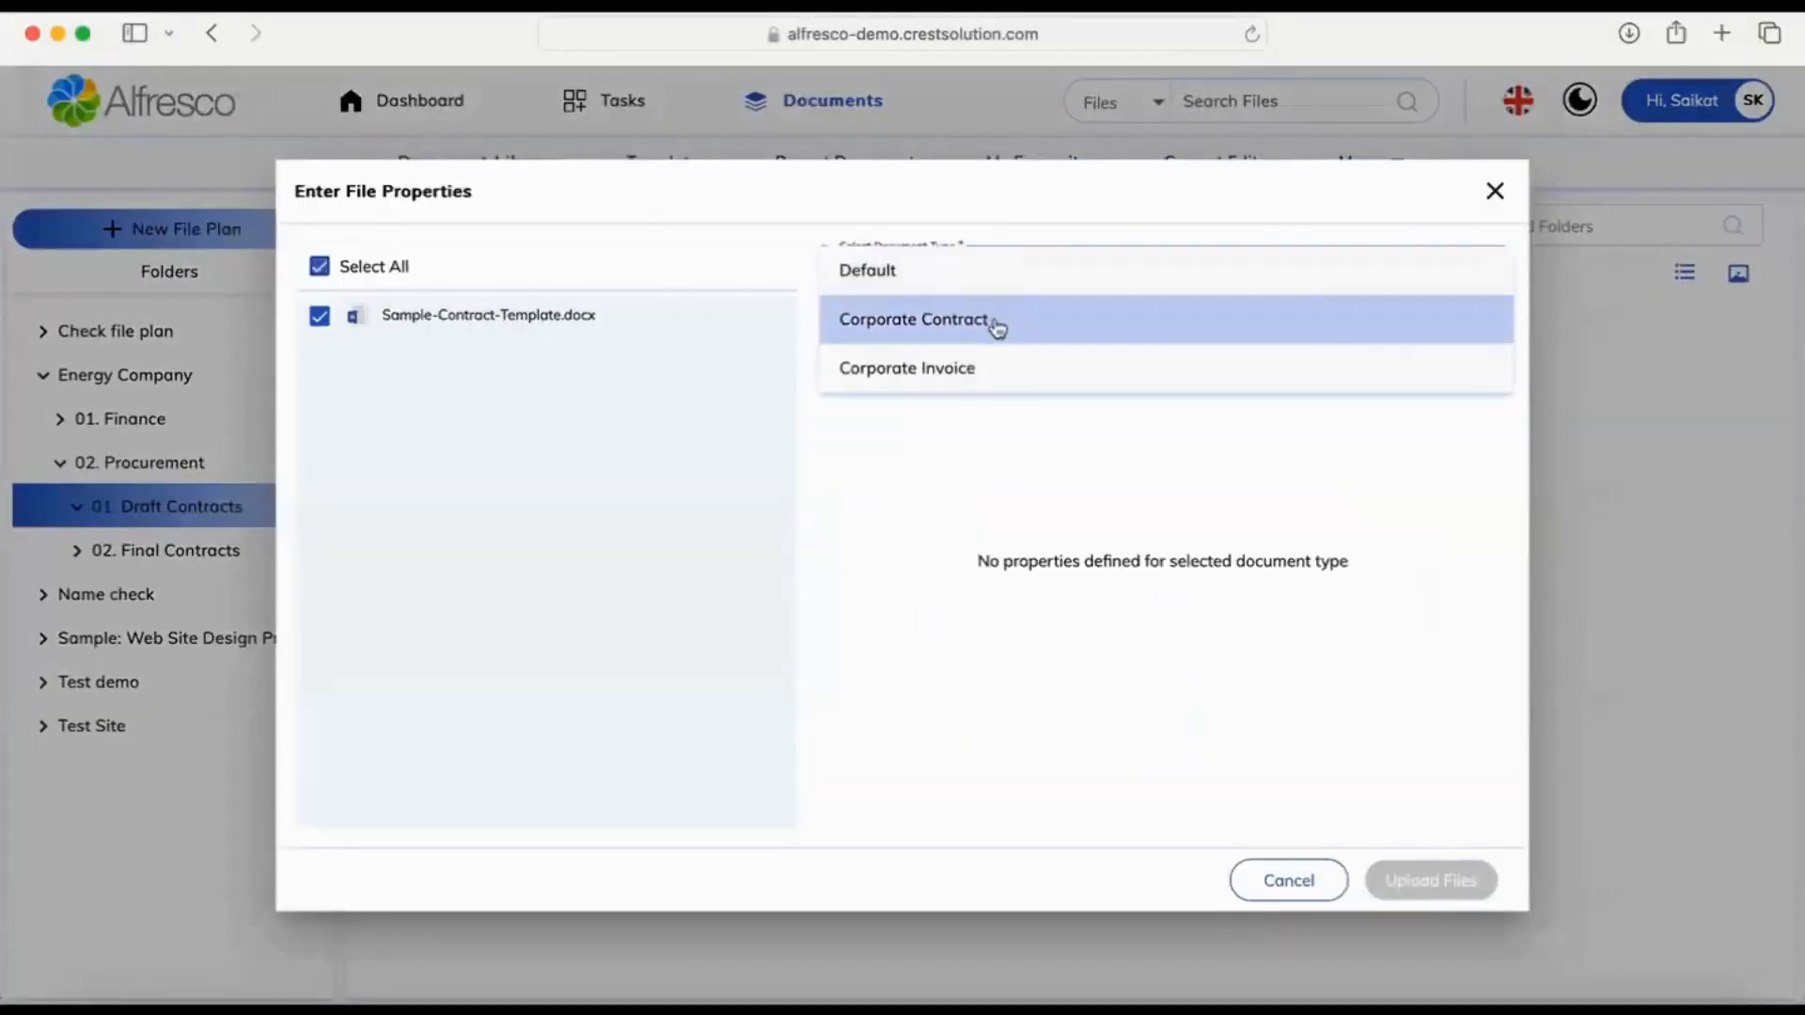
Step: Upload as Corporate Contract: date 02/04/2024, supplier Crest Infosolutions, amount 1000000, expiry 30/04/2024
left_click(914, 318)
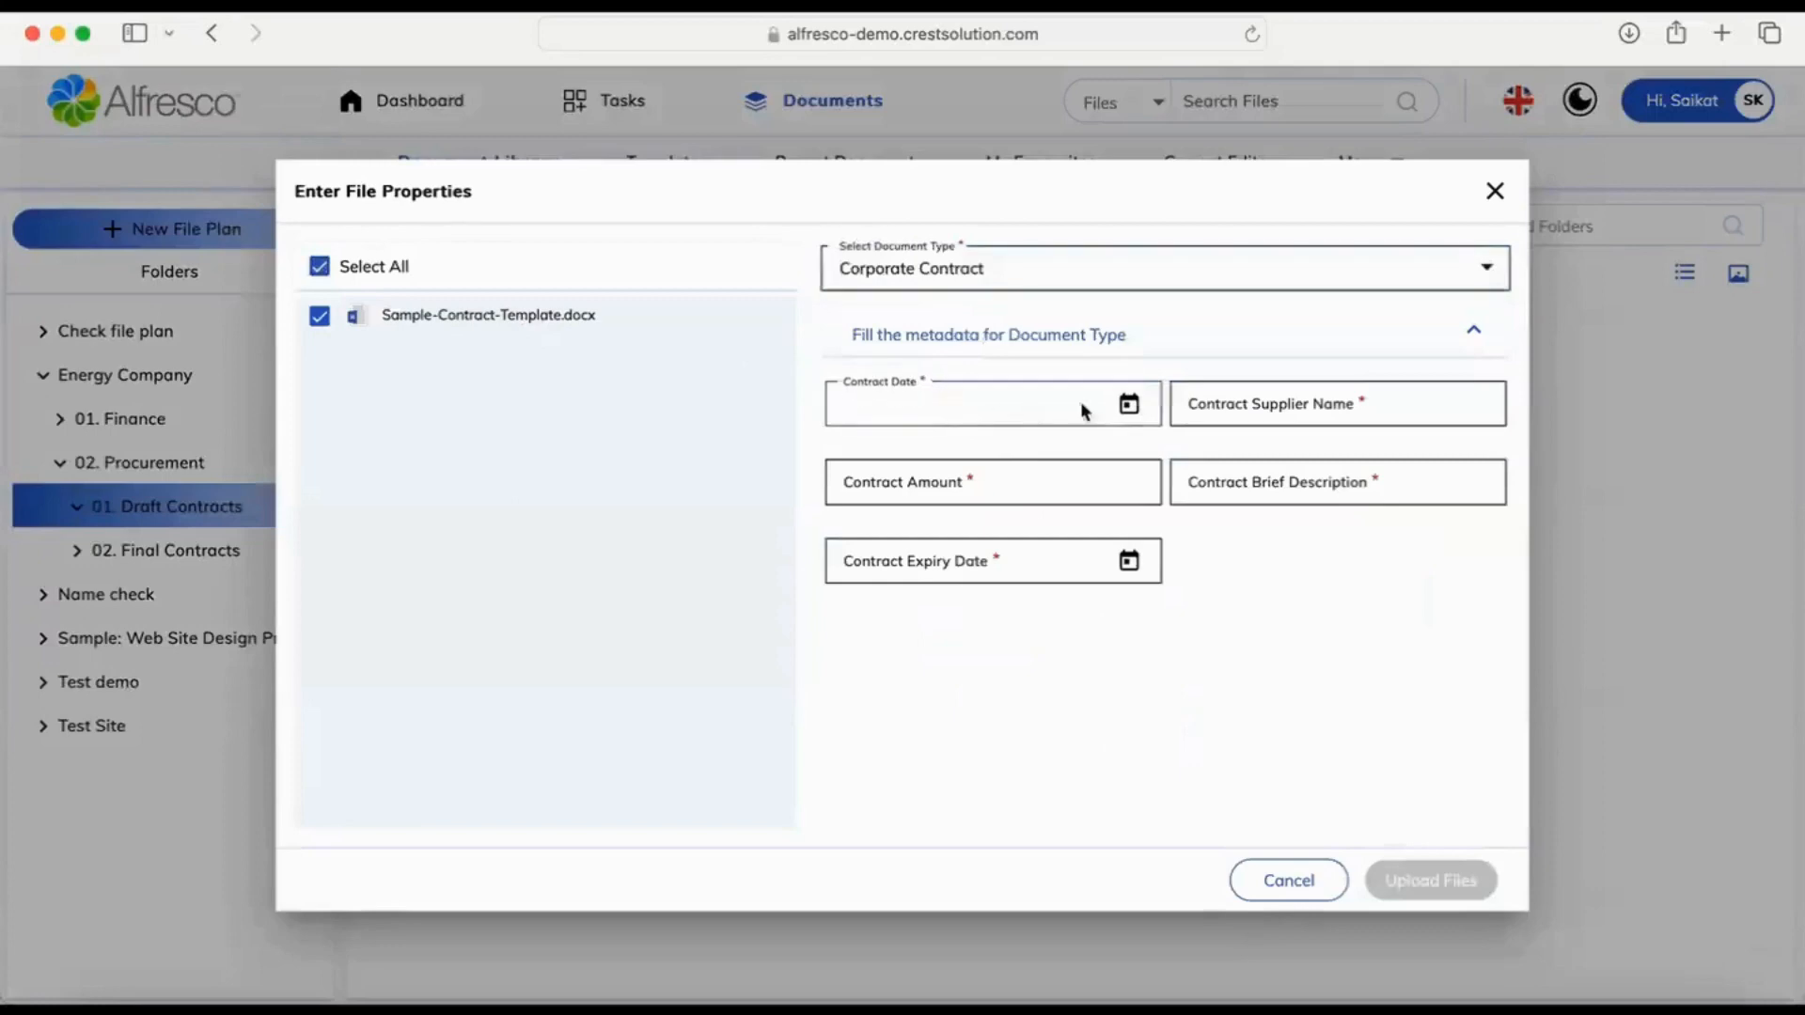
type("02/04/2024")
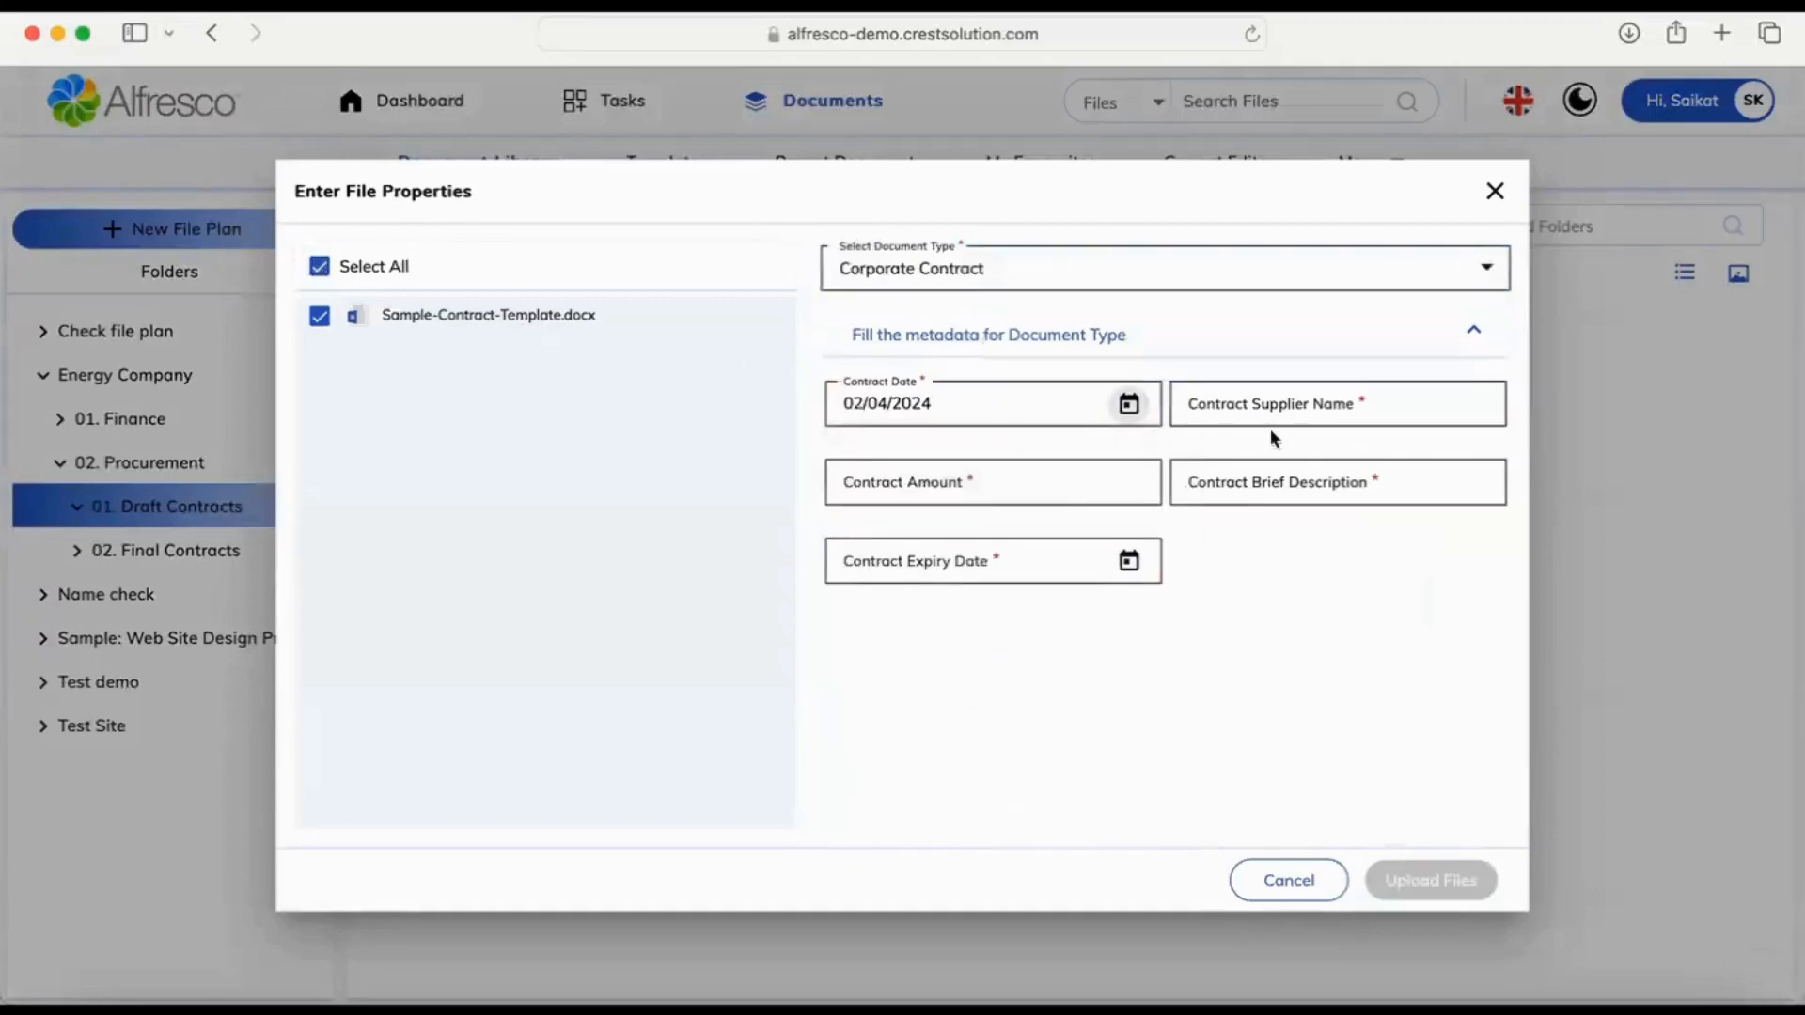
type("Crest")
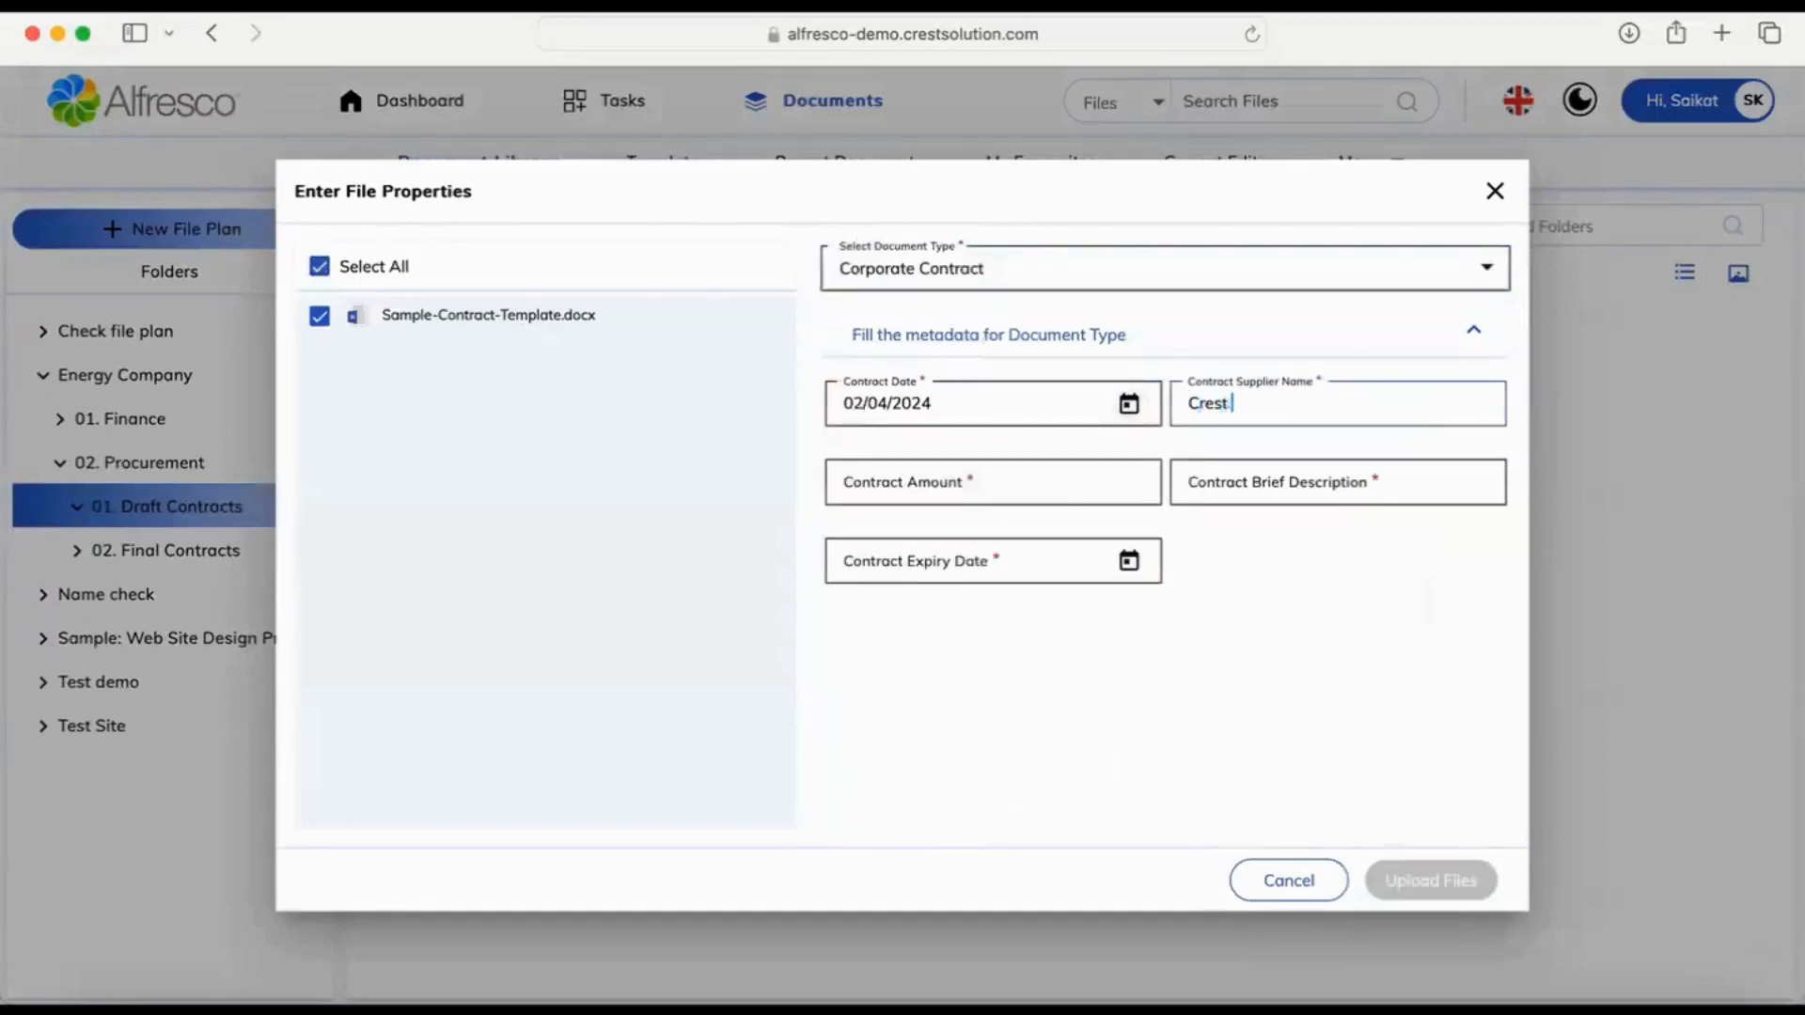
type("Infosolutions")
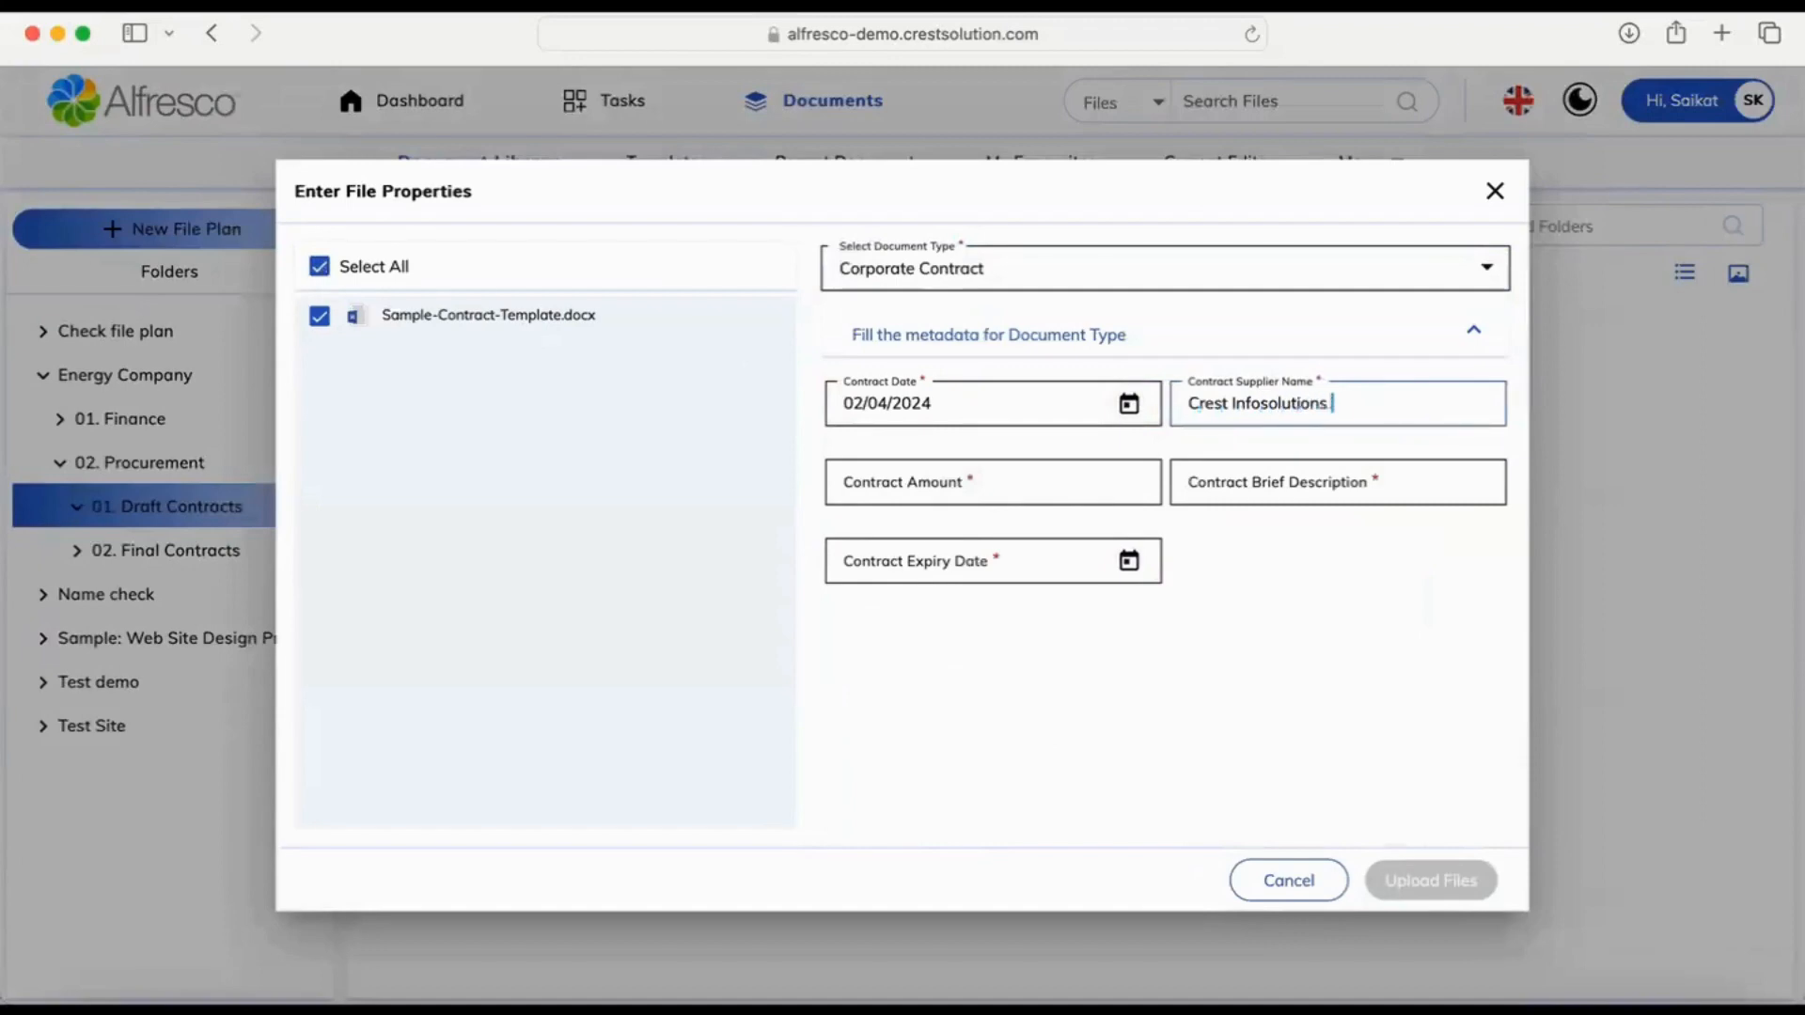
type("1")
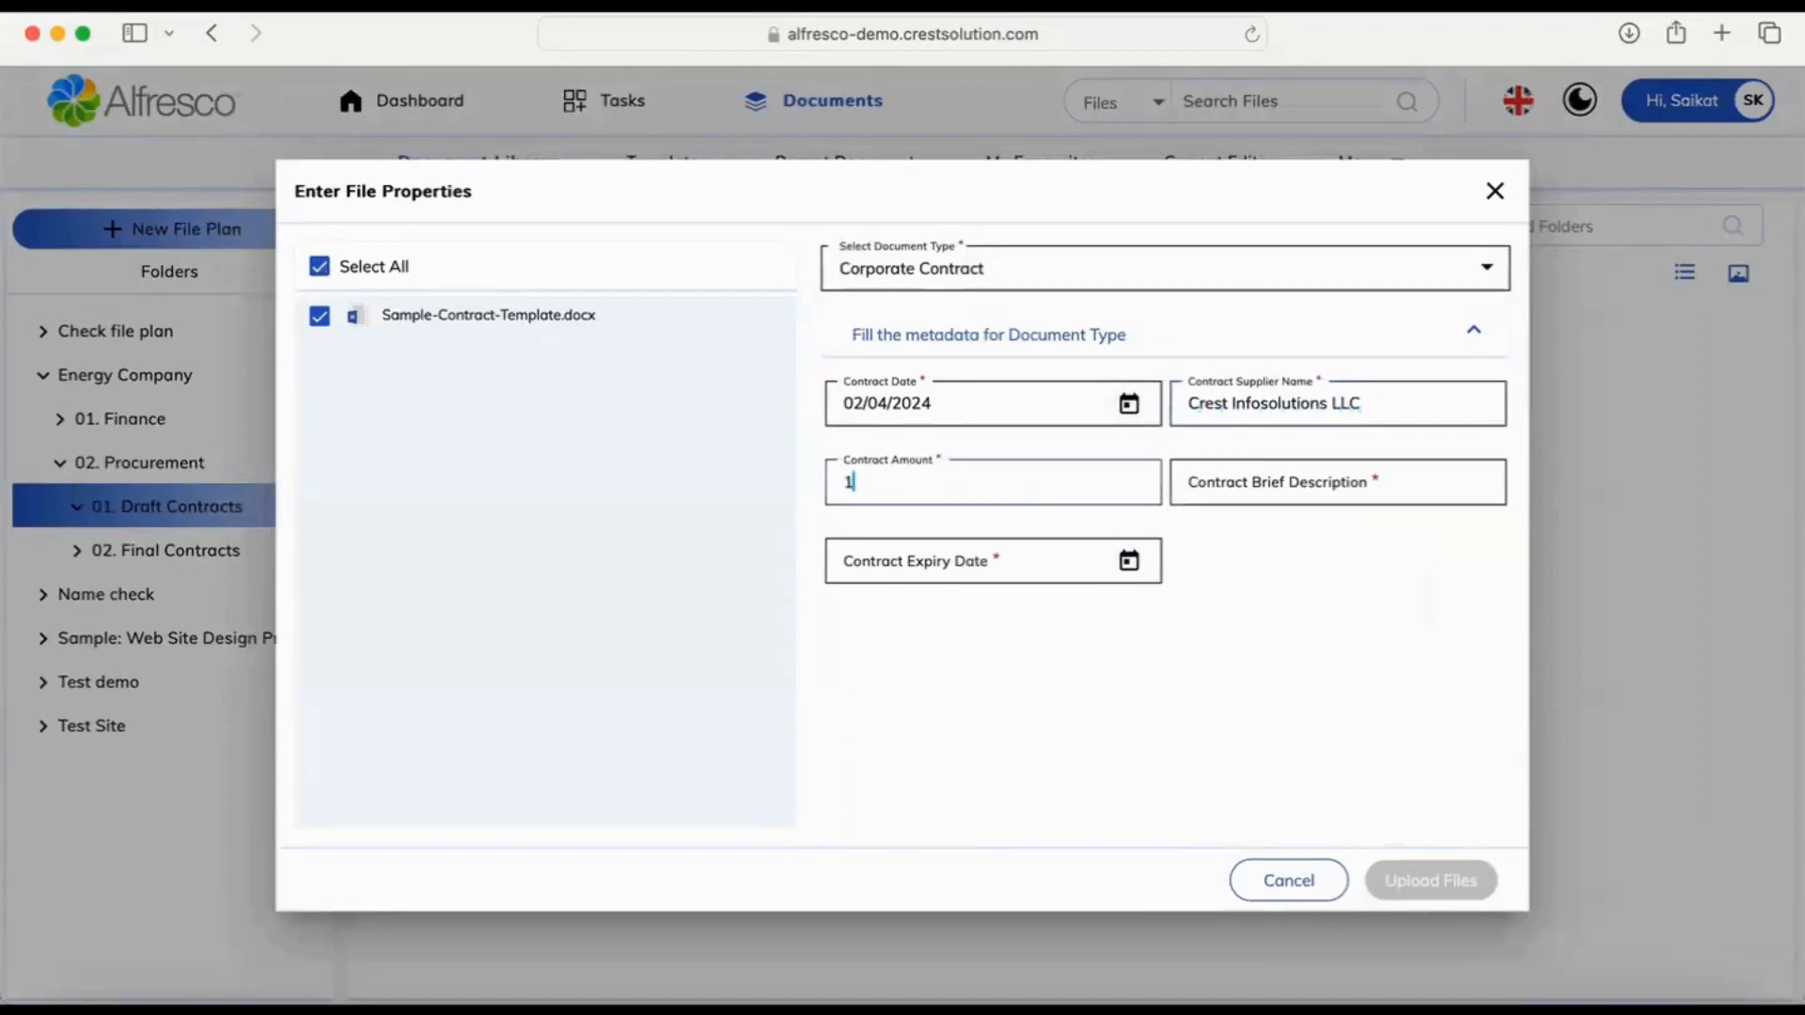
type("000000")
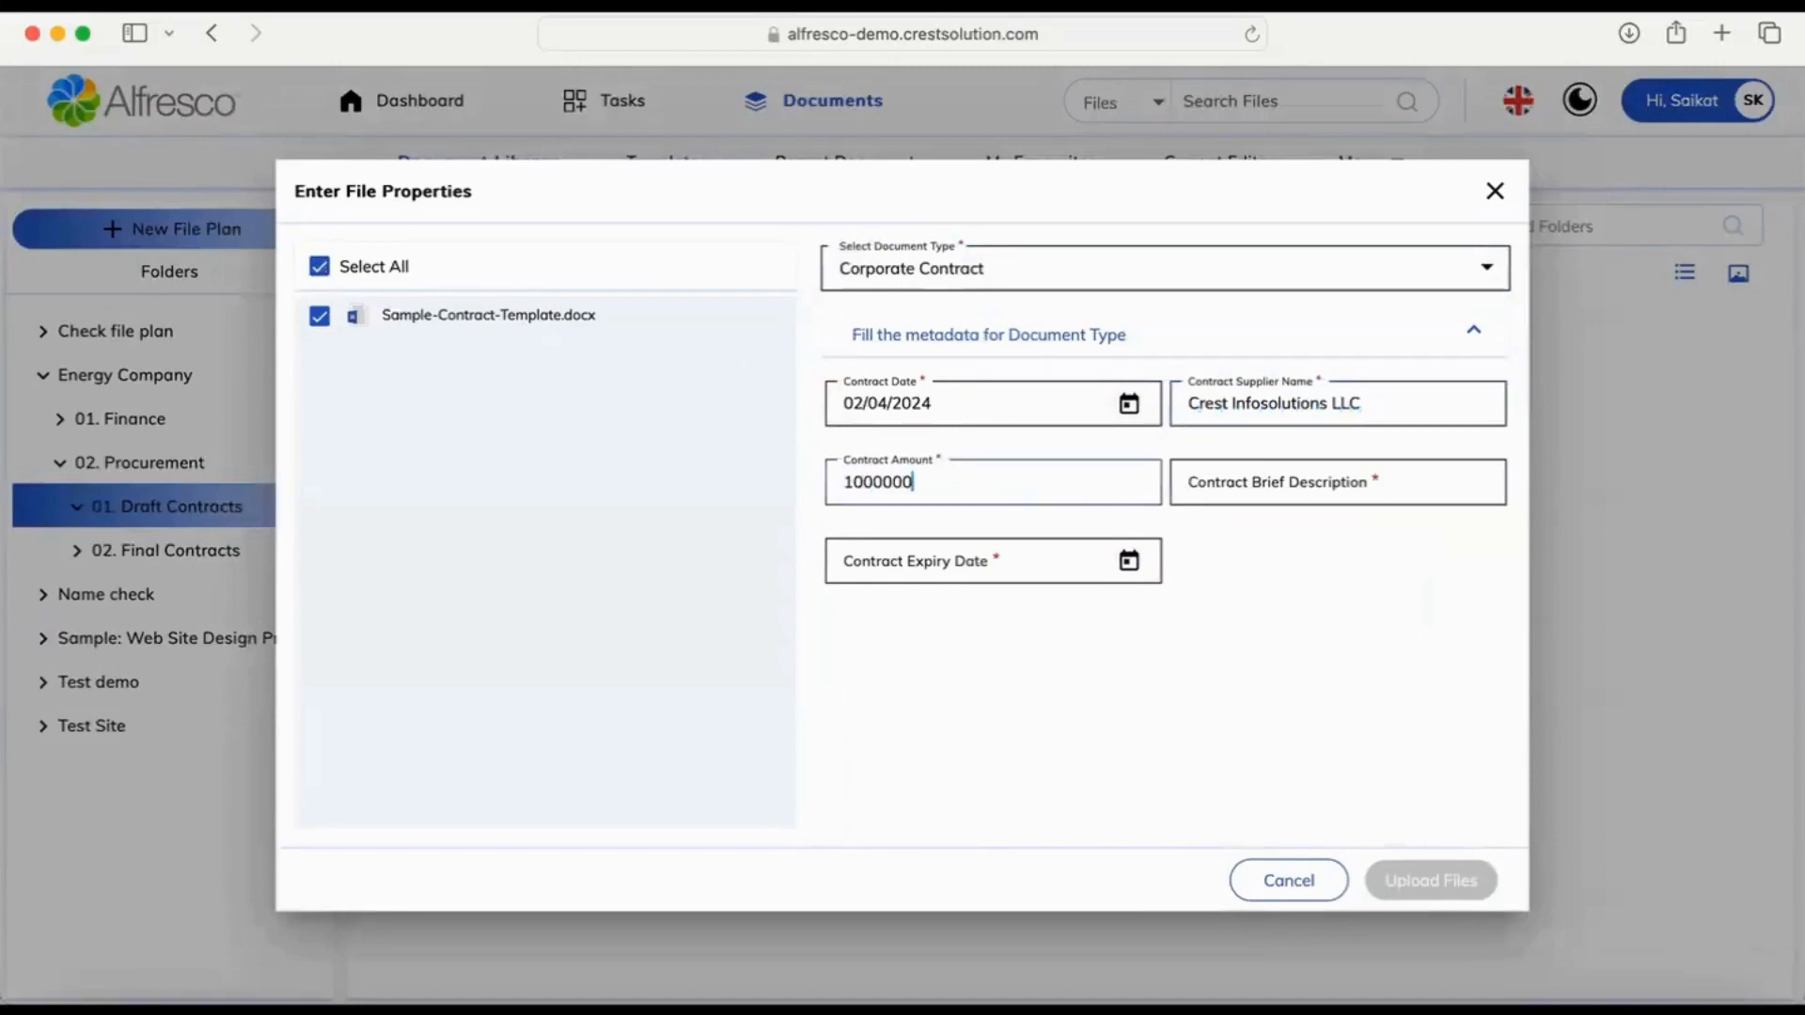
type("Alfresco EDMS C")
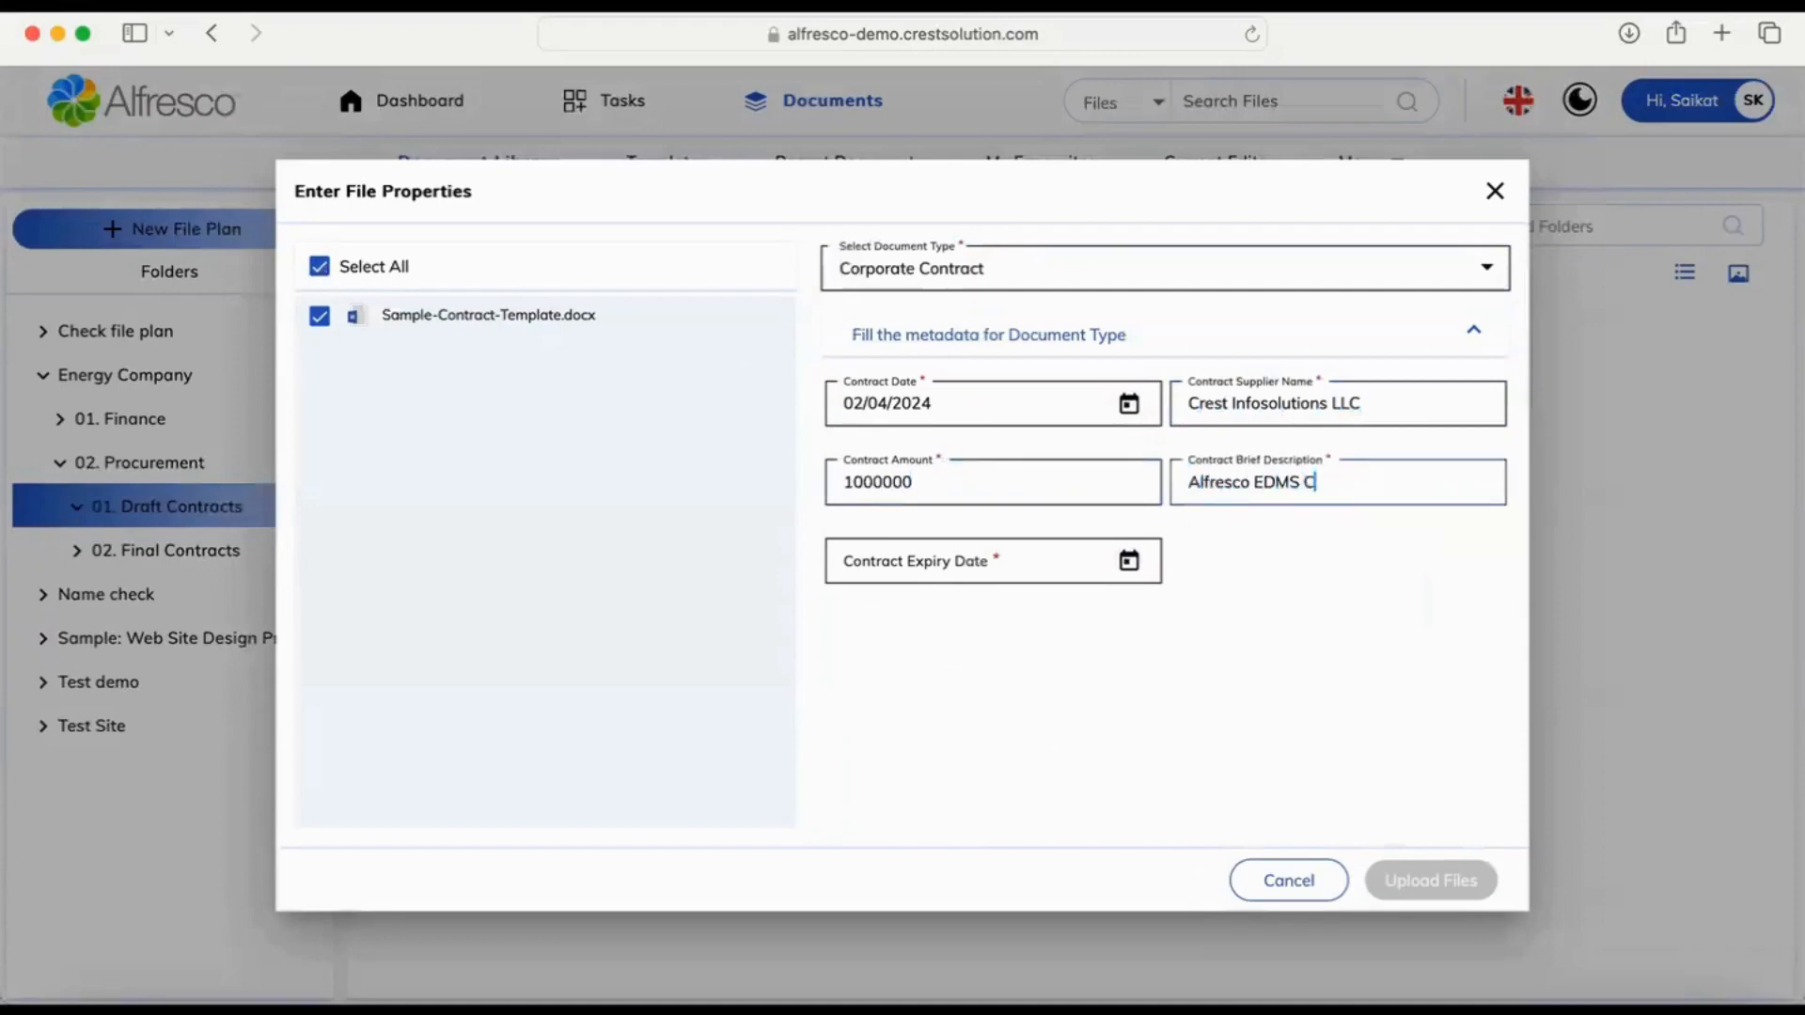
type("ontract")
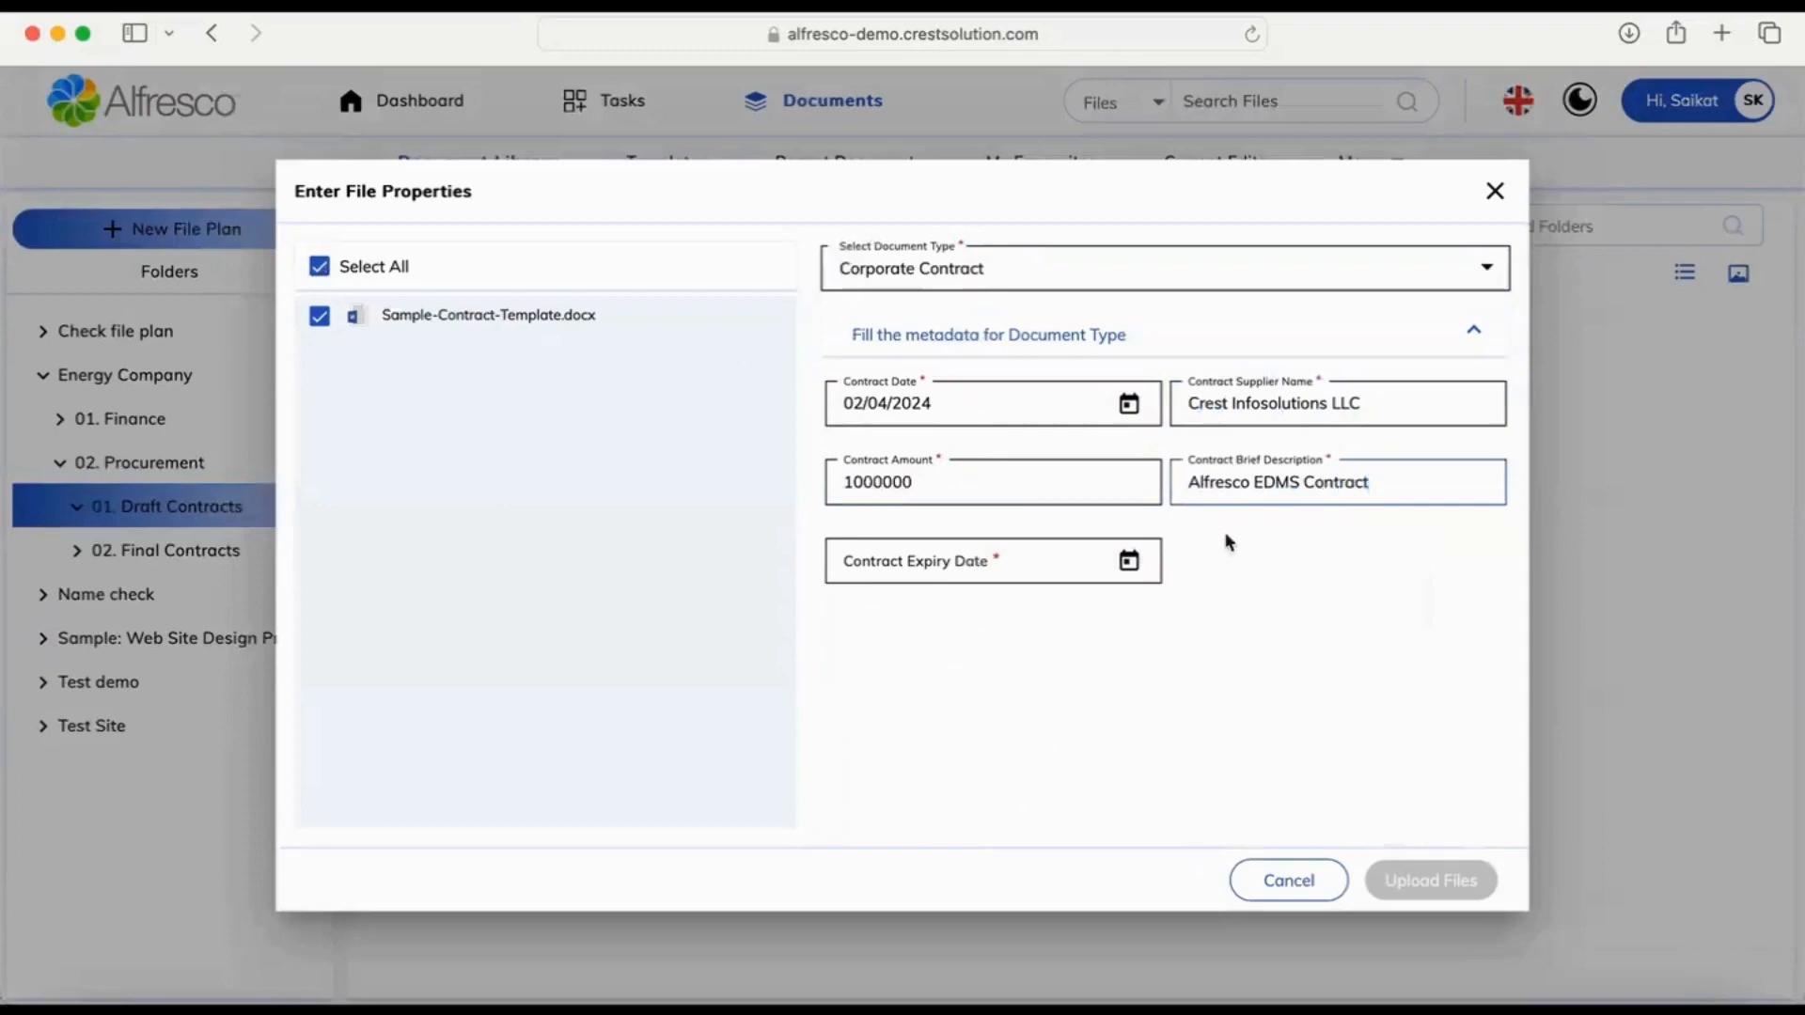
type("30/04/2024")
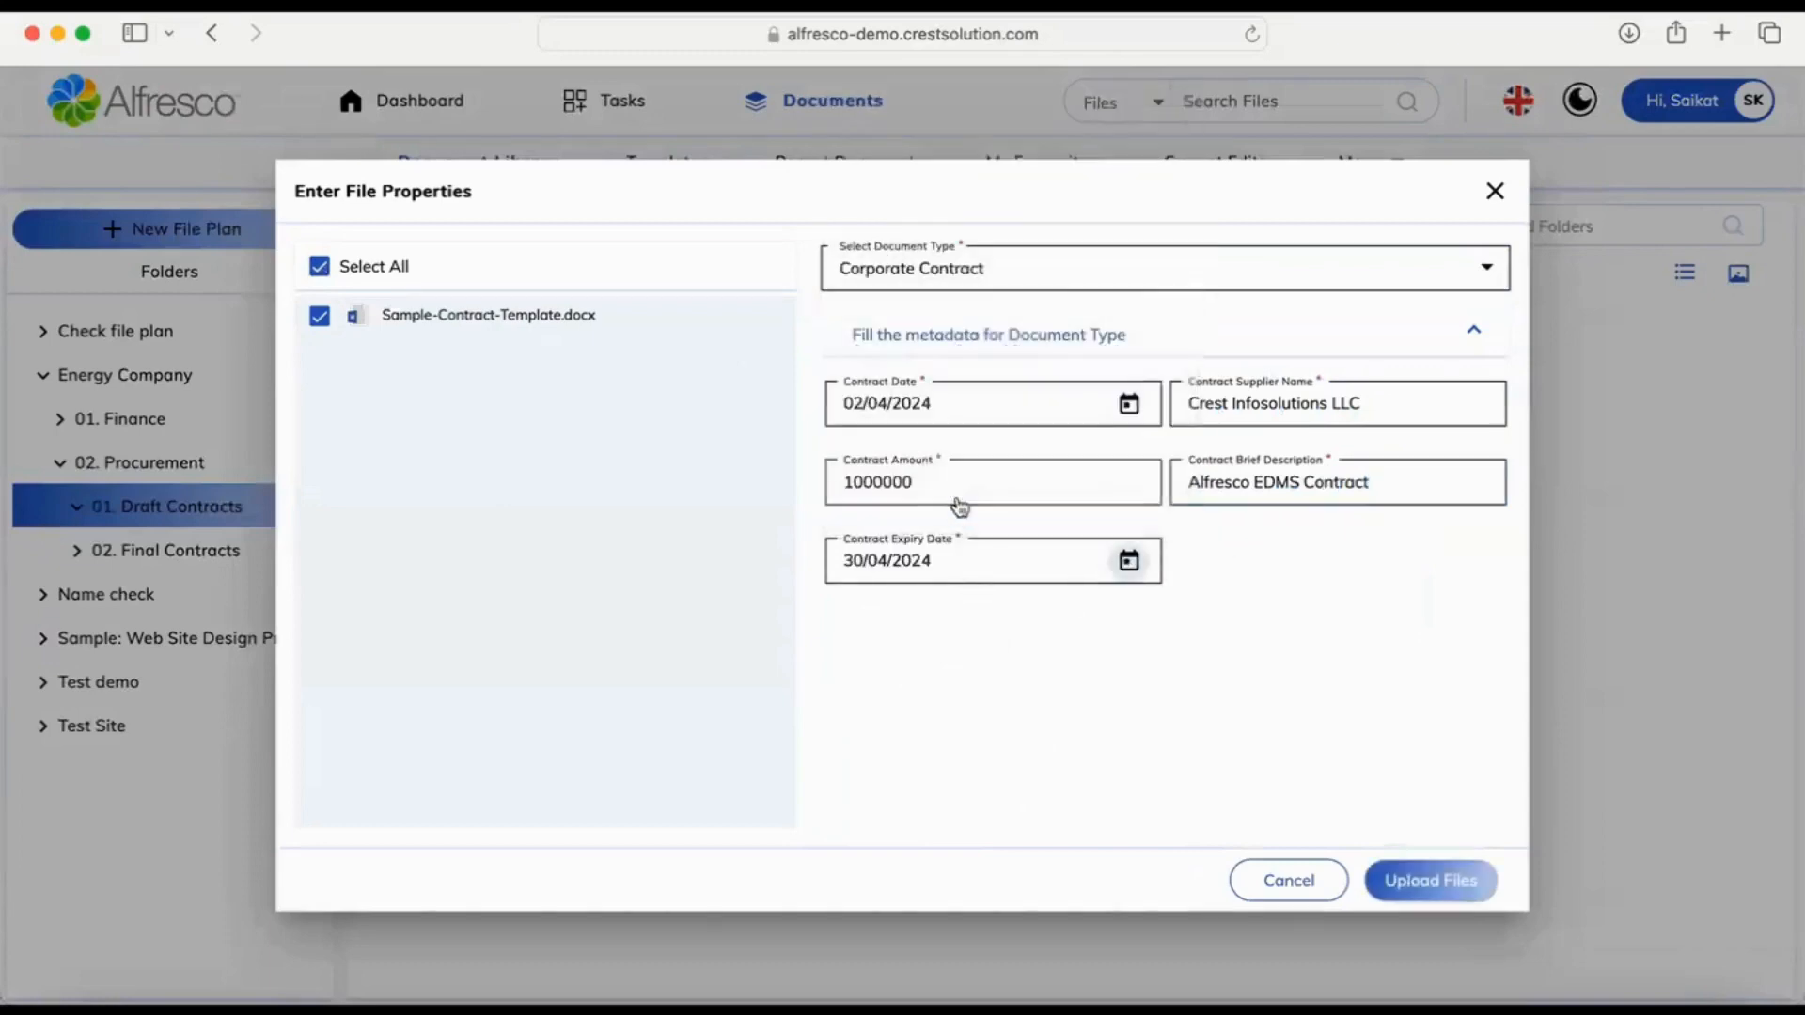
left_click(1429, 881)
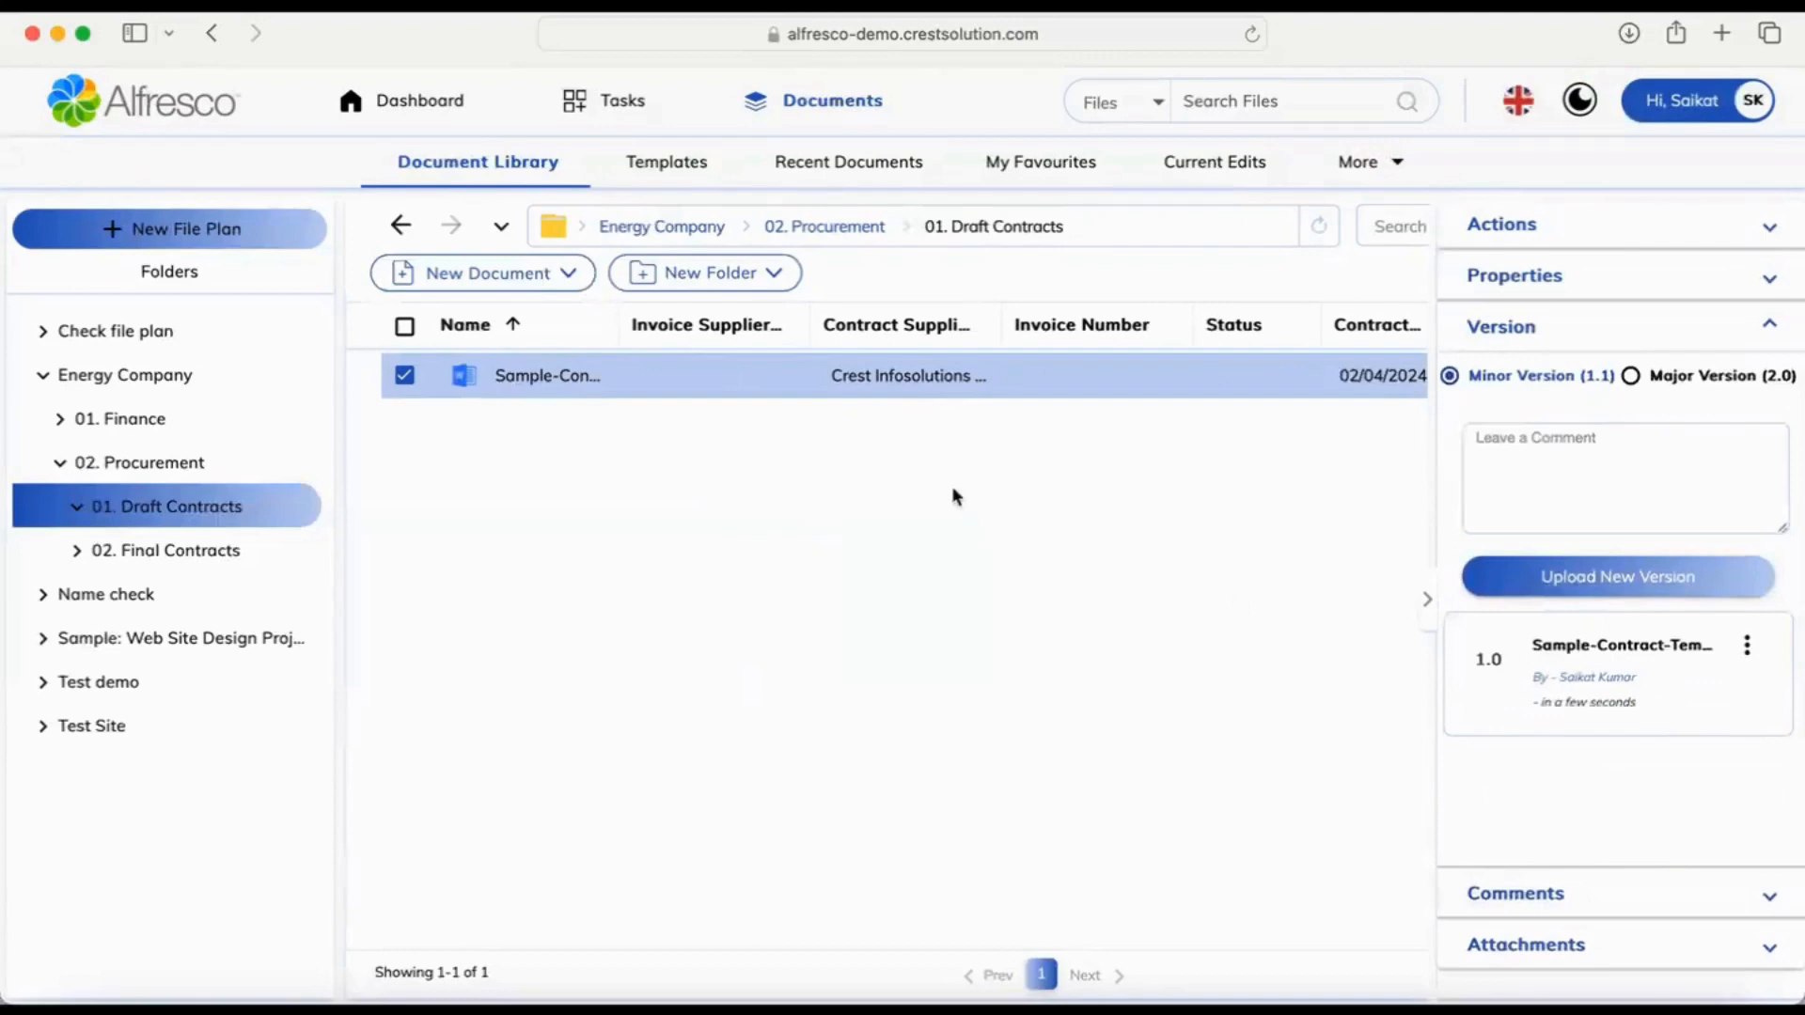
Step: Open the uploaded contract template and highlight its Time of Performance clause
left_click(1501, 224)
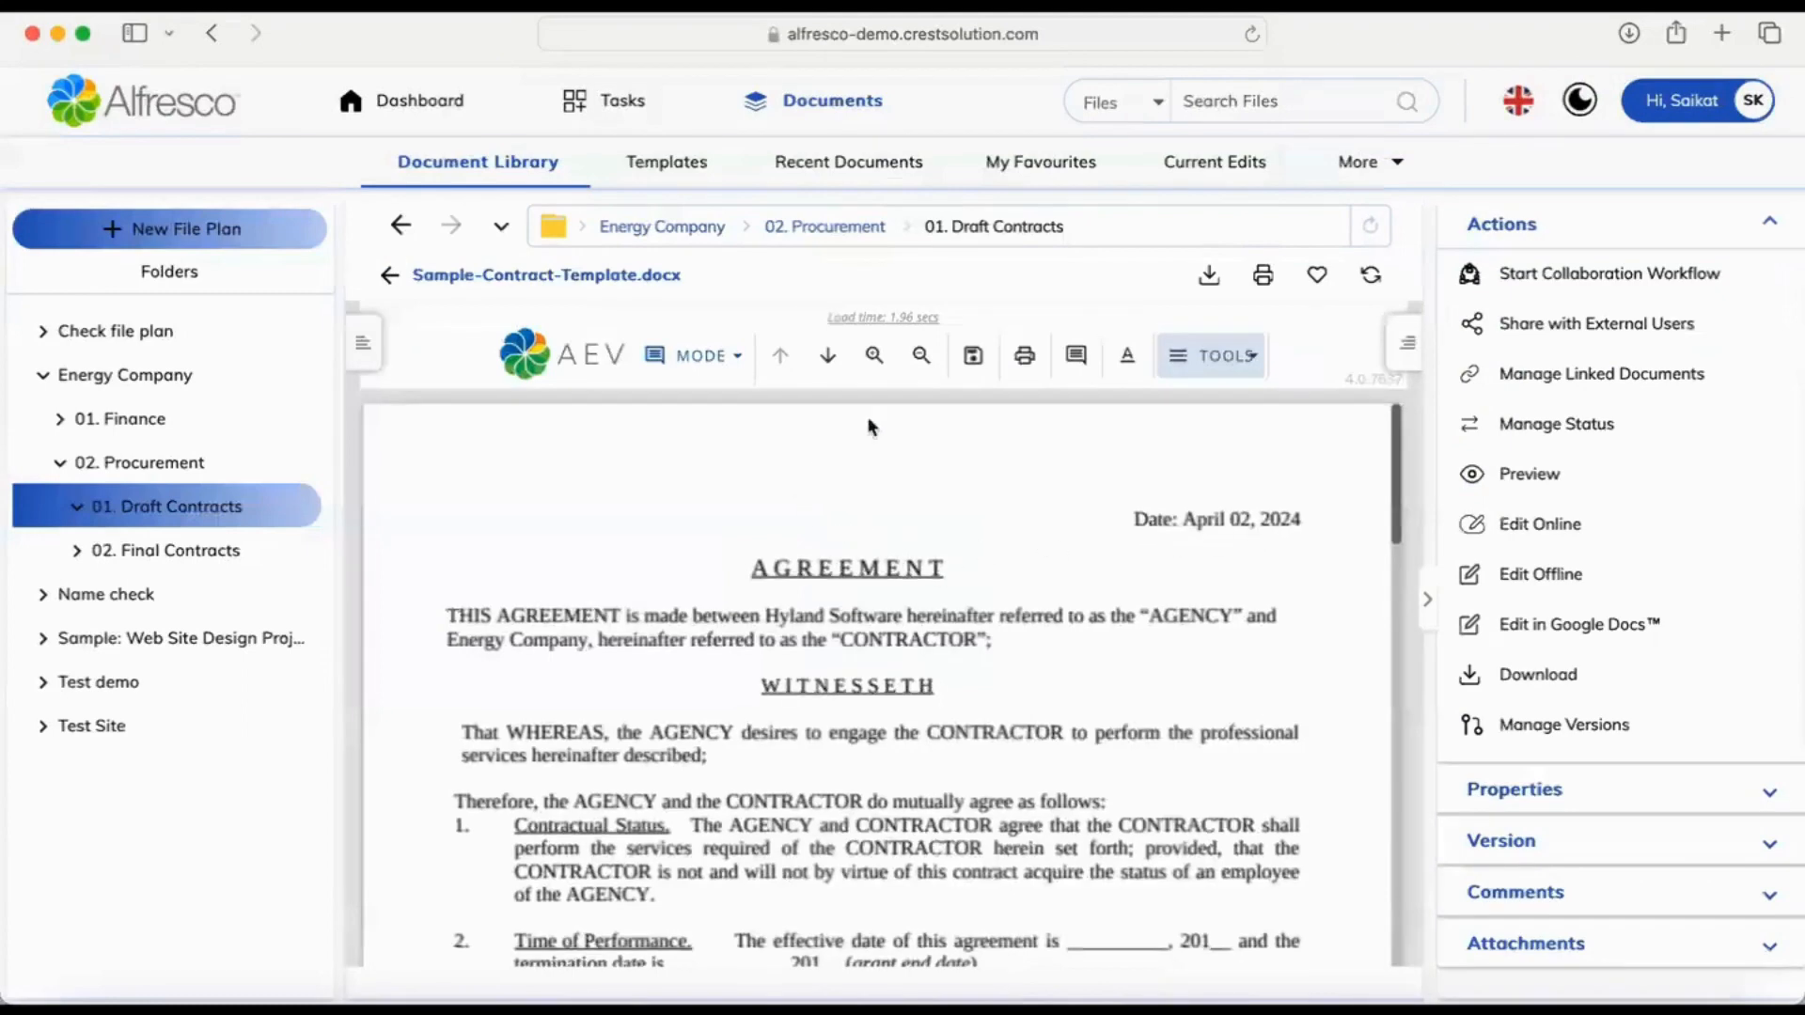
scroll("down", 3)
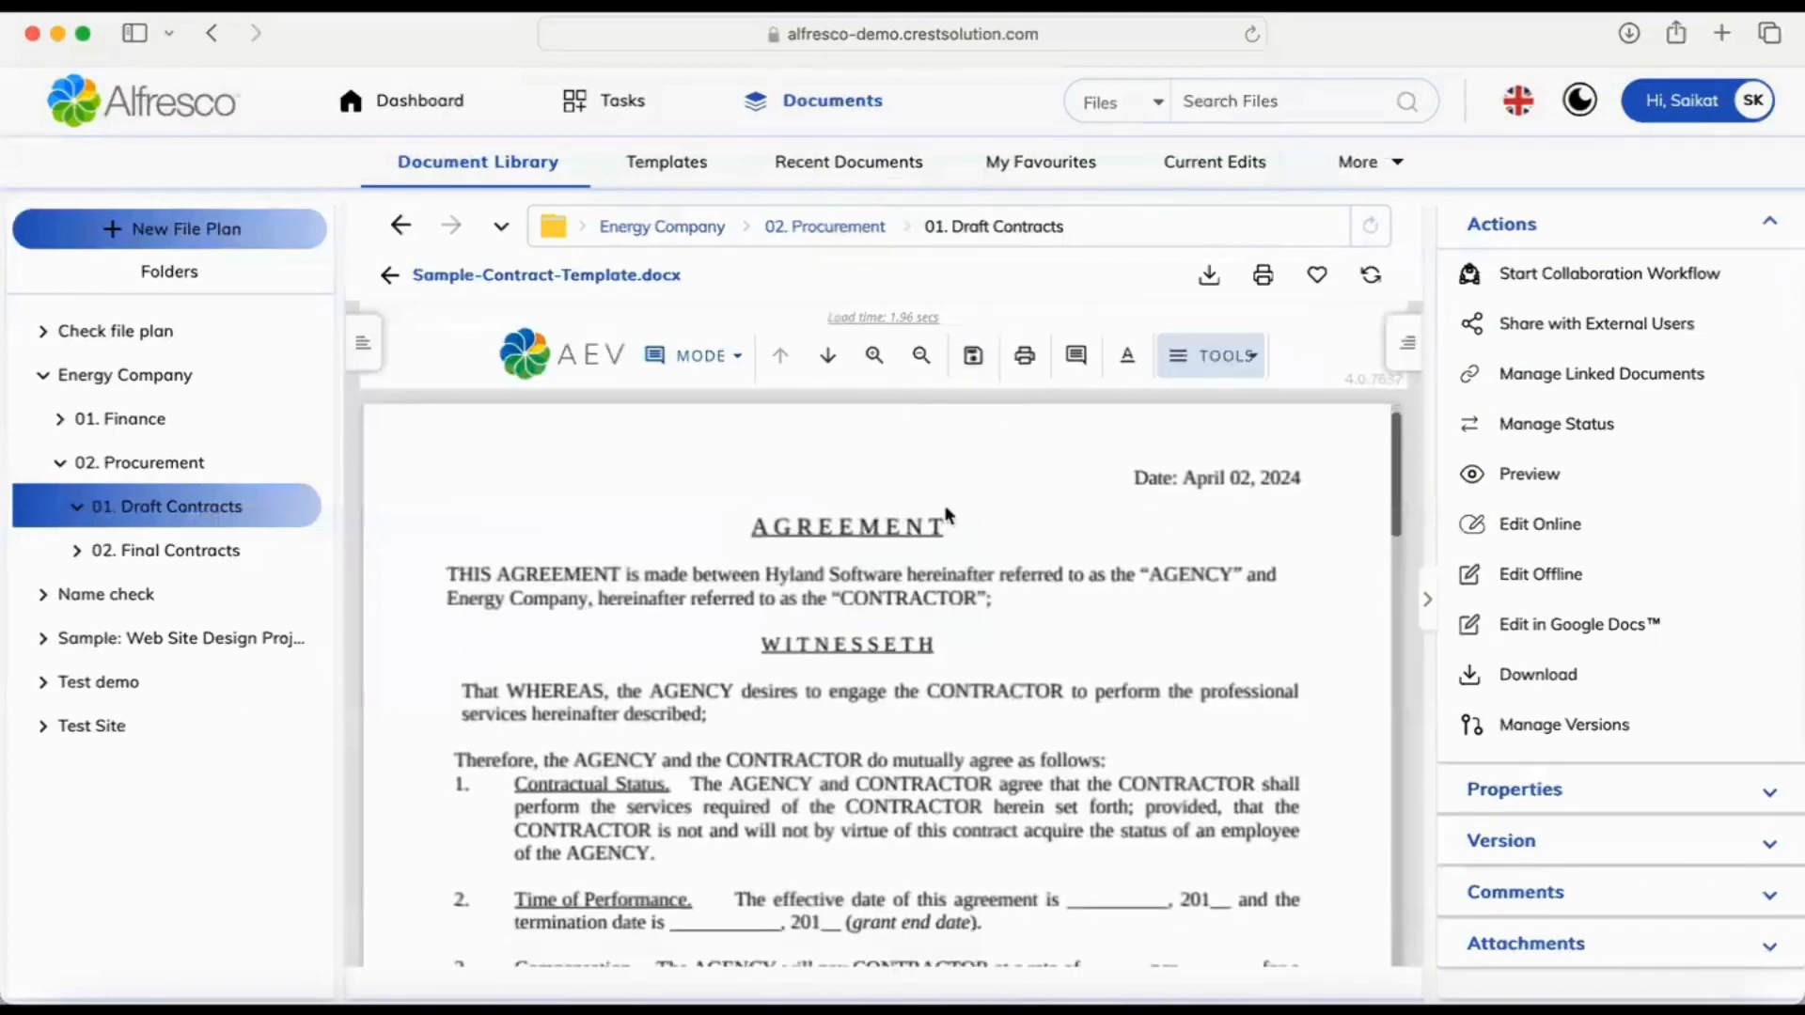
mouse_move(1075, 355)
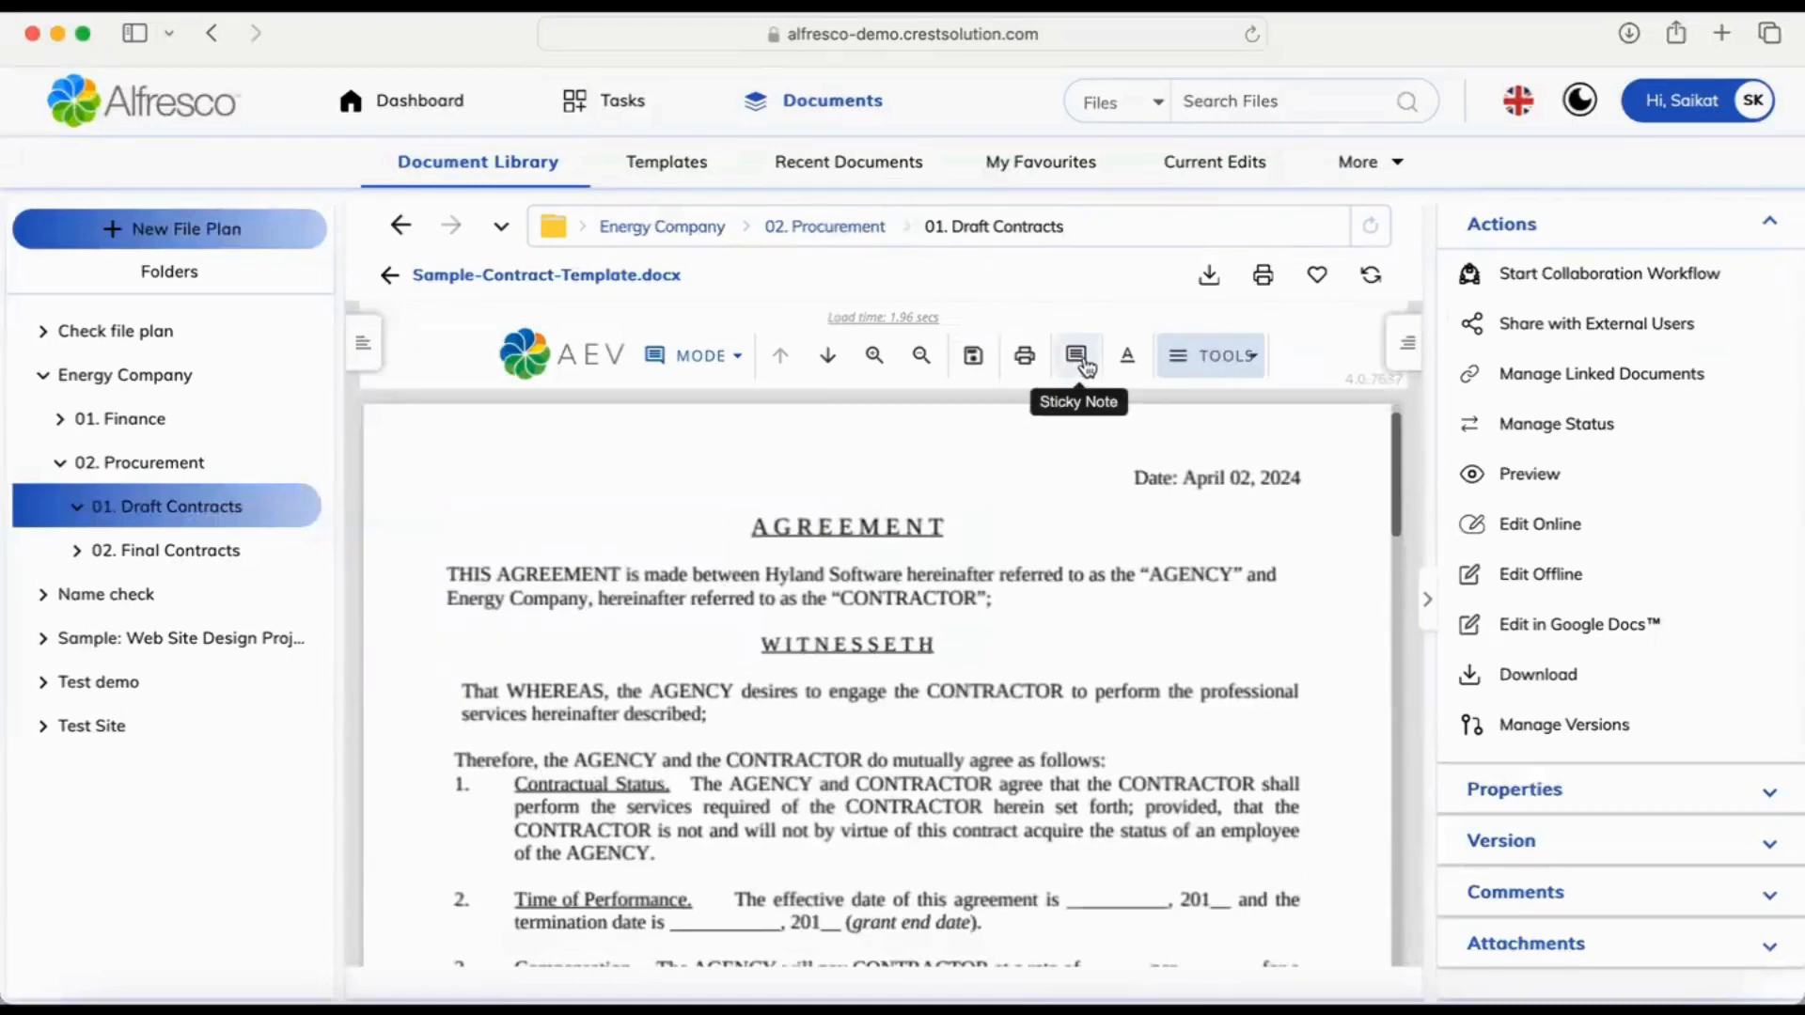
mouse_move(1126, 360)
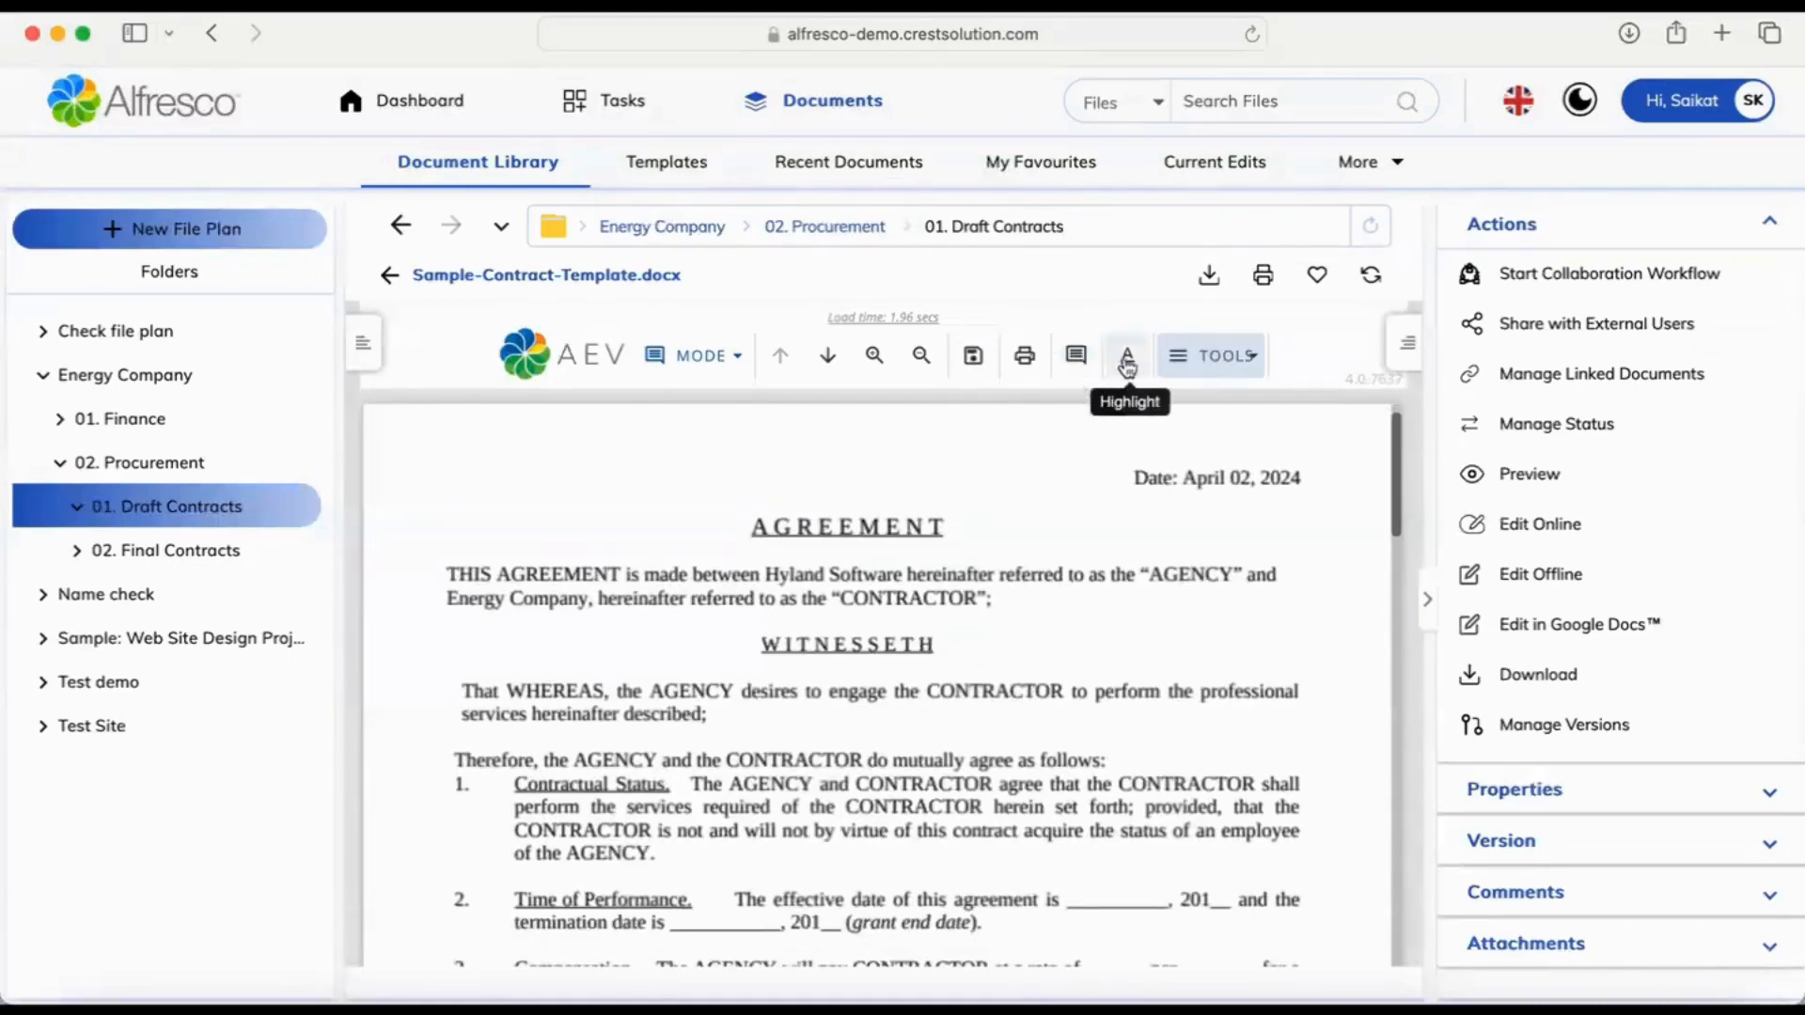
left_click(1126, 355)
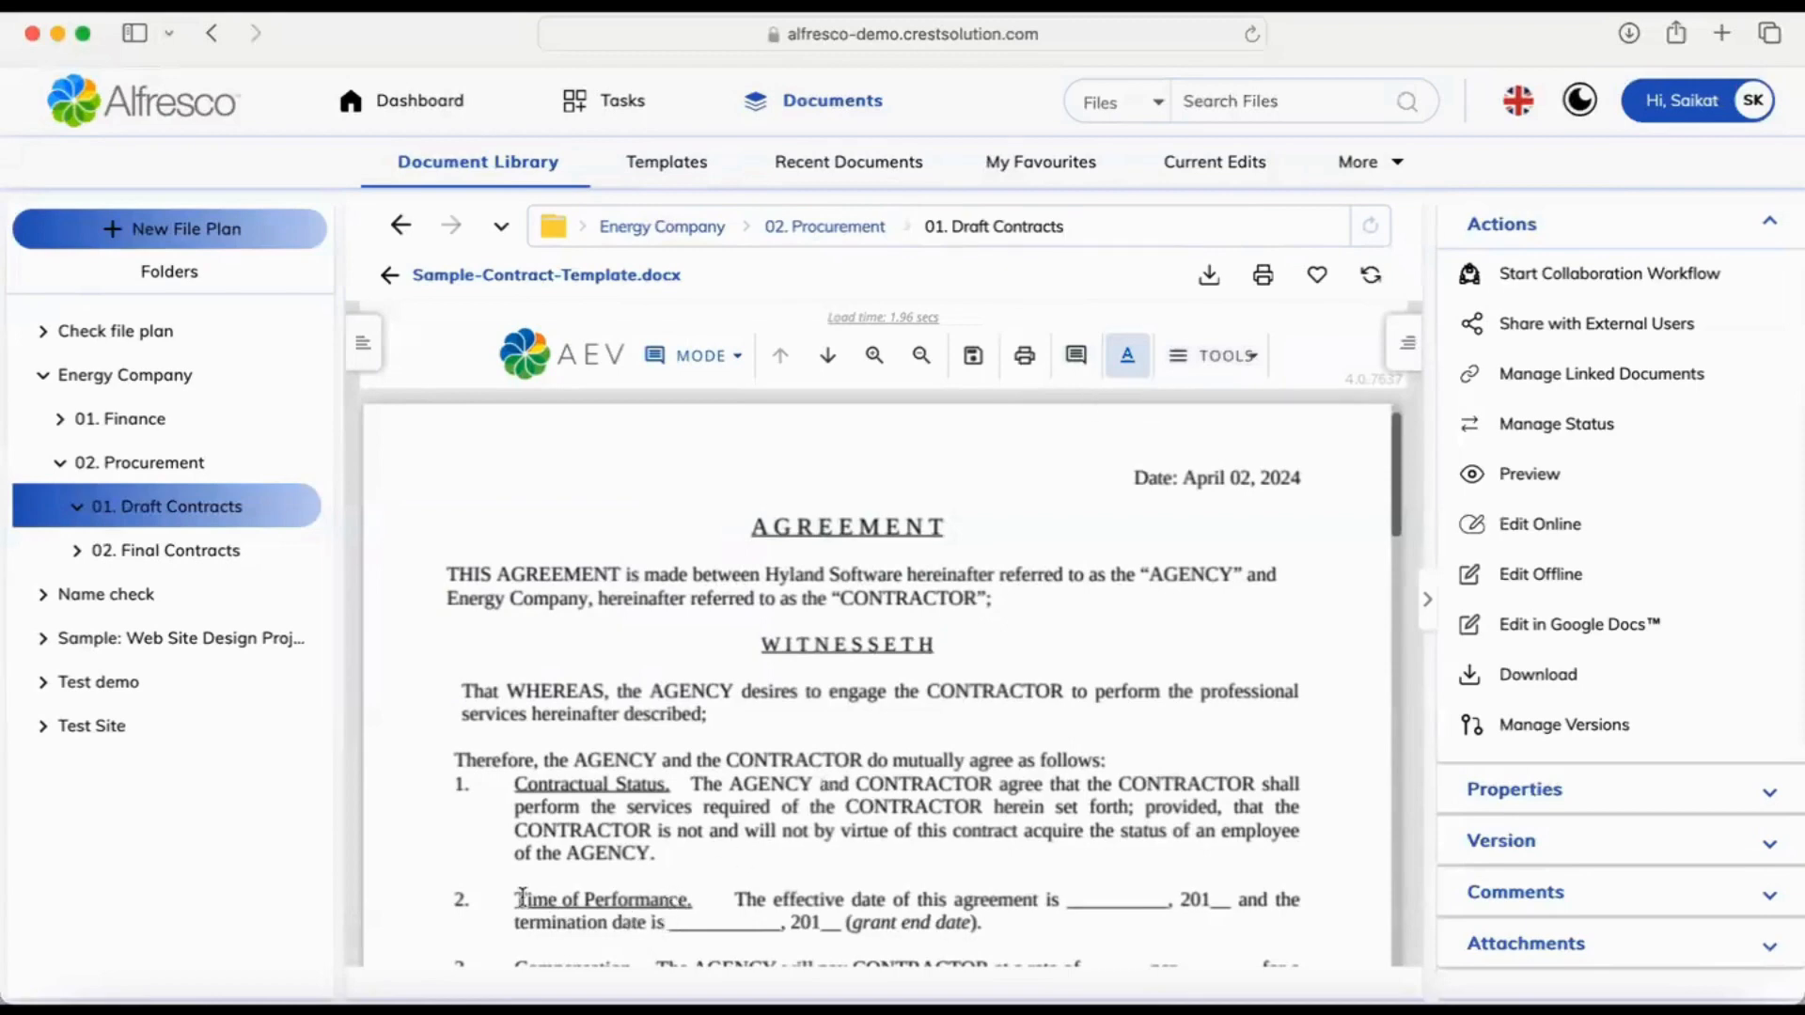
left_click_drag(516, 899, 981, 922)
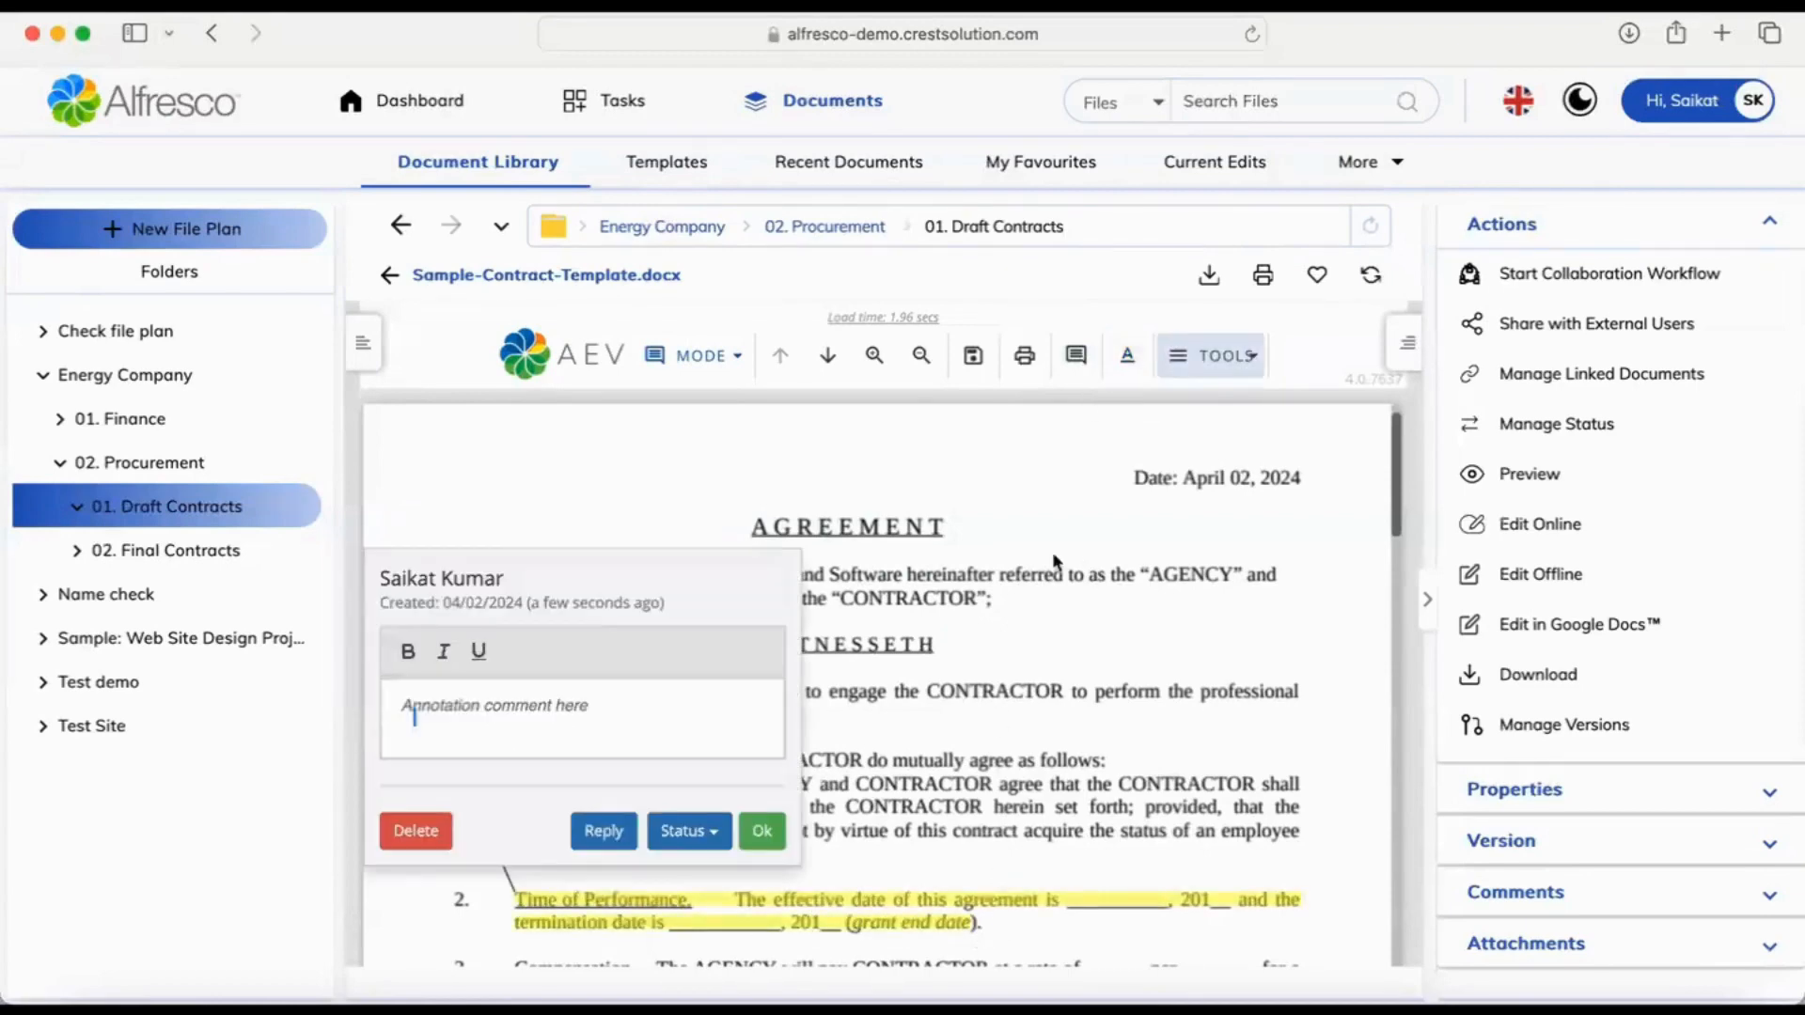
Step: Comment 'Please enter dates.' on the highlight and save the annotations
type("Plz")
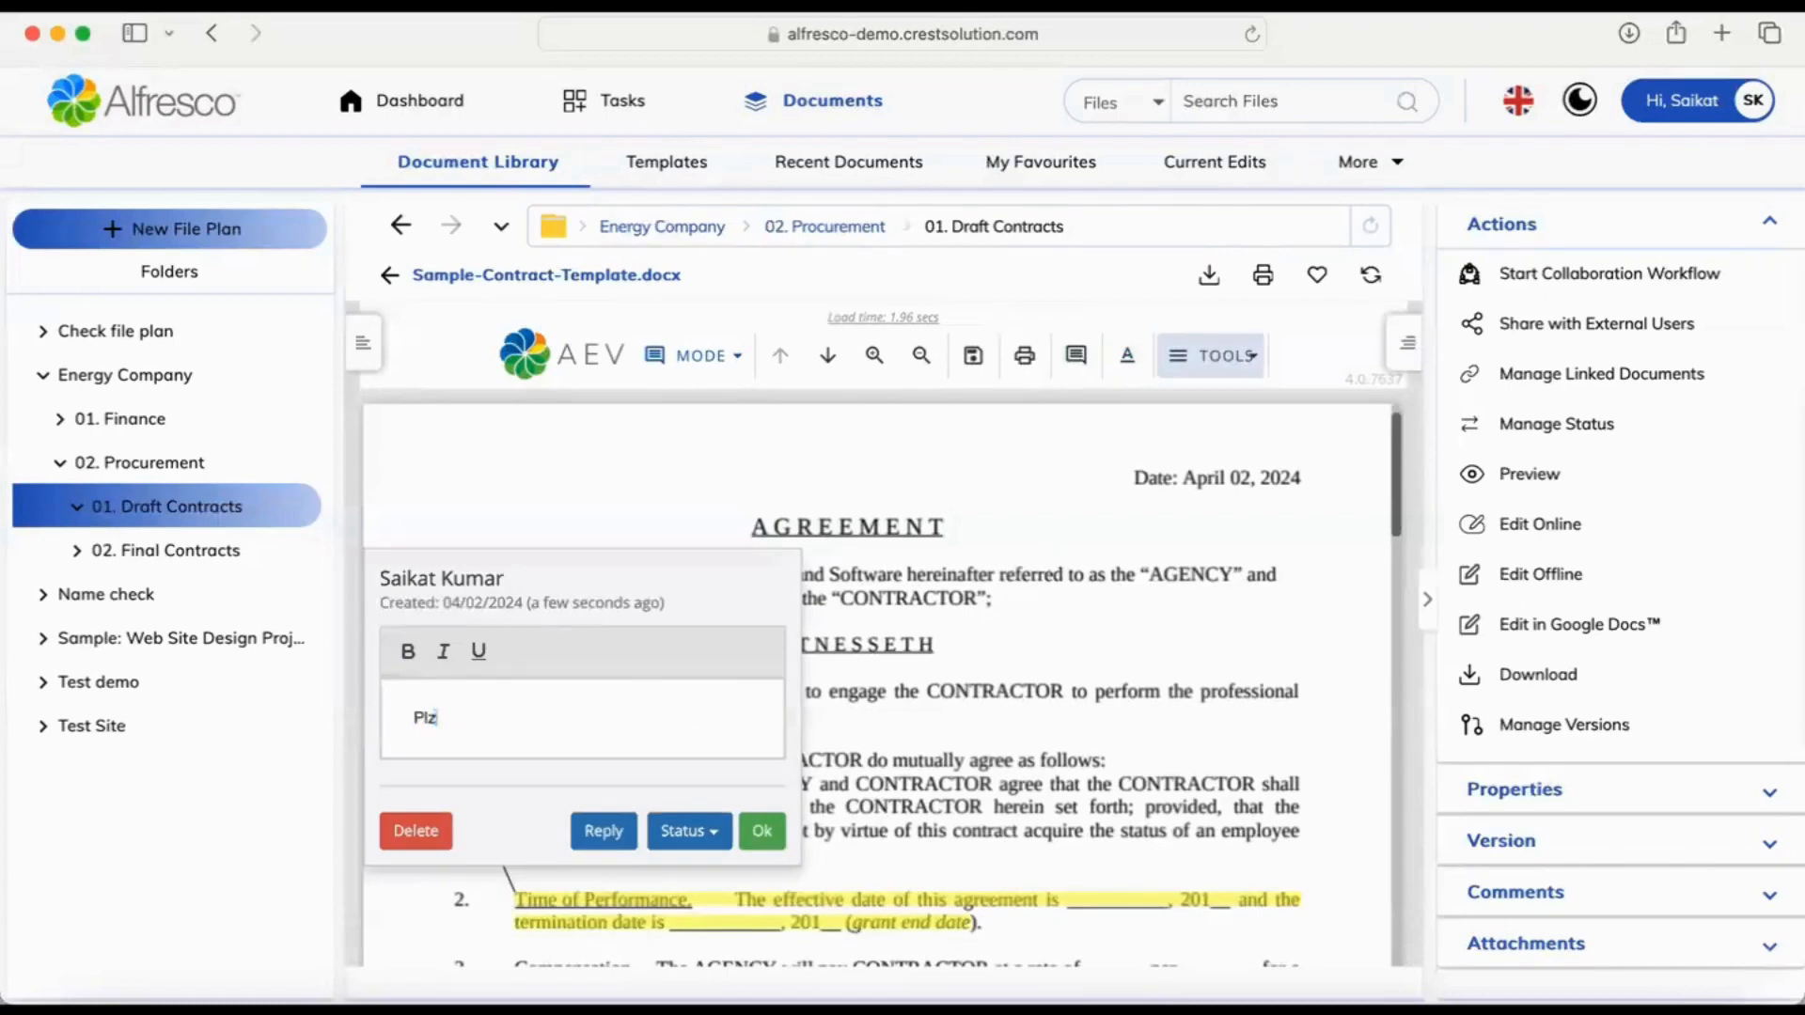
type("Please enter")
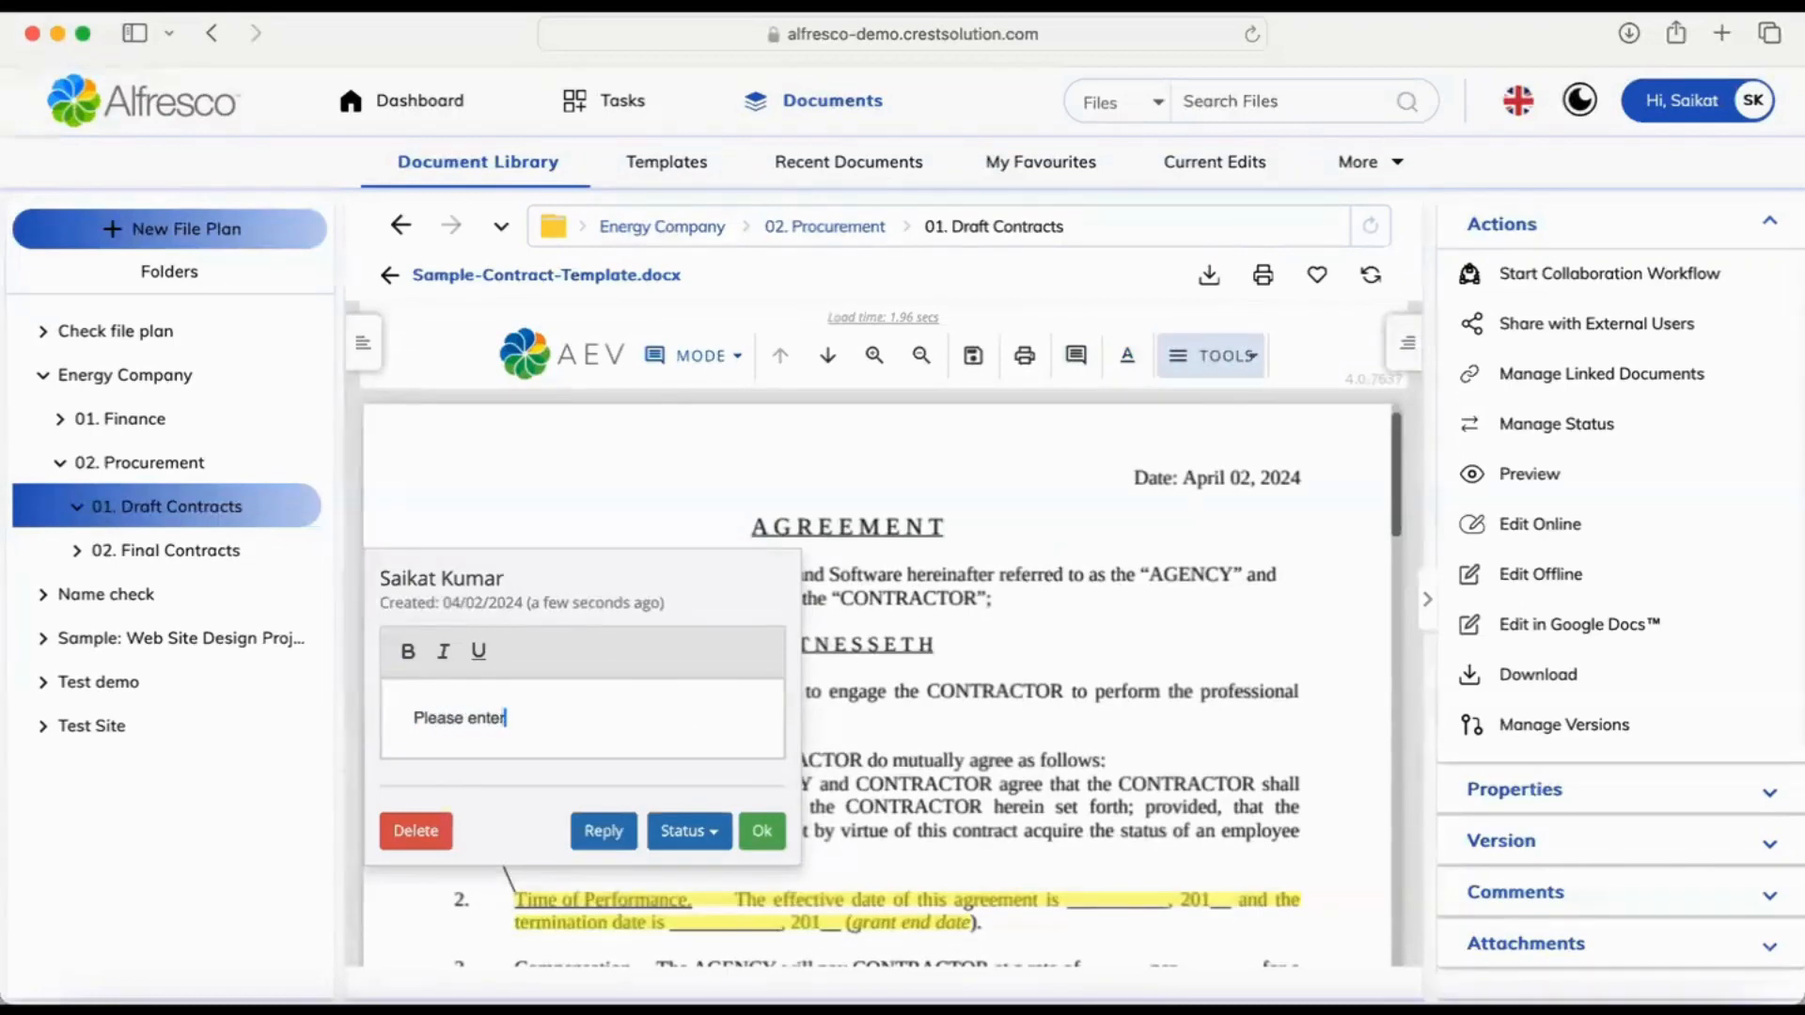
type("dates.")
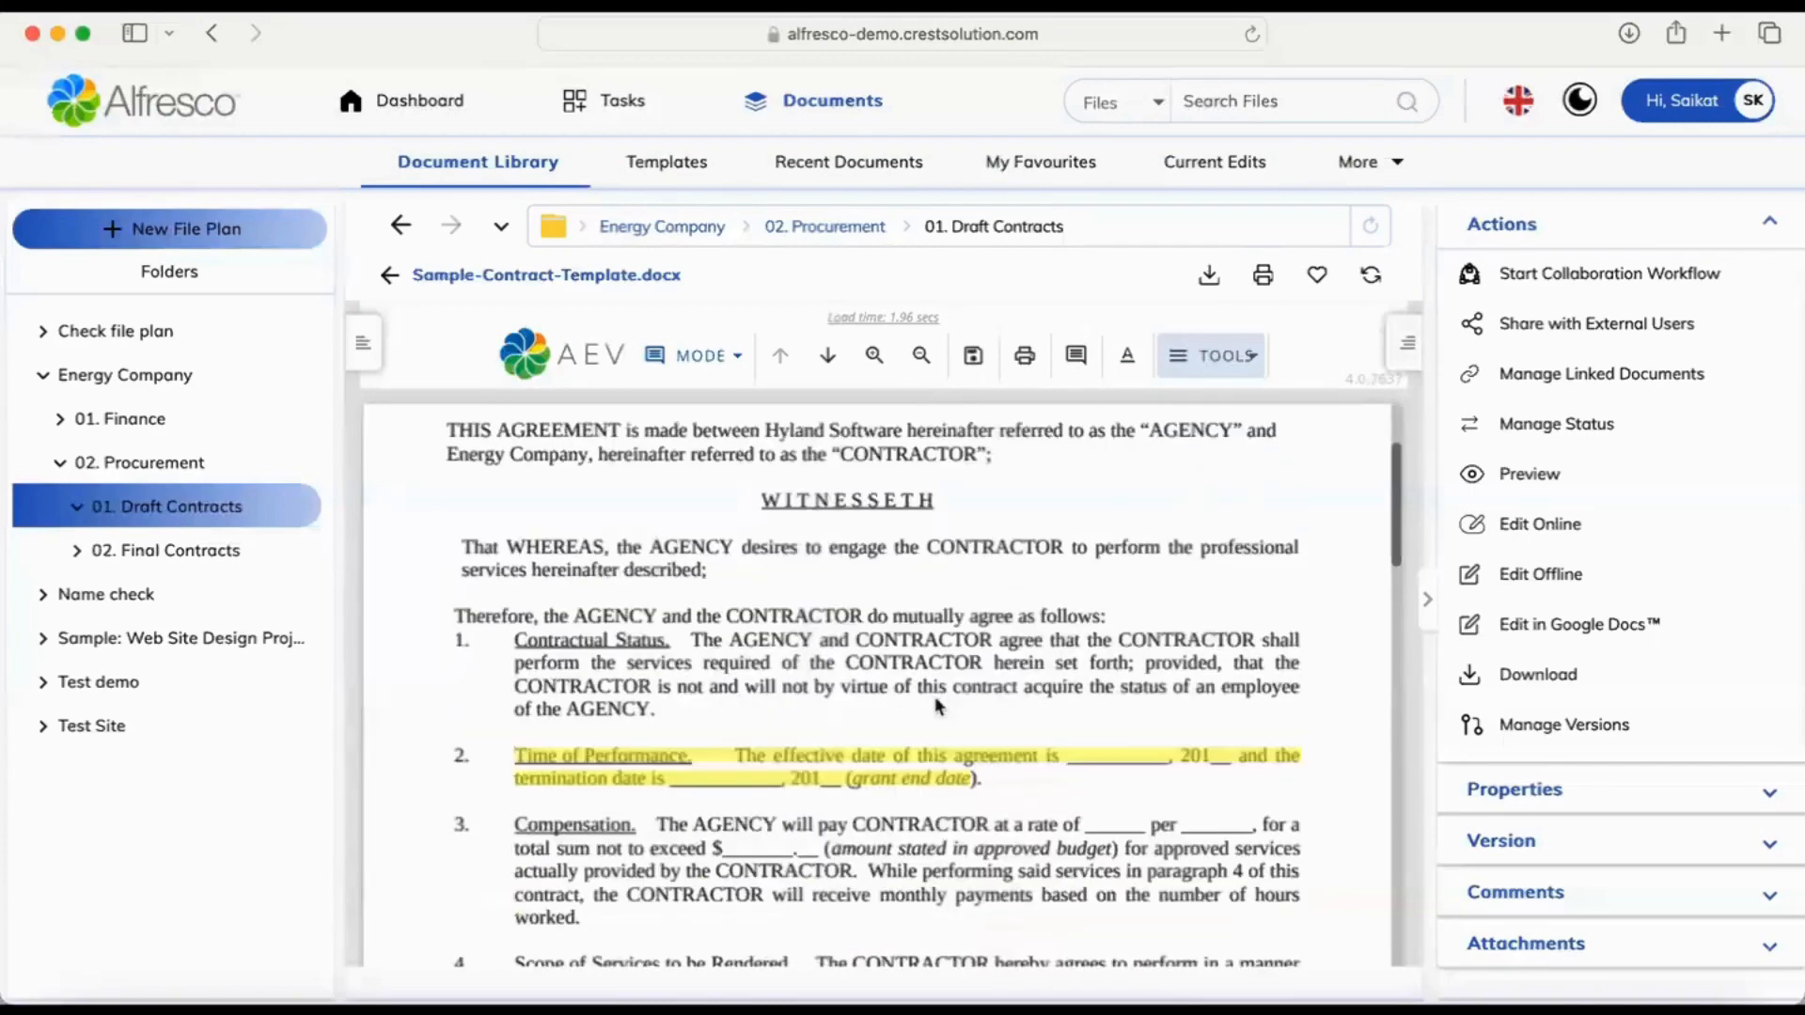
left_click(971, 354)
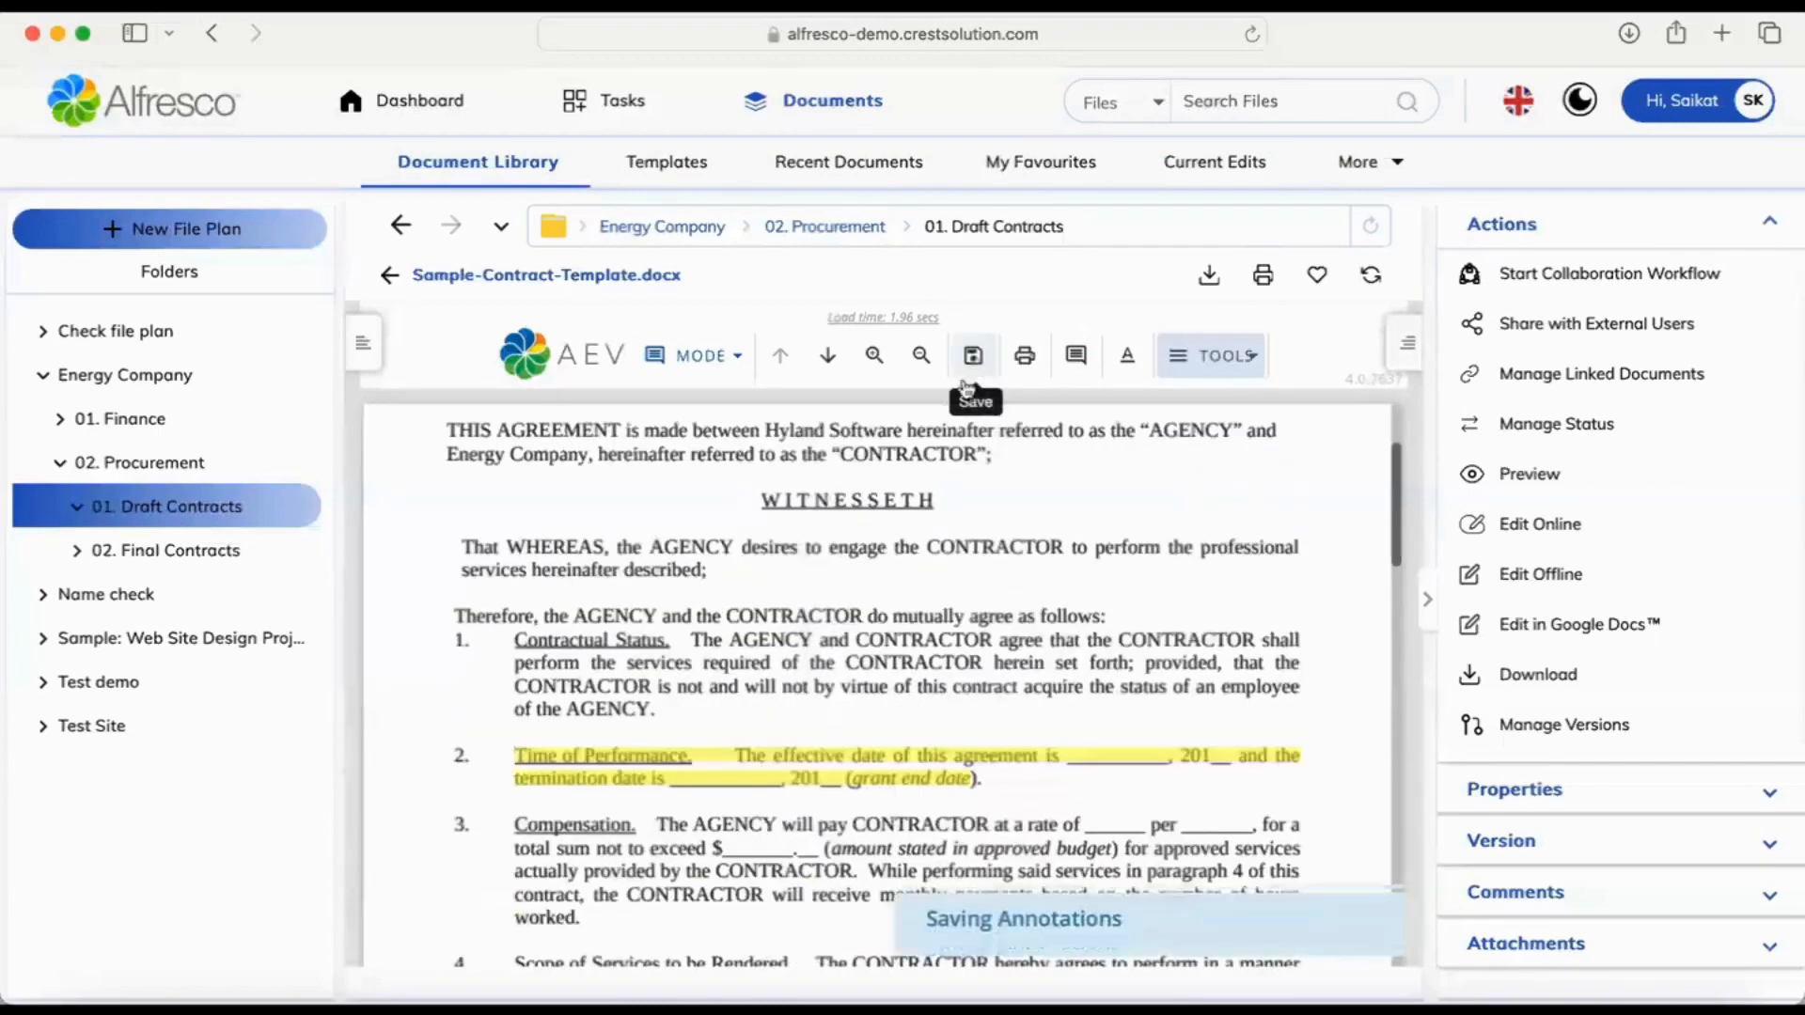
left_click(971, 354)
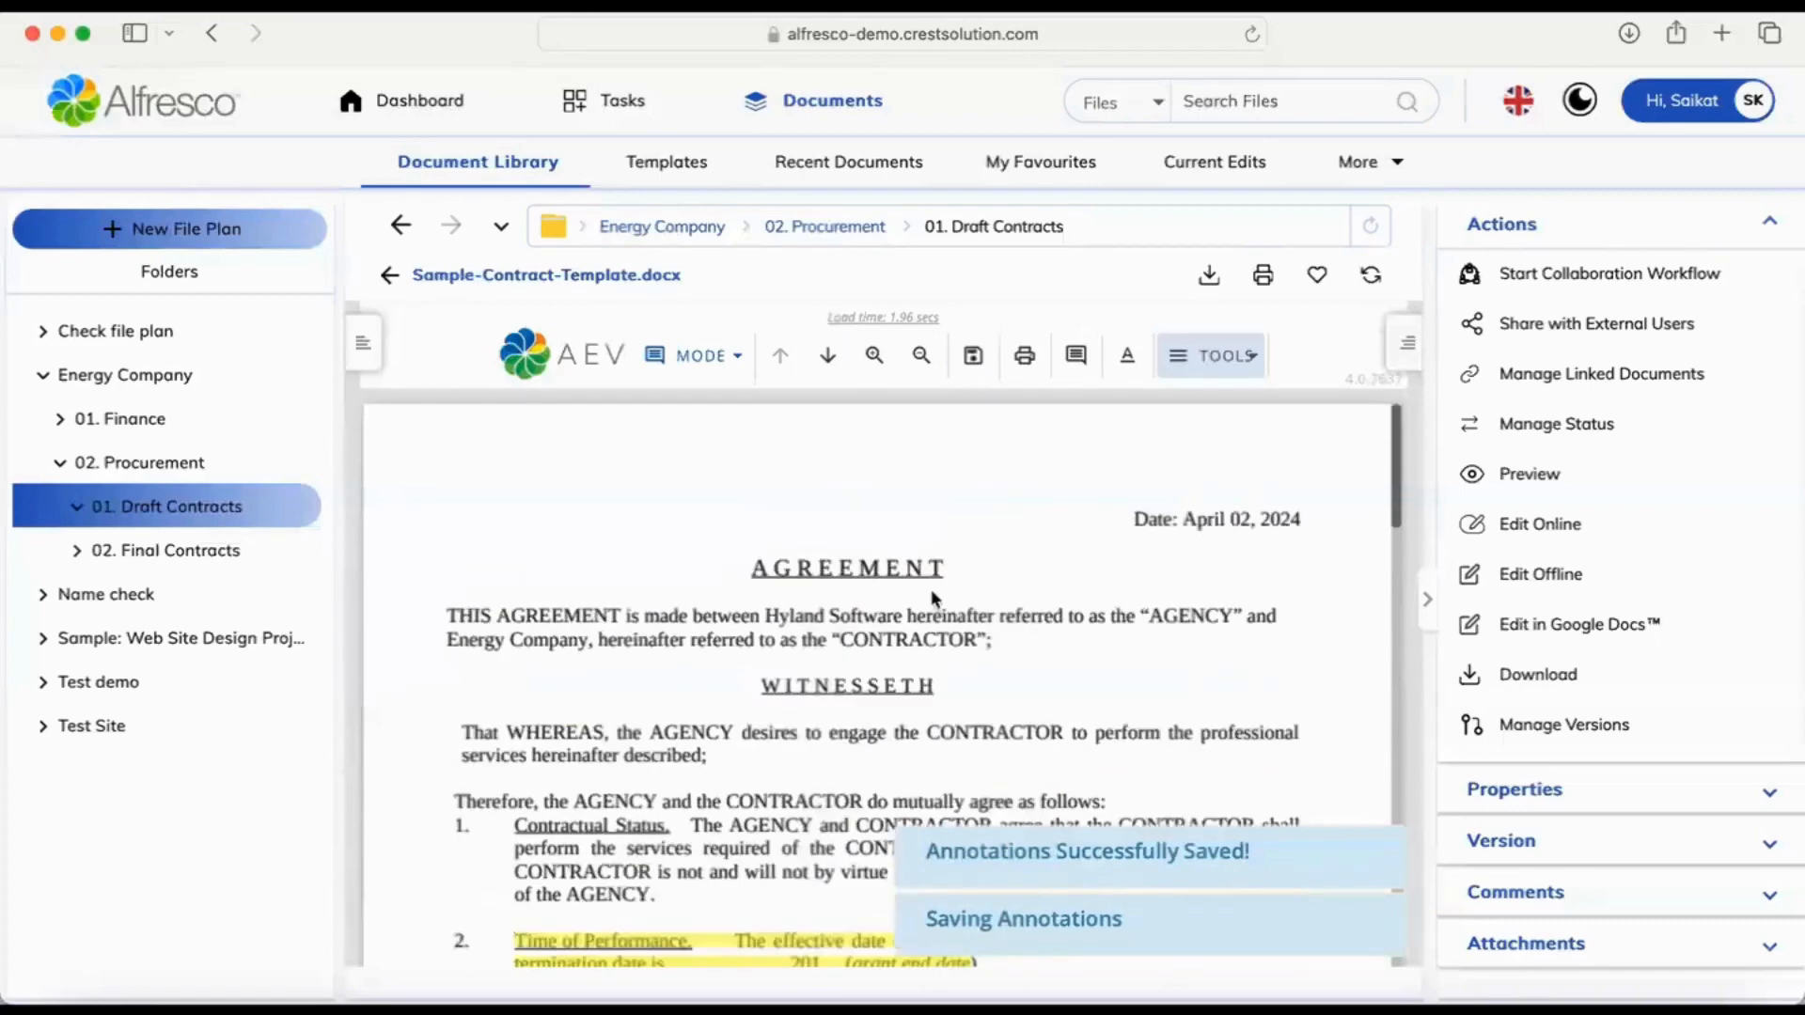
mouse_move(1615, 272)
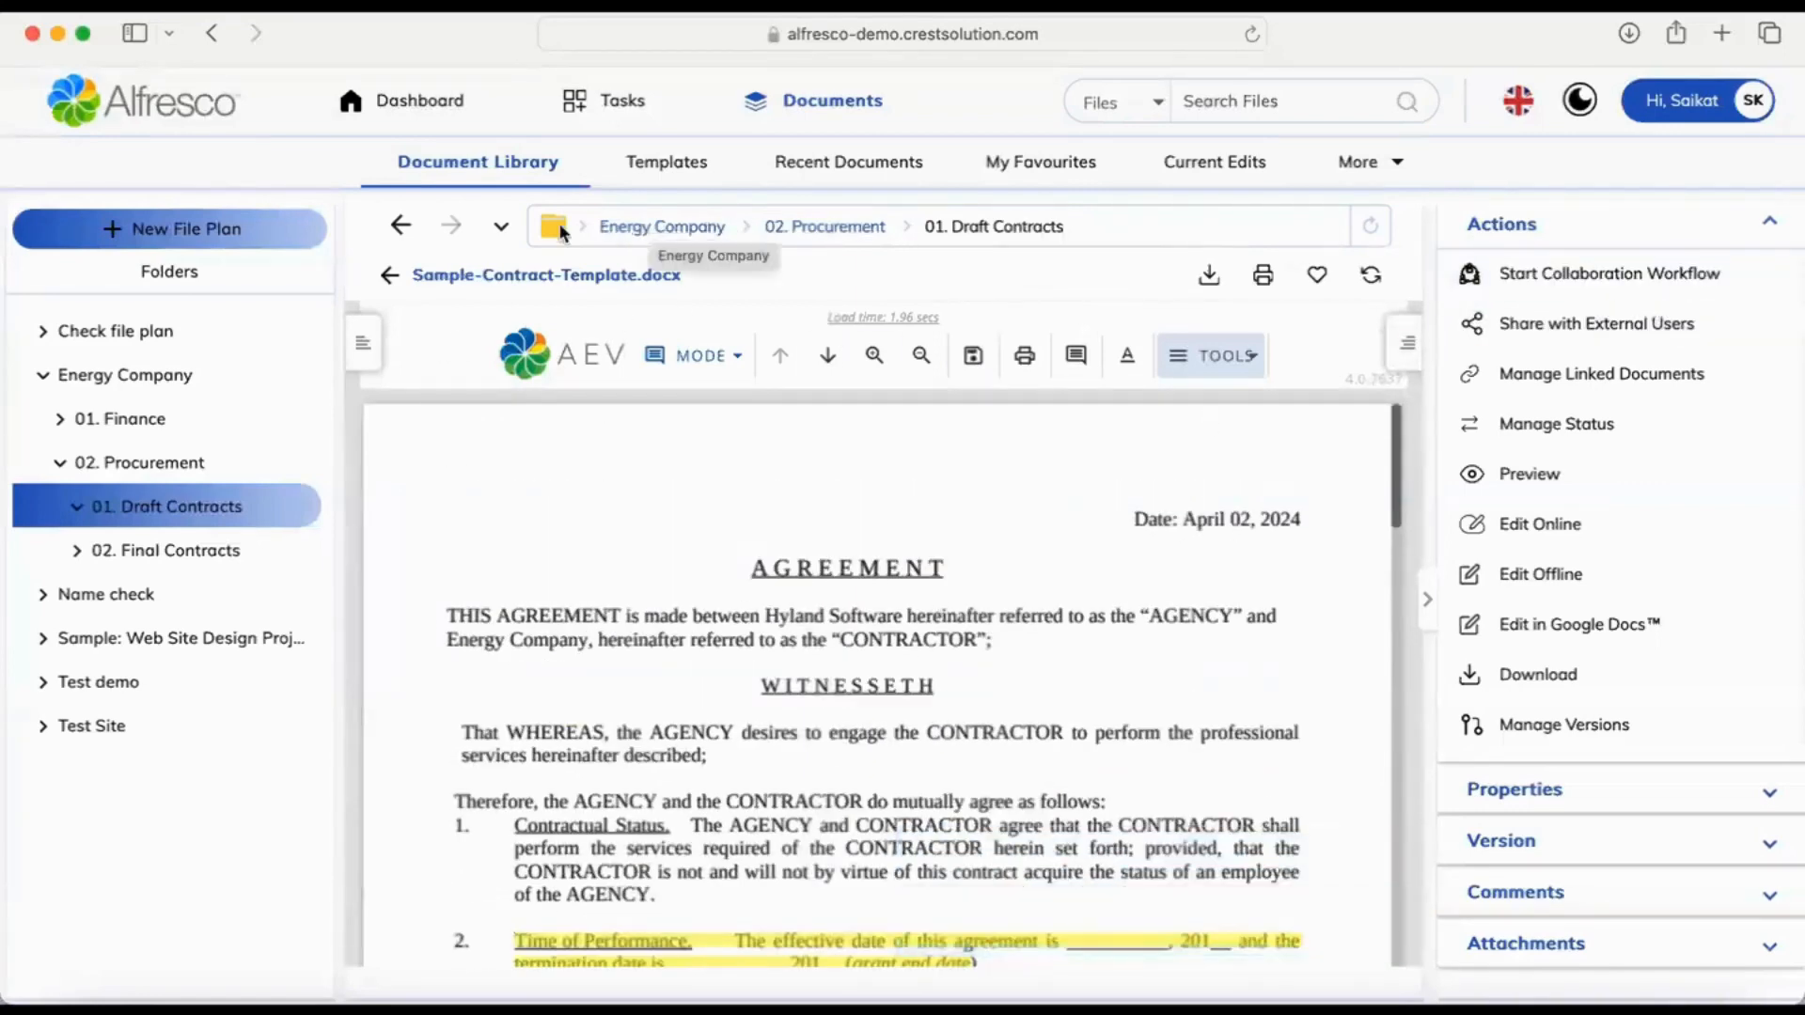
mouse_move(1615, 273)
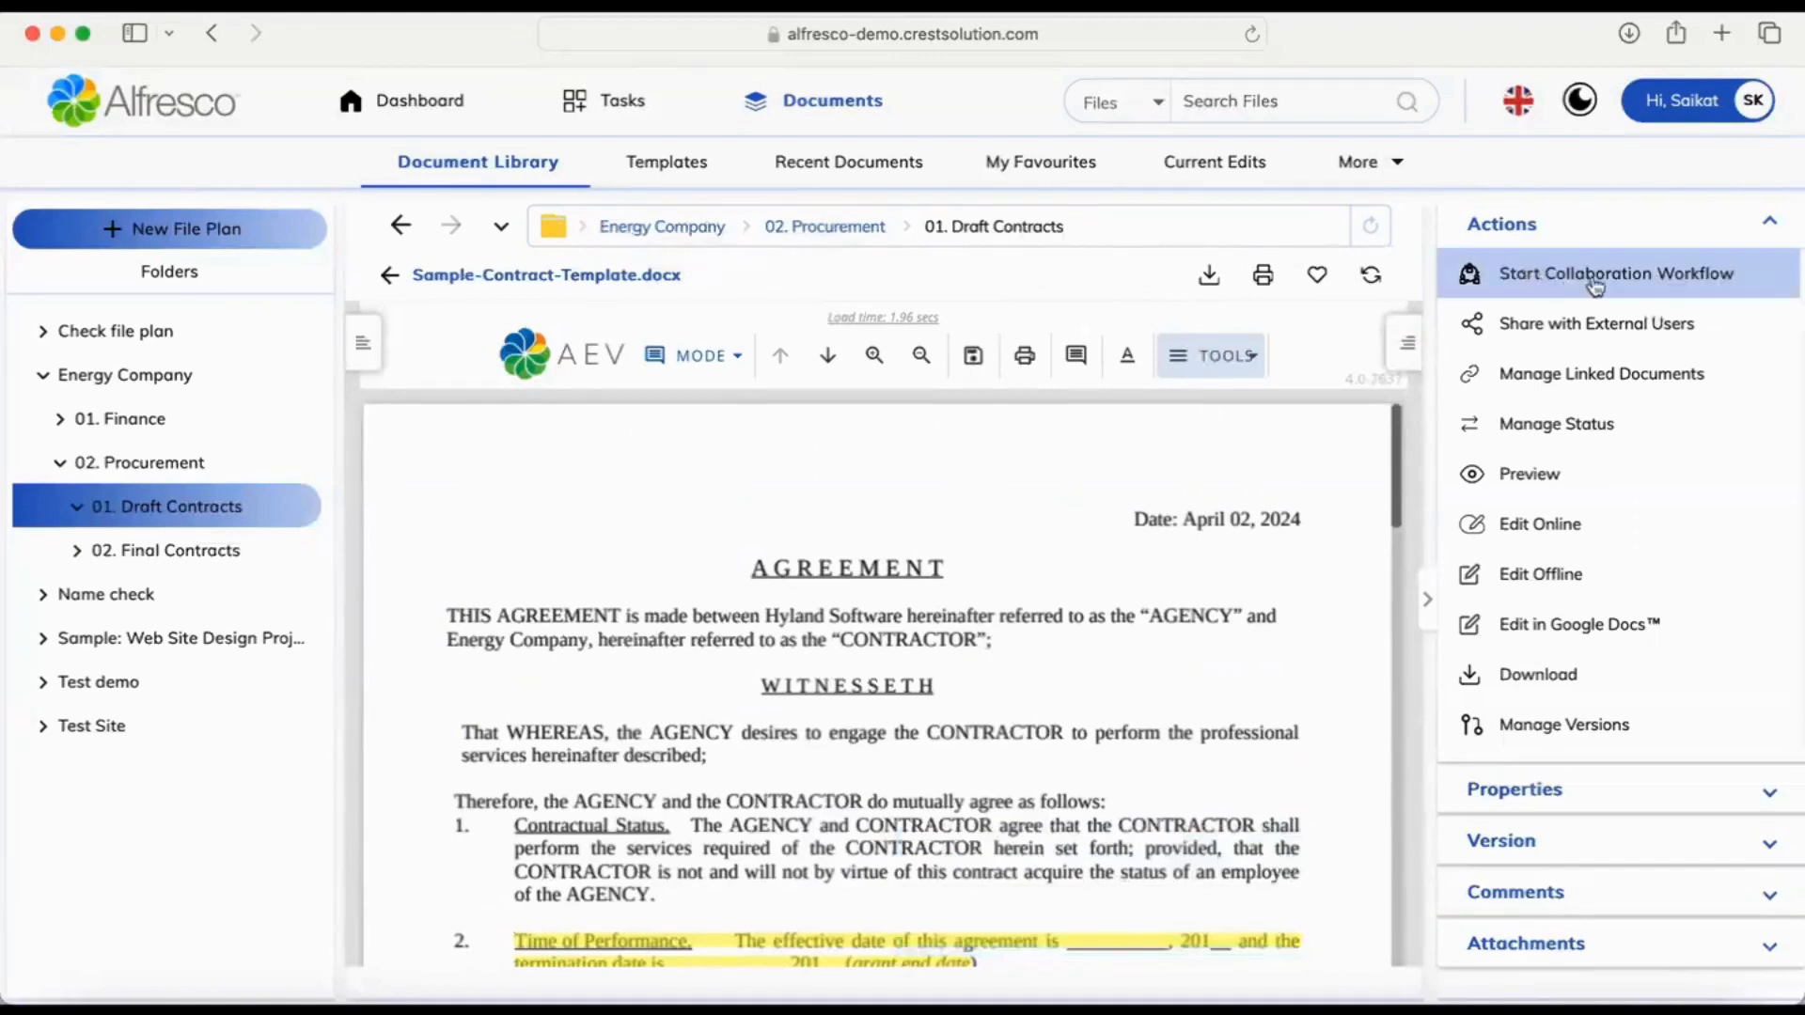
Step: Create the workflow 'Please review, revise and sign Alfresco EDMS Contract', Medium priority, due 9 April 2024
left_click(1614, 272)
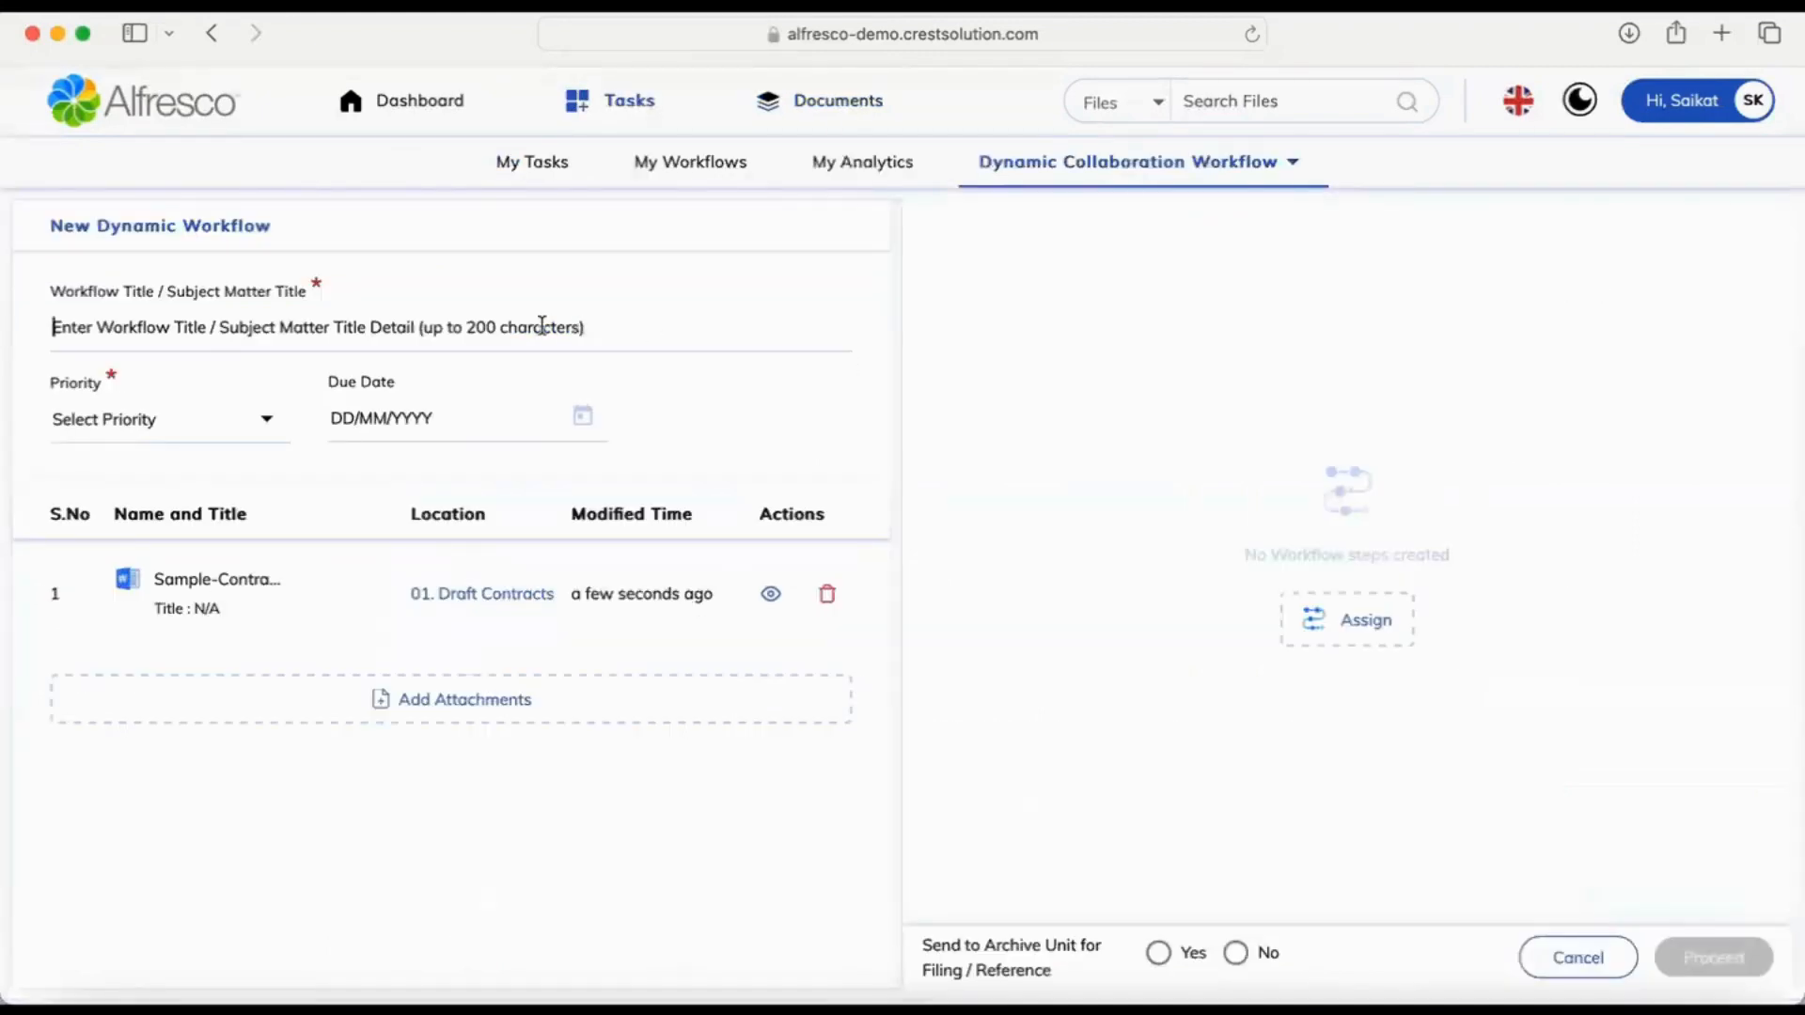
type("Please")
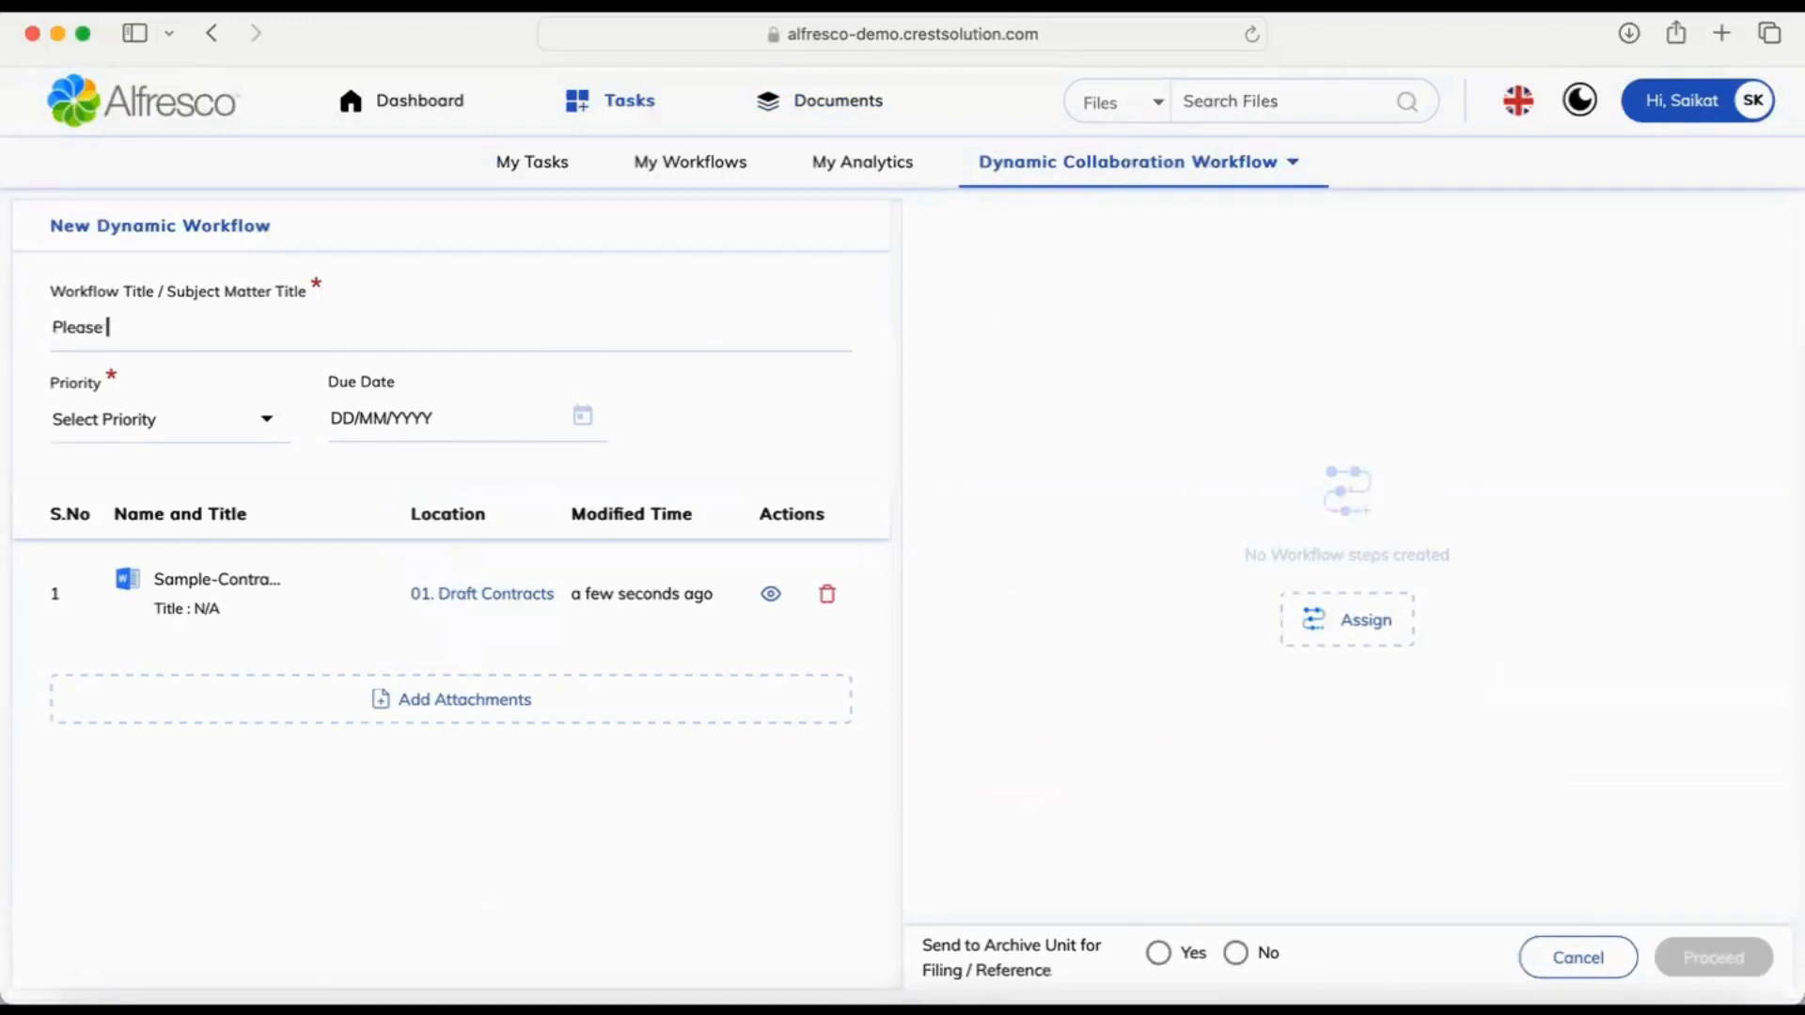
type("review,")
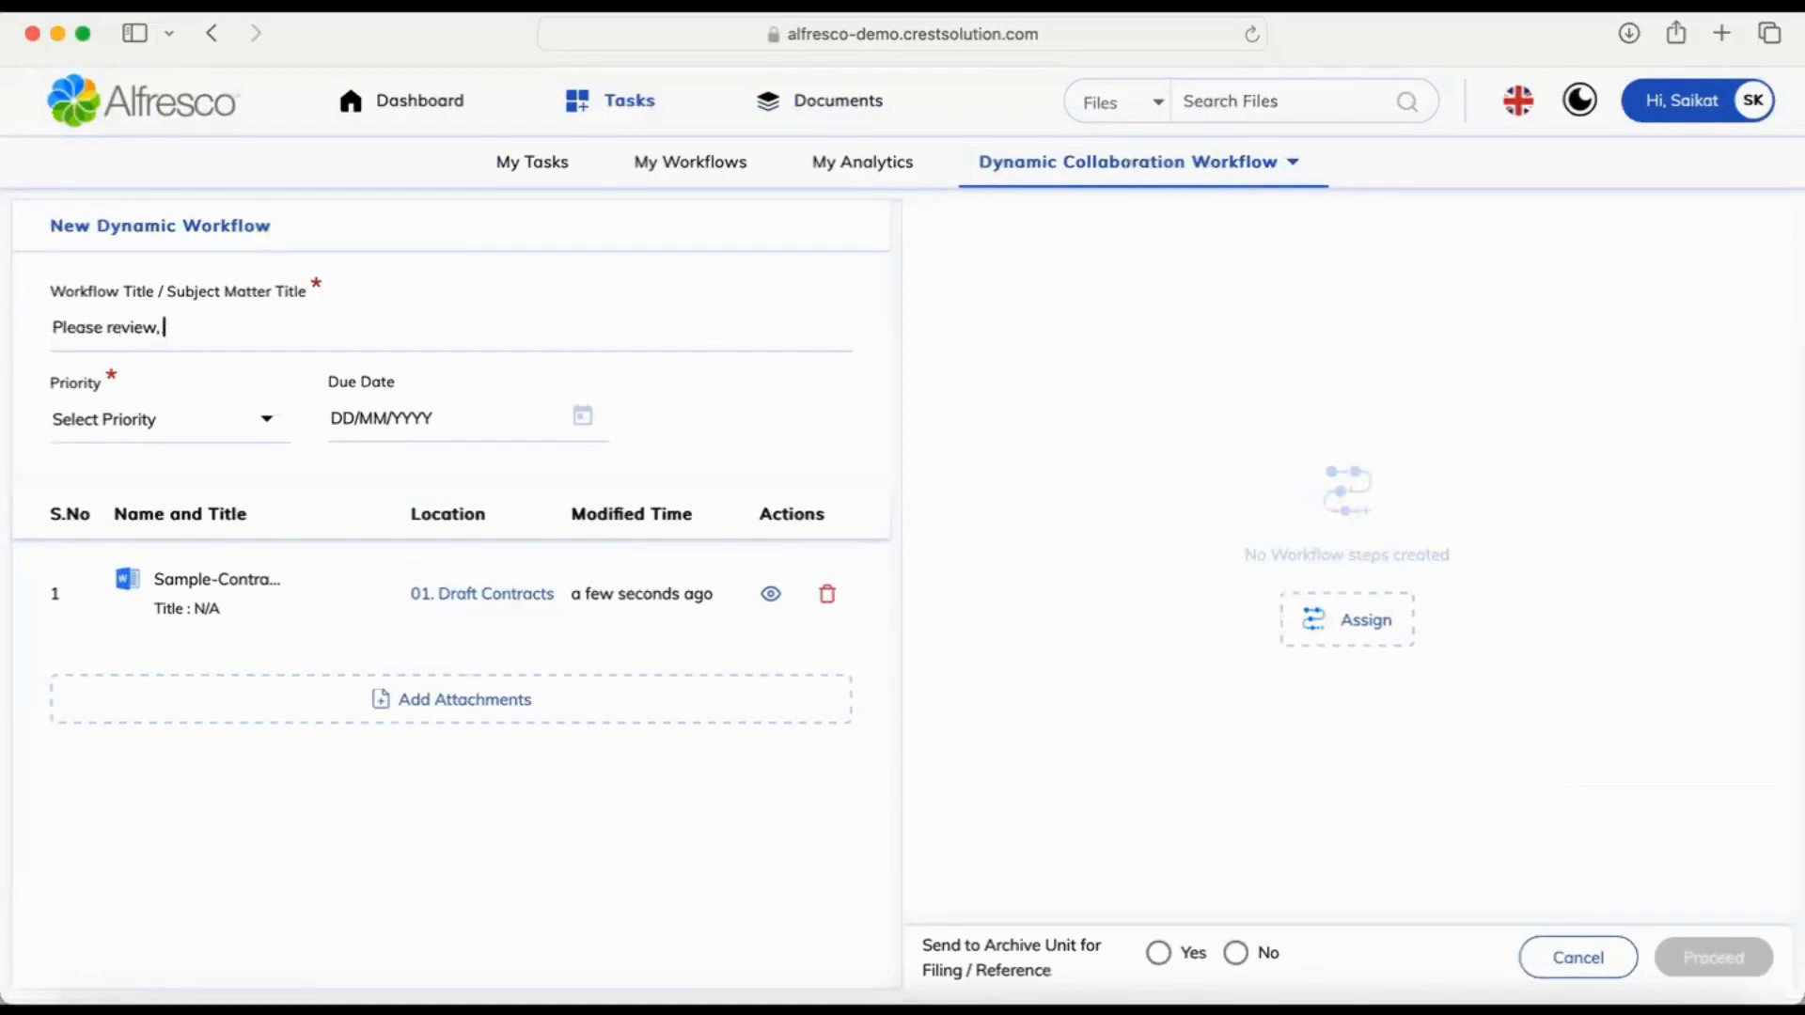
type("r")
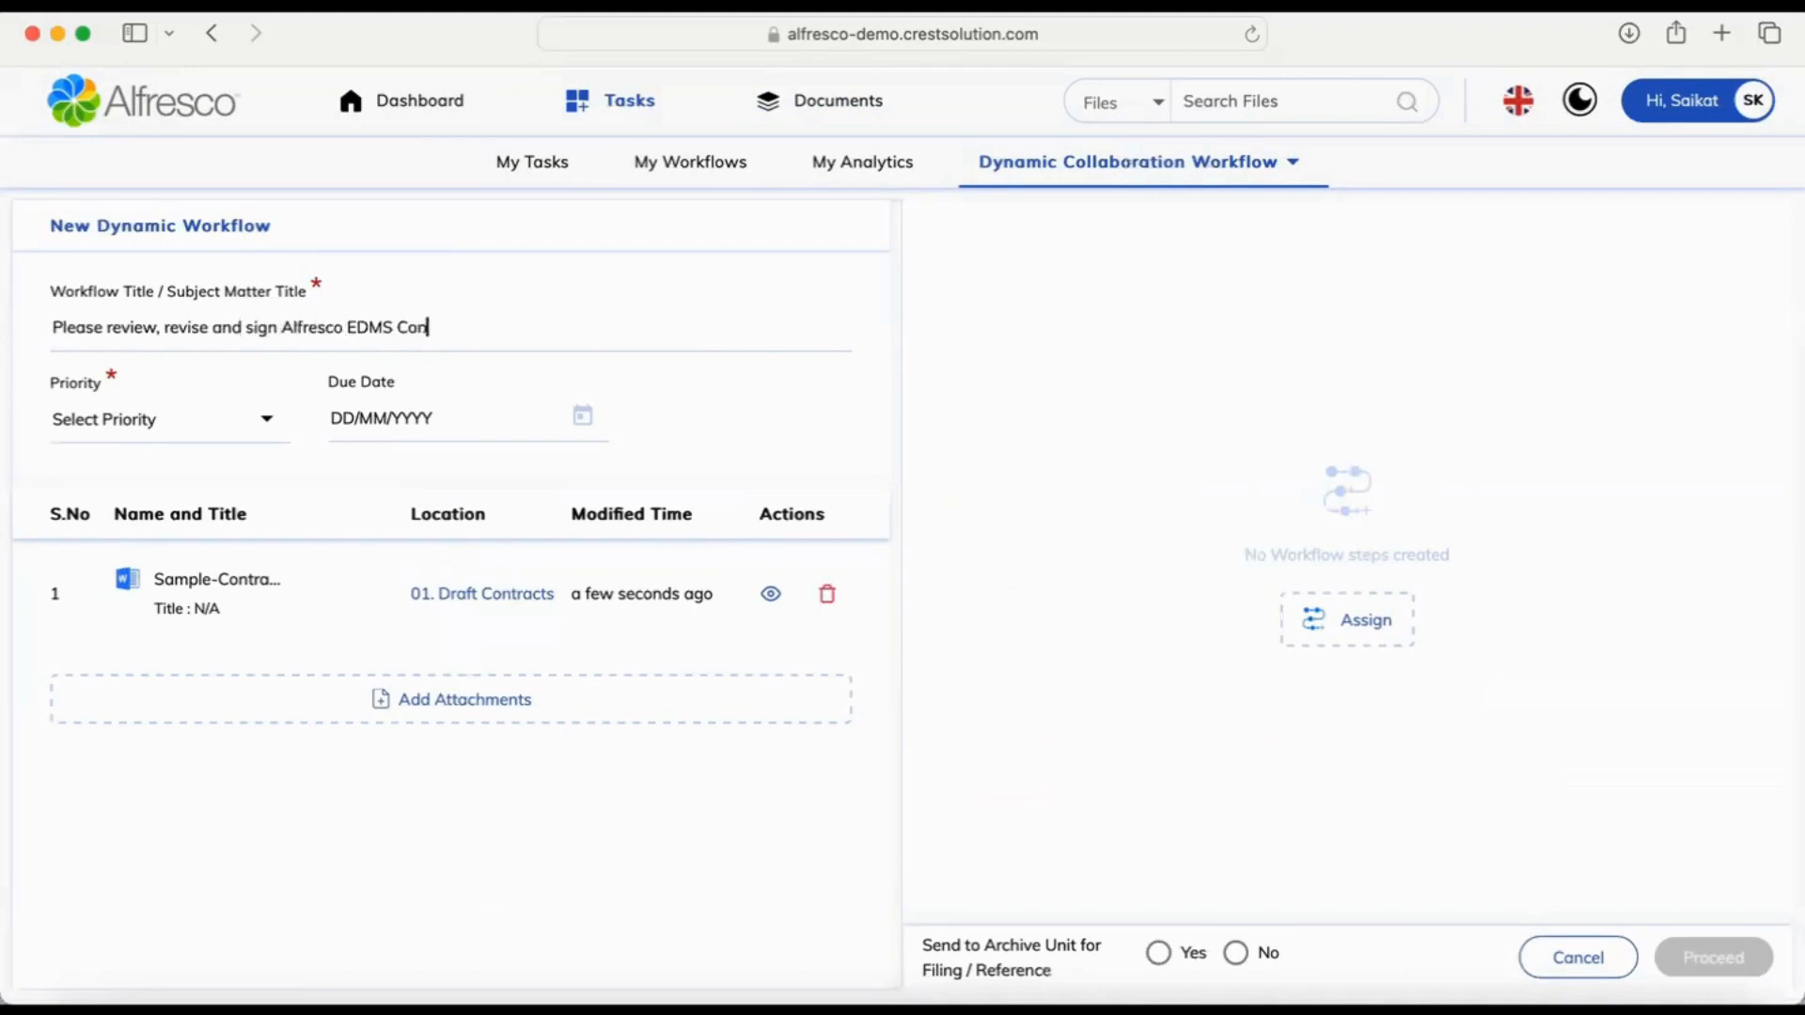
type("tract")
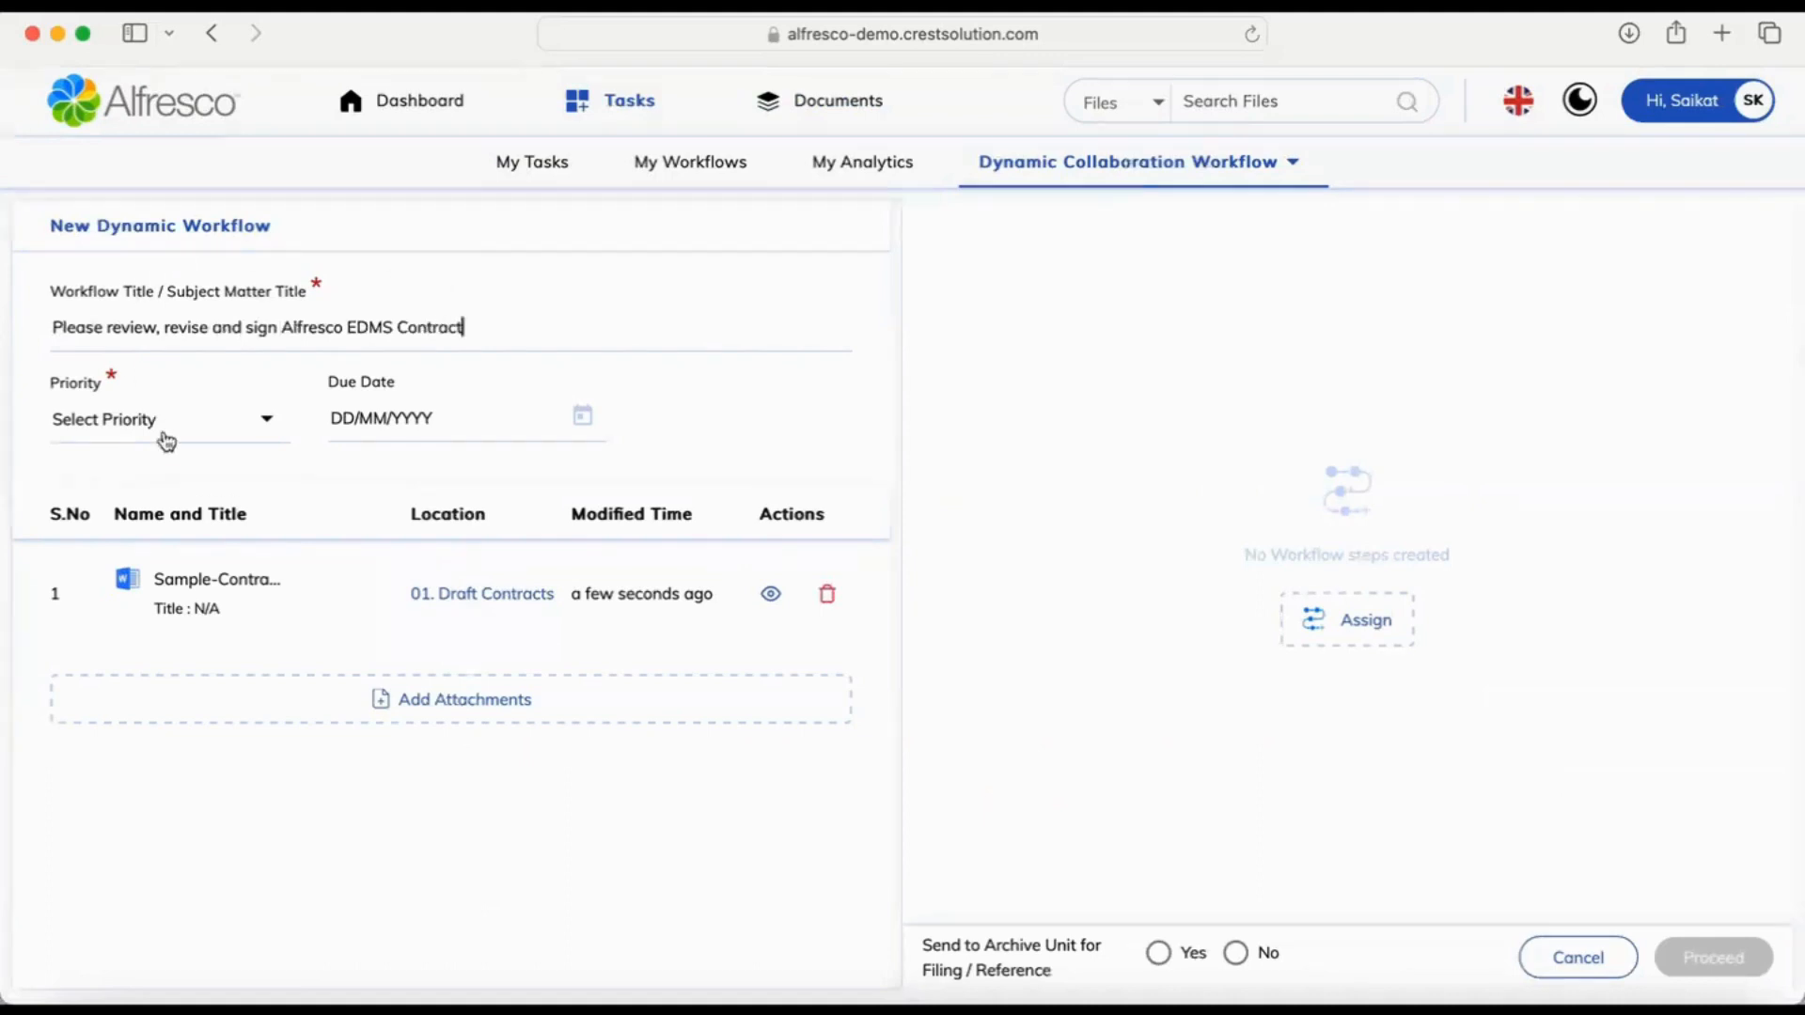
left_click(581, 416)
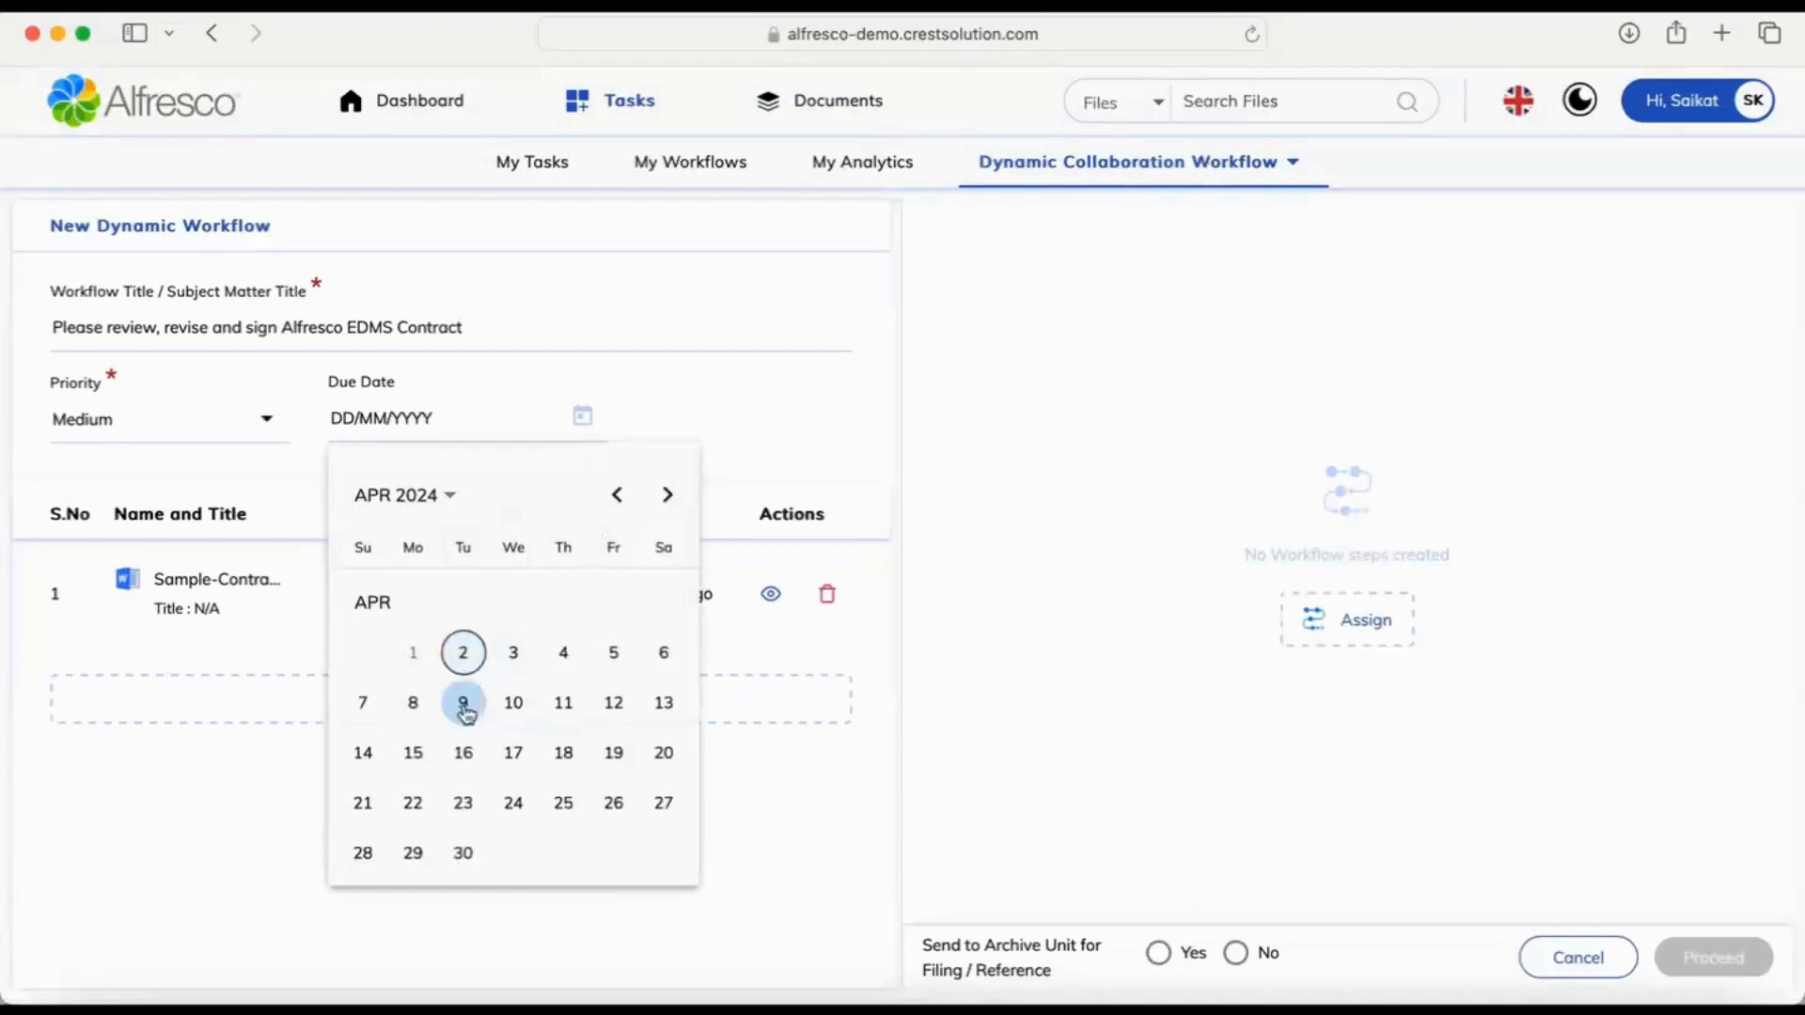
left_click(461, 702)
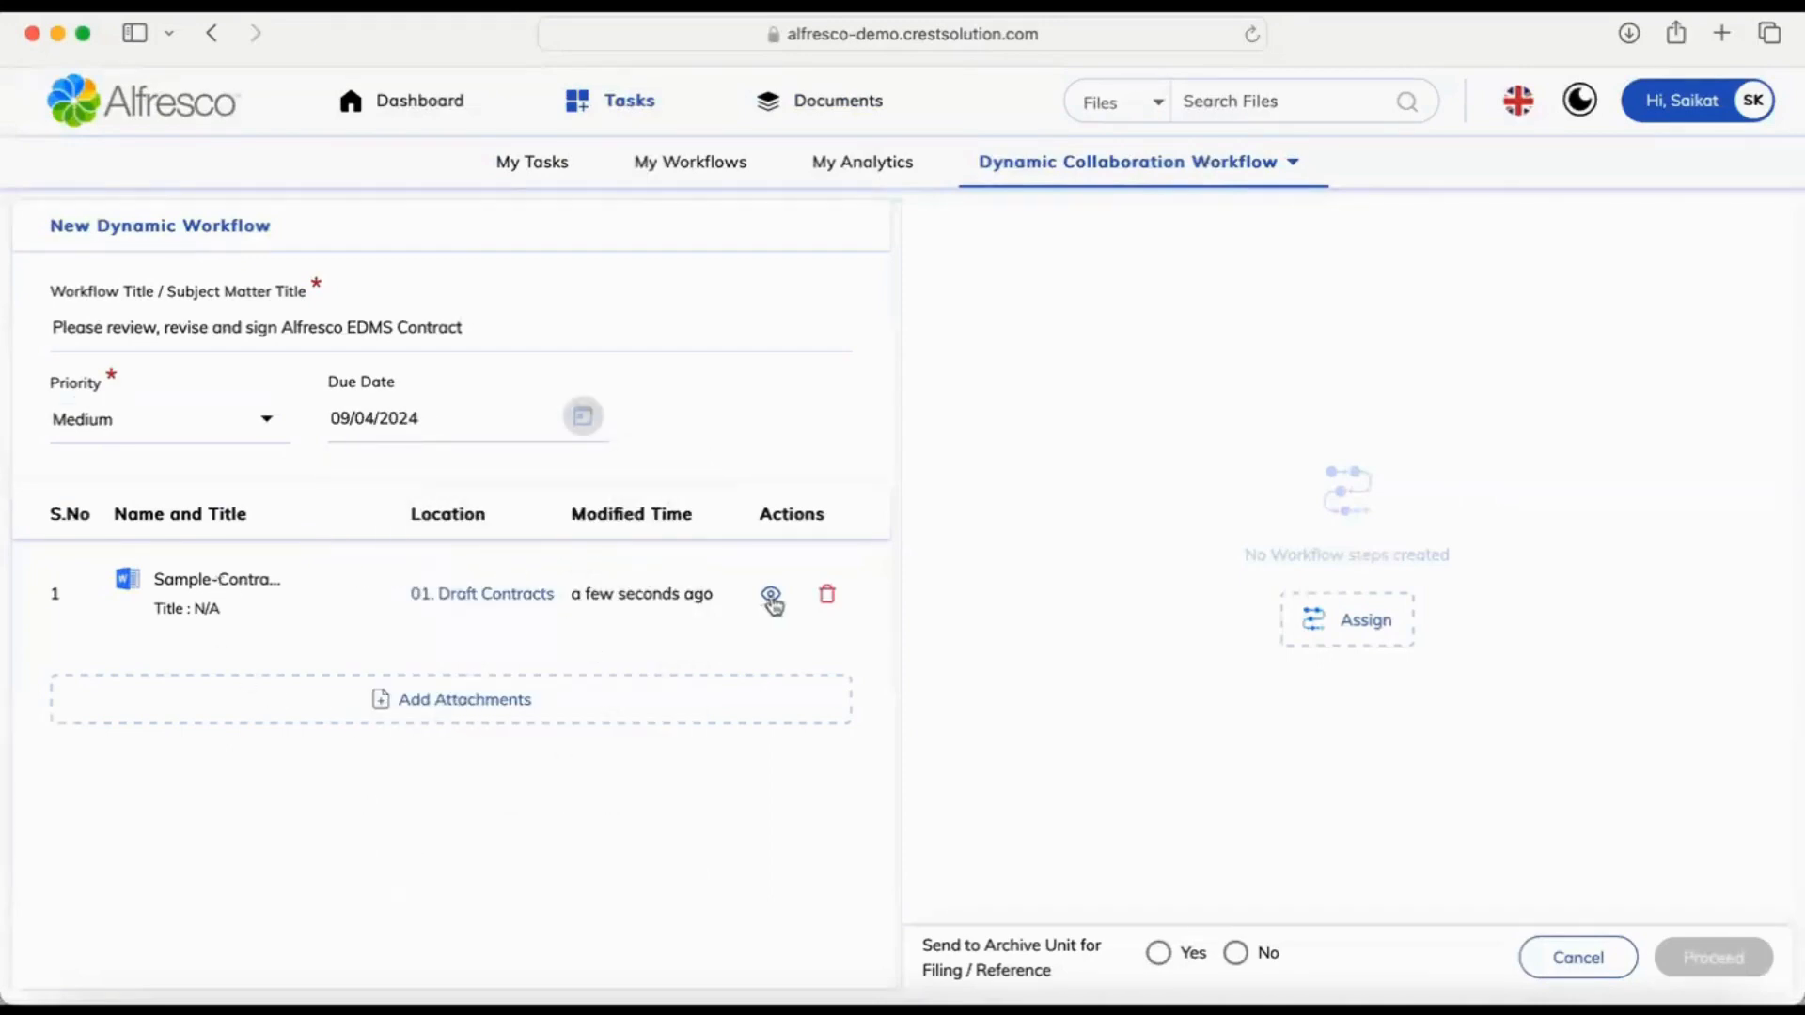
mouse_move(771, 594)
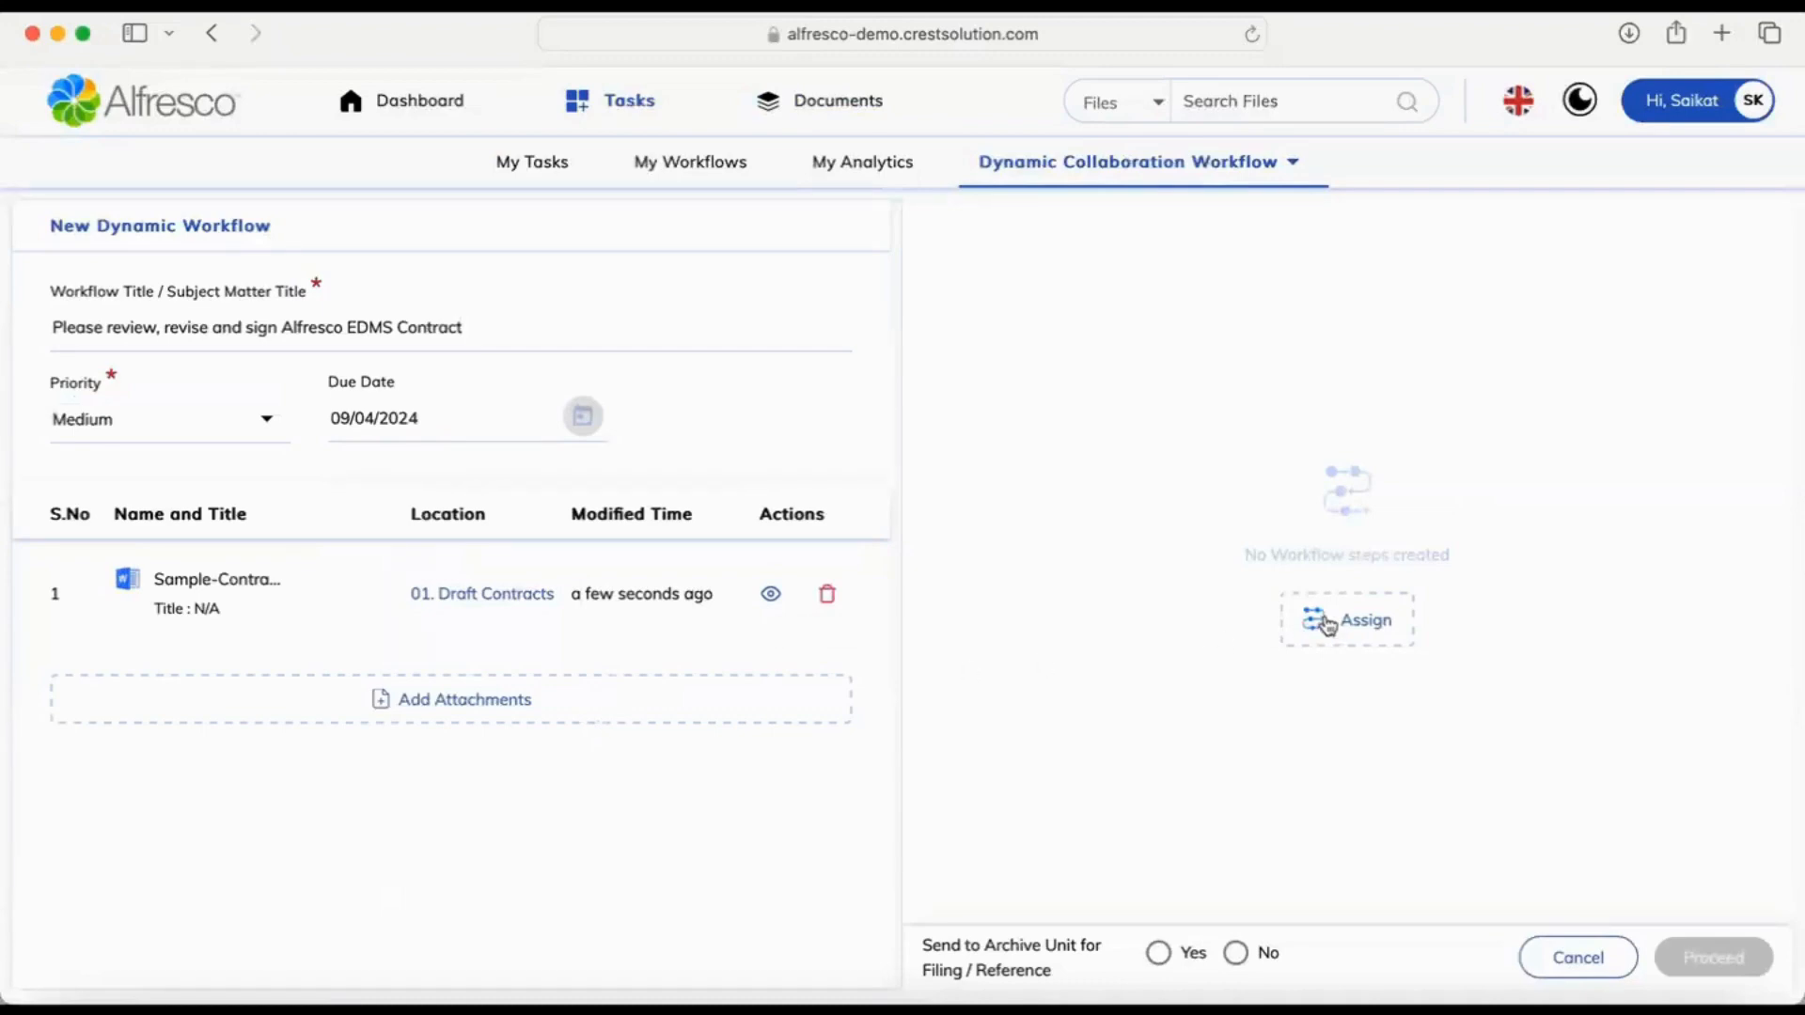
mouse_move(944, 603)
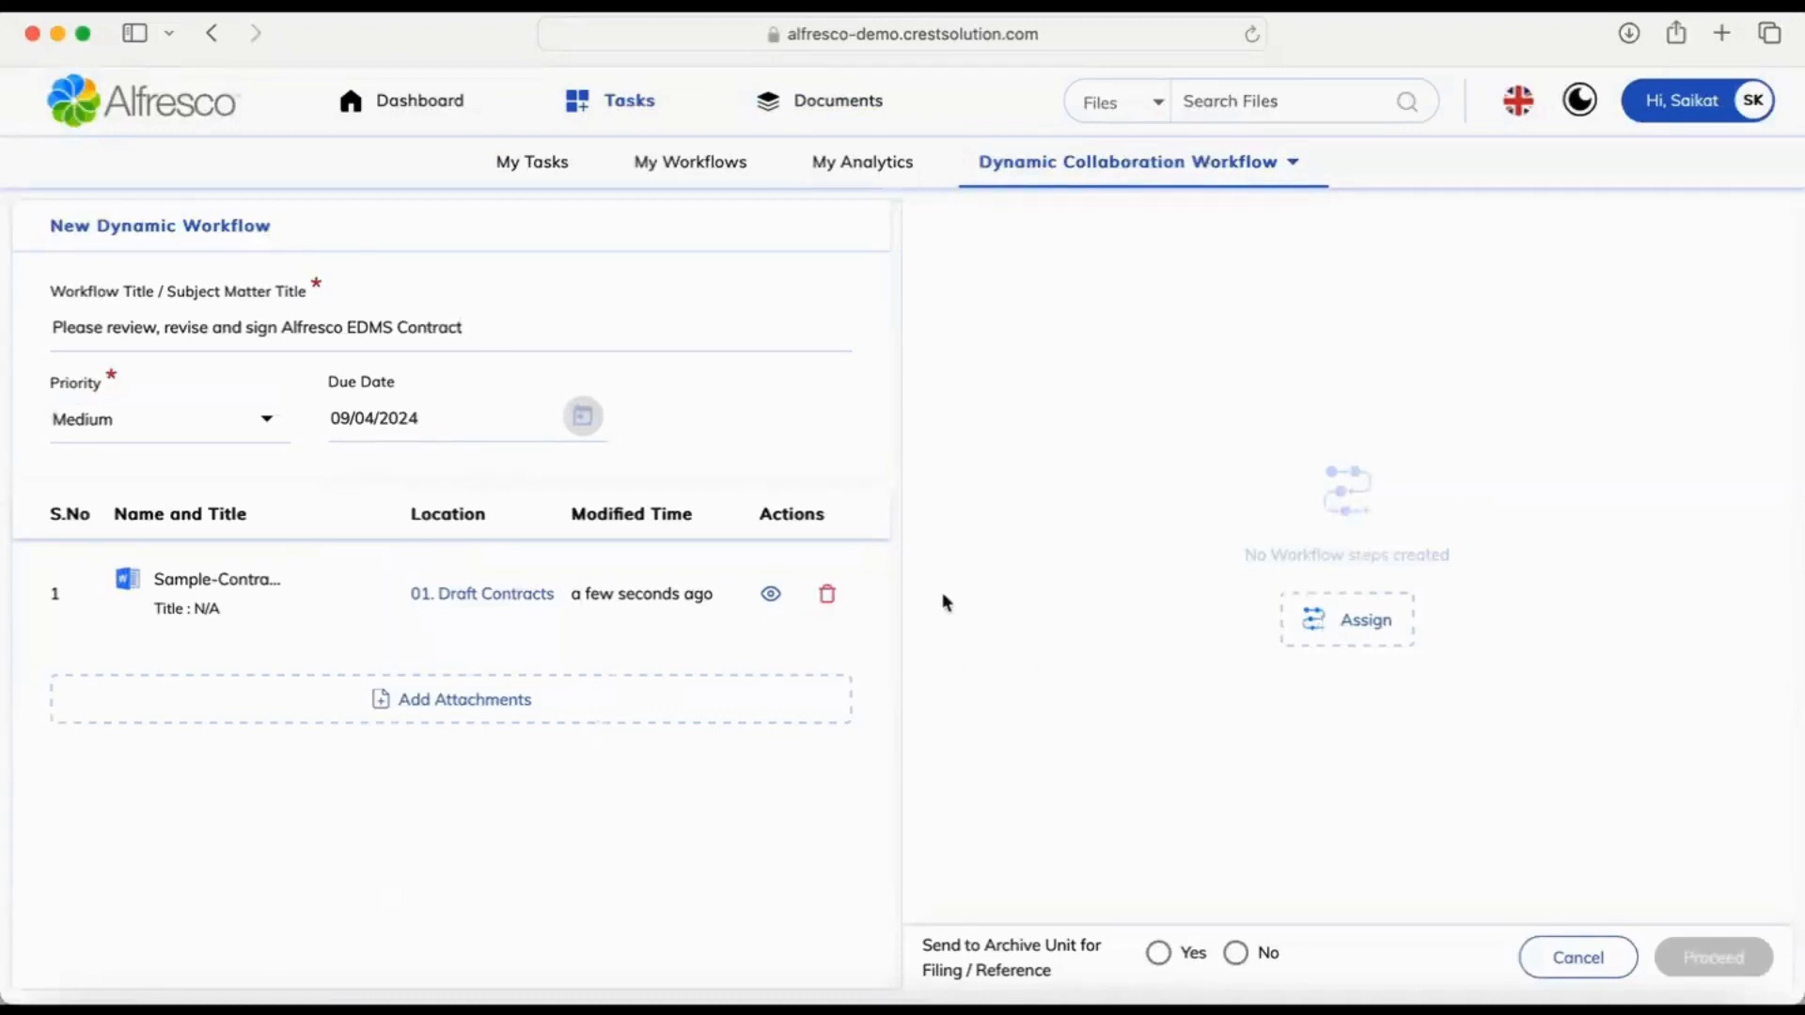
left_click(770, 593)
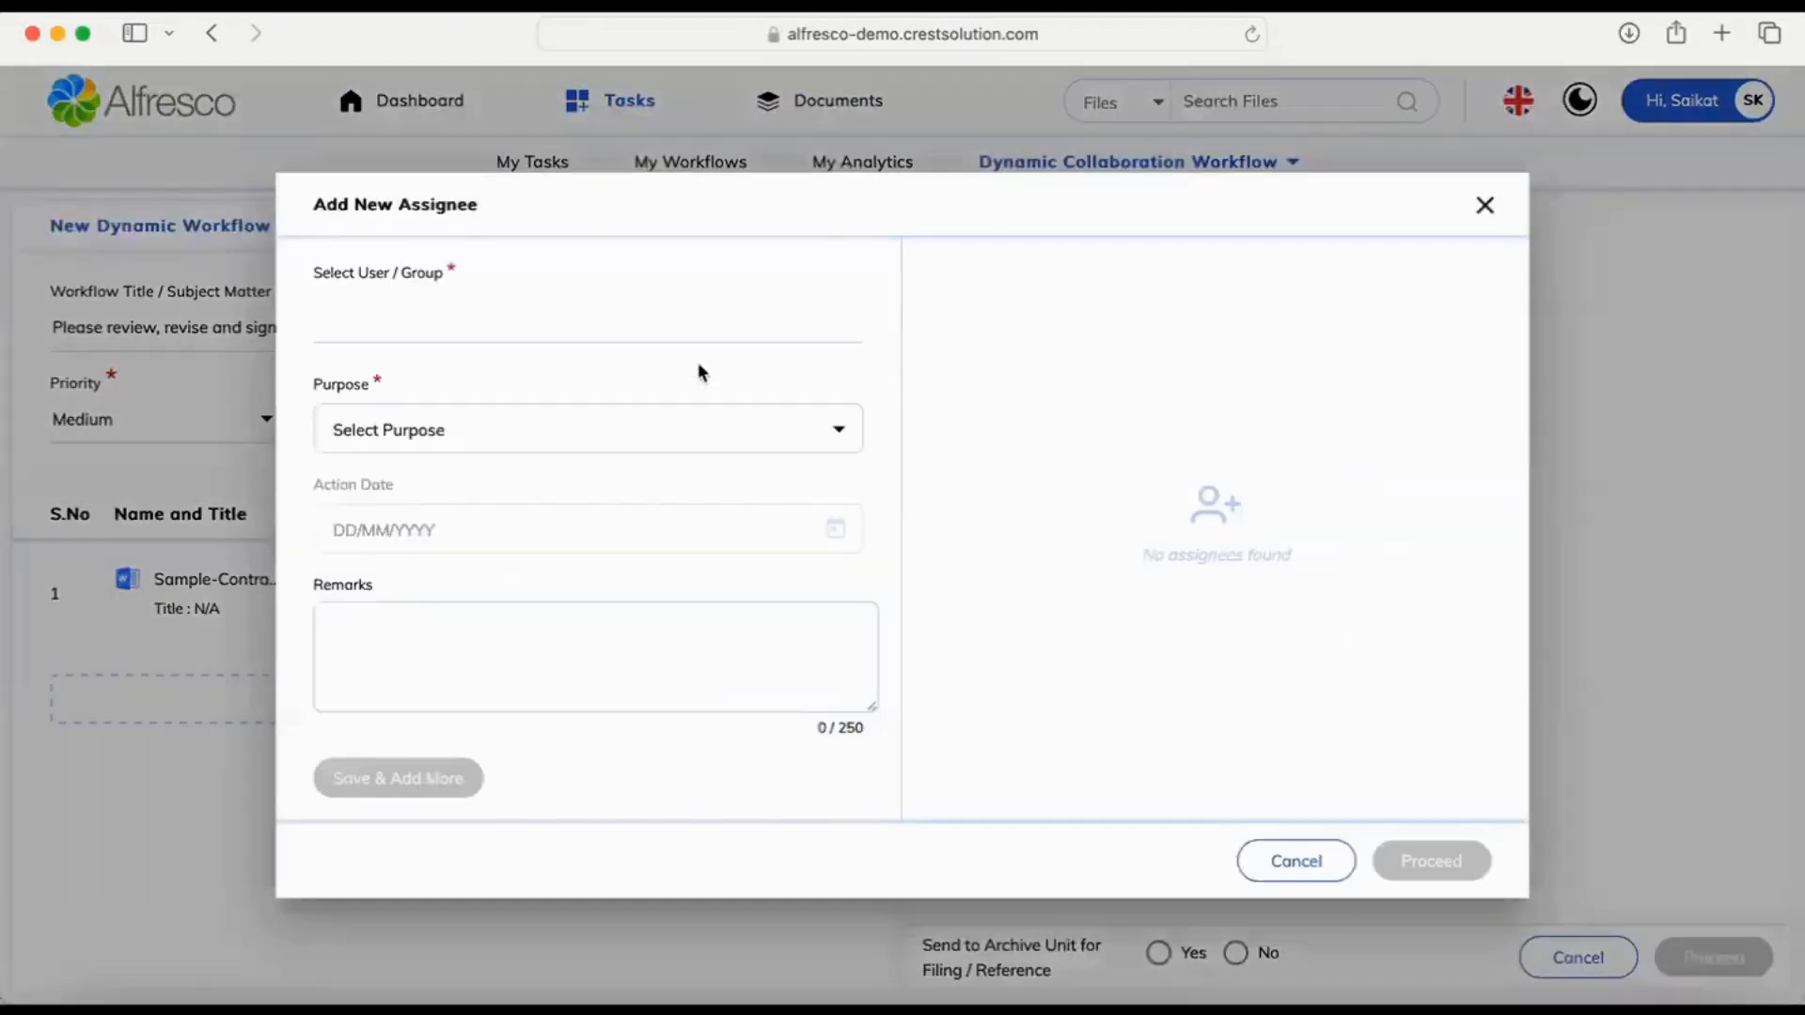
left_click(586, 322)
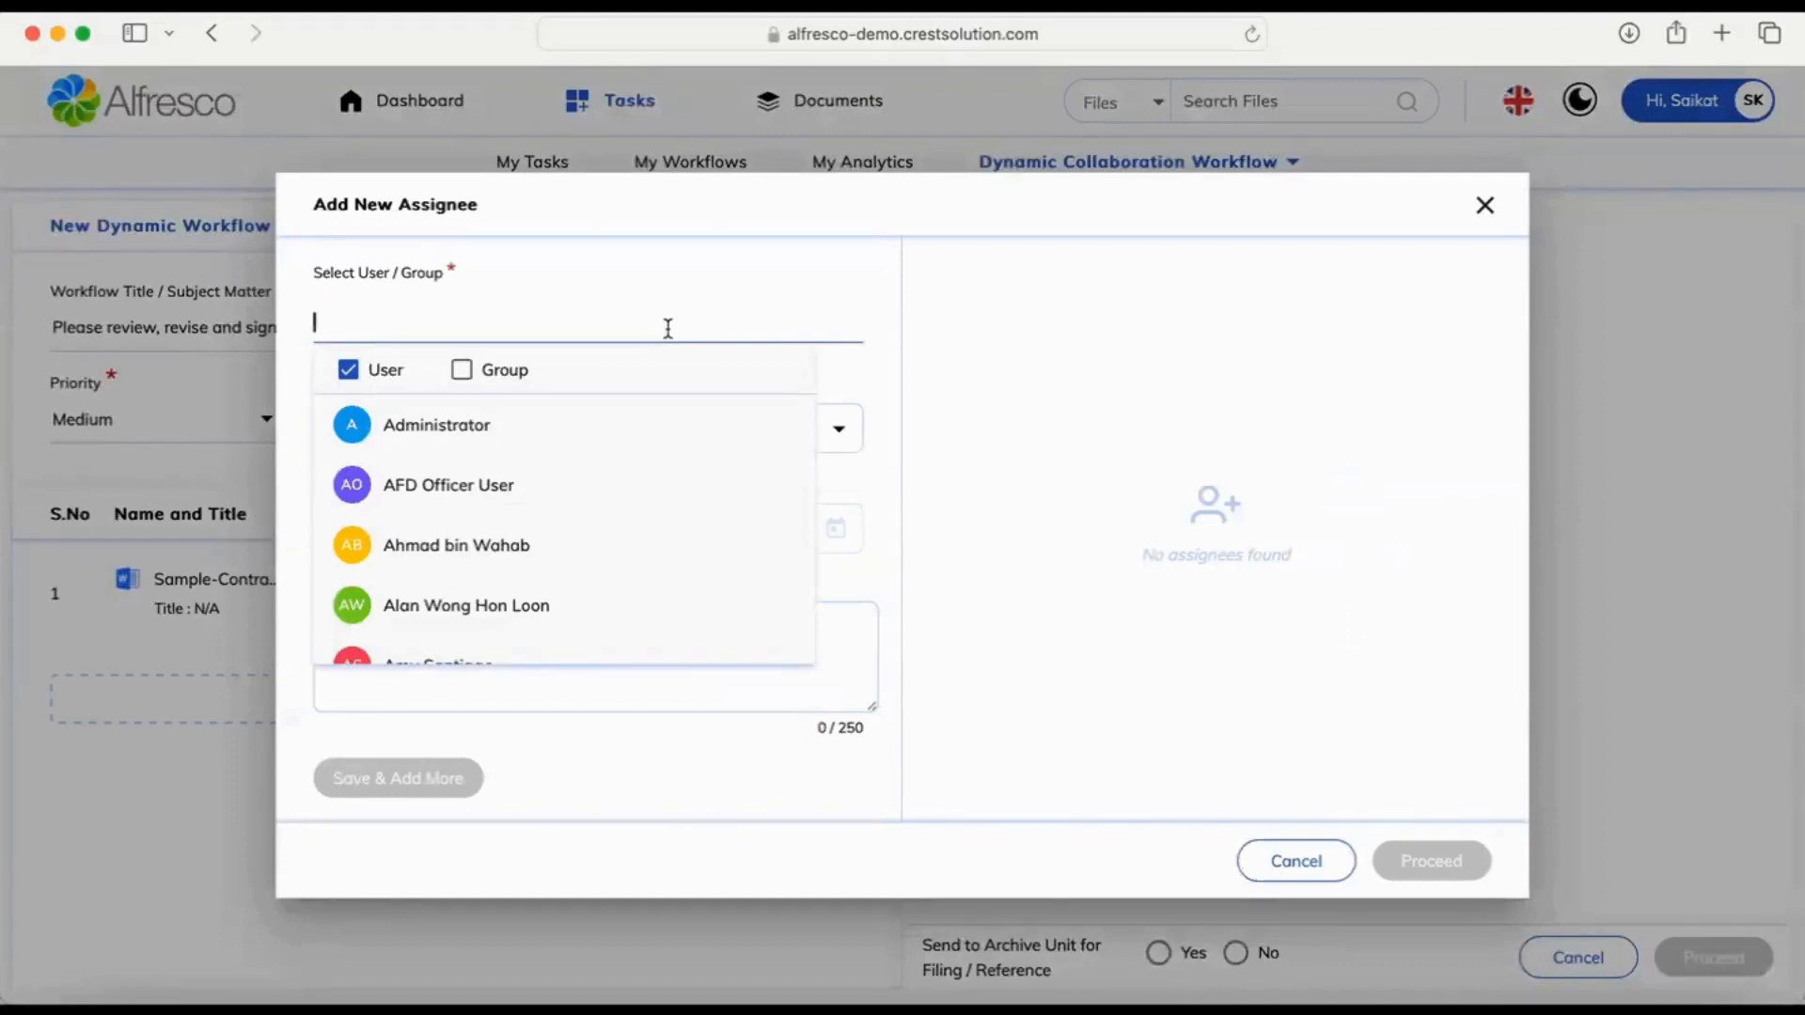
type("vij")
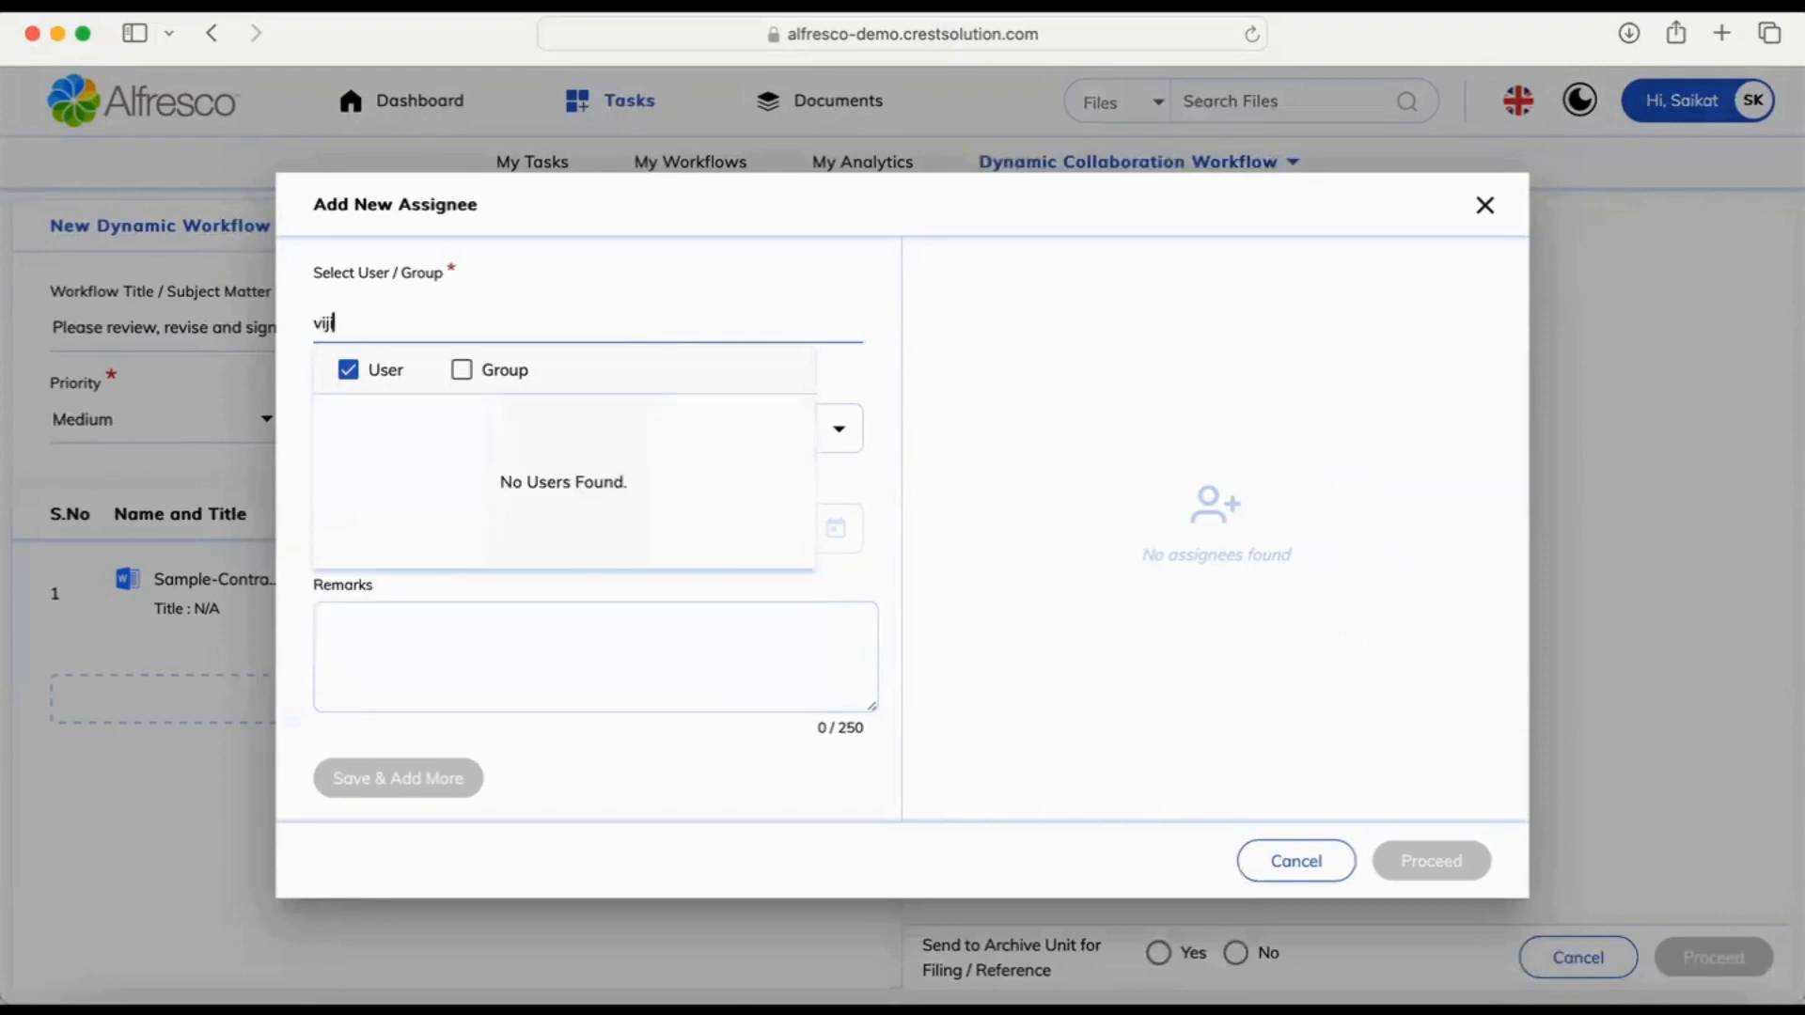
key("Backspace")
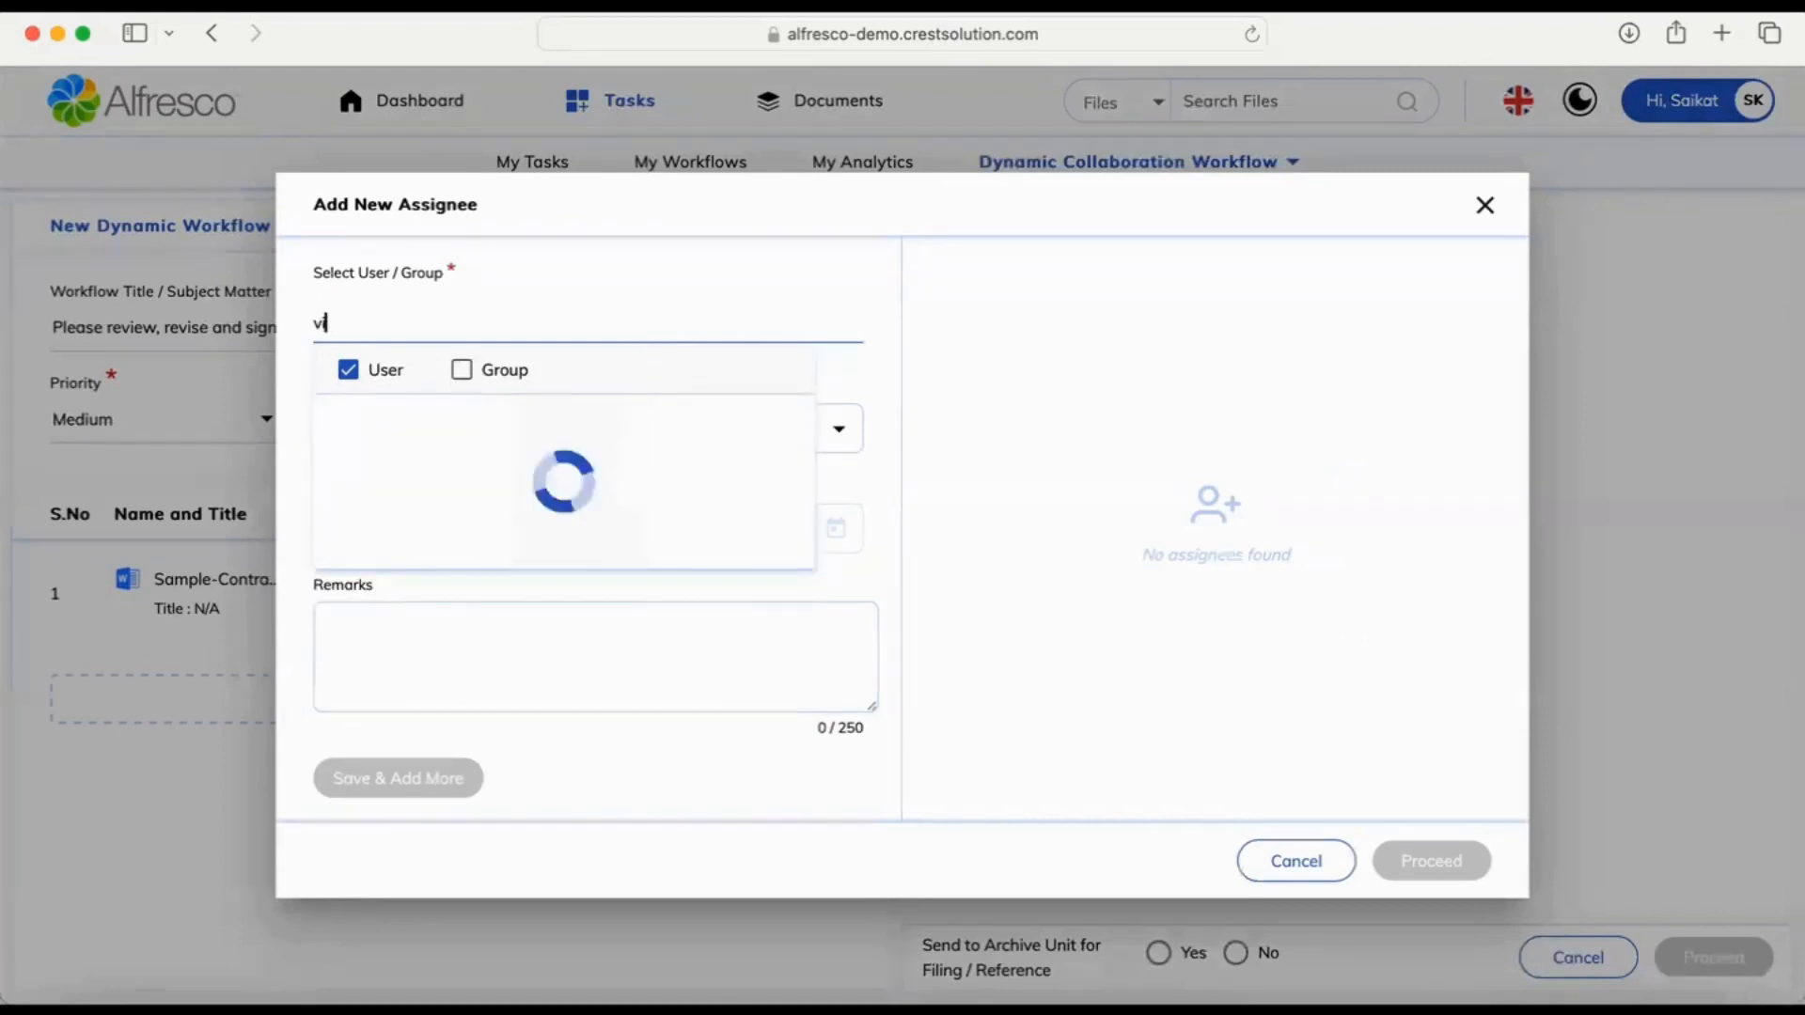
type("ijayalakshmi S S")
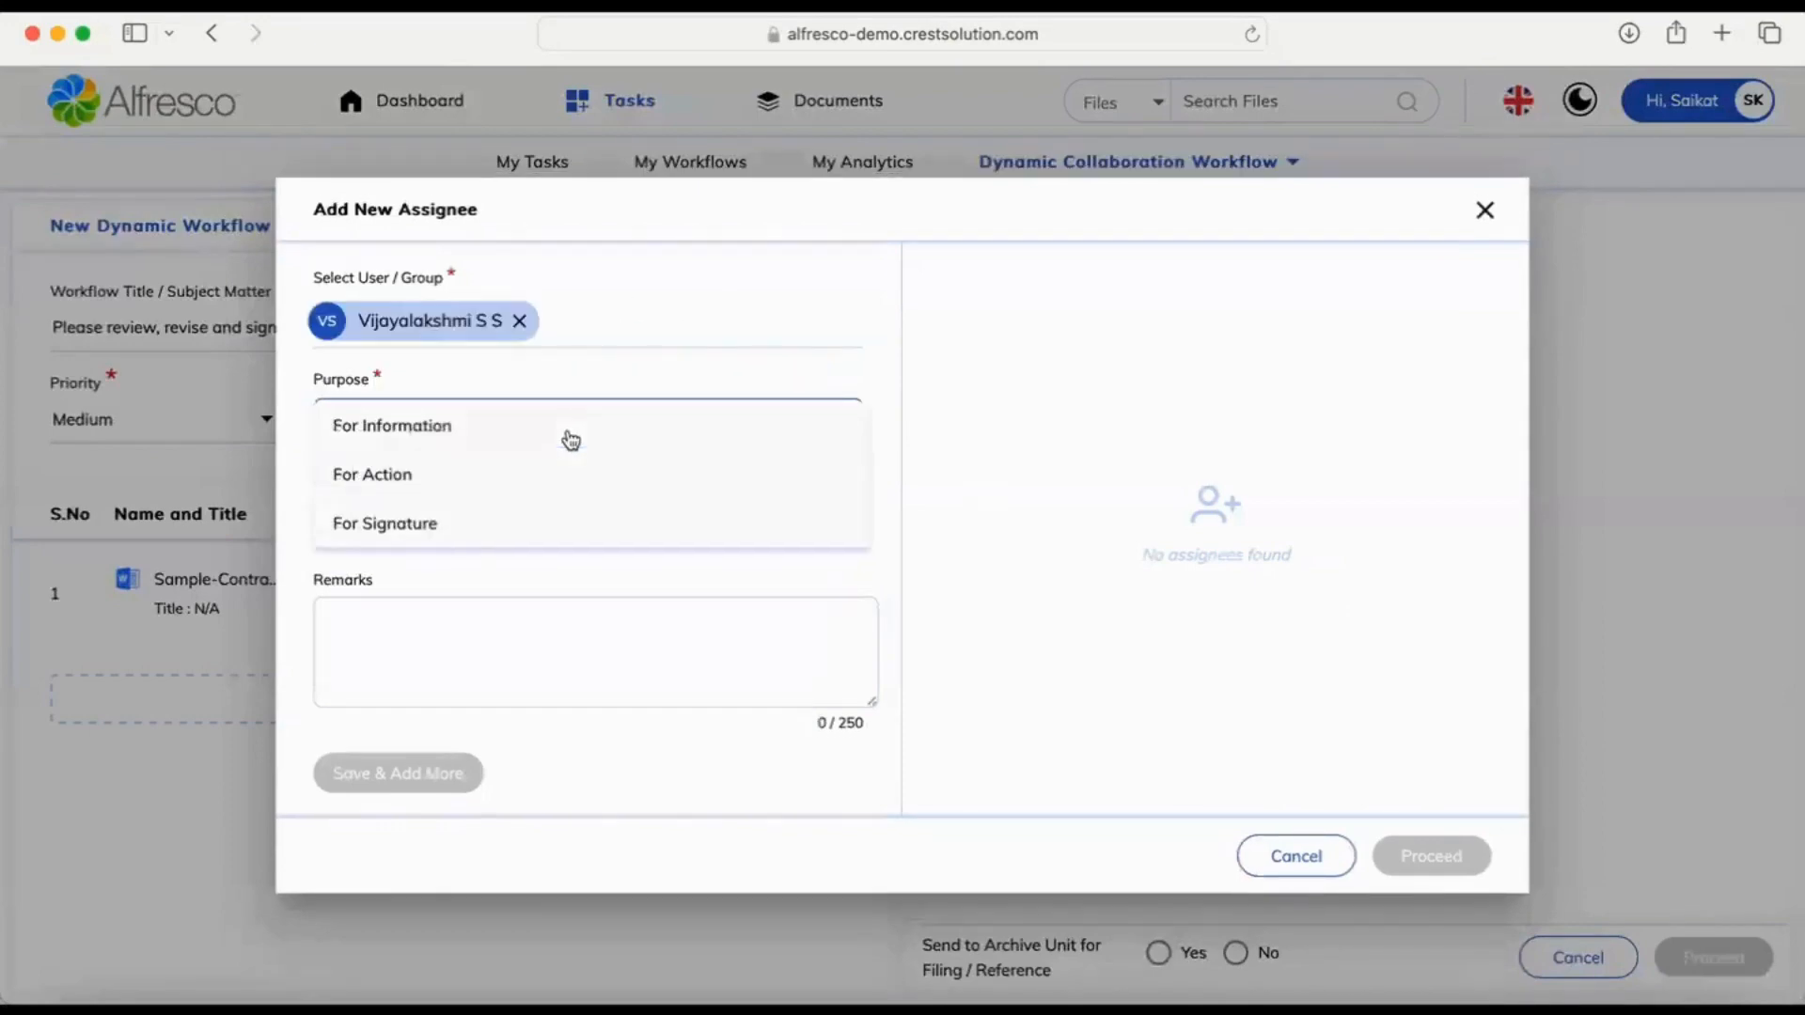
left_click(372, 473)
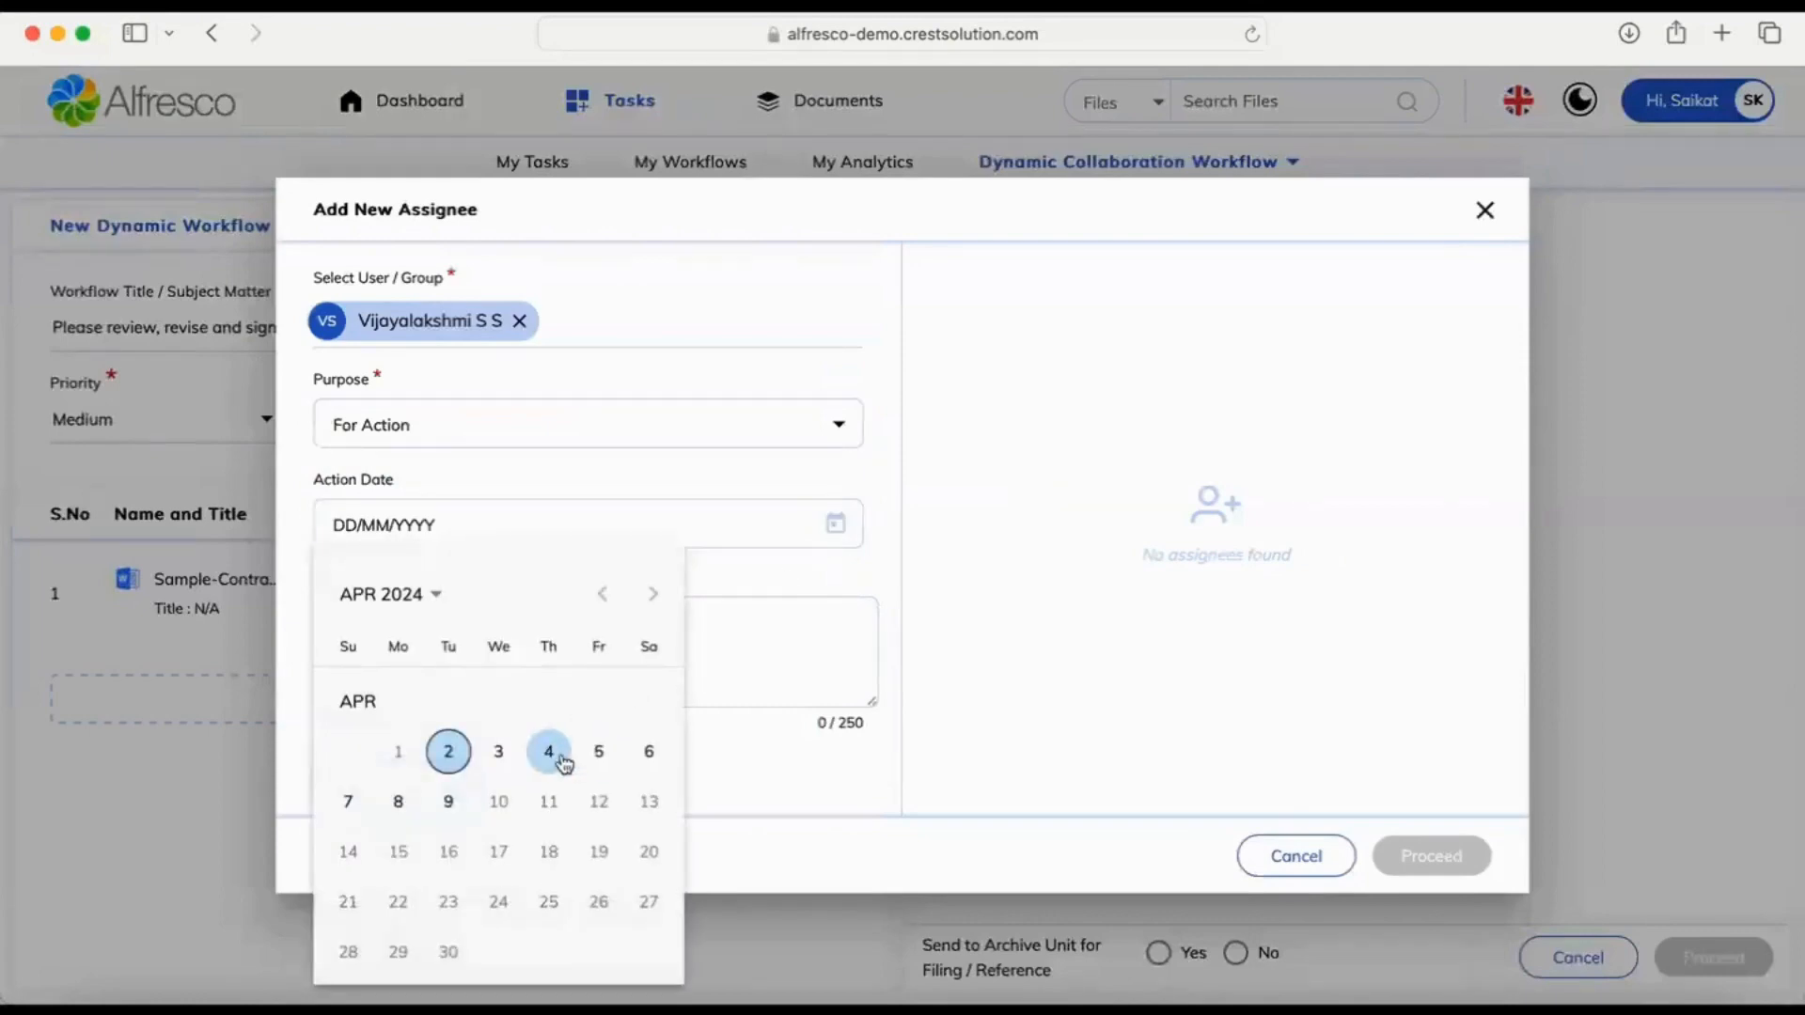
left_click(548, 750)
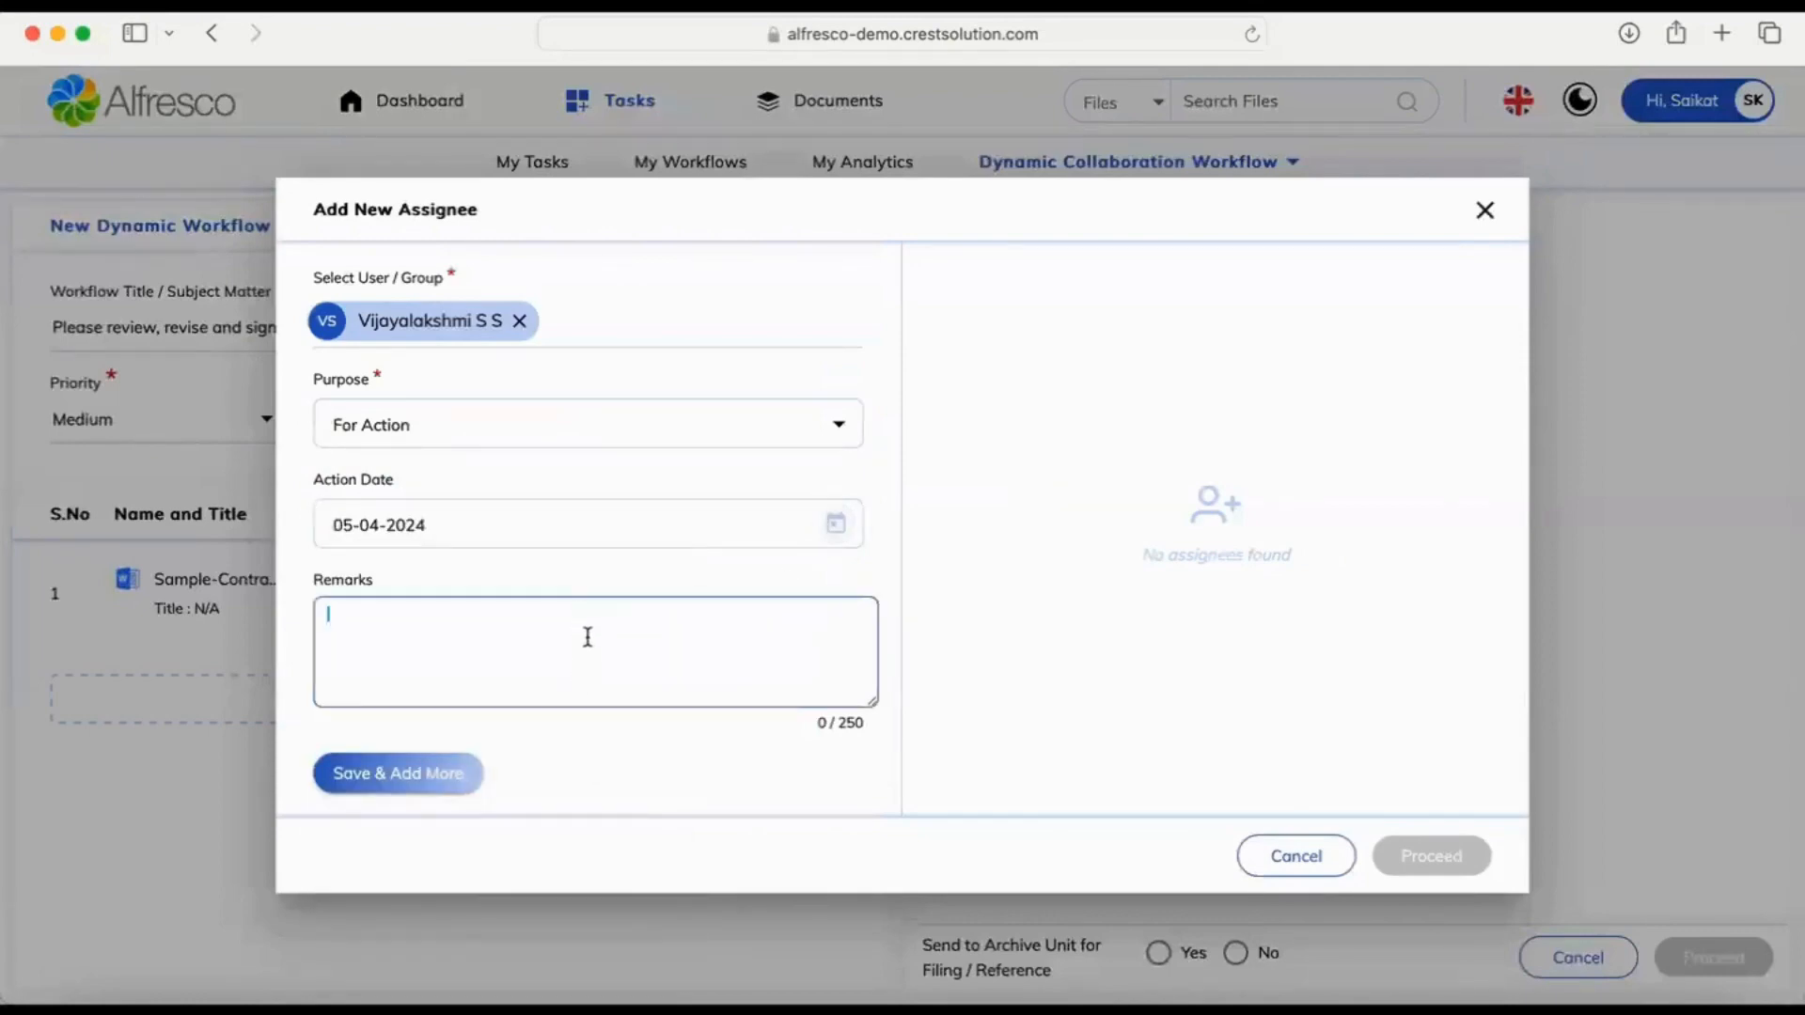
Step: Add remarks 'please revise the contract and enter relevant details', save the assignee and proceed
type("please")
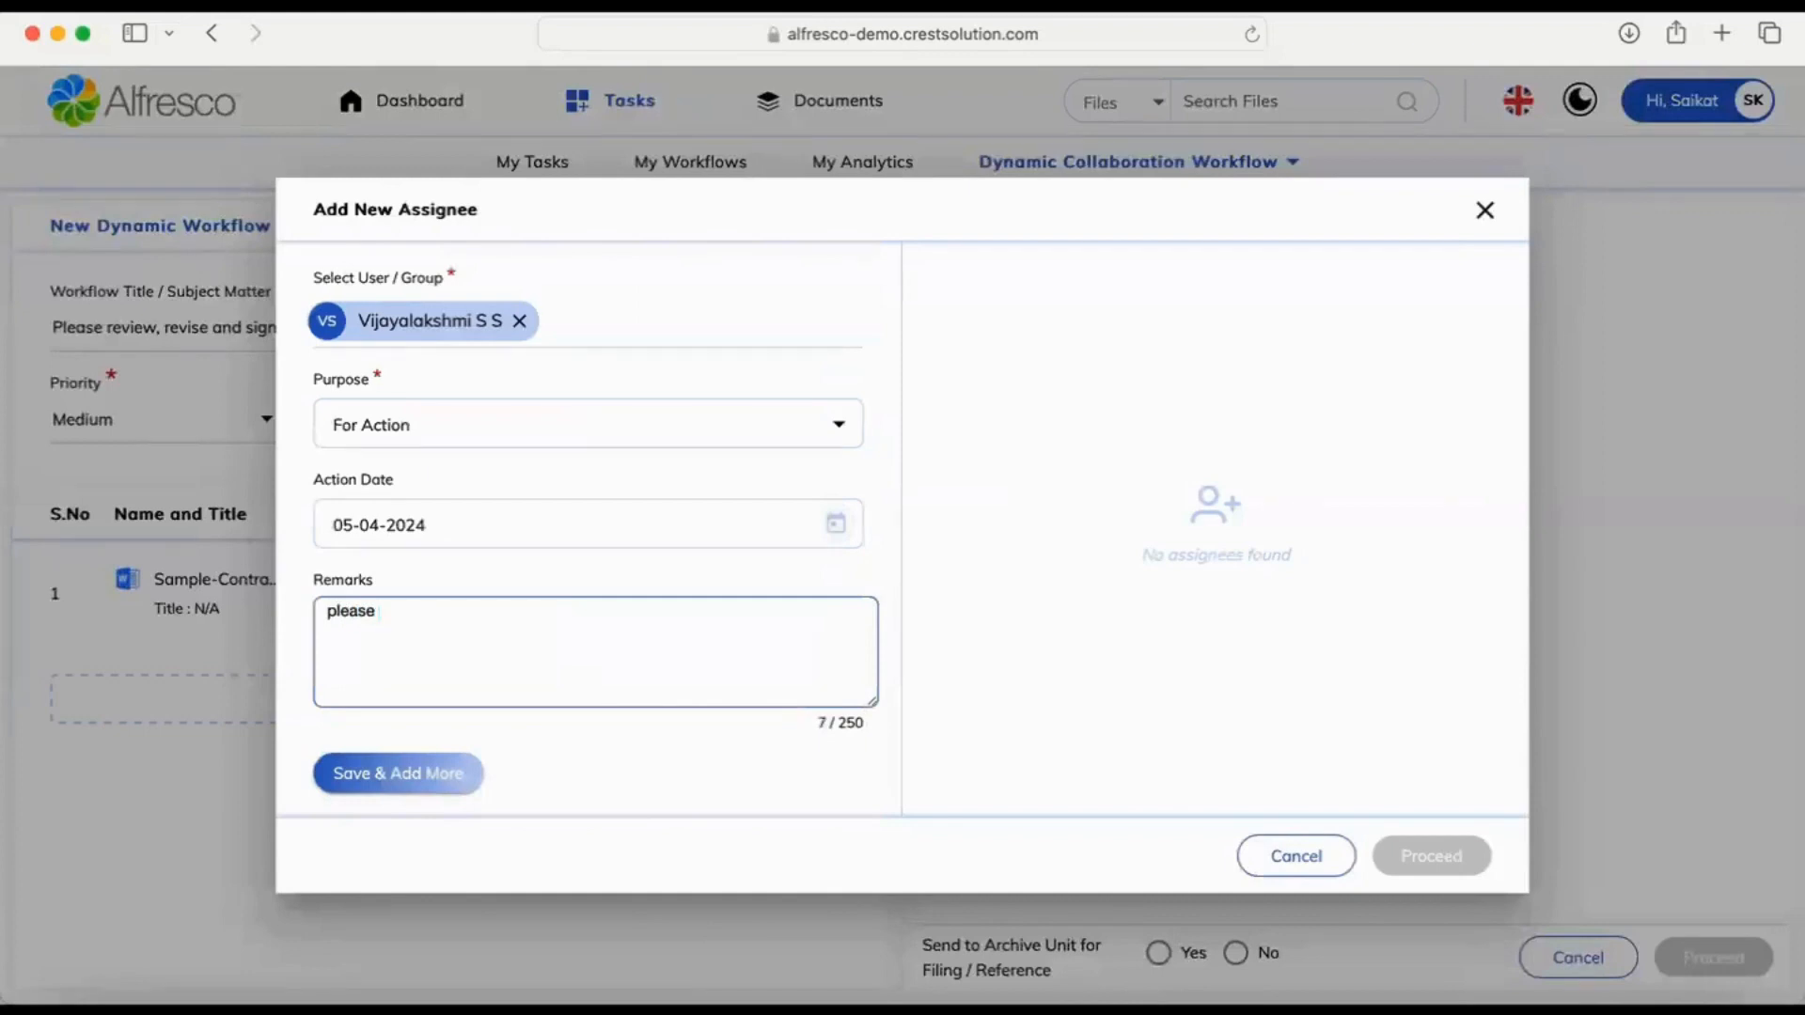
type("revise the cont")
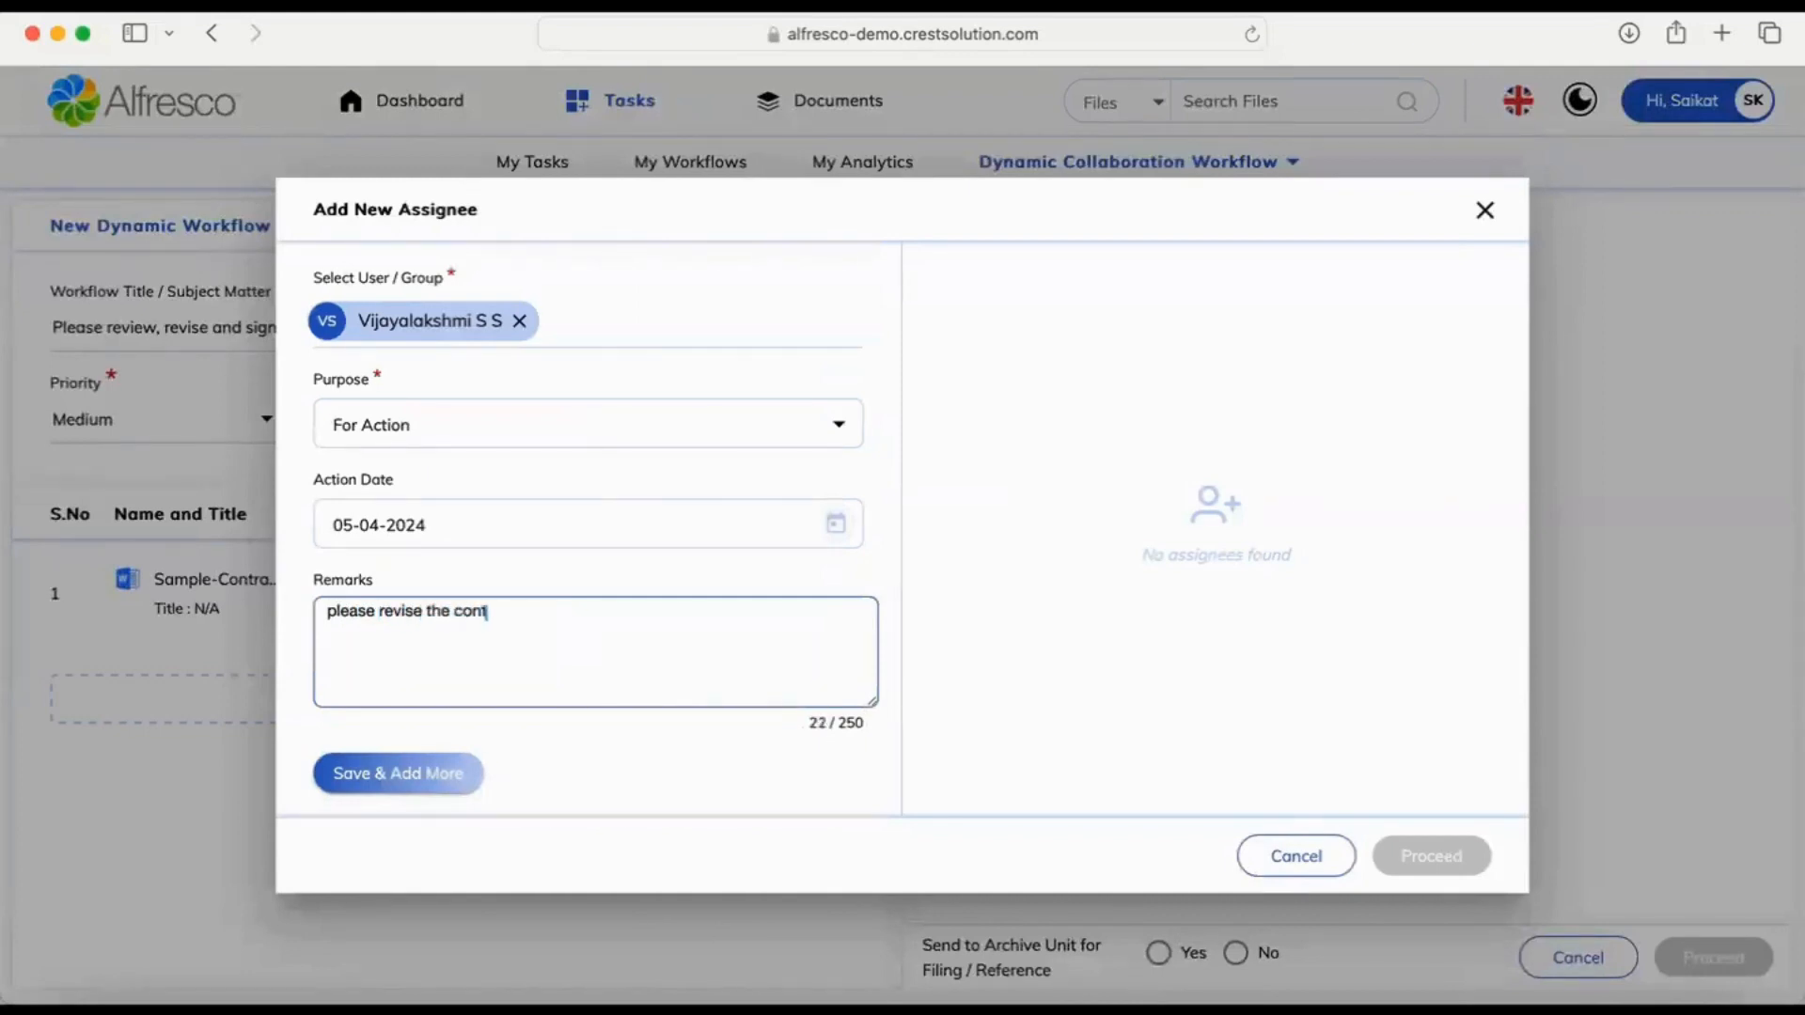
type("ract and enter")
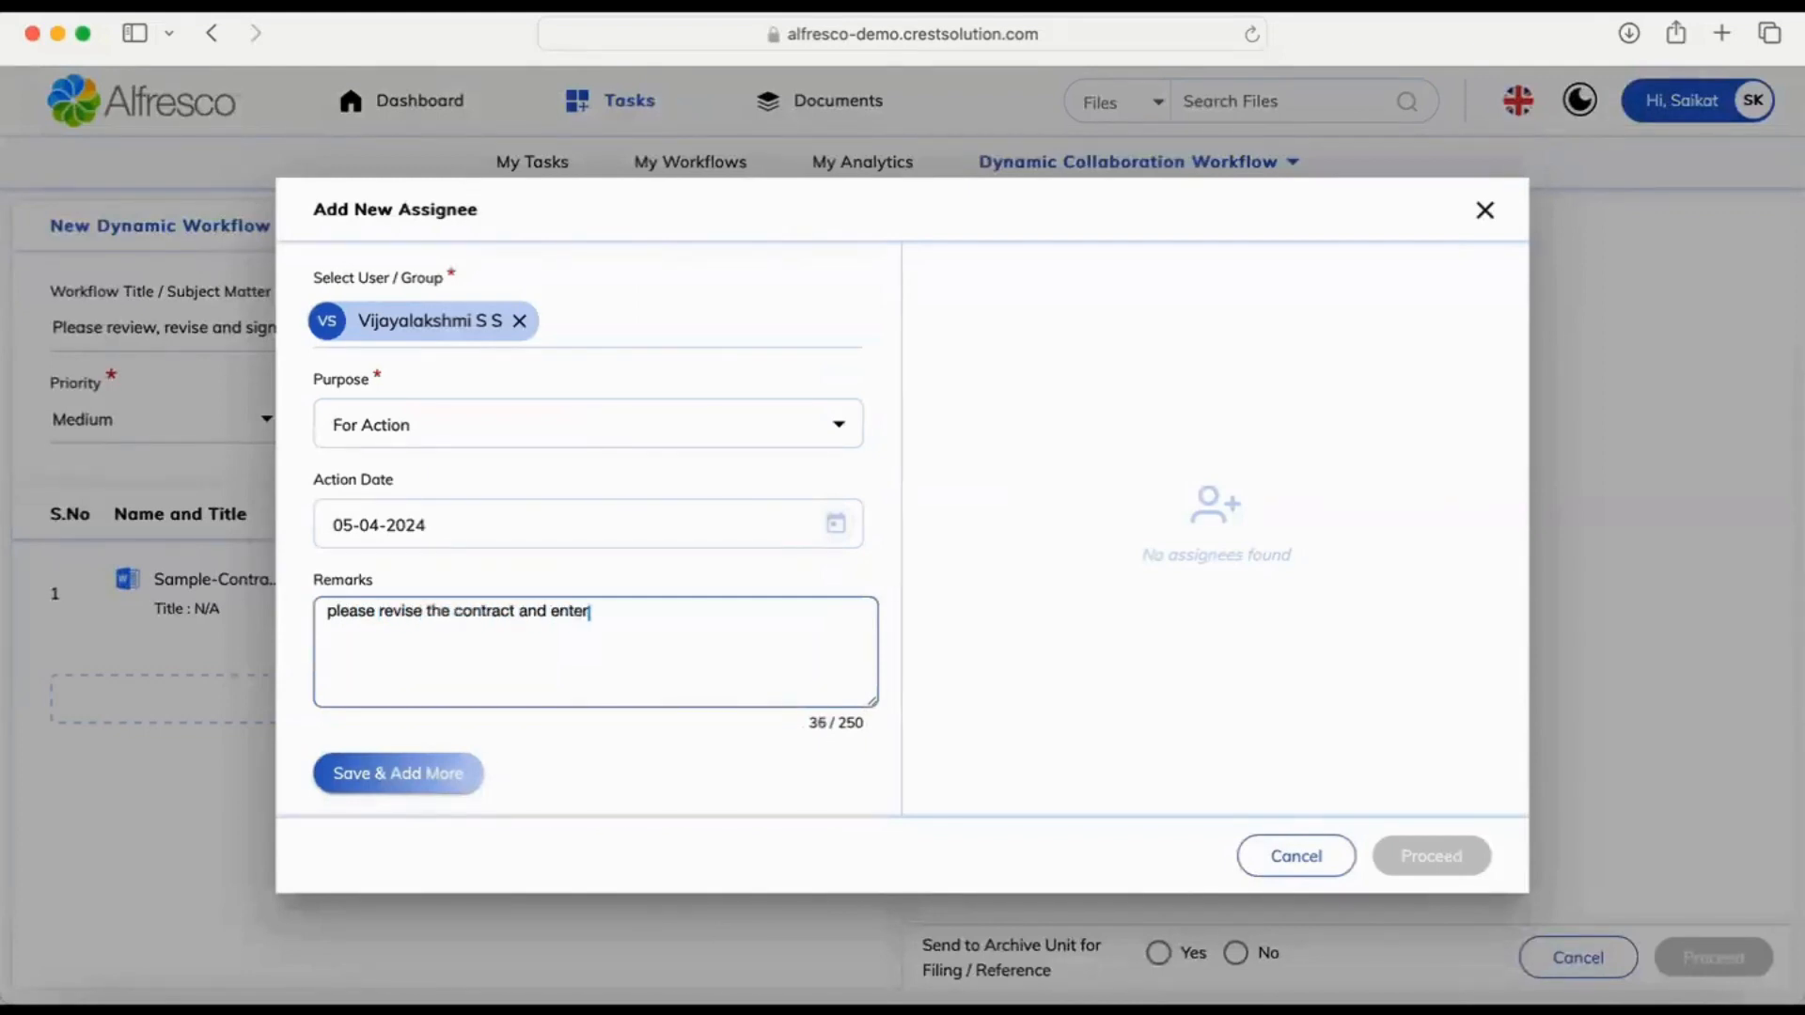
type("relevant details.")
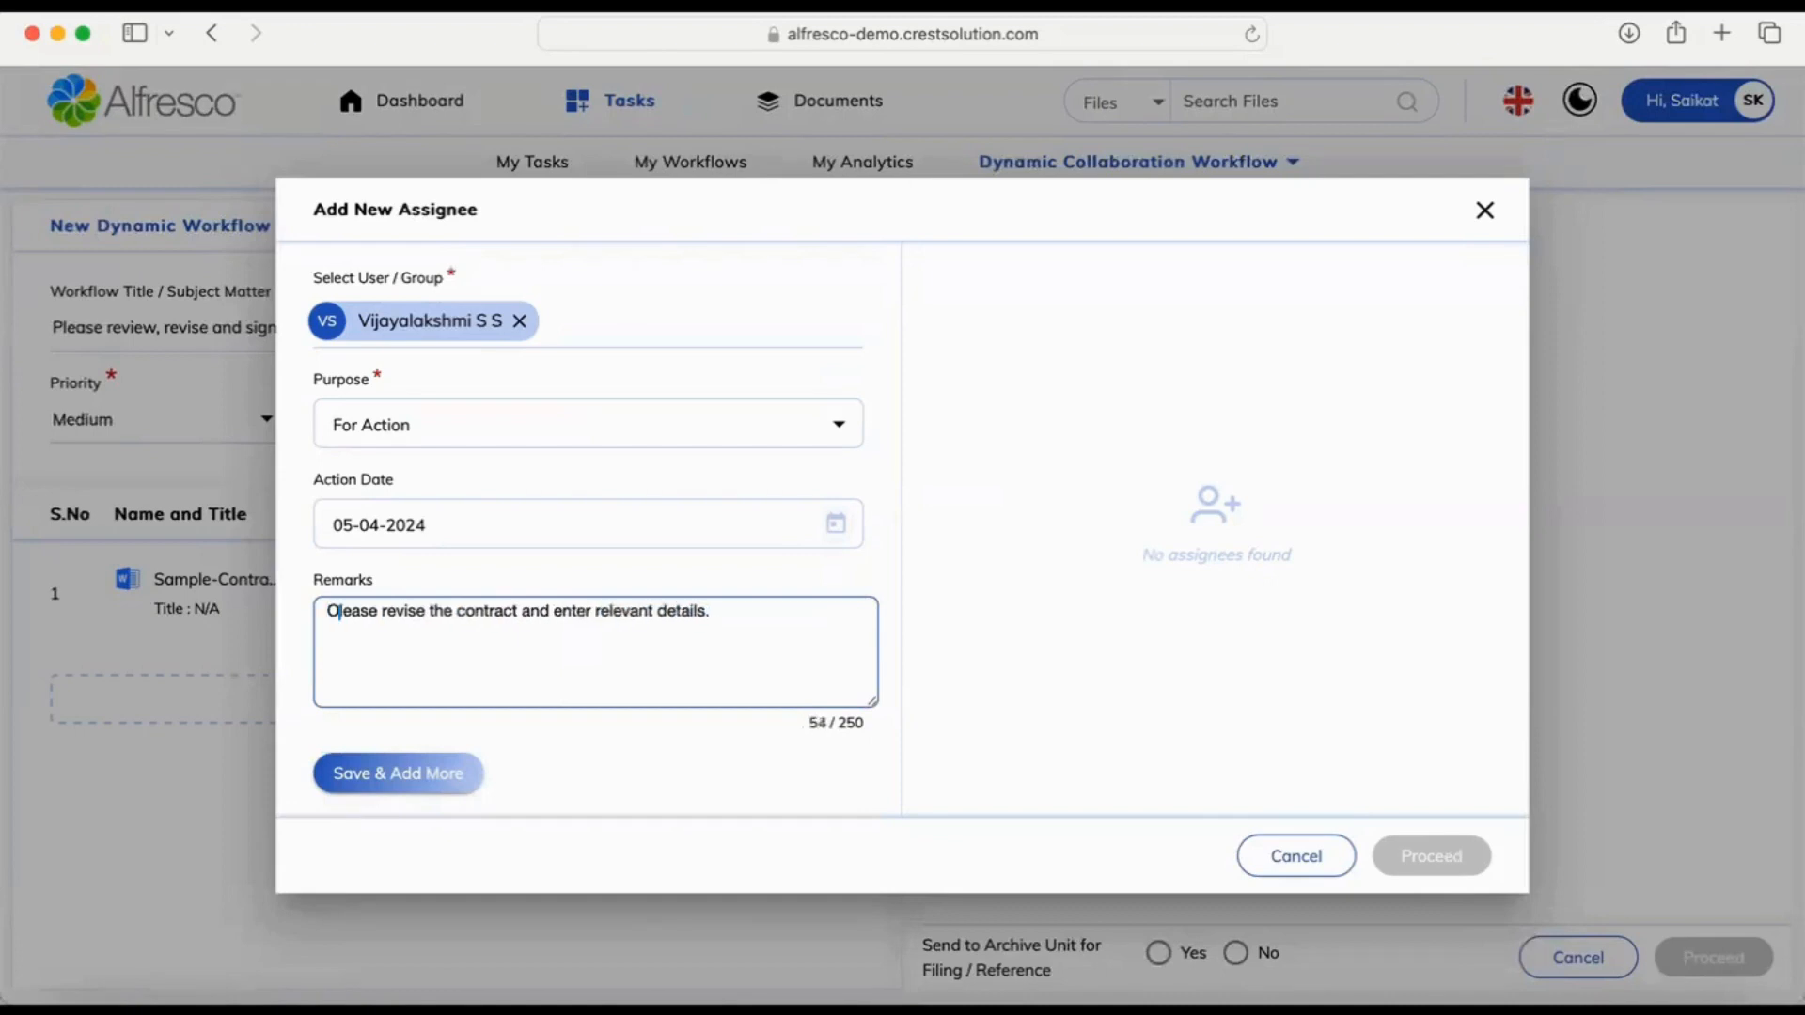
left_click(397, 773)
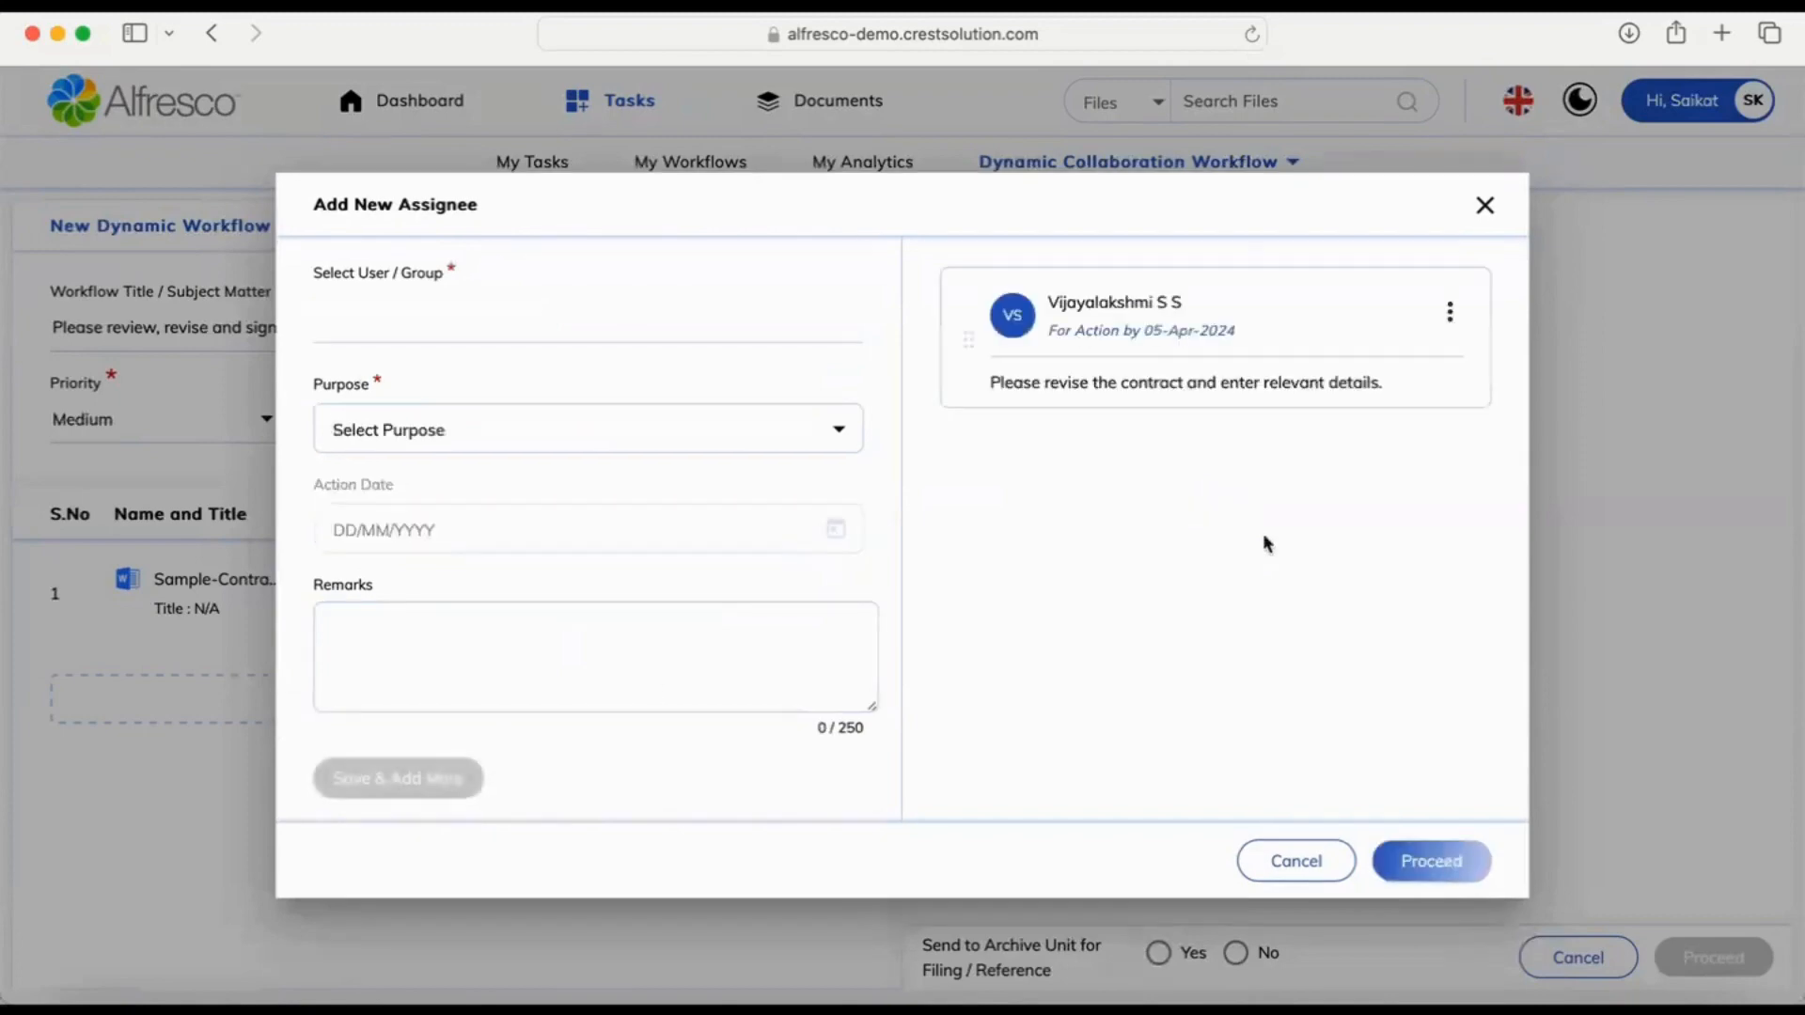
left_click(586, 311)
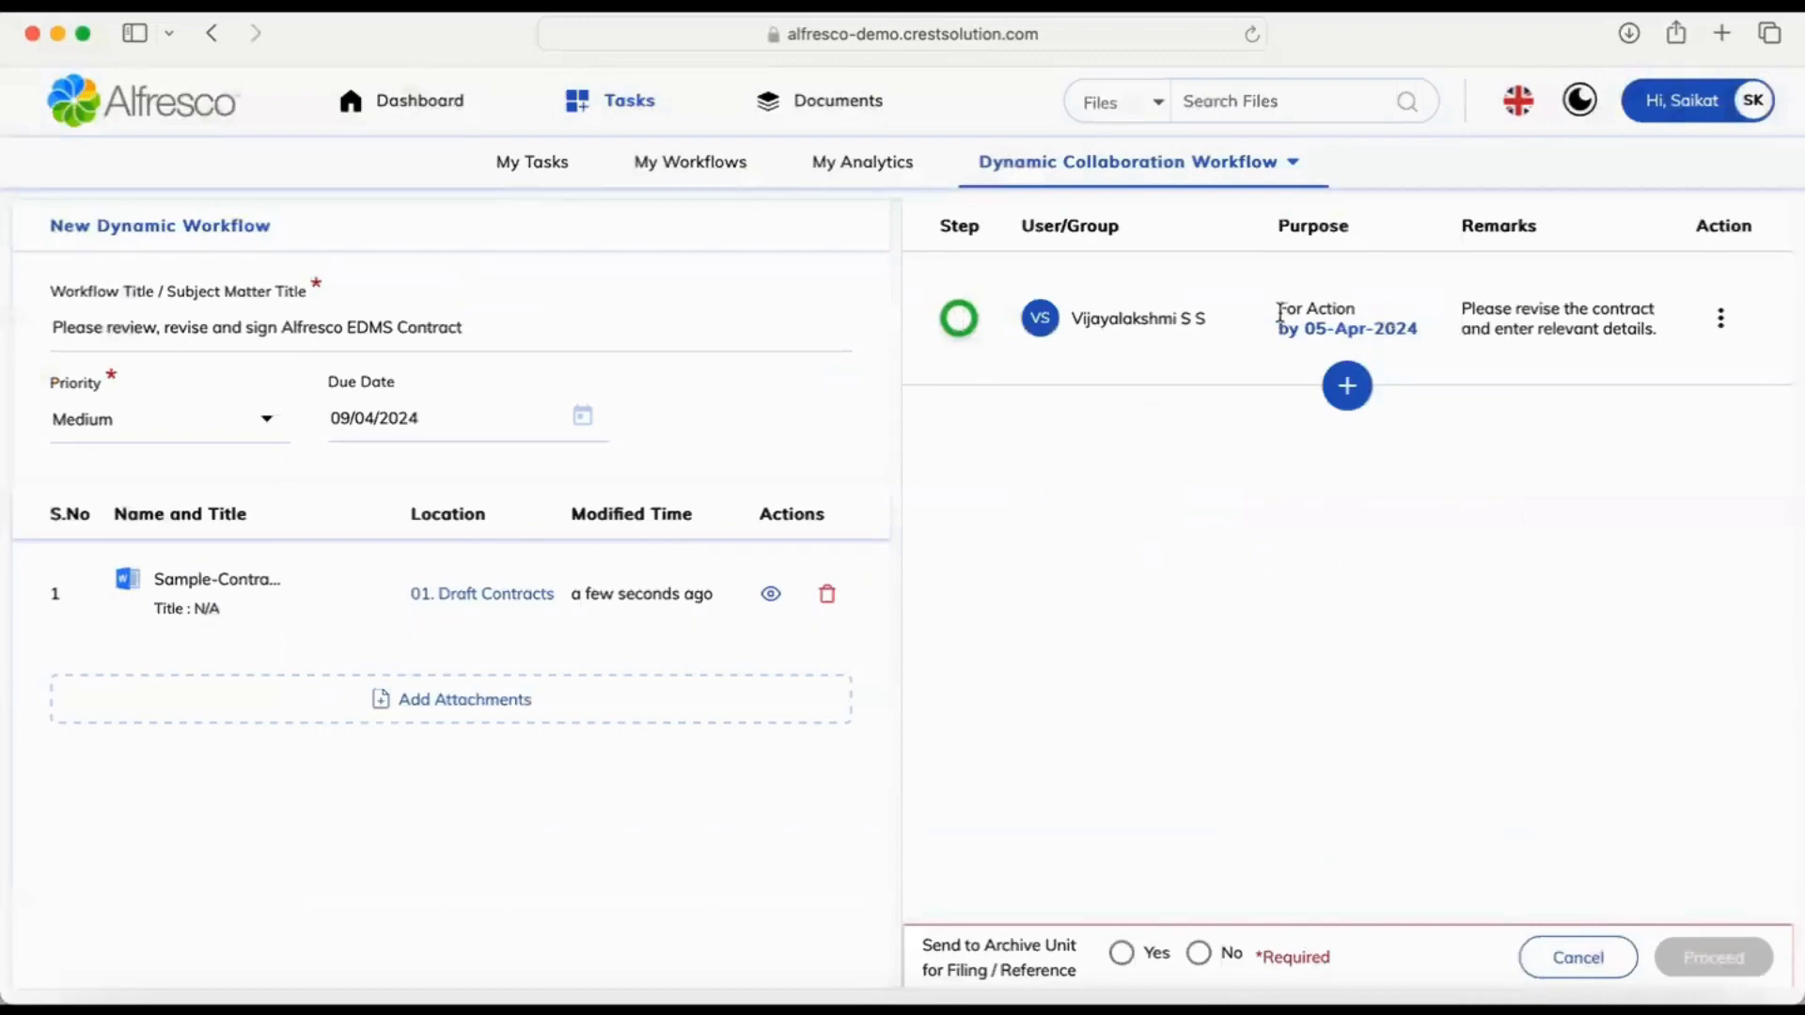
left_click(1344, 385)
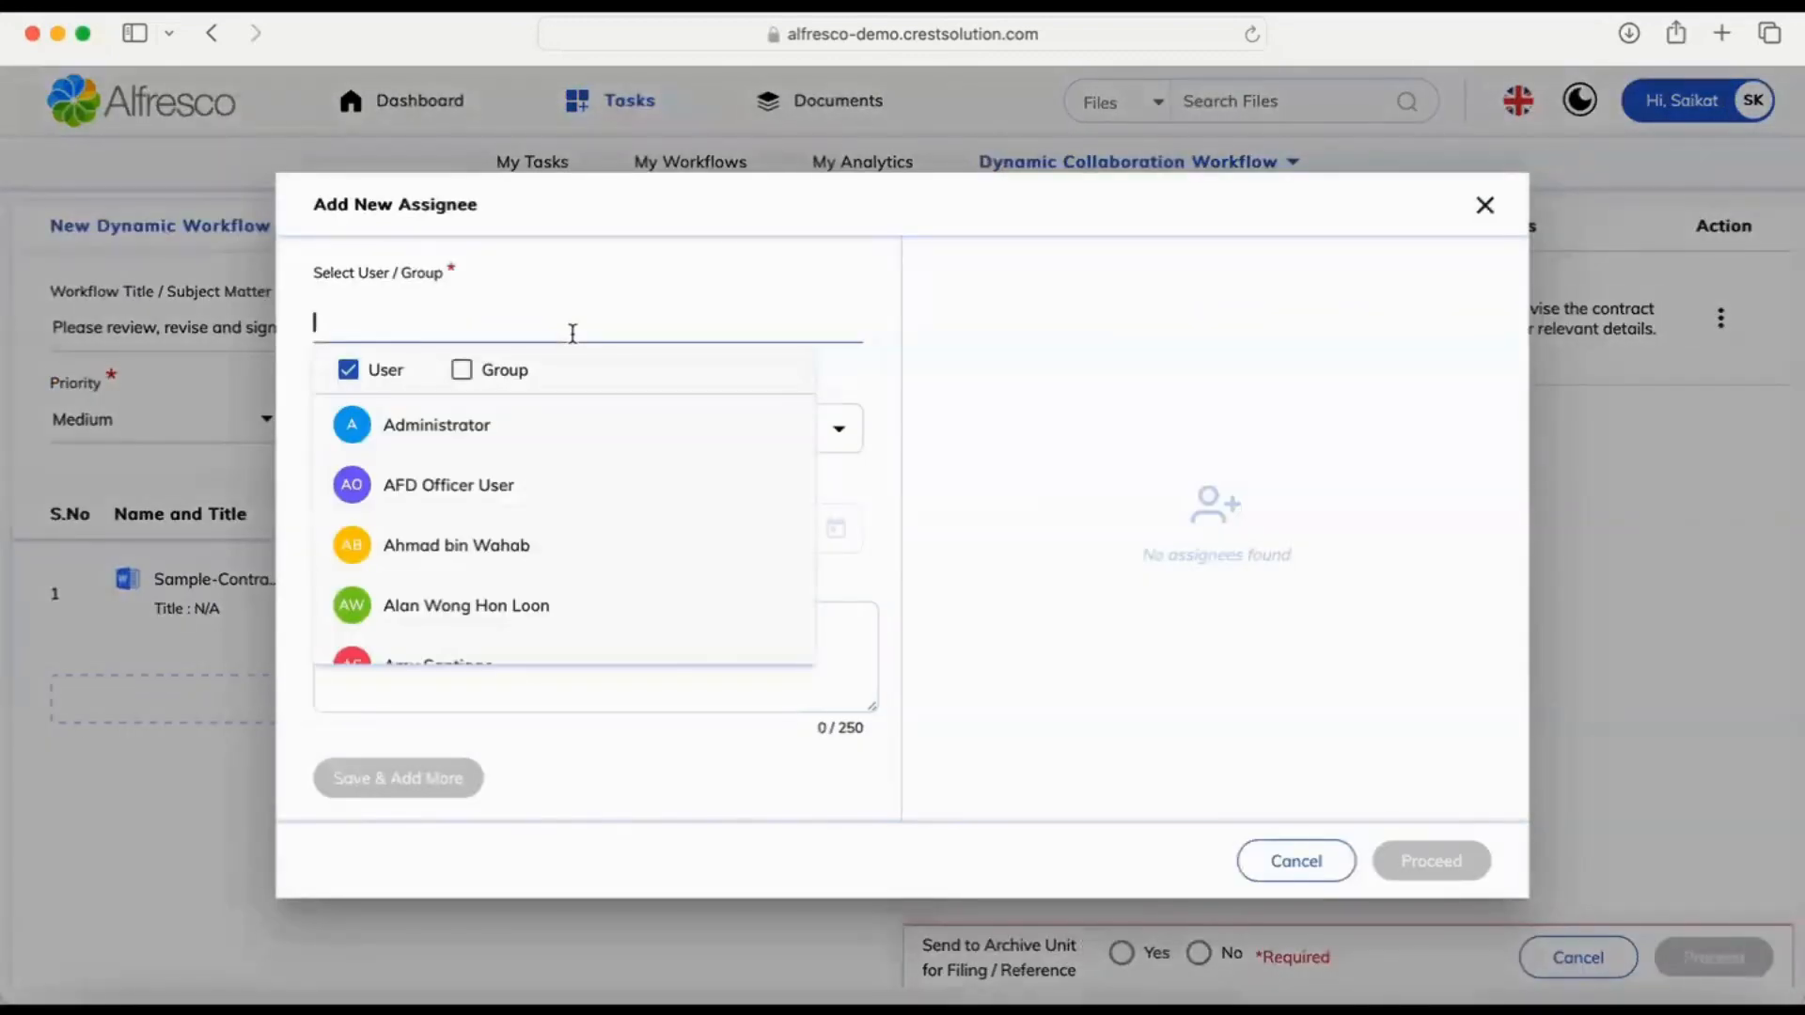
type("jeev")
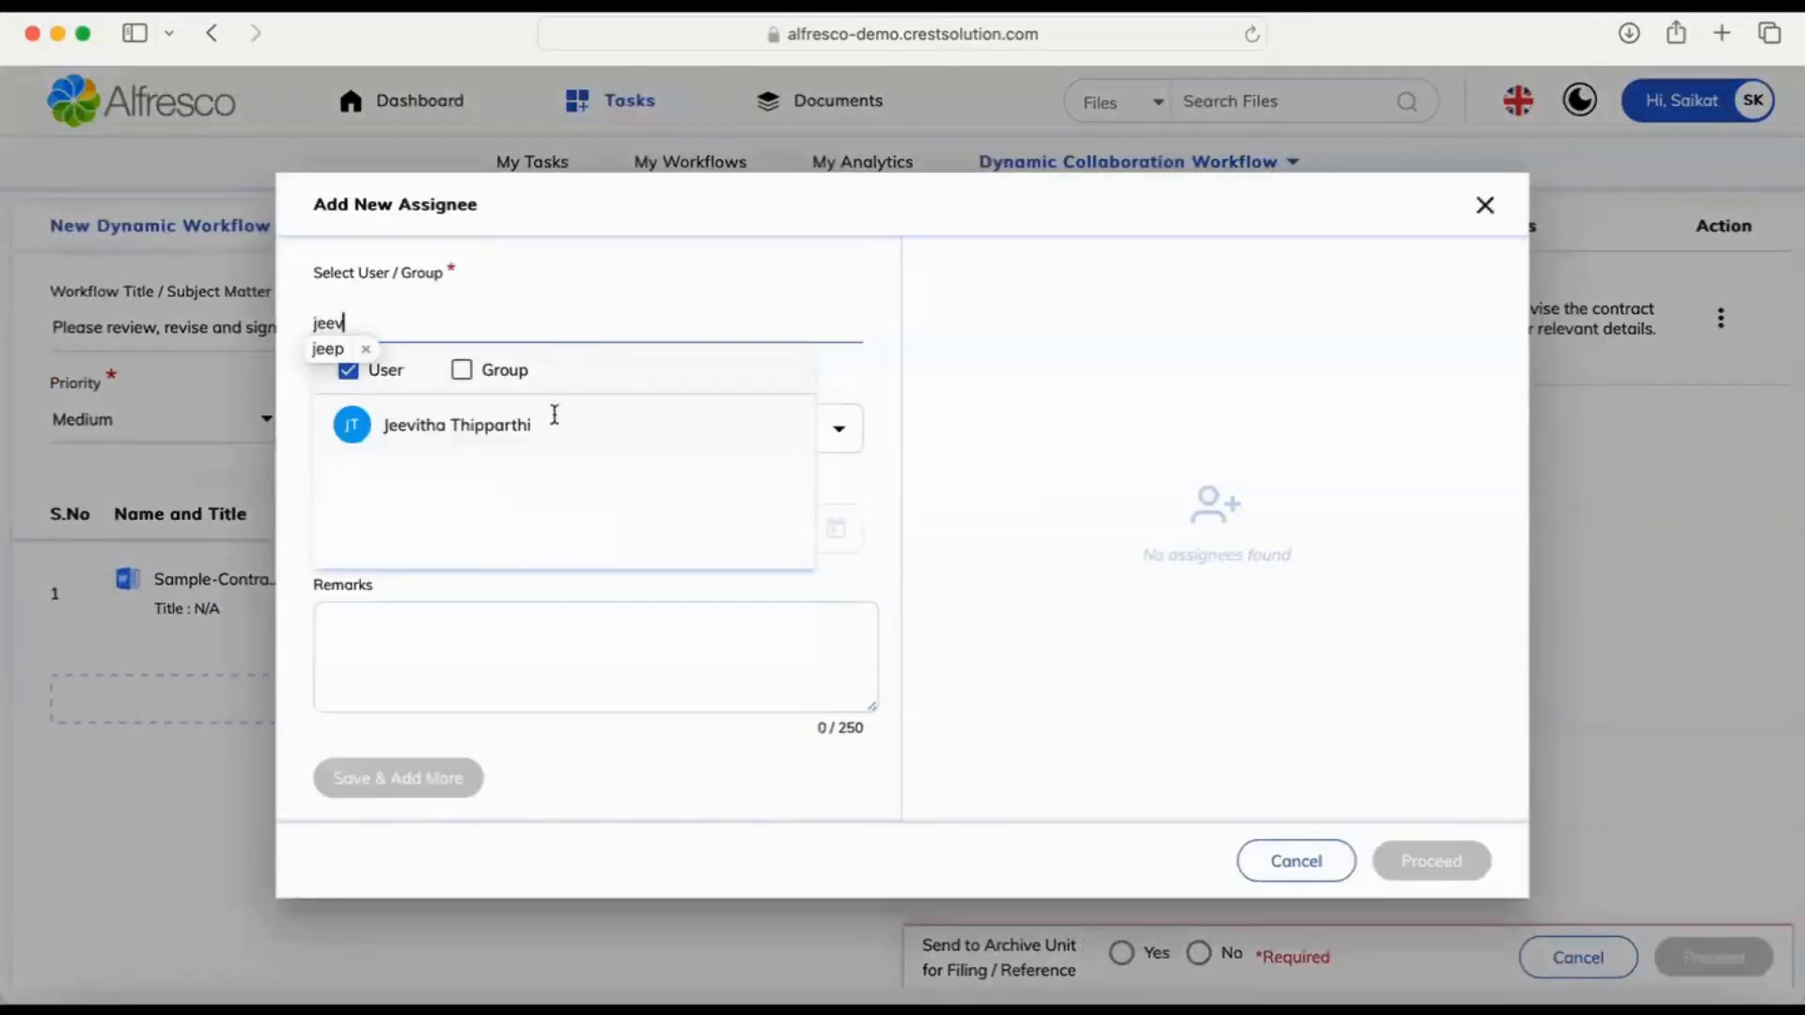
left_click(457, 425)
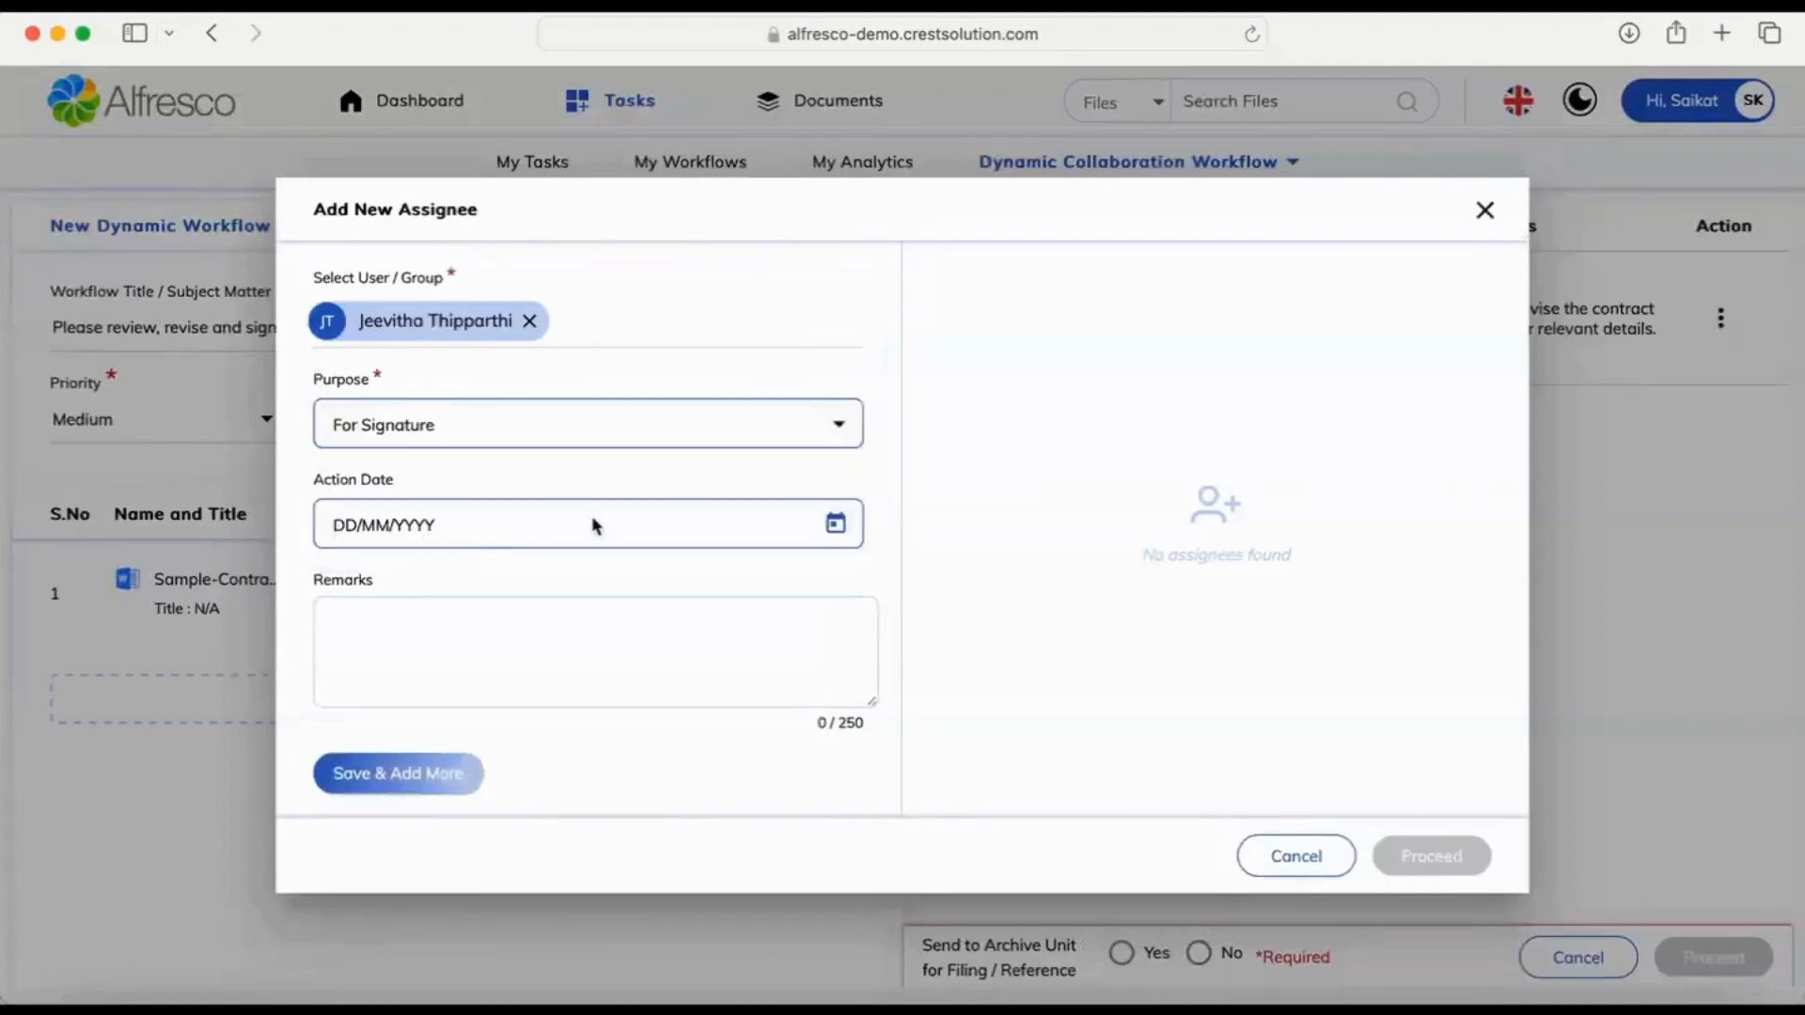
left_click(585, 523)
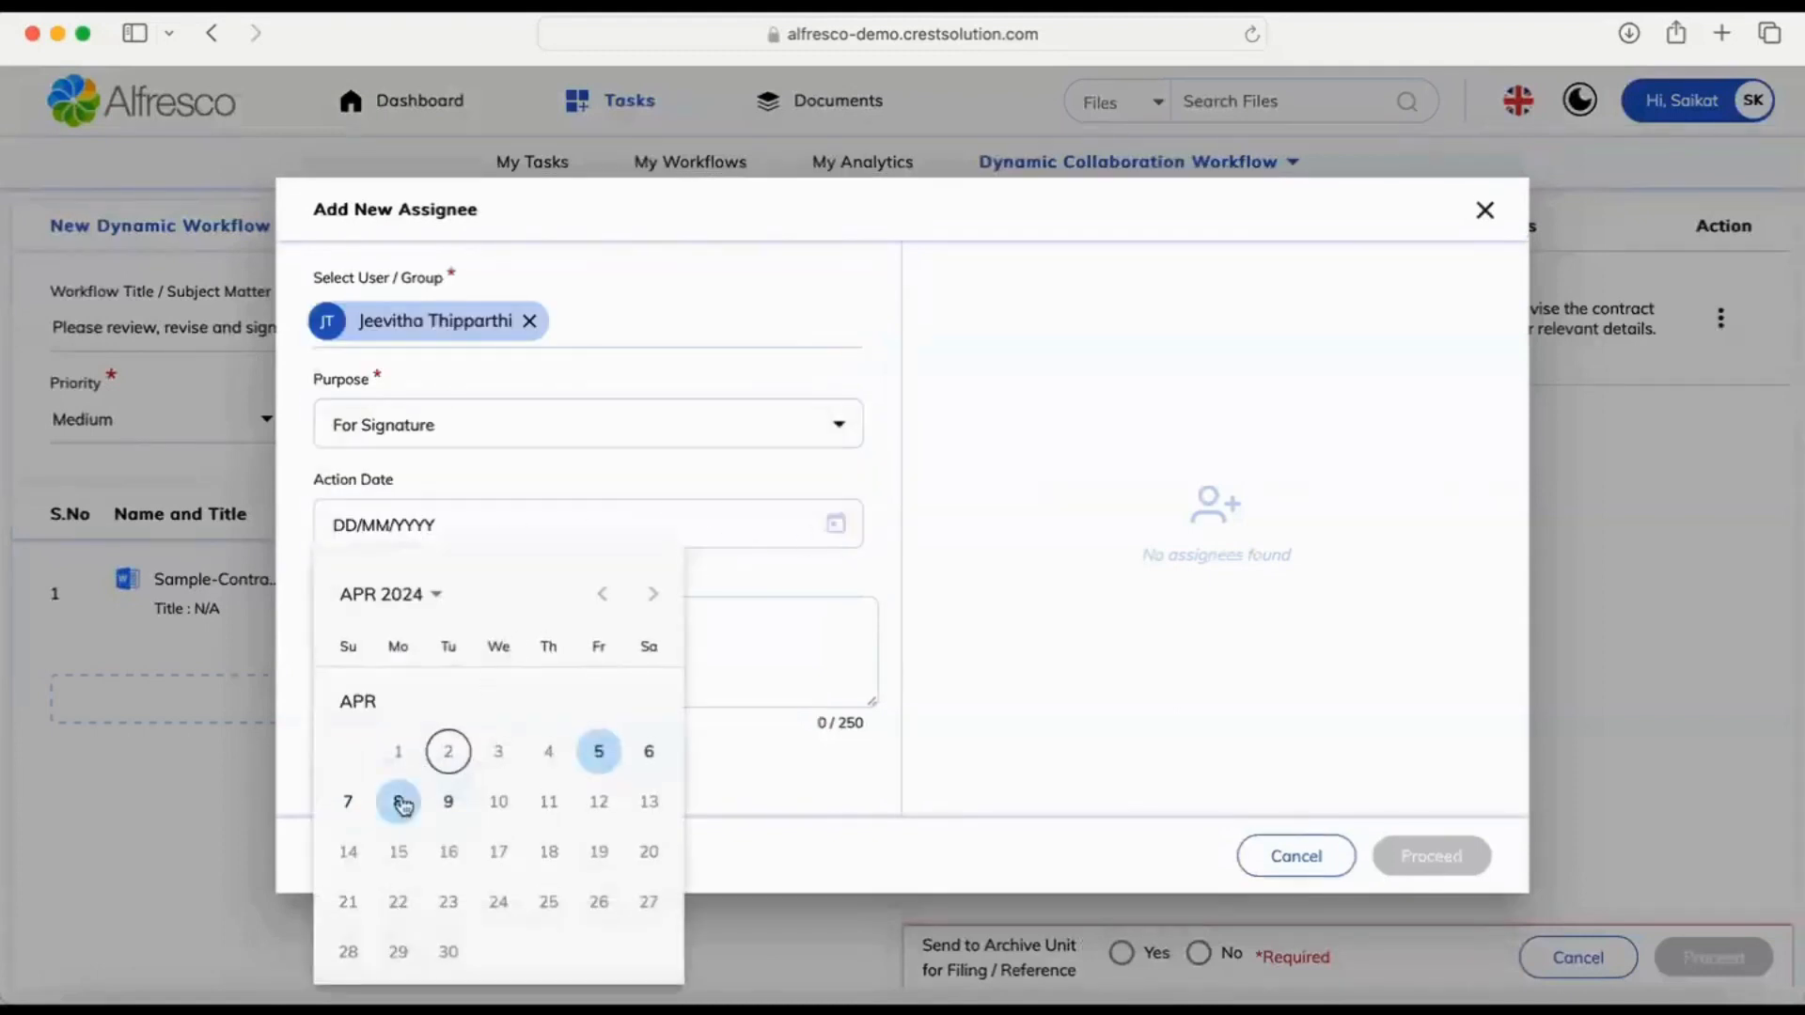
left_click(396, 801)
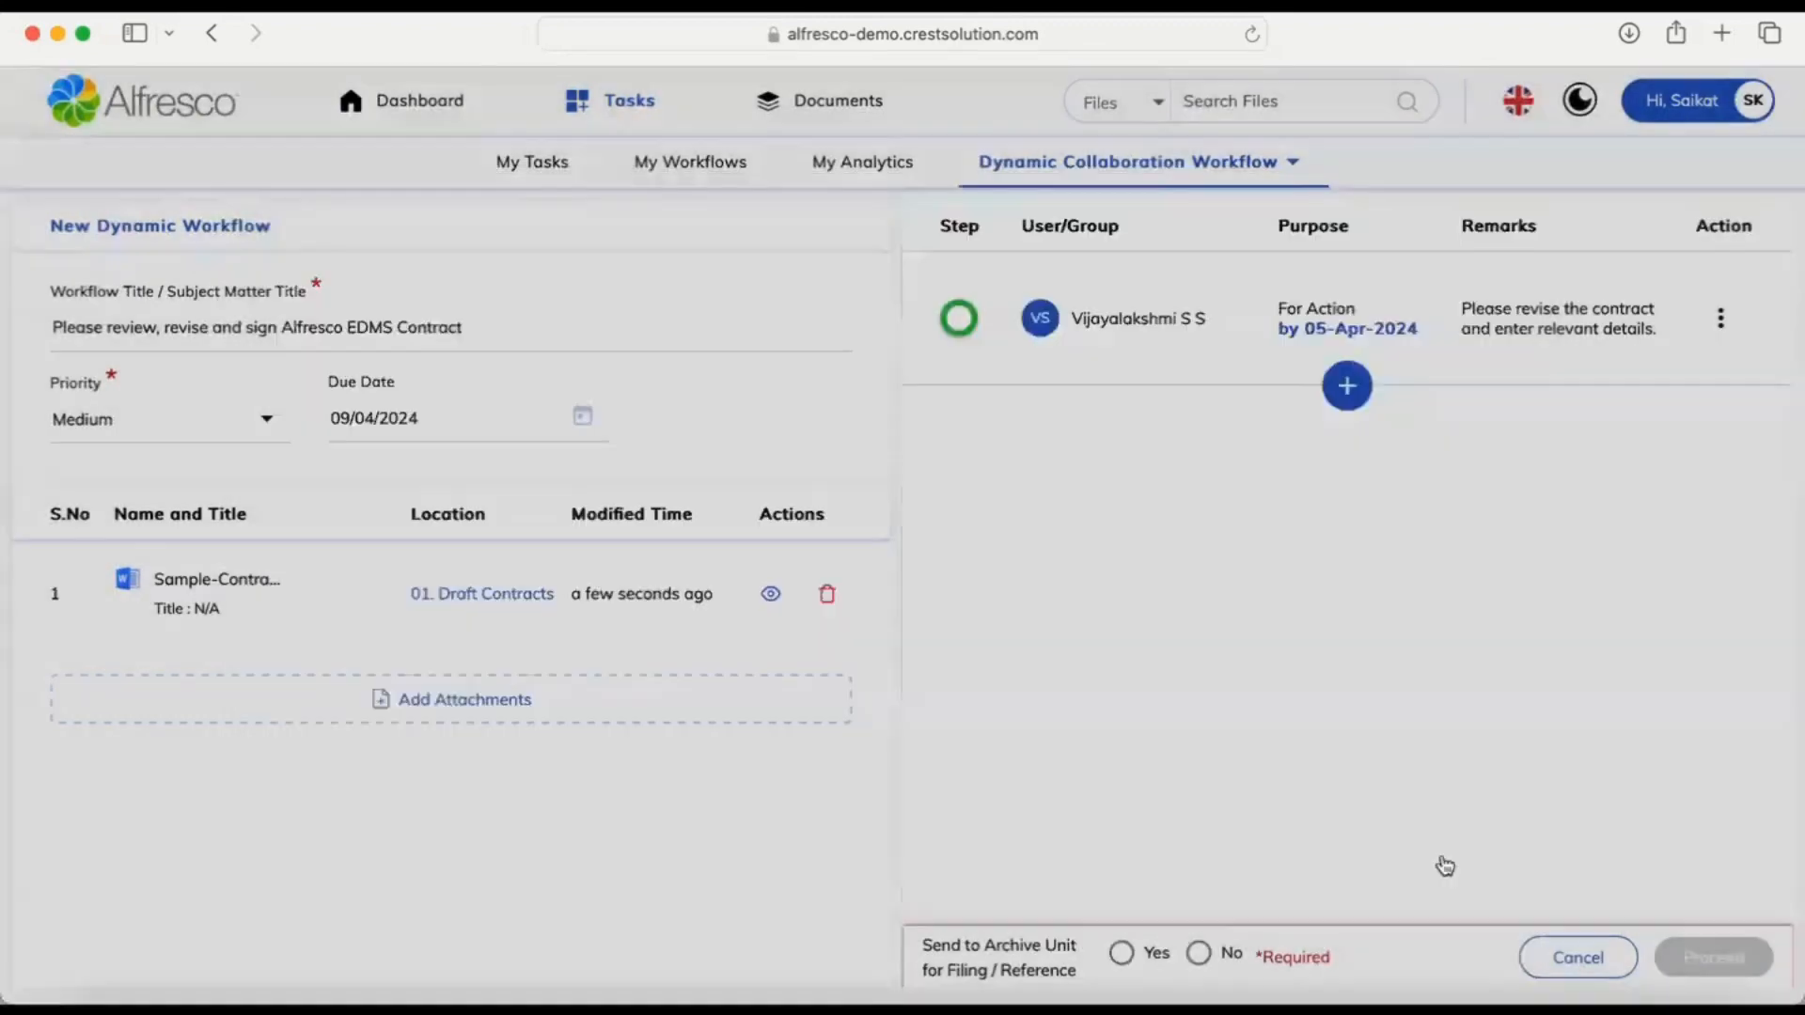
left_click(1345, 385)
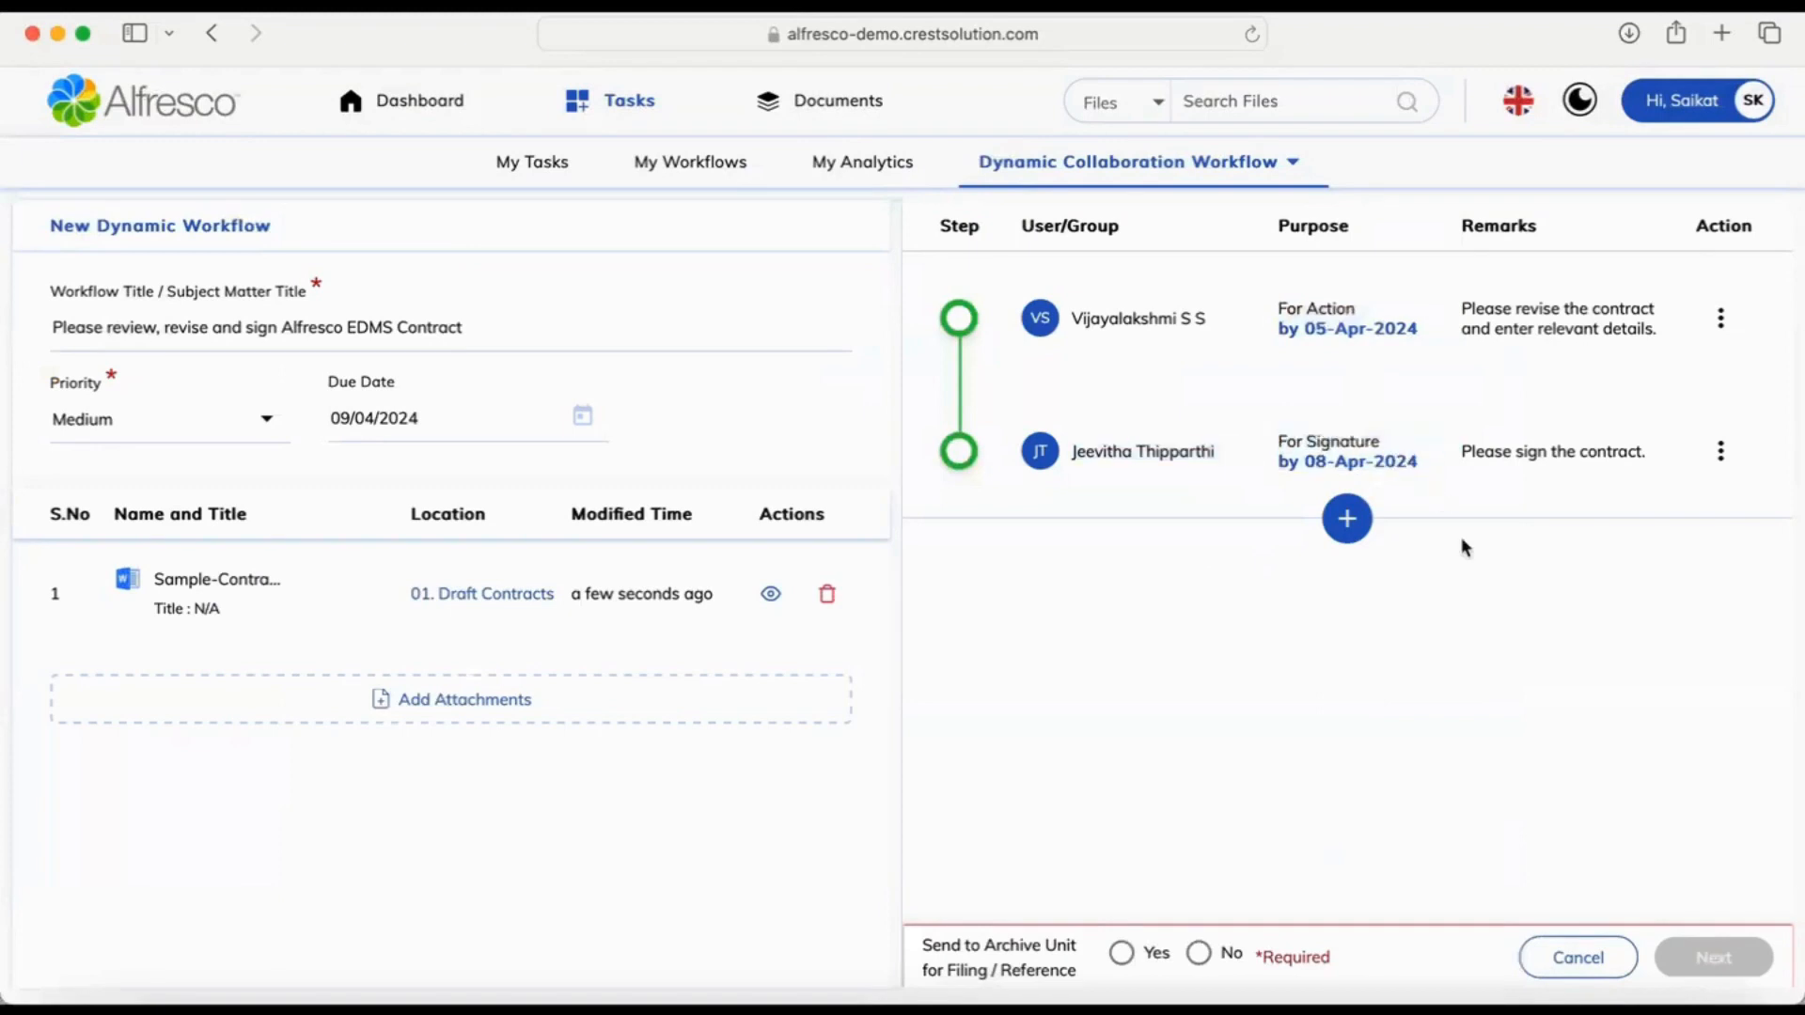
left_click(1196, 953)
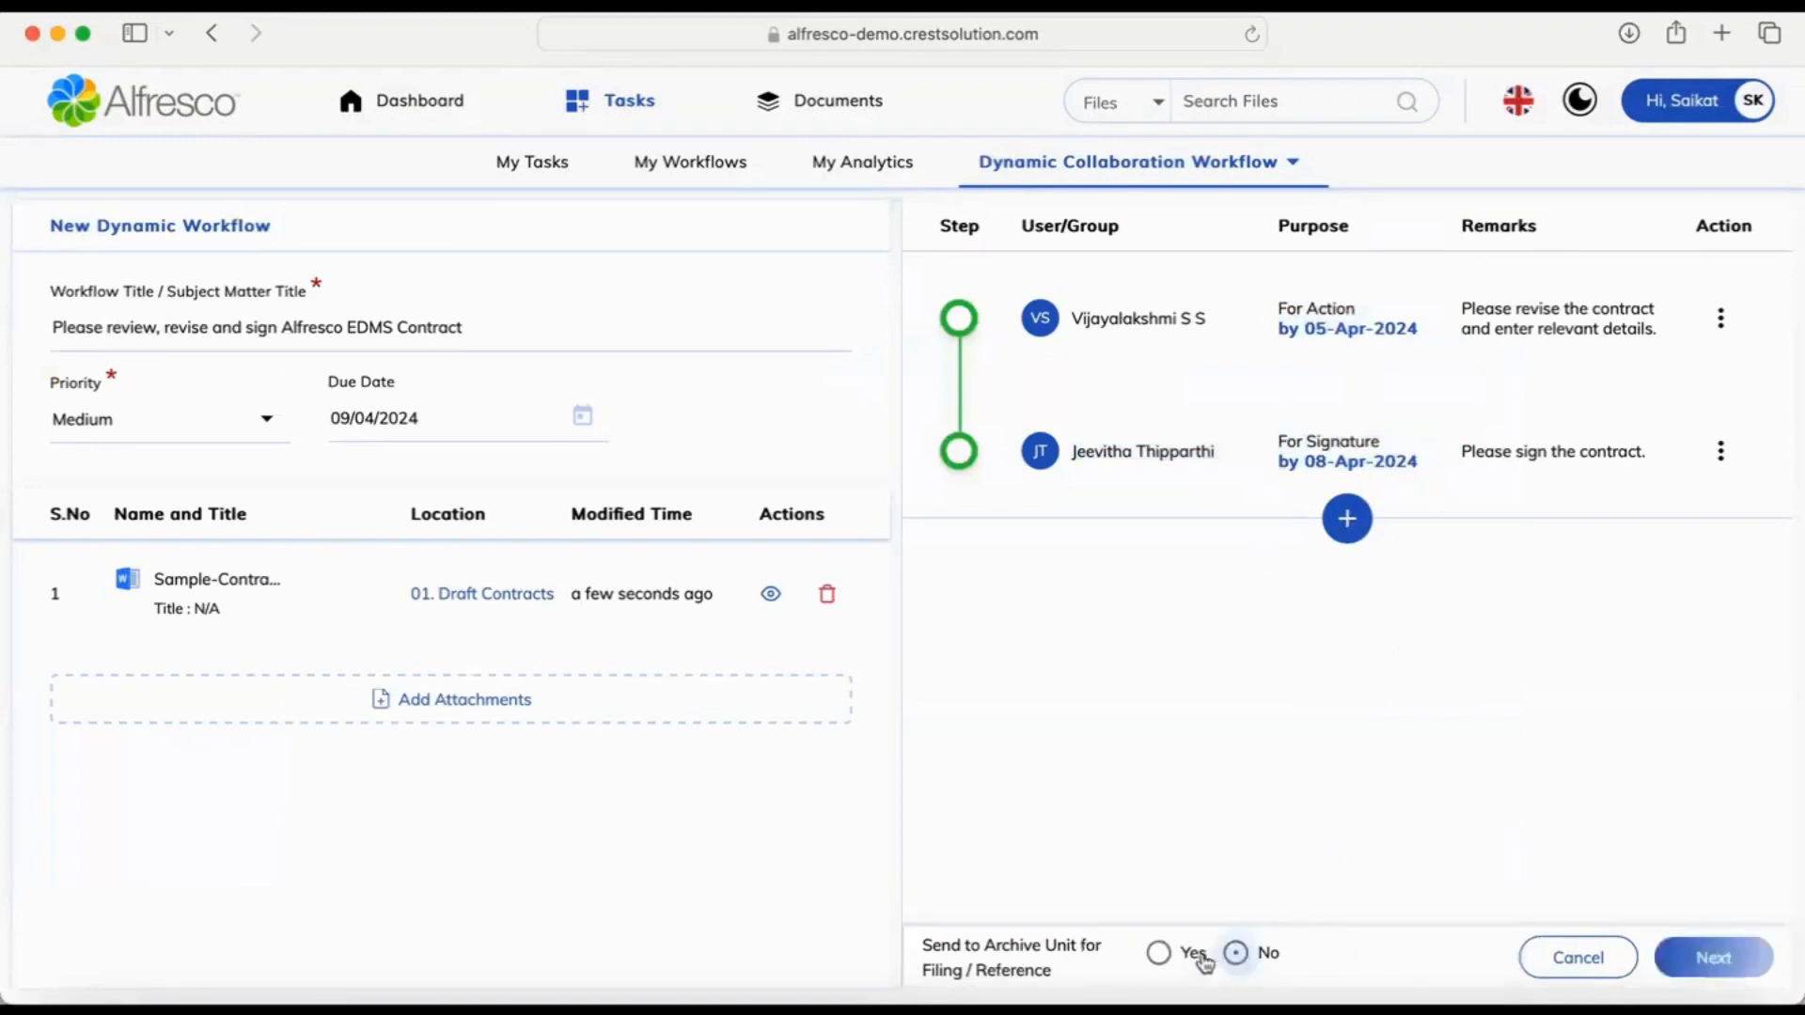
left_click(1712, 957)
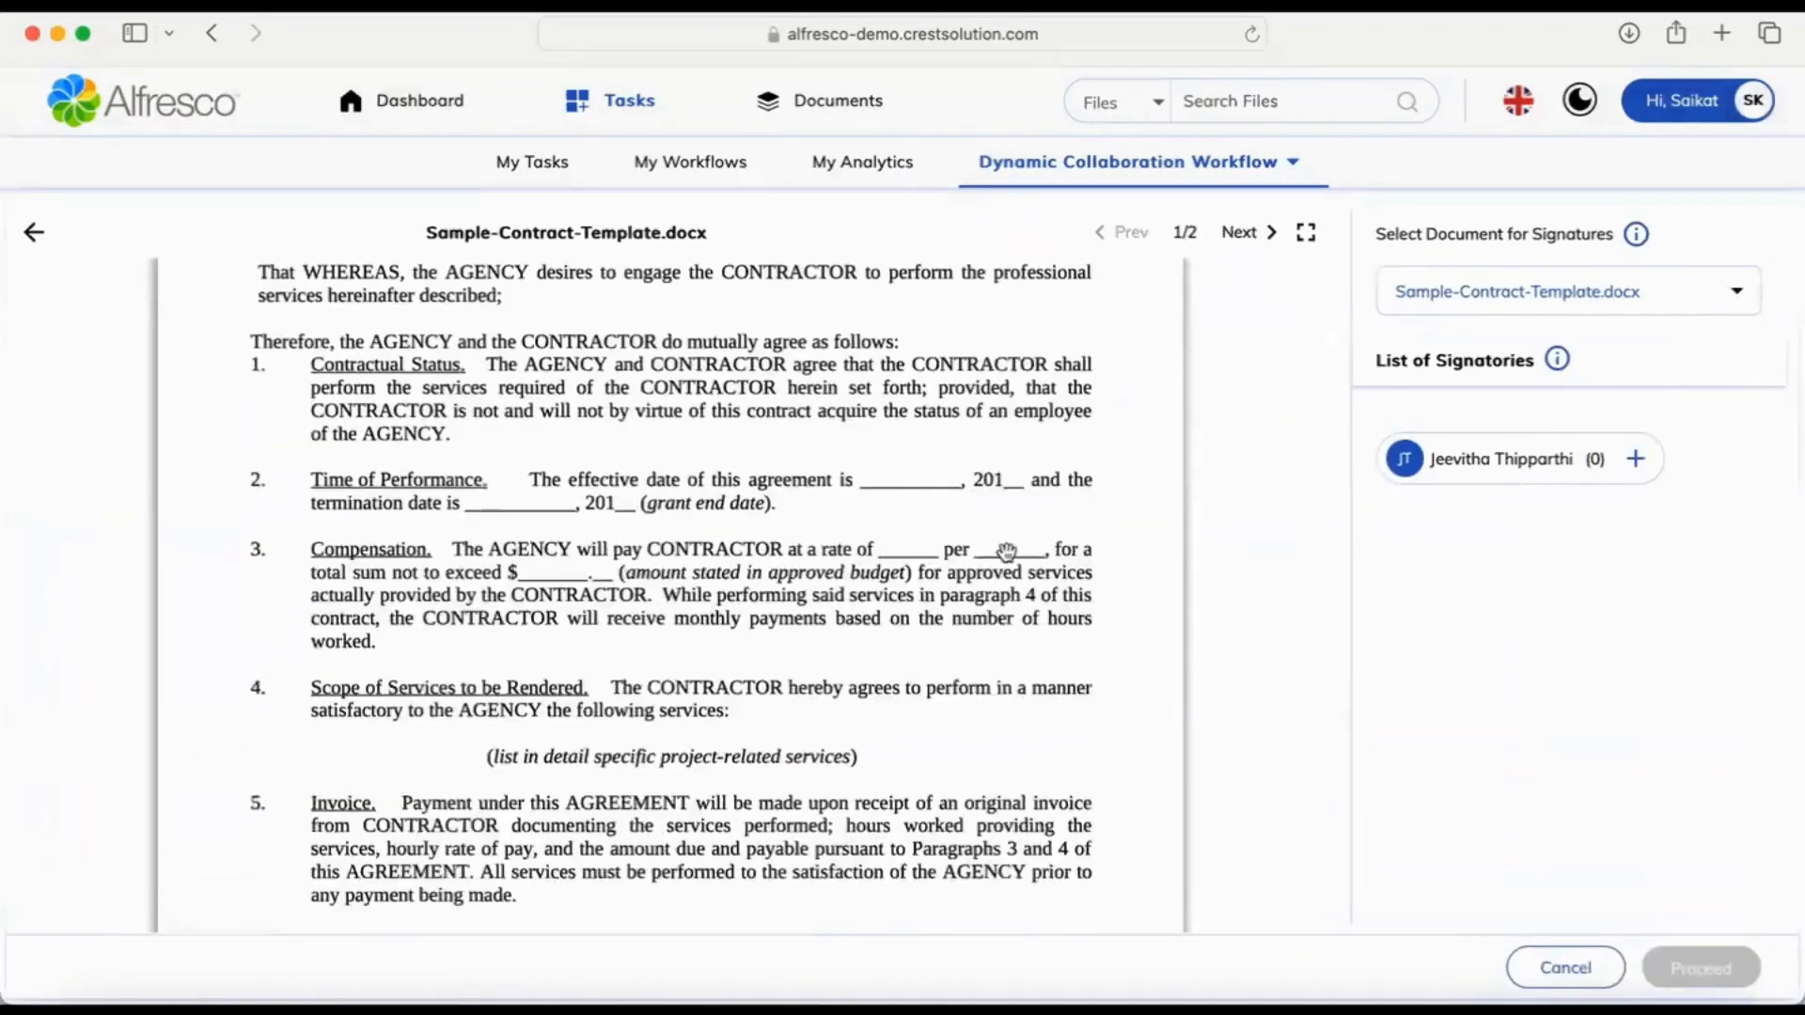
left_click(1246, 231)
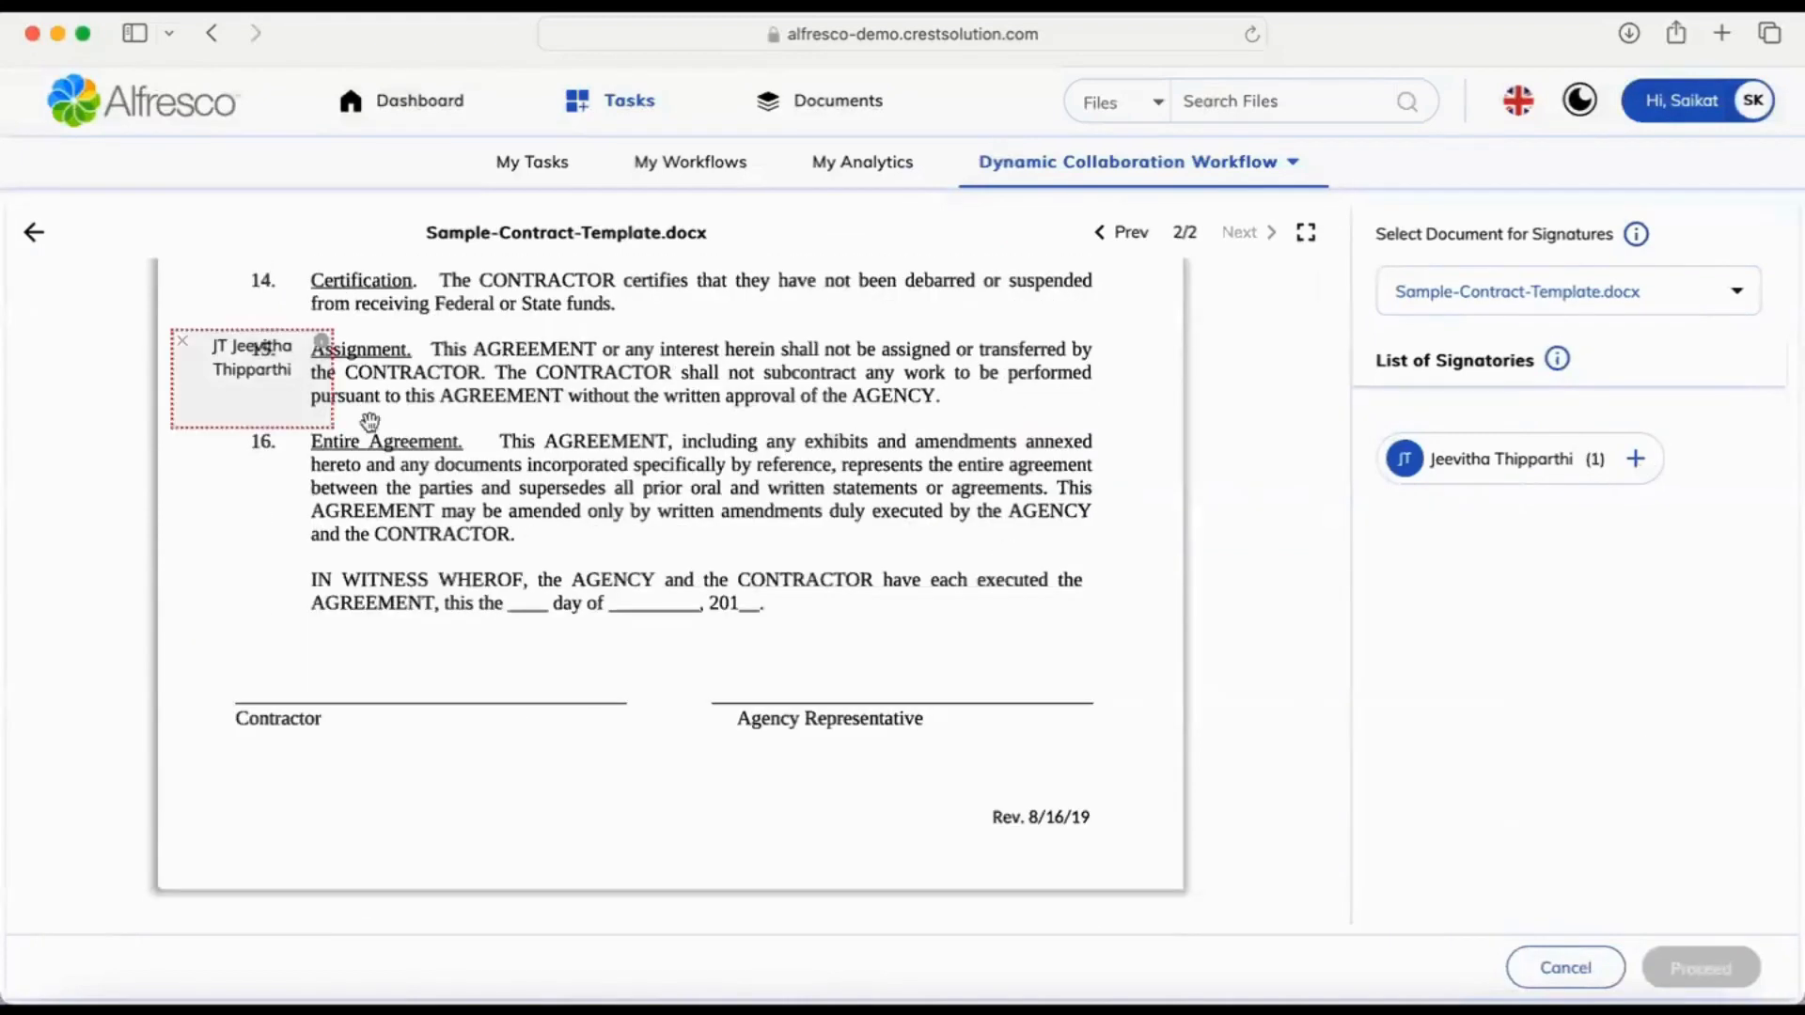
left_click_drag(251, 378, 965, 653)
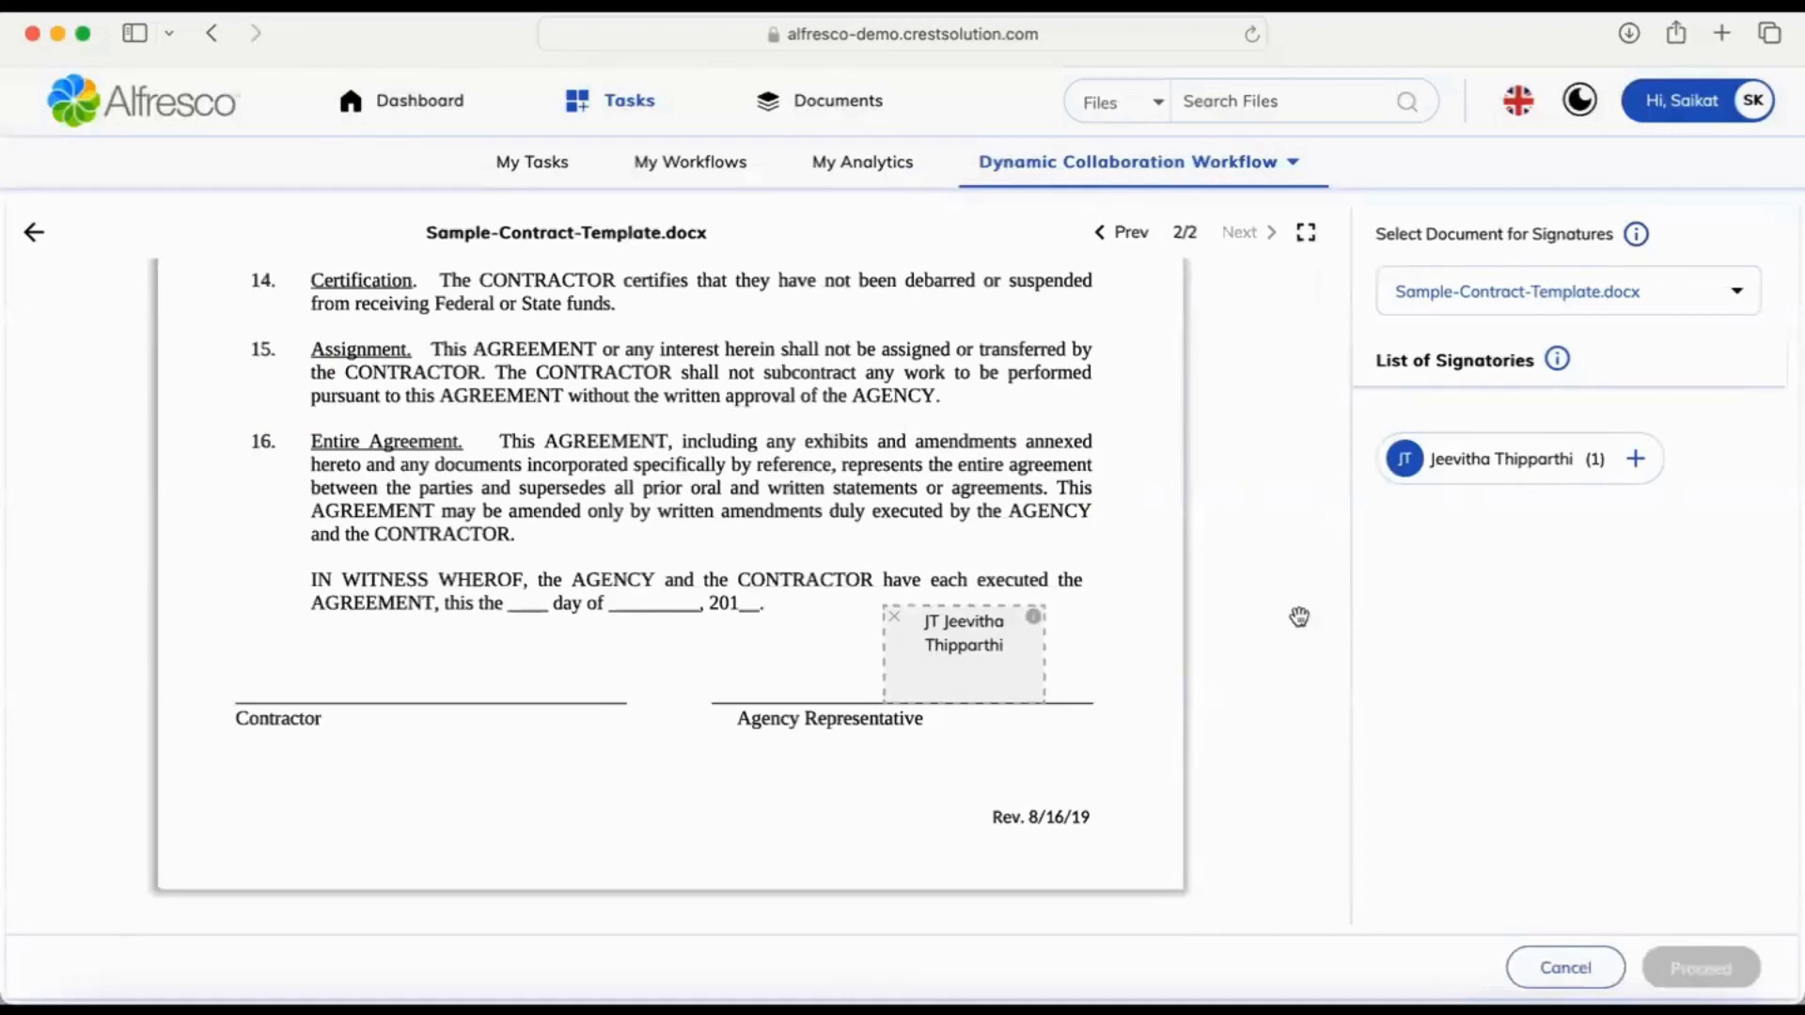
left_click(1129, 231)
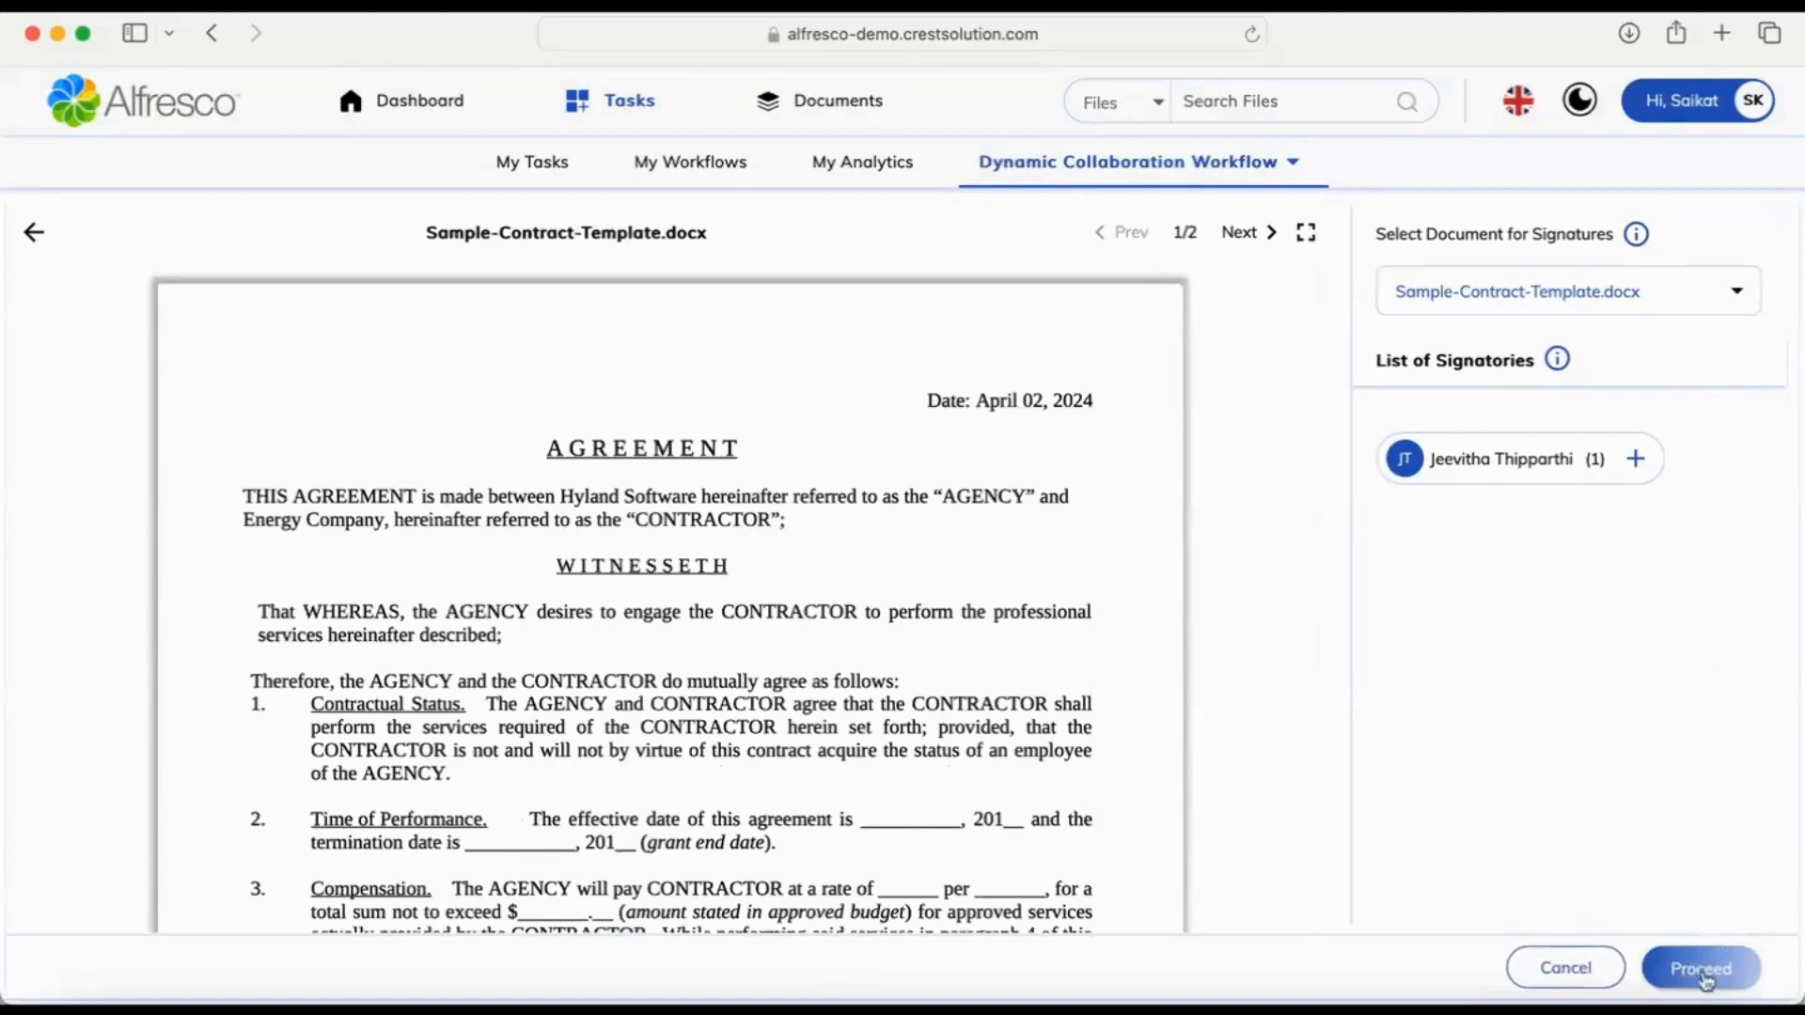
left_click(1701, 968)
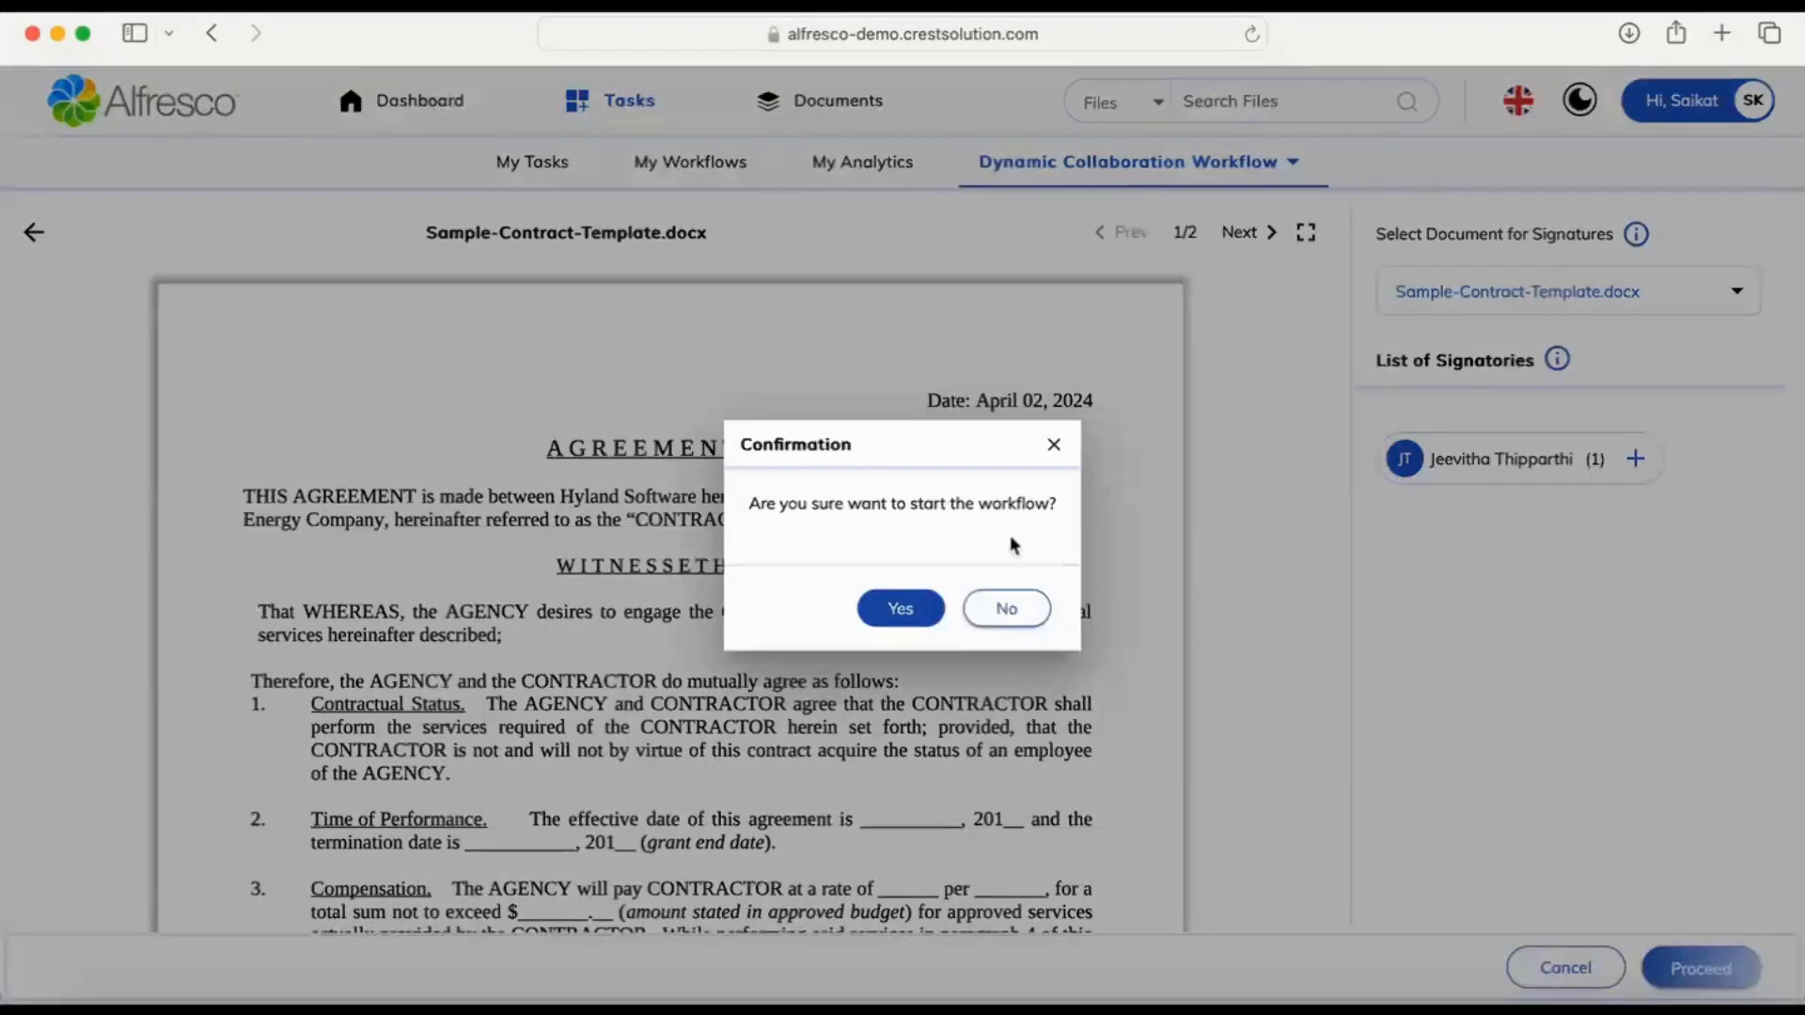
left_click(898, 608)
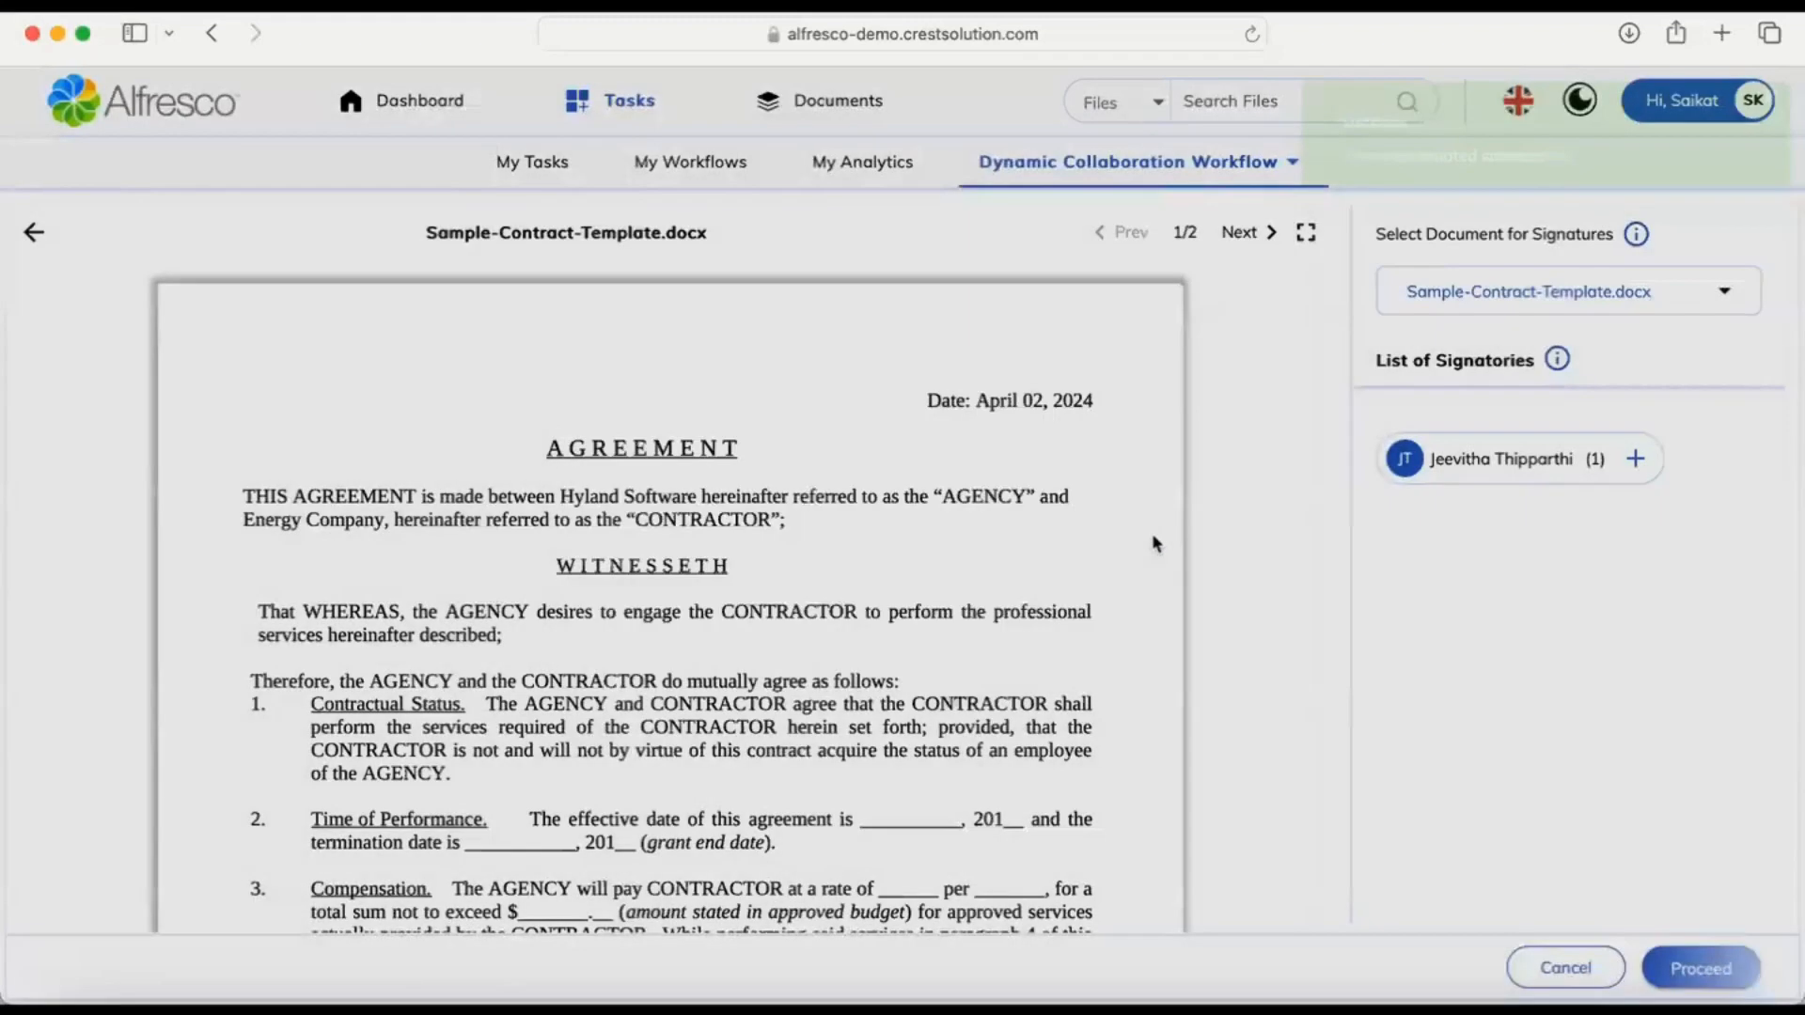
Step: Open workflow #27501 and view its History, showing Vijayalakshmi's step not started
left_click(1700, 968)
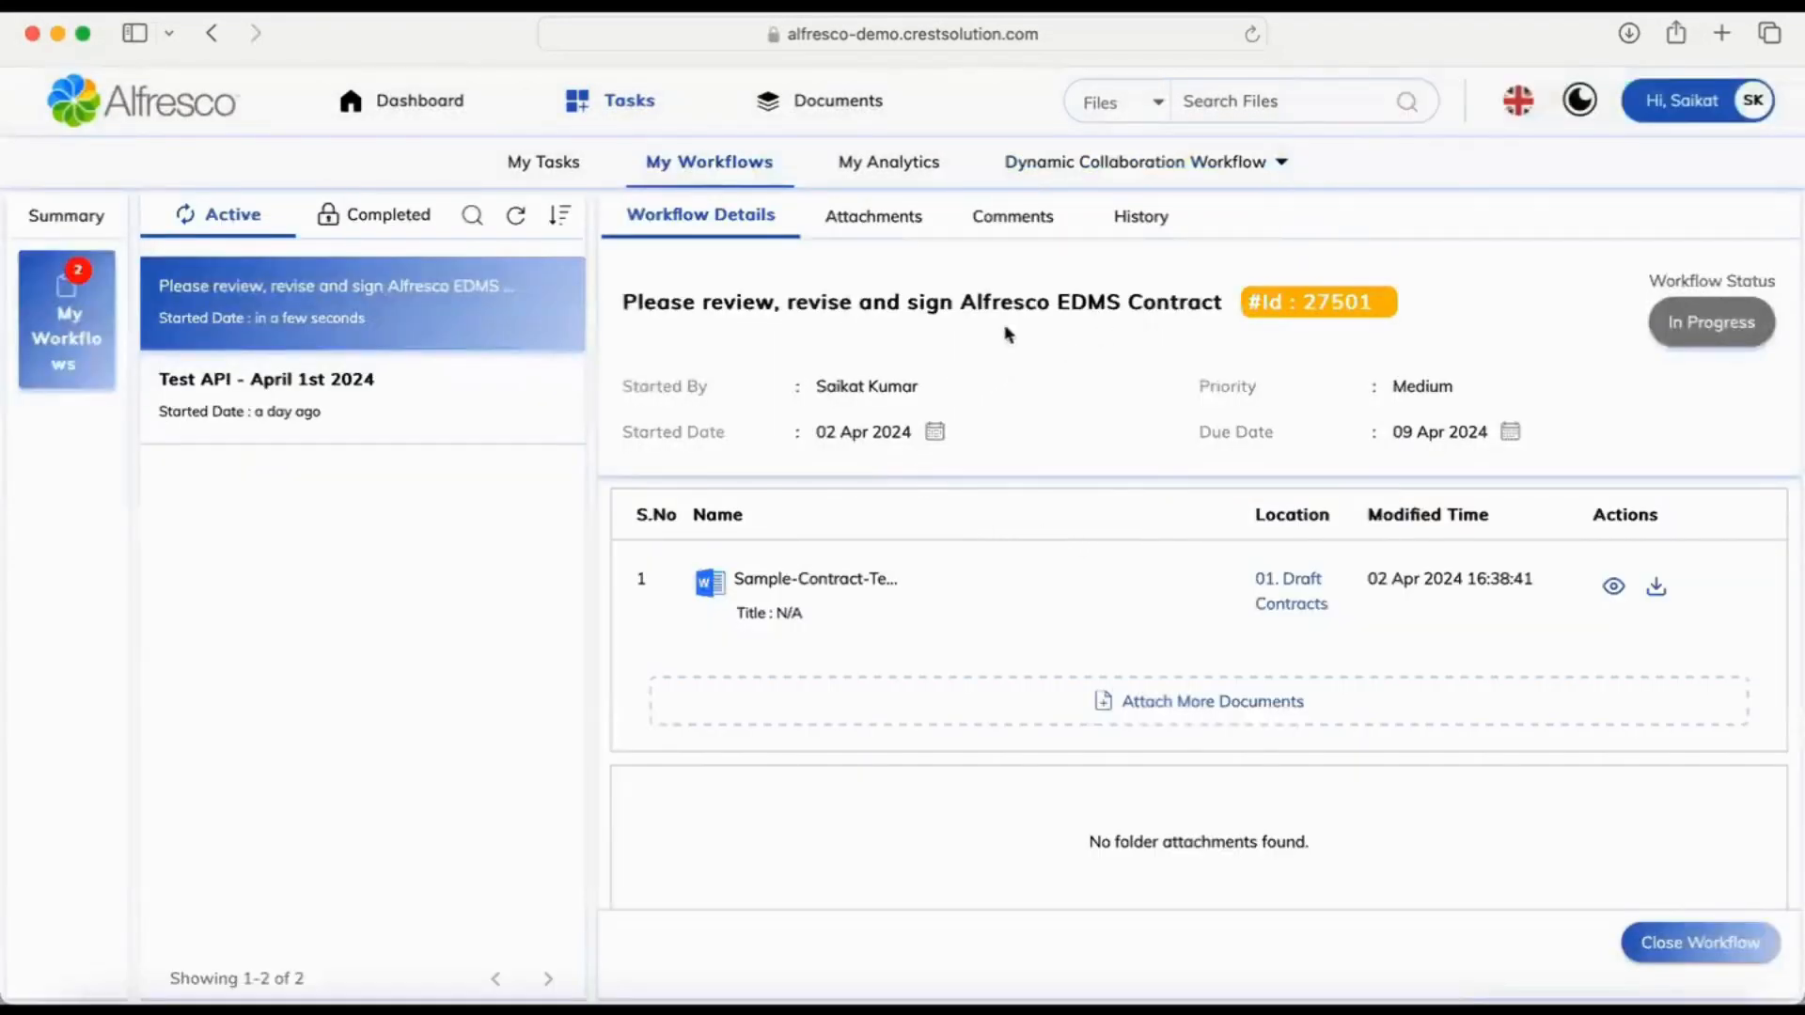
mouse_move(1063, 230)
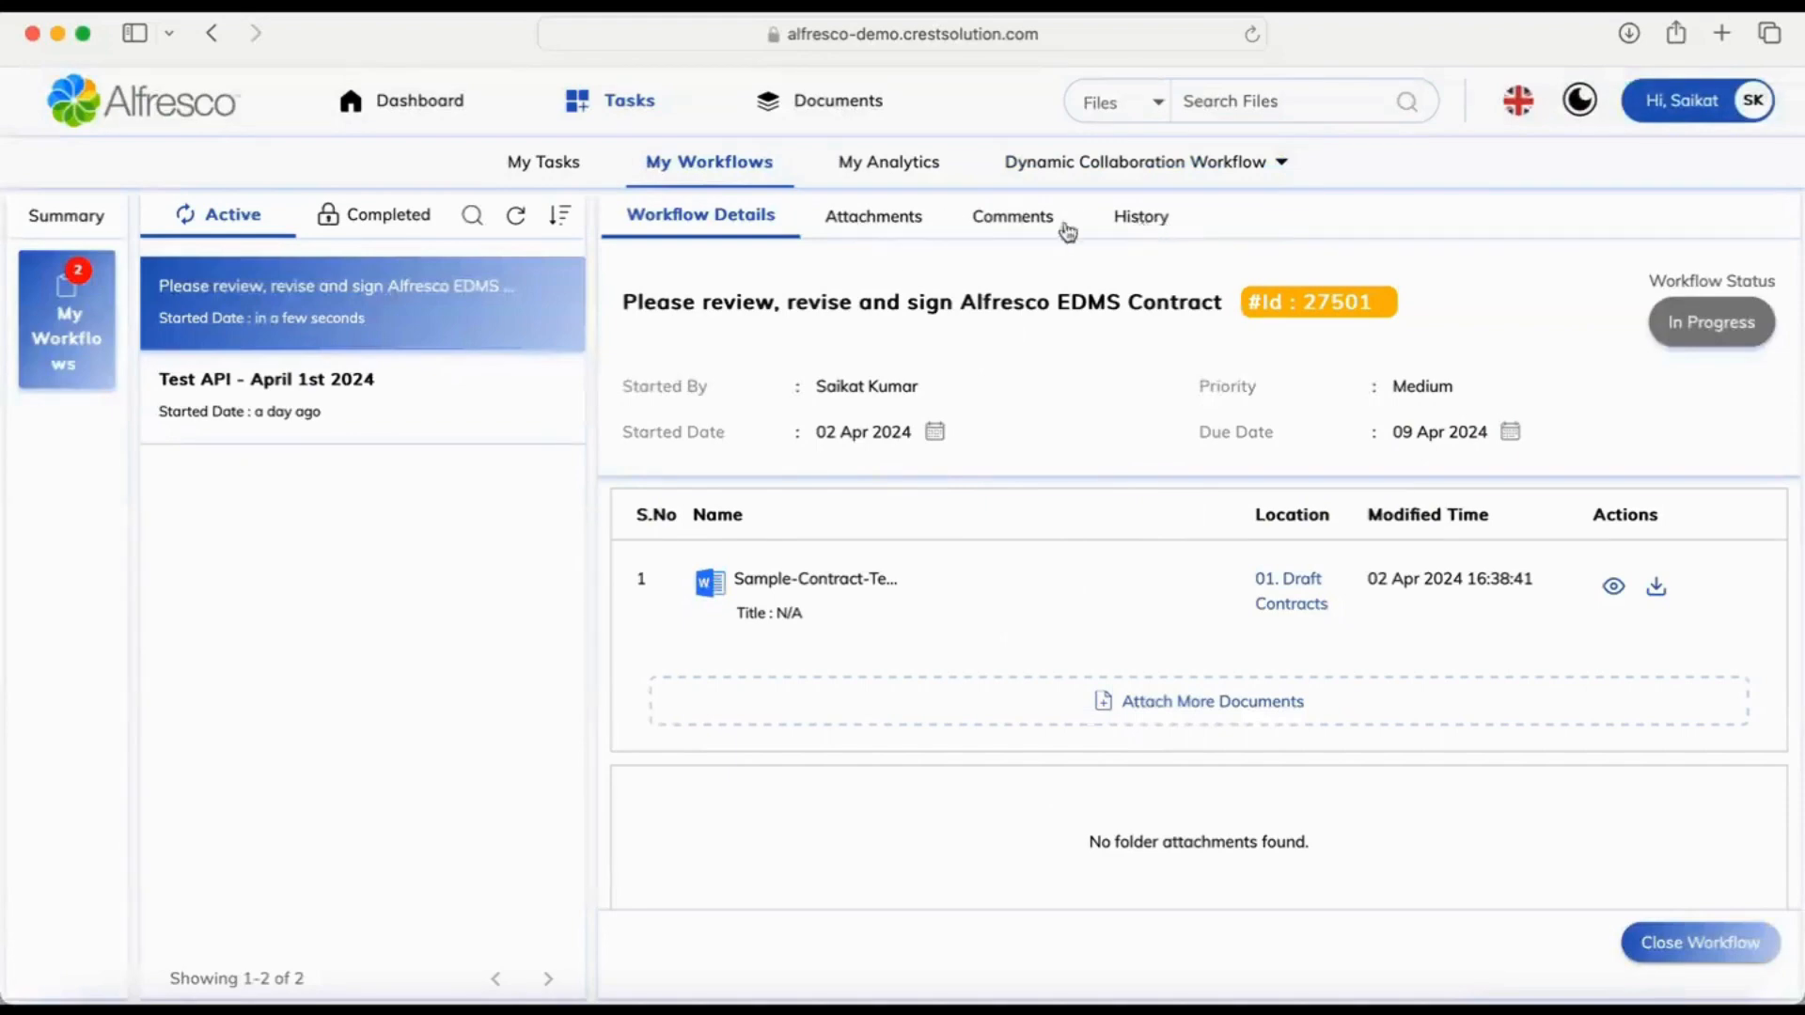
left_click(1119, 215)
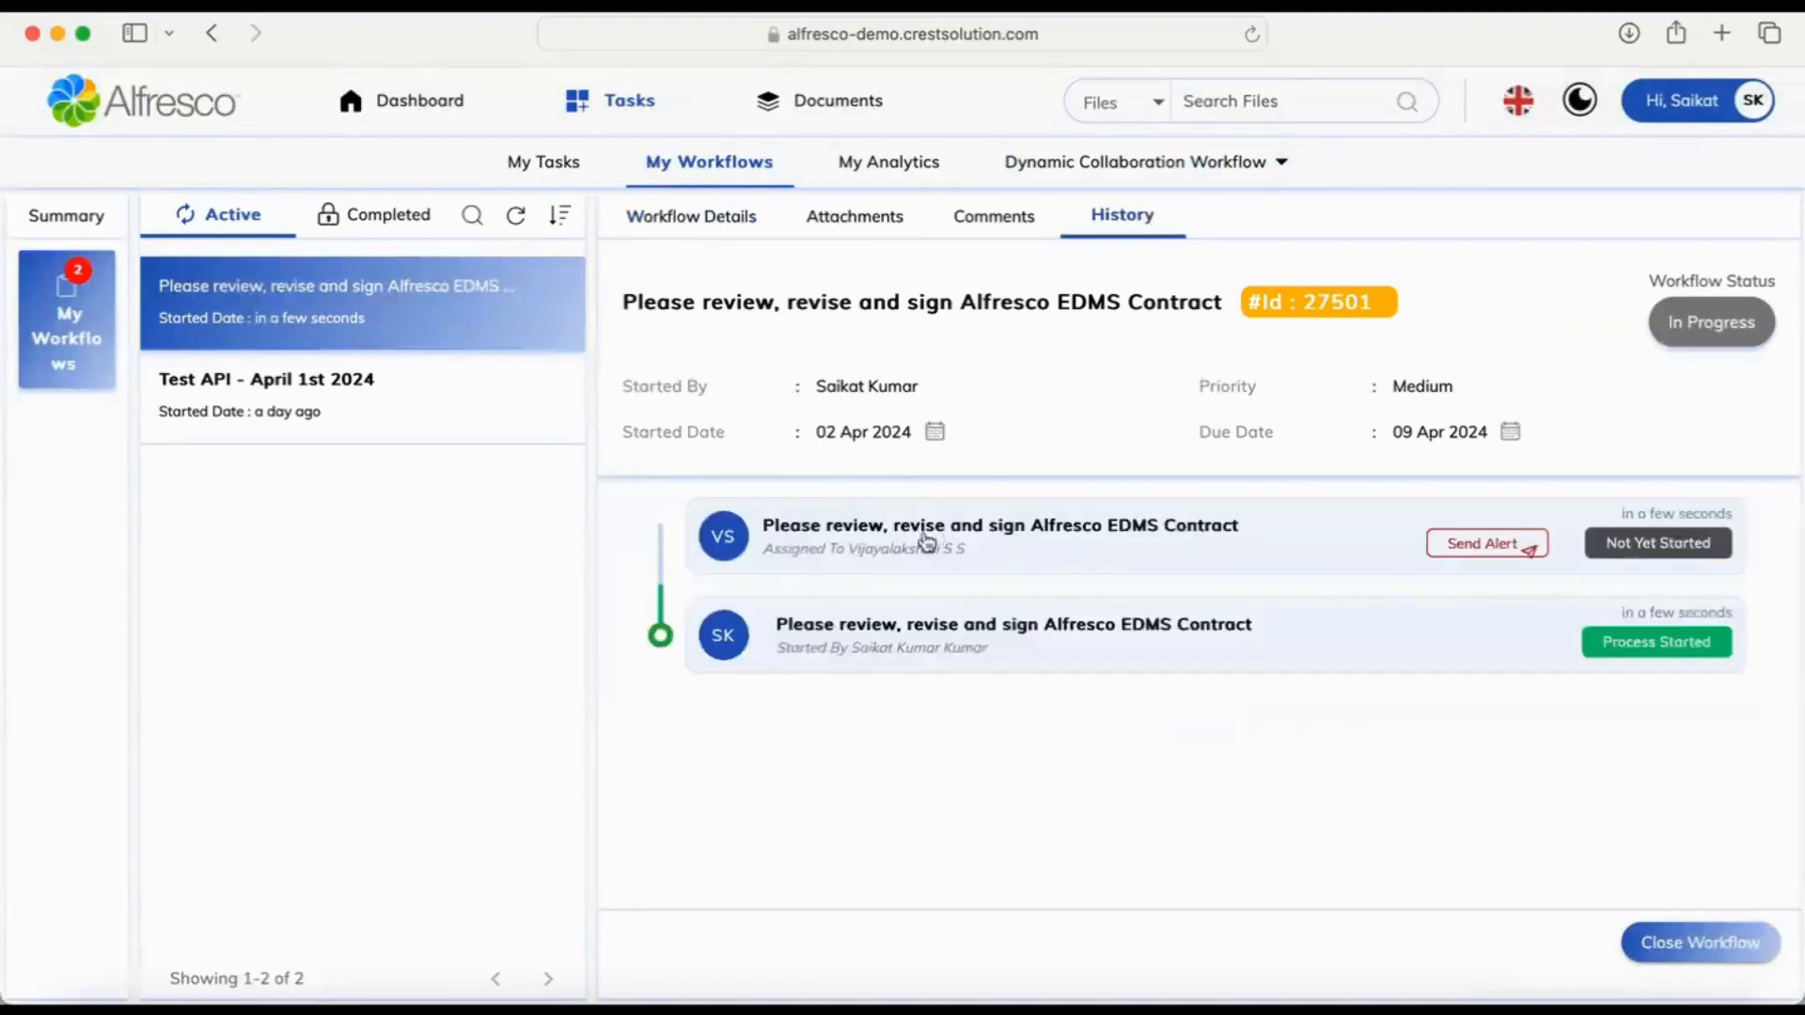
mouse_move(973, 403)
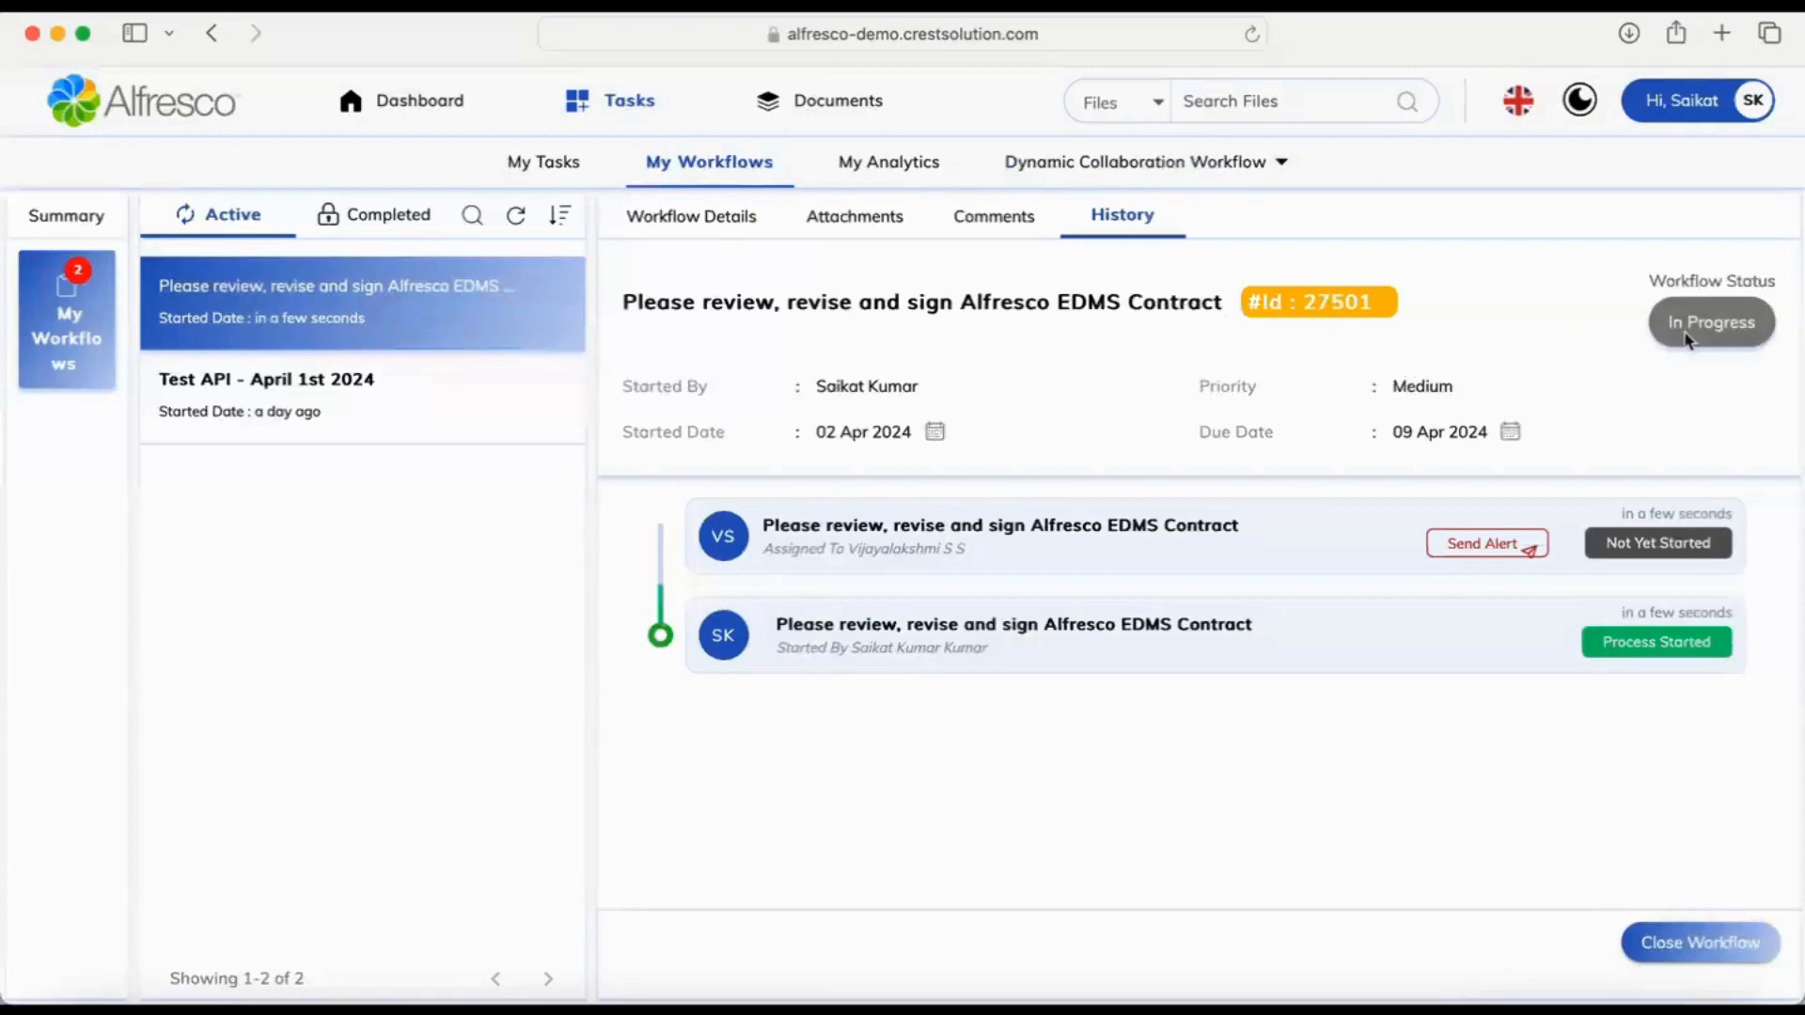
mouse_move(1734, 150)
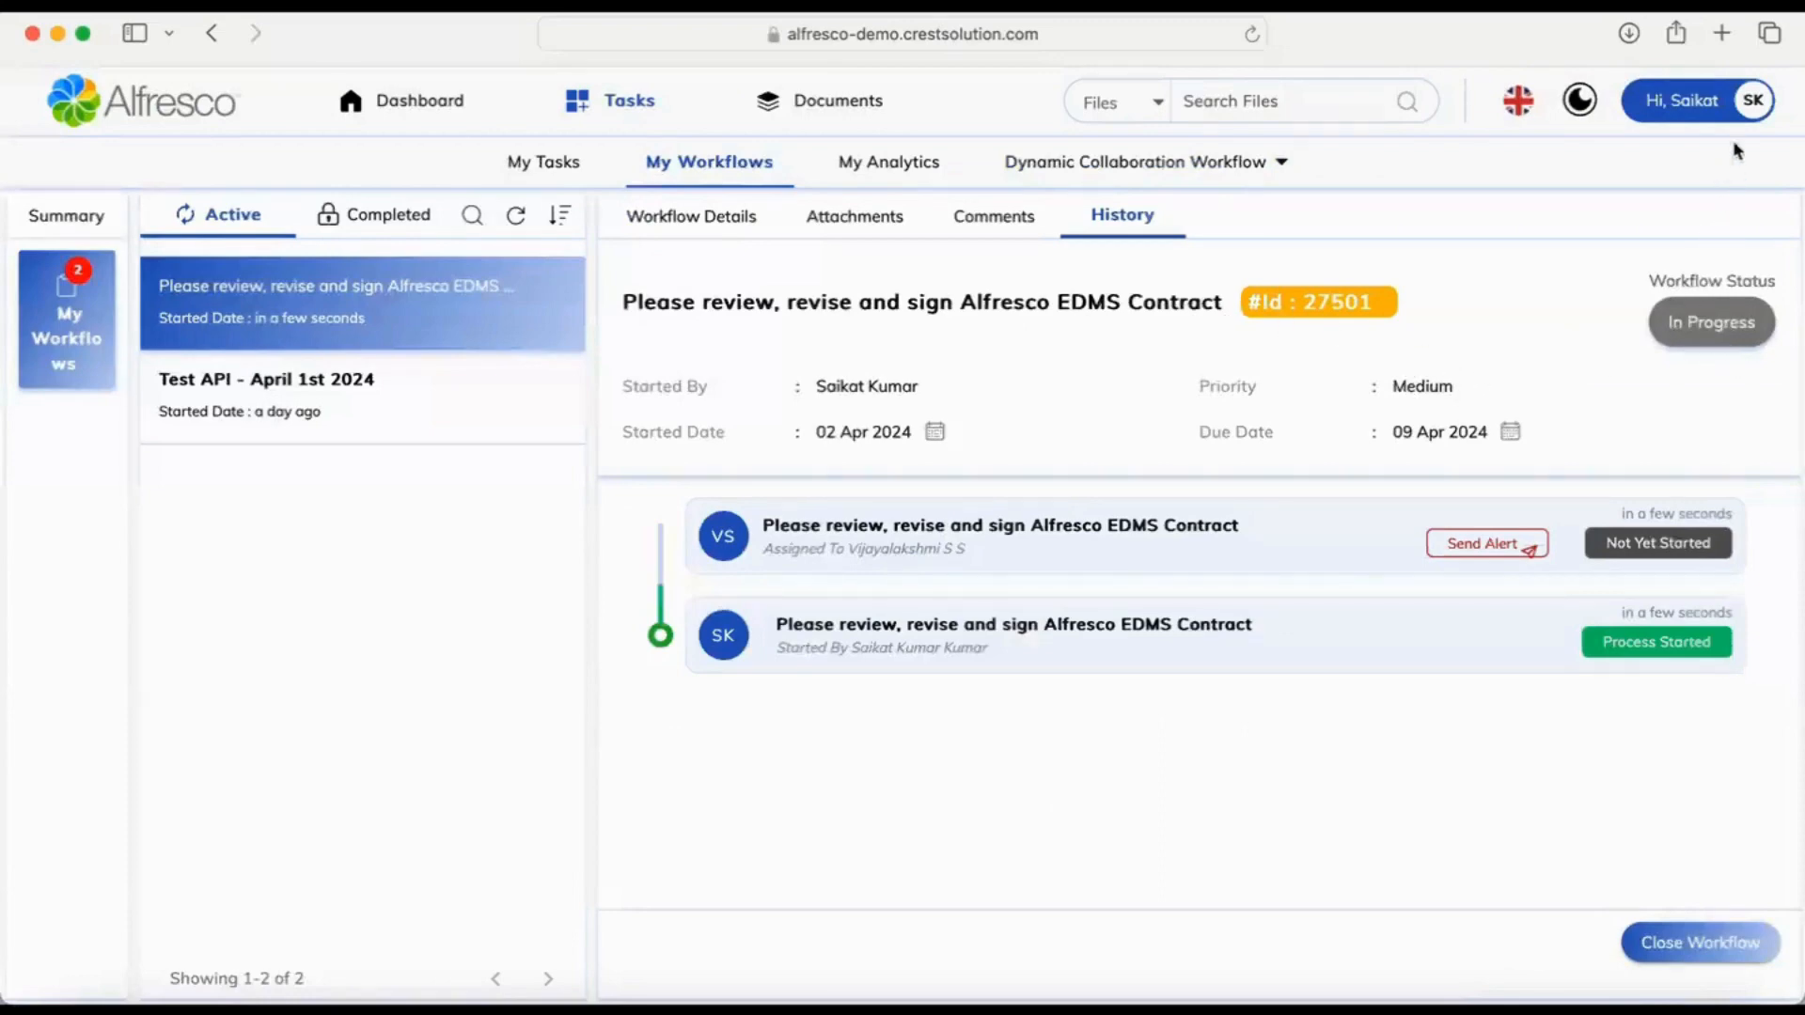
left_click(1697, 101)
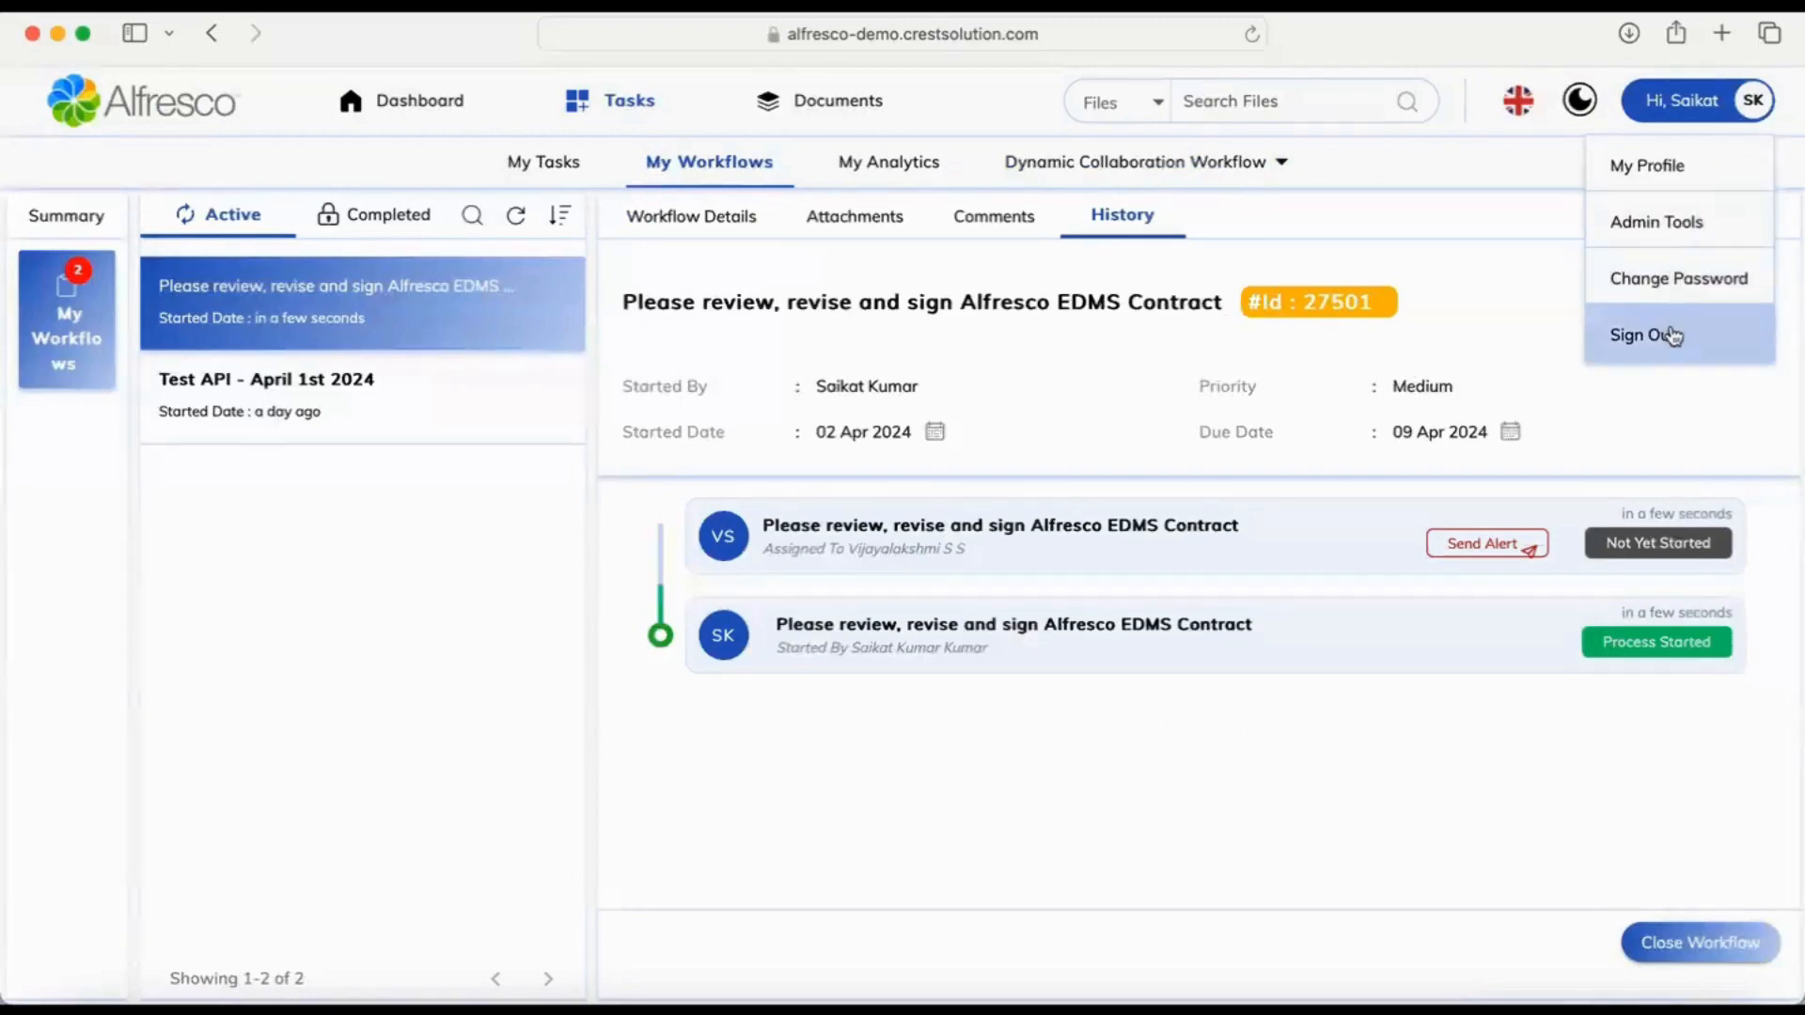
left_click(1644, 334)
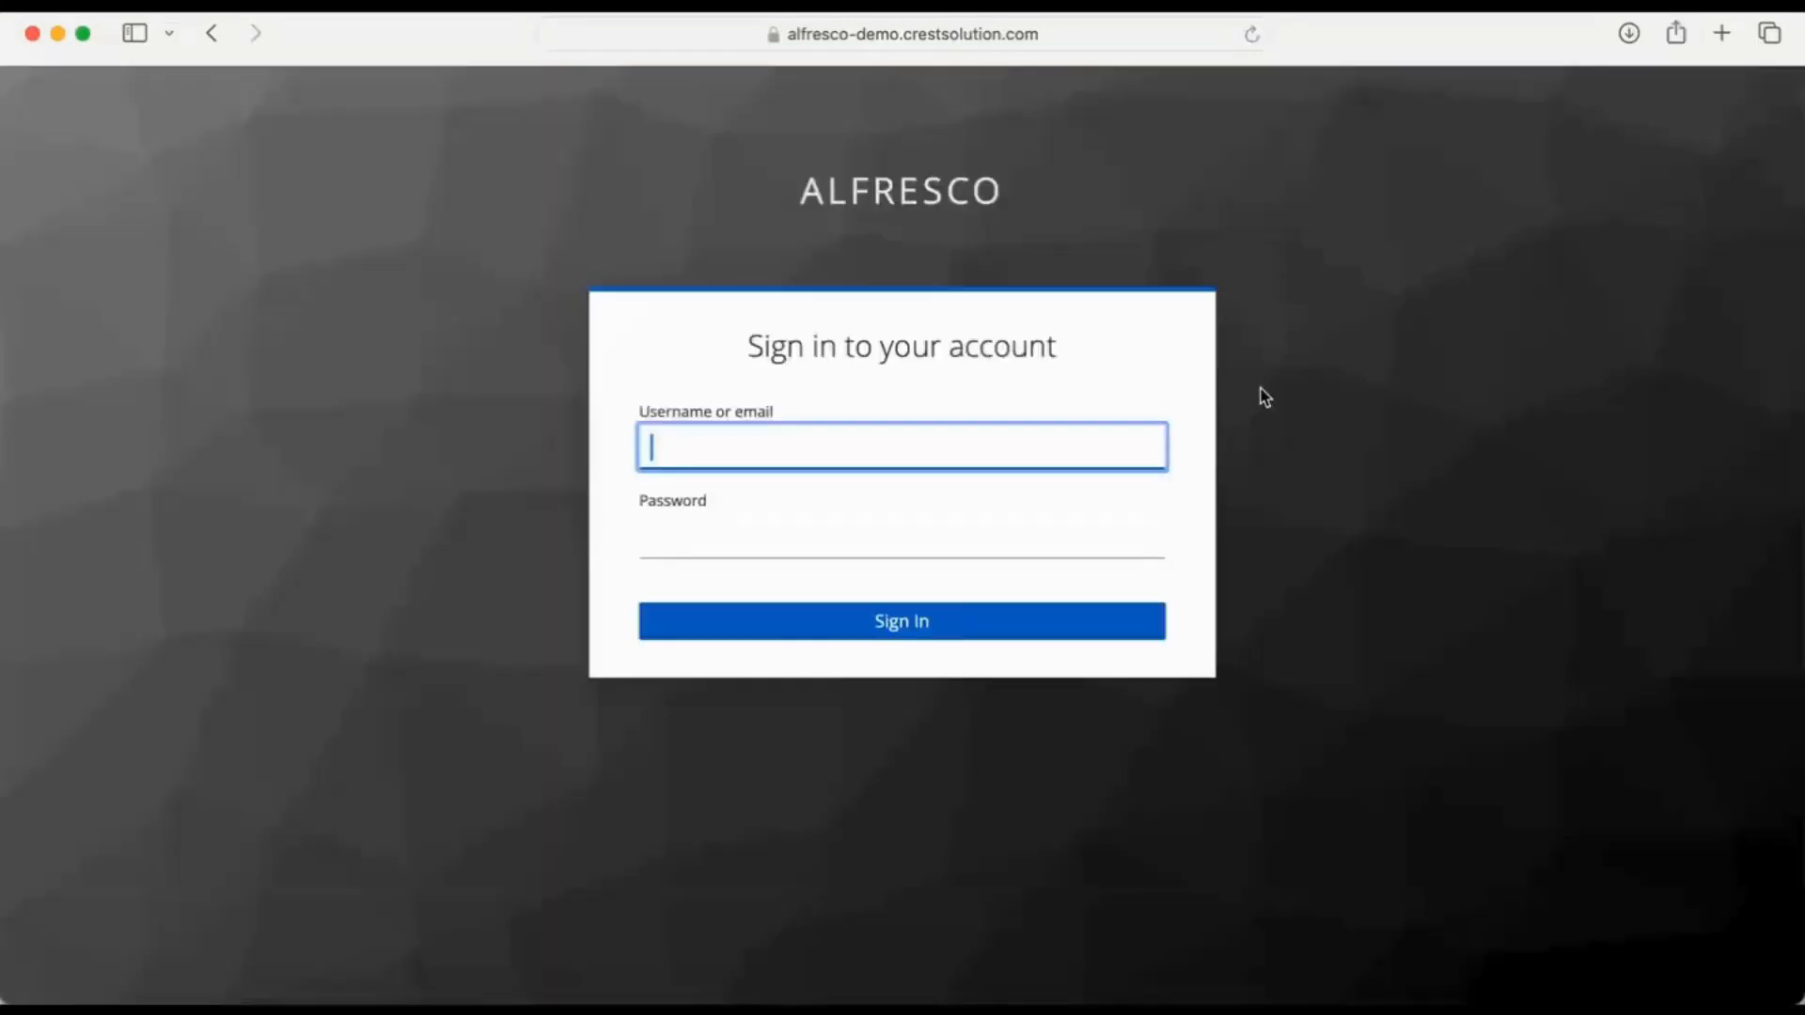
type("viji.s")
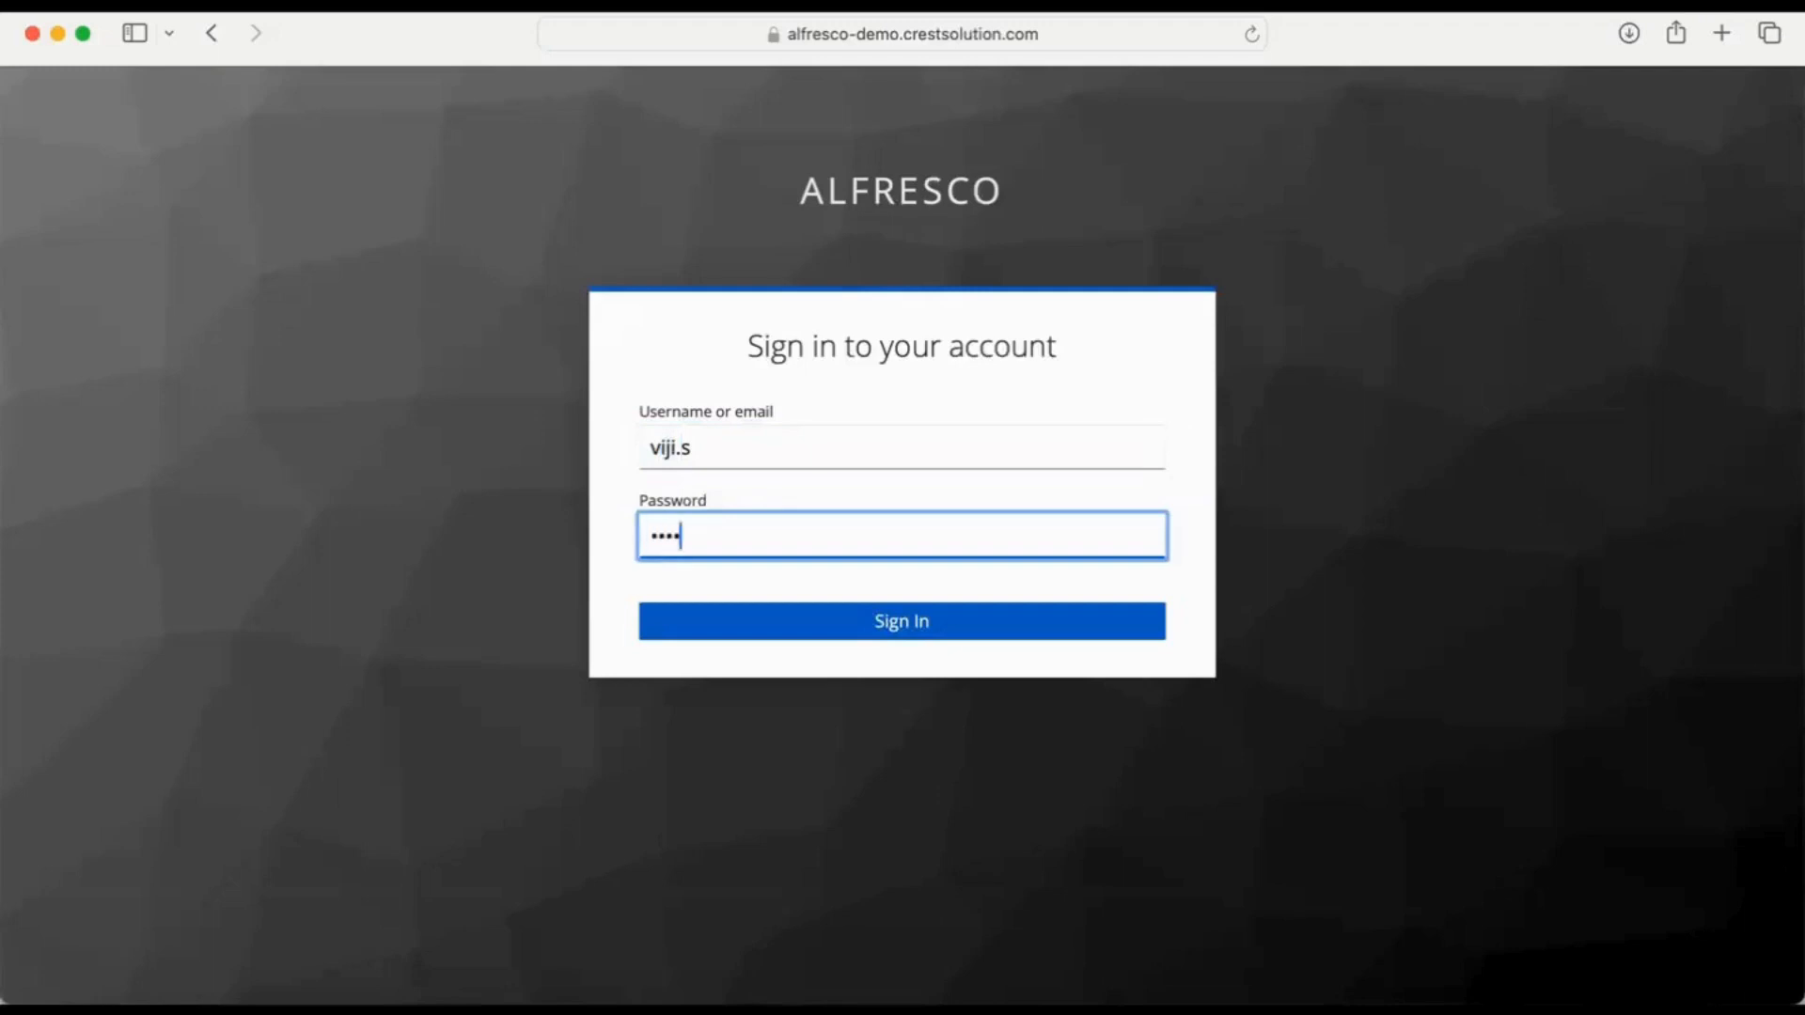
type("••")
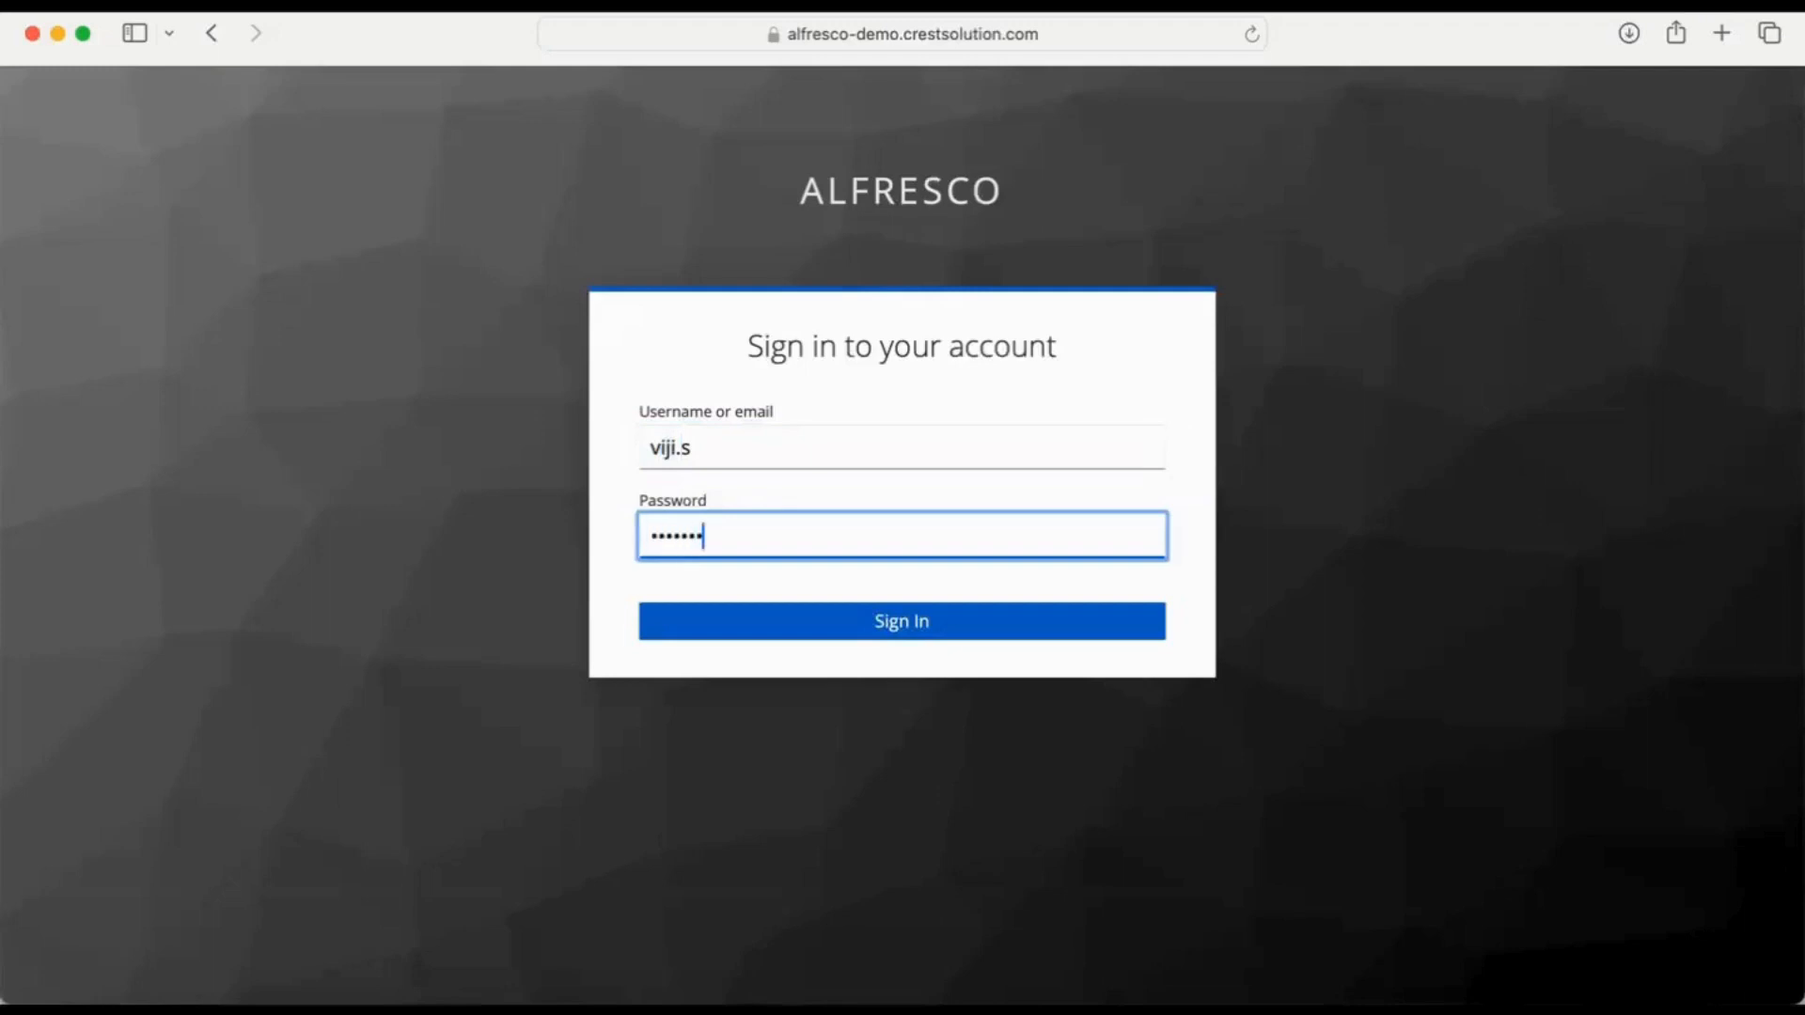
left_click(901, 620)
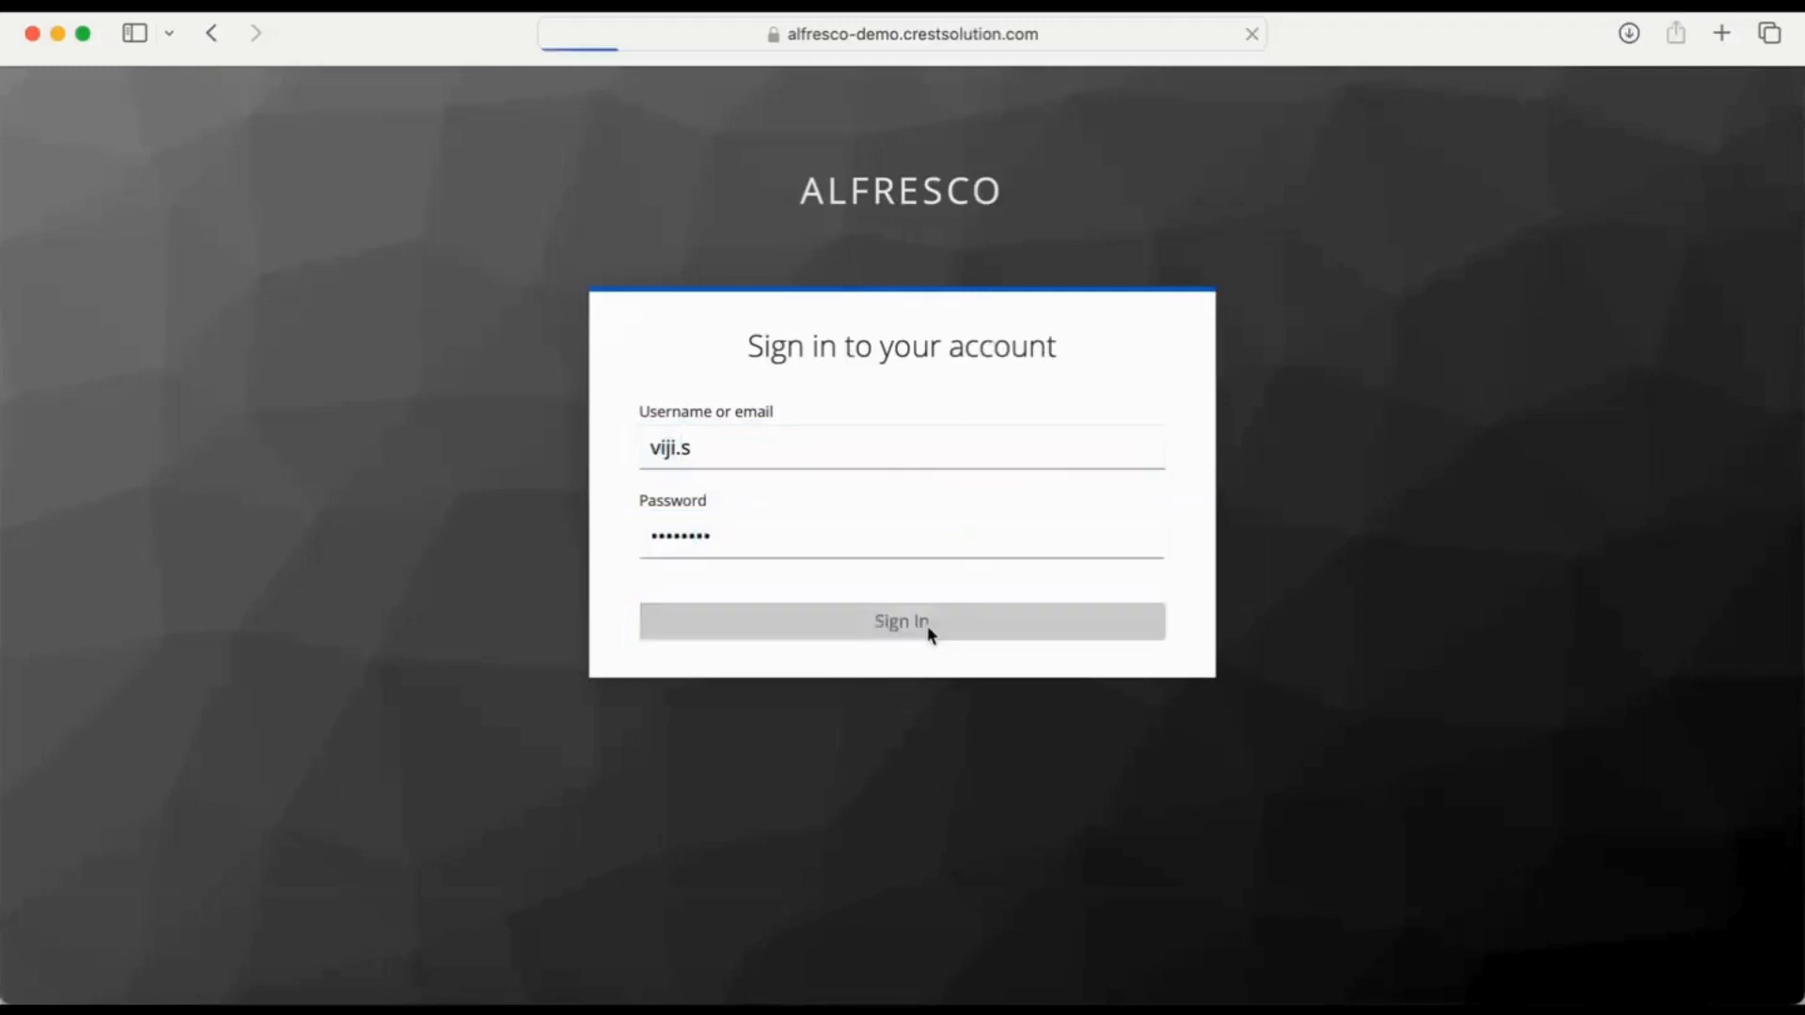
left_click(901, 621)
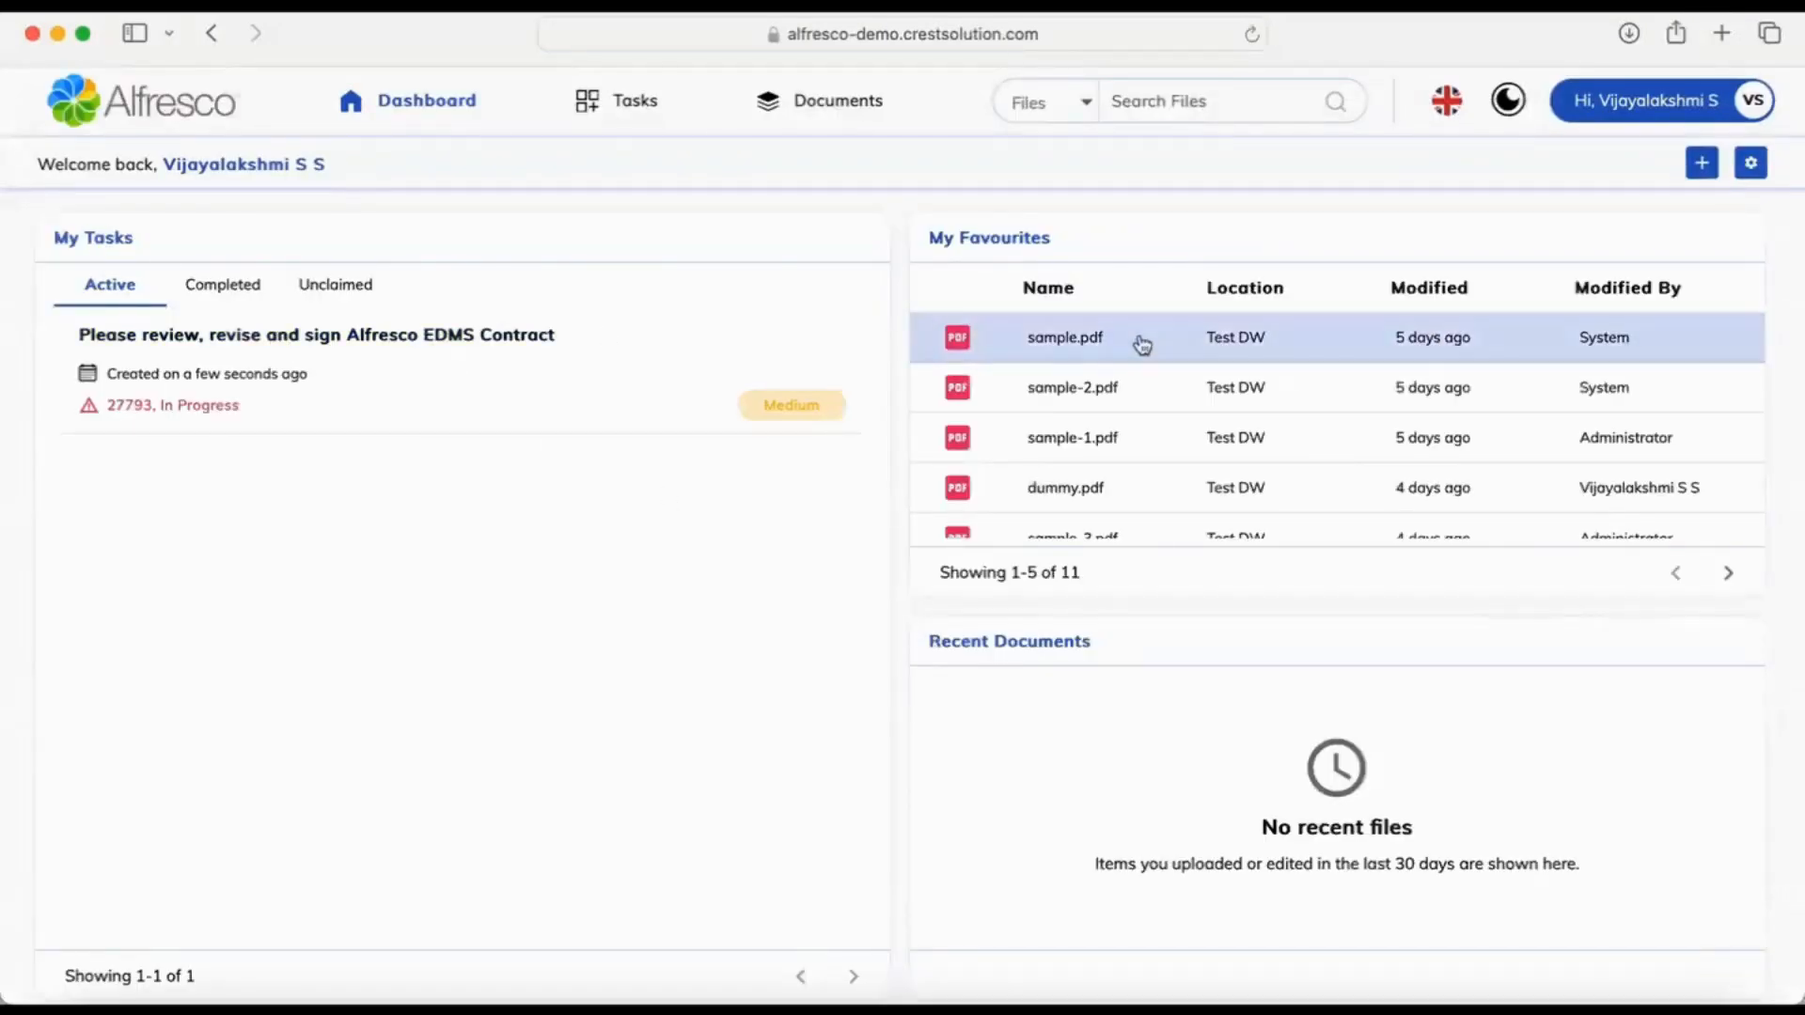
mouse_move(1136, 450)
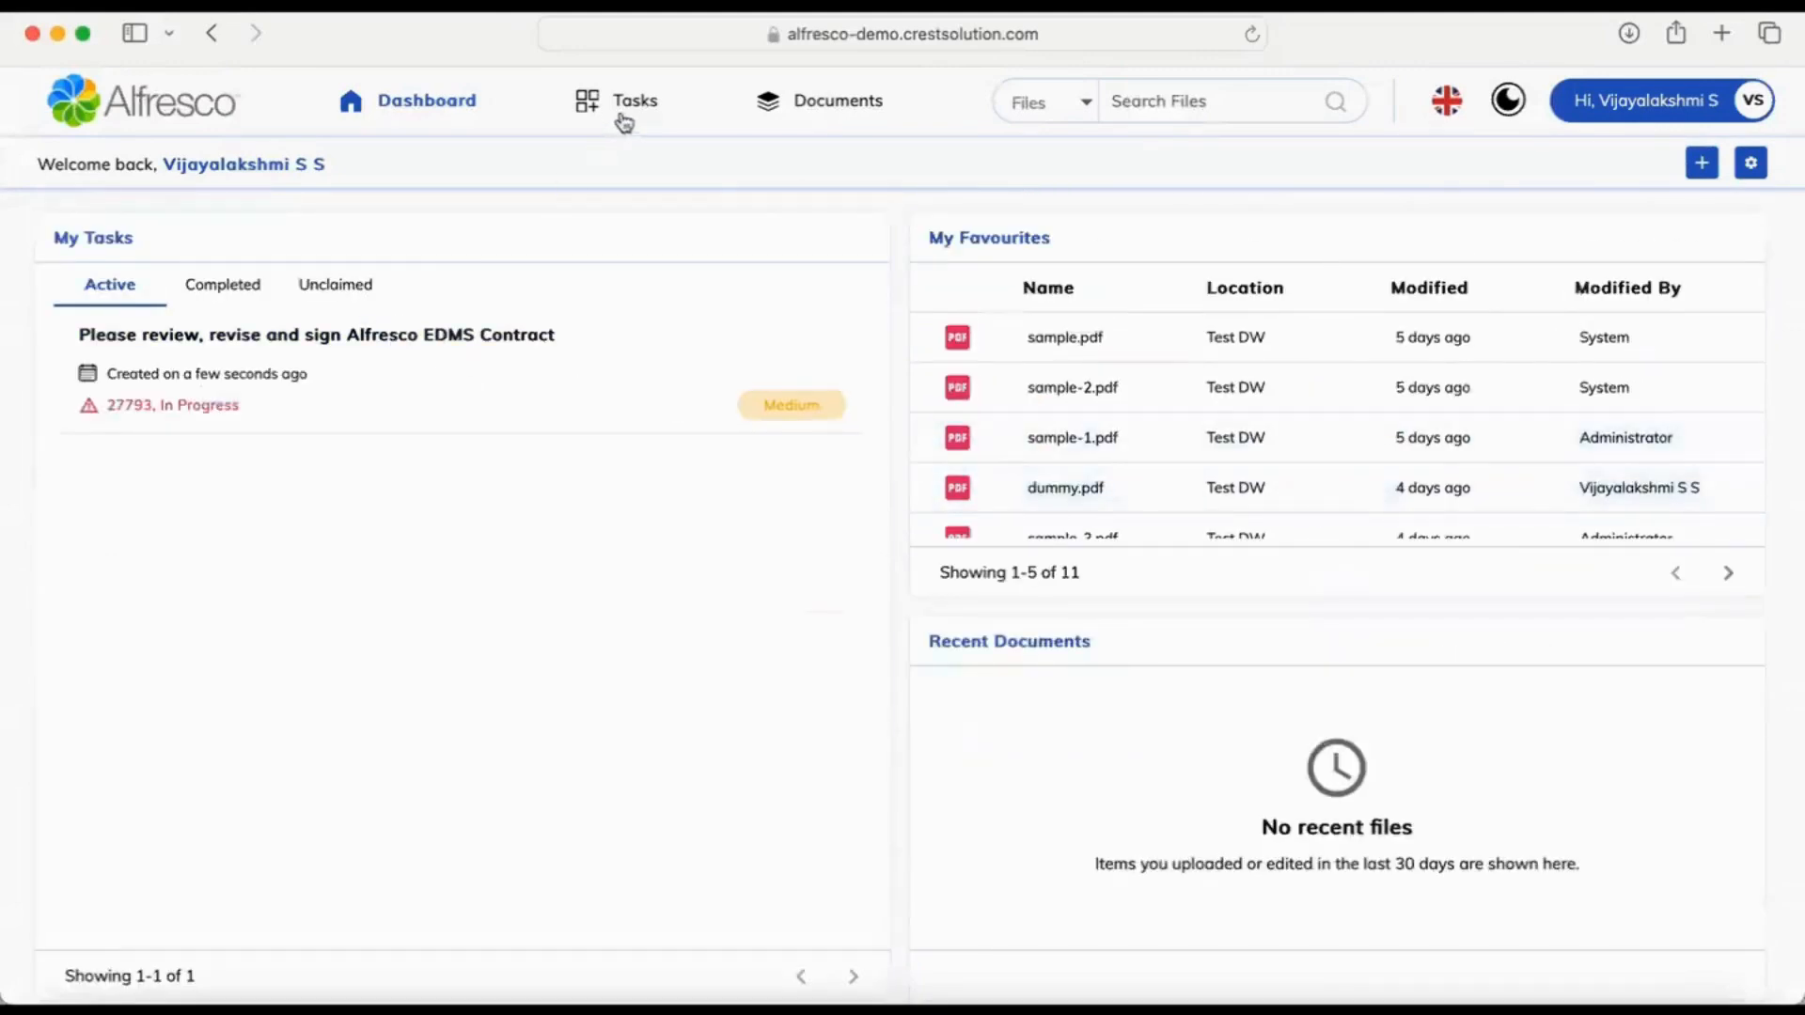
mouse_move(372, 297)
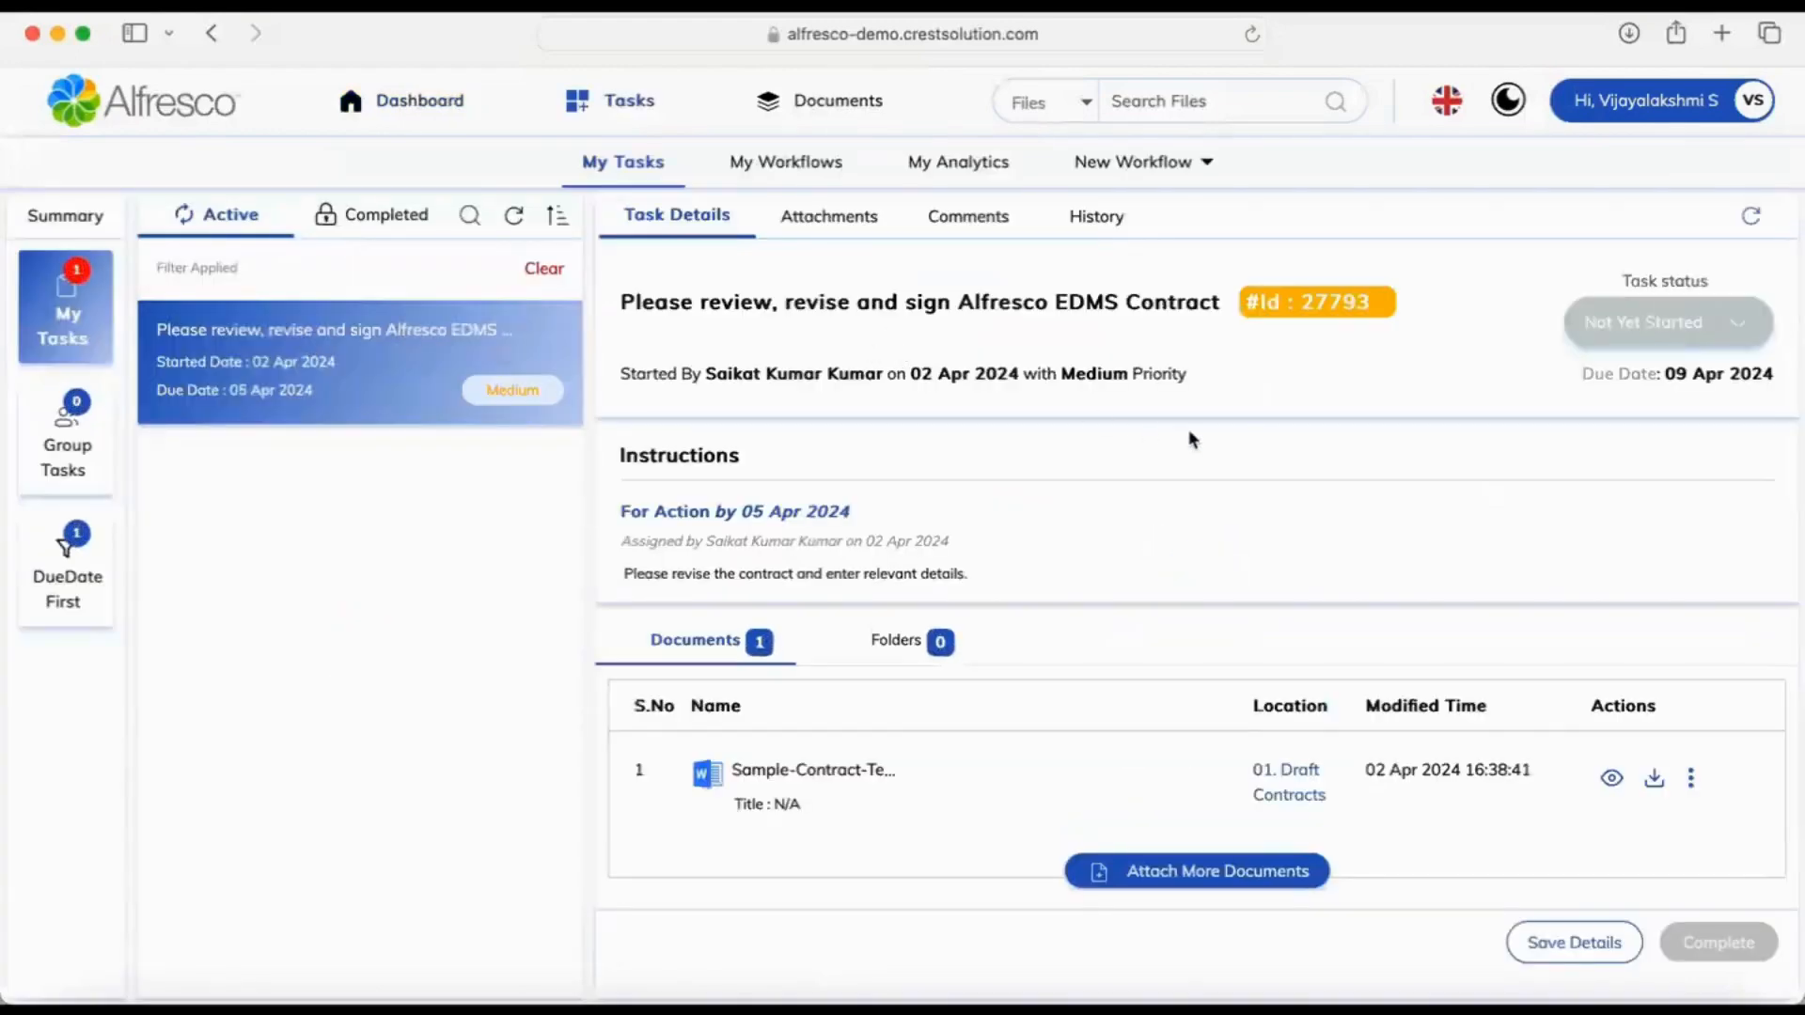
mouse_move(950, 512)
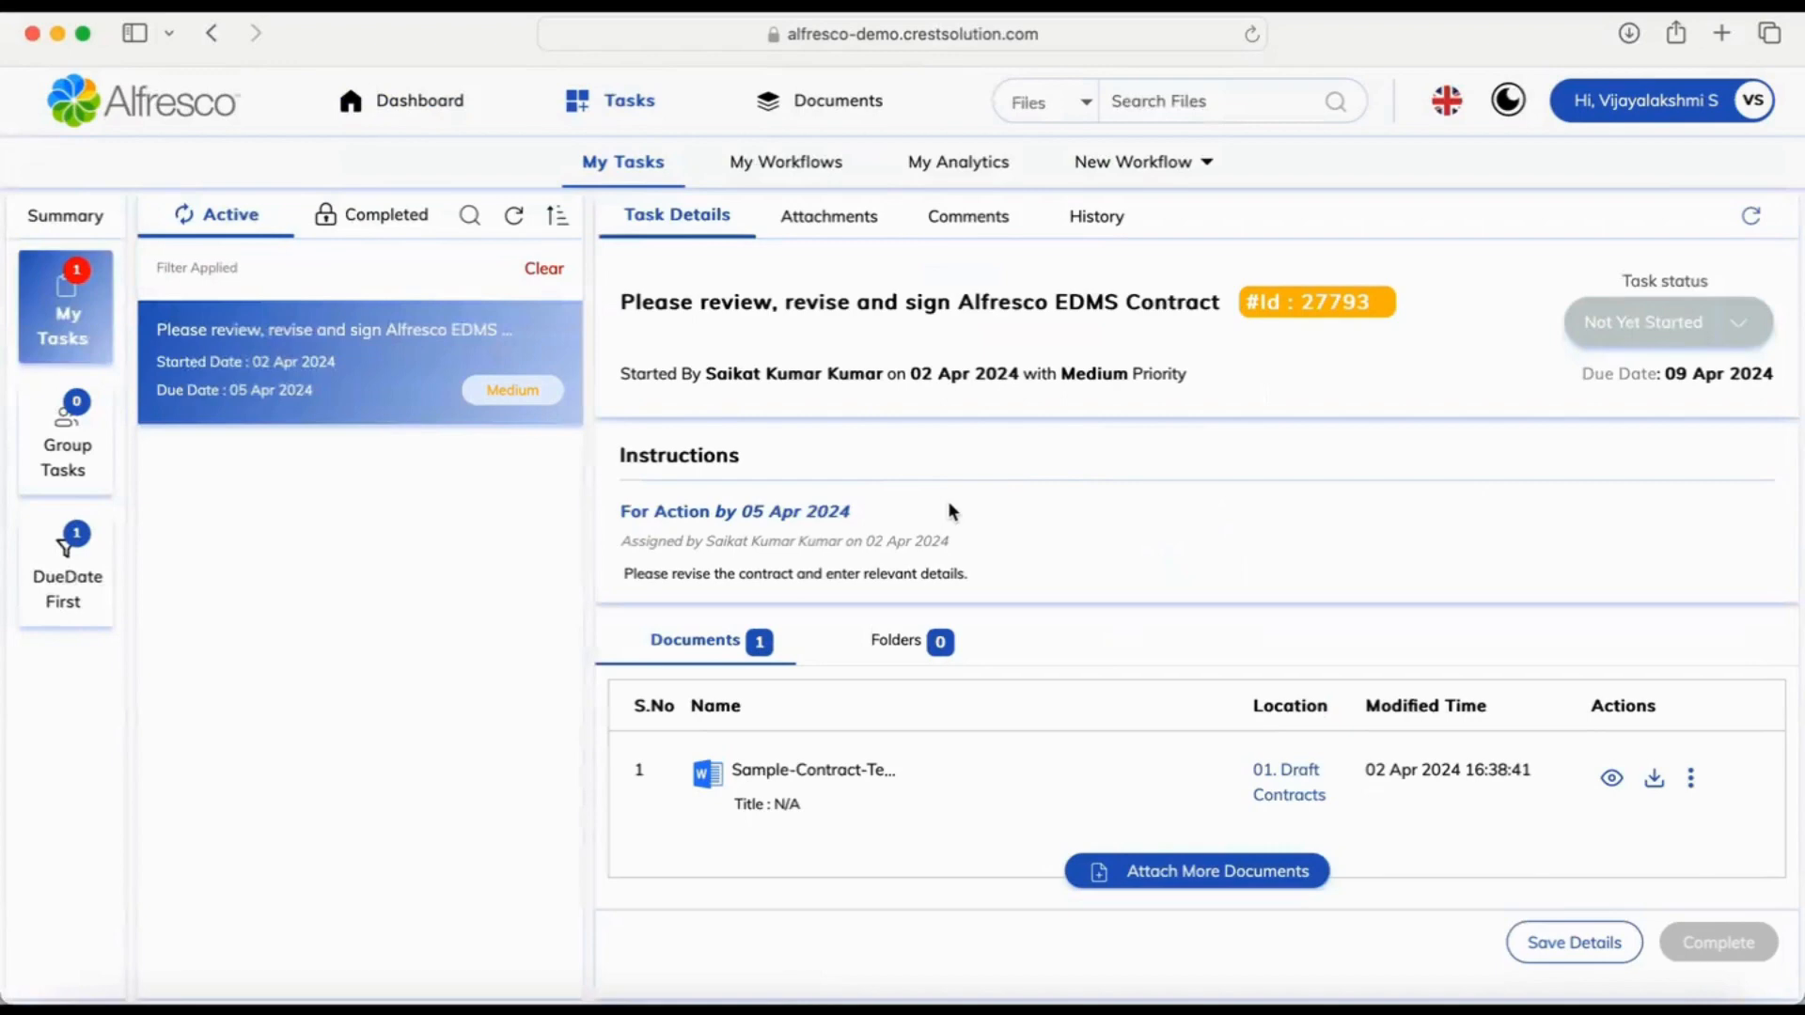
mouse_move(1546, 486)
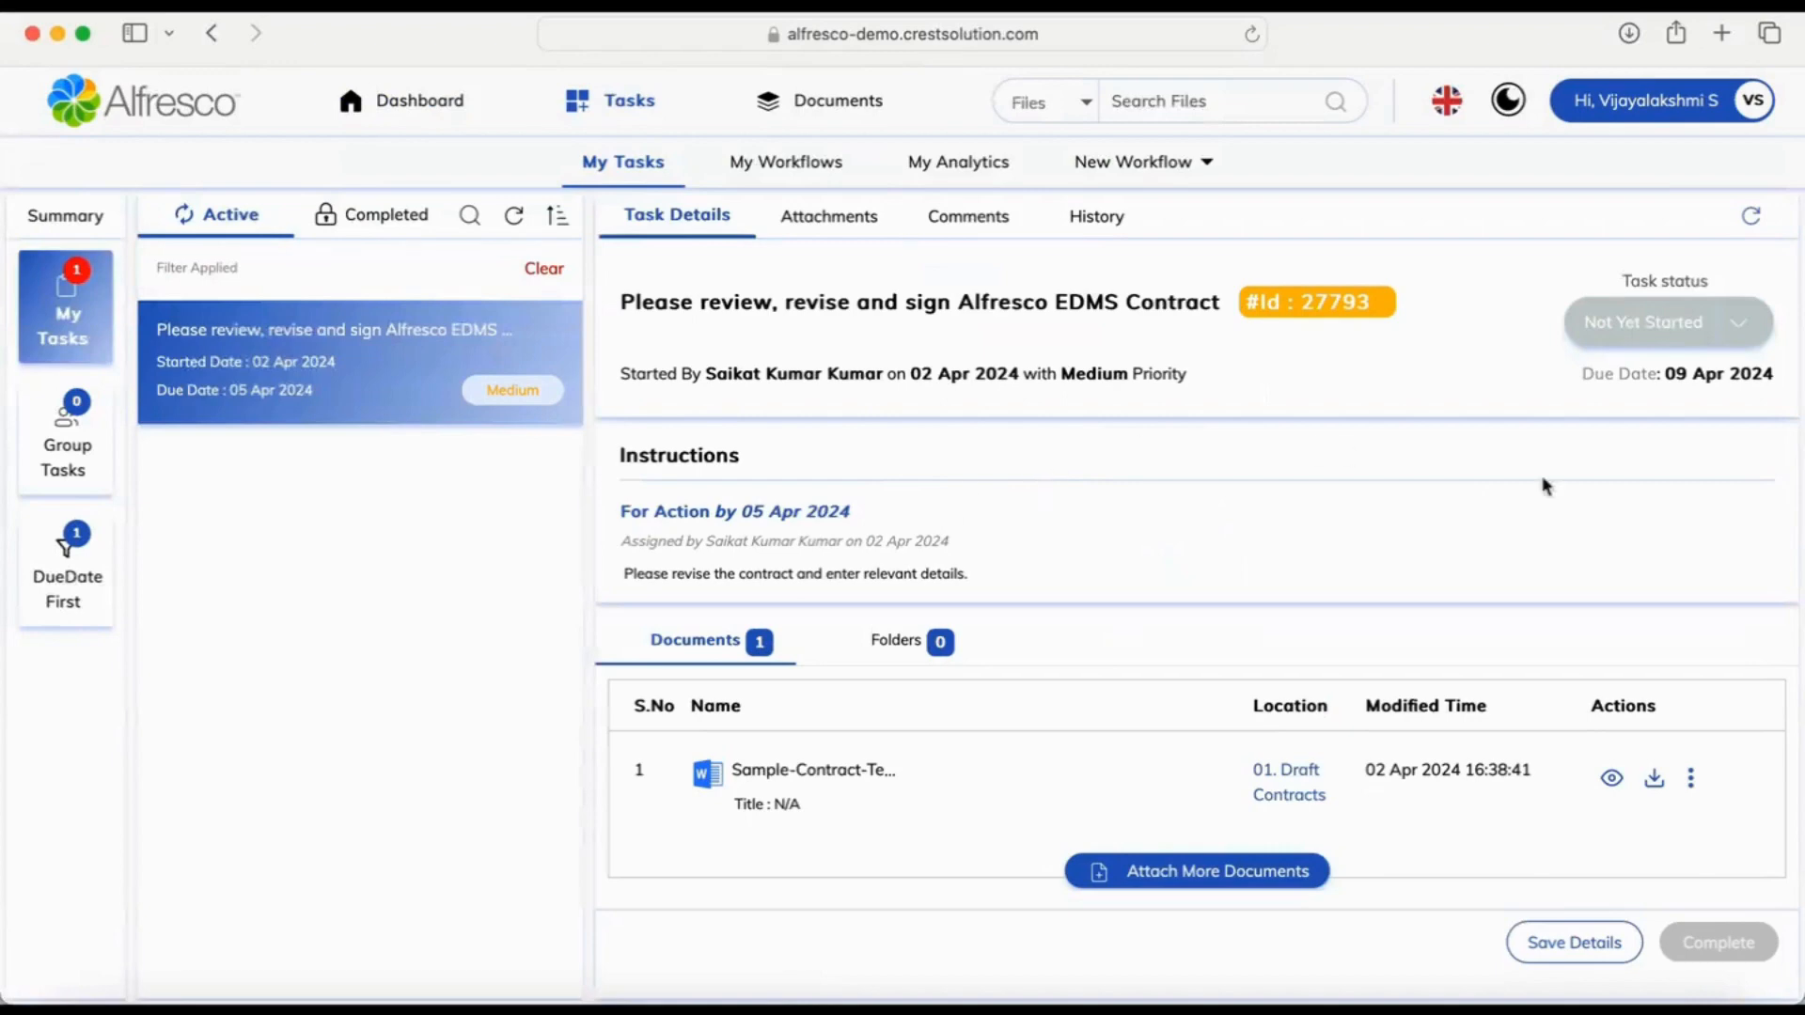
mouse_move(723, 778)
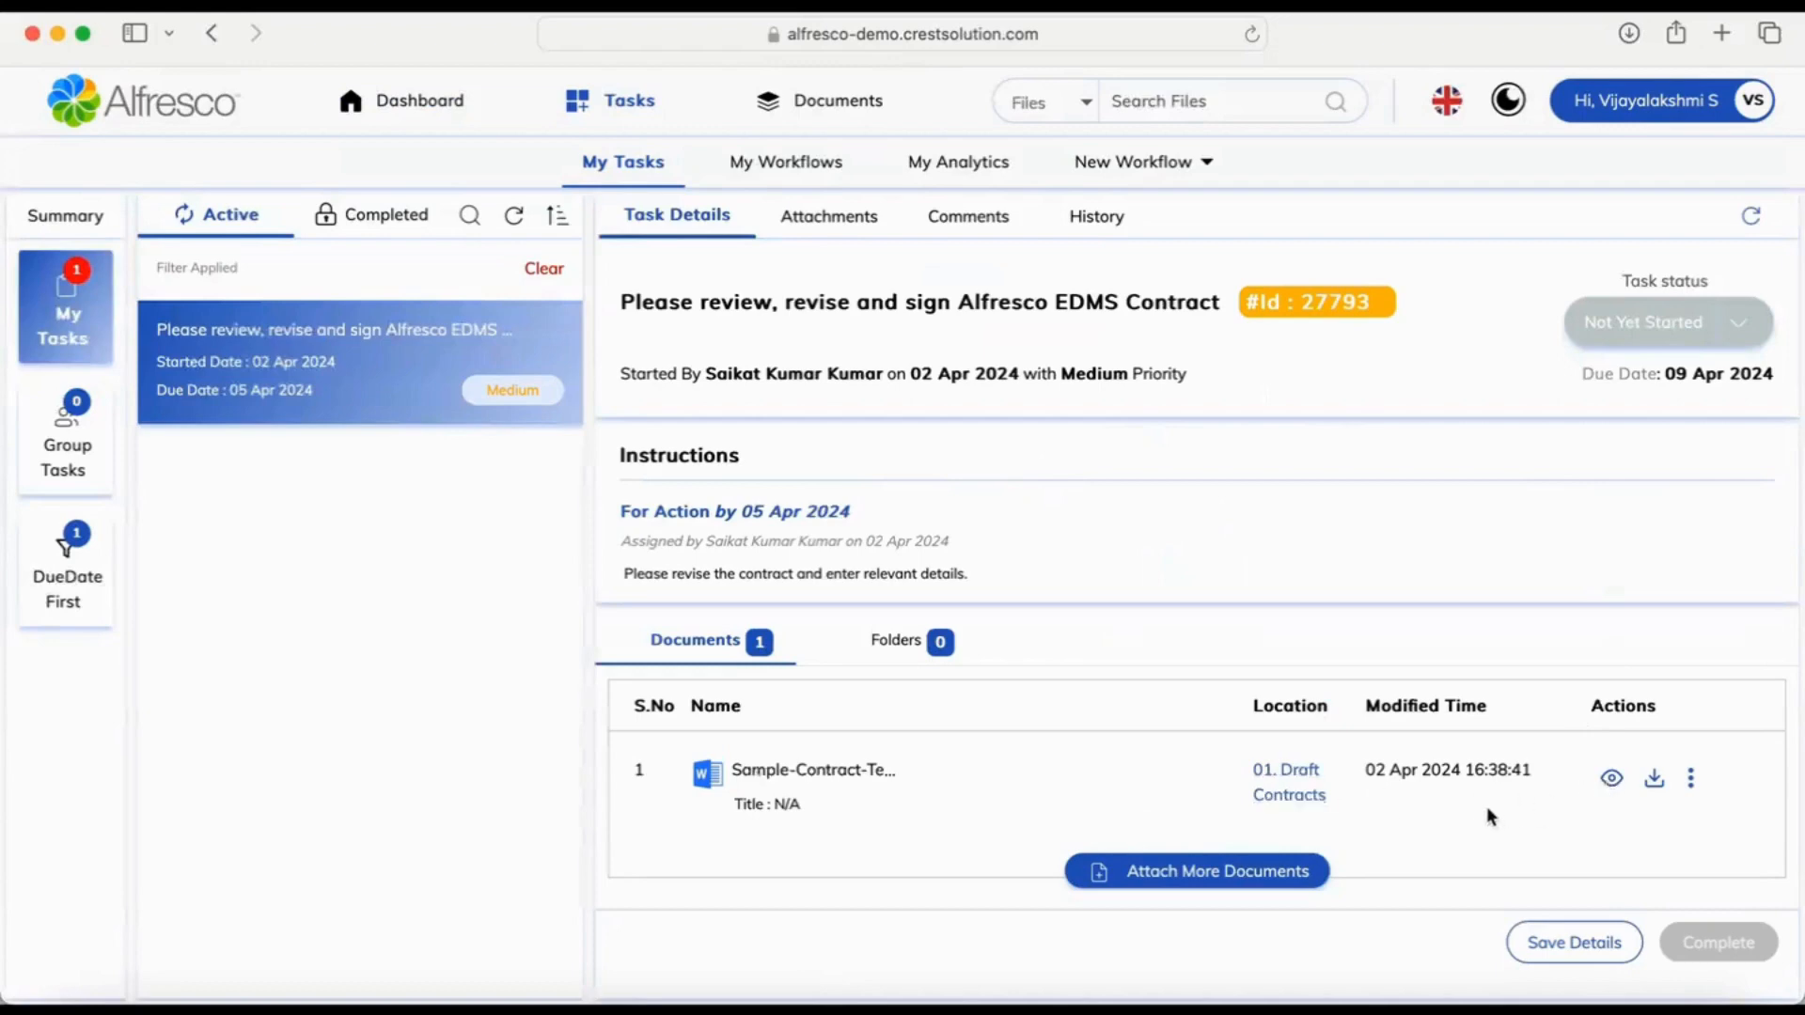
mouse_move(1379, 791)
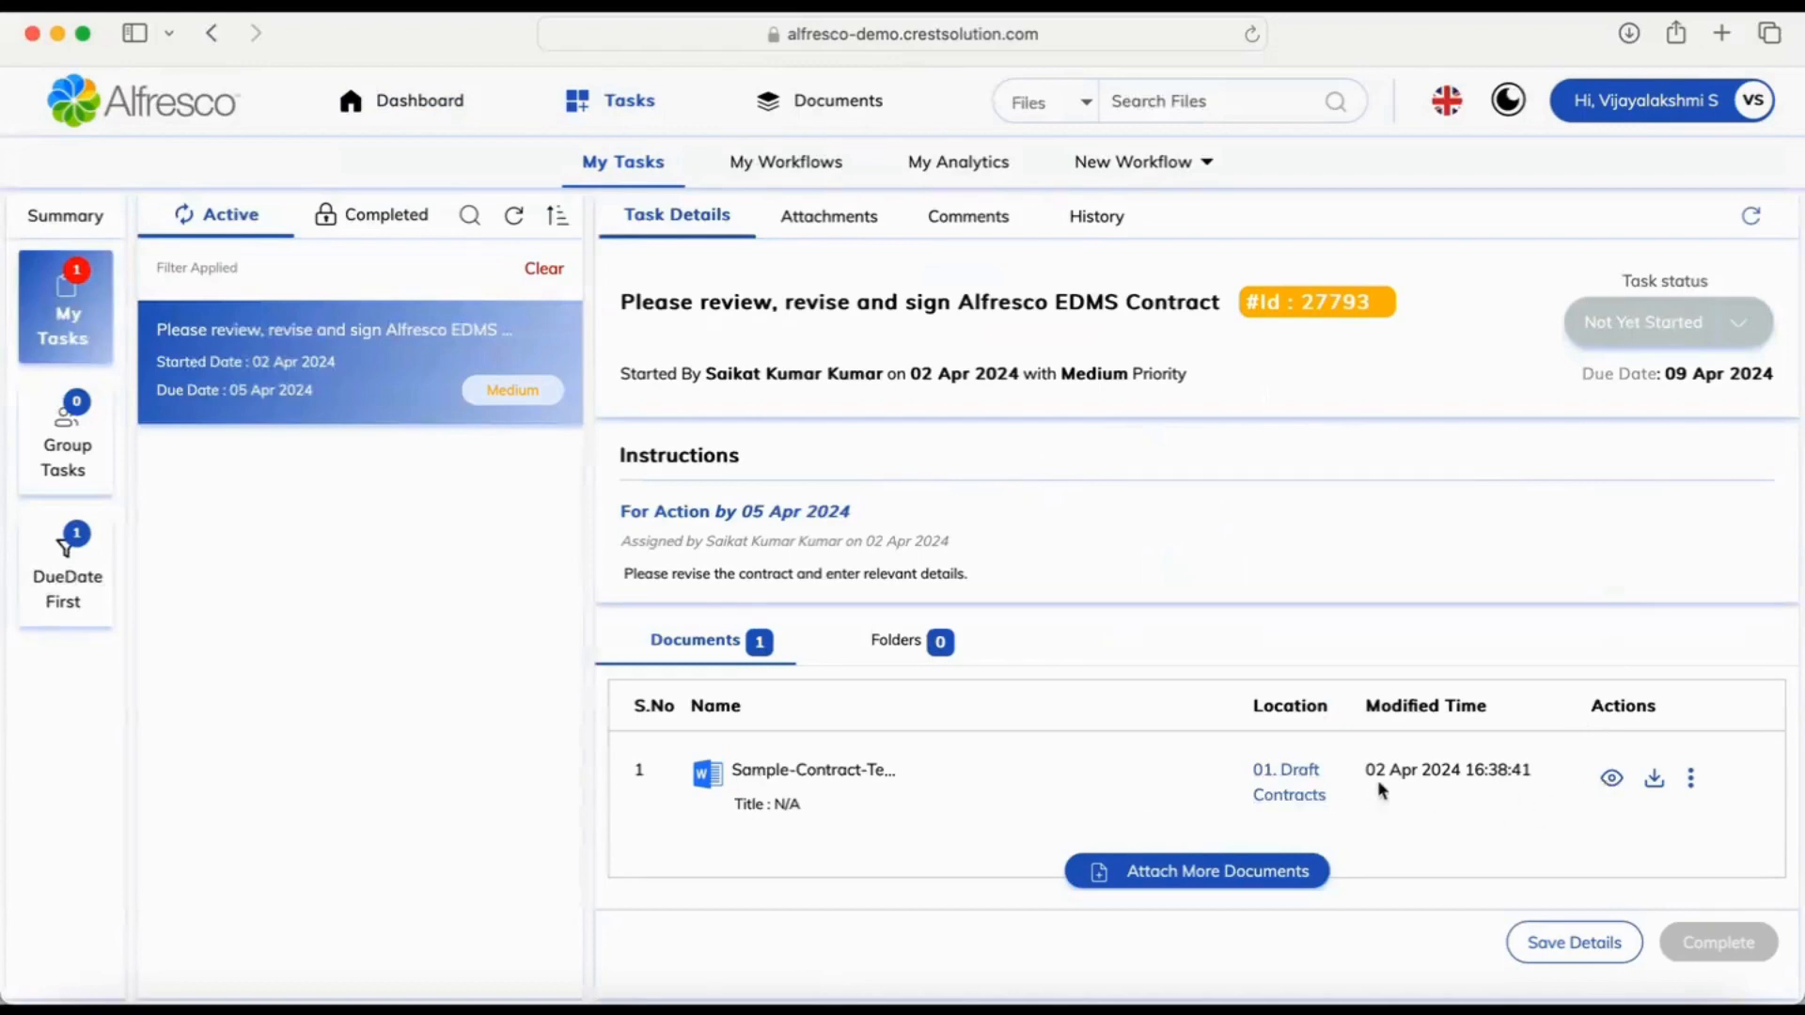
mouse_move(1145, 543)
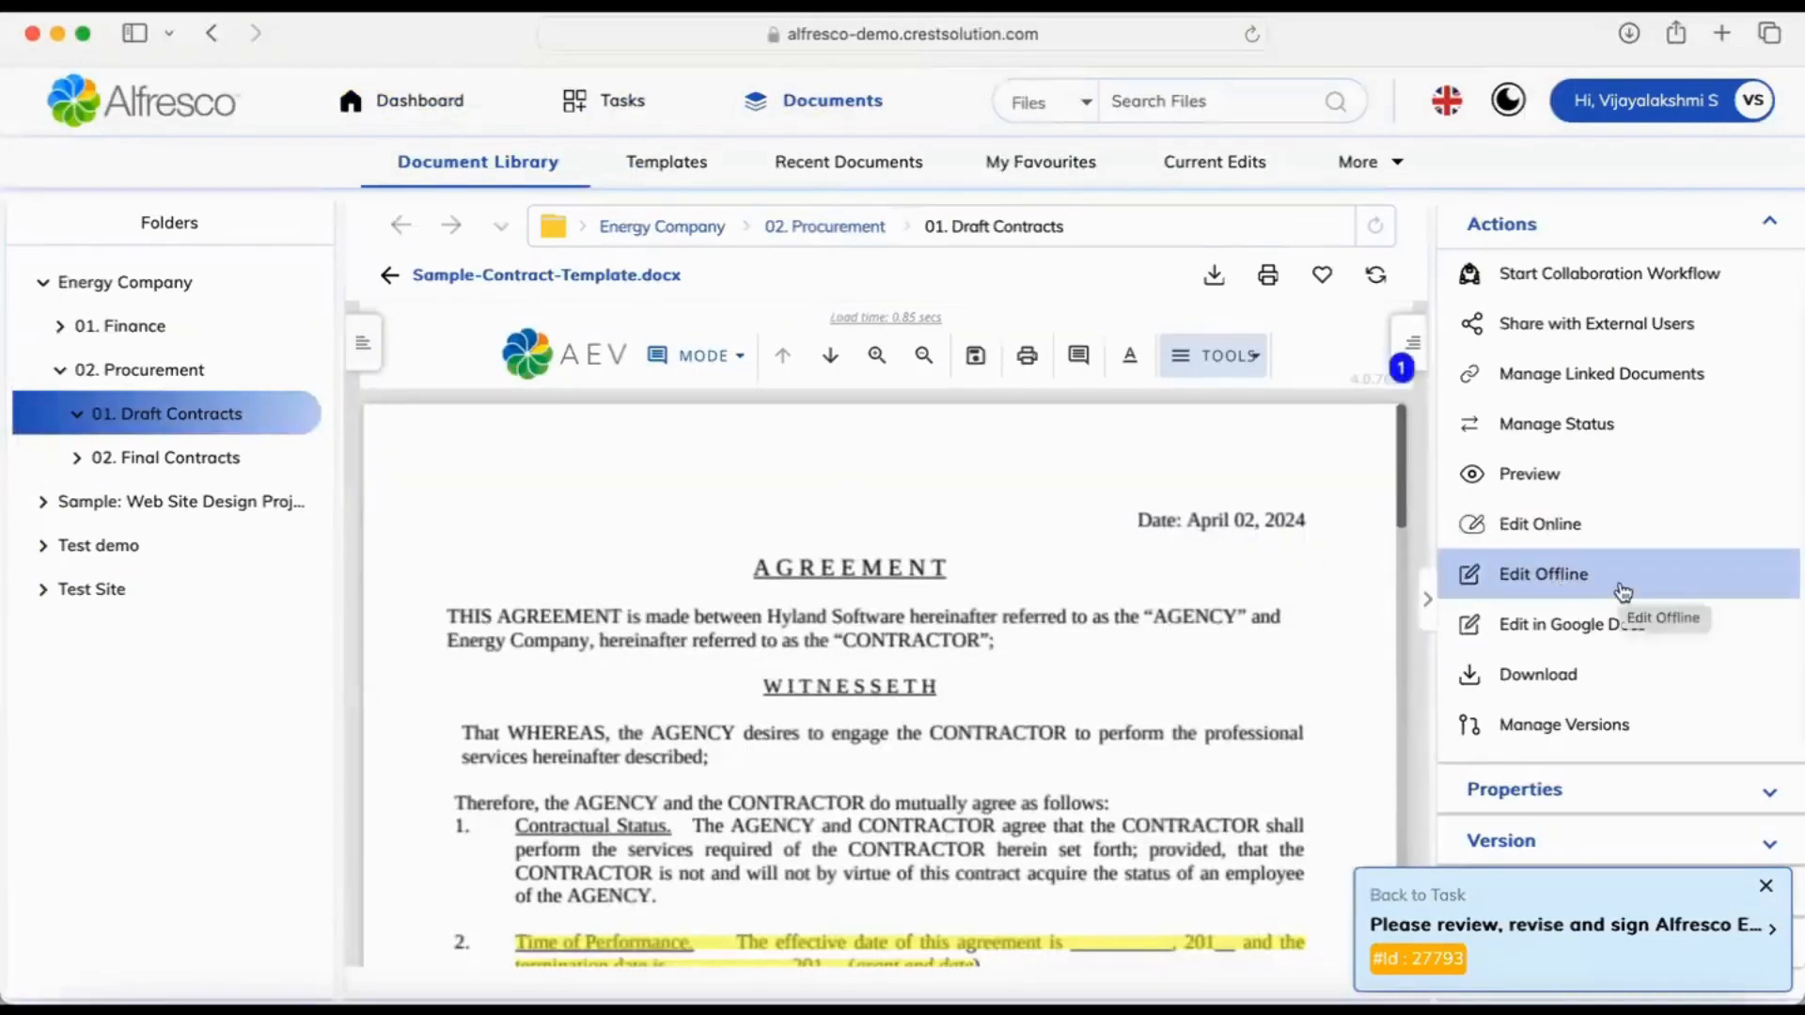
Step: Download Sample-Contract-Template.docx from review task #27793 via Edit Offline
left_click(1547, 573)
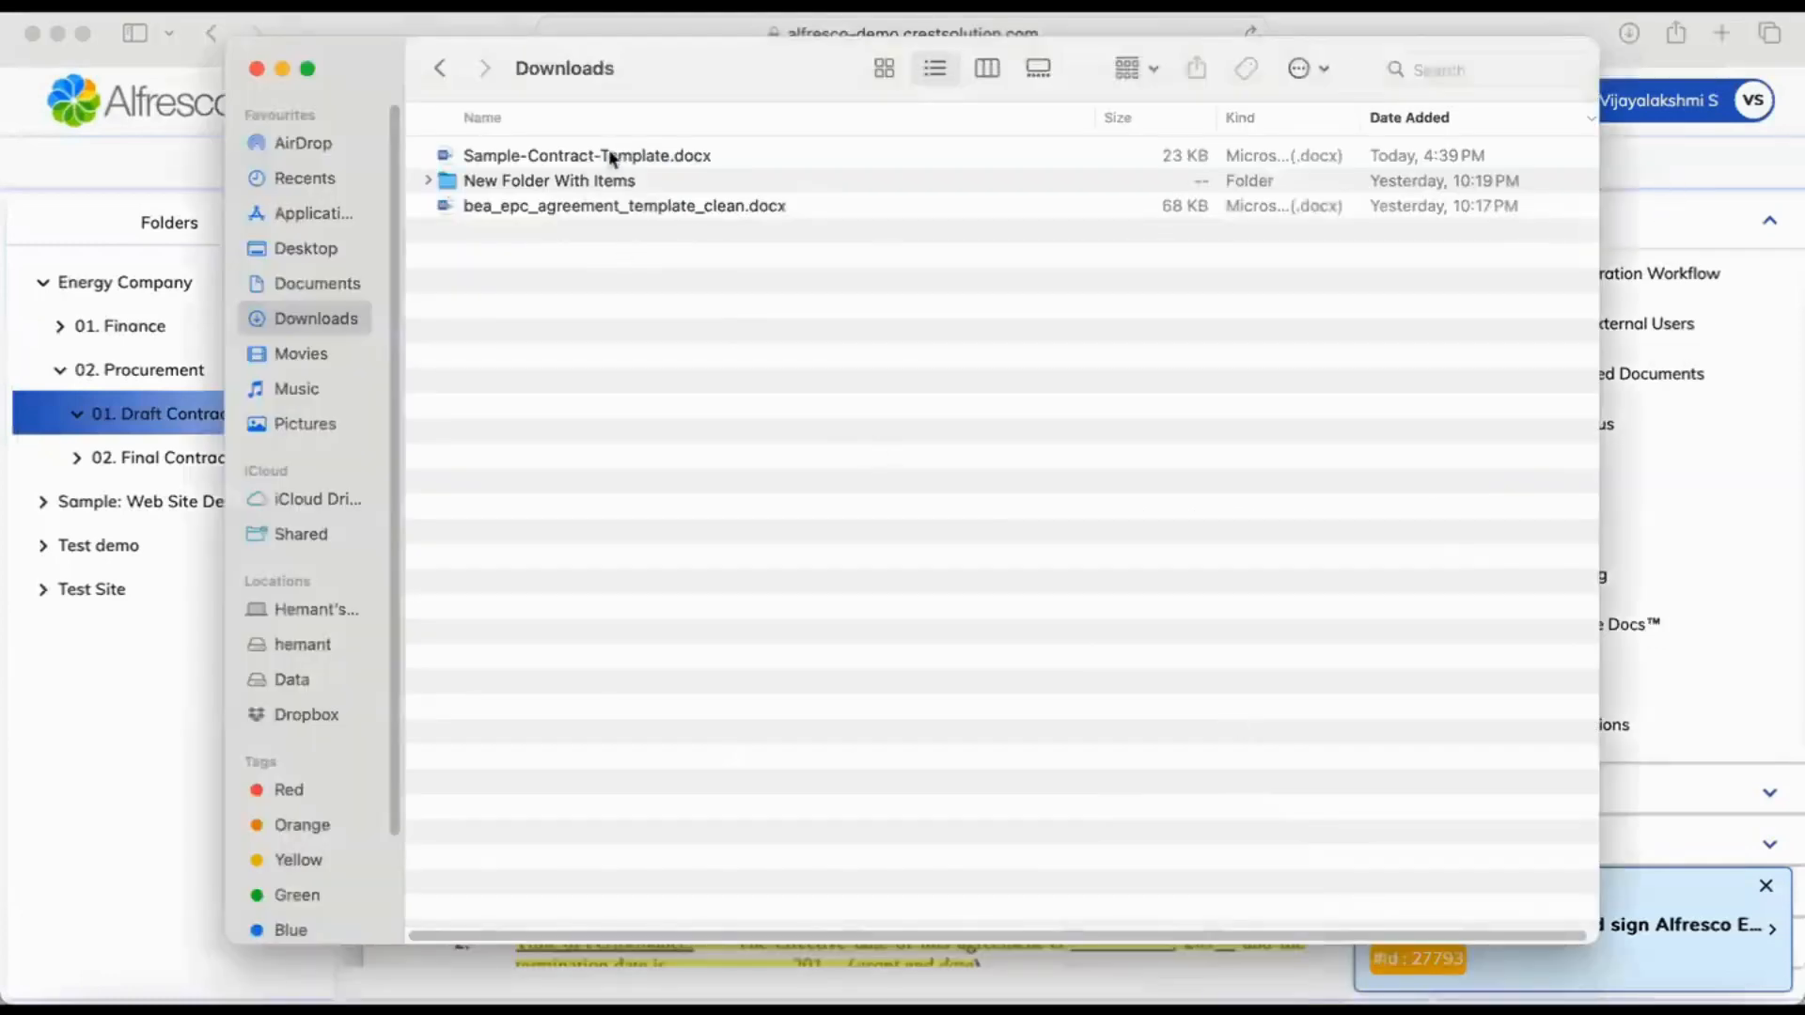
Step: Open the downloaded contract in Word and enter 'April 30,' as the termination date
double_click(586, 155)
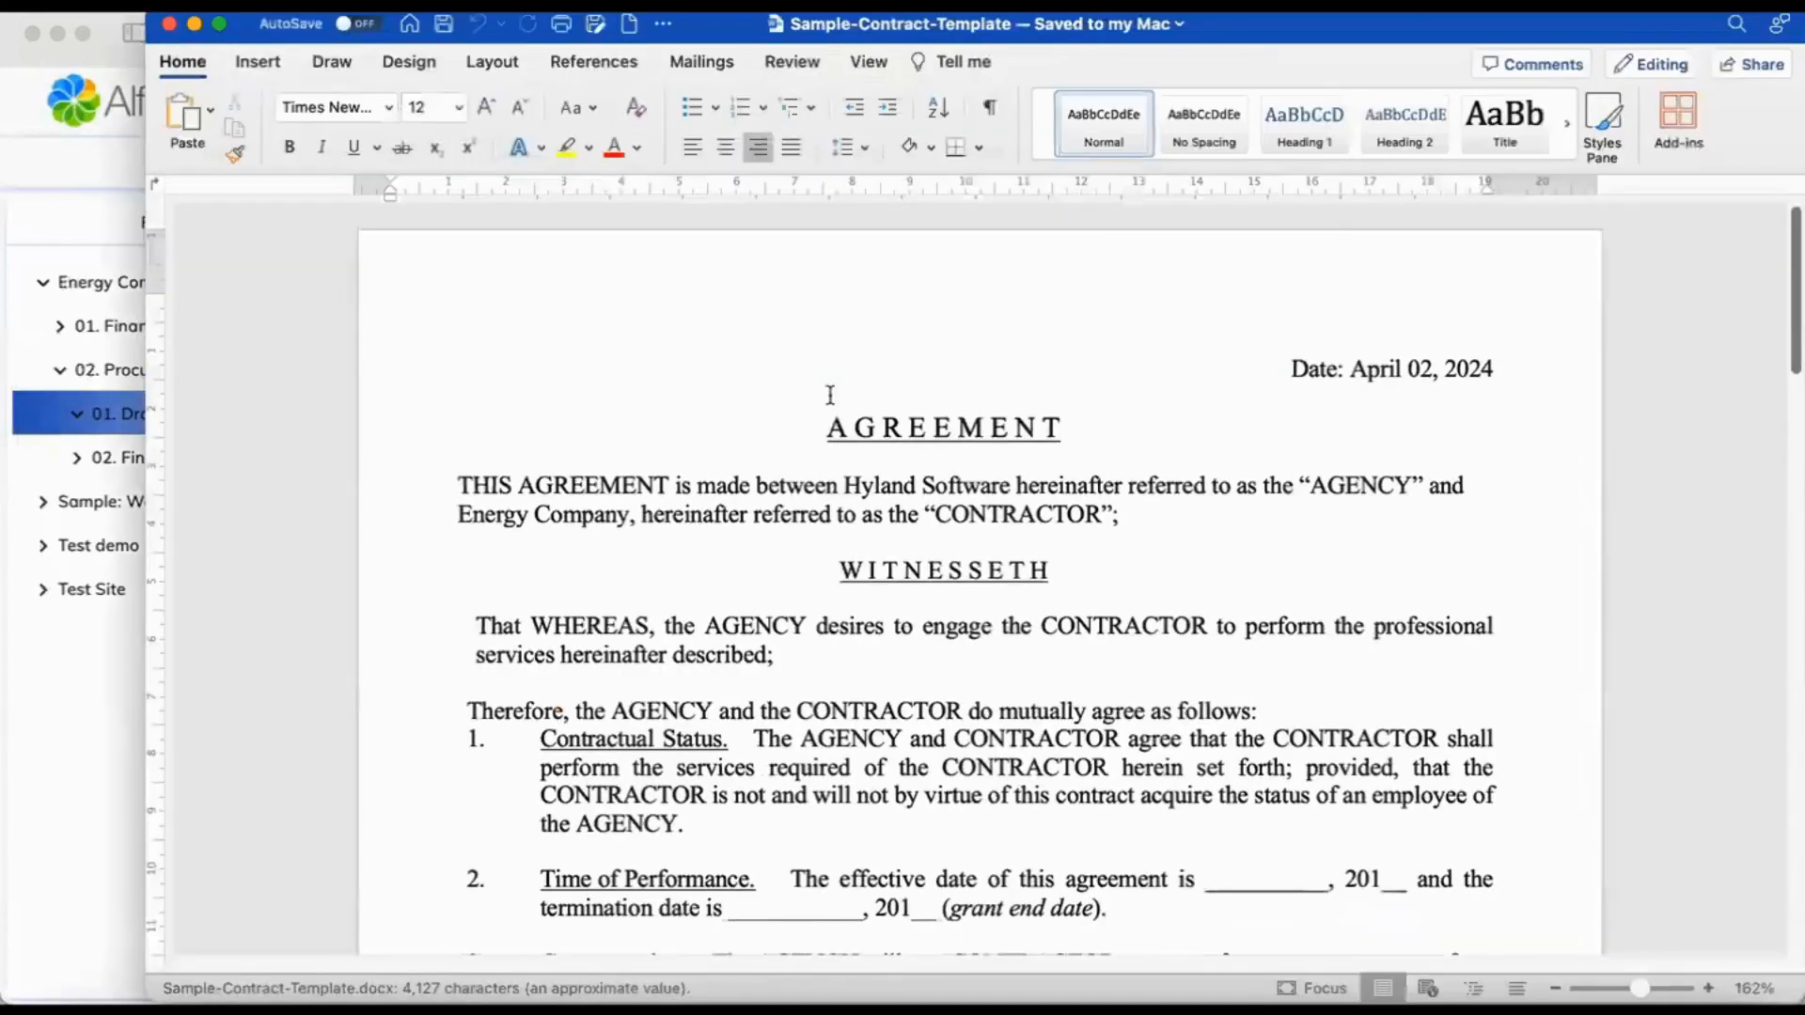
scroll("down", 3)
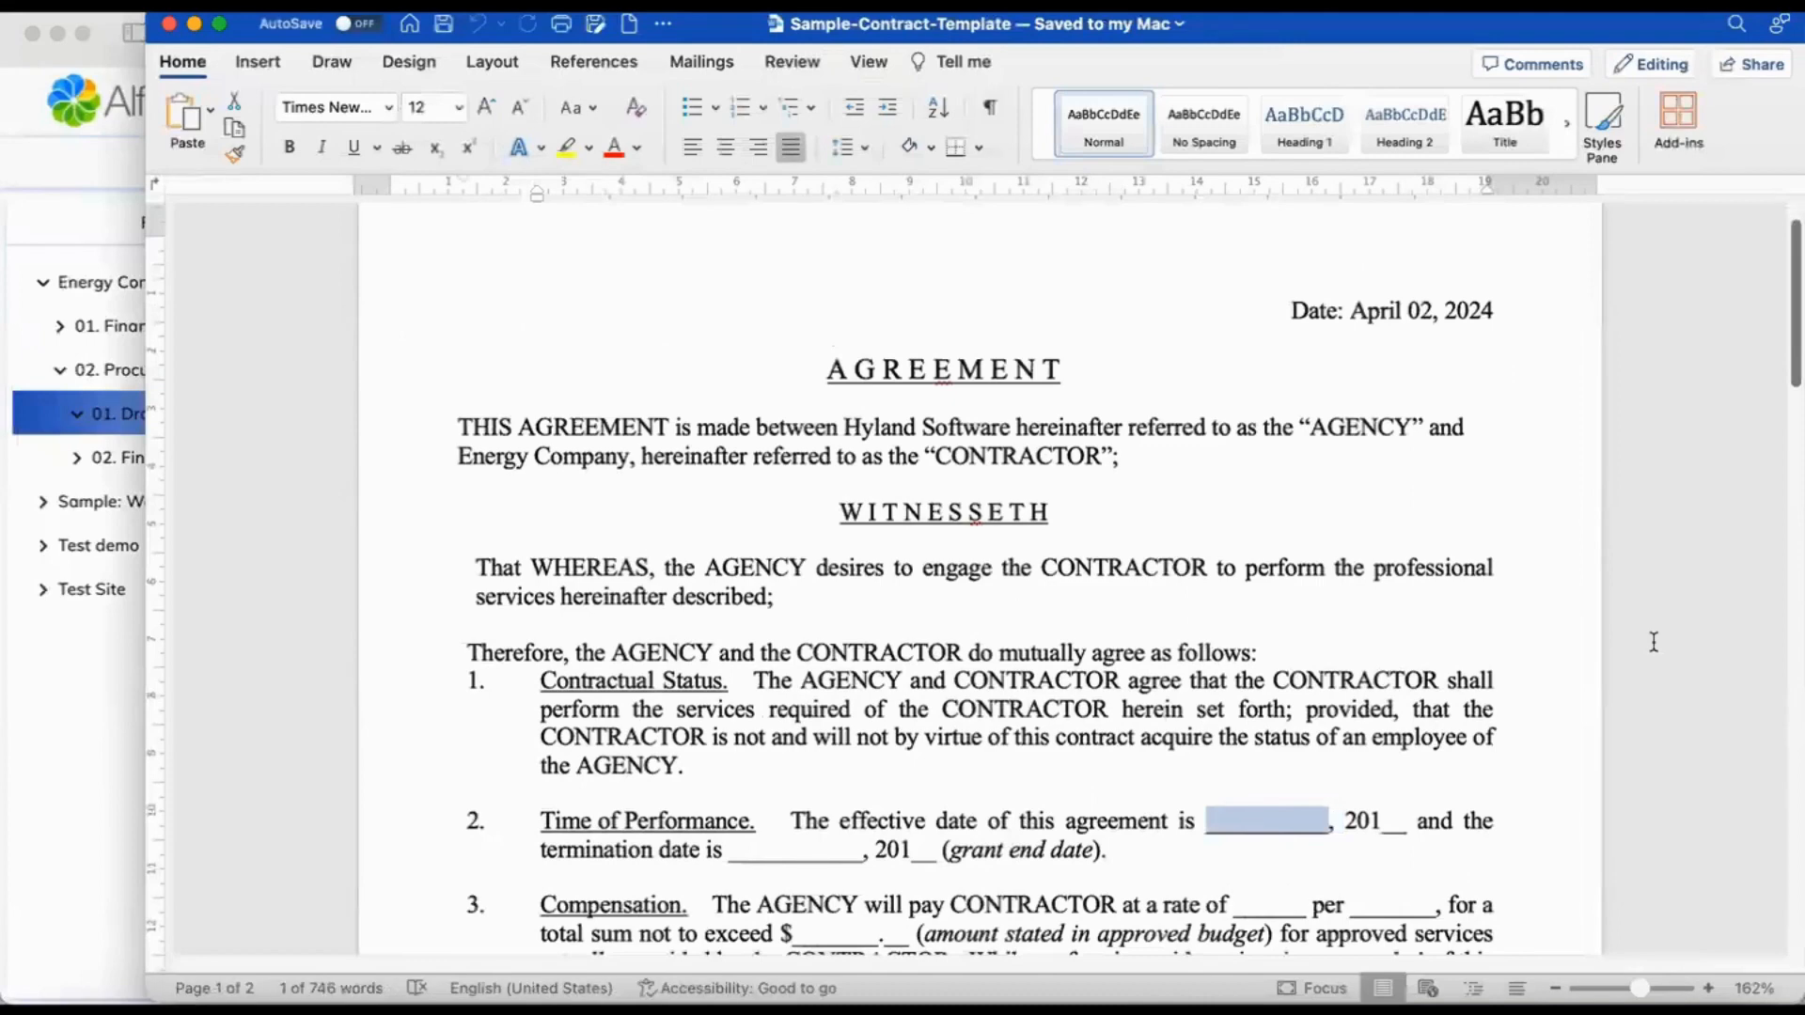
type("April 02")
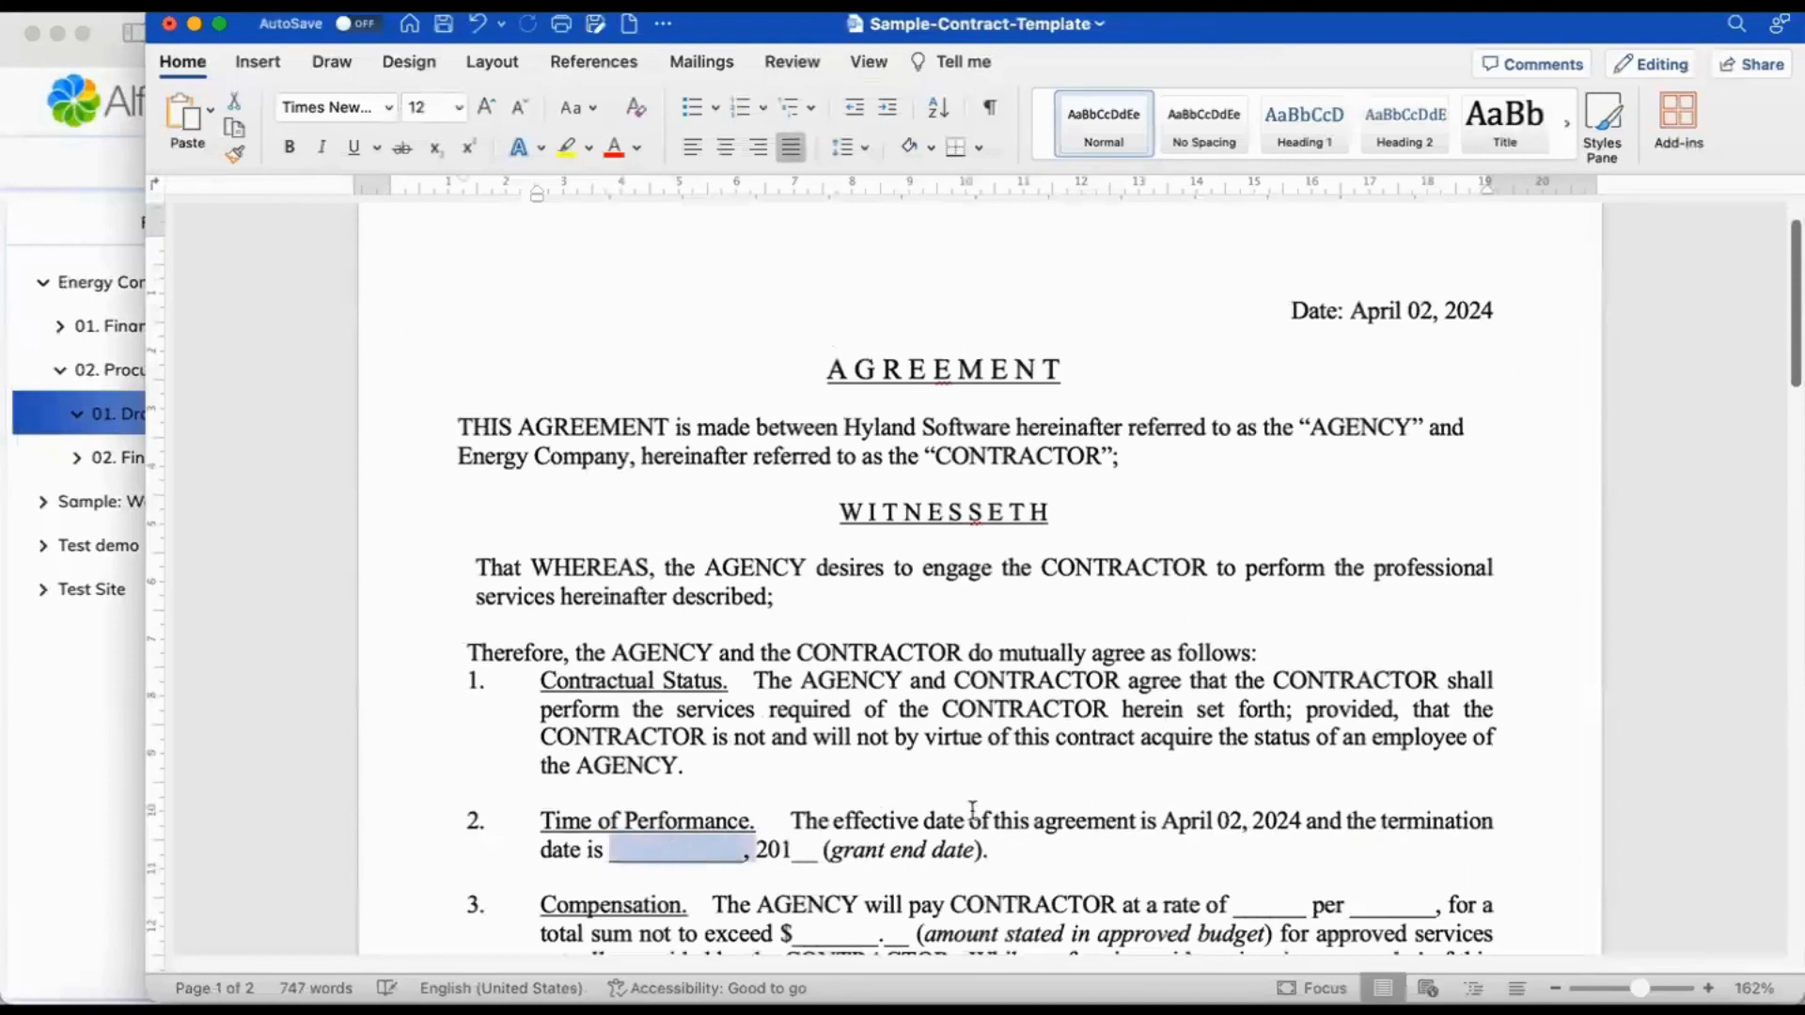
type("April")
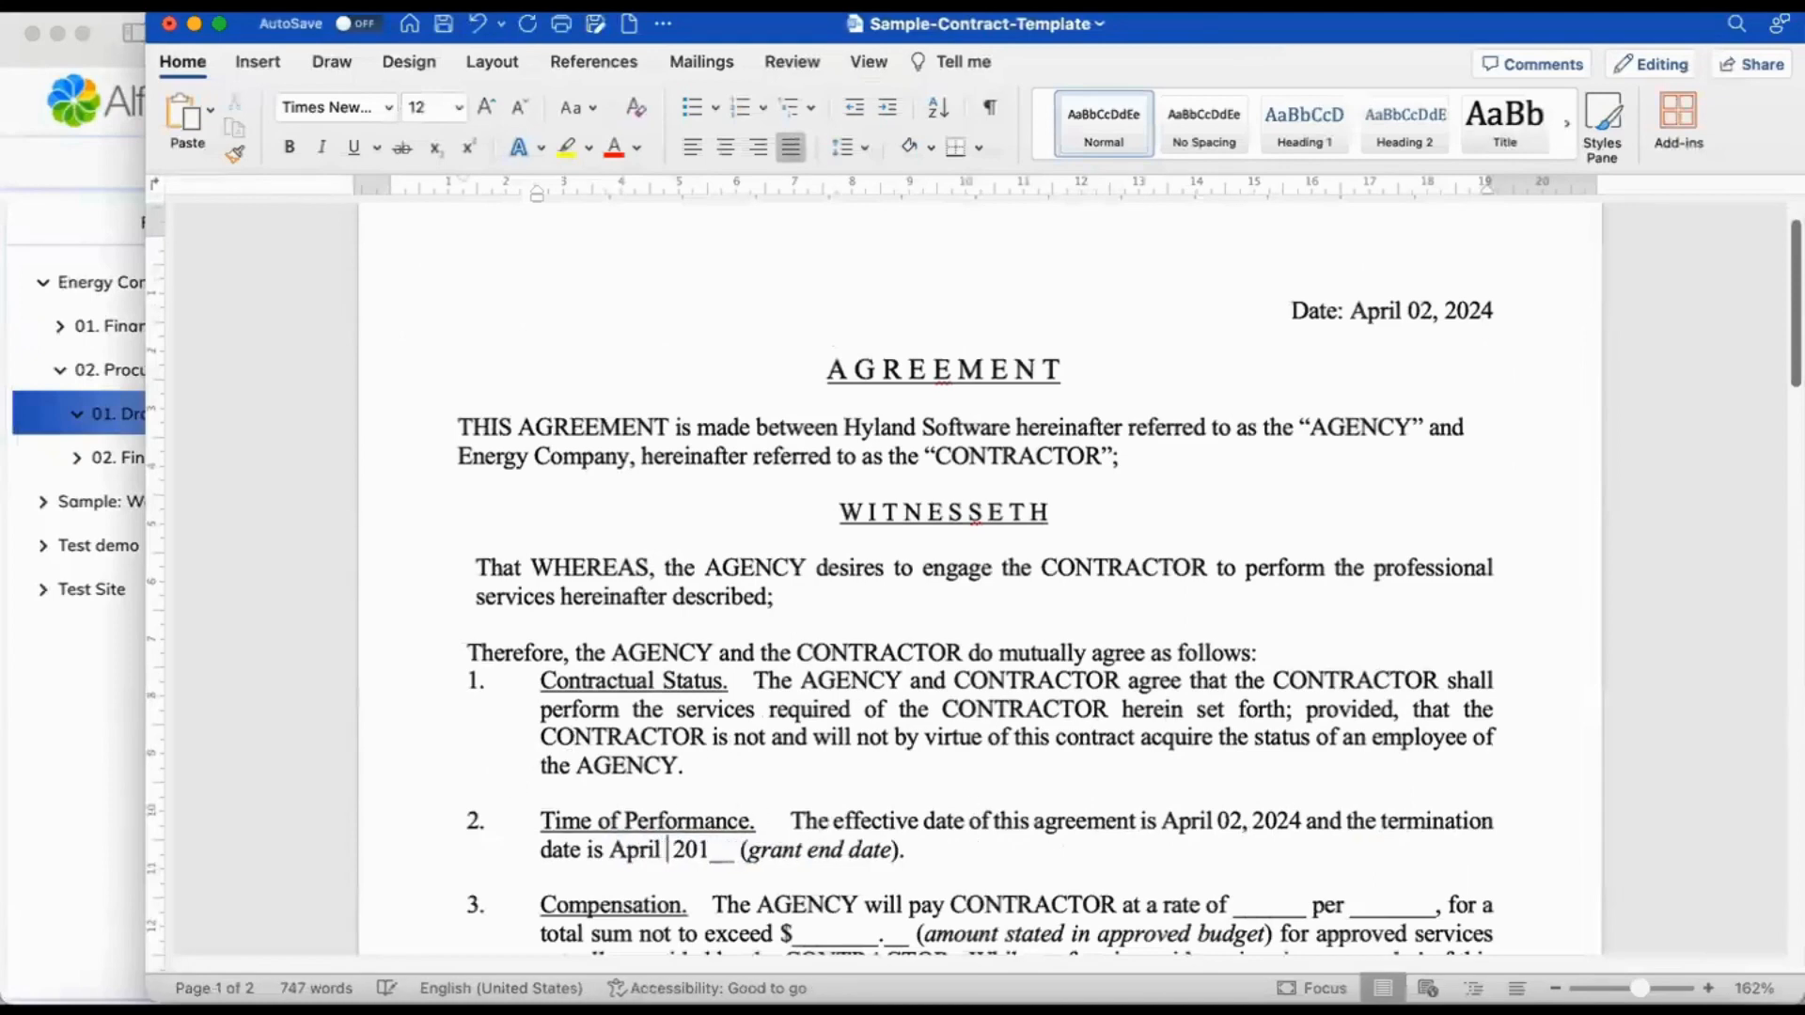
type("30,")
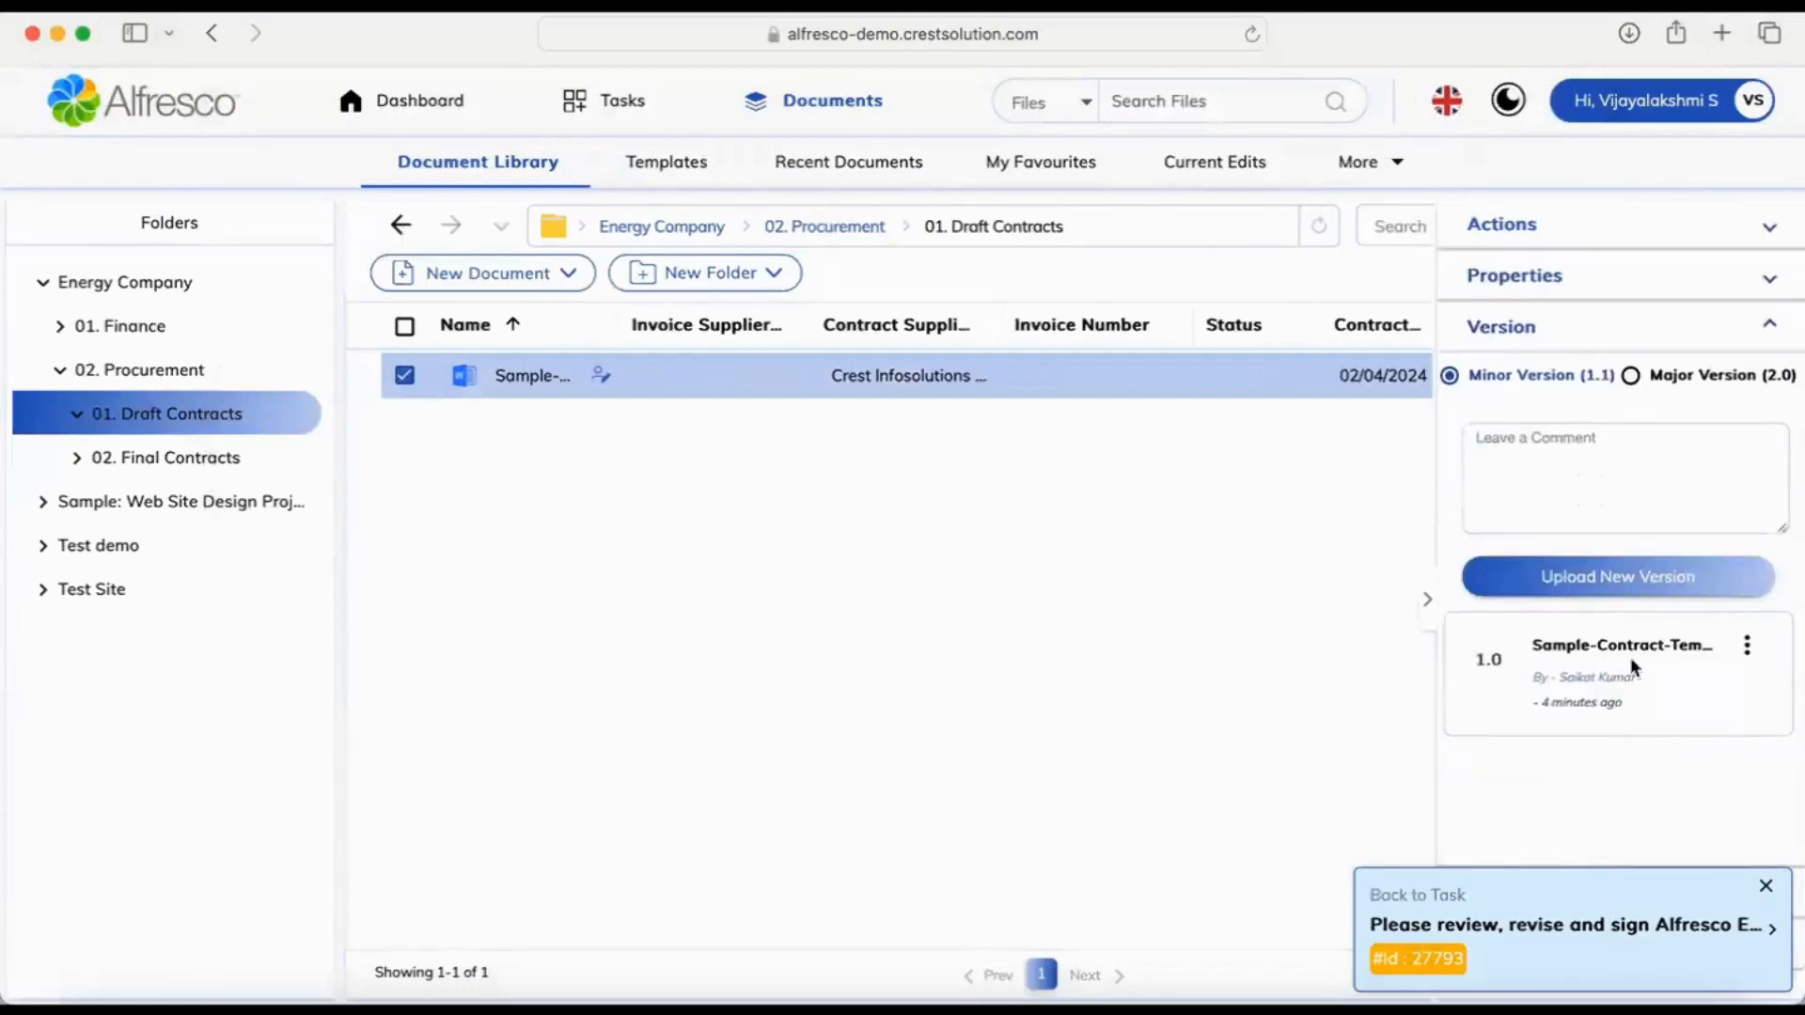
Step: Upload the revised .docx as version 1.1 with comment 'Revised the dates.' and open it
type("Revised the")
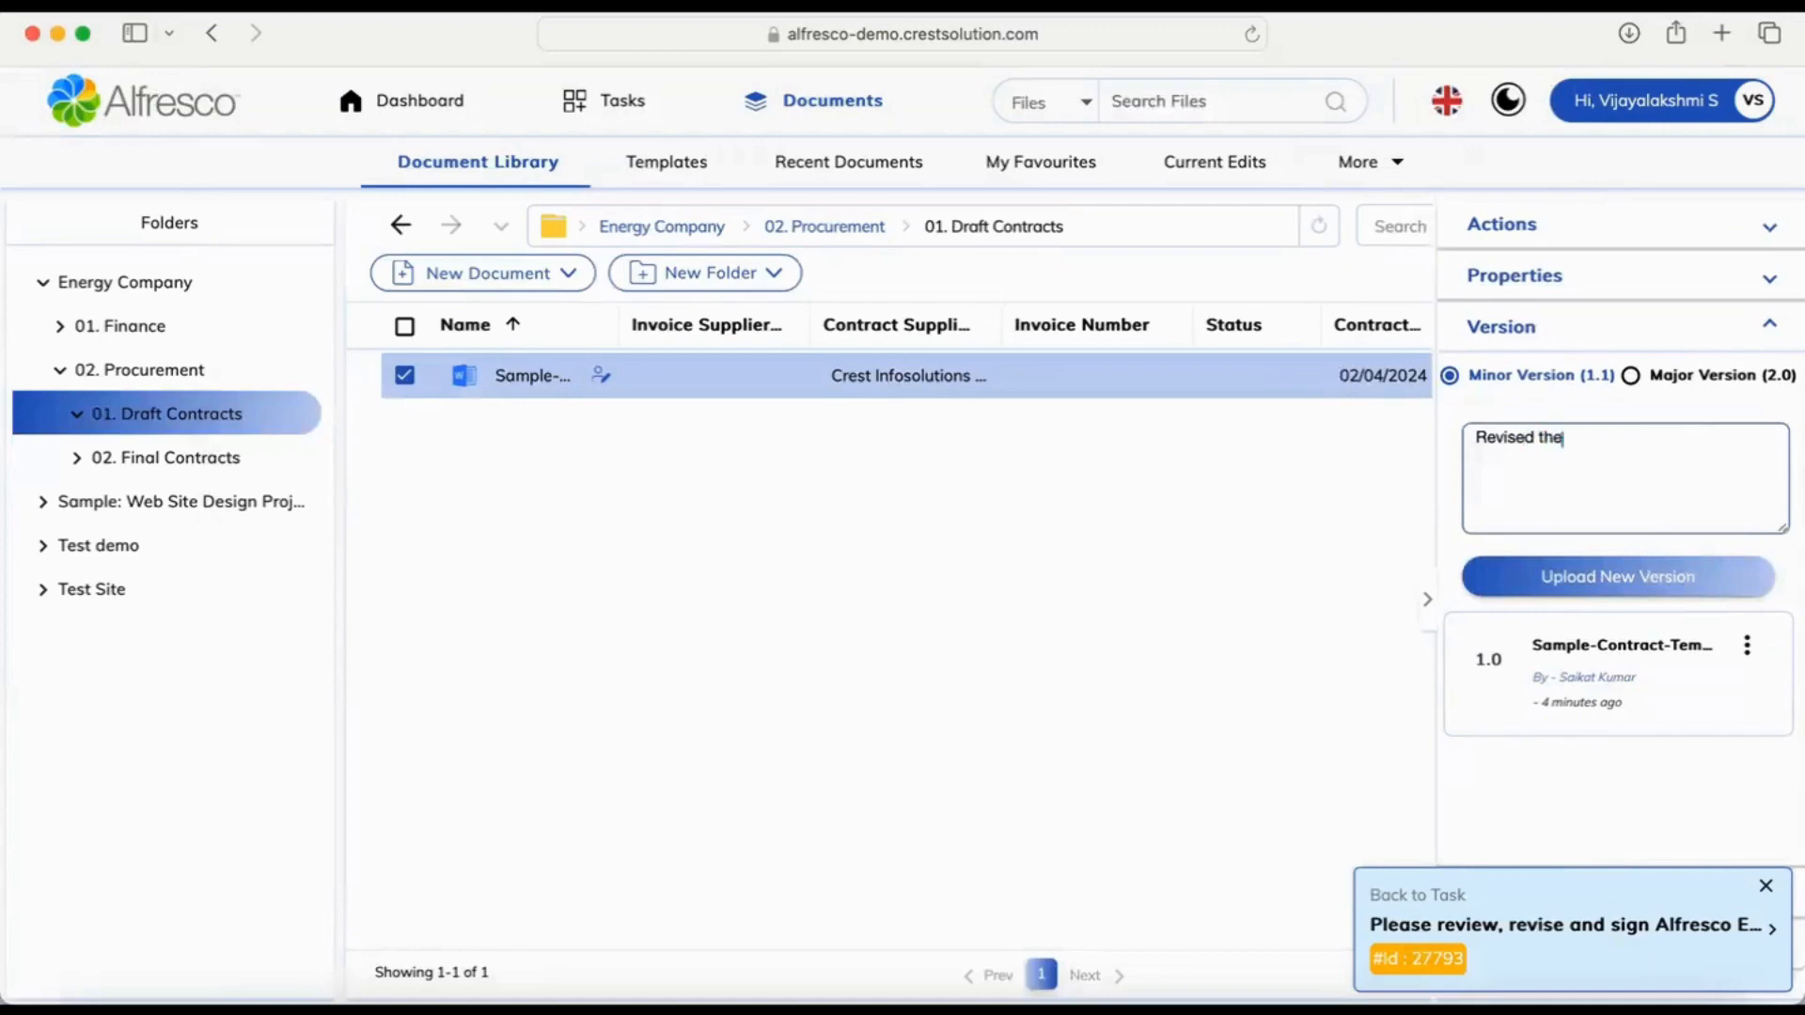
type("dates.")
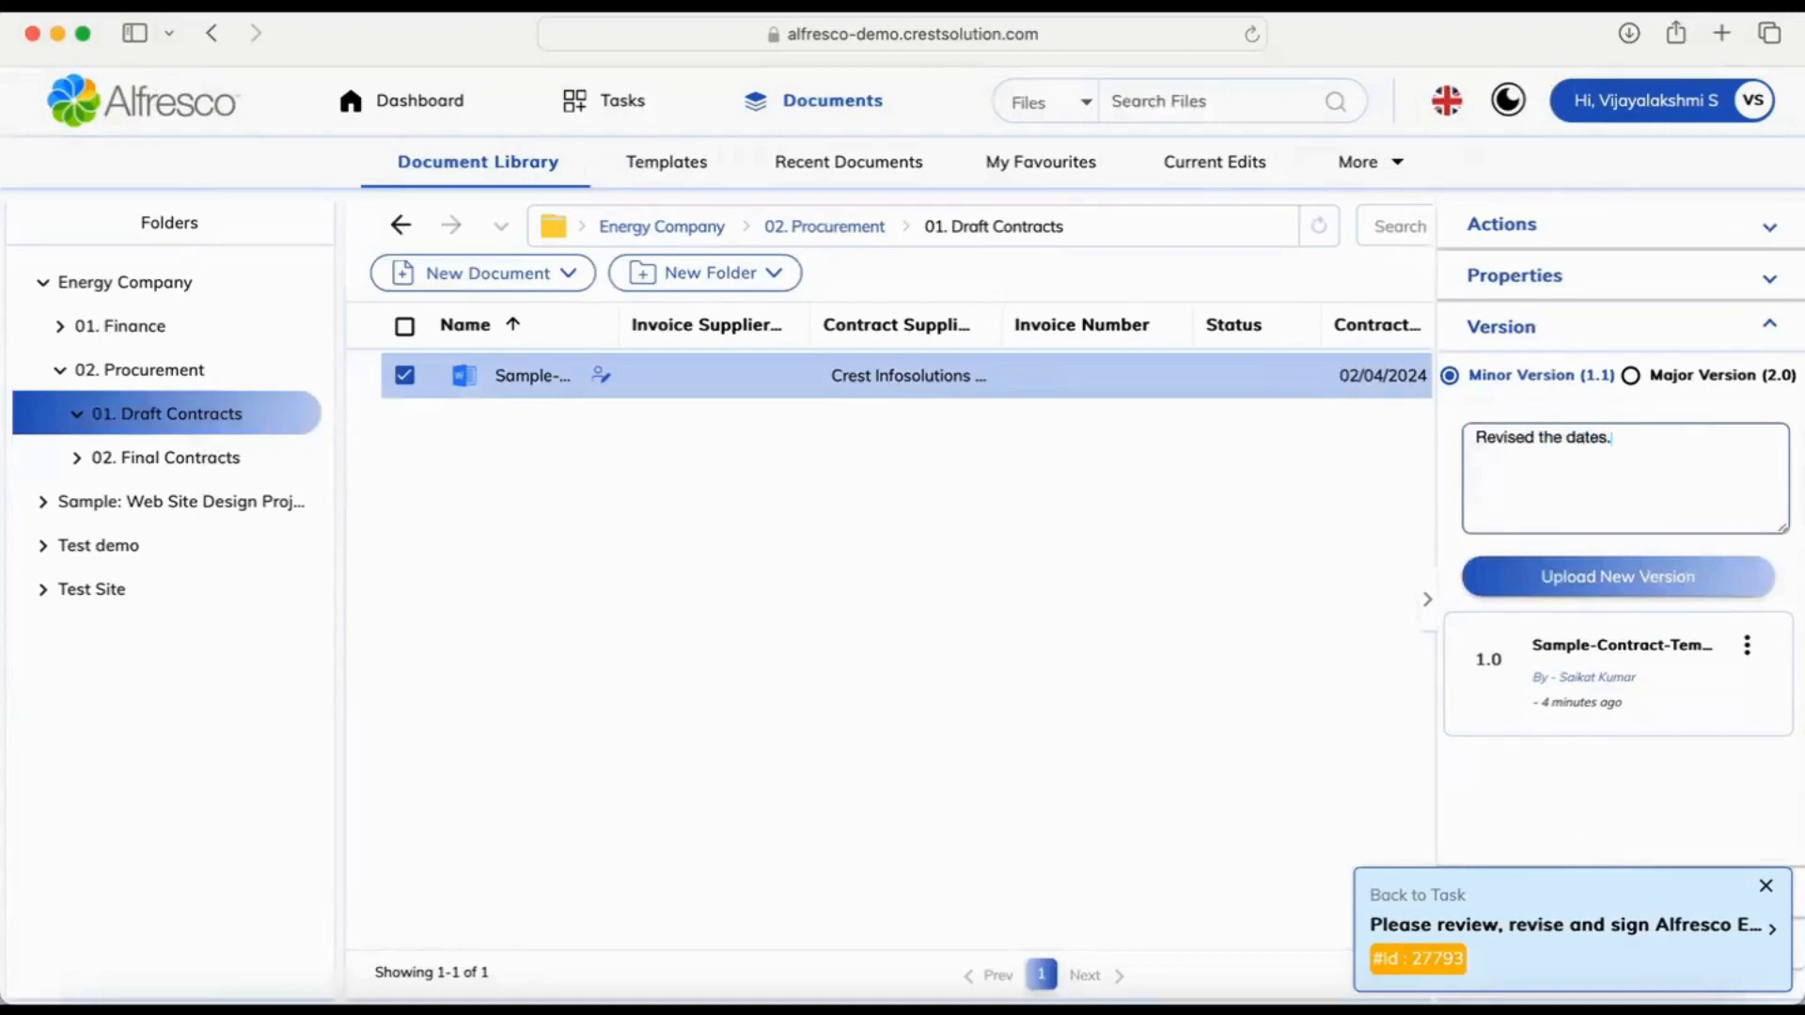
left_click(1614, 576)
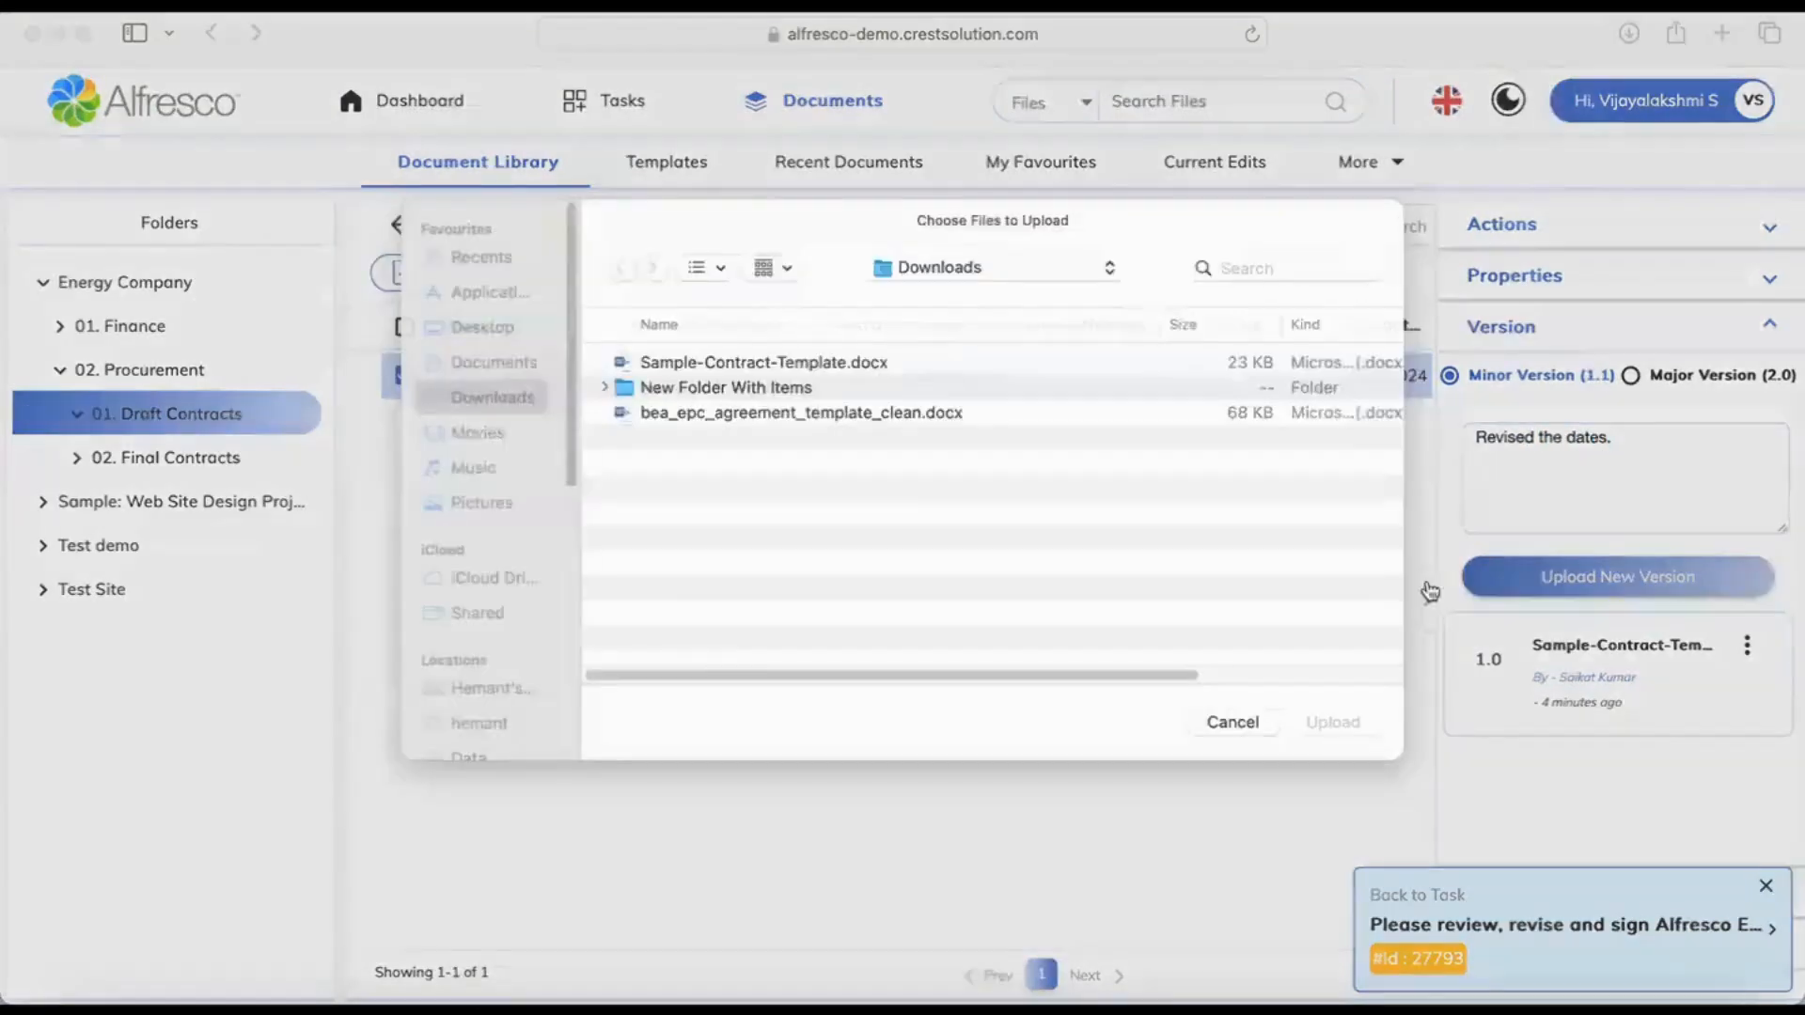
left_click(1230, 722)
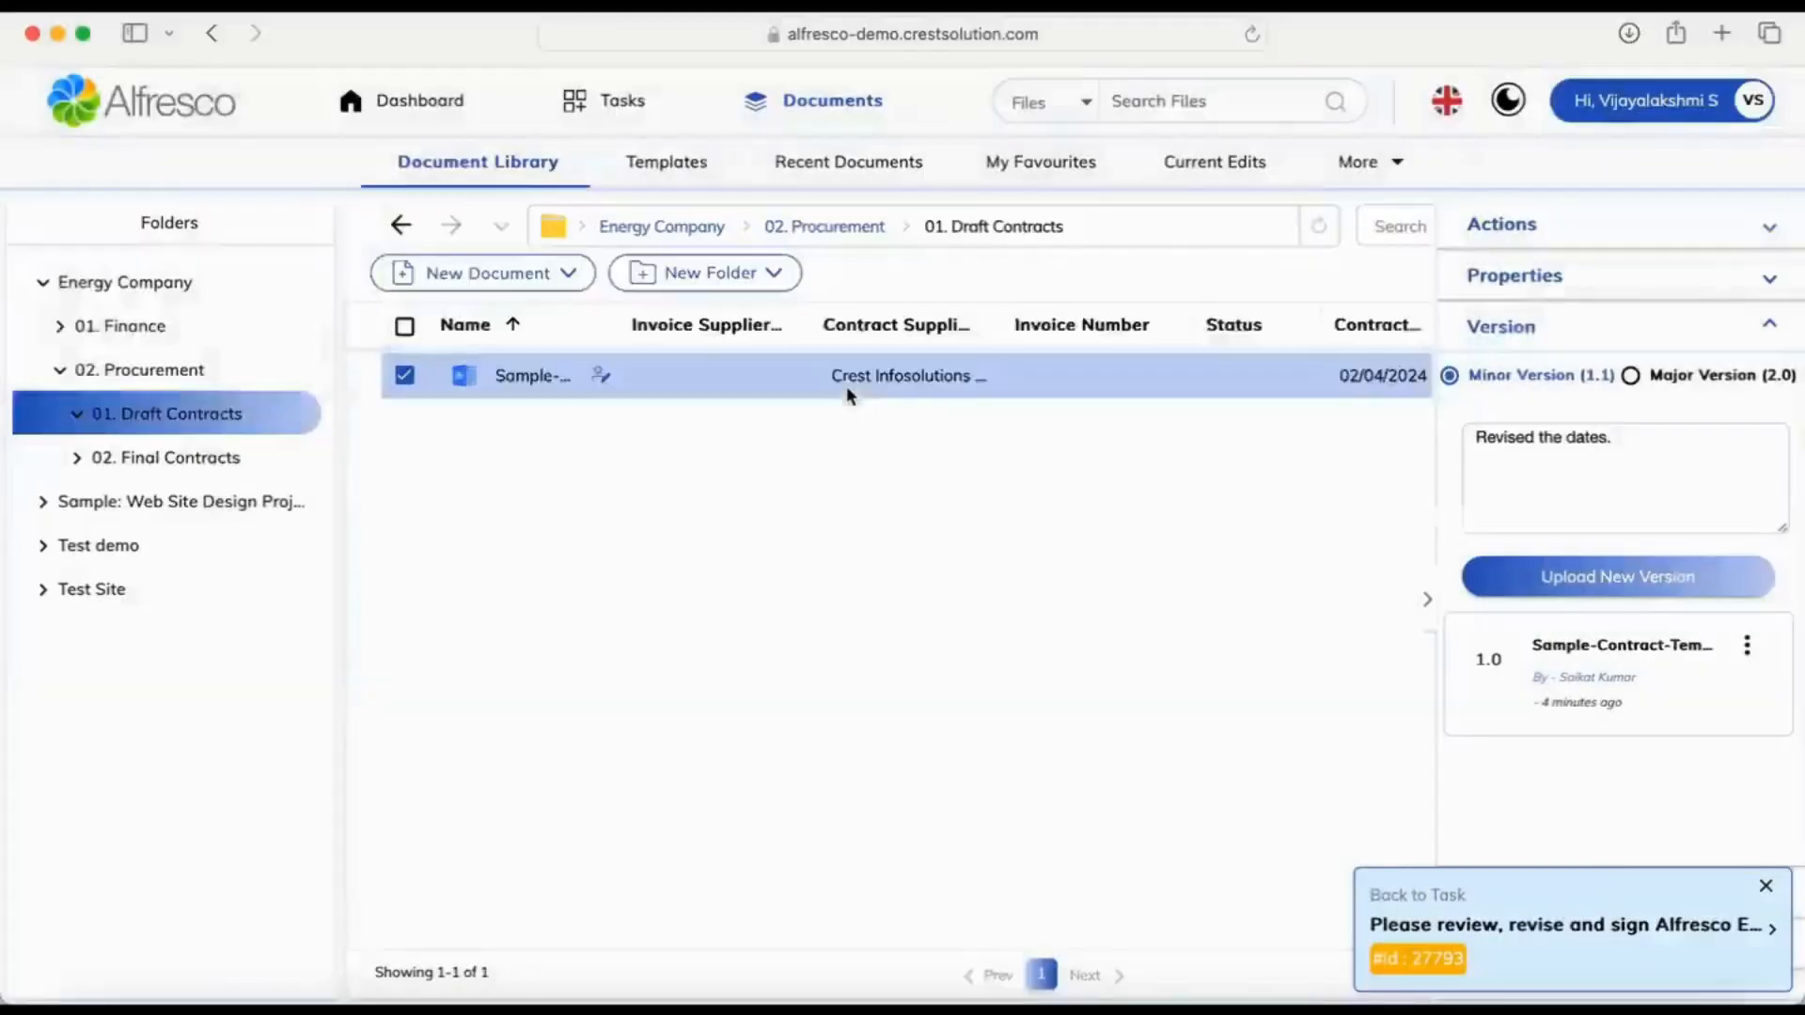
left_click(1616, 576)
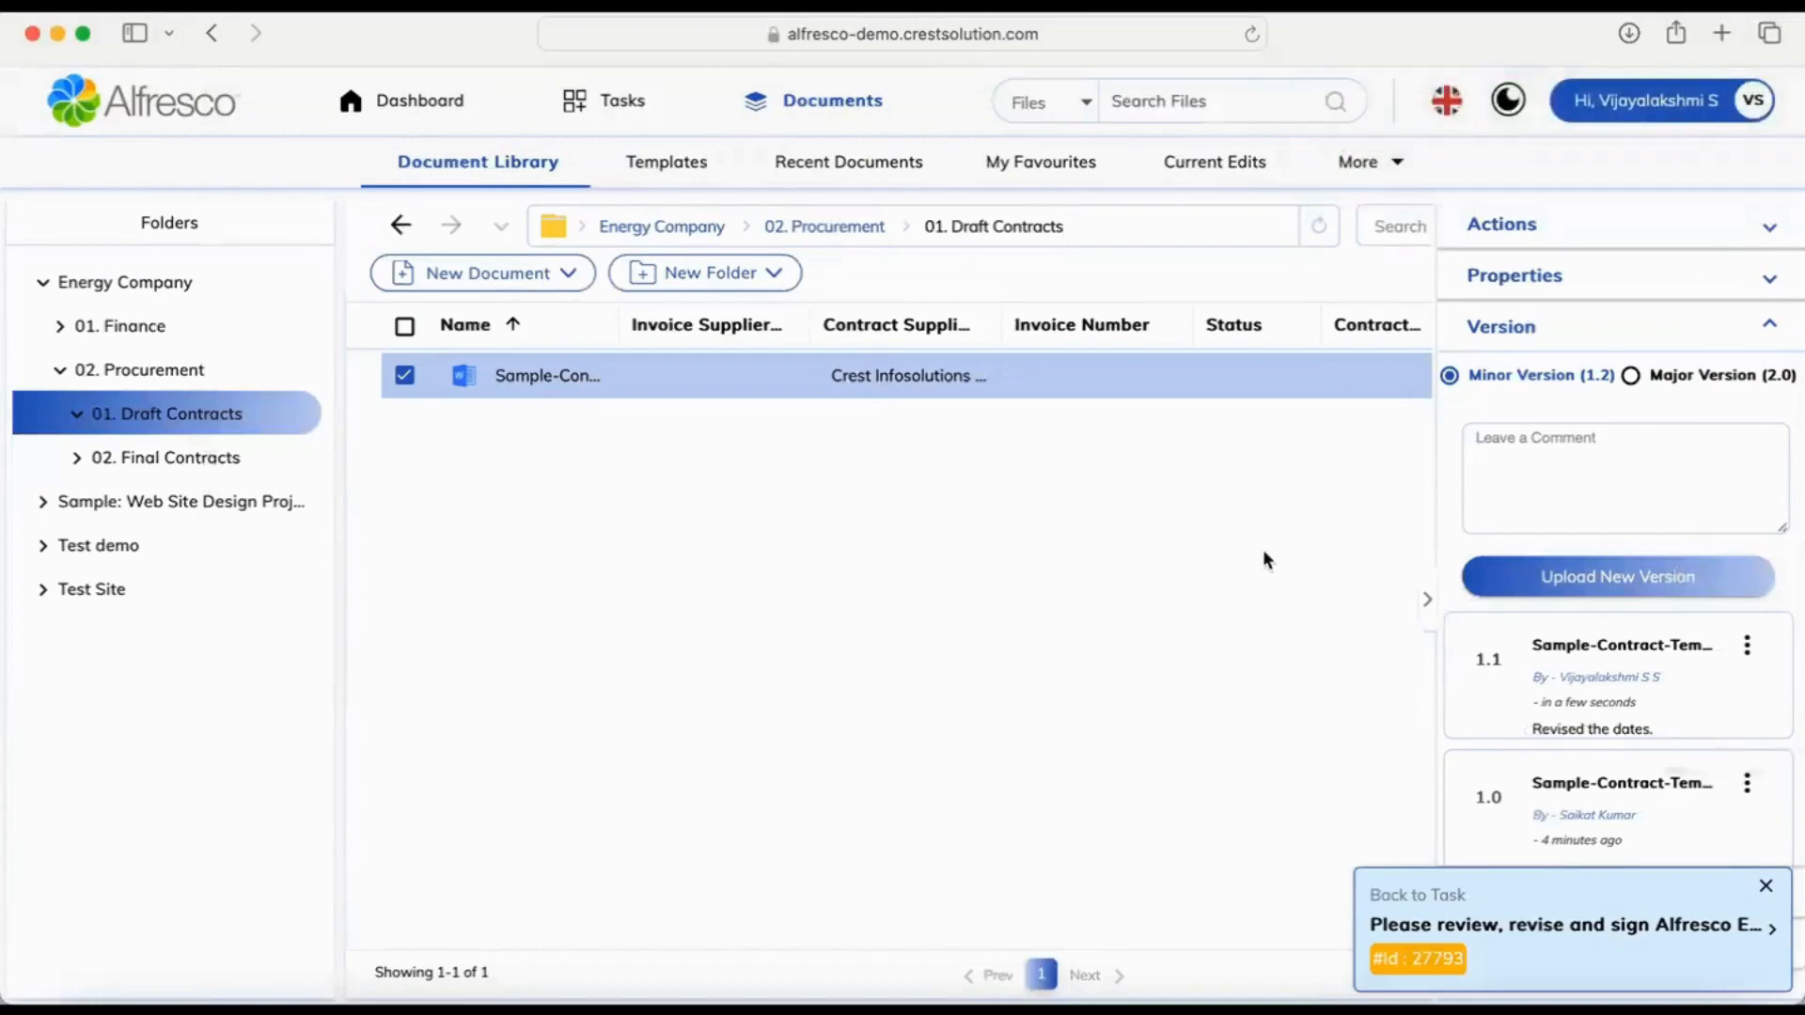
left_click(1425, 599)
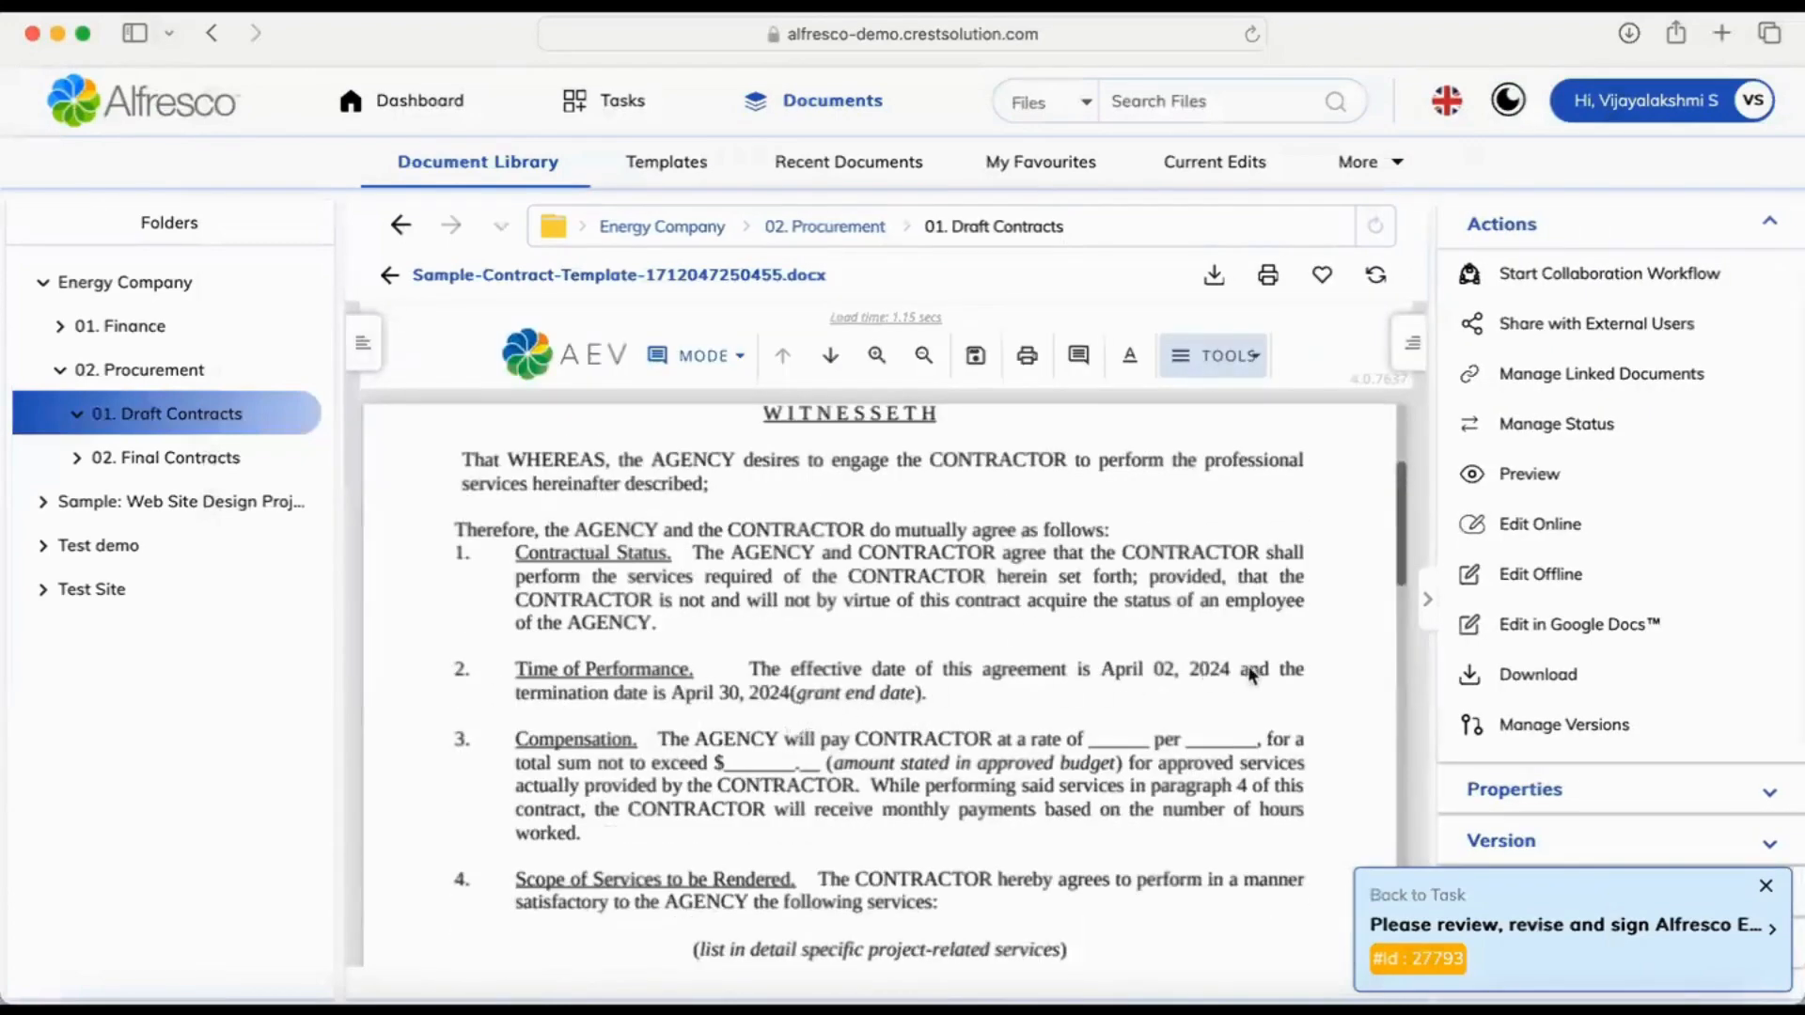
mouse_move(1078, 355)
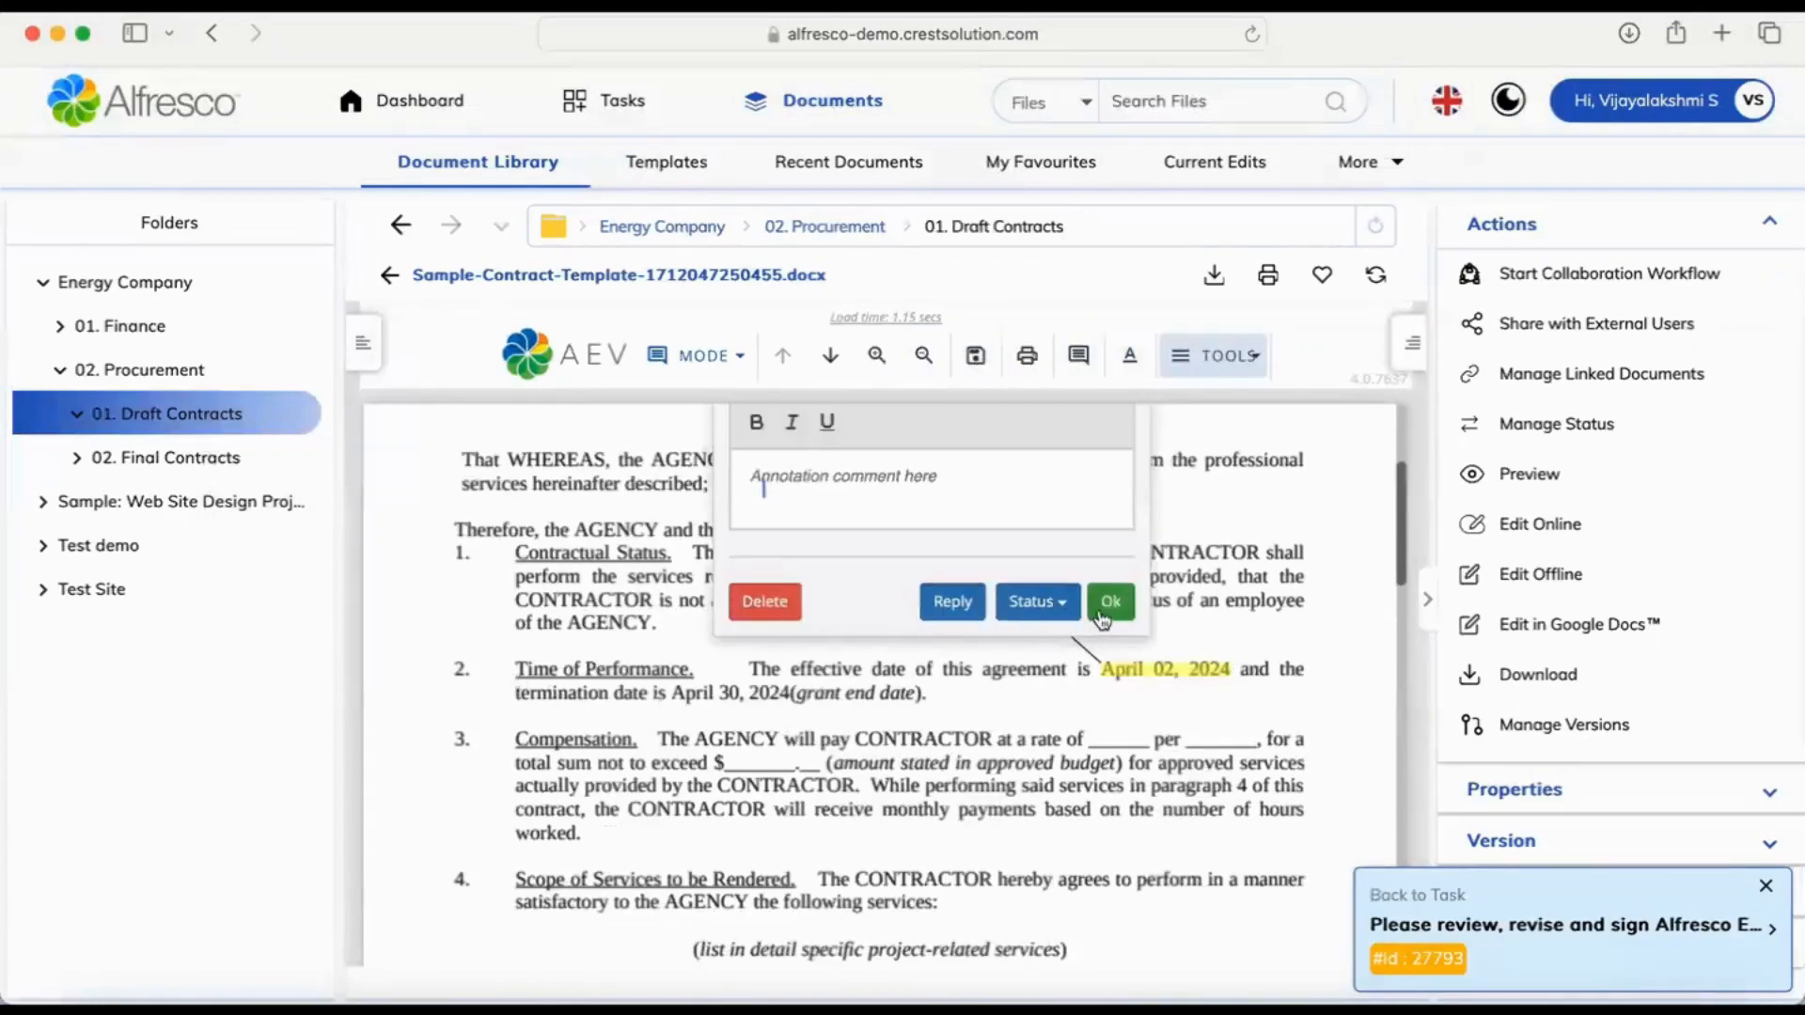
Step: Highlight the April 30, 2024 termination date and save the contract's highlight annotations
left_click(1107, 601)
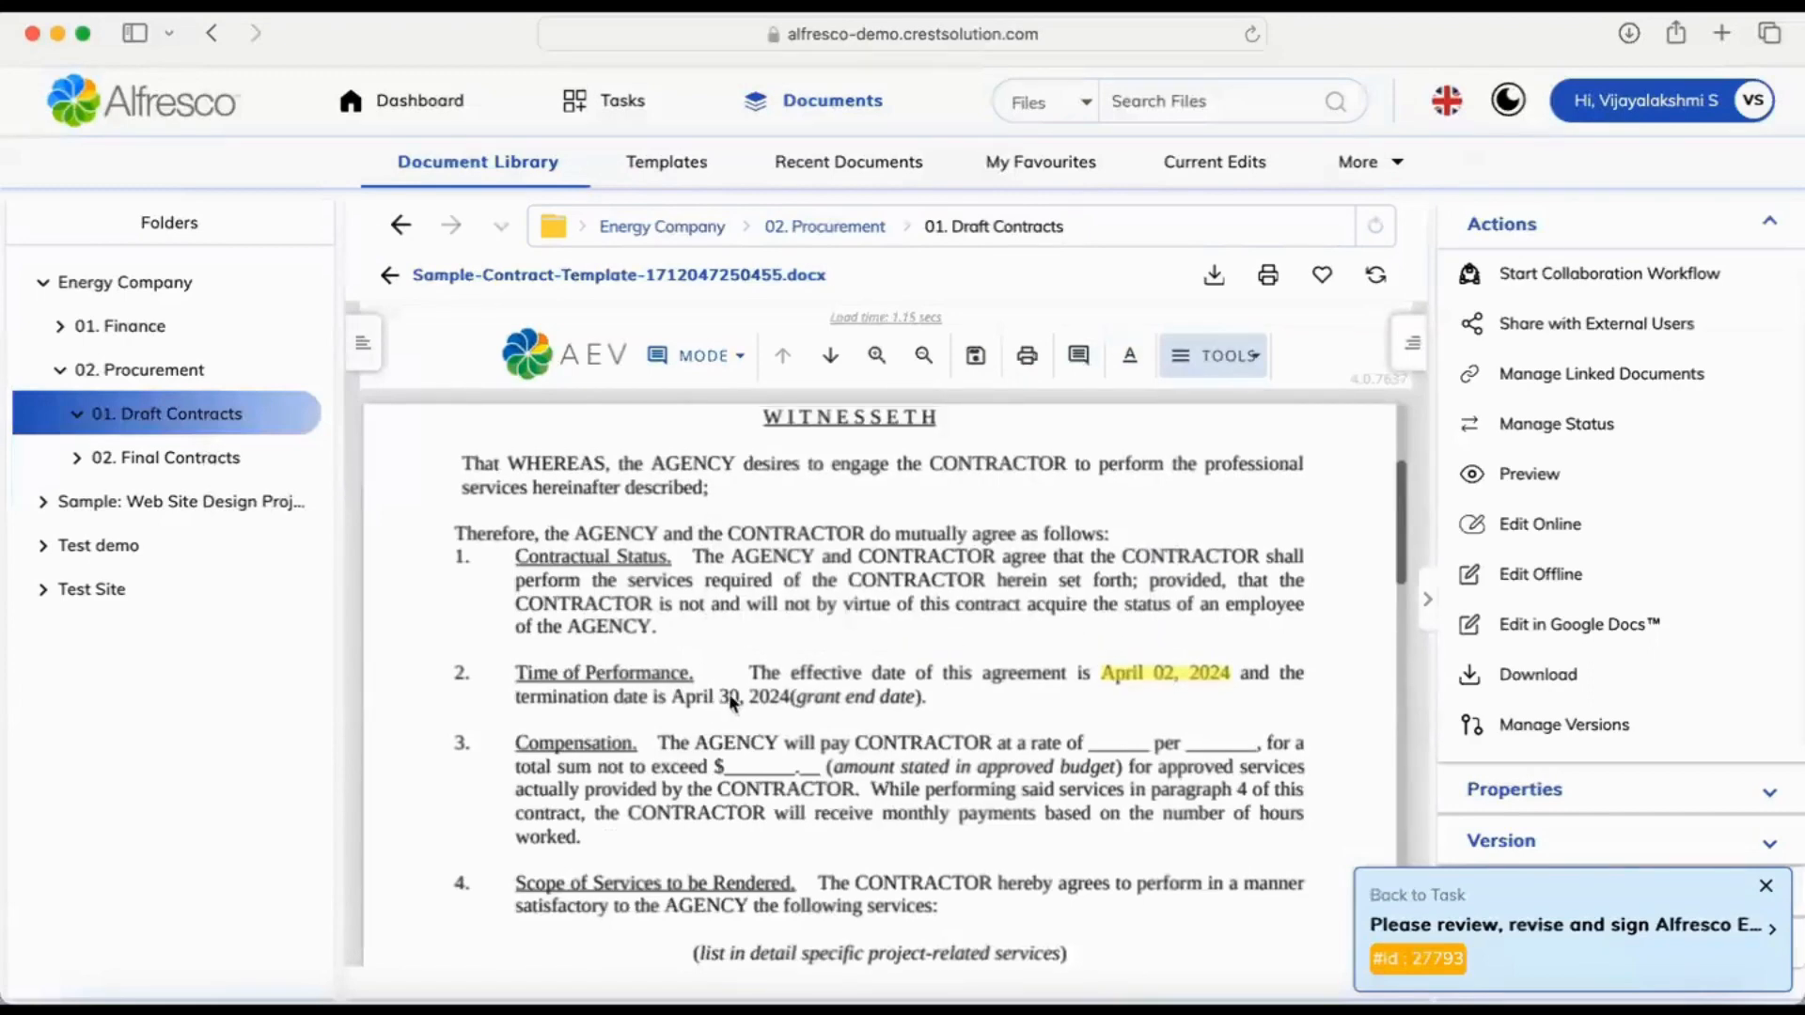
left_click(1128, 355)
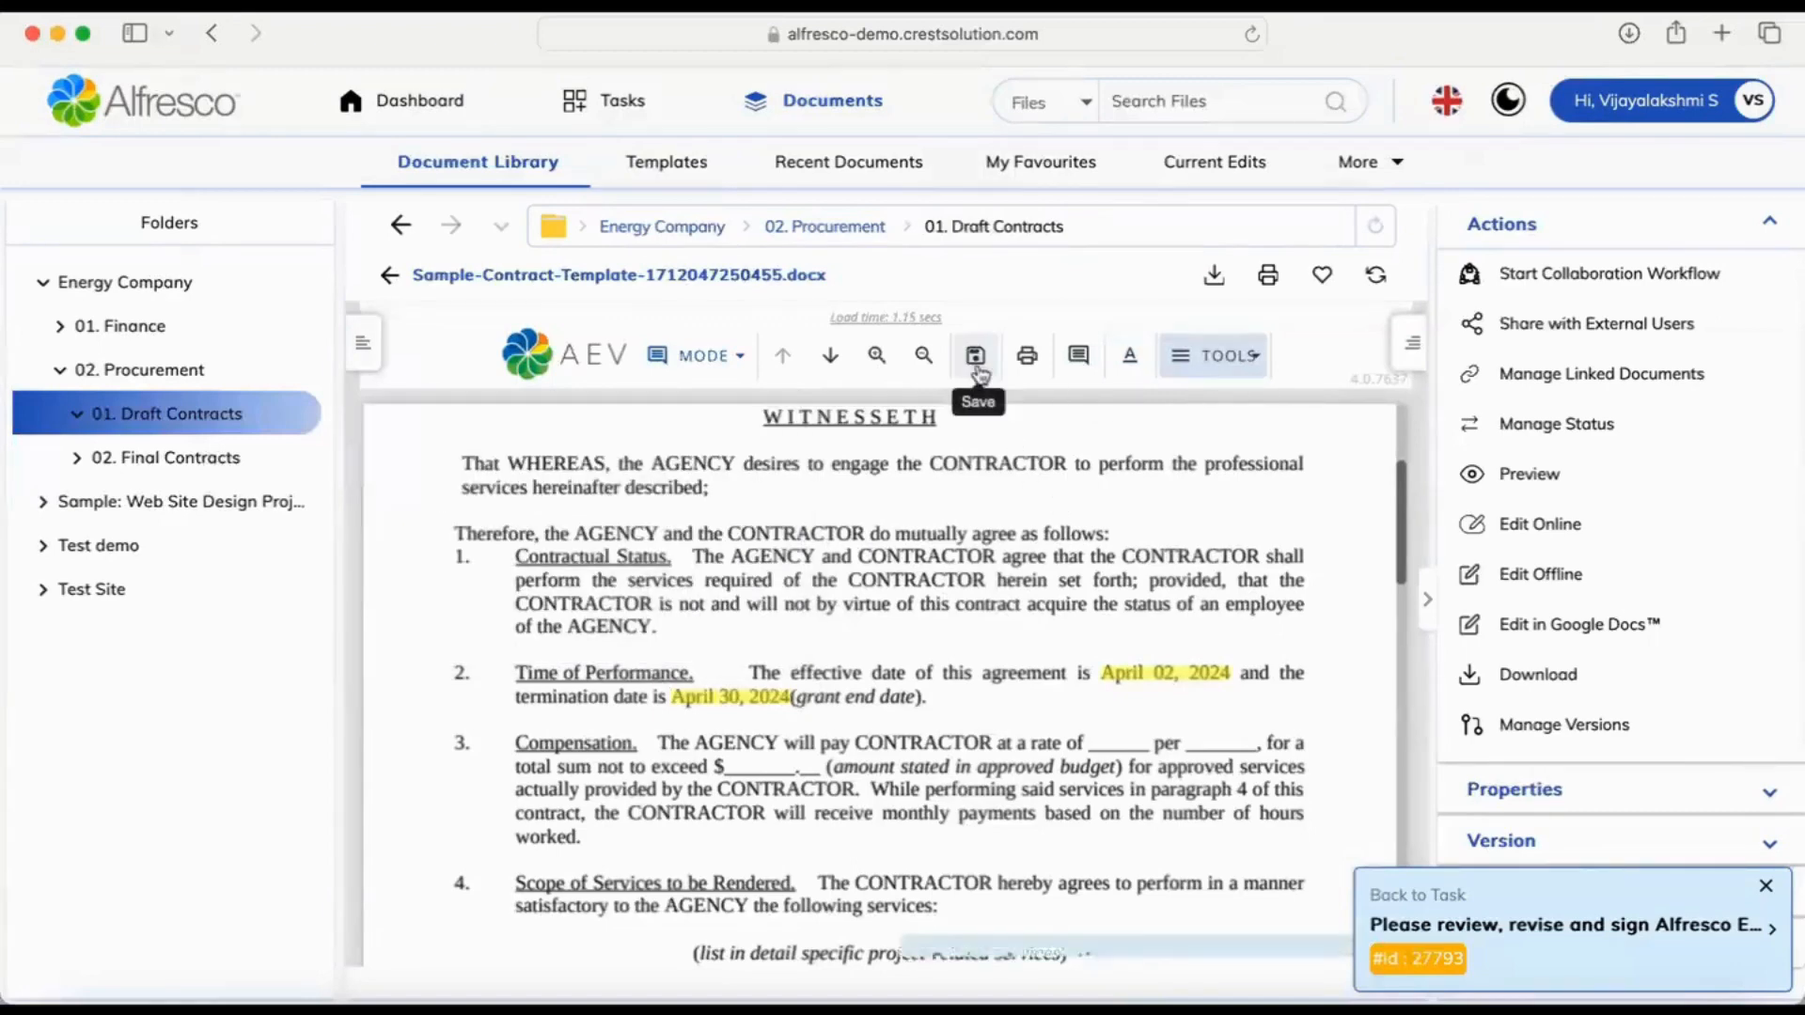
left_click(974, 355)
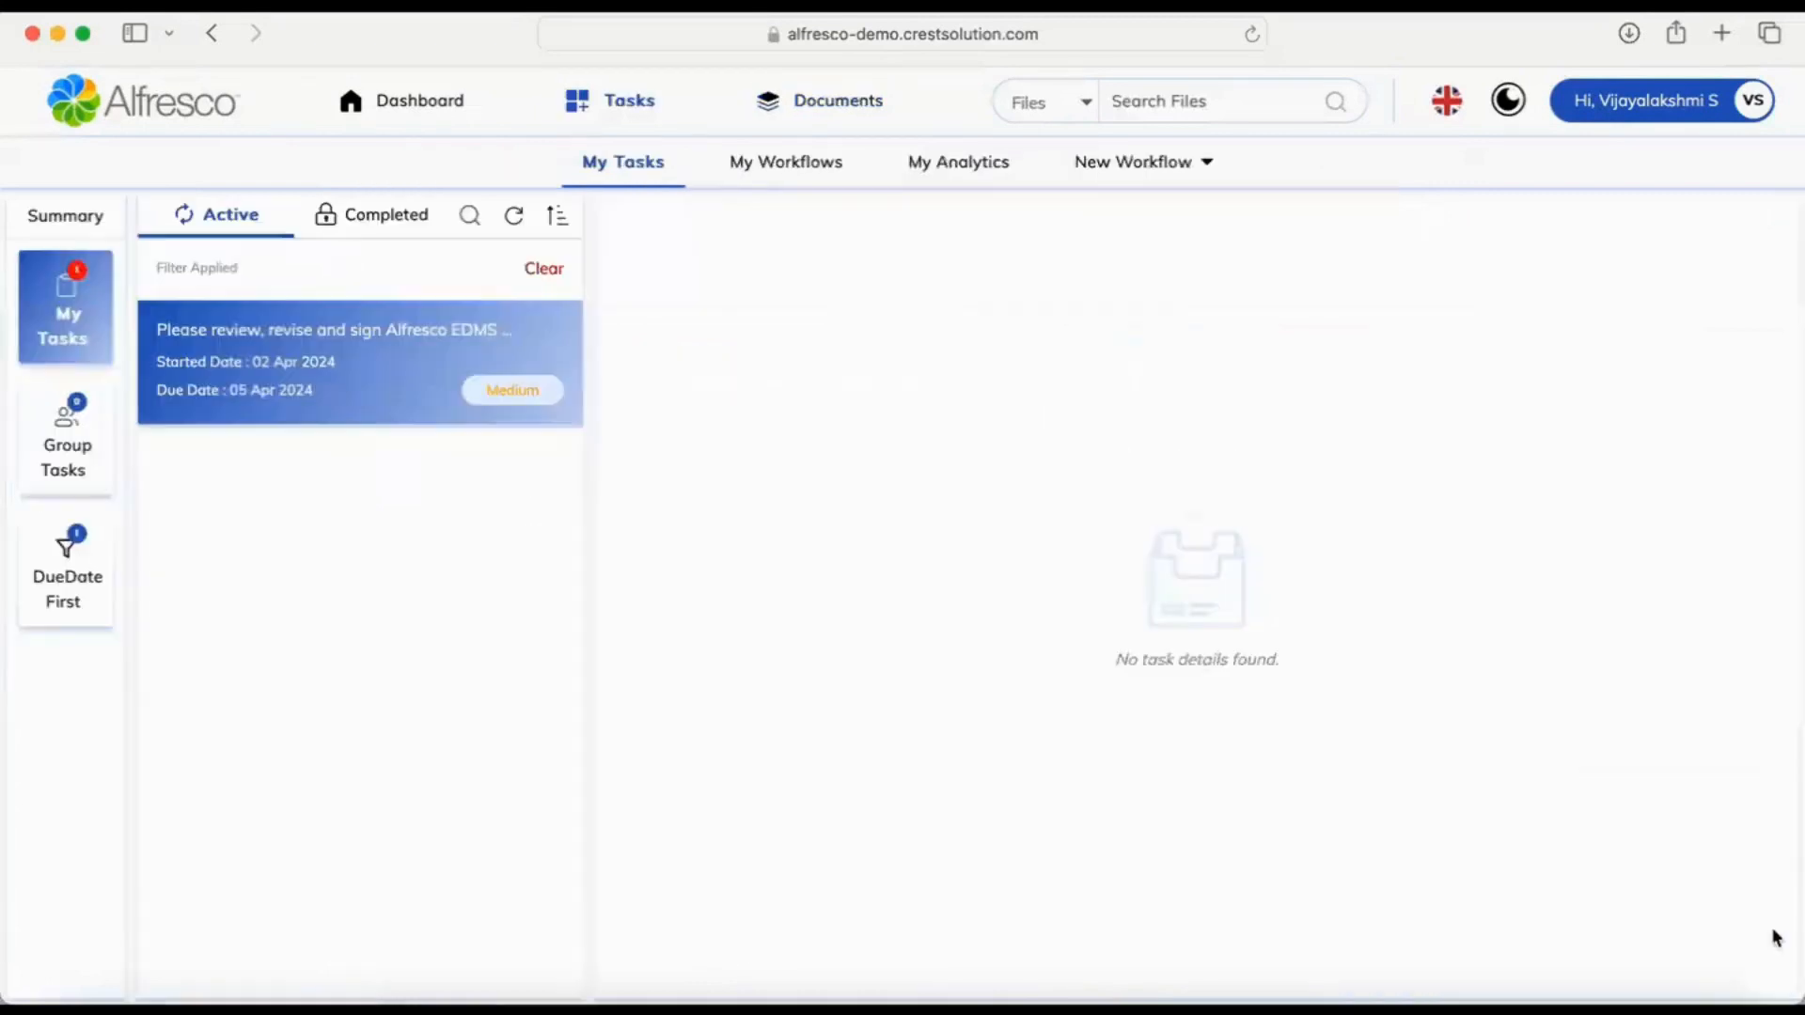
Step: Approve and complete review task #27793, then view its history showing signing assigned to Jeevitha
left_click(357, 330)
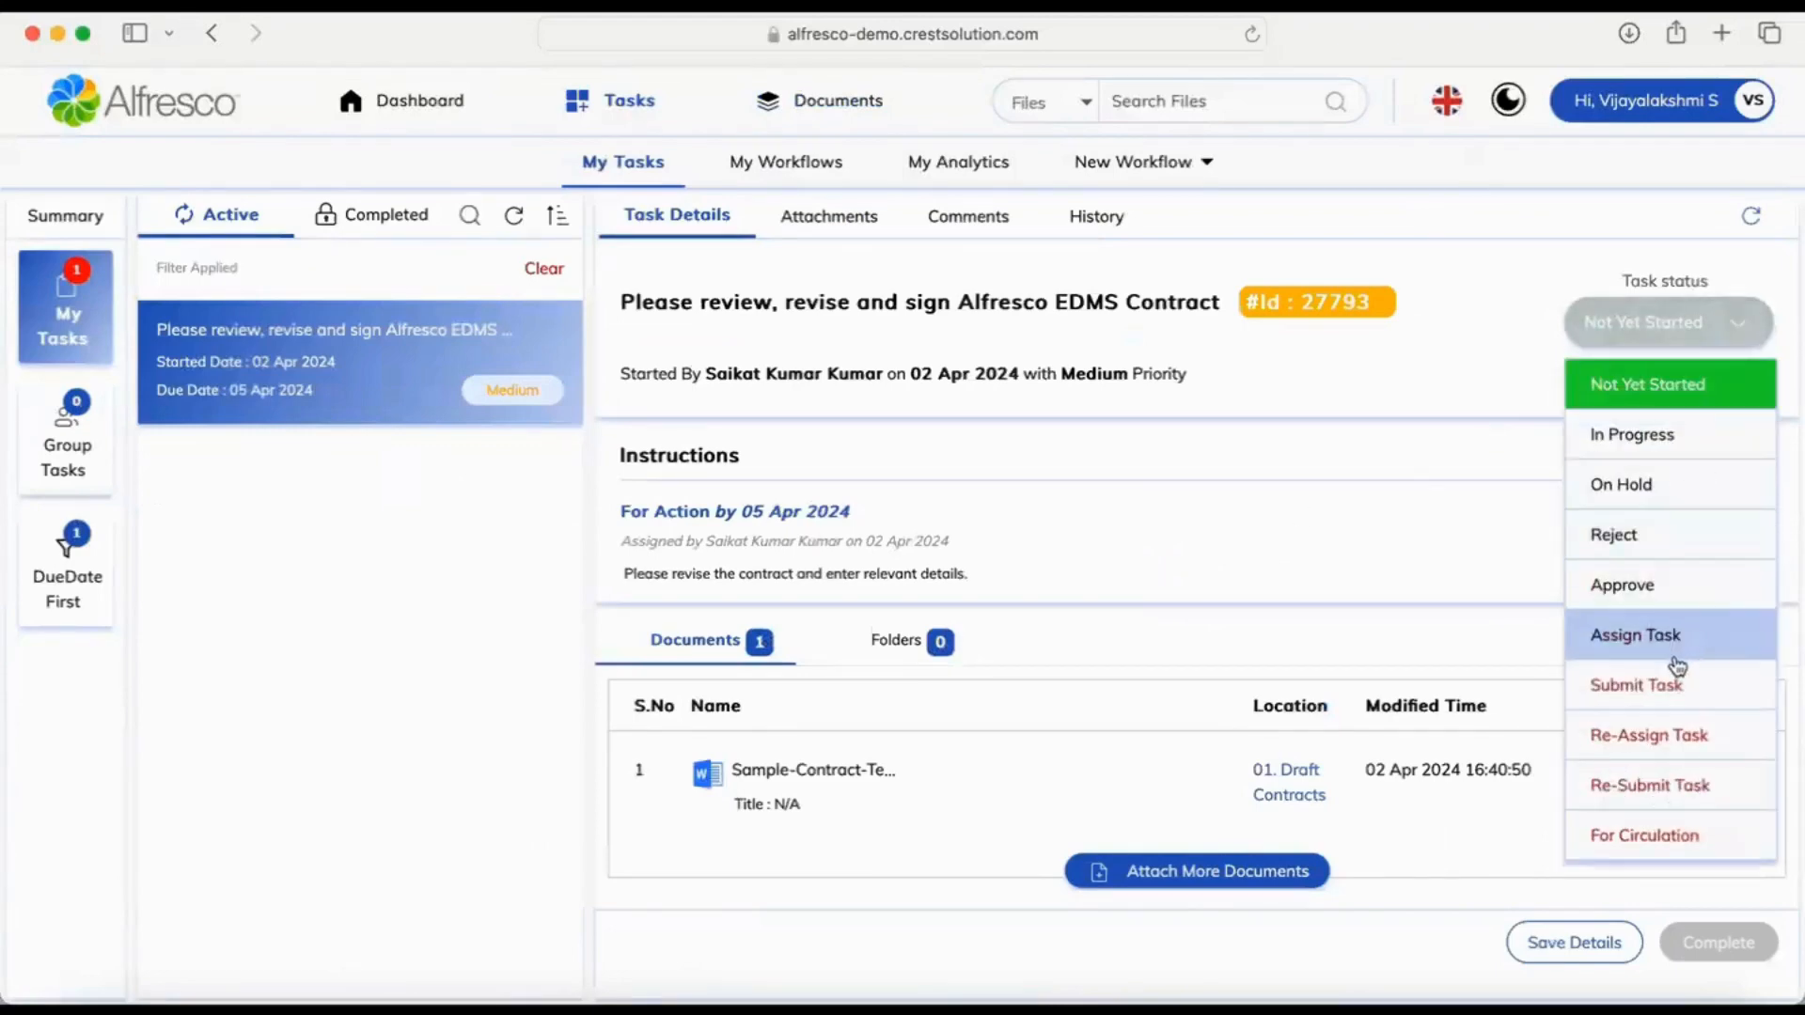
mouse_move(1676, 583)
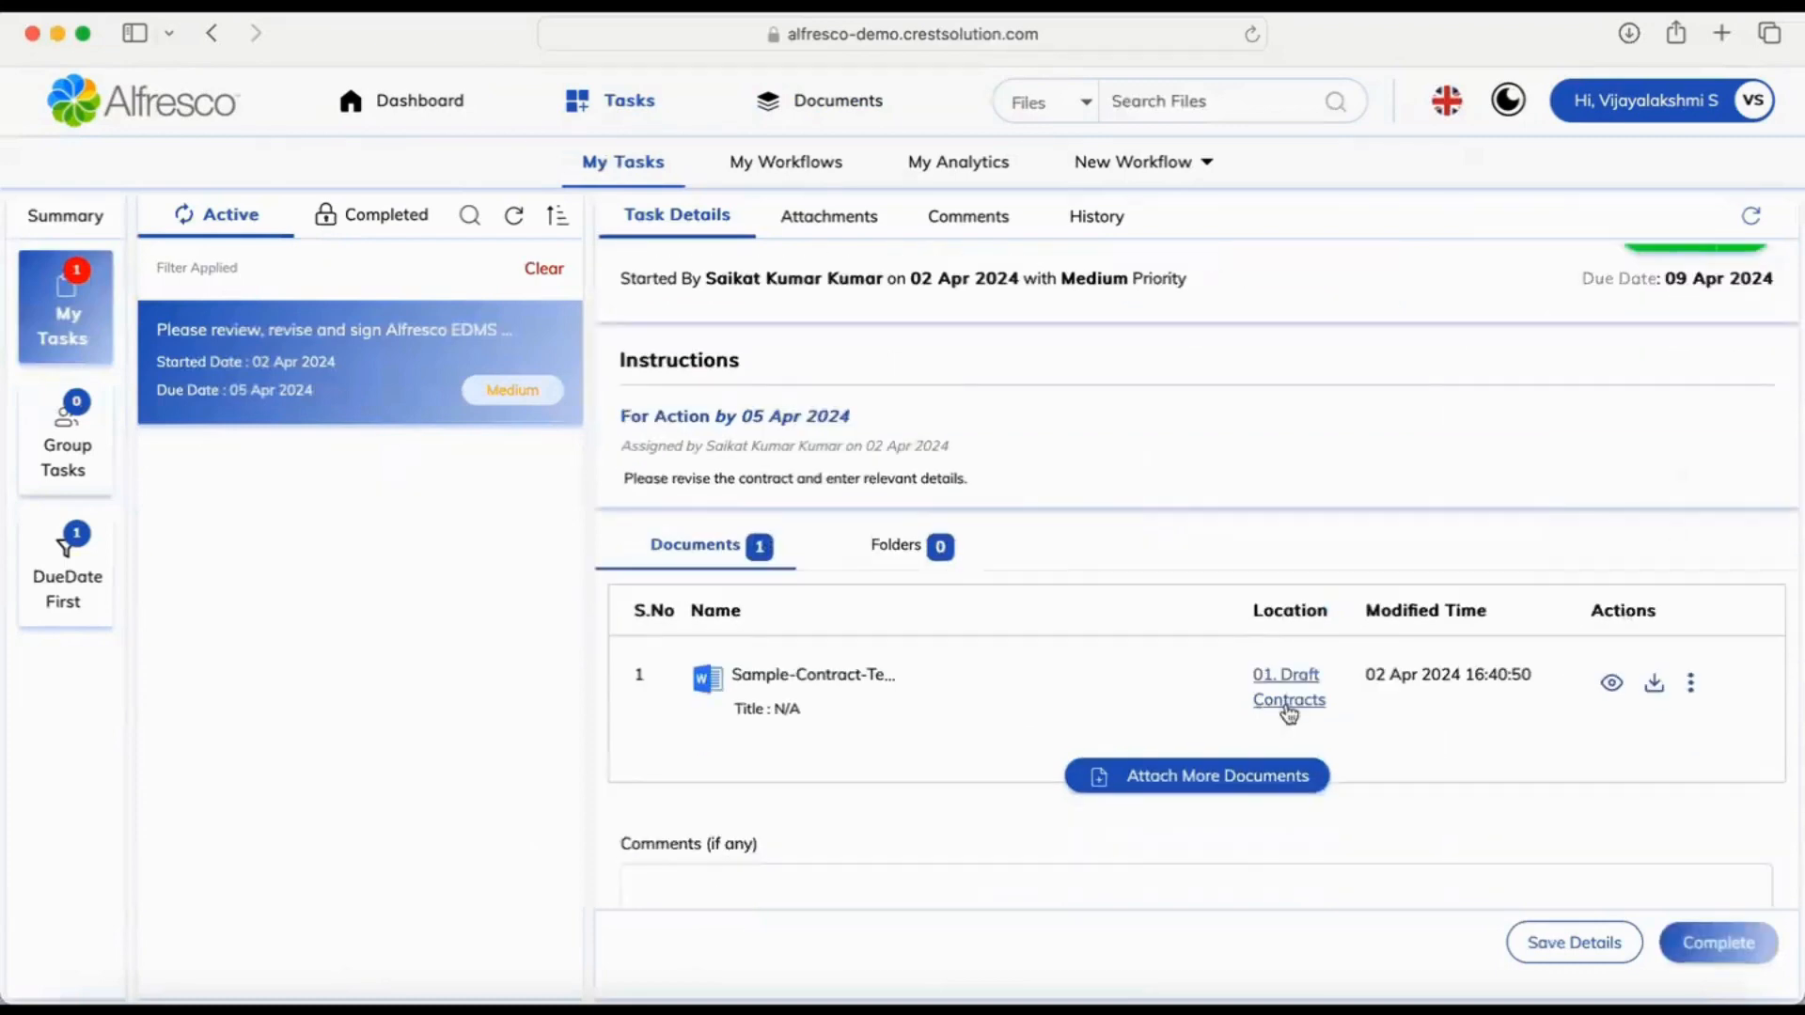
left_click(1080, 215)
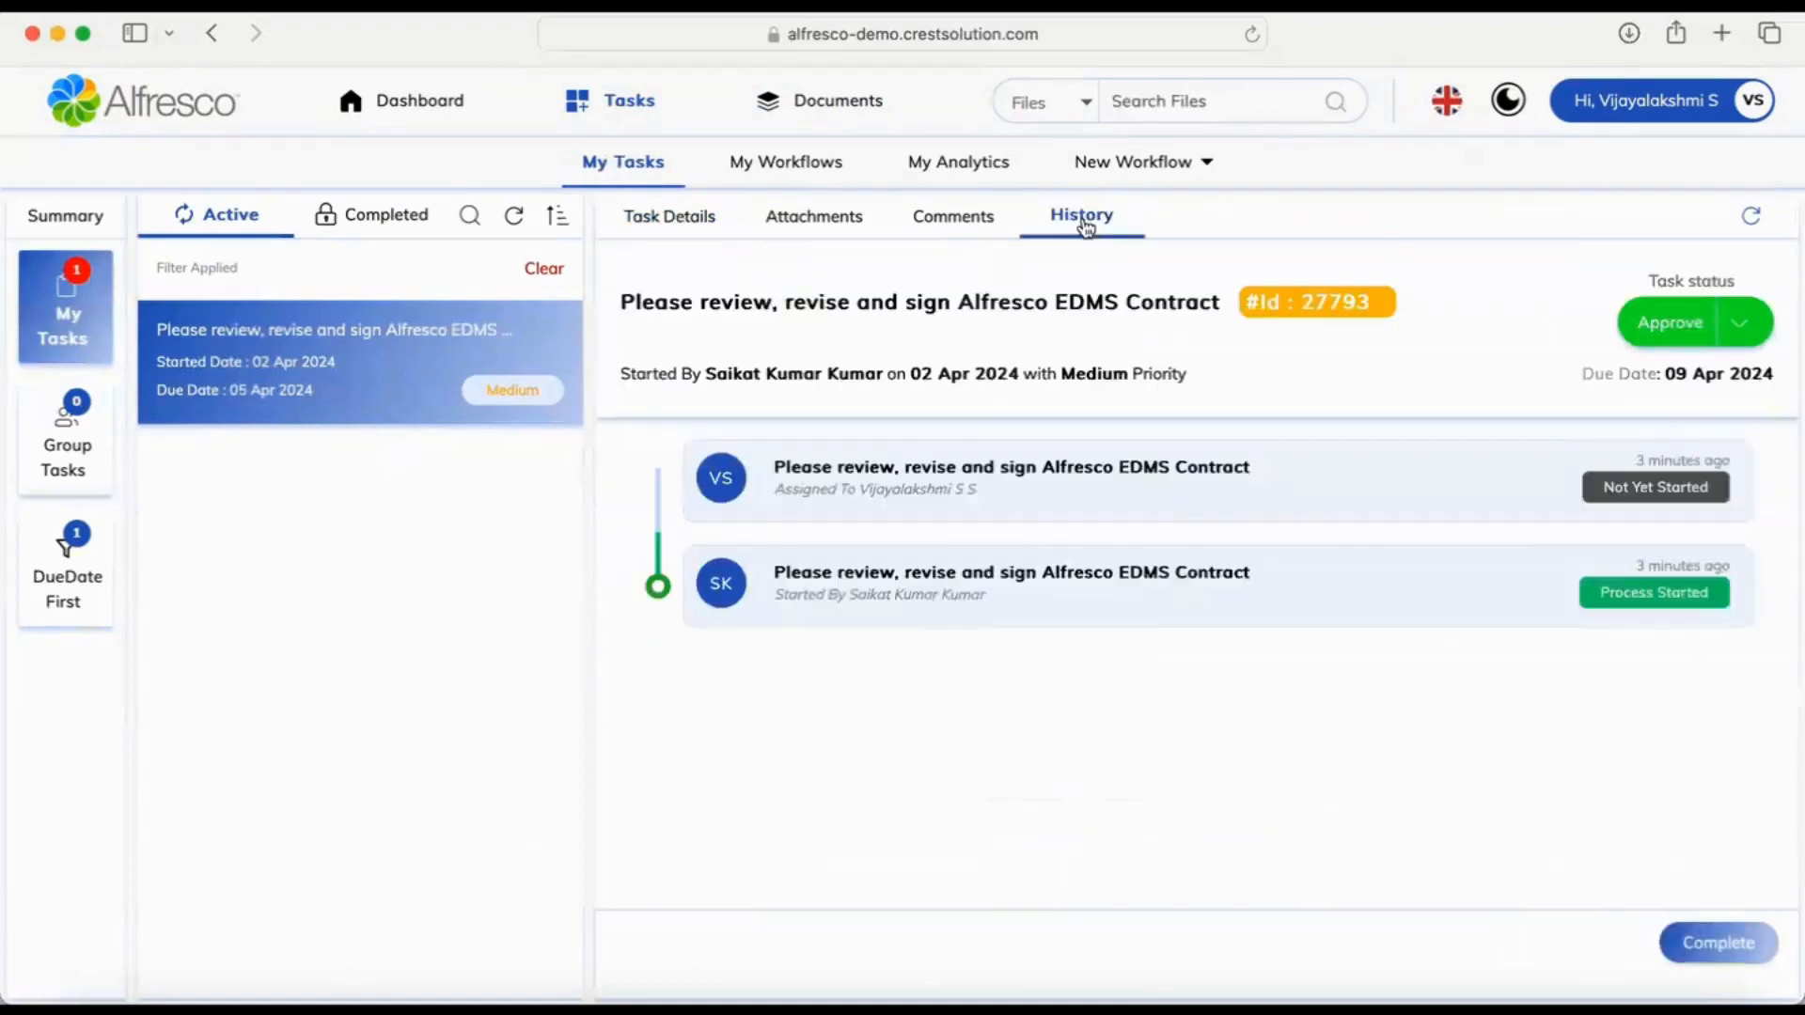
left_click(676, 216)
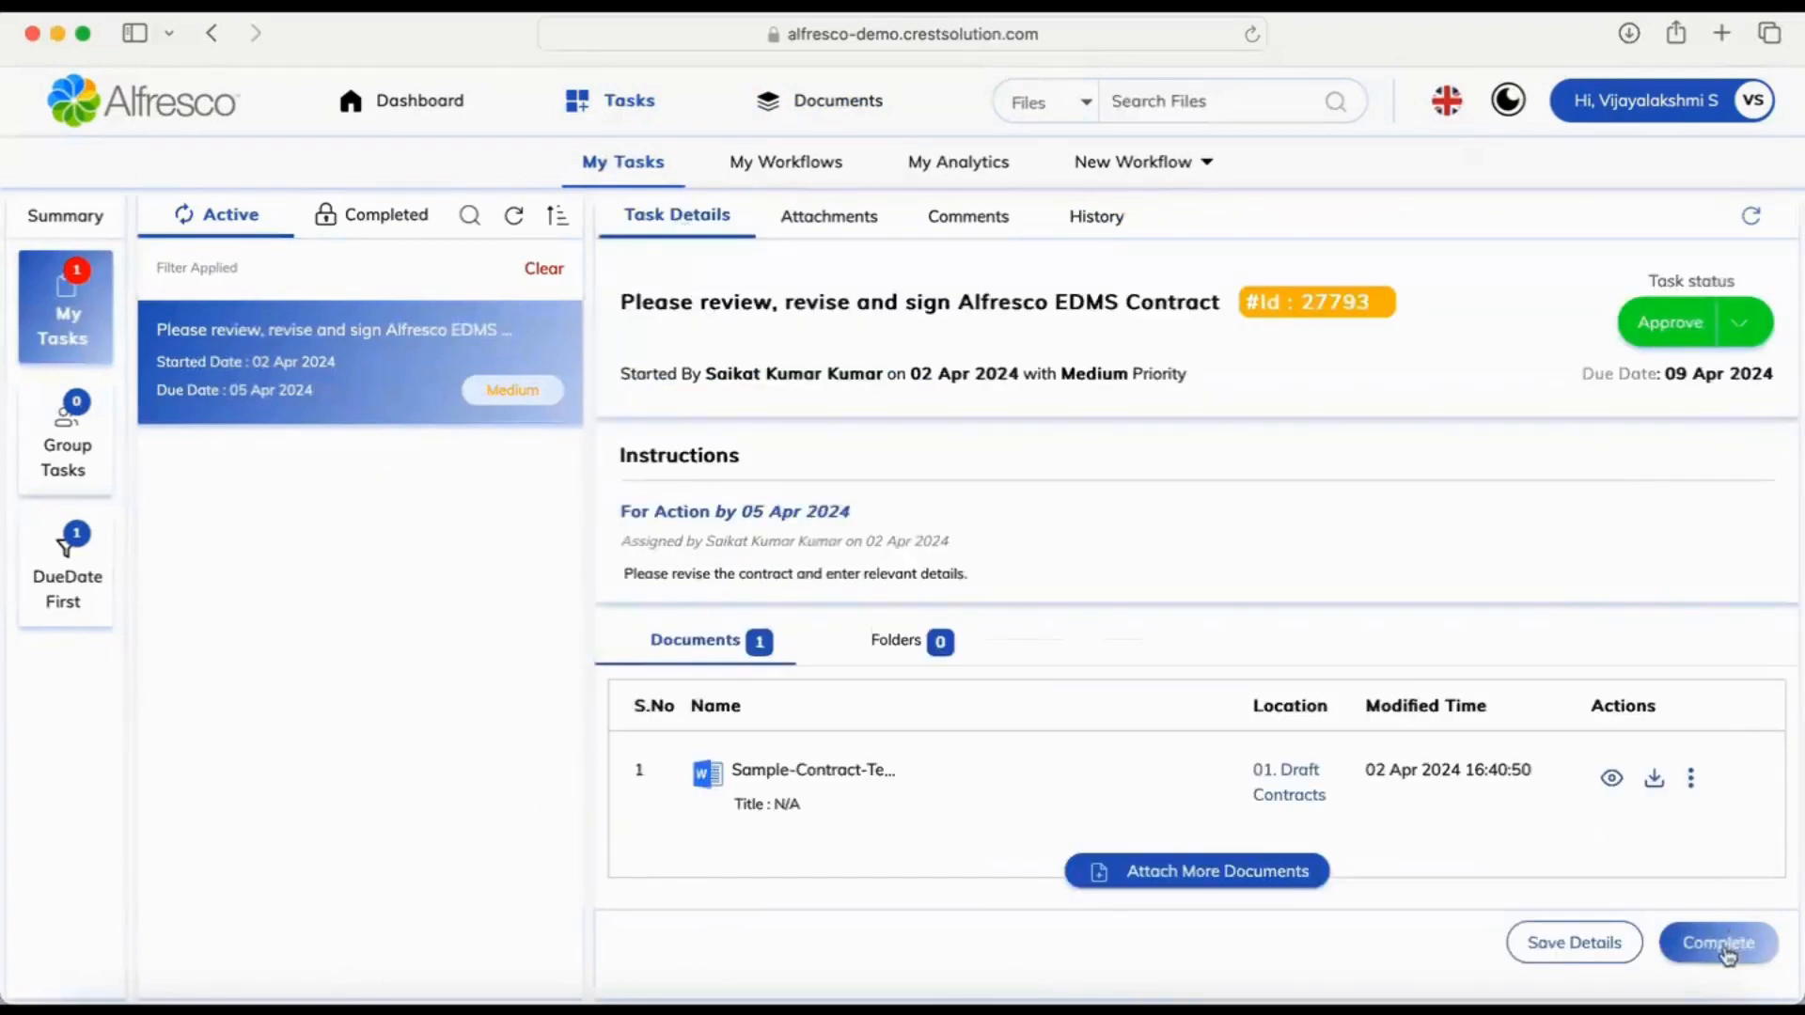
left_click(1716, 942)
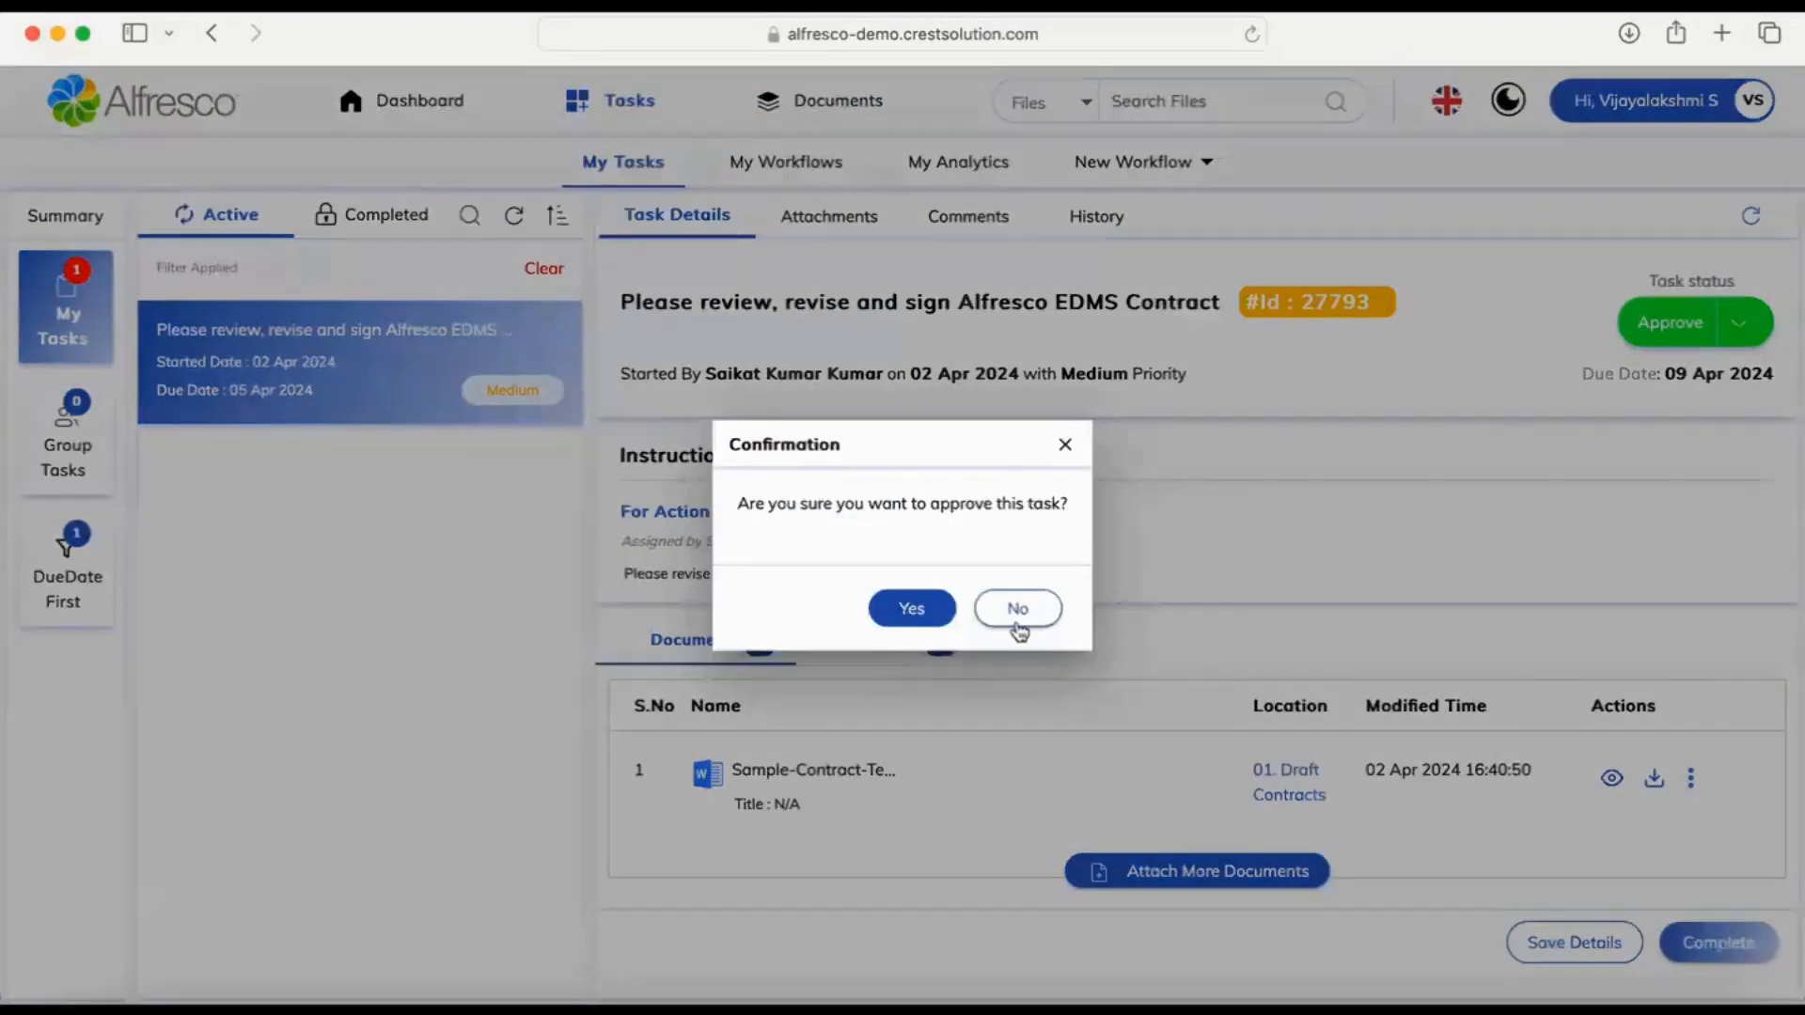
left_click(911, 608)
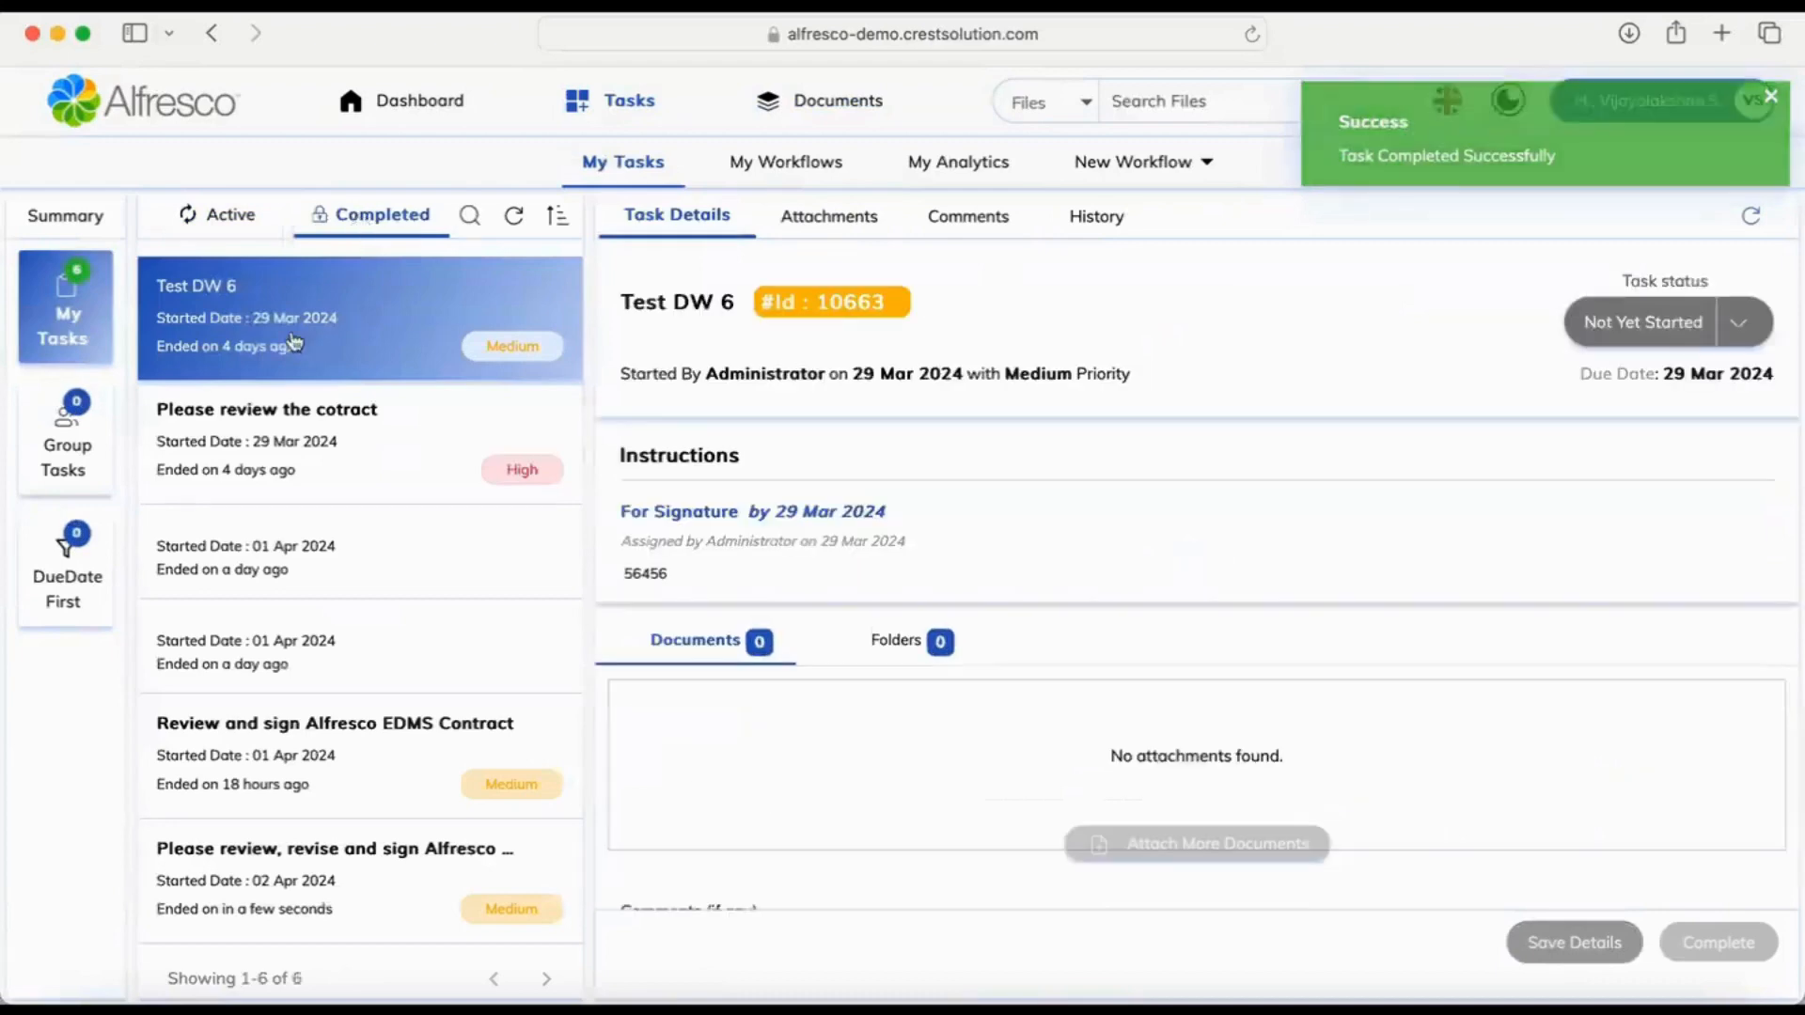
left_click(334, 878)
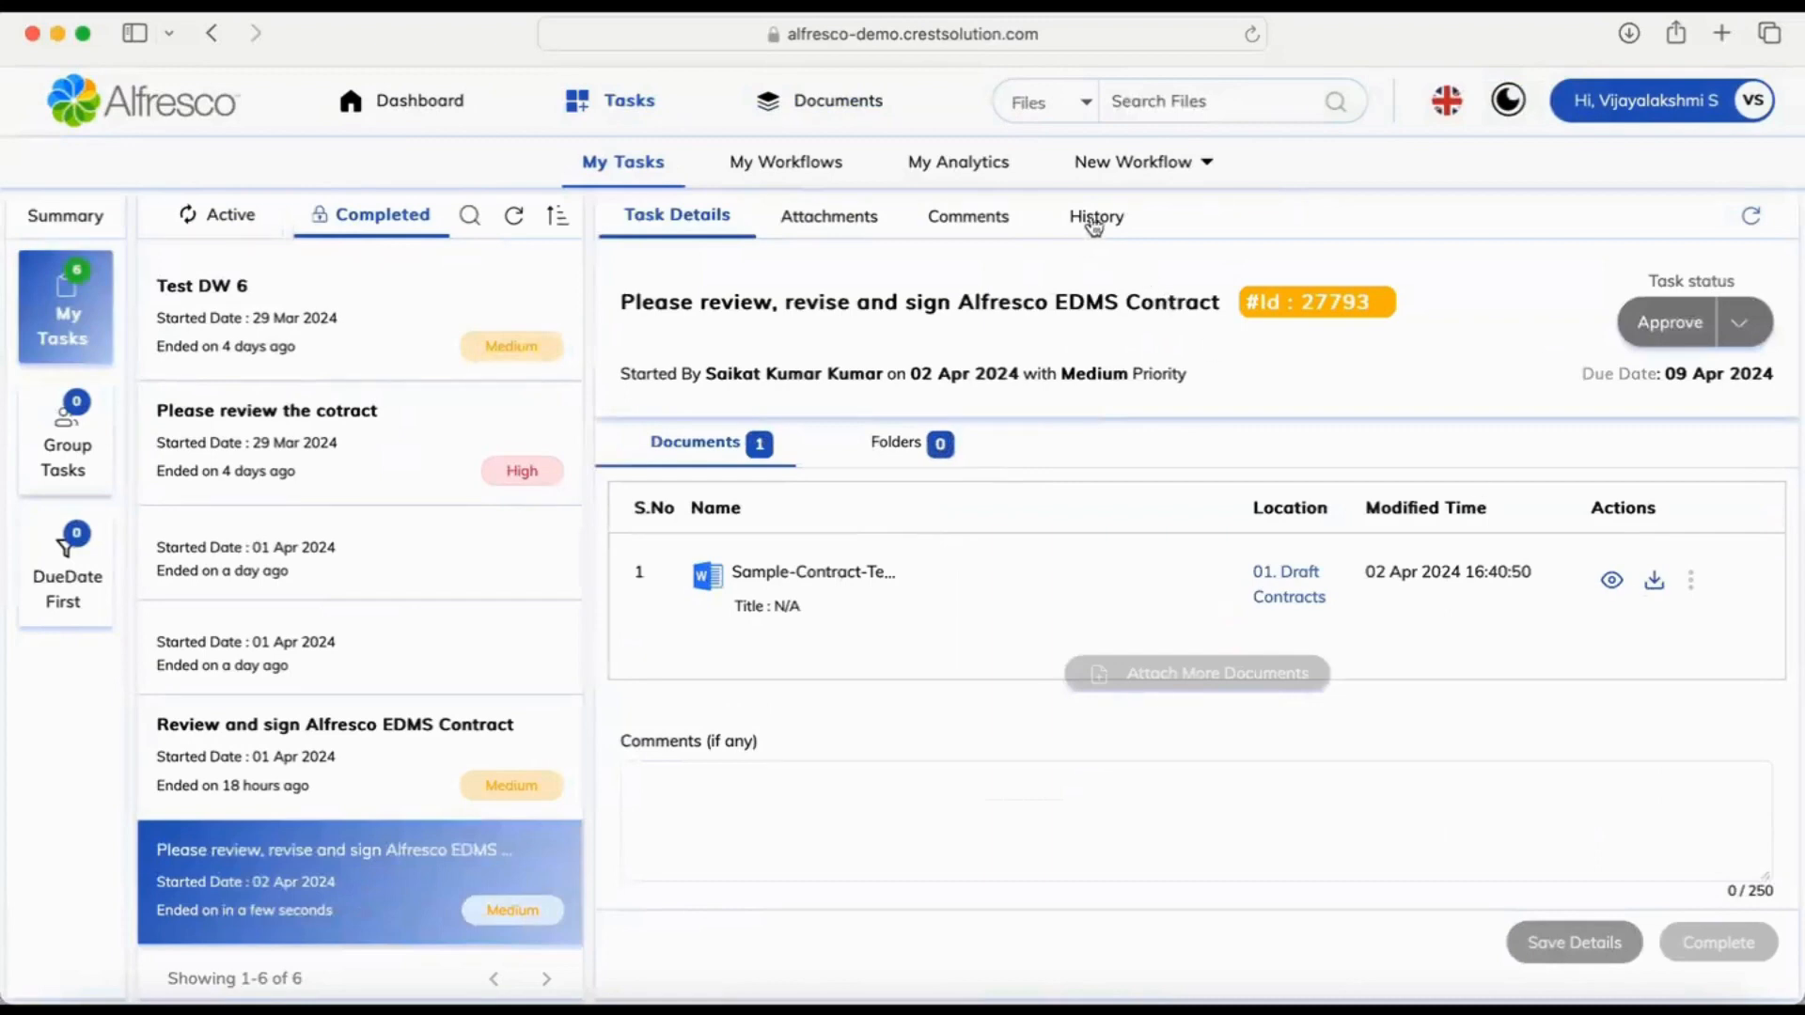
left_click(1094, 216)
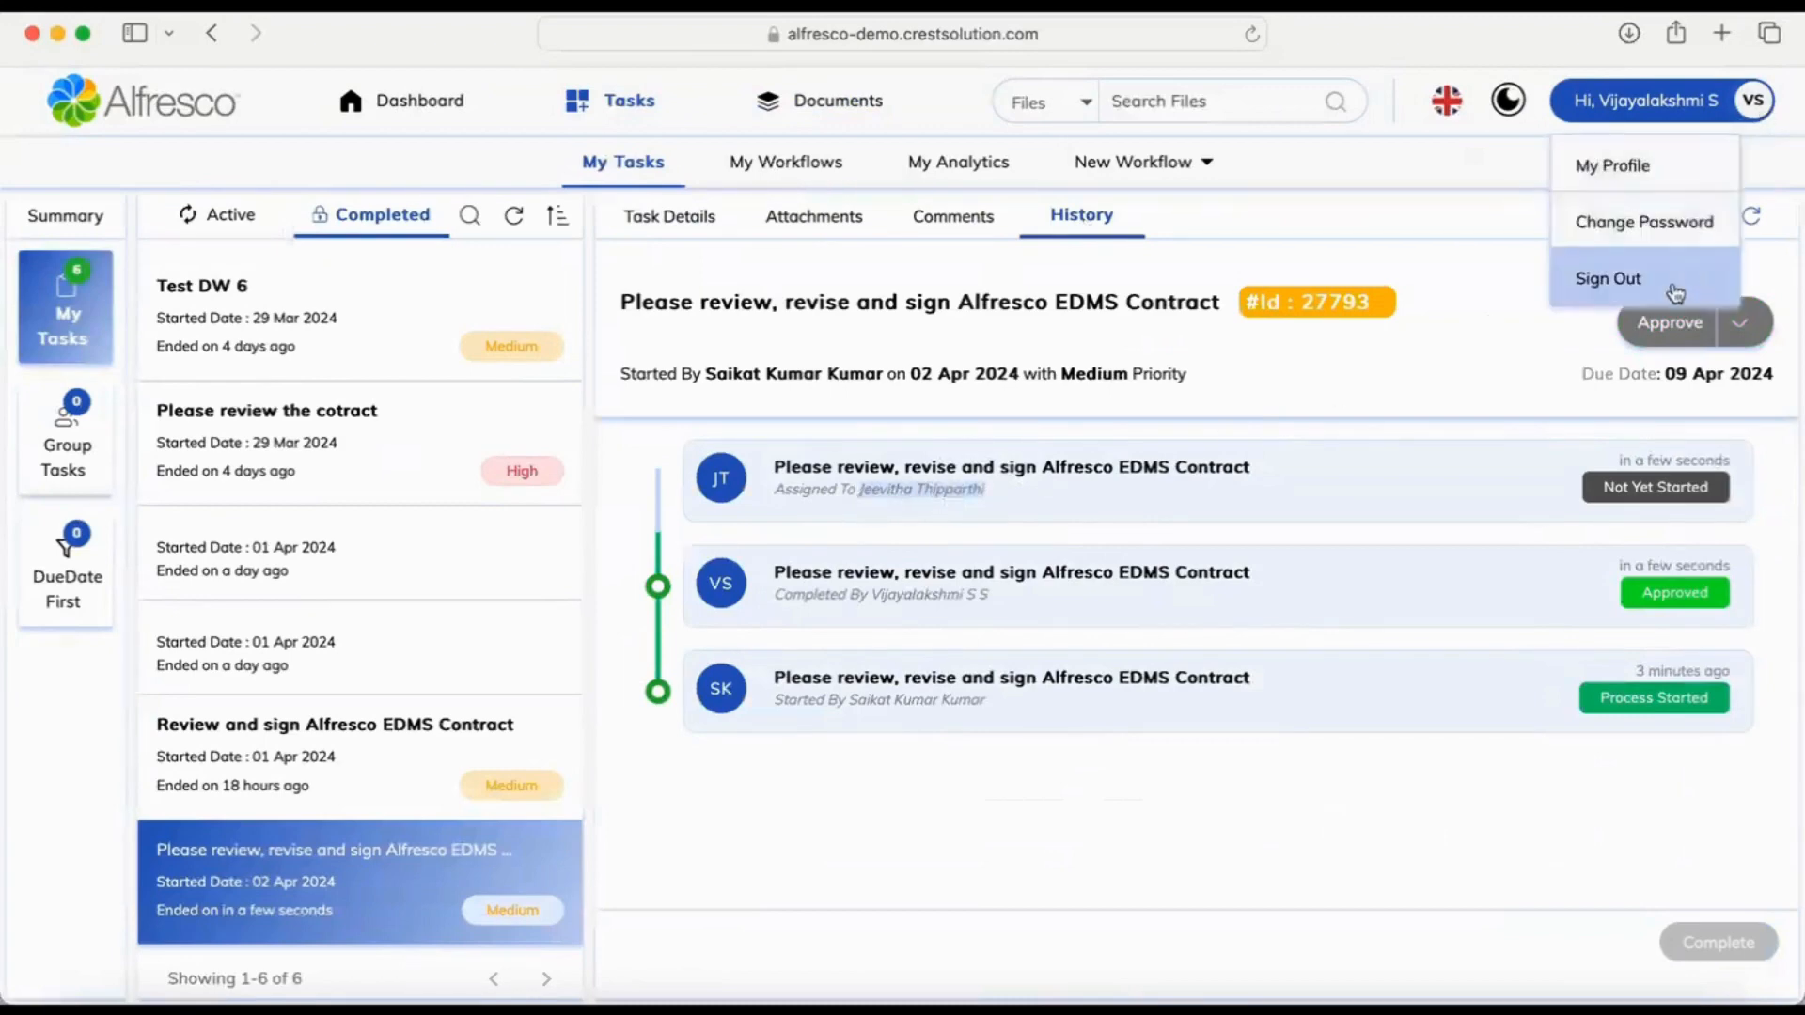
Step: Sign out and sign back in as user 'jeevitha' with her password
left_click(1607, 278)
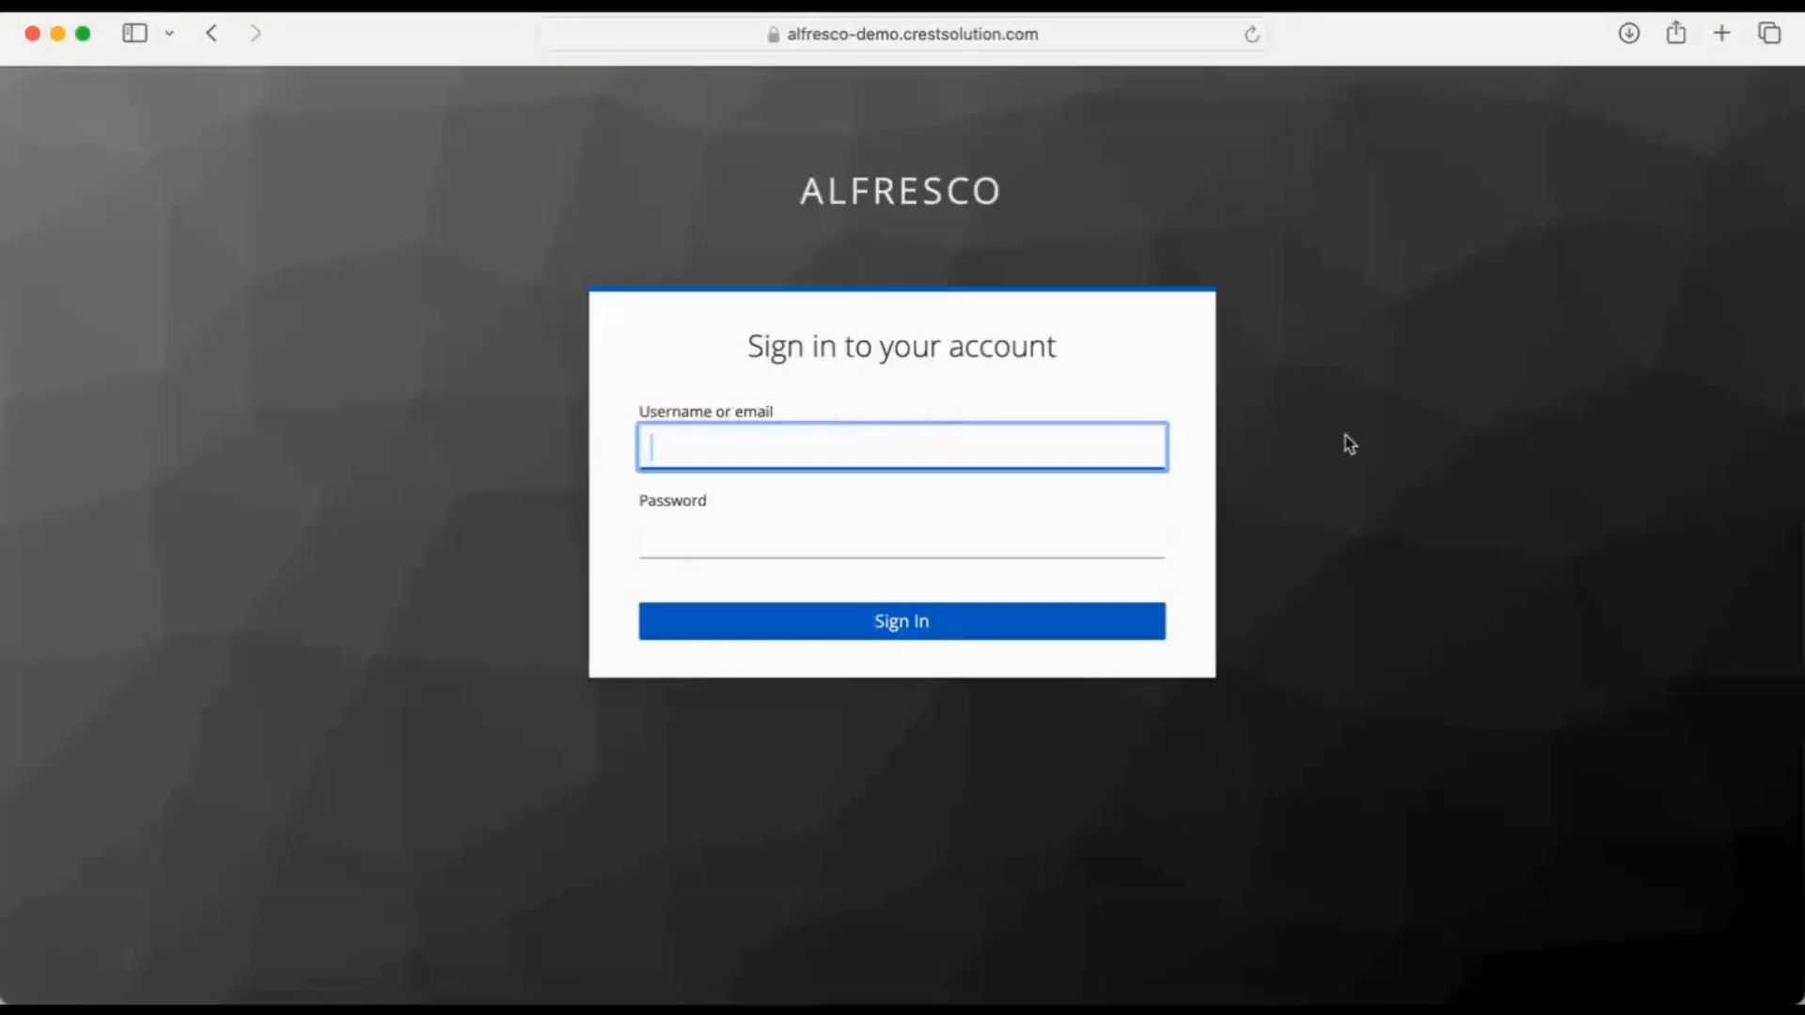
type("jeevitha")
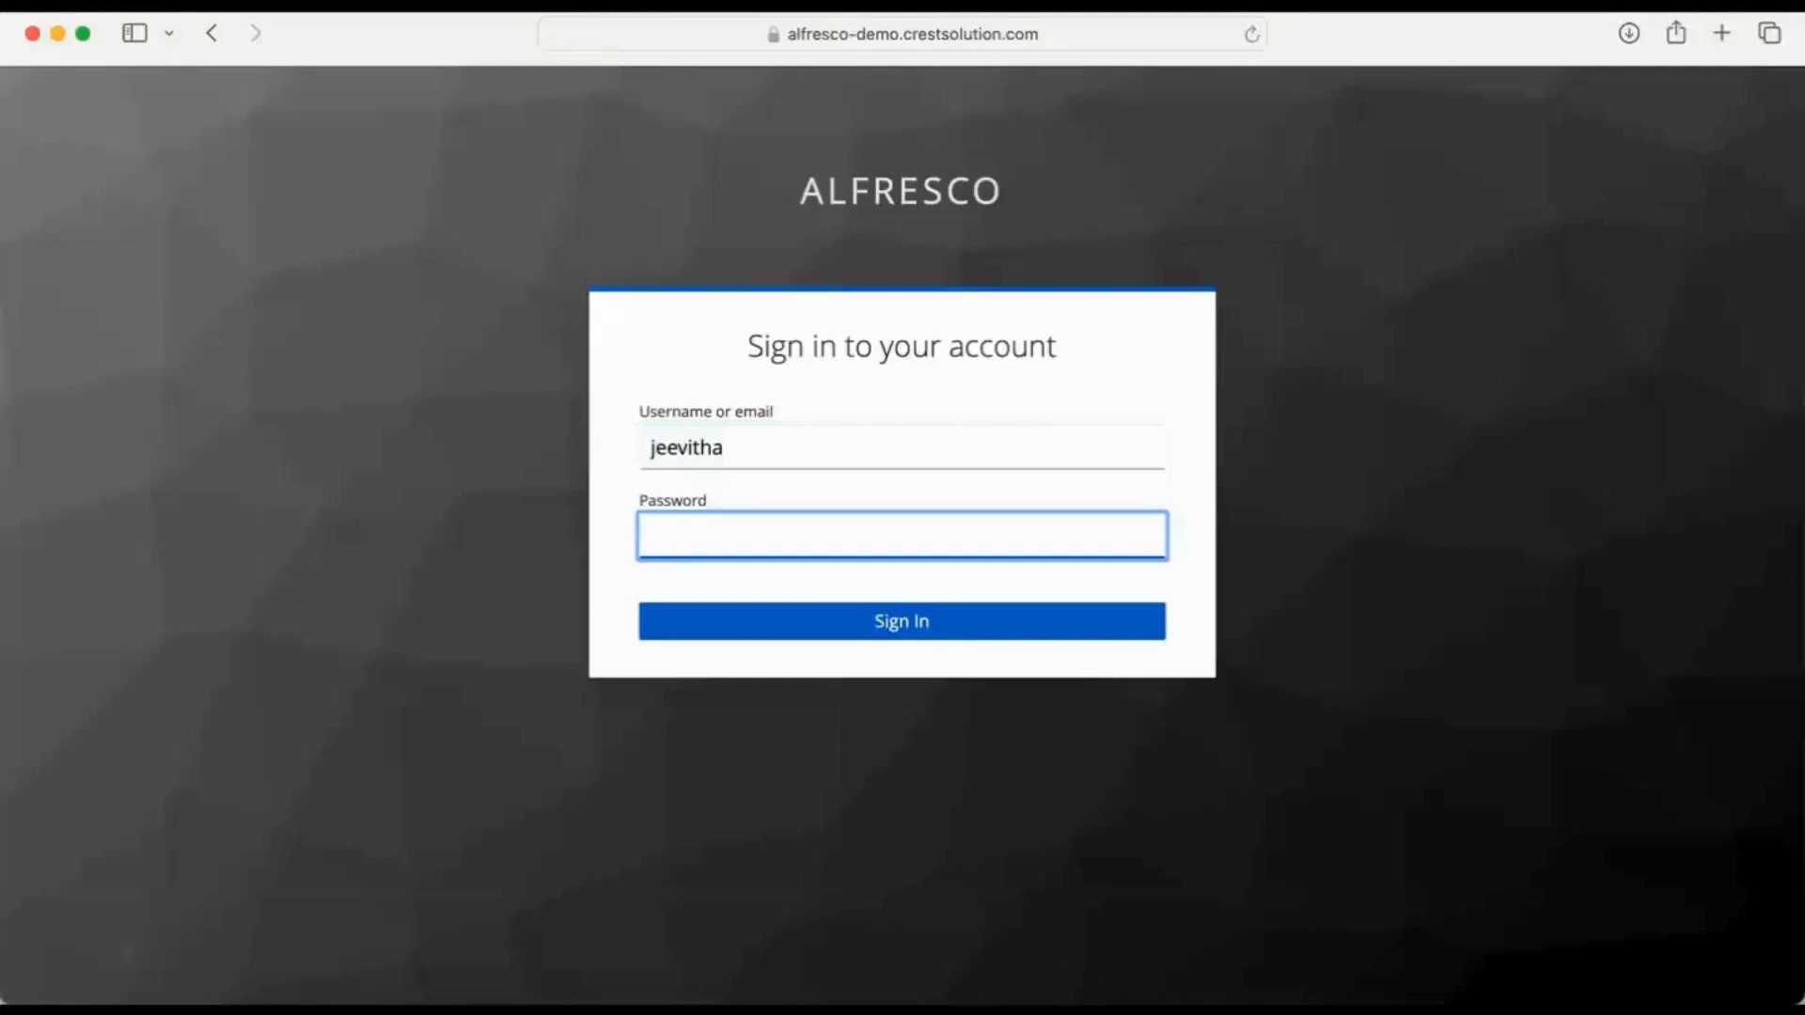
type("•")
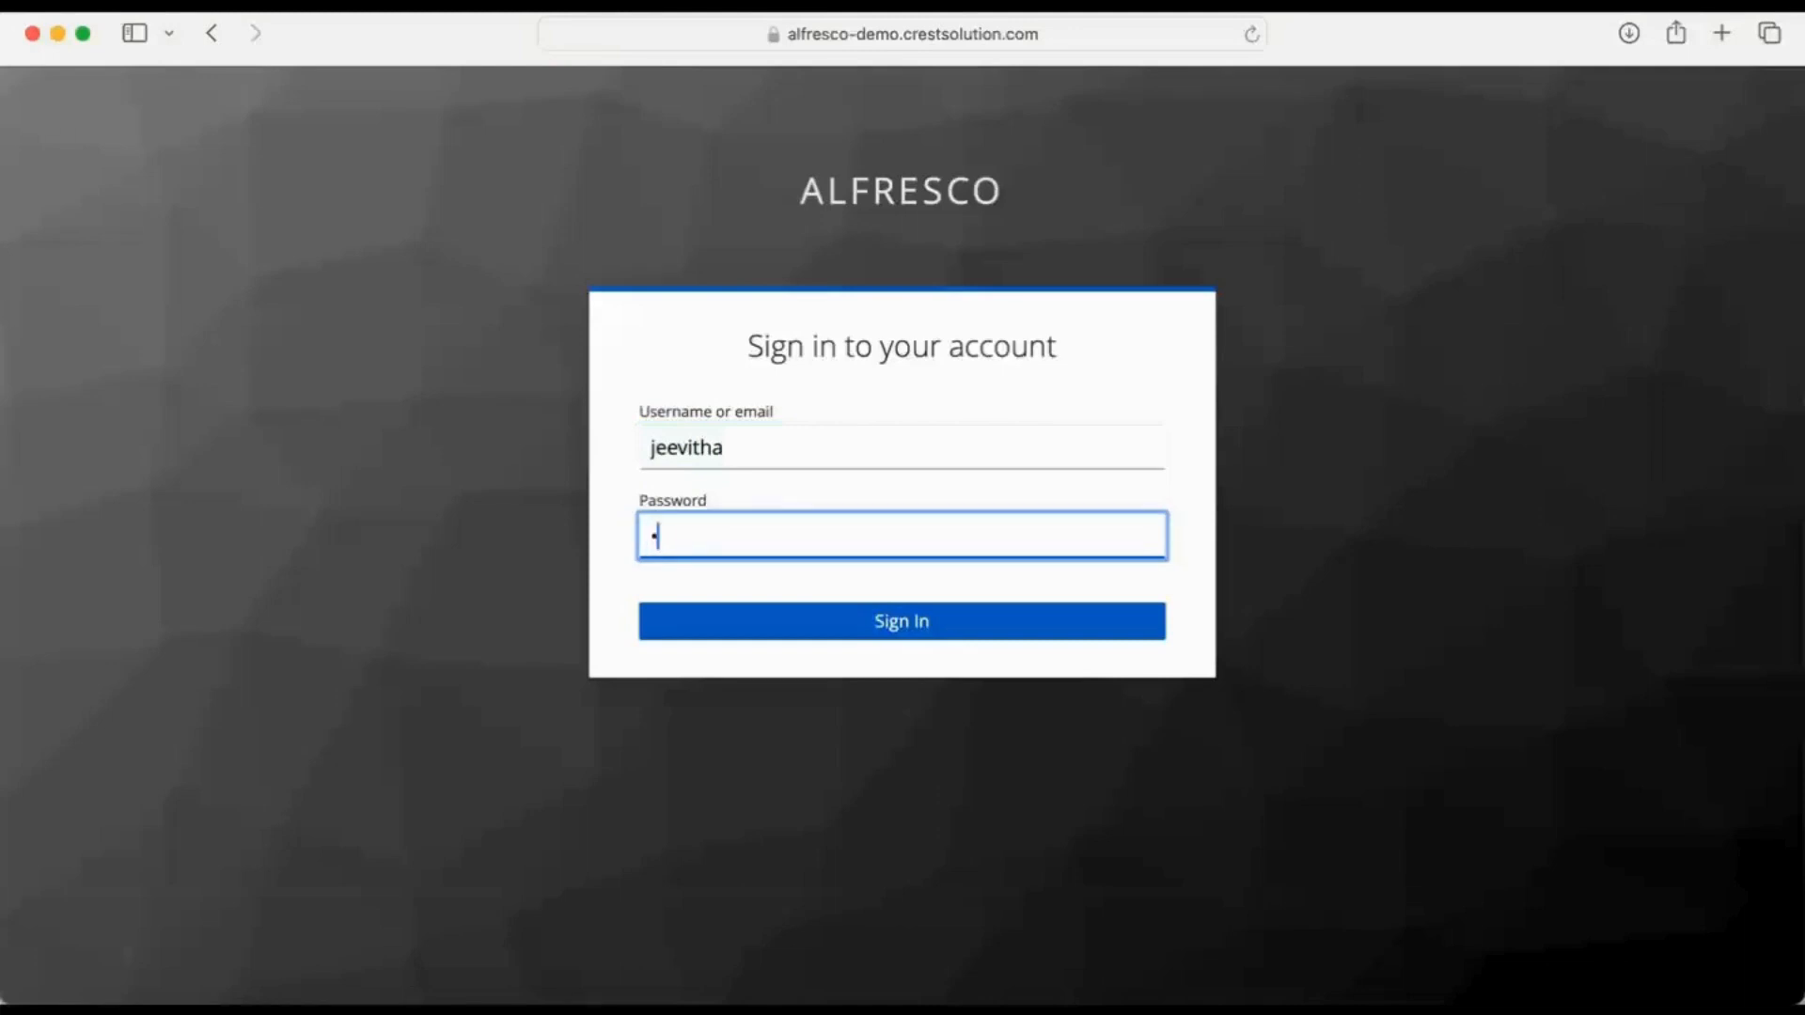
type("password")
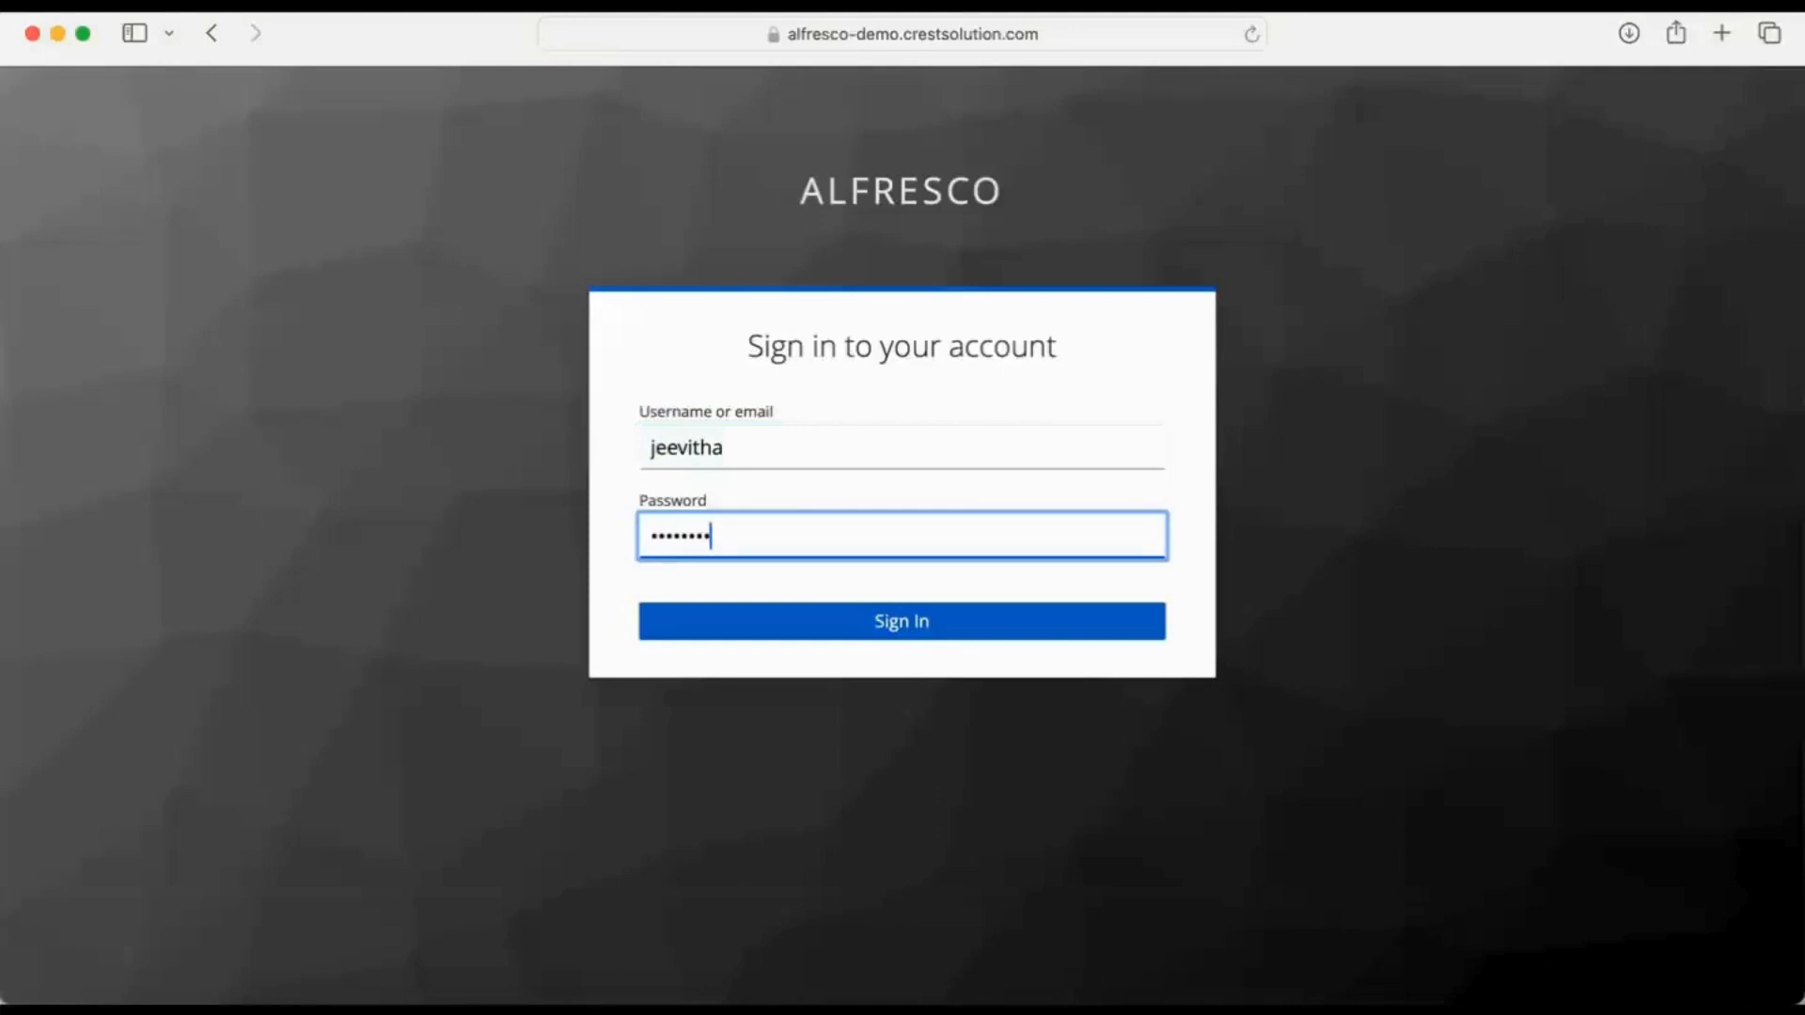
left_click(900, 621)
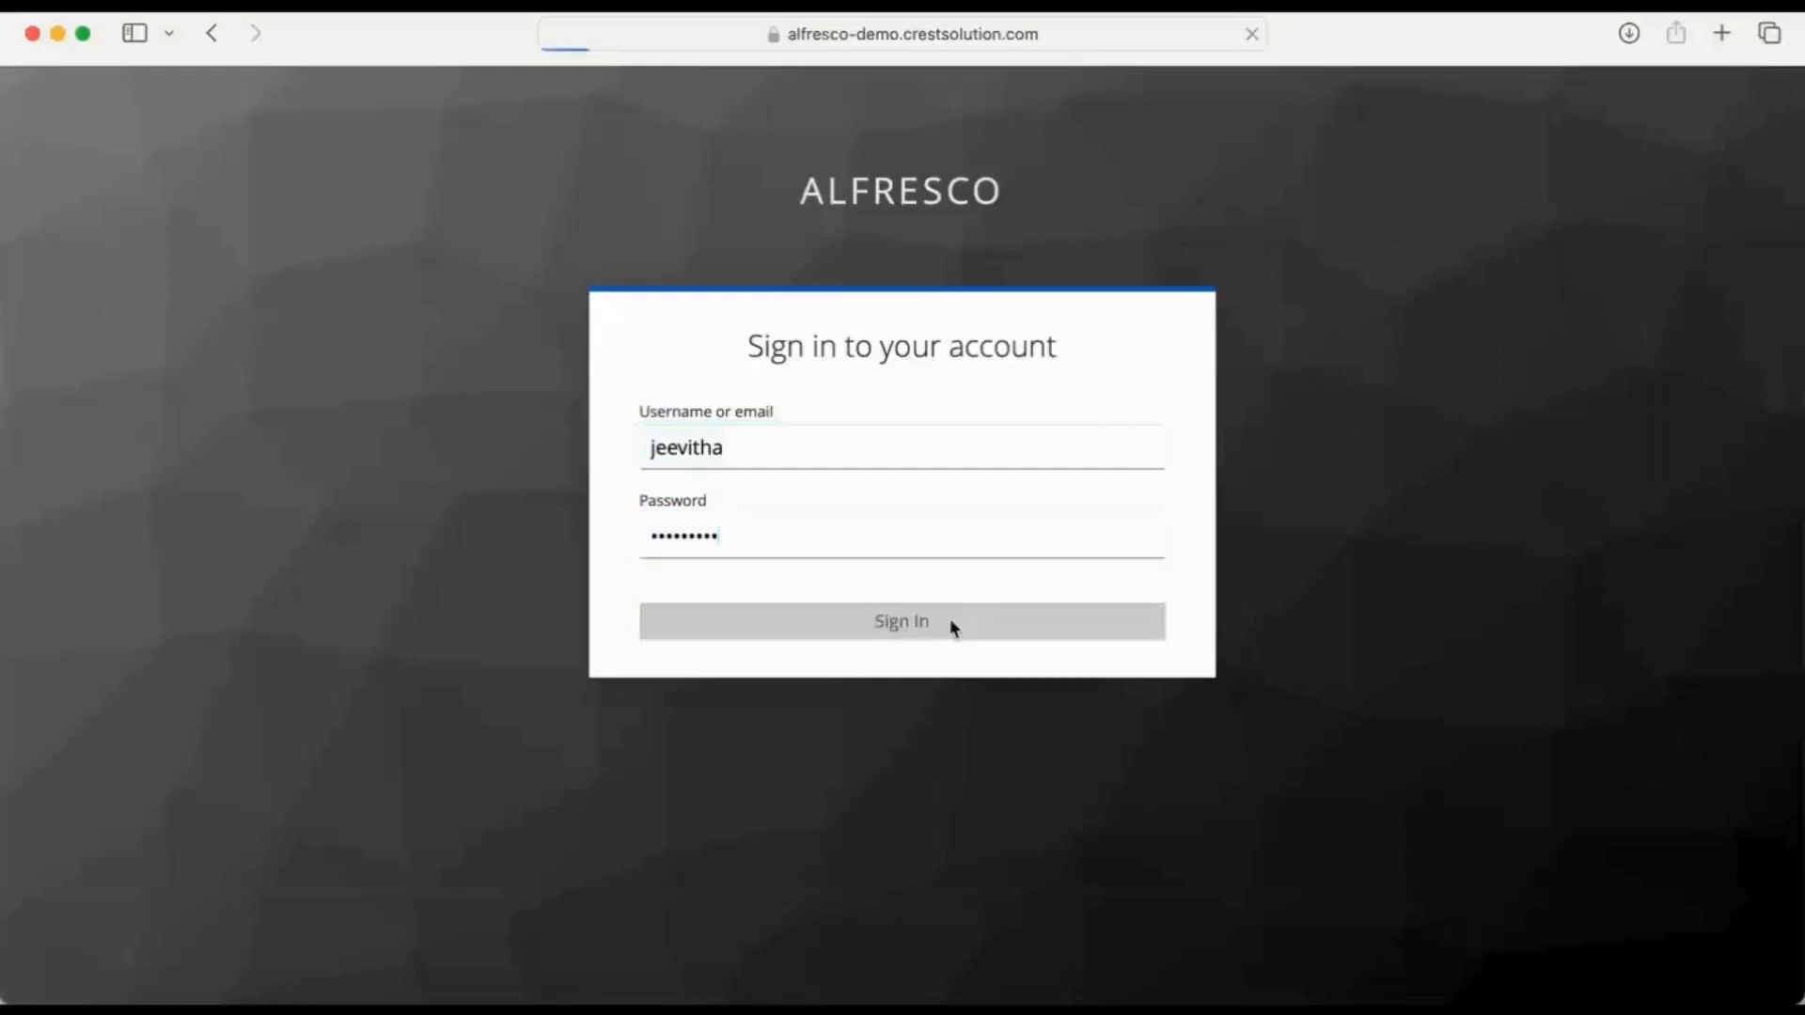
left_click(902, 620)
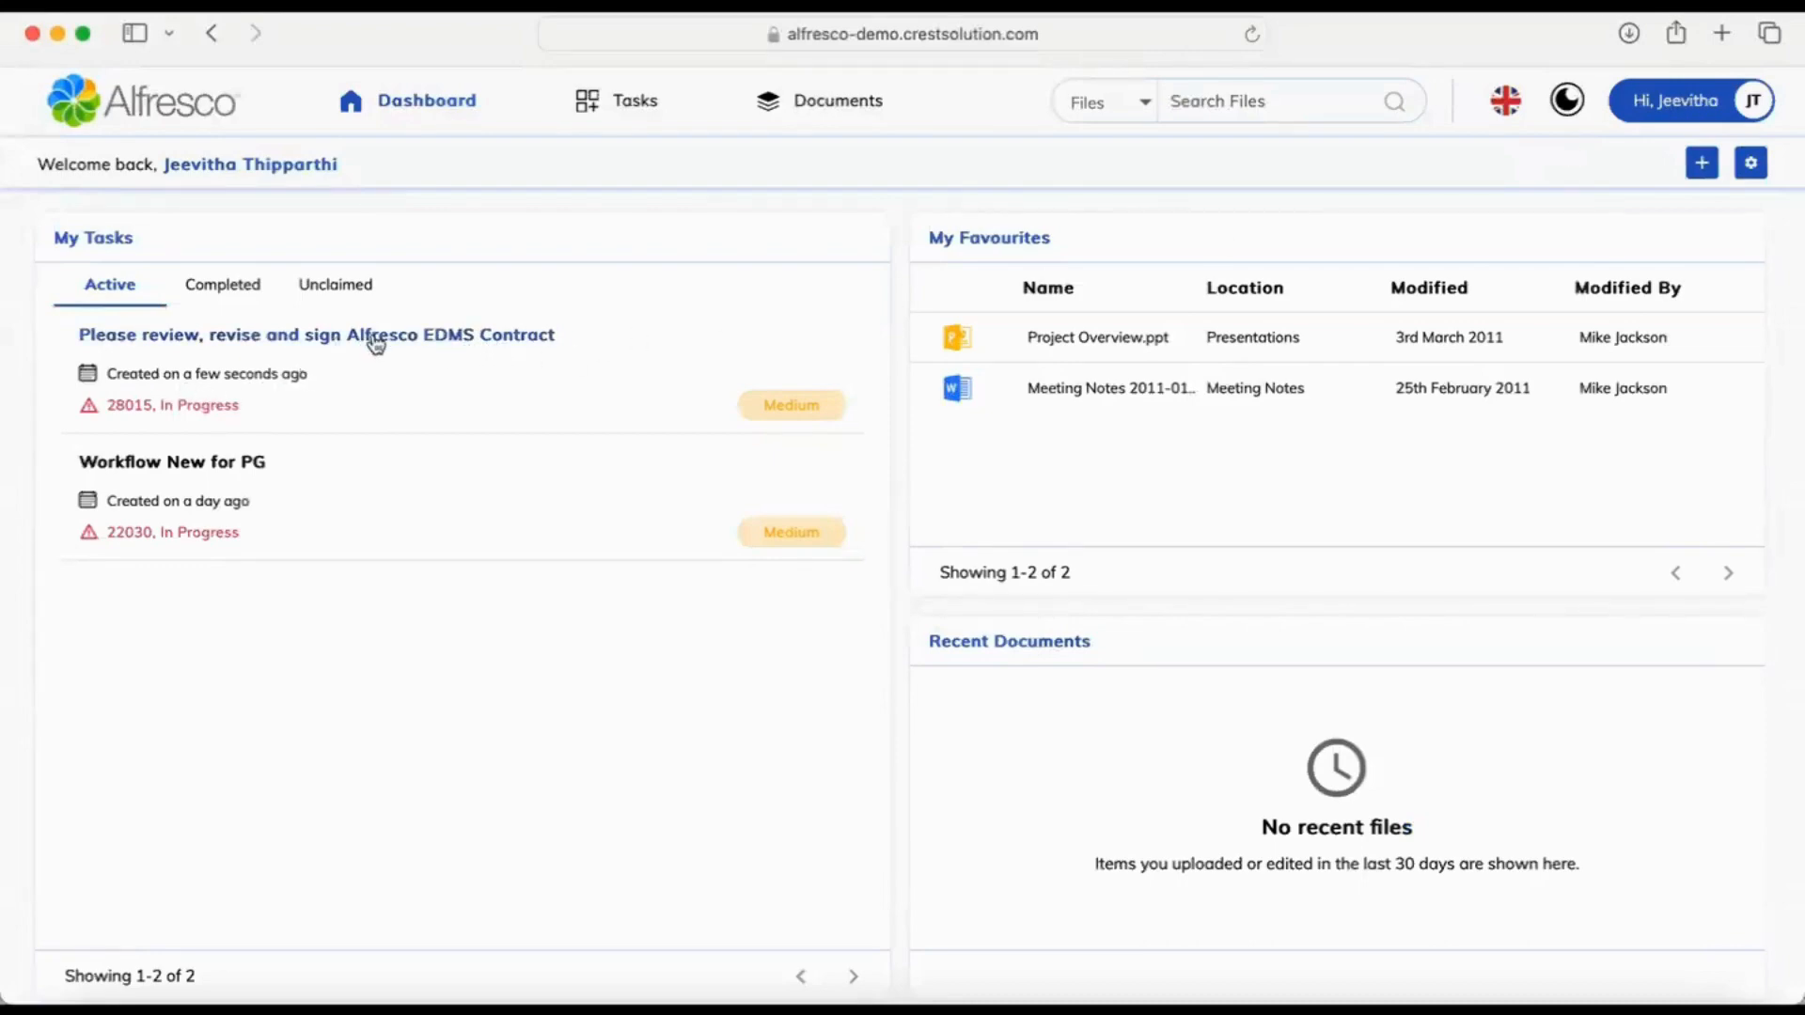
Step: Open signing task #28015, look at the contract's folder, and return to the task
left_click(316, 335)
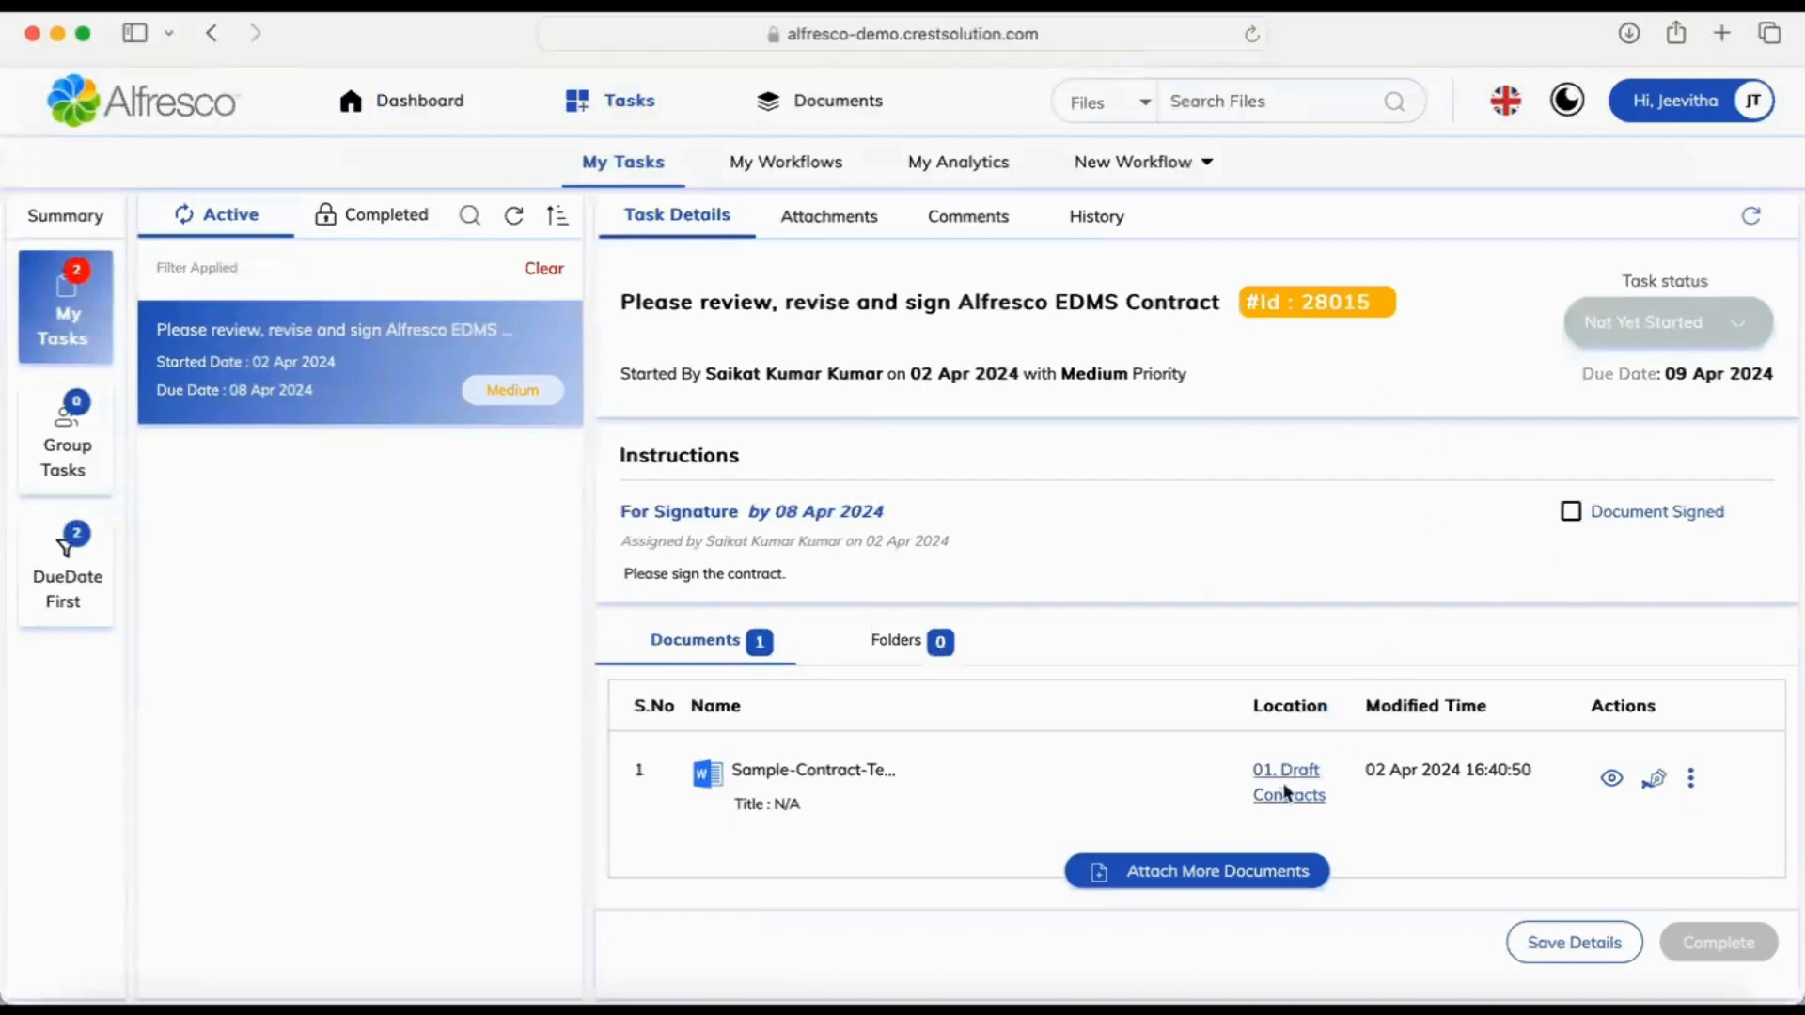
mouse_move(1289, 806)
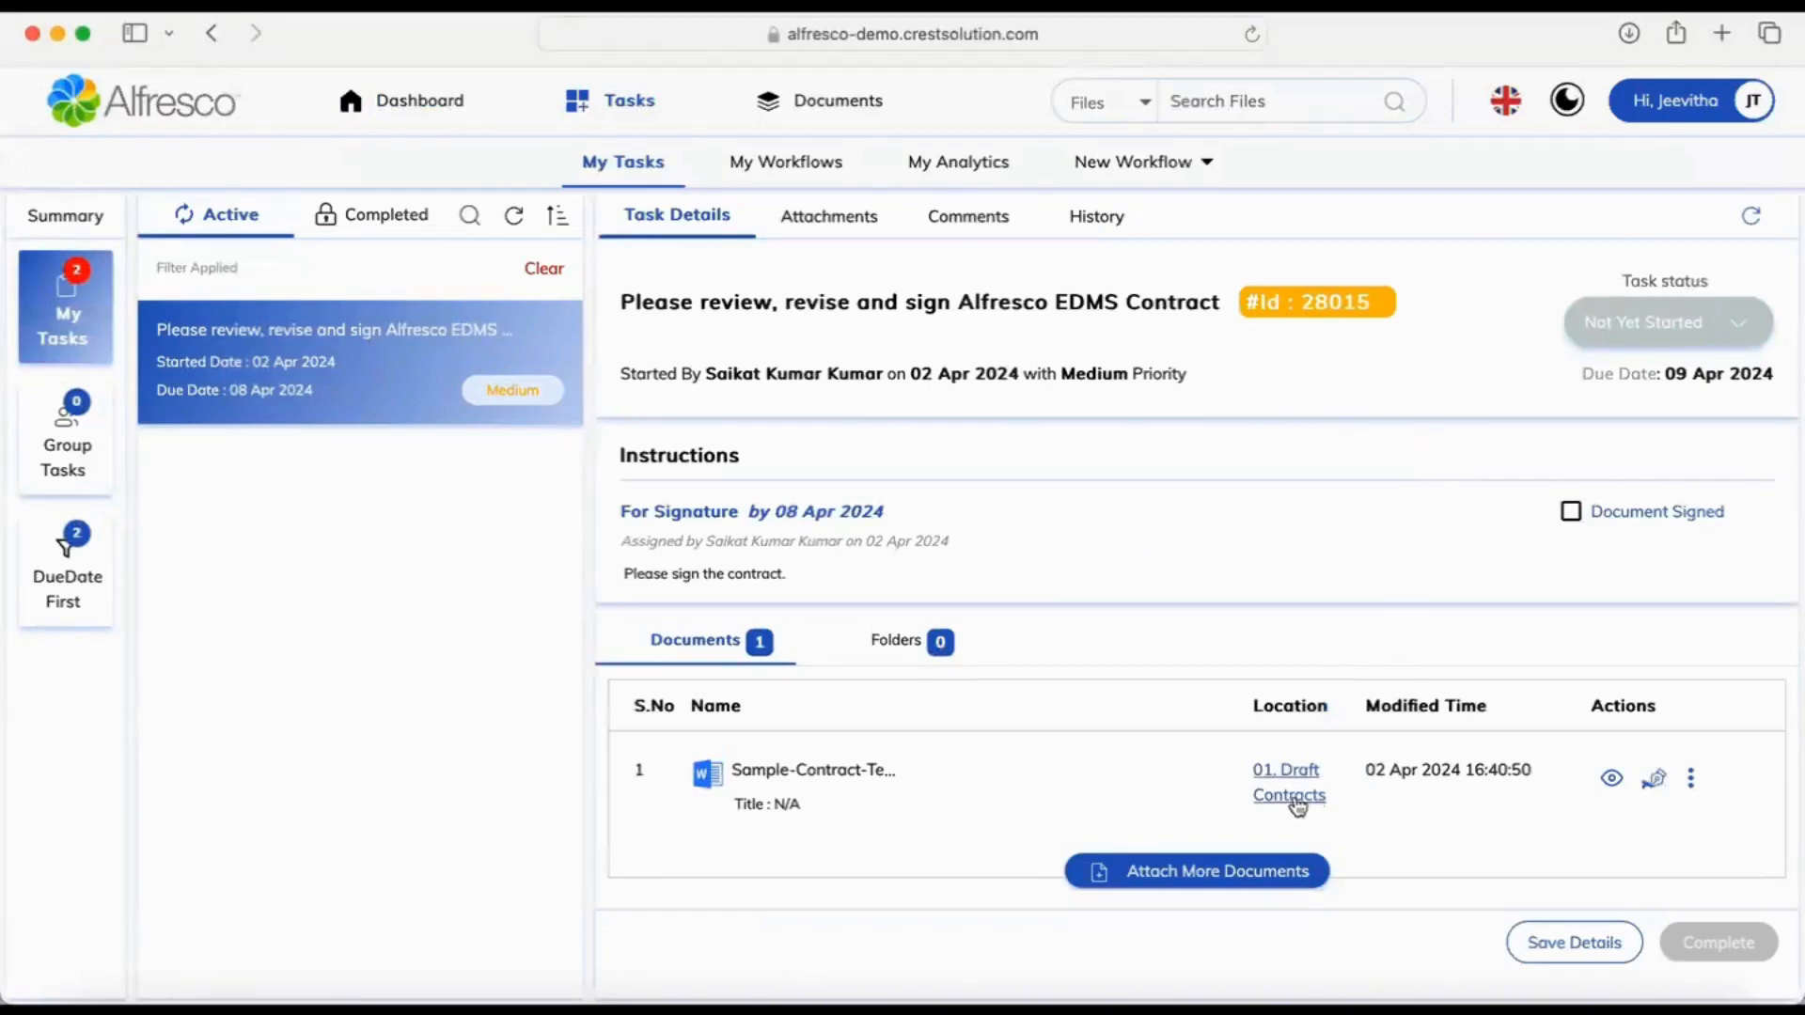
left_click(1288, 783)
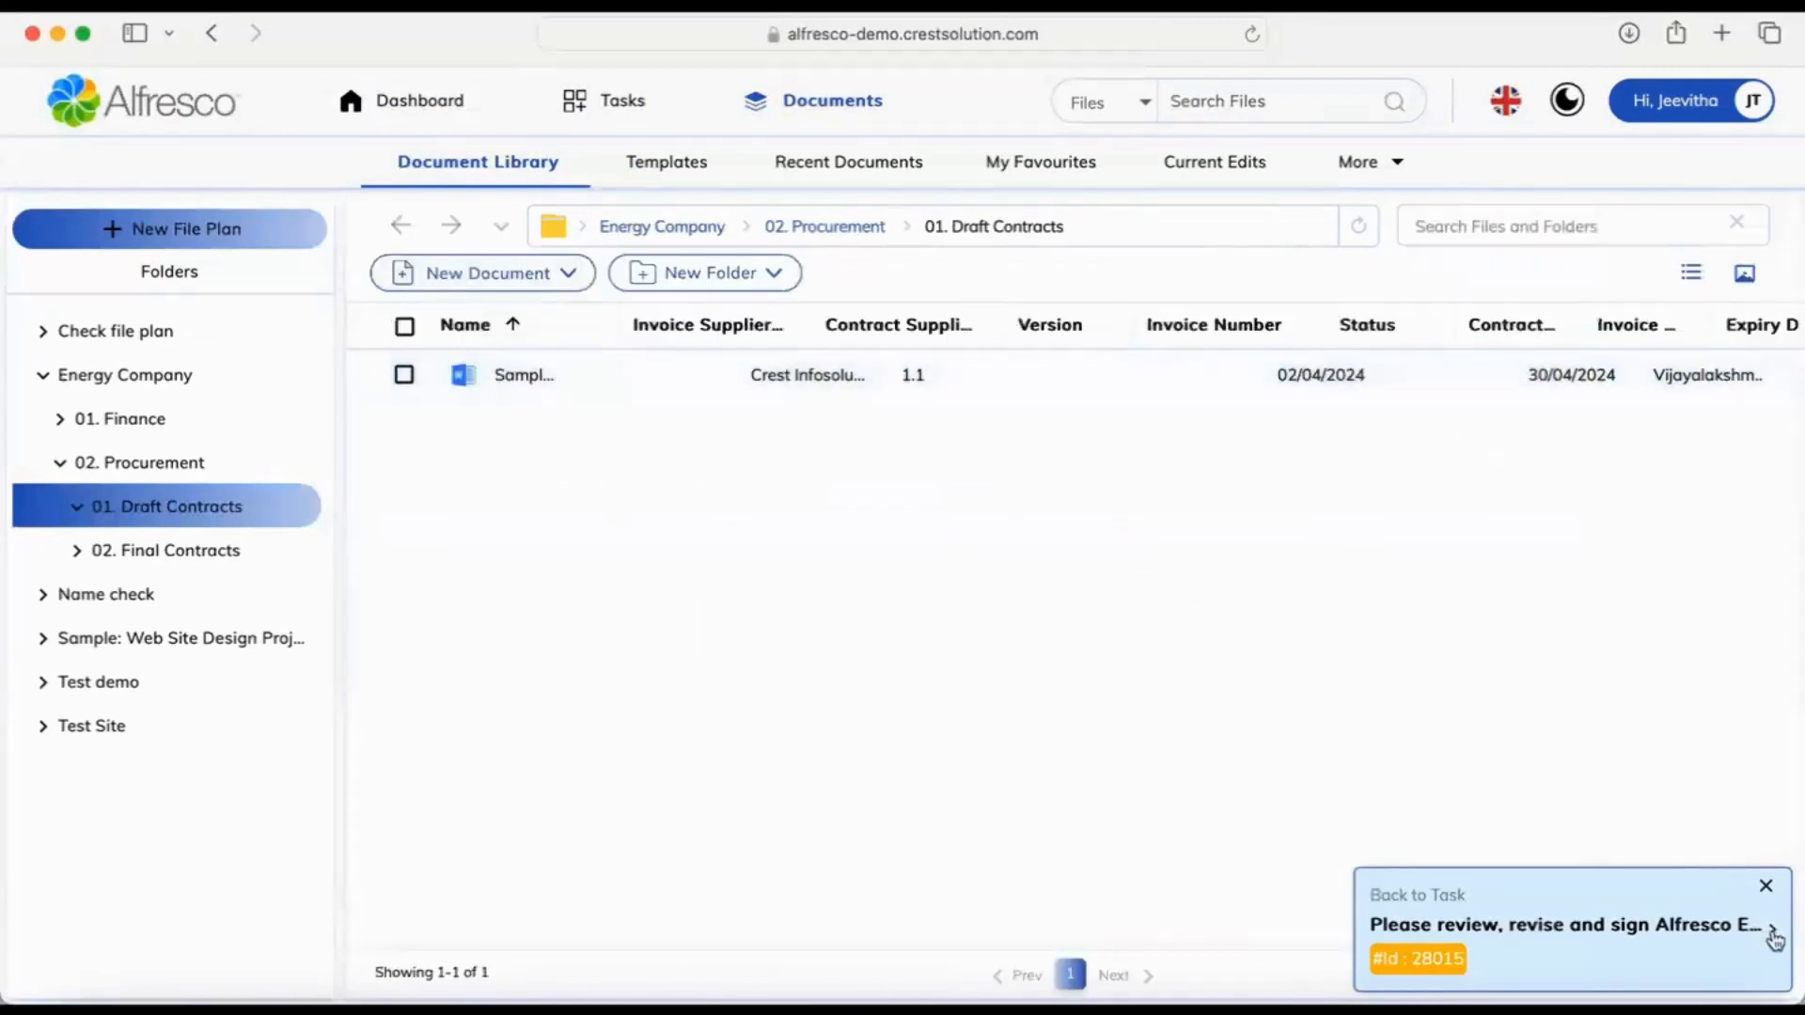
left_click(1564, 924)
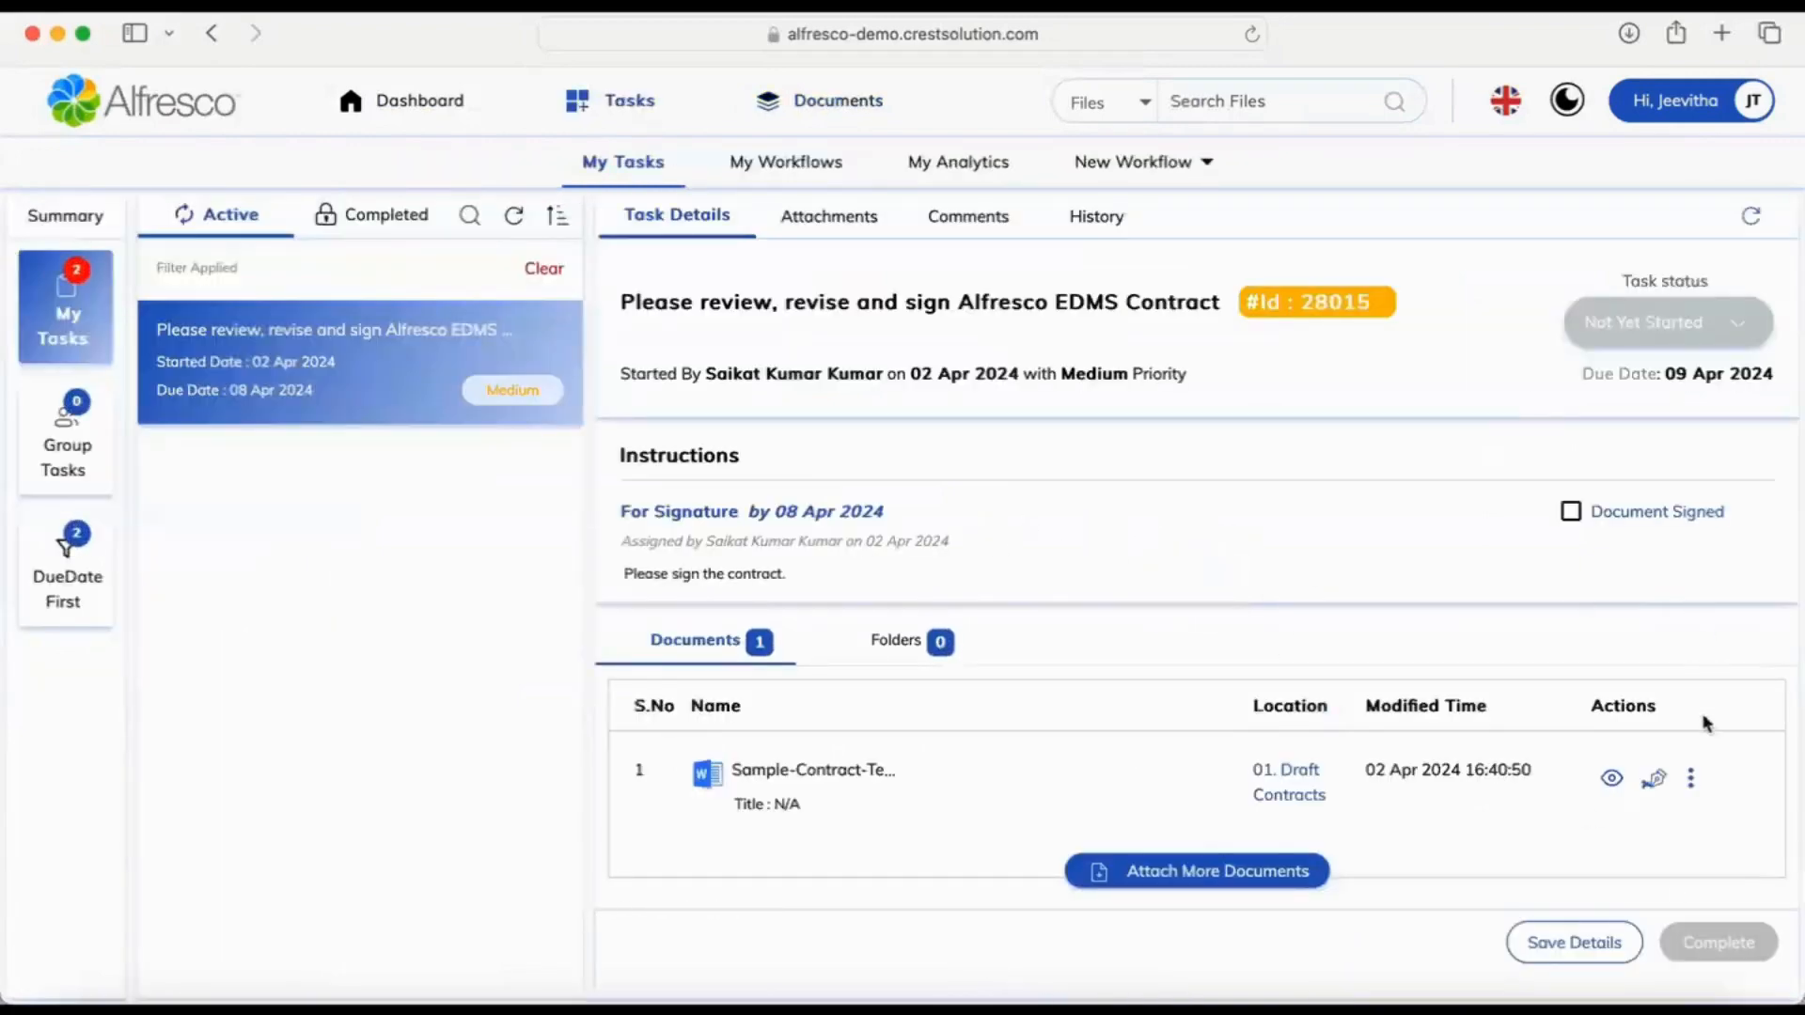
mouse_move(1652, 778)
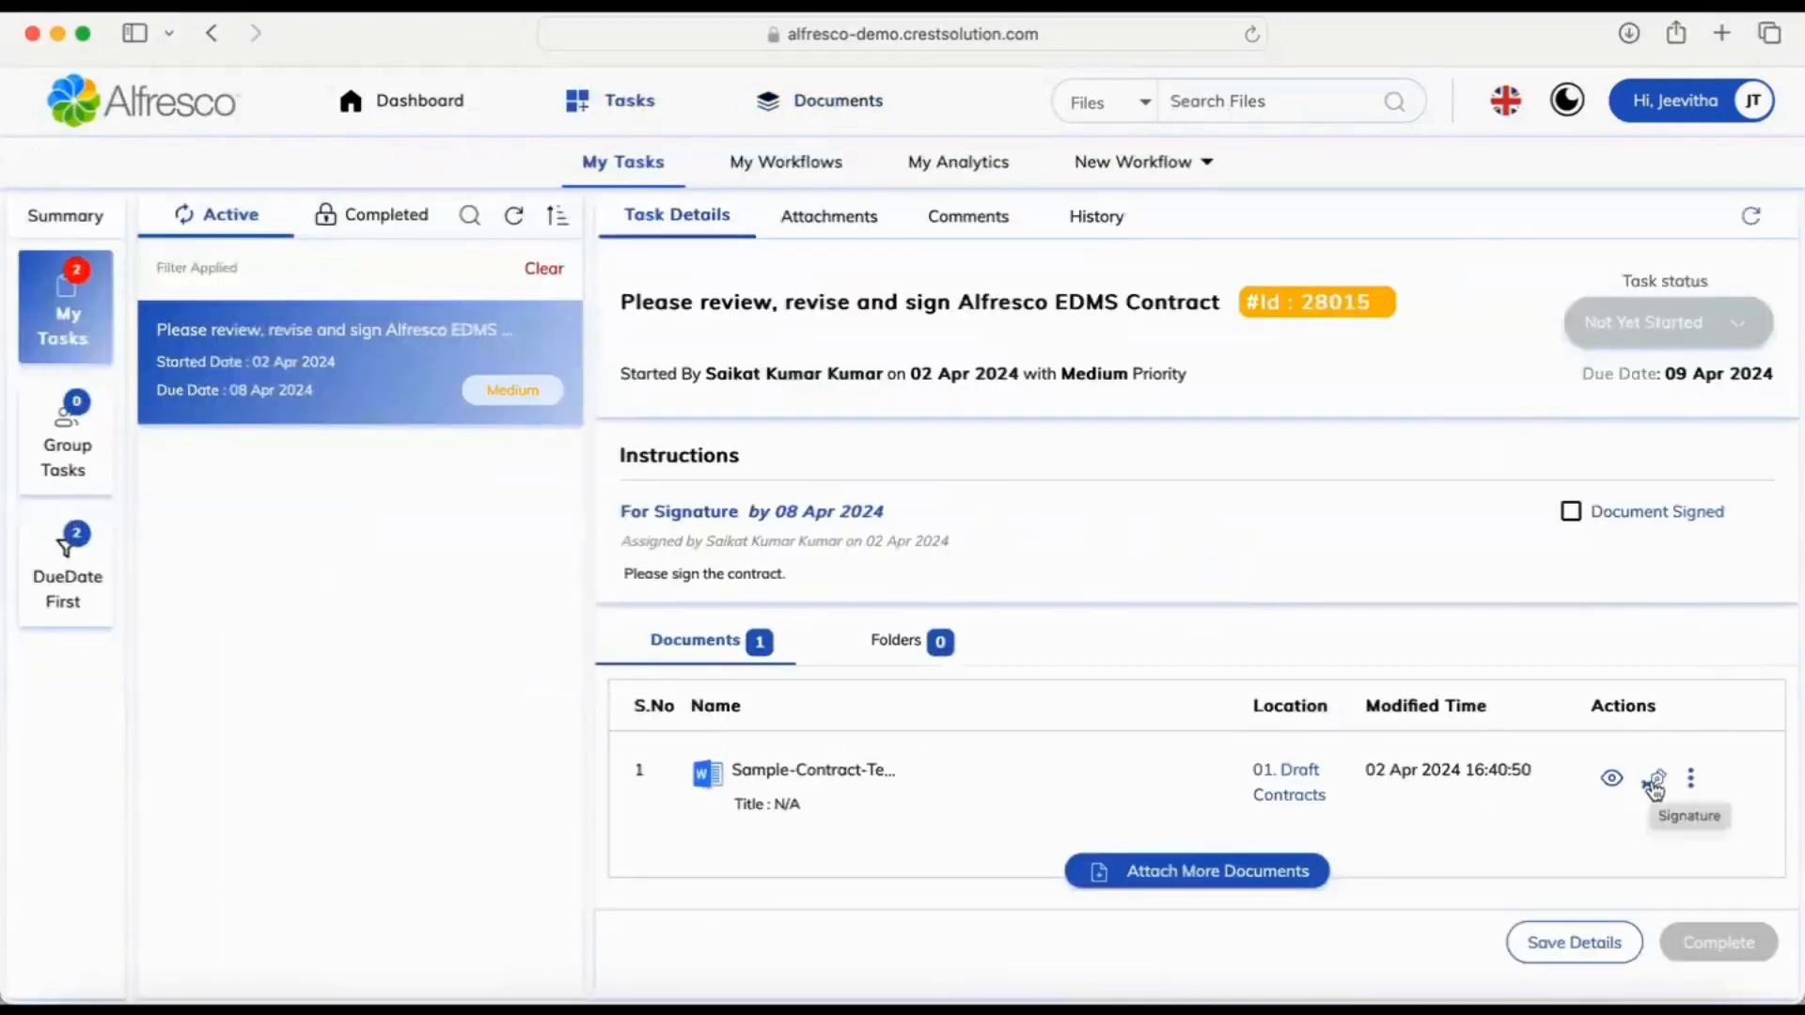
Step: Draw a handwritten signature at the SIGN HERE spot and apply it to the contract
left_click(1654, 778)
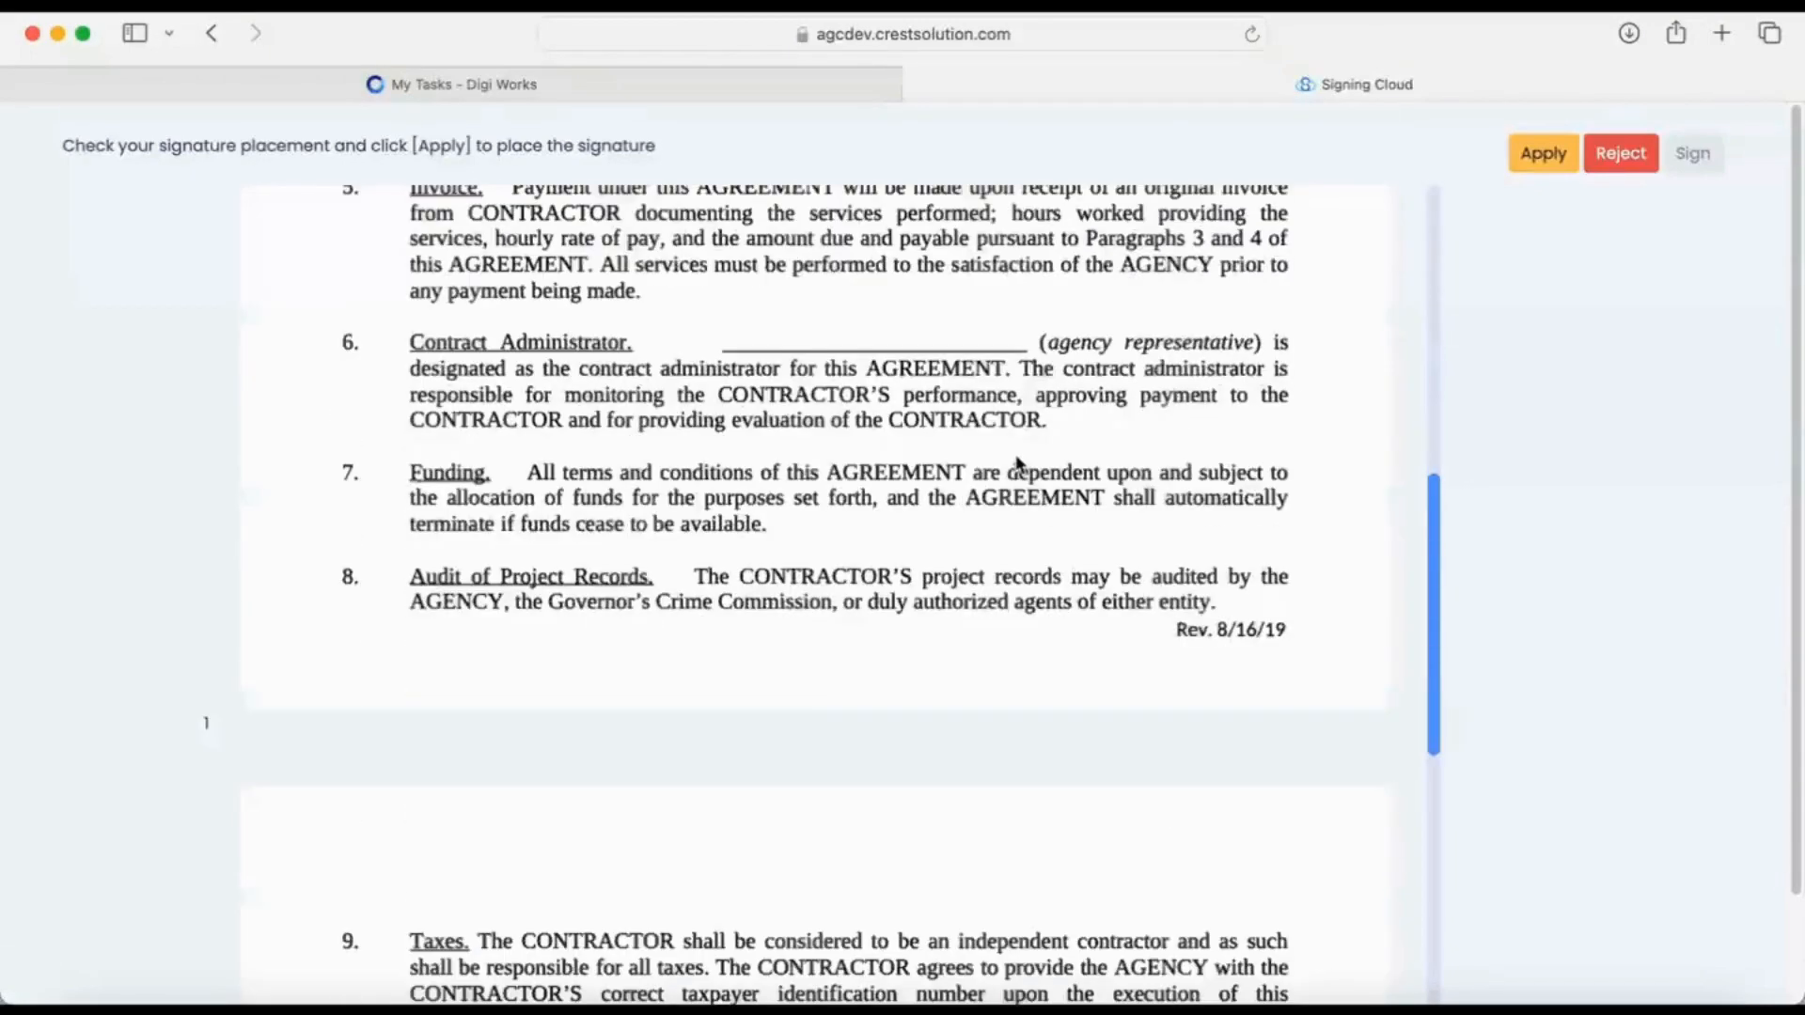
scroll("down", 3)
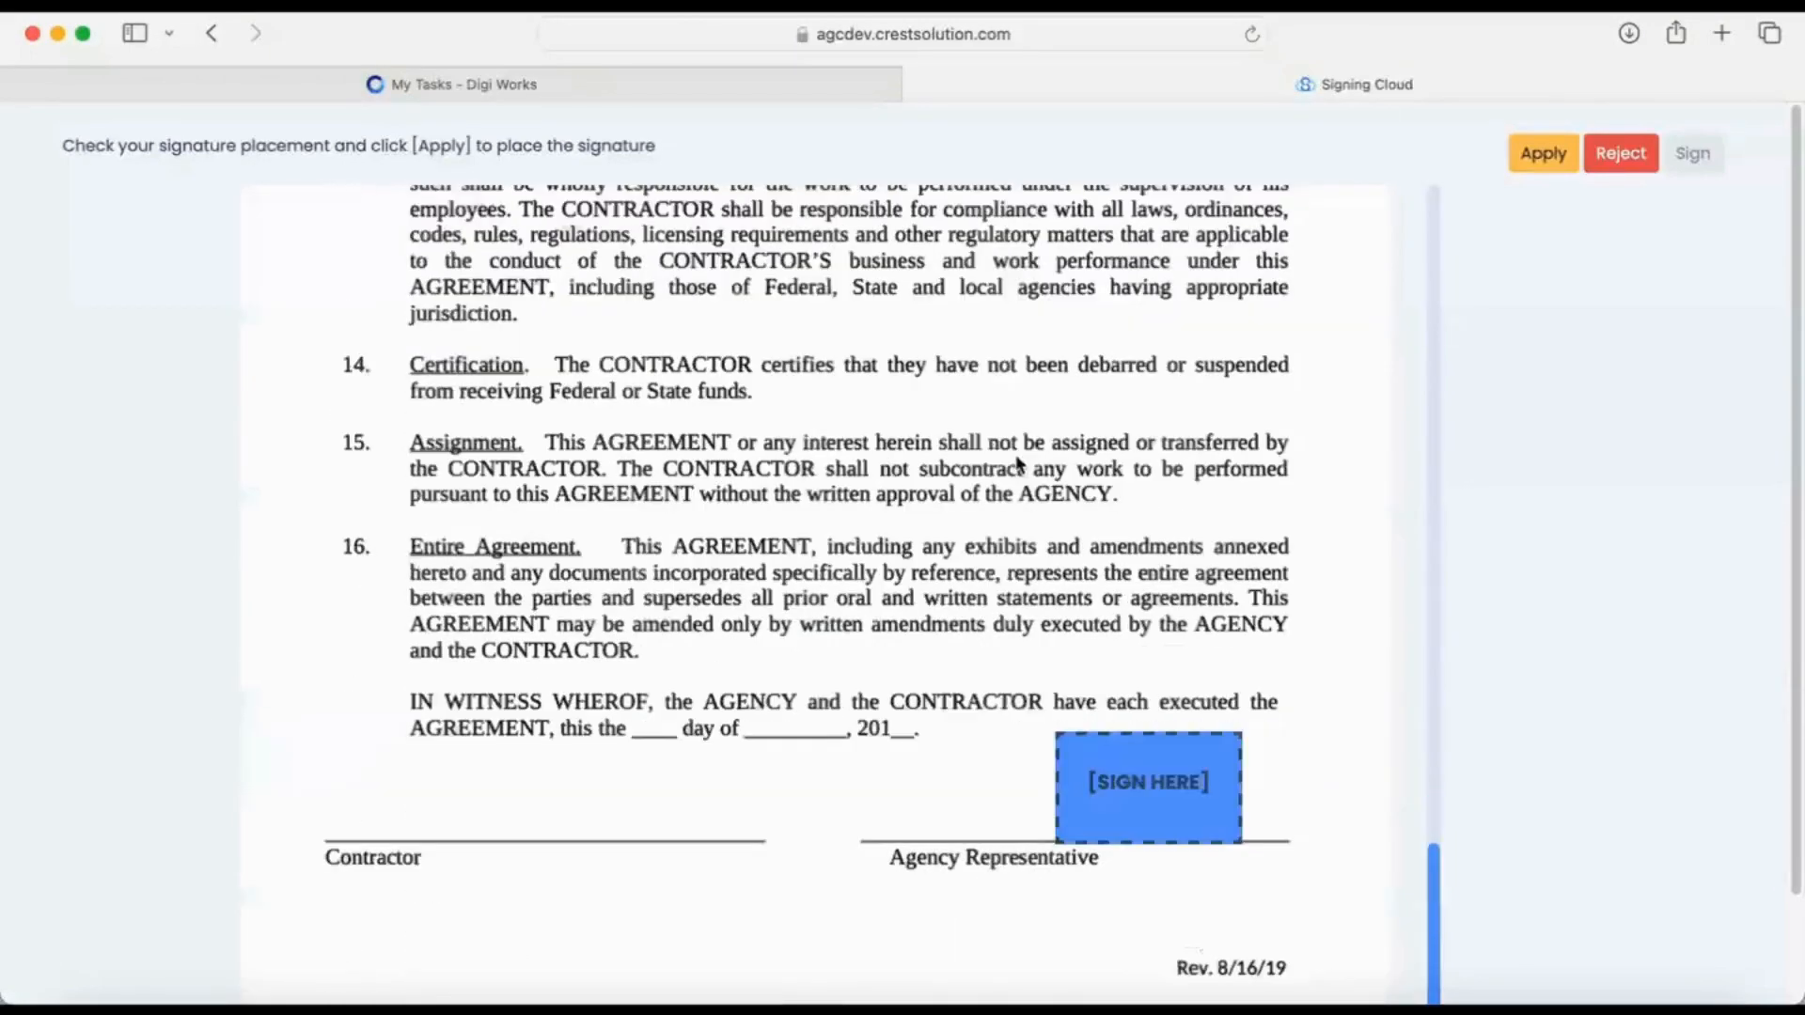
left_click(1146, 785)
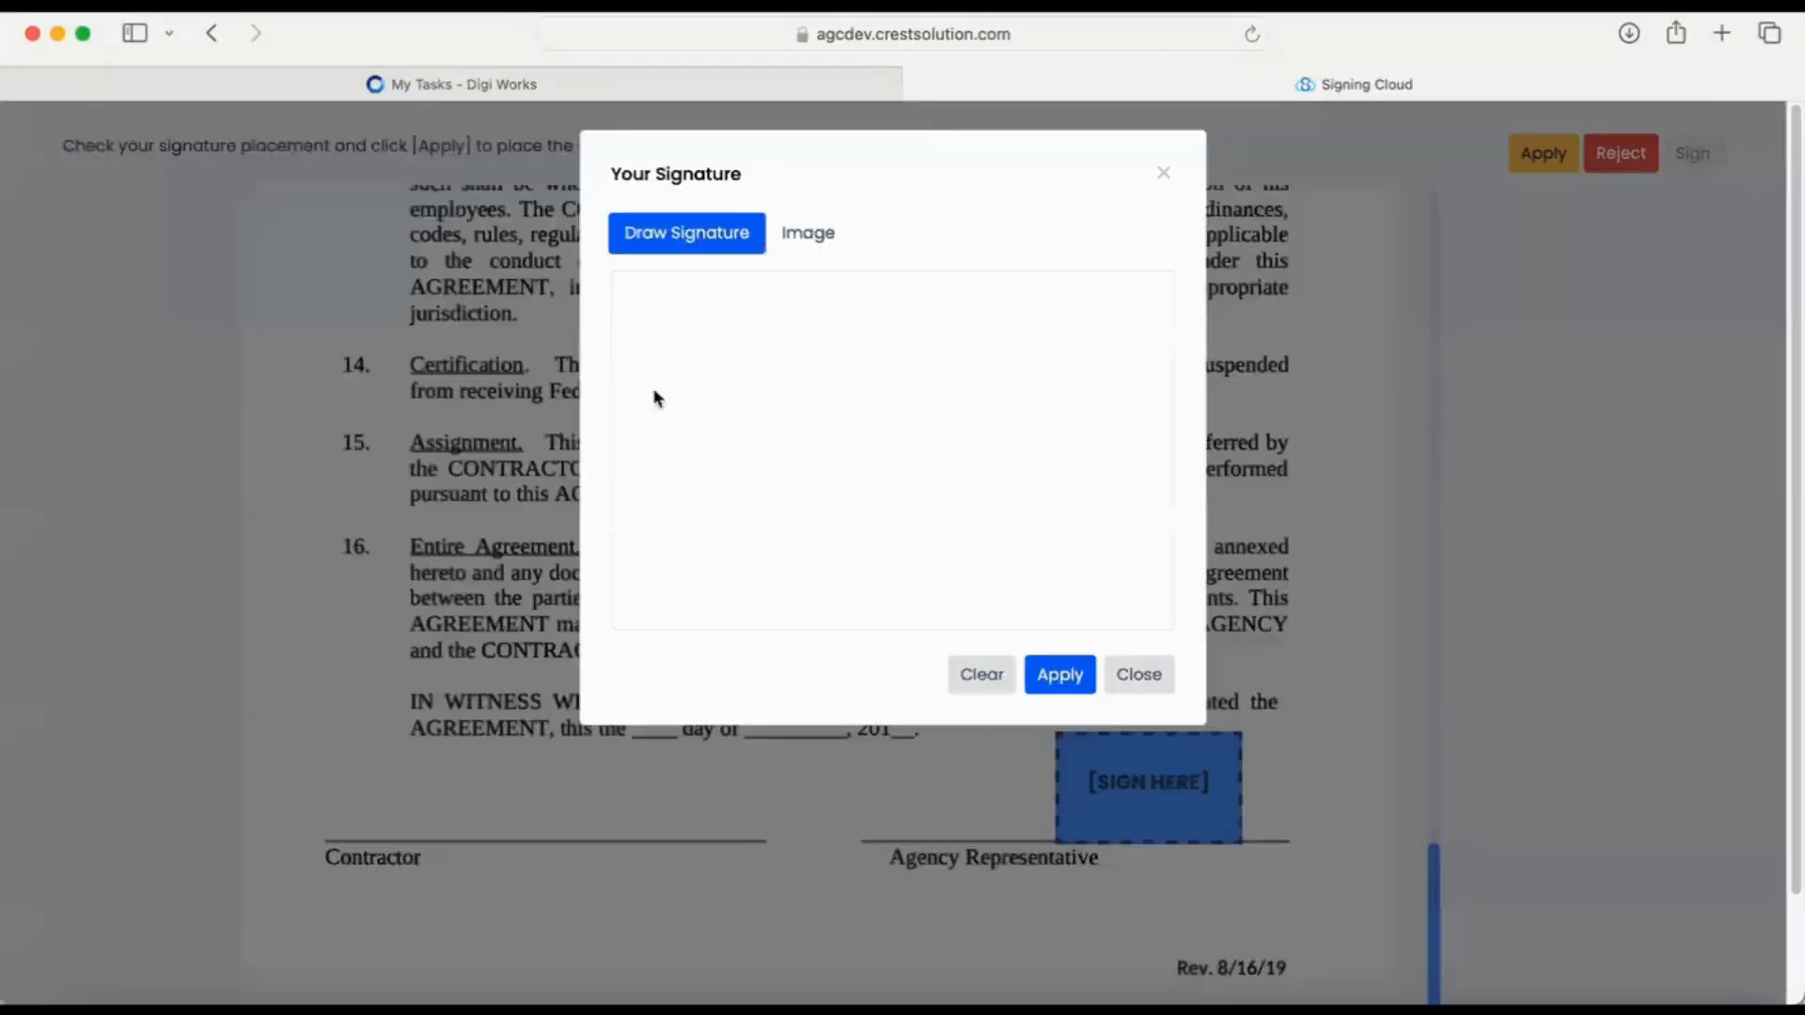
left_click_drag(748, 345, 783, 471)
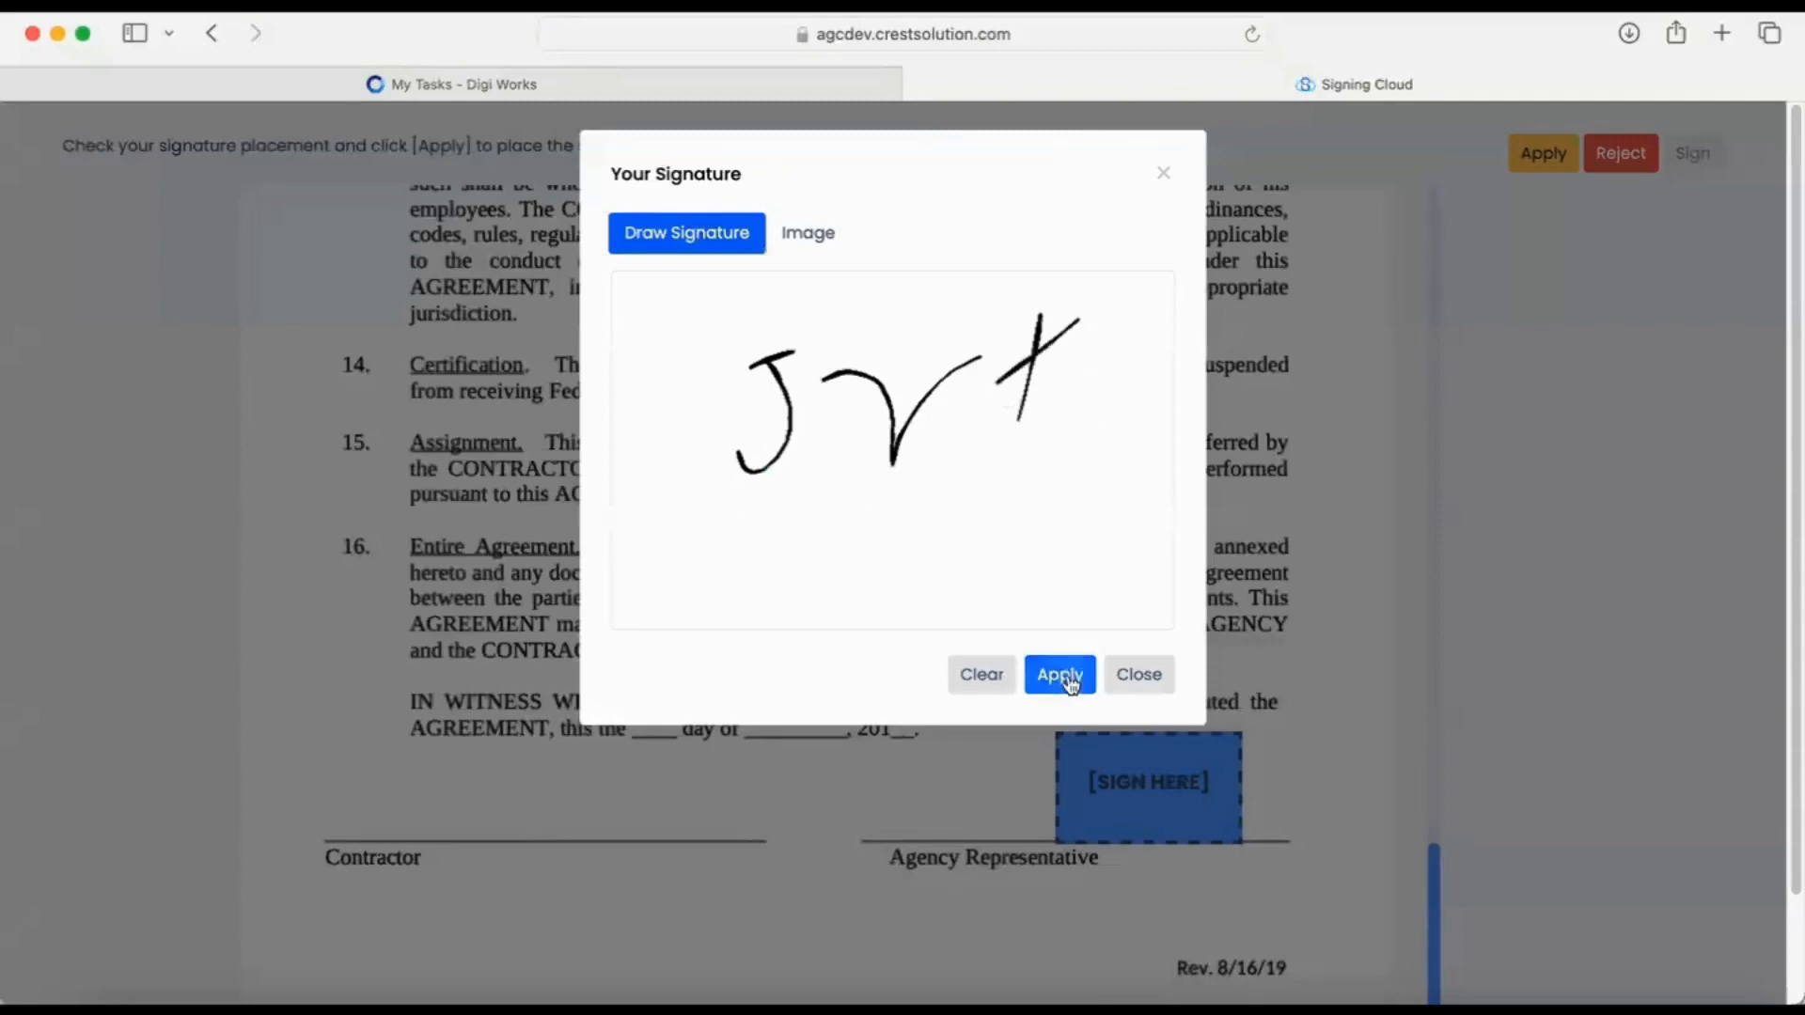
left_click(1058, 675)
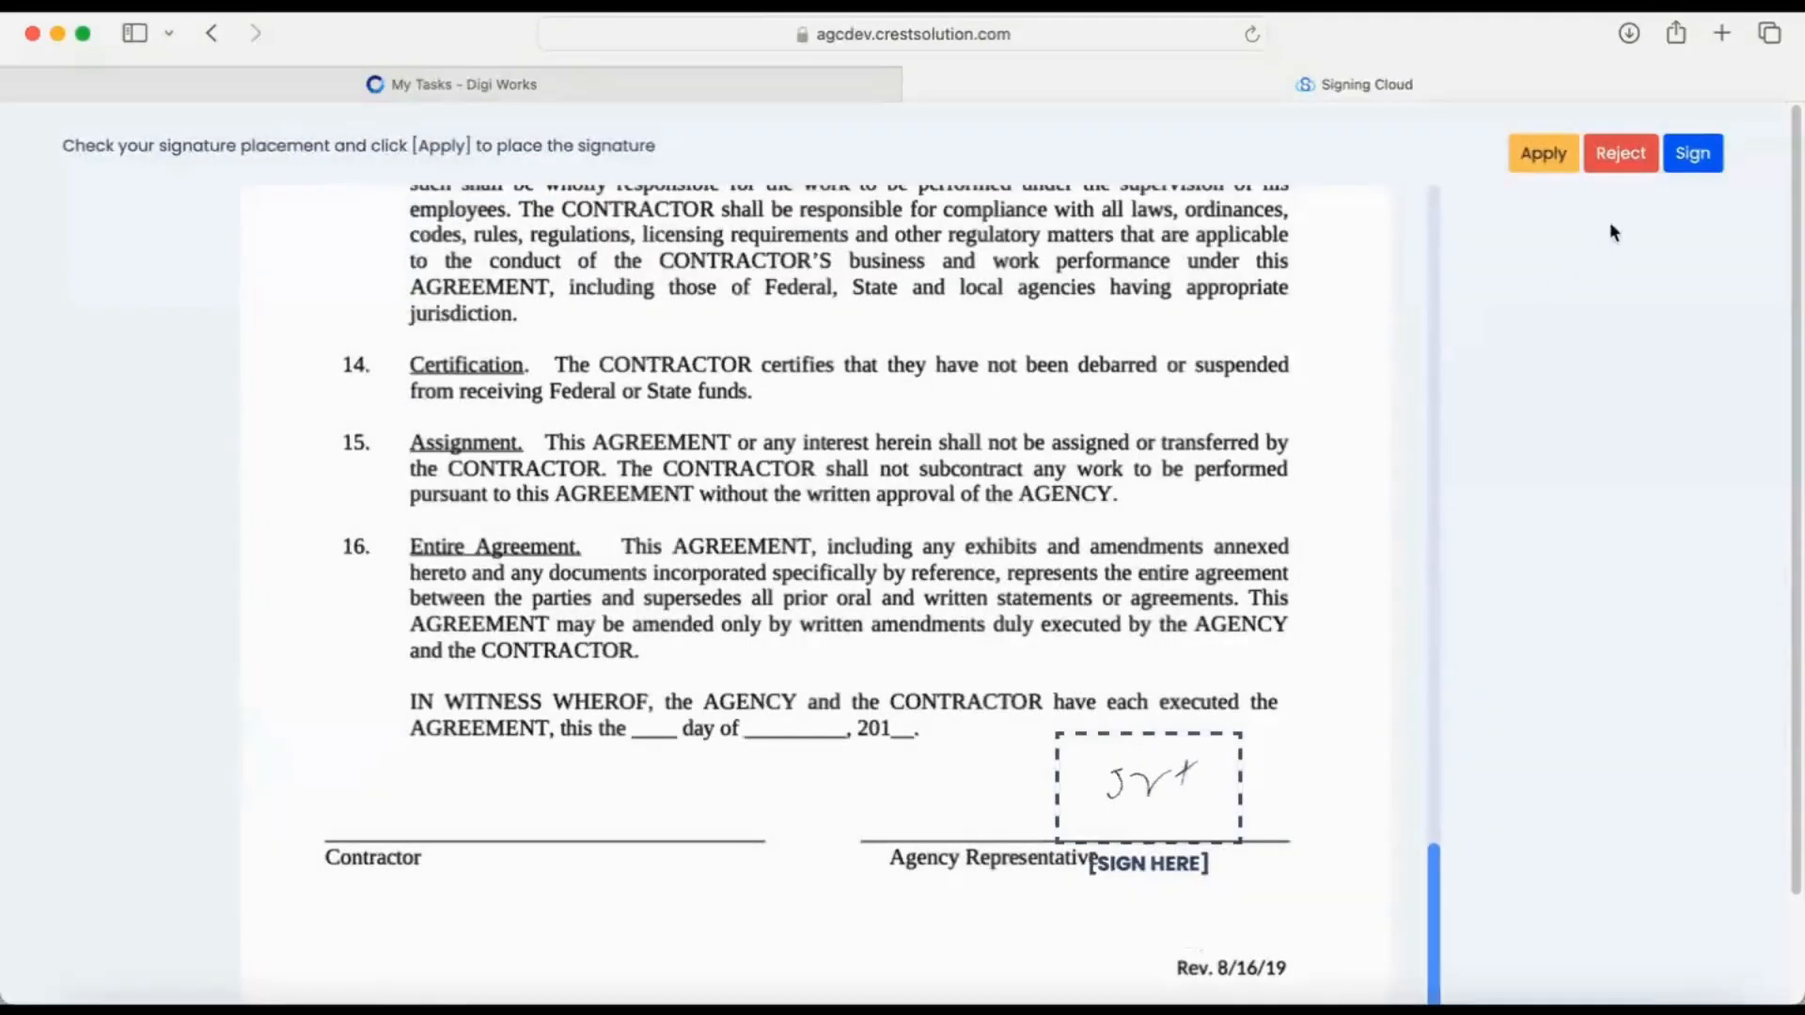
Step: Sign the document, confirm, and dismiss the signed-successfully message
left_click(1691, 153)
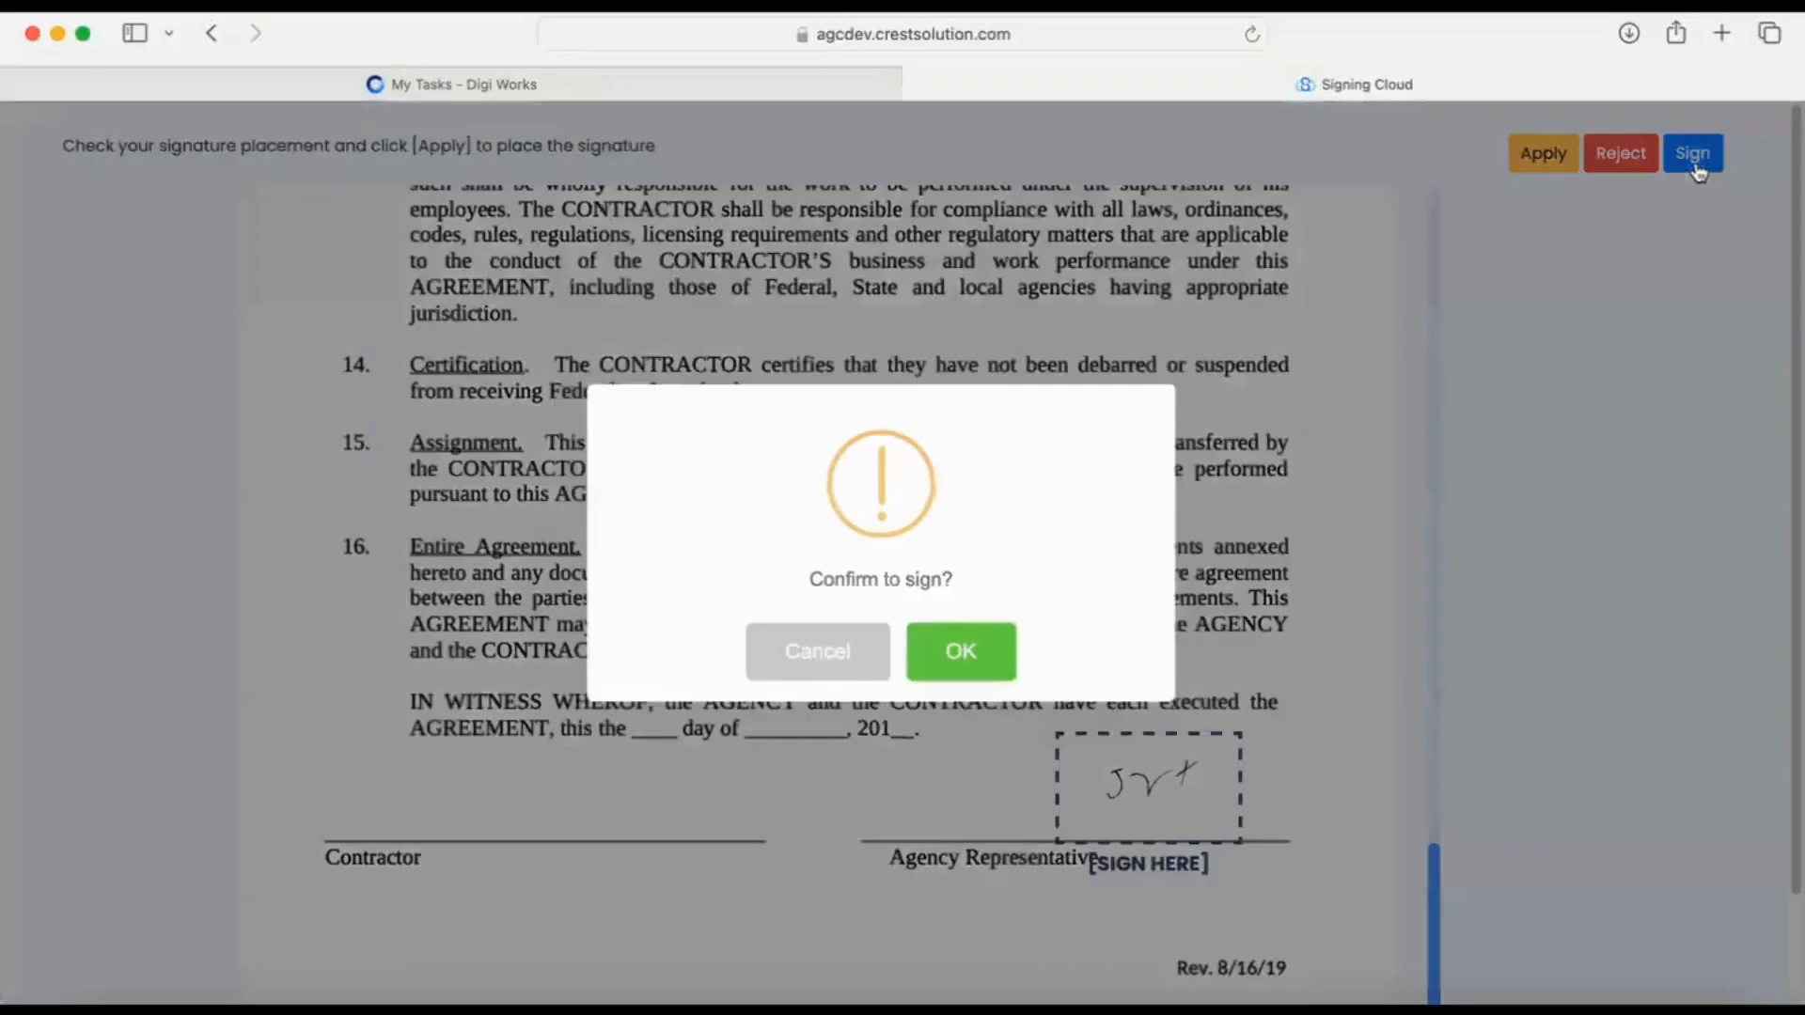
left_click(959, 650)
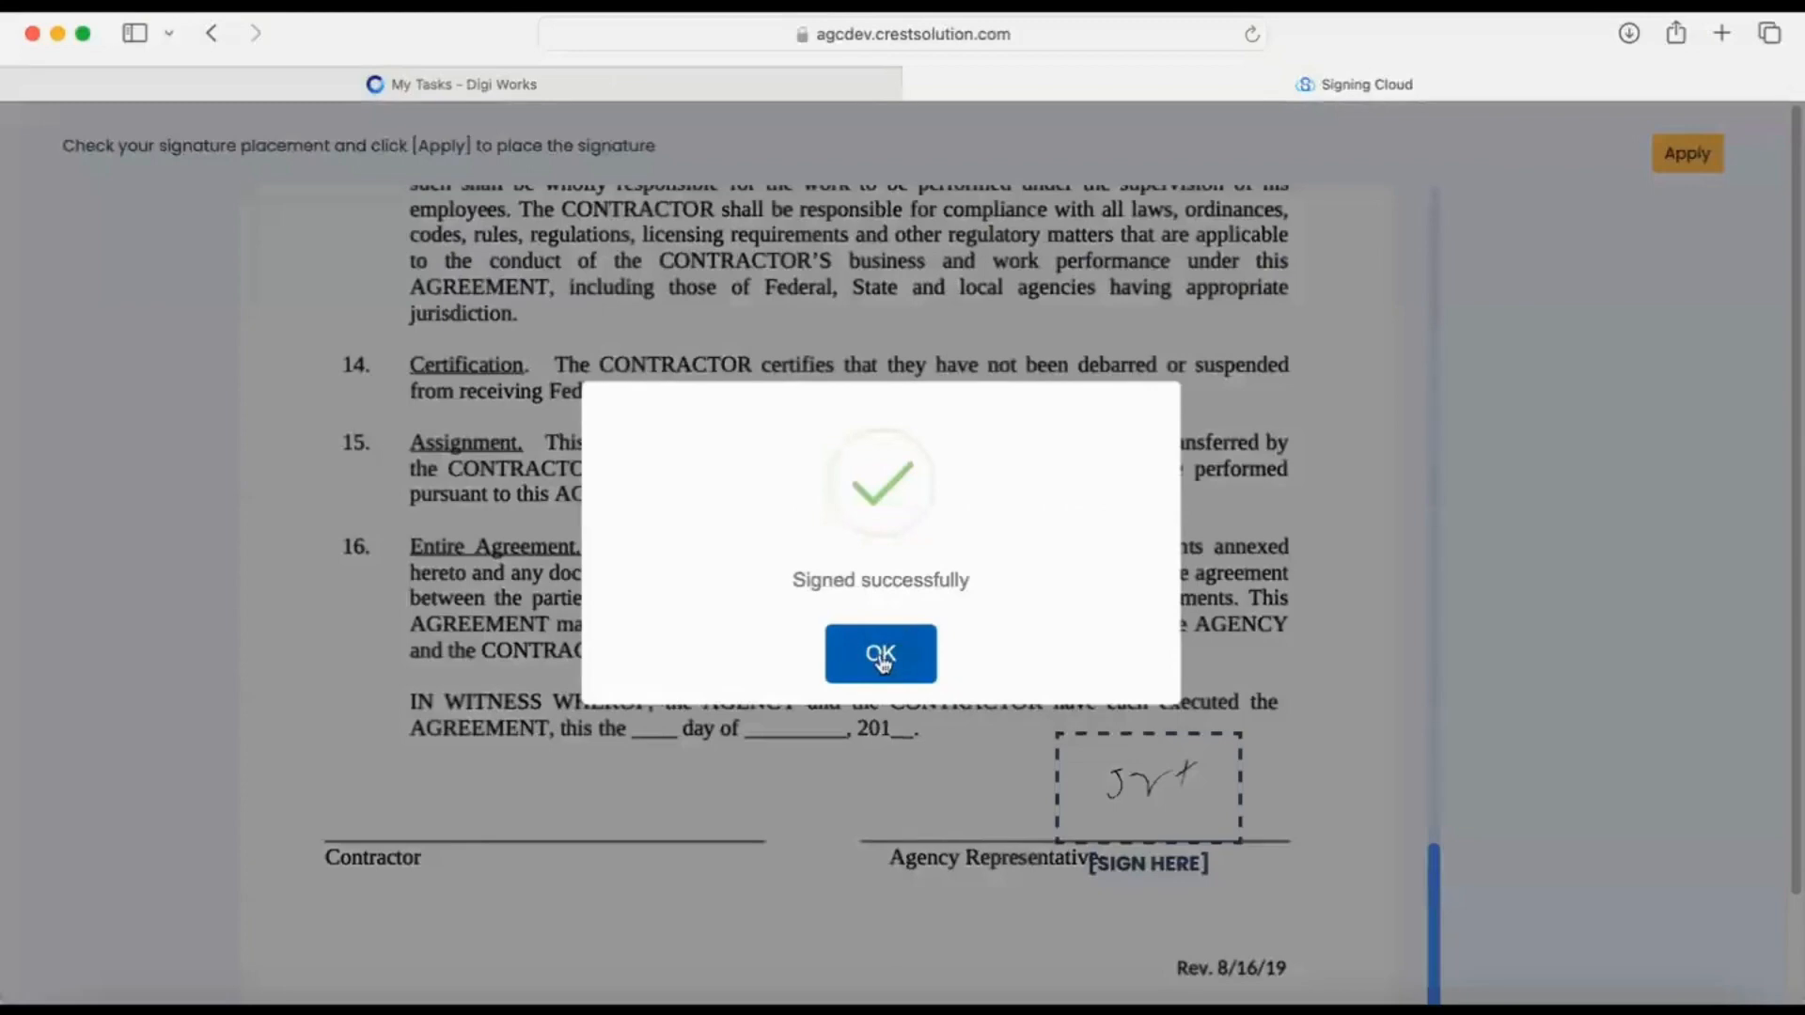
left_click(879, 654)
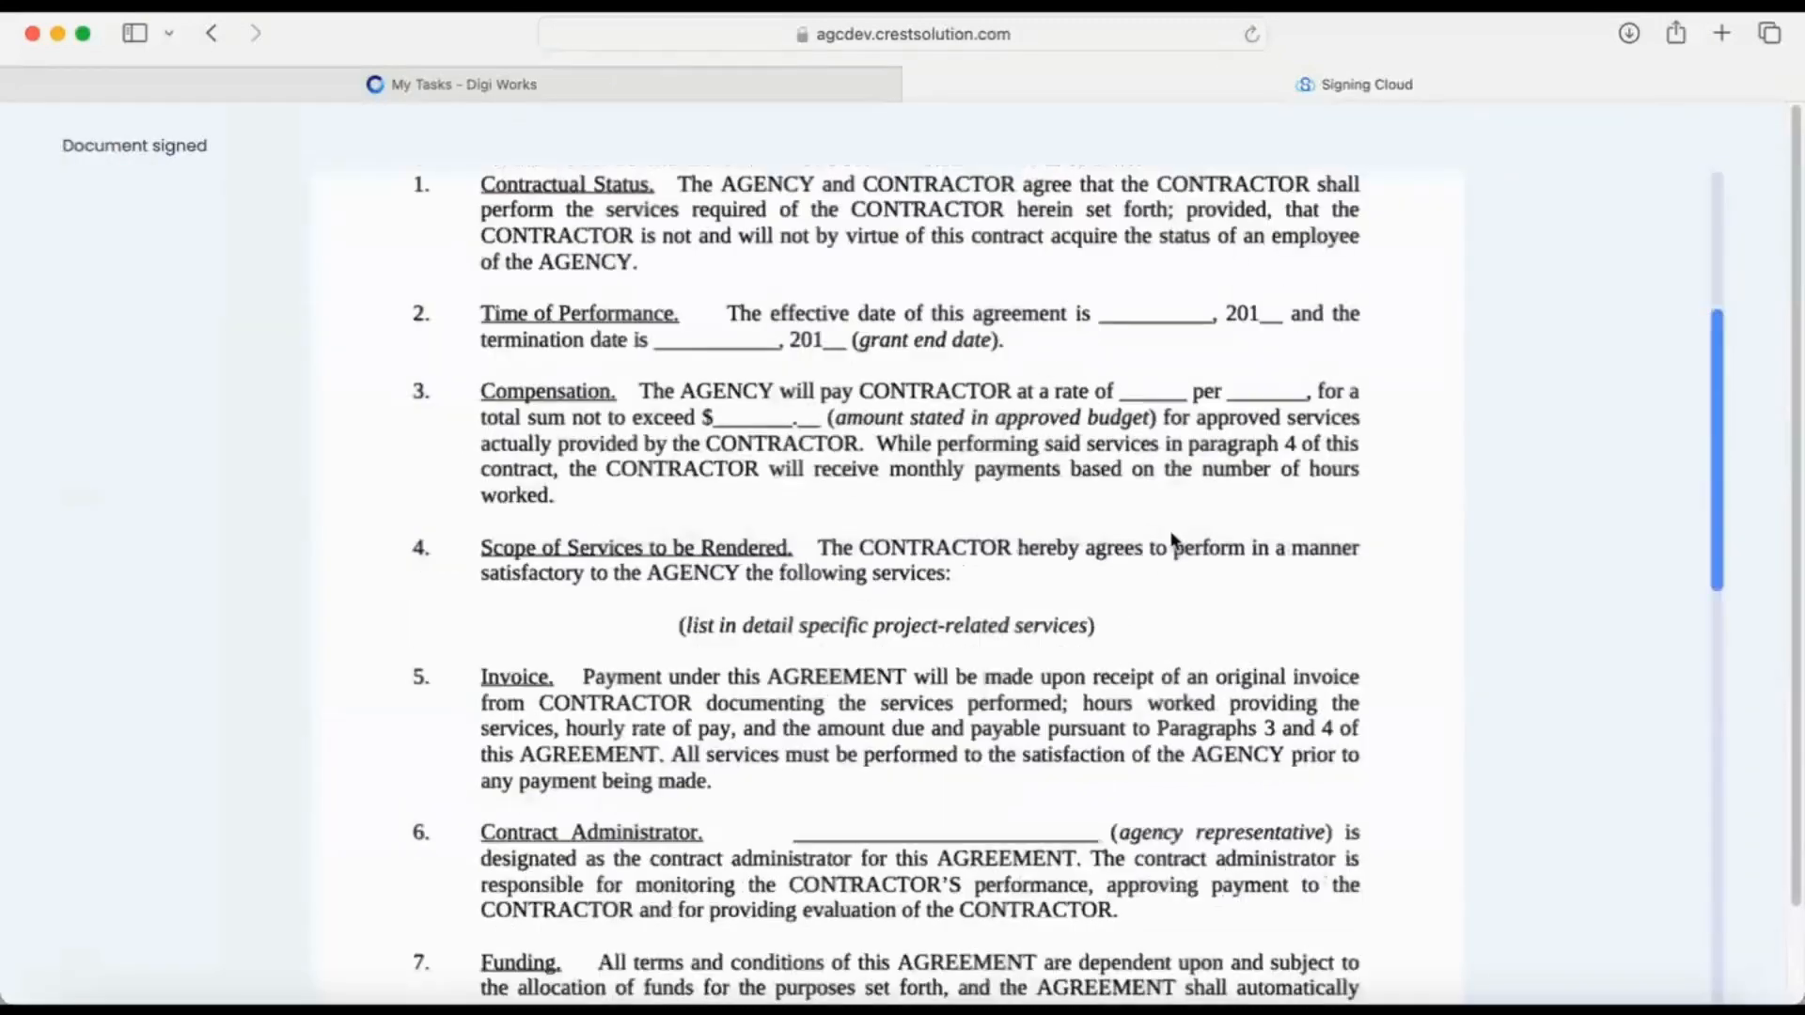
scroll("down", 3)
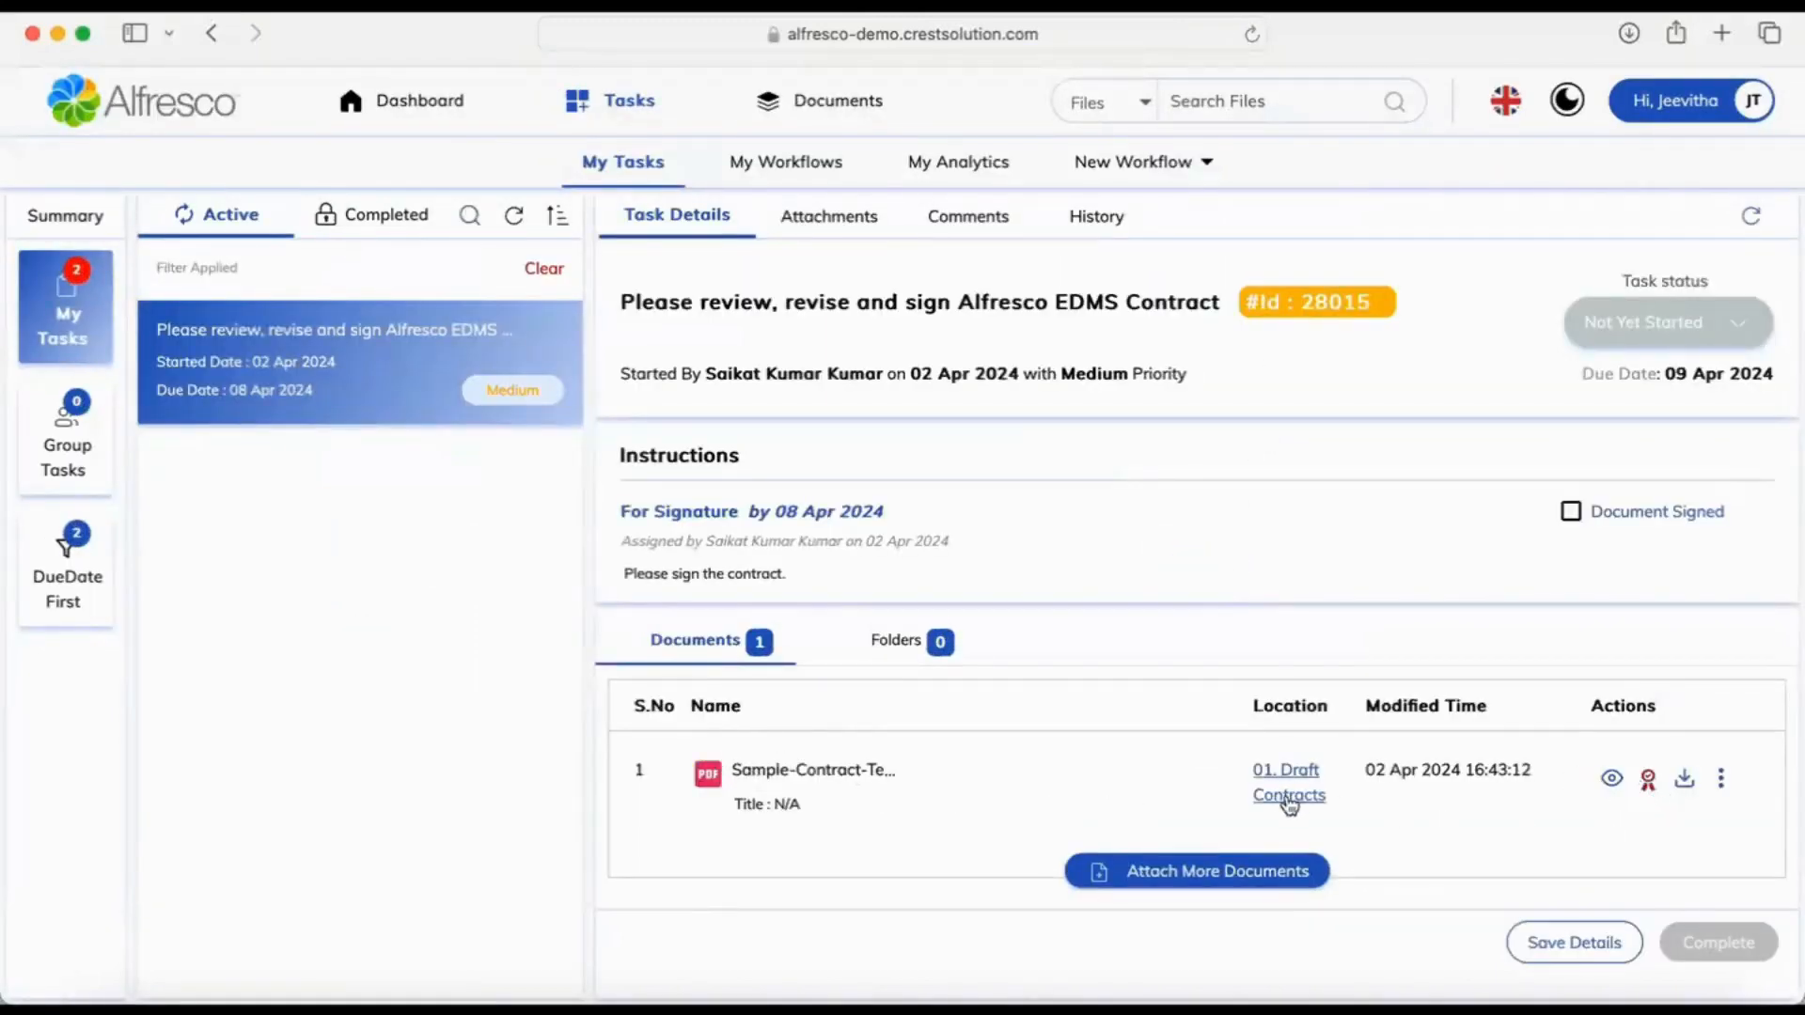
left_click(1287, 783)
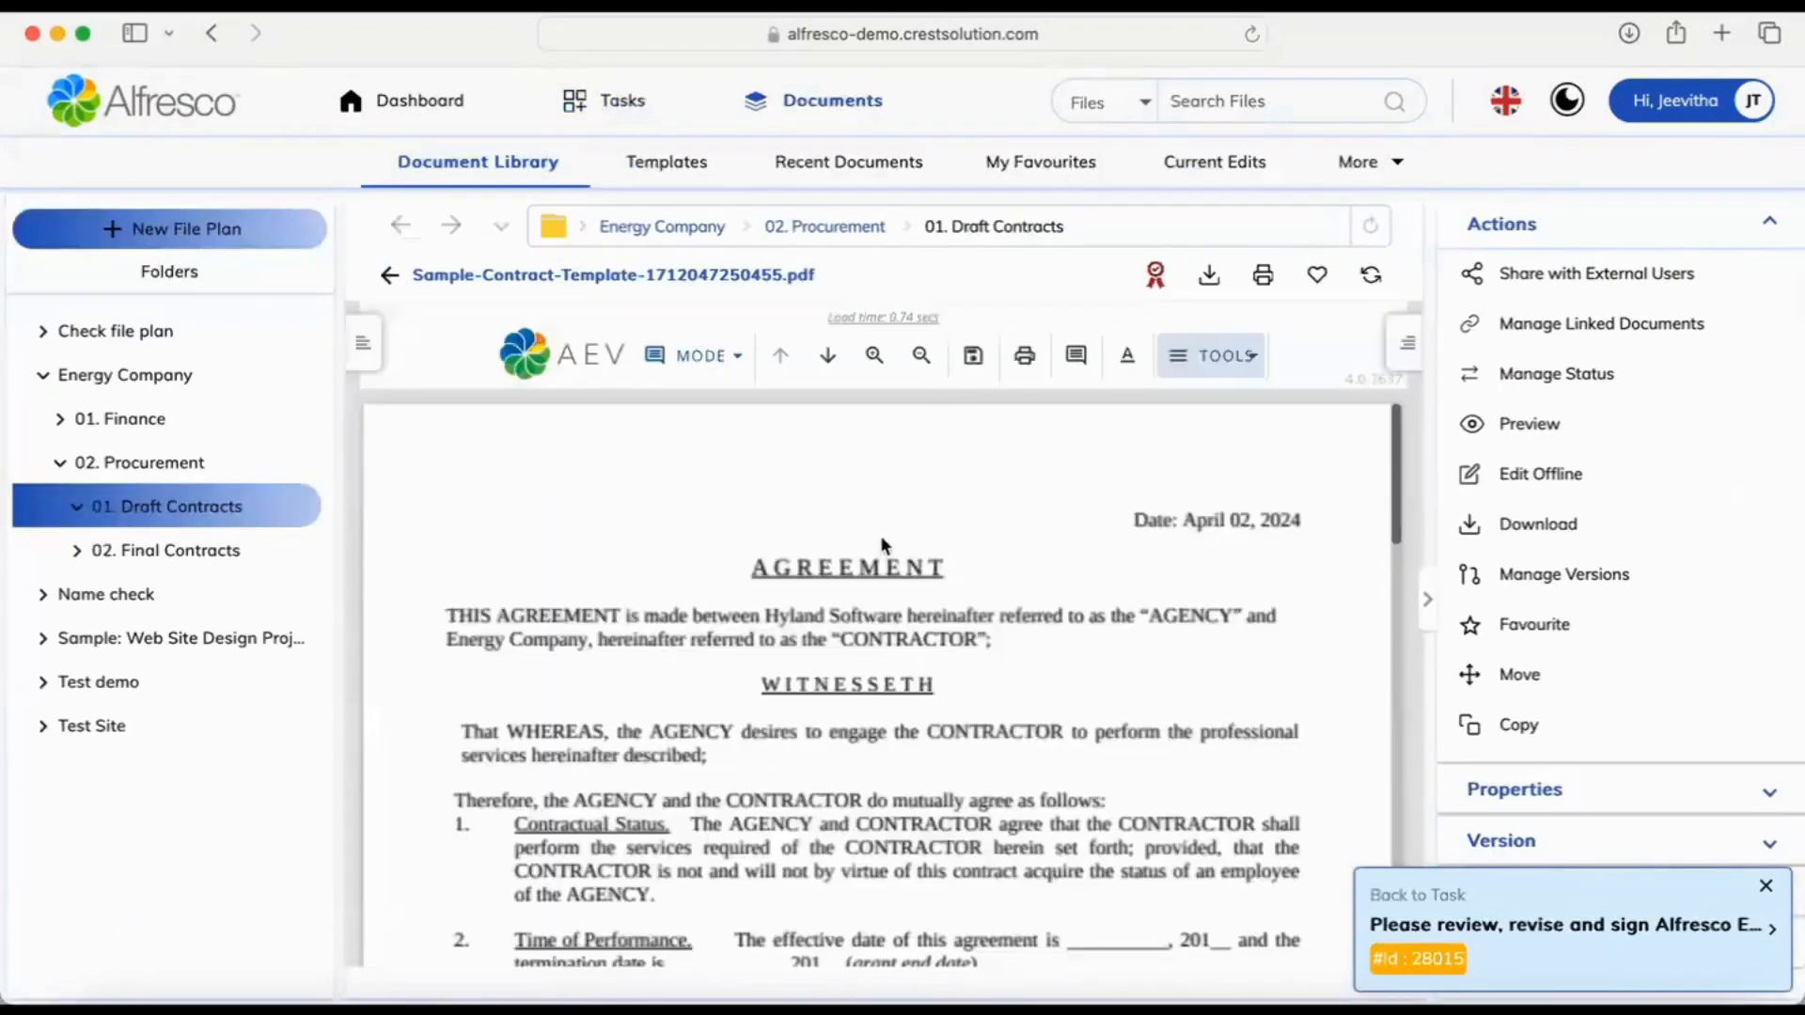
scroll("down", 3)
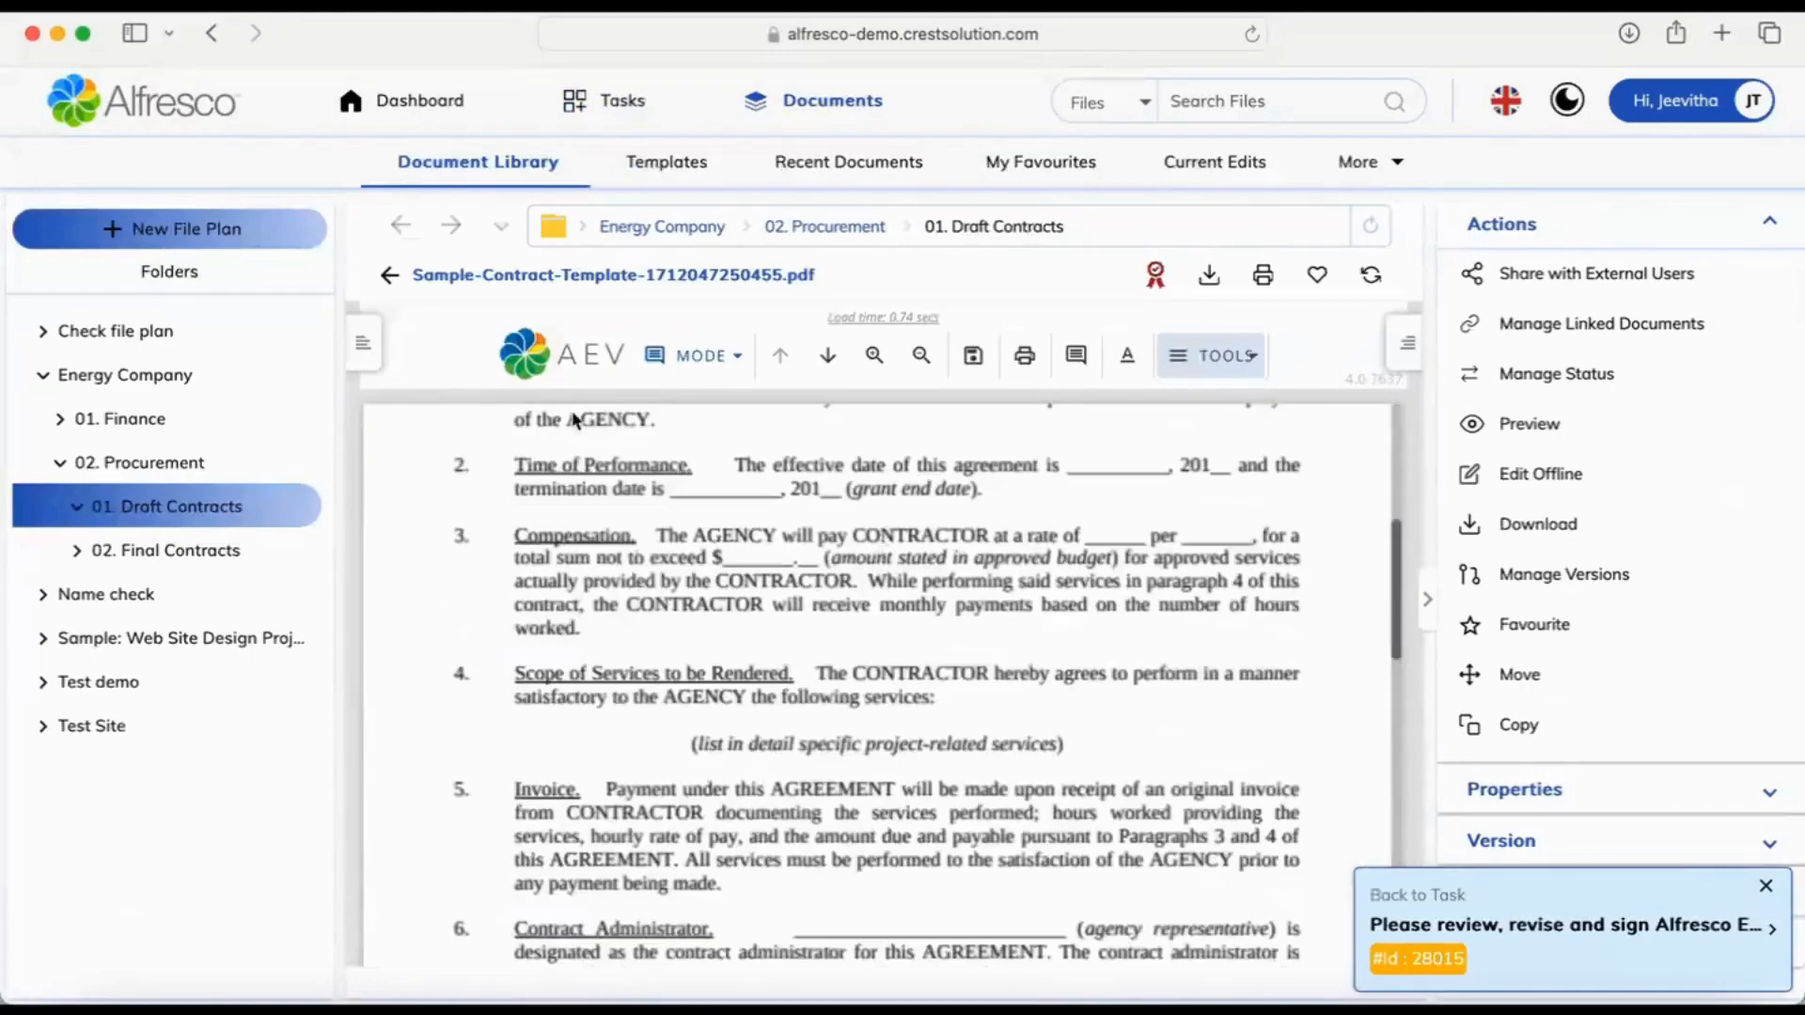
left_click(363, 344)
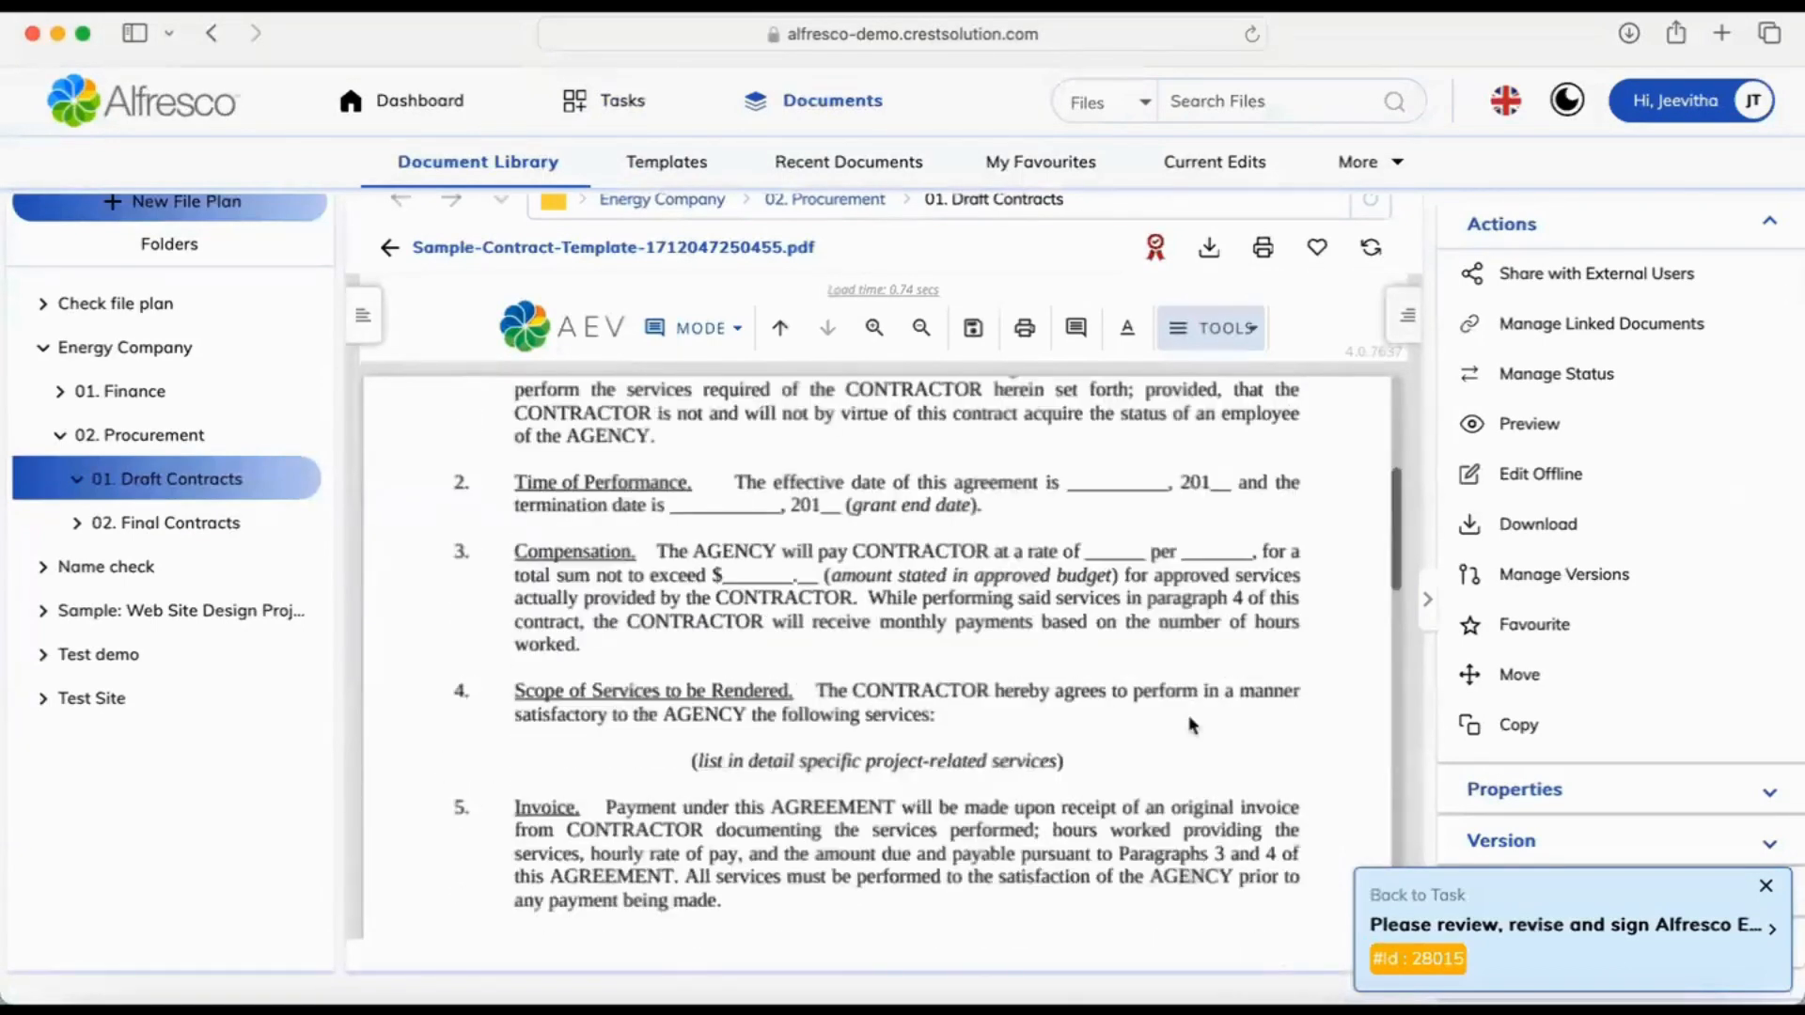
left_click(1153, 246)
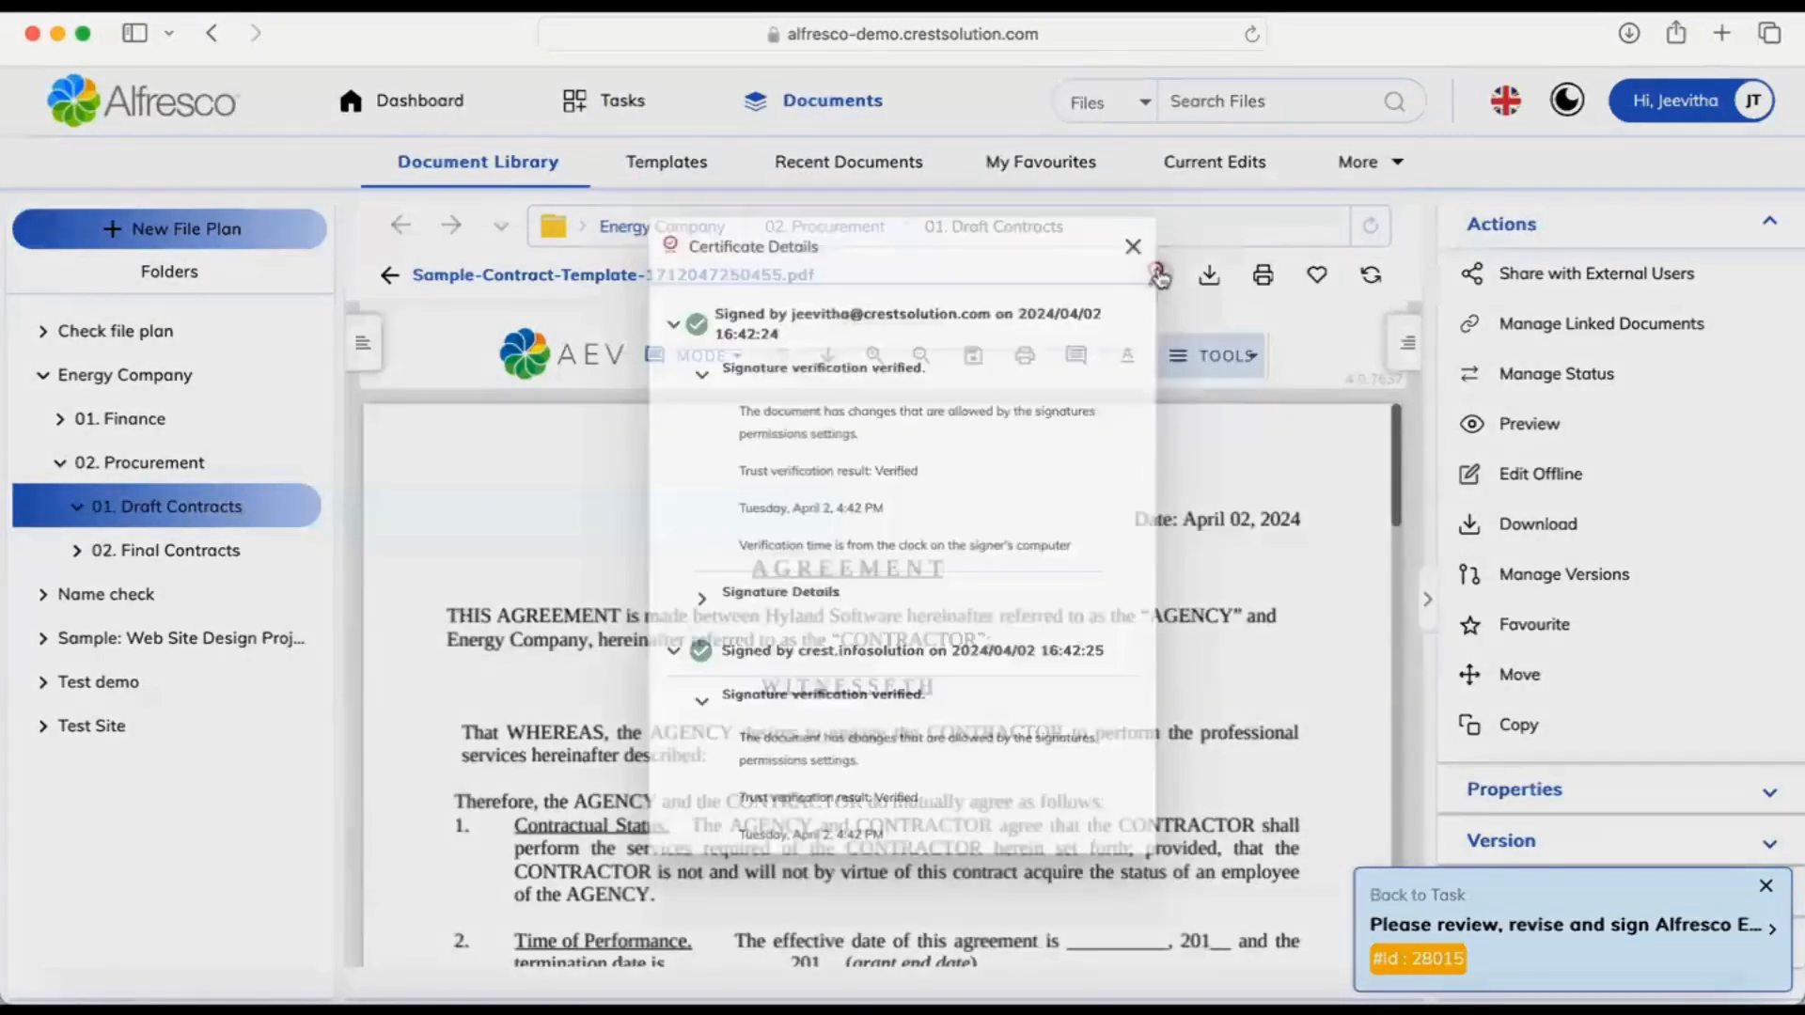
scroll("down", 3)
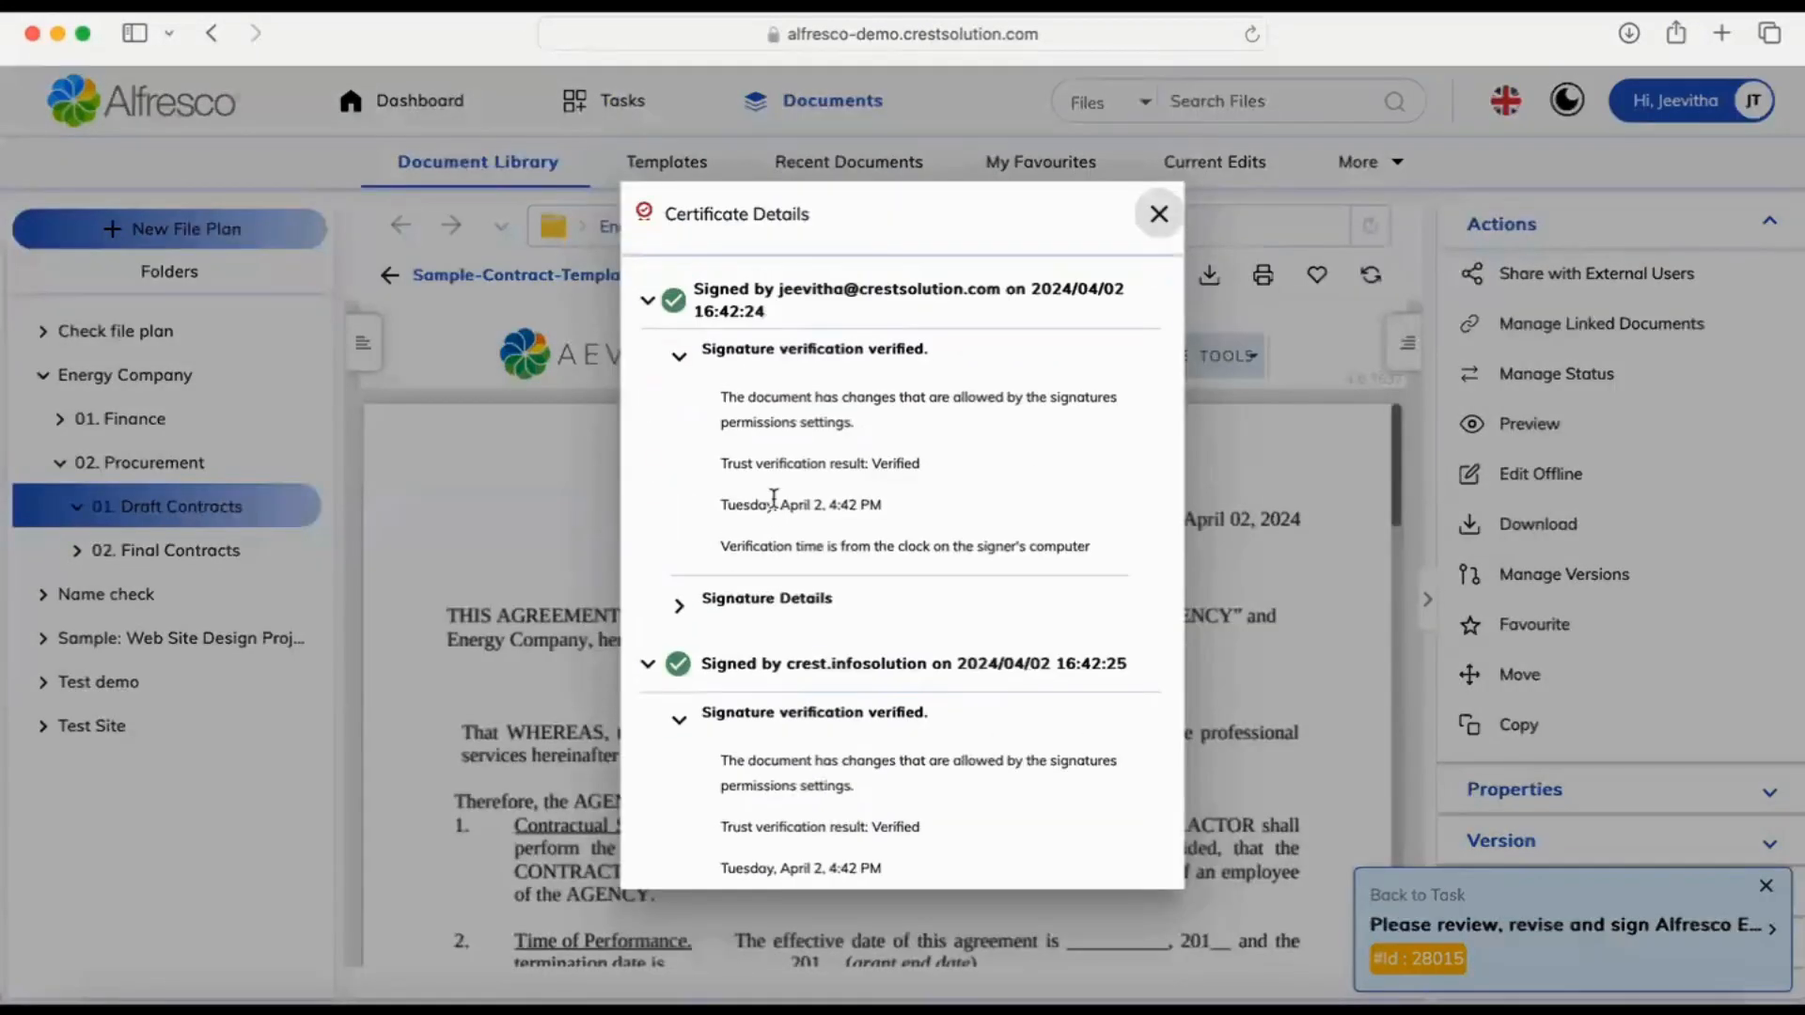
left_click(1157, 214)
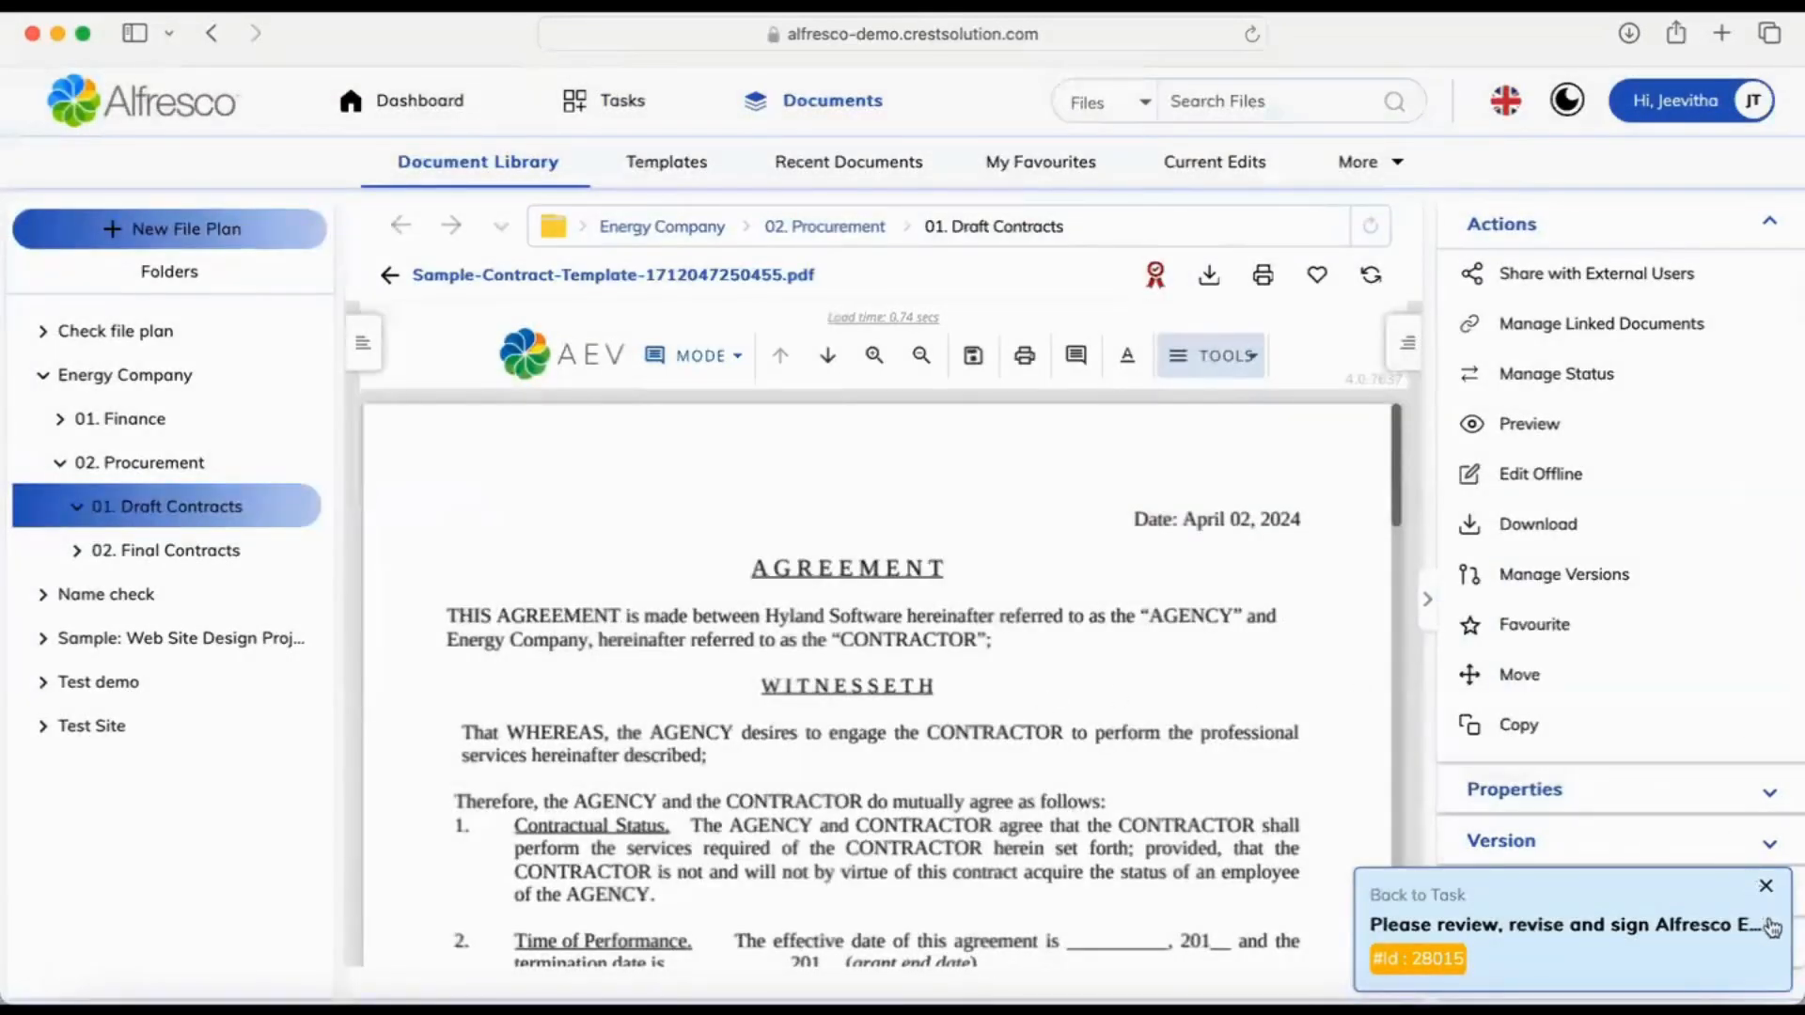
left_click(1565, 924)
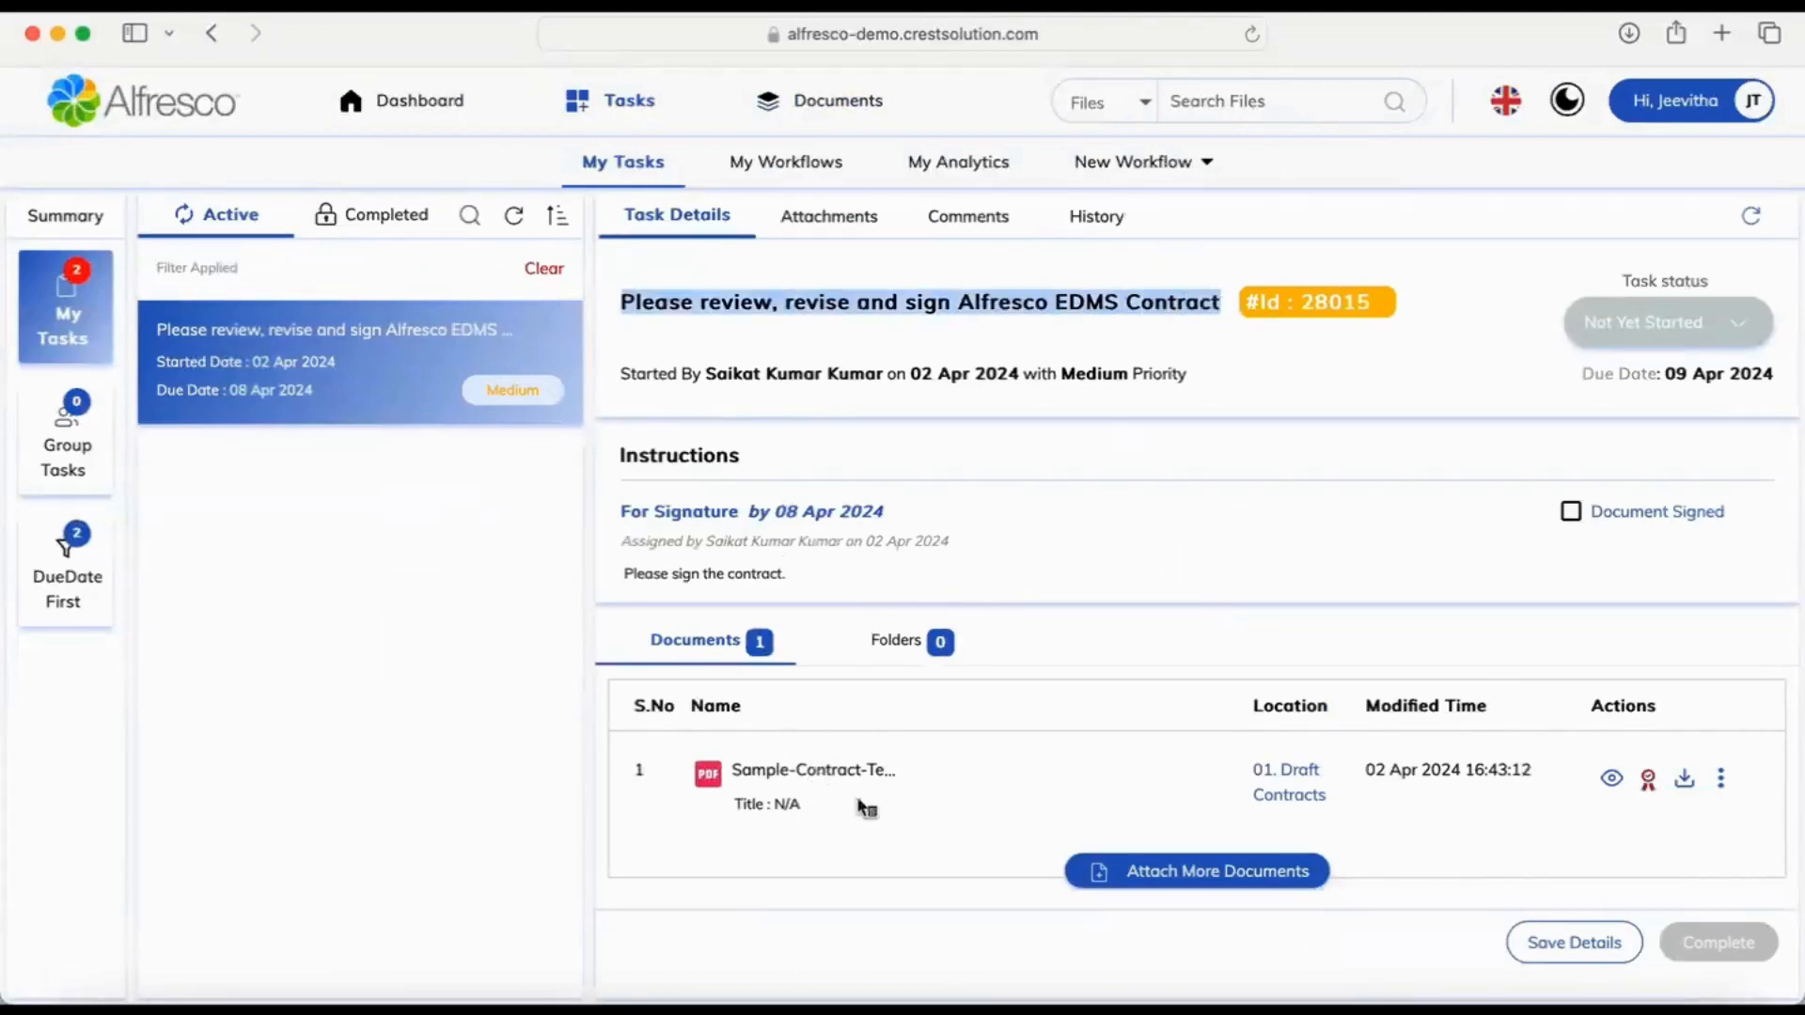
left_click(1663, 323)
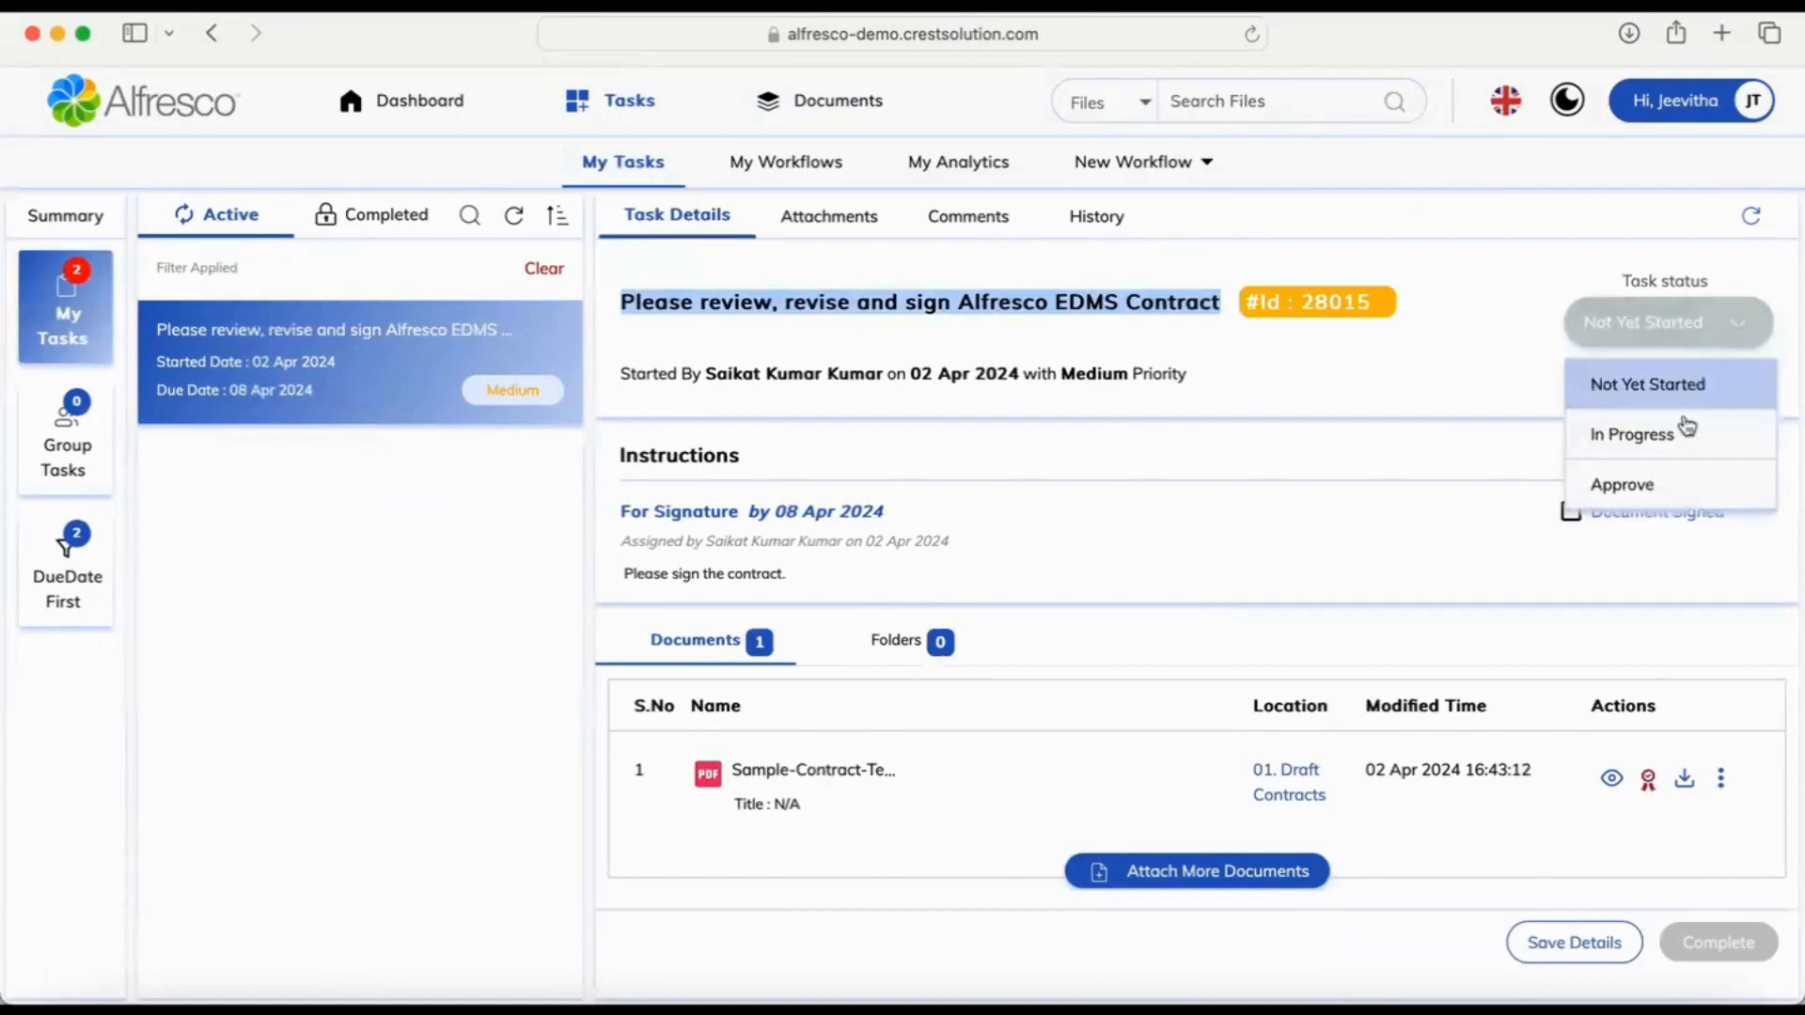
left_click(1622, 483)
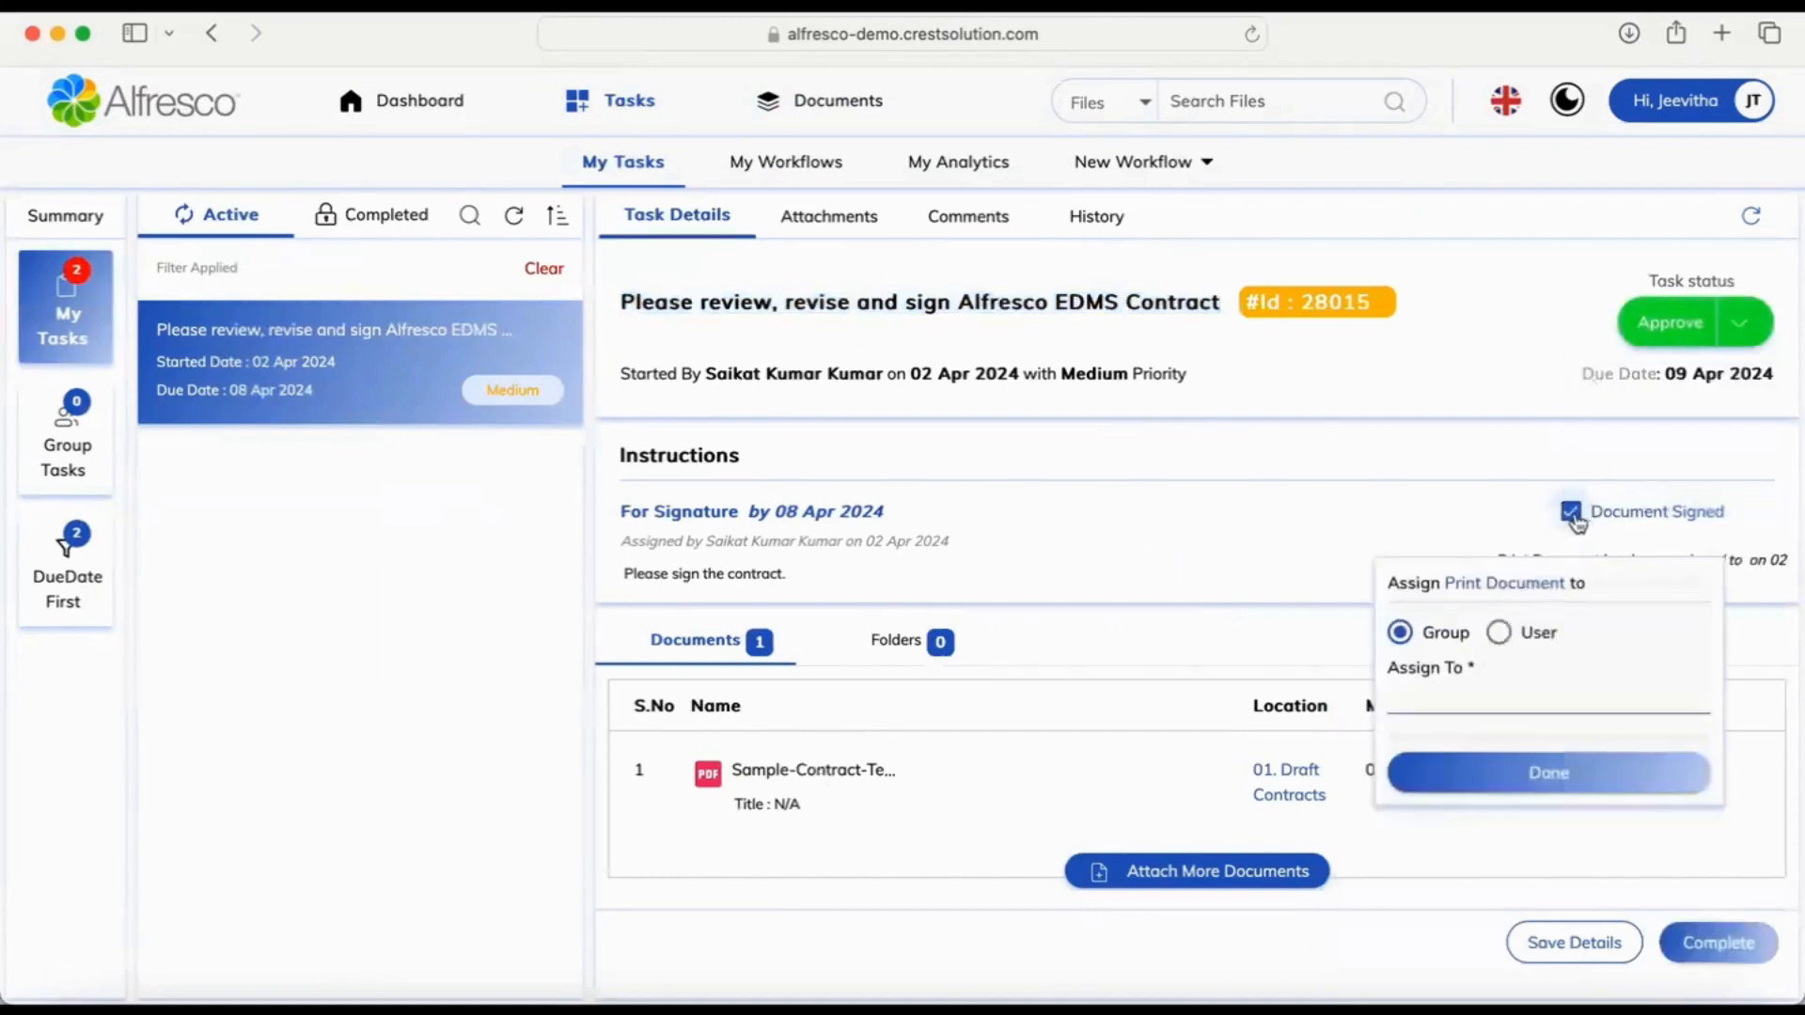
left_click(1547, 696)
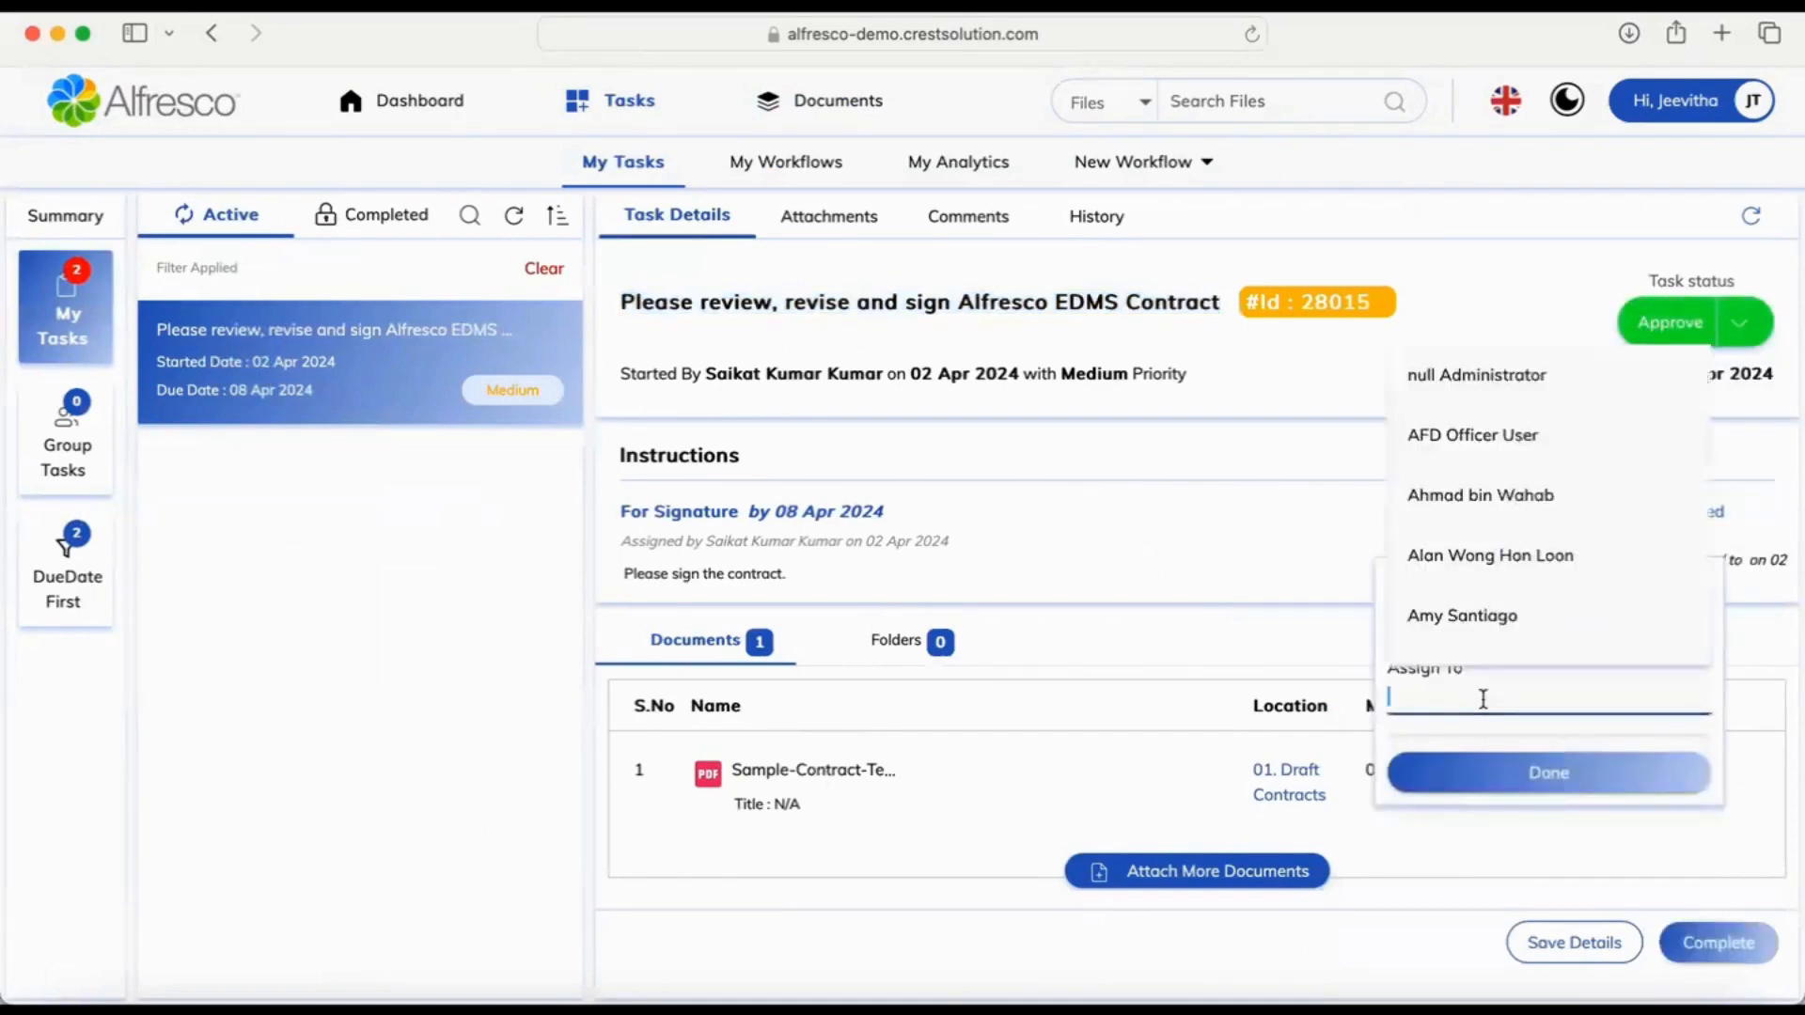
type("saik")
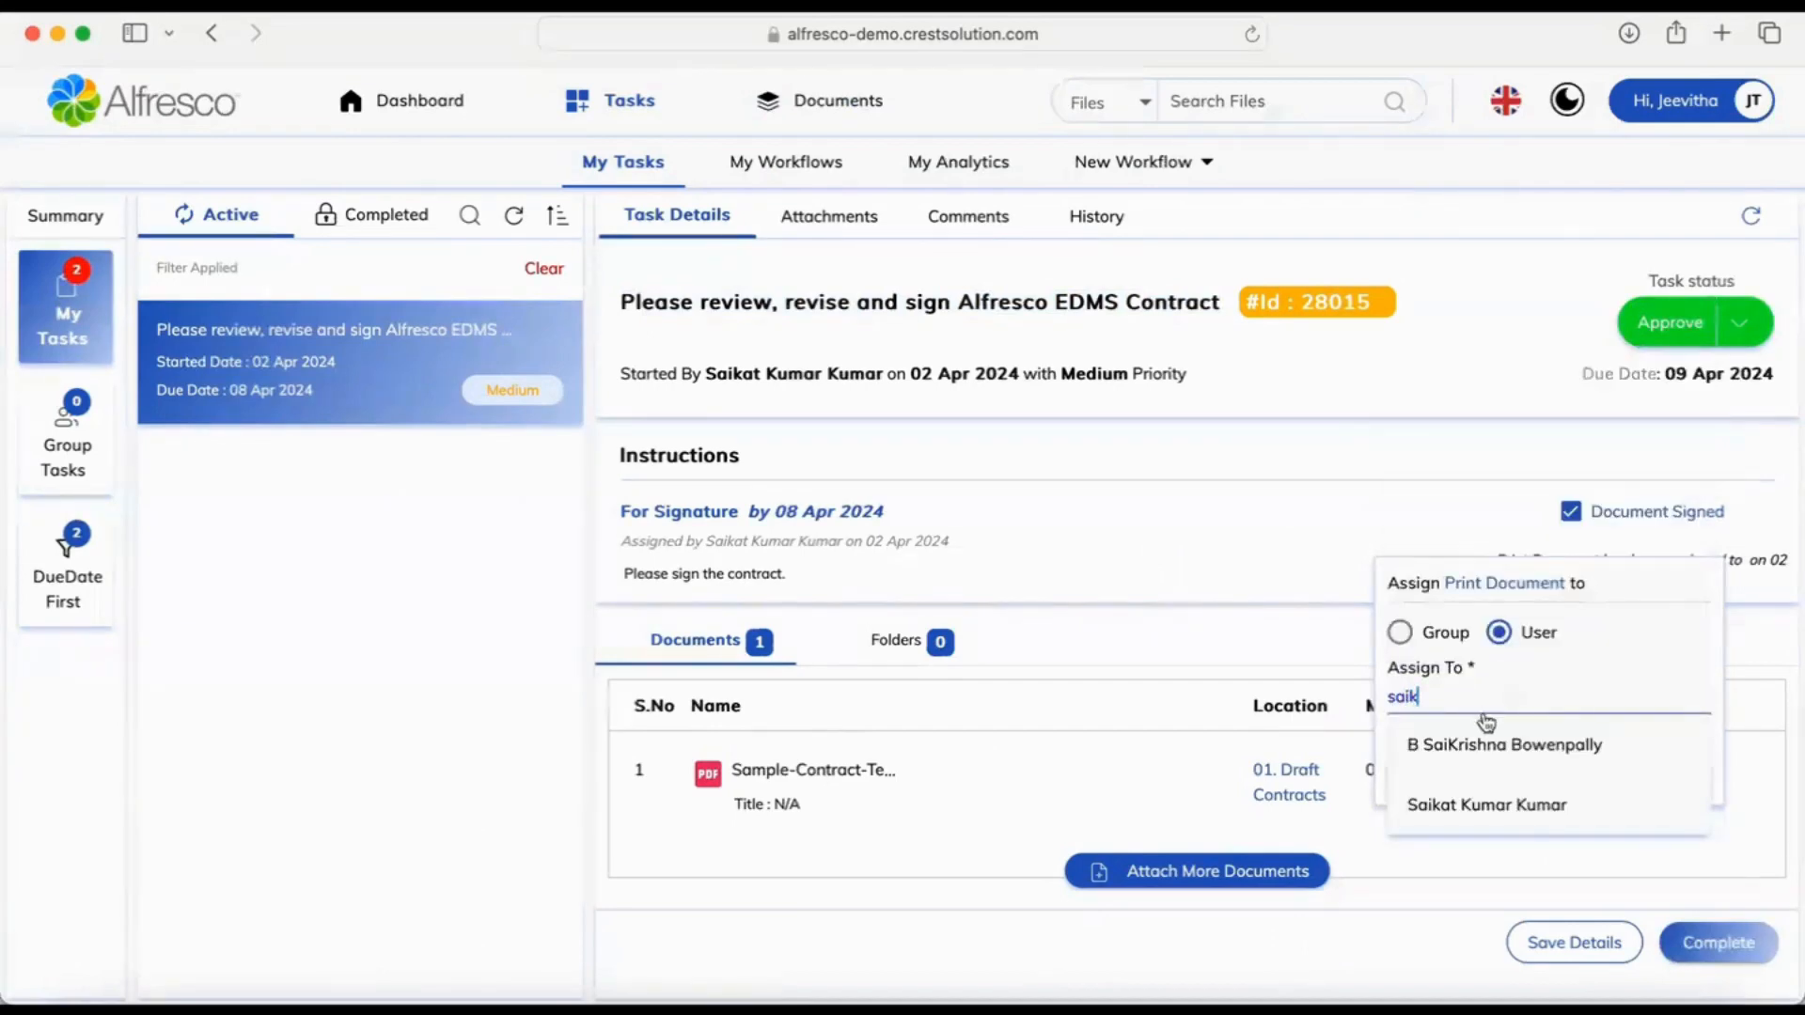
left_click(1485, 804)
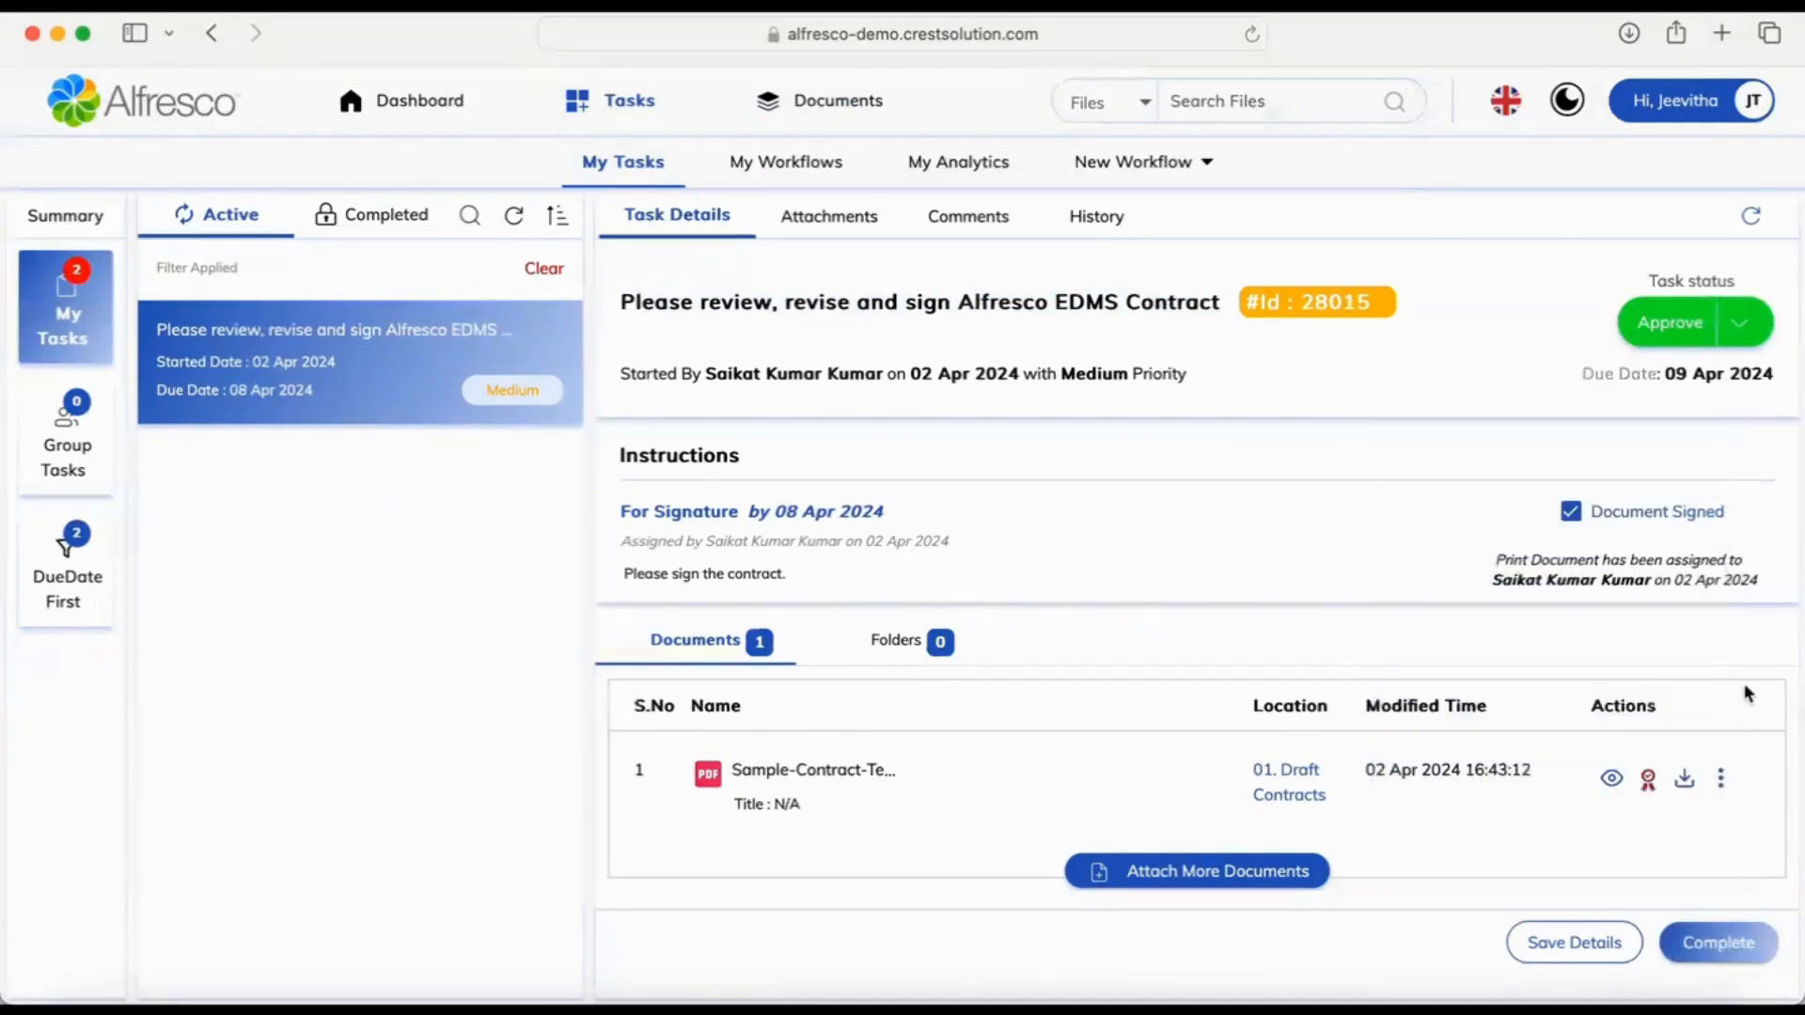
left_click(1716, 943)
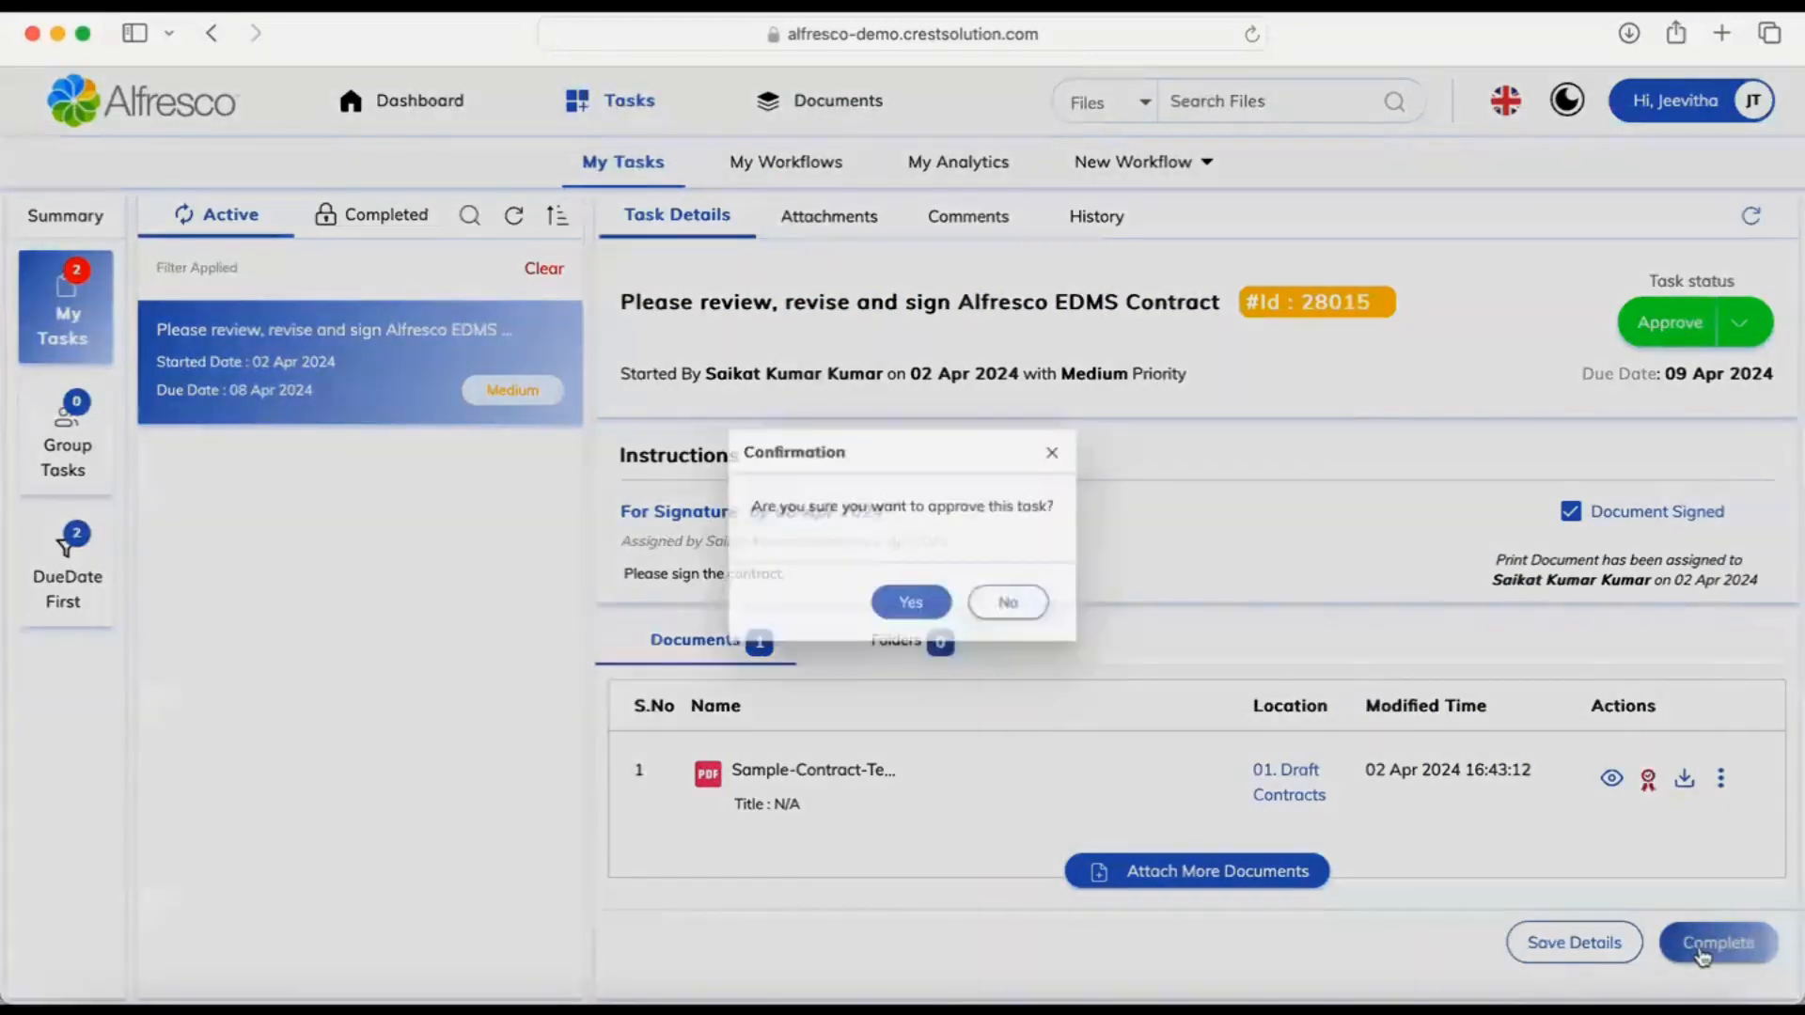
left_click(909, 600)
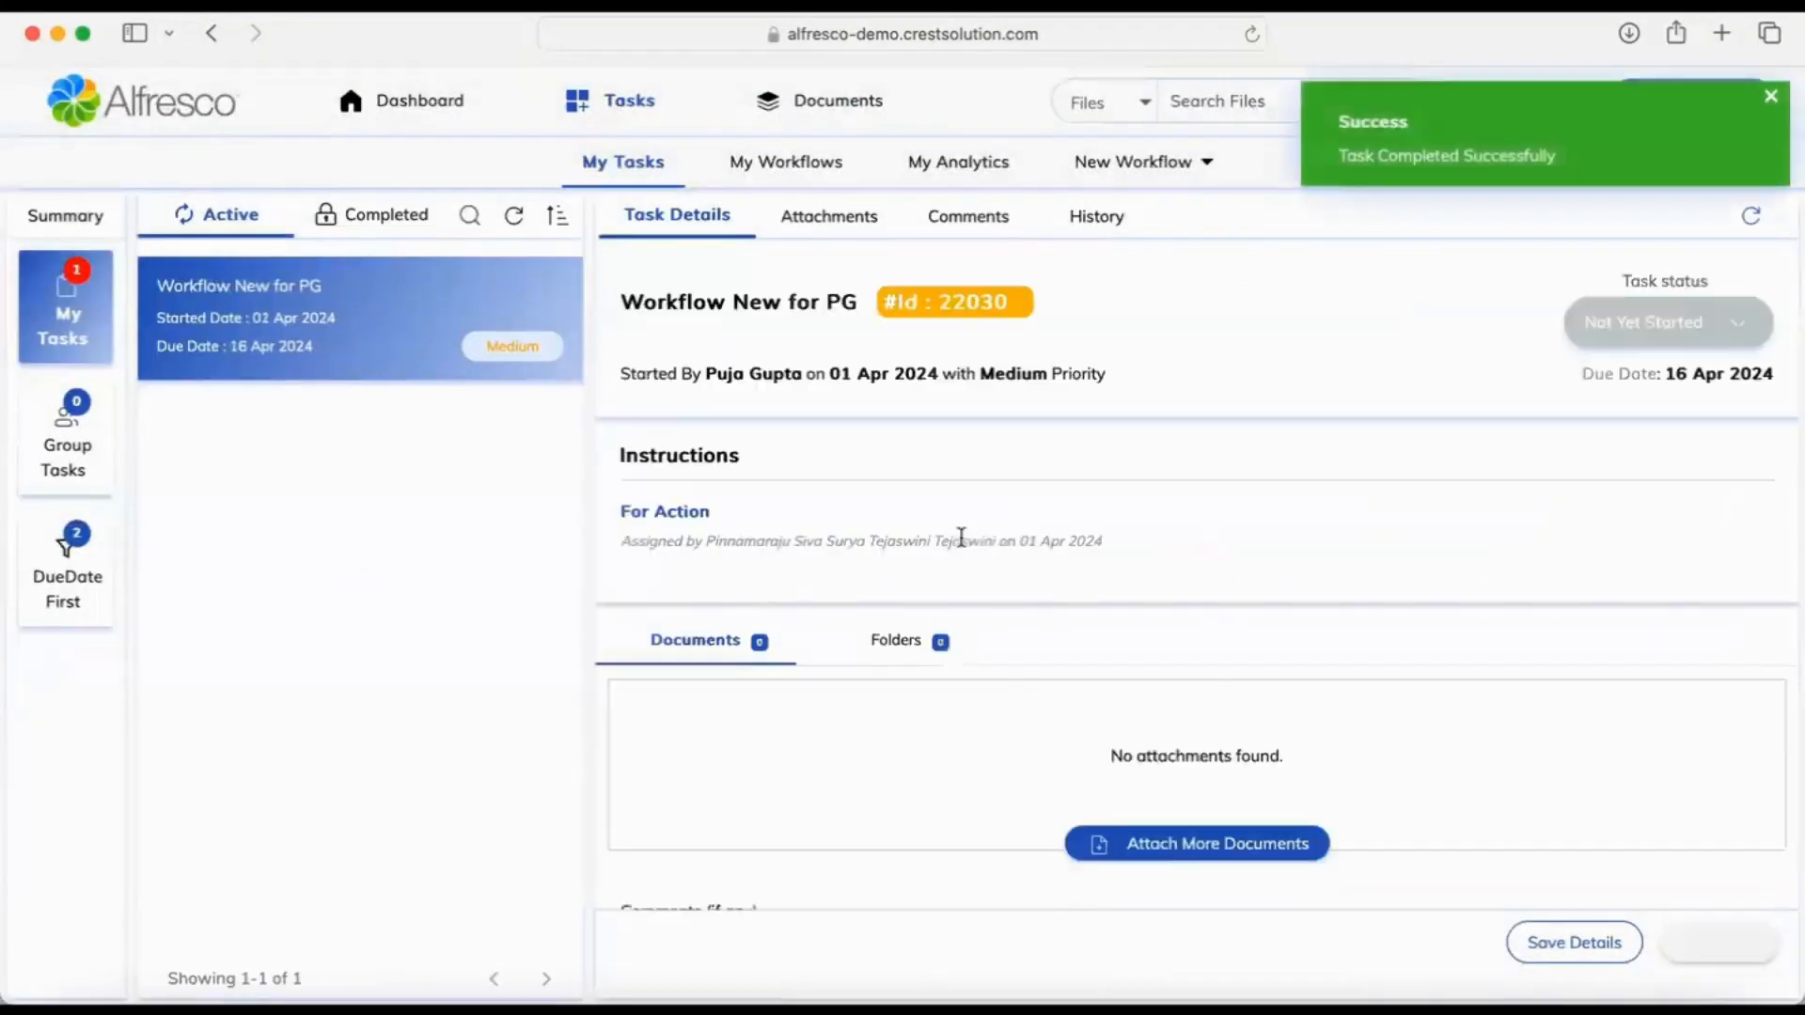
Step: Open the completed 'review, revise and sign Alfresco EDMS Contract' task's History tab
left_click(384, 215)
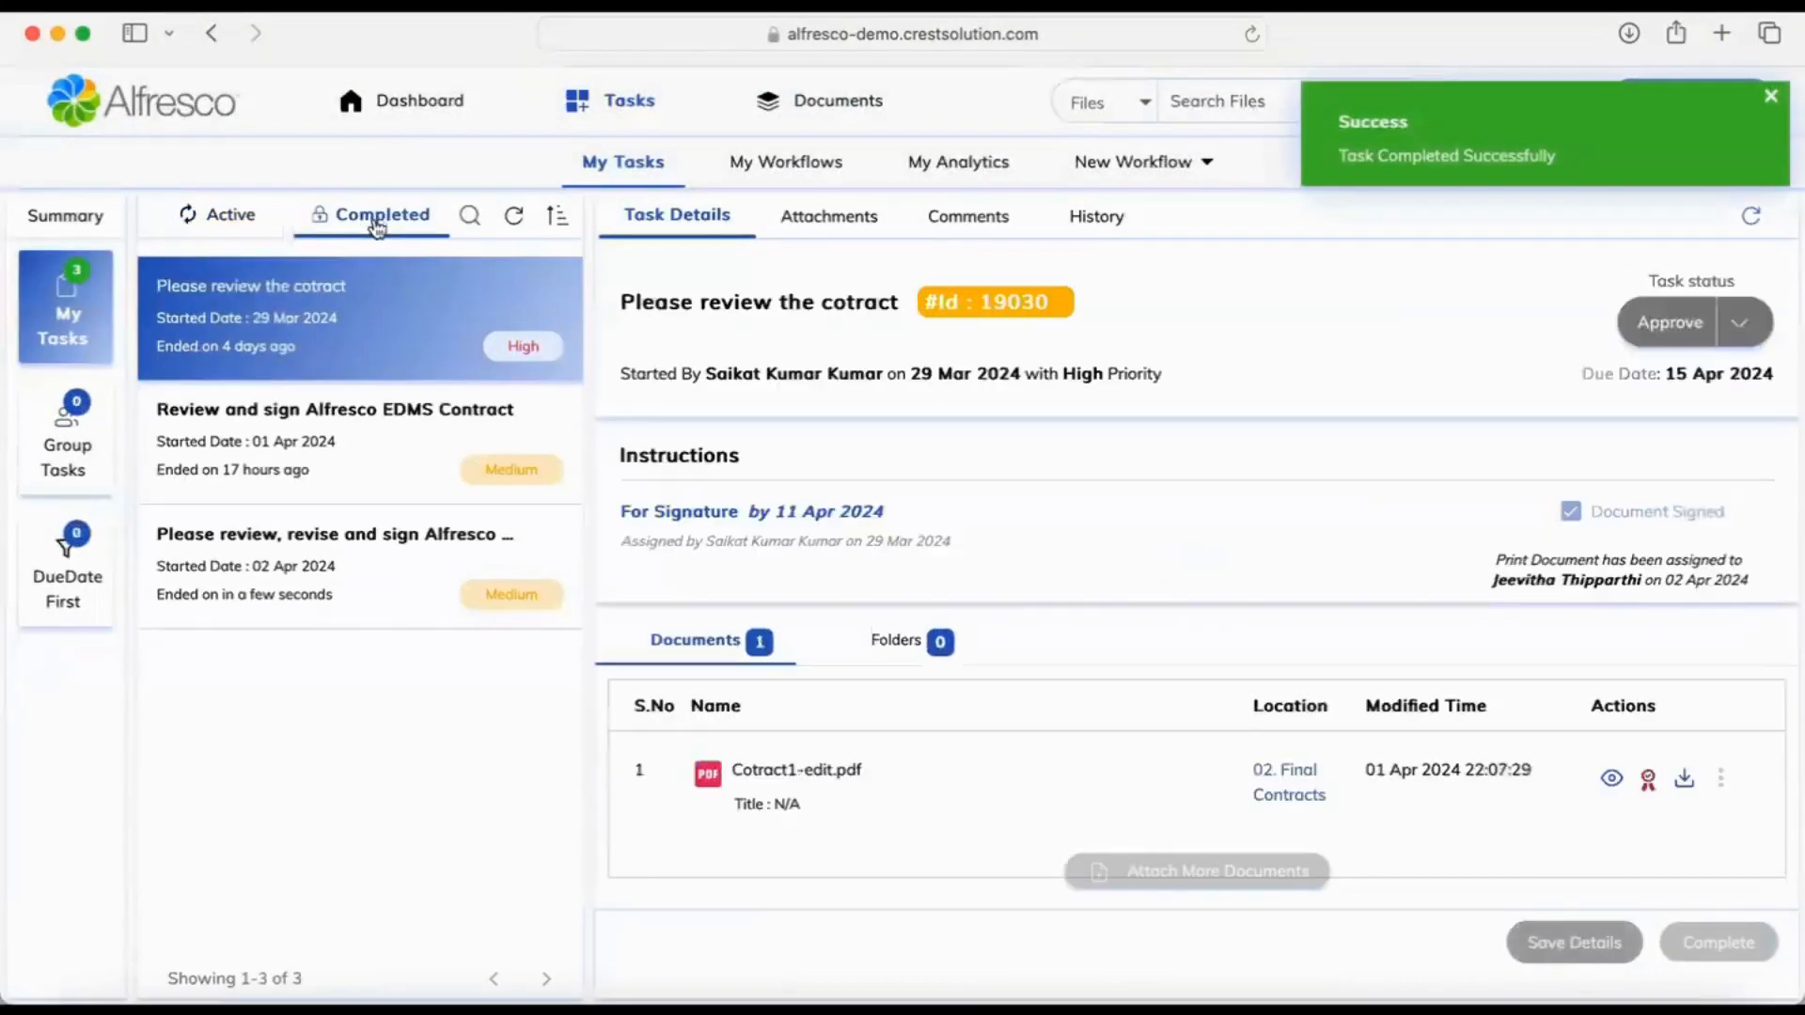
left_click(334, 564)
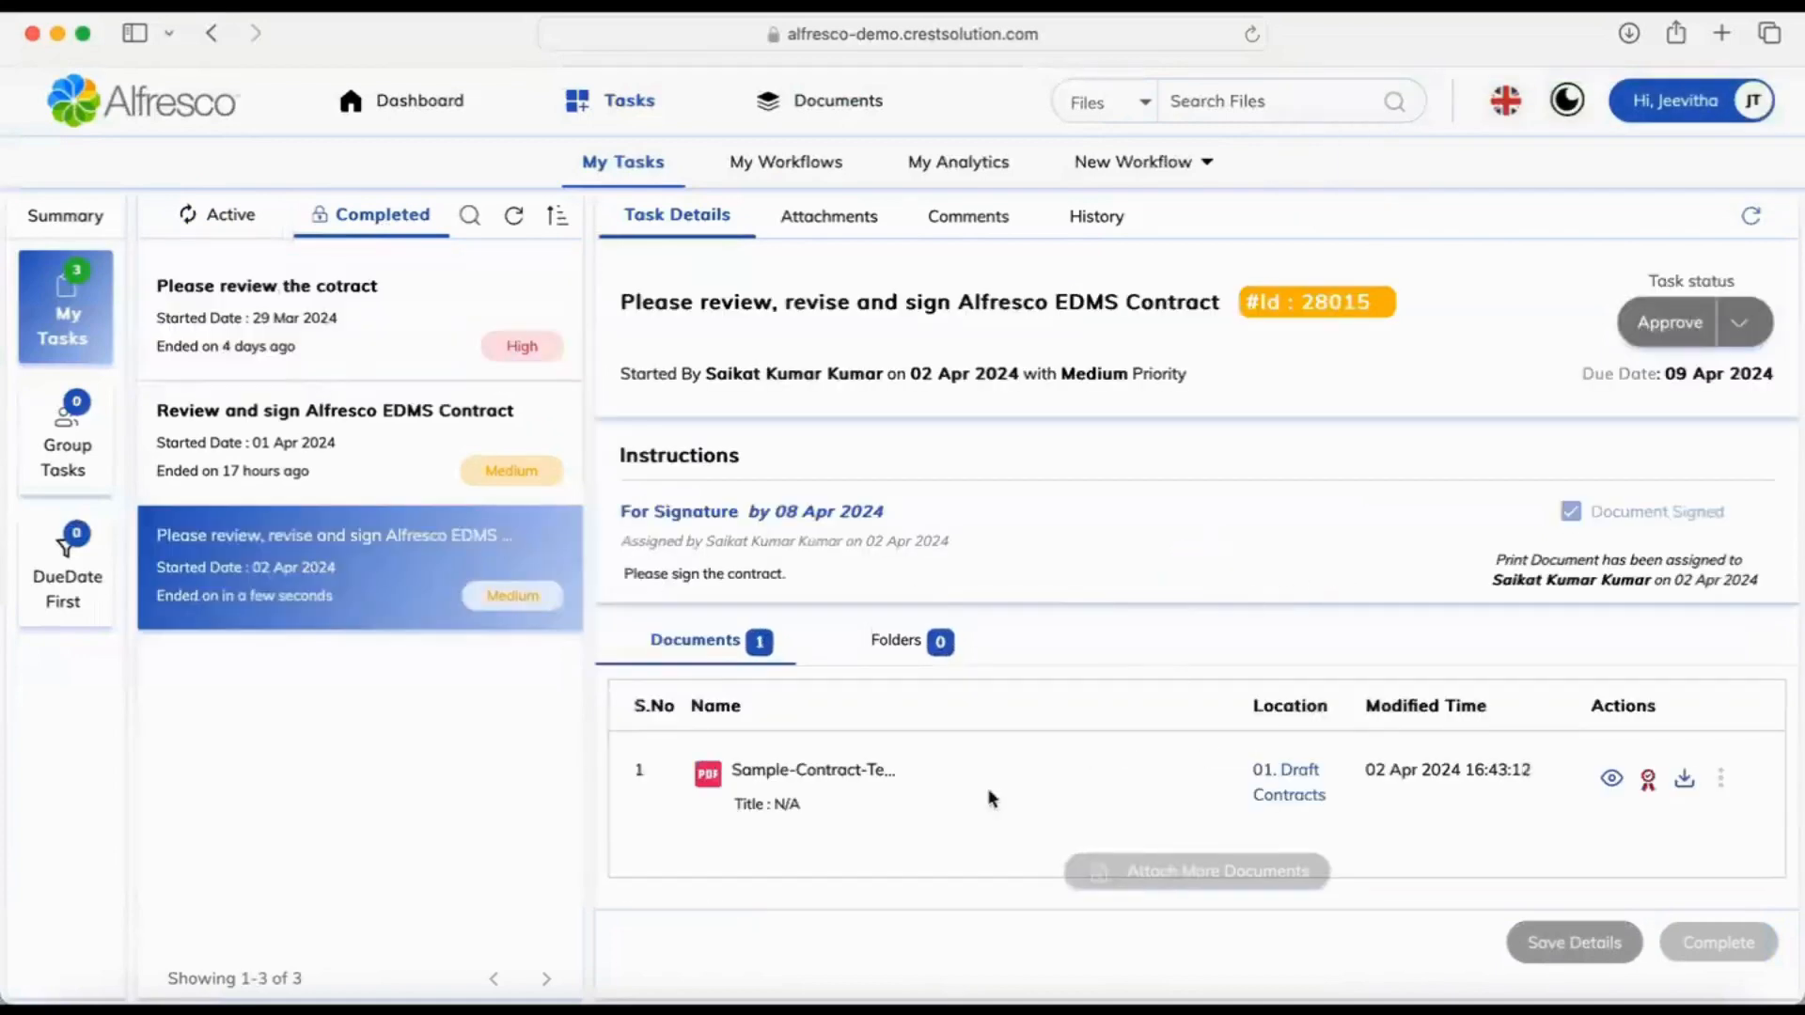
left_click(1080, 215)
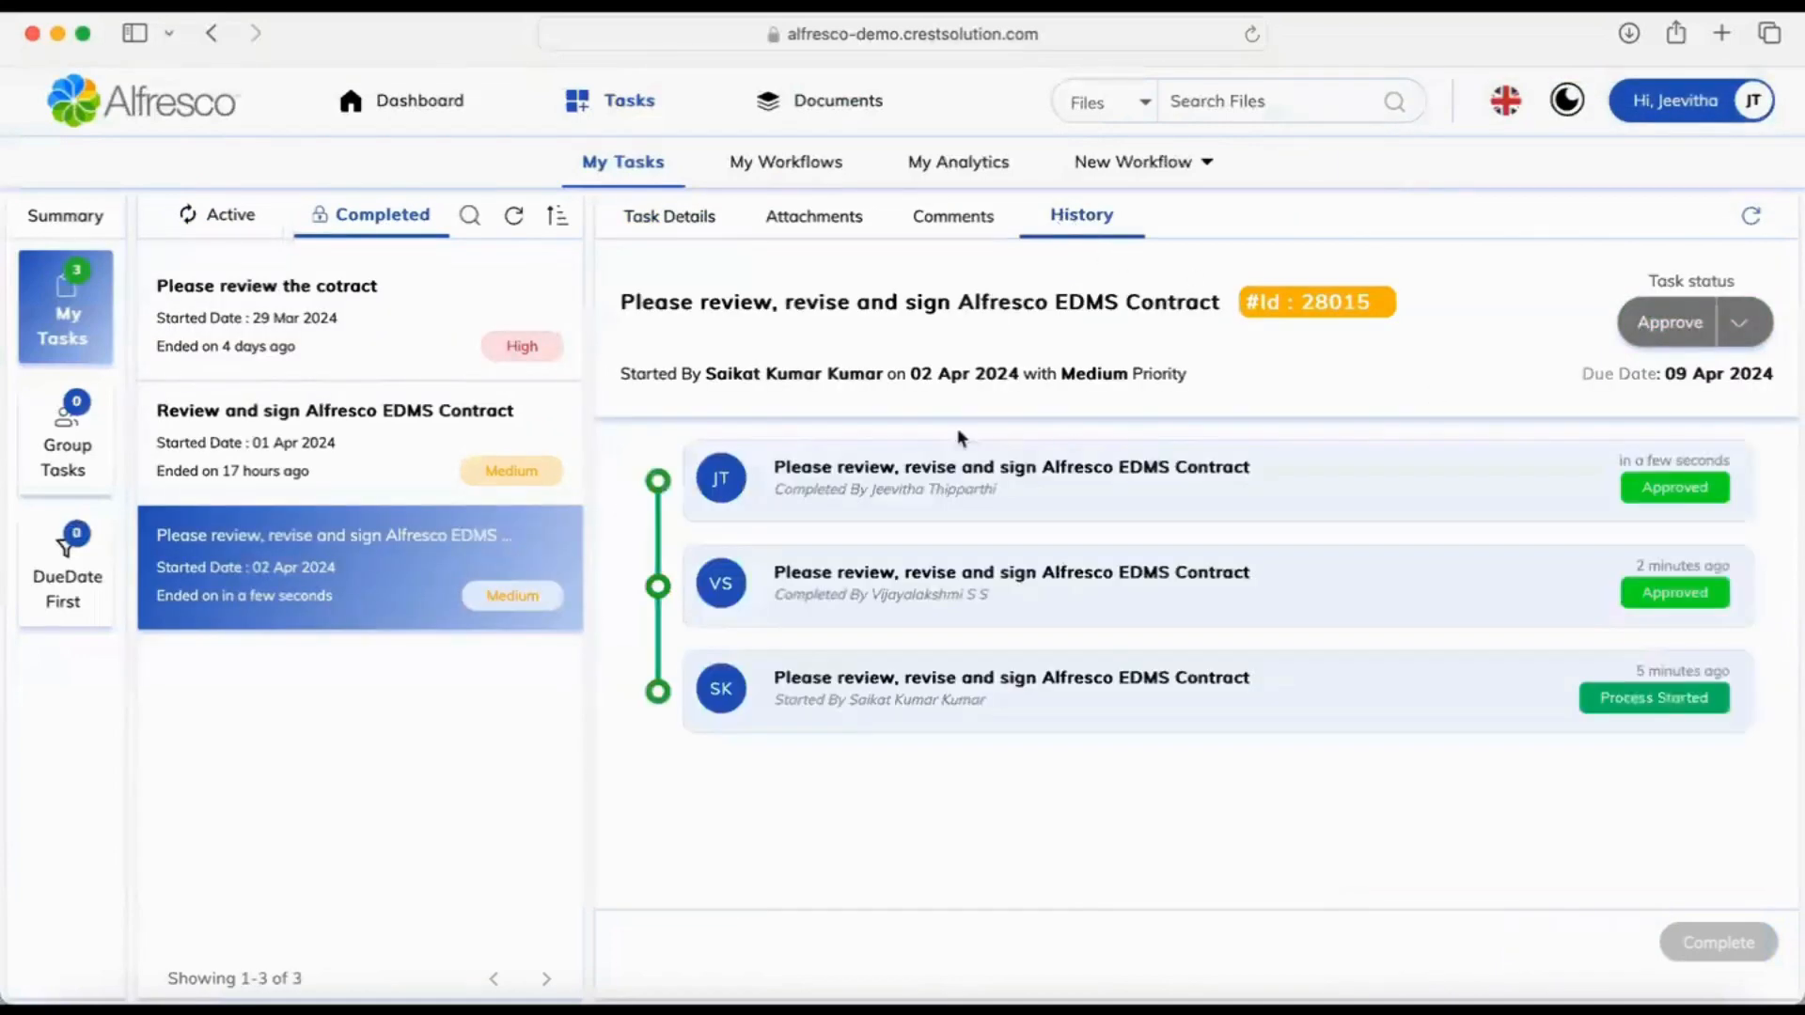
mouse_move(856, 706)
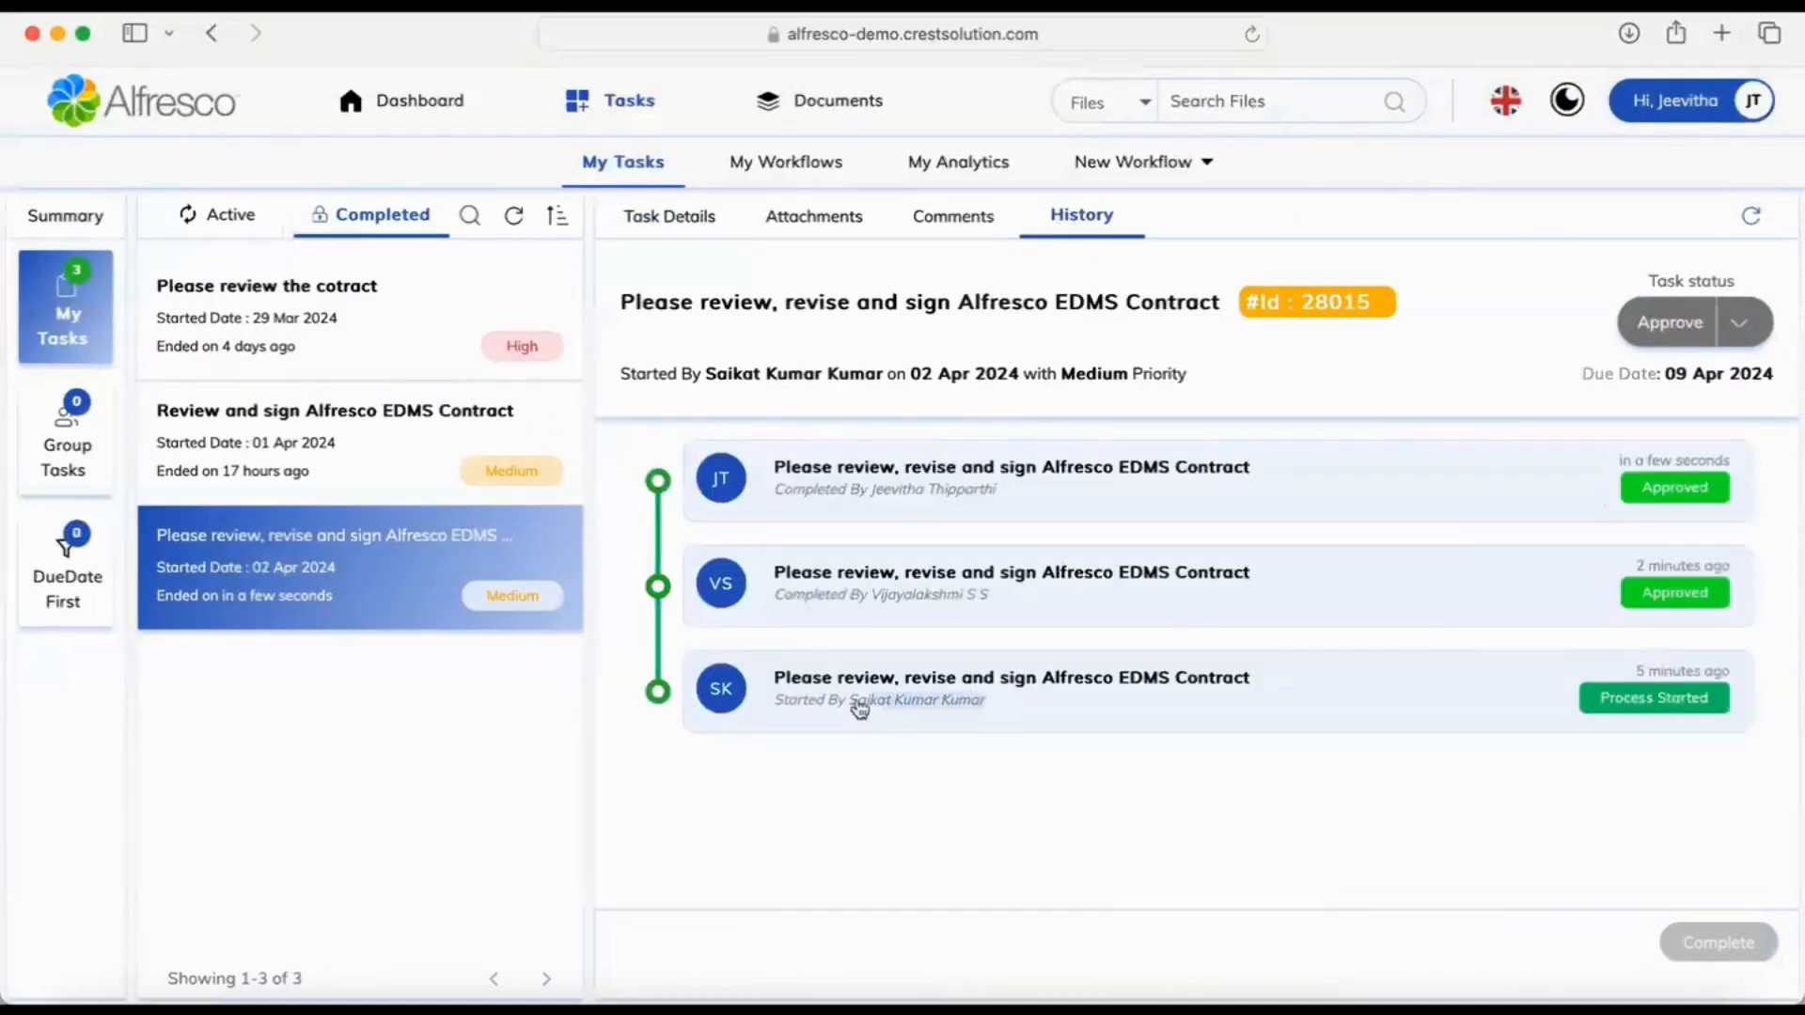
mouse_move(1006, 521)
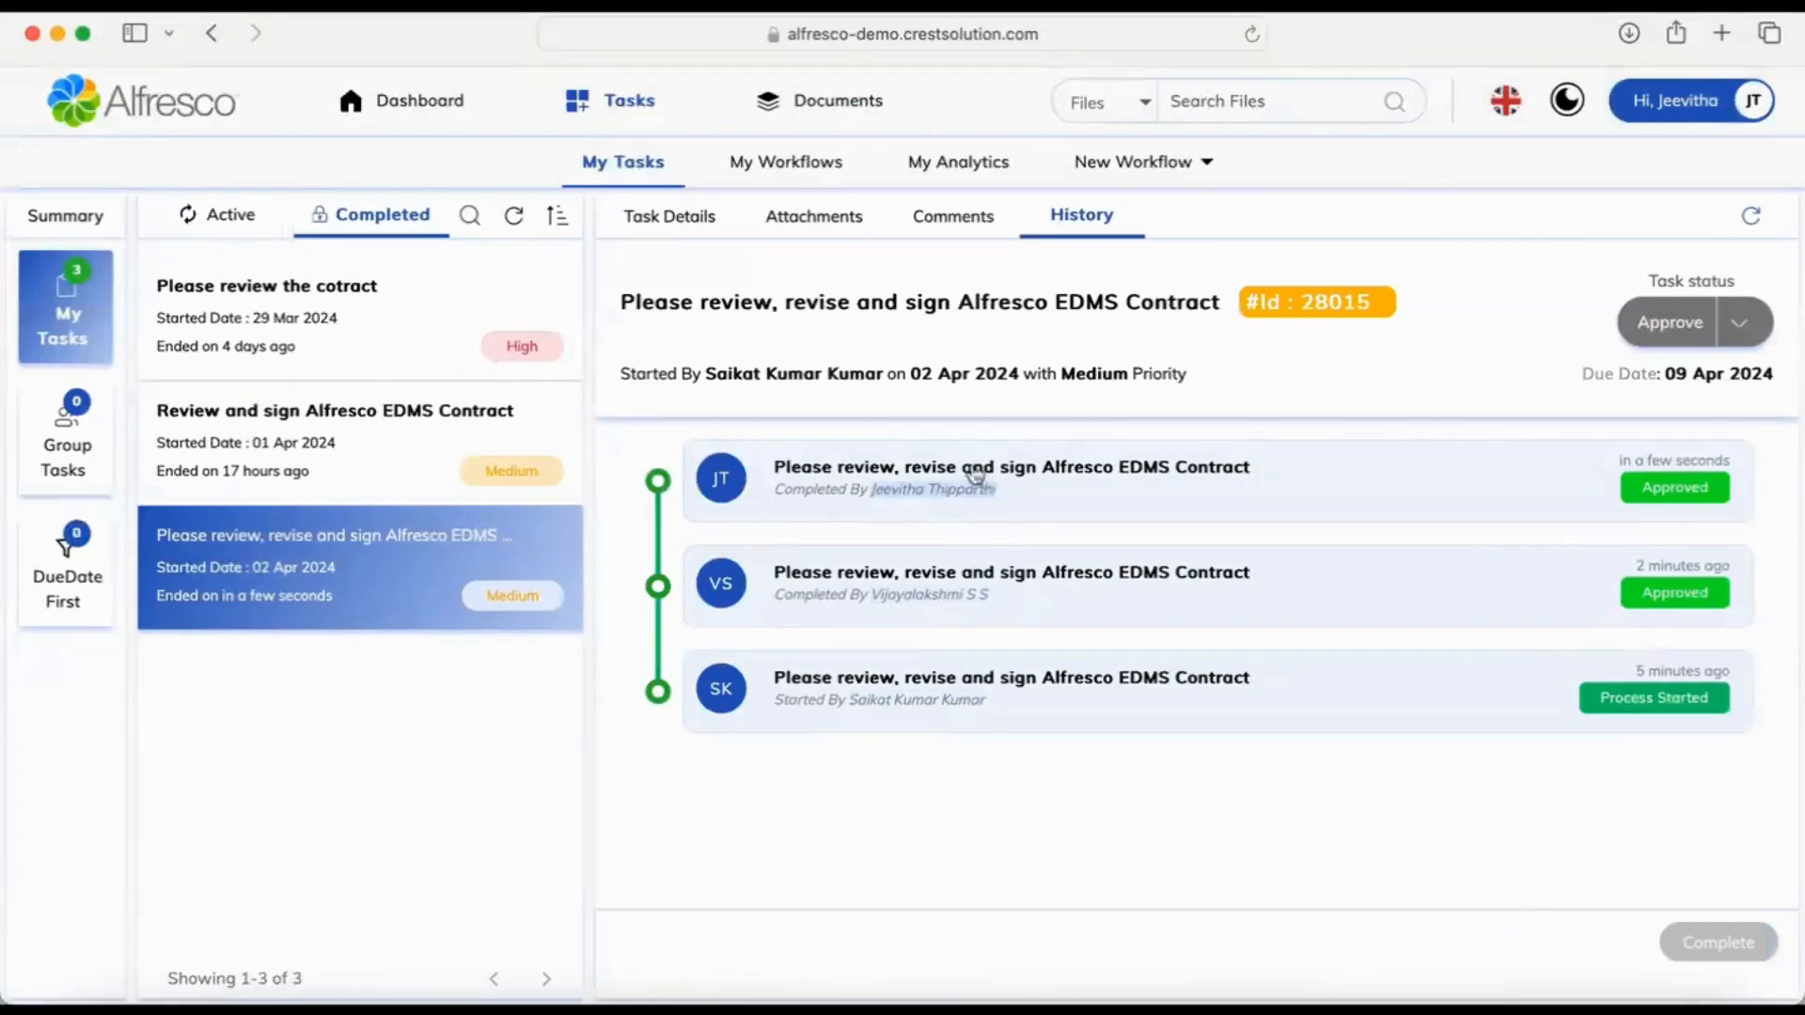
mouse_move(823, 104)
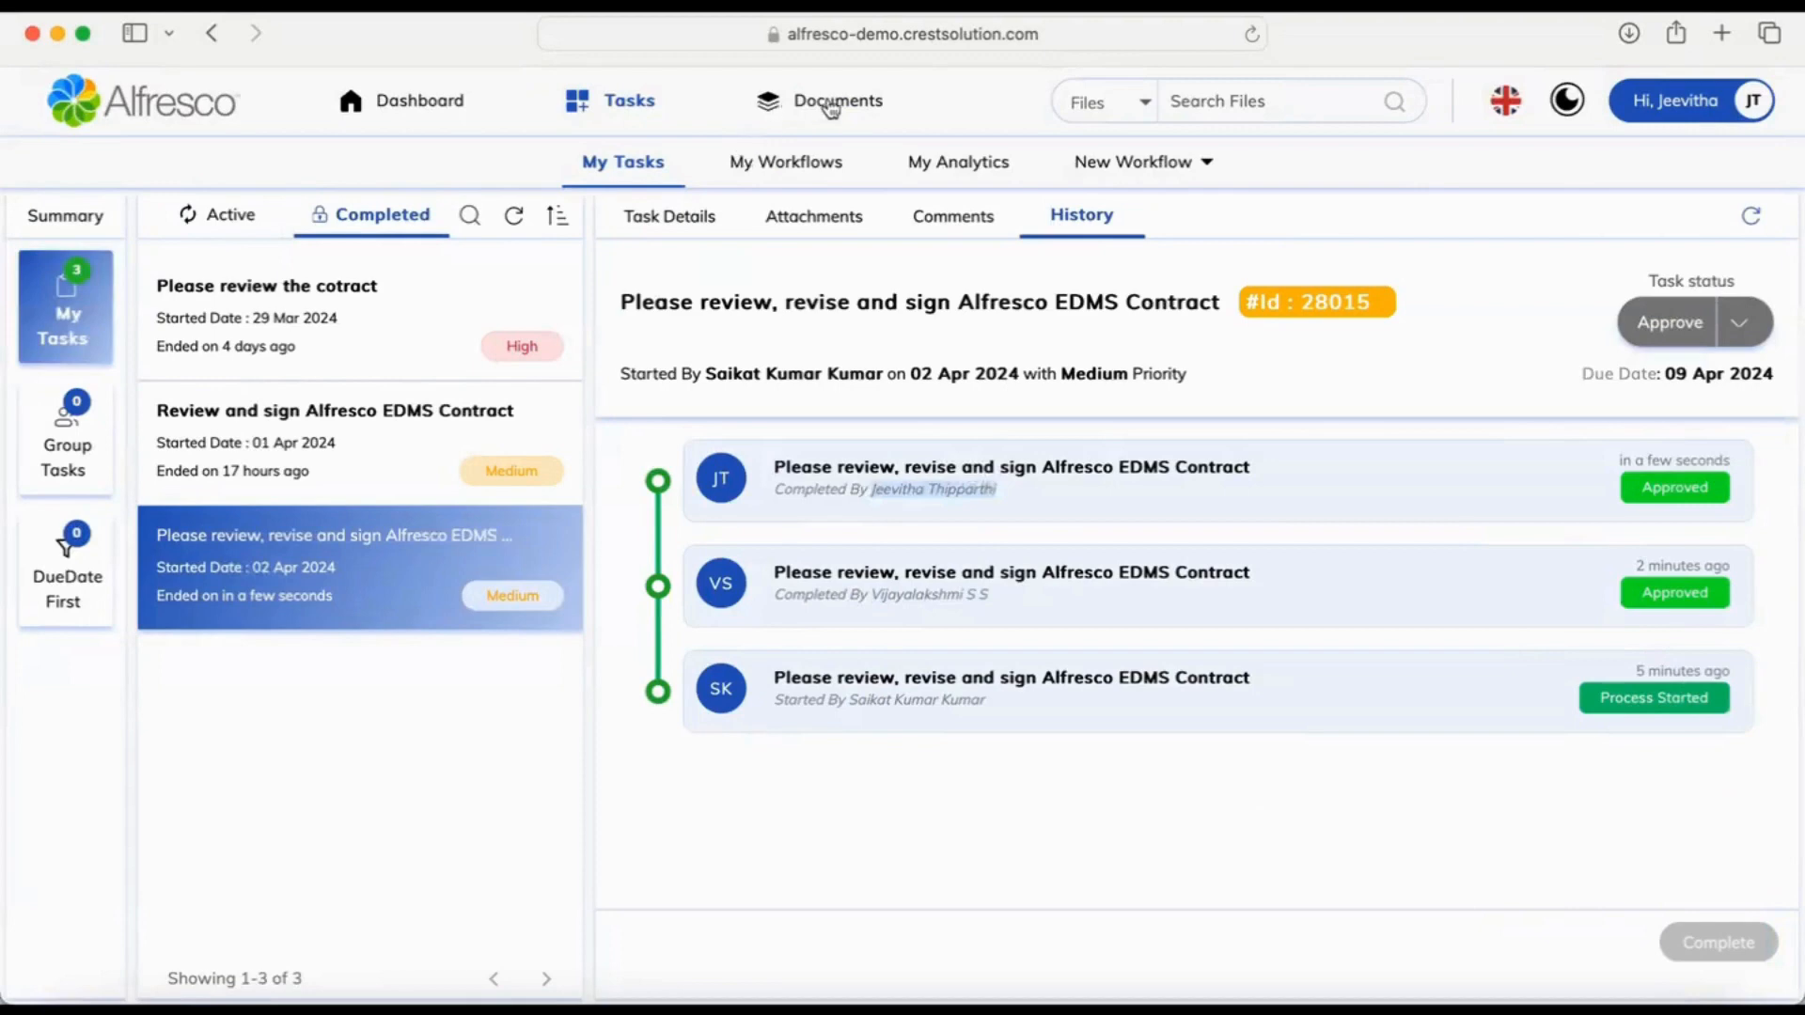
Step: Return to the 02. Procurement folder and search all files for 'contract'
left_click(835, 101)
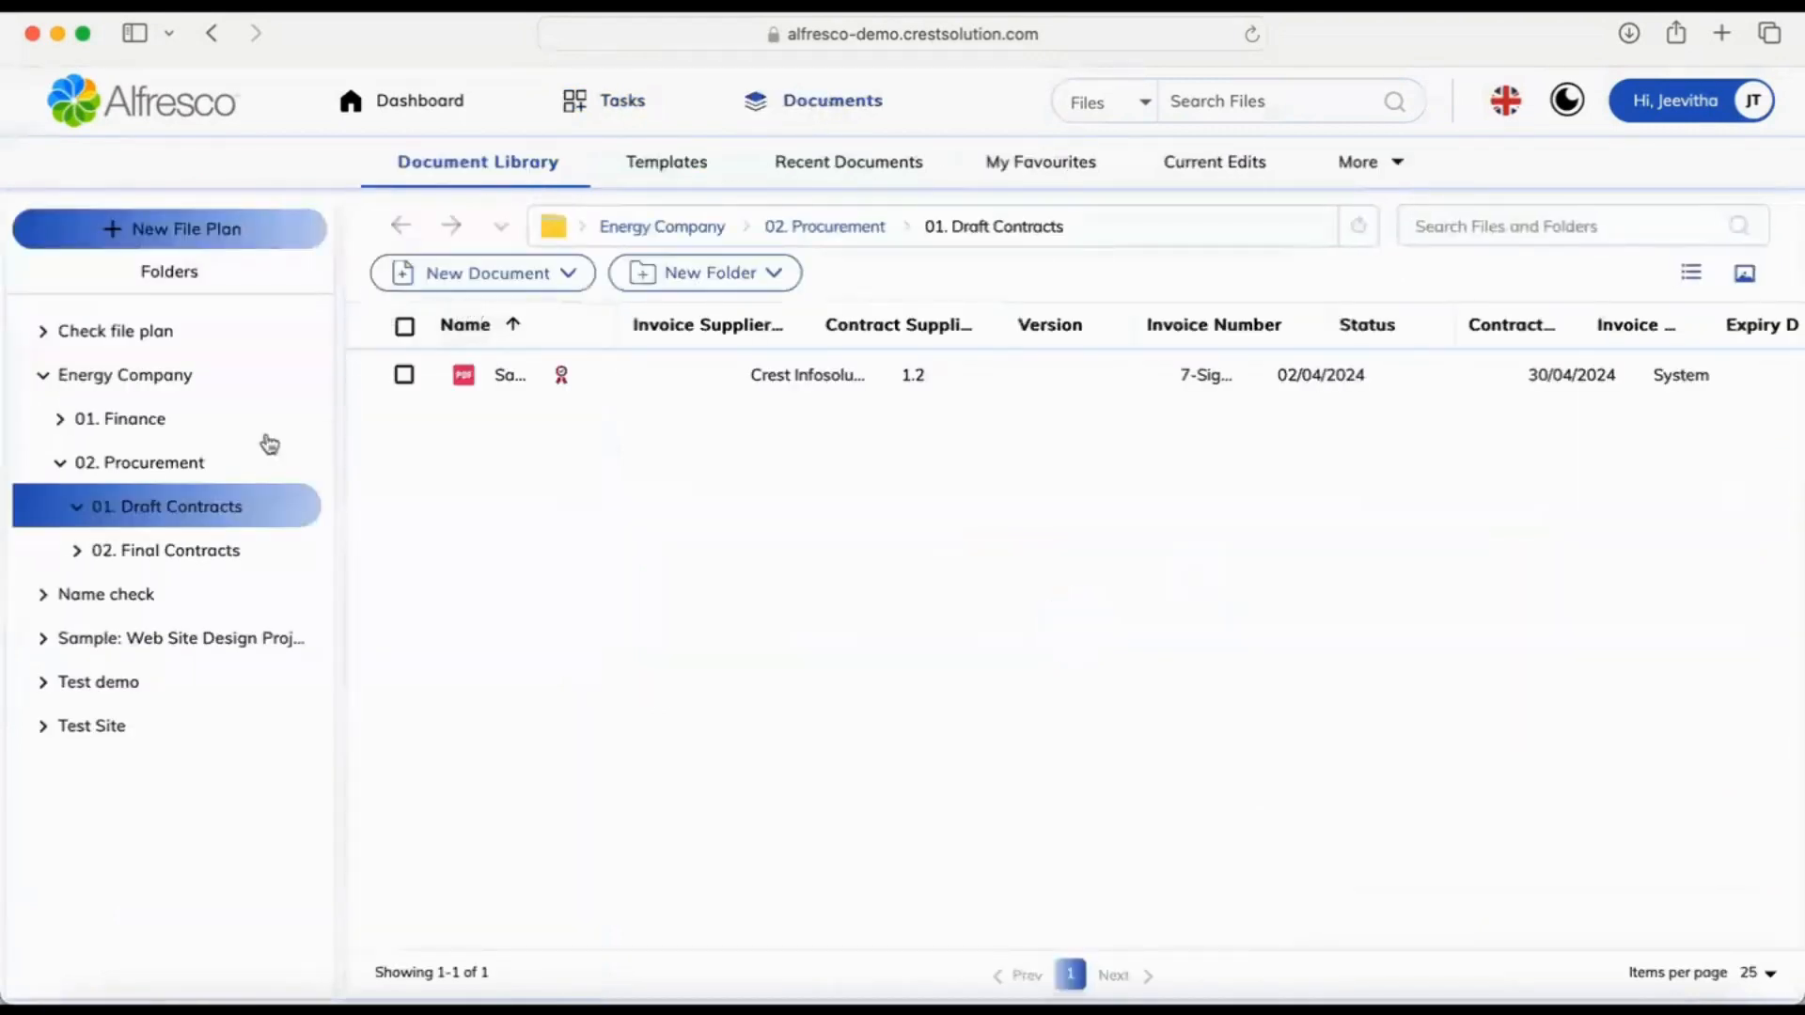
mouse_move(146, 461)
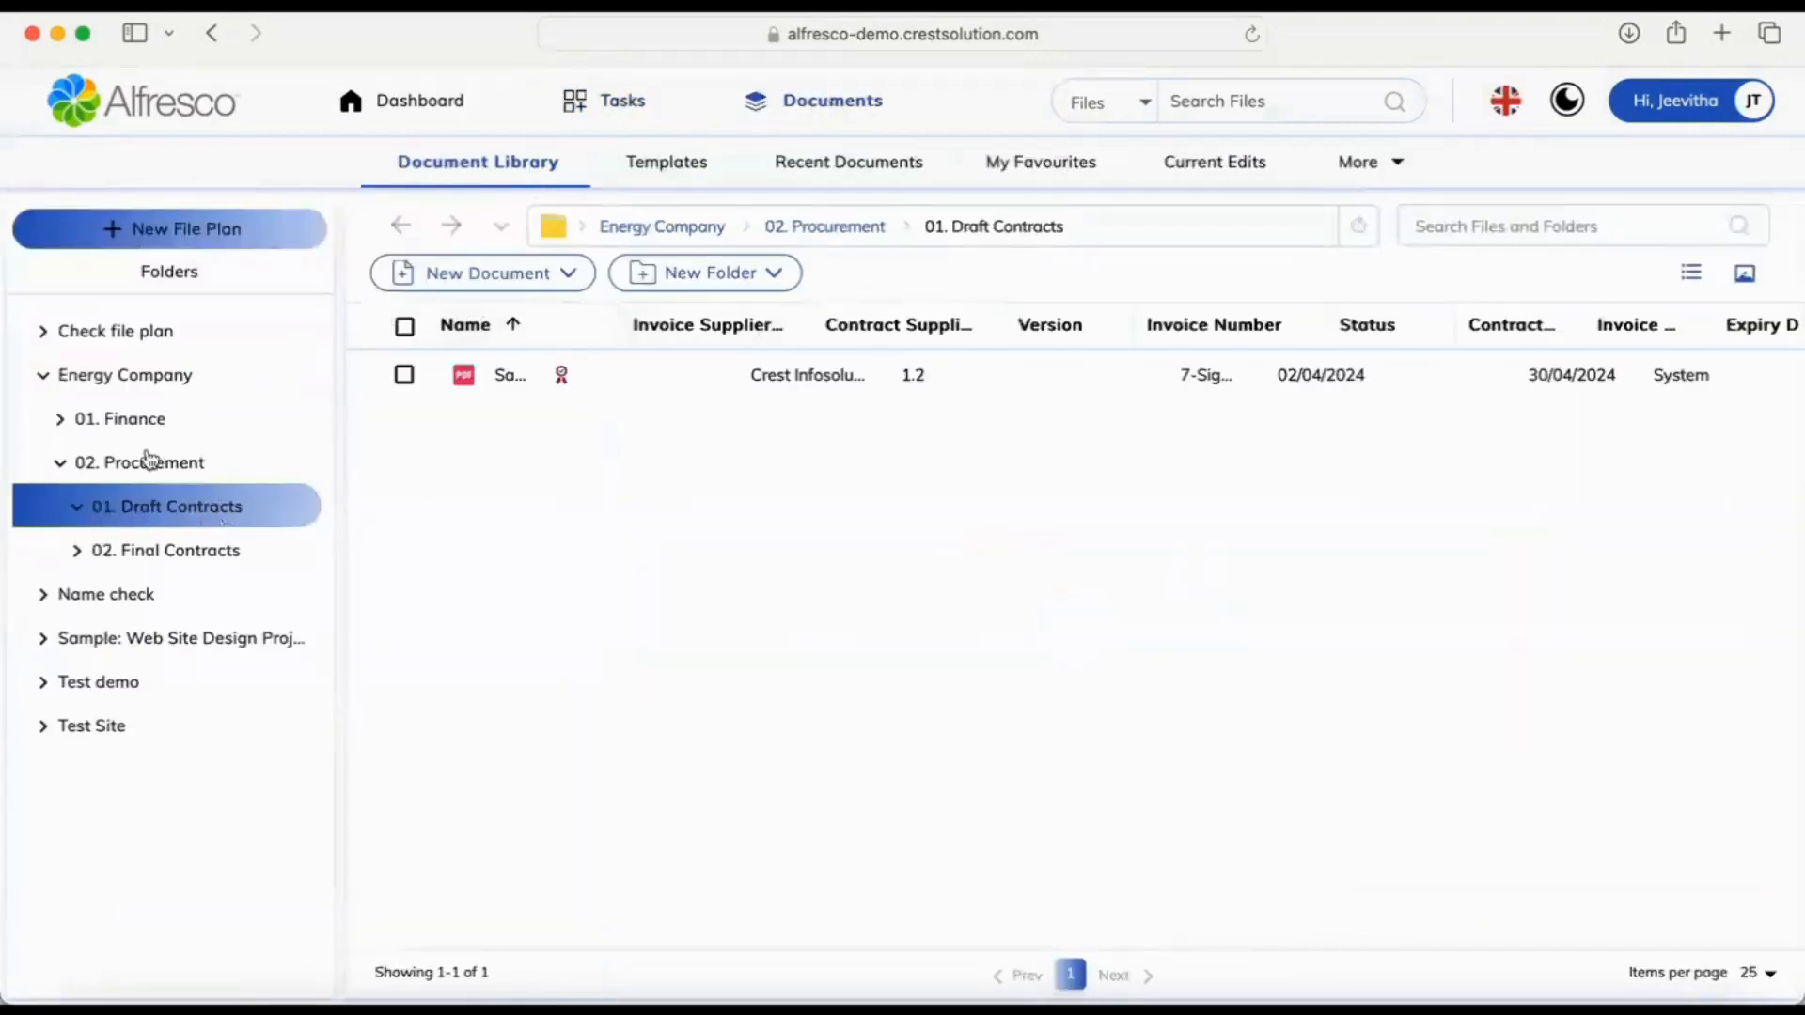
left_click(139, 462)
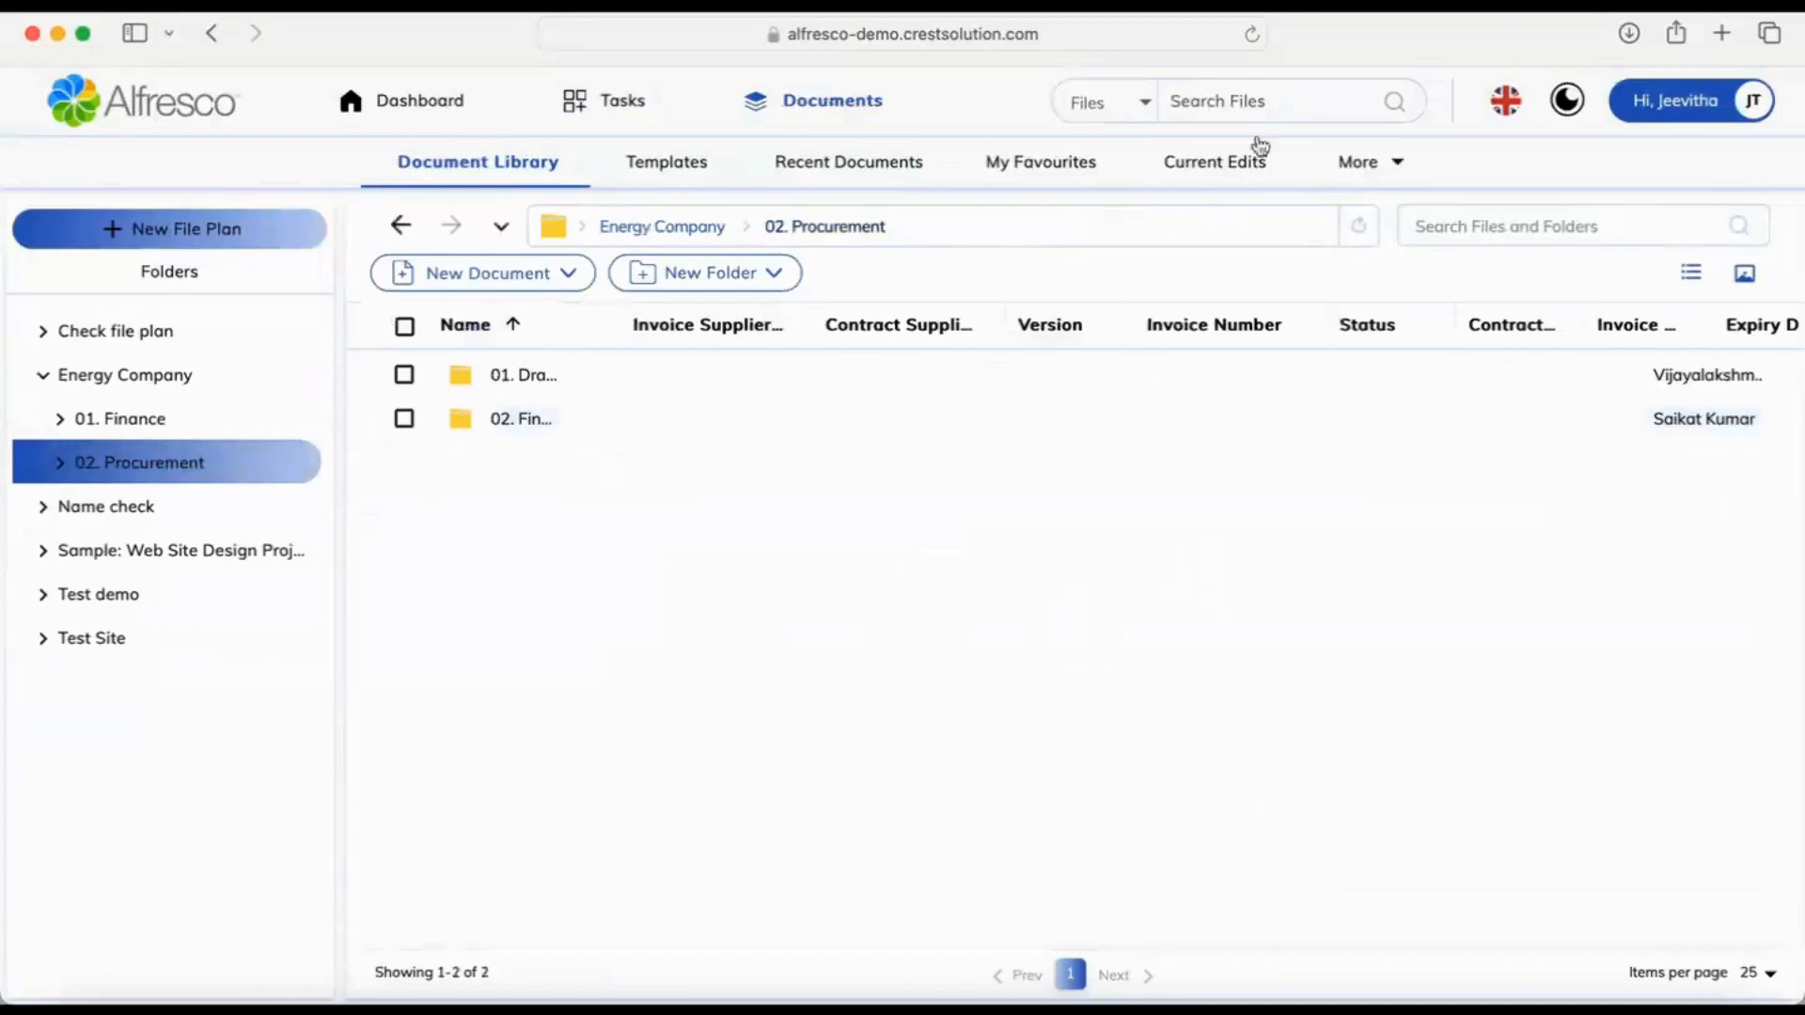
type("contract")
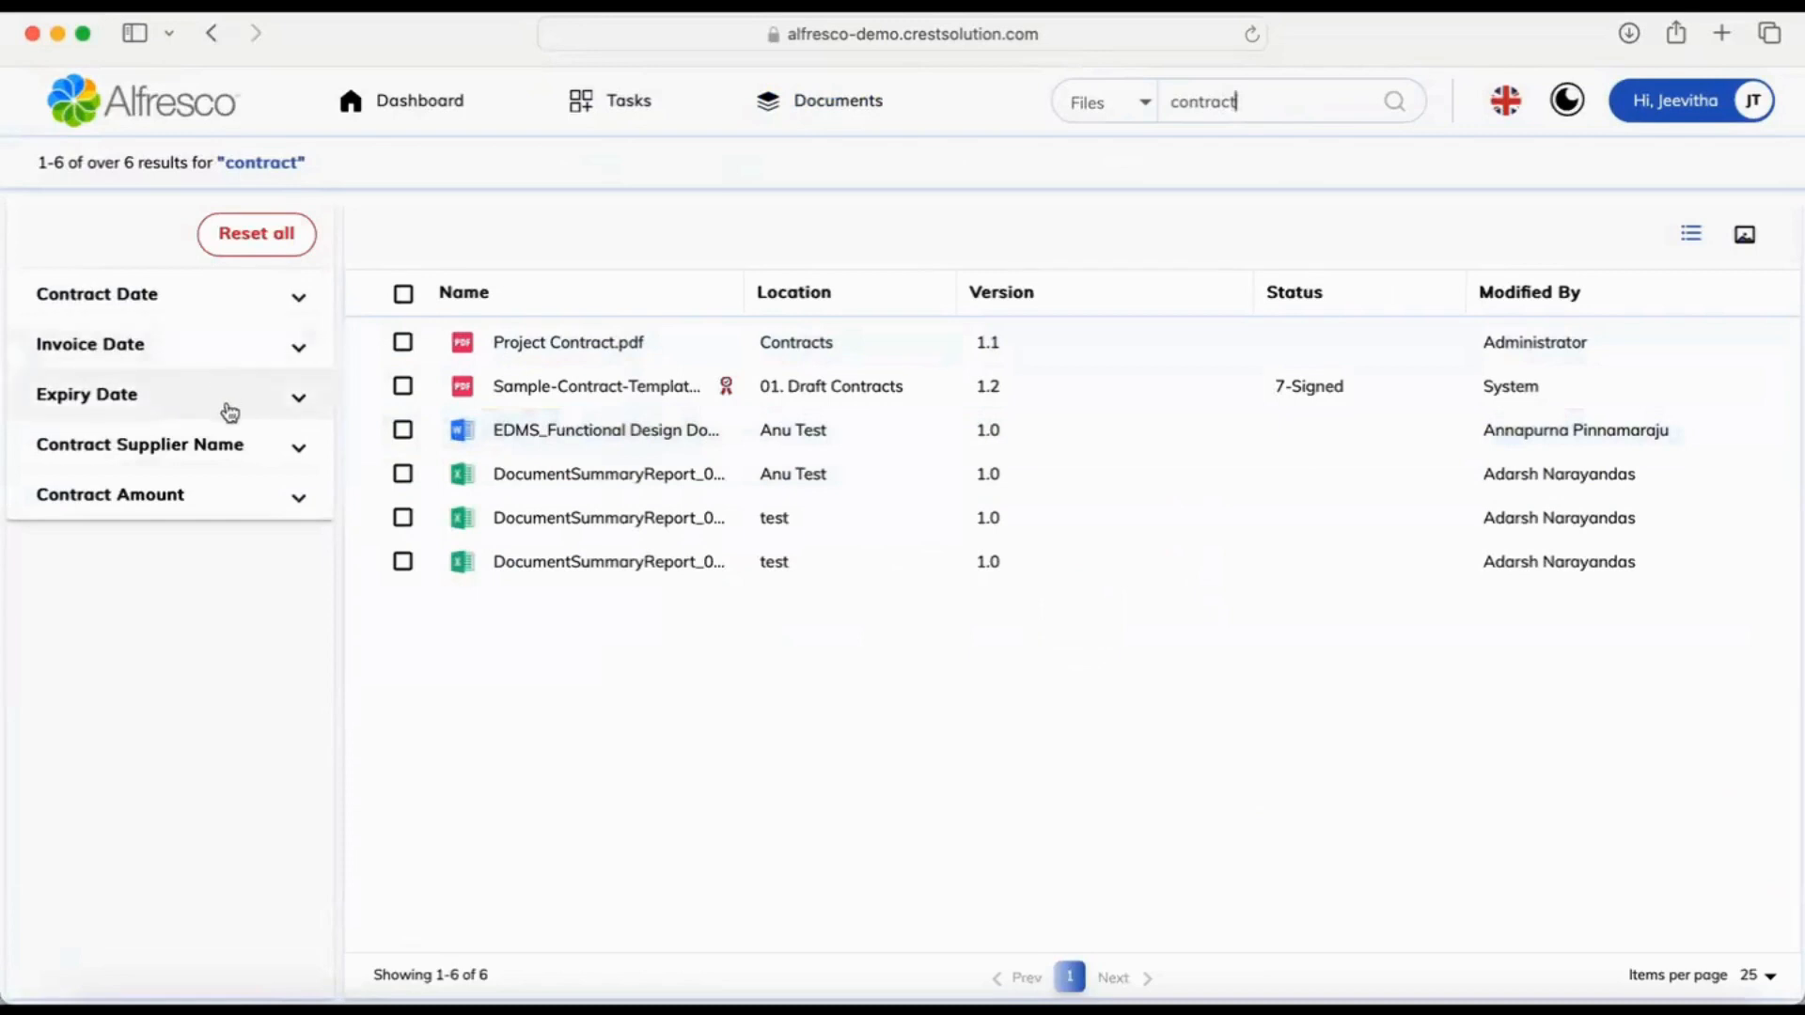
Step: Filter the contract search by expiry date 01/04/2024 to 31/05/2024, then close the signed contract preview
left_click(87, 393)
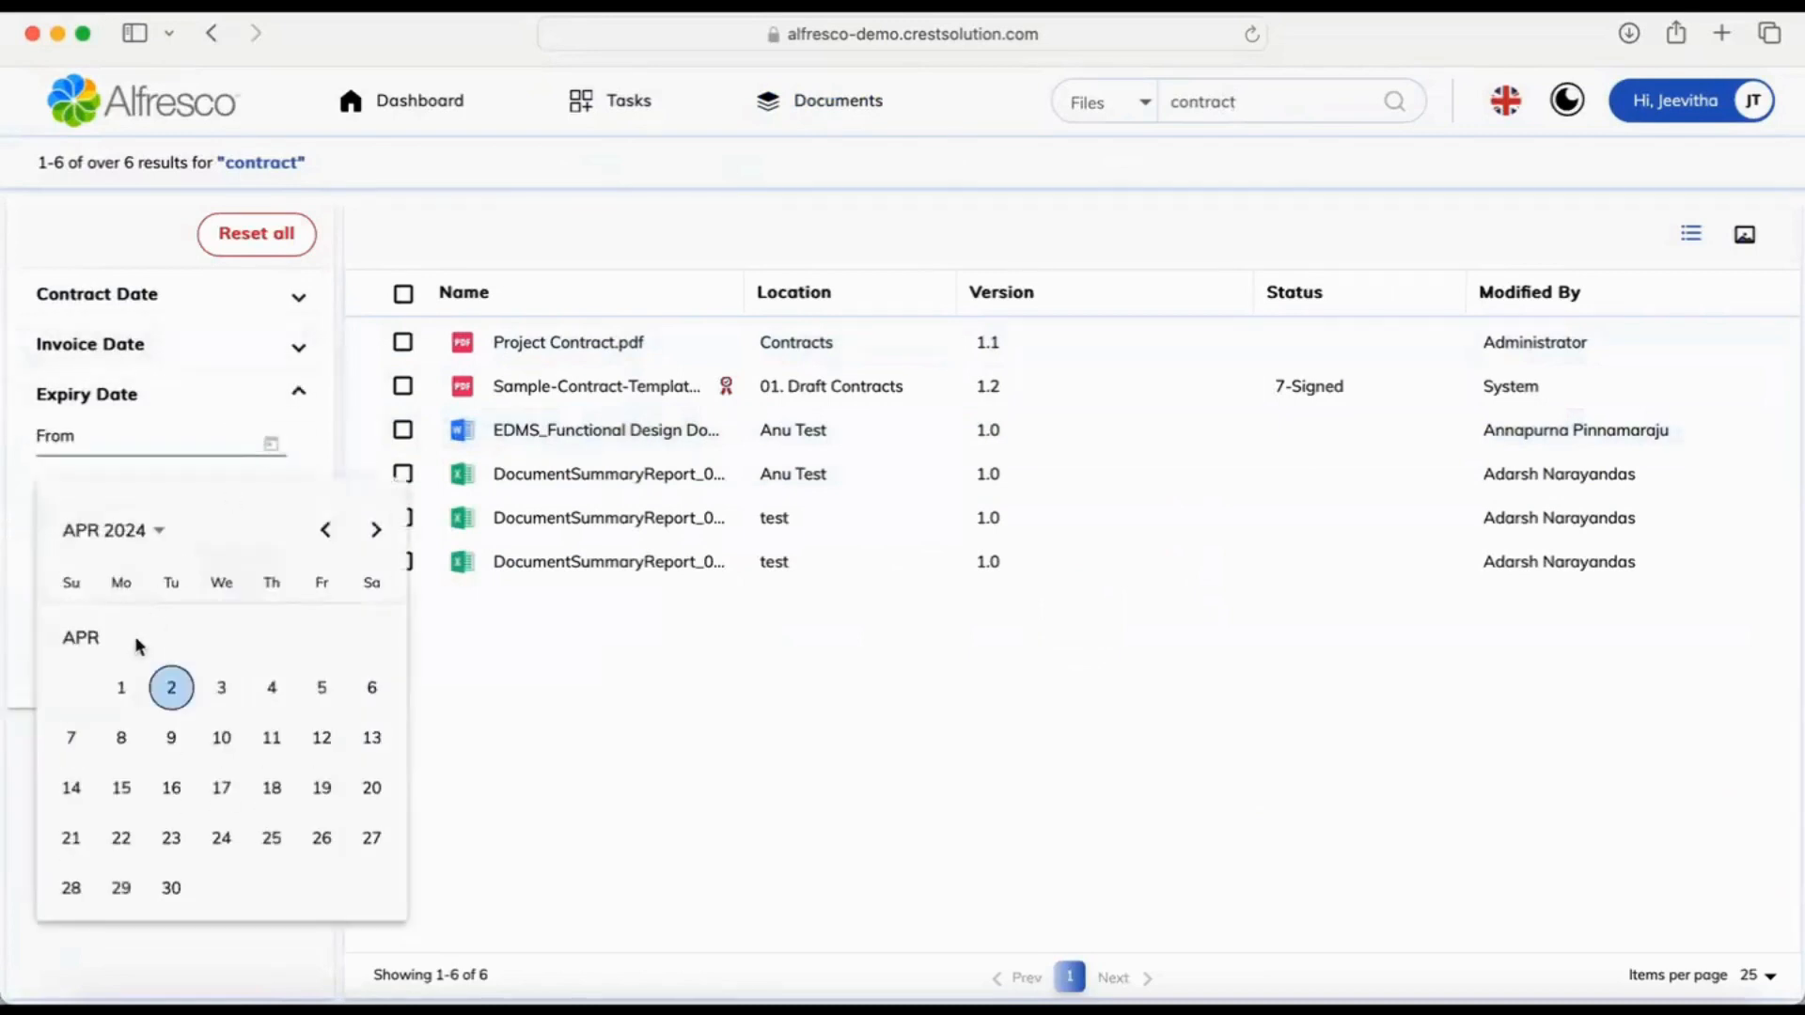
left_click(119, 687)
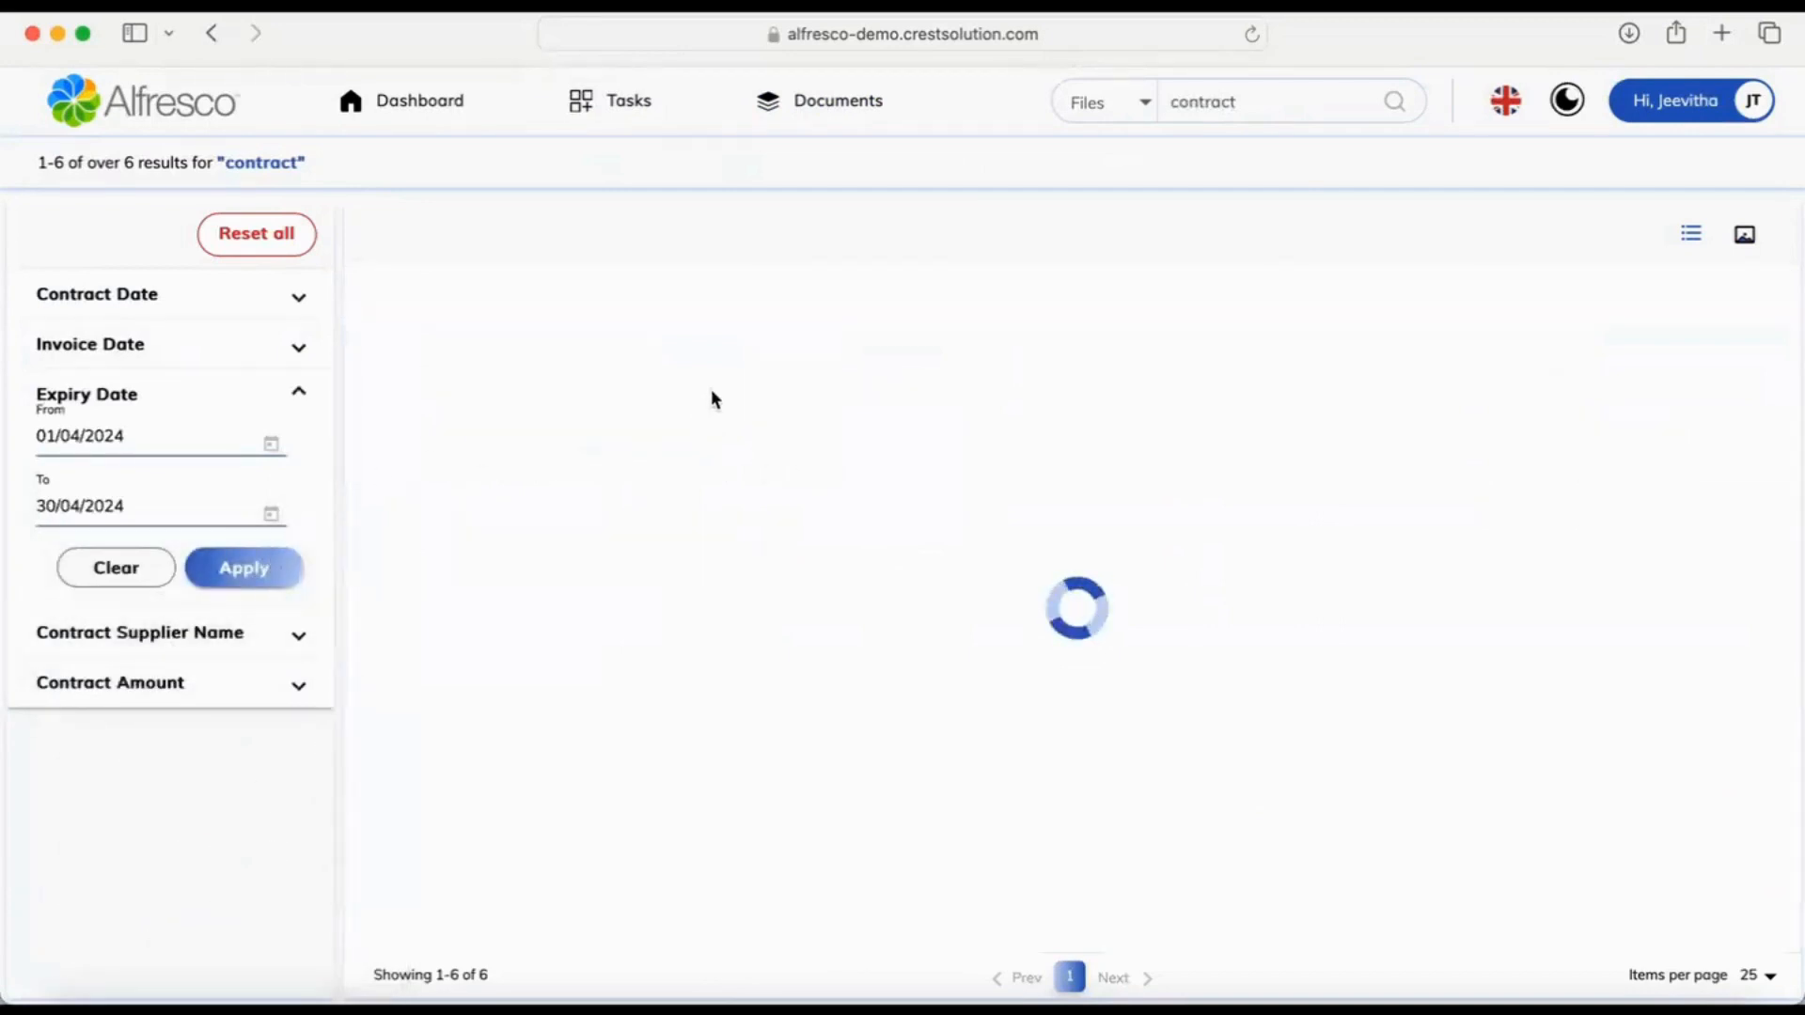
left_click(243, 568)
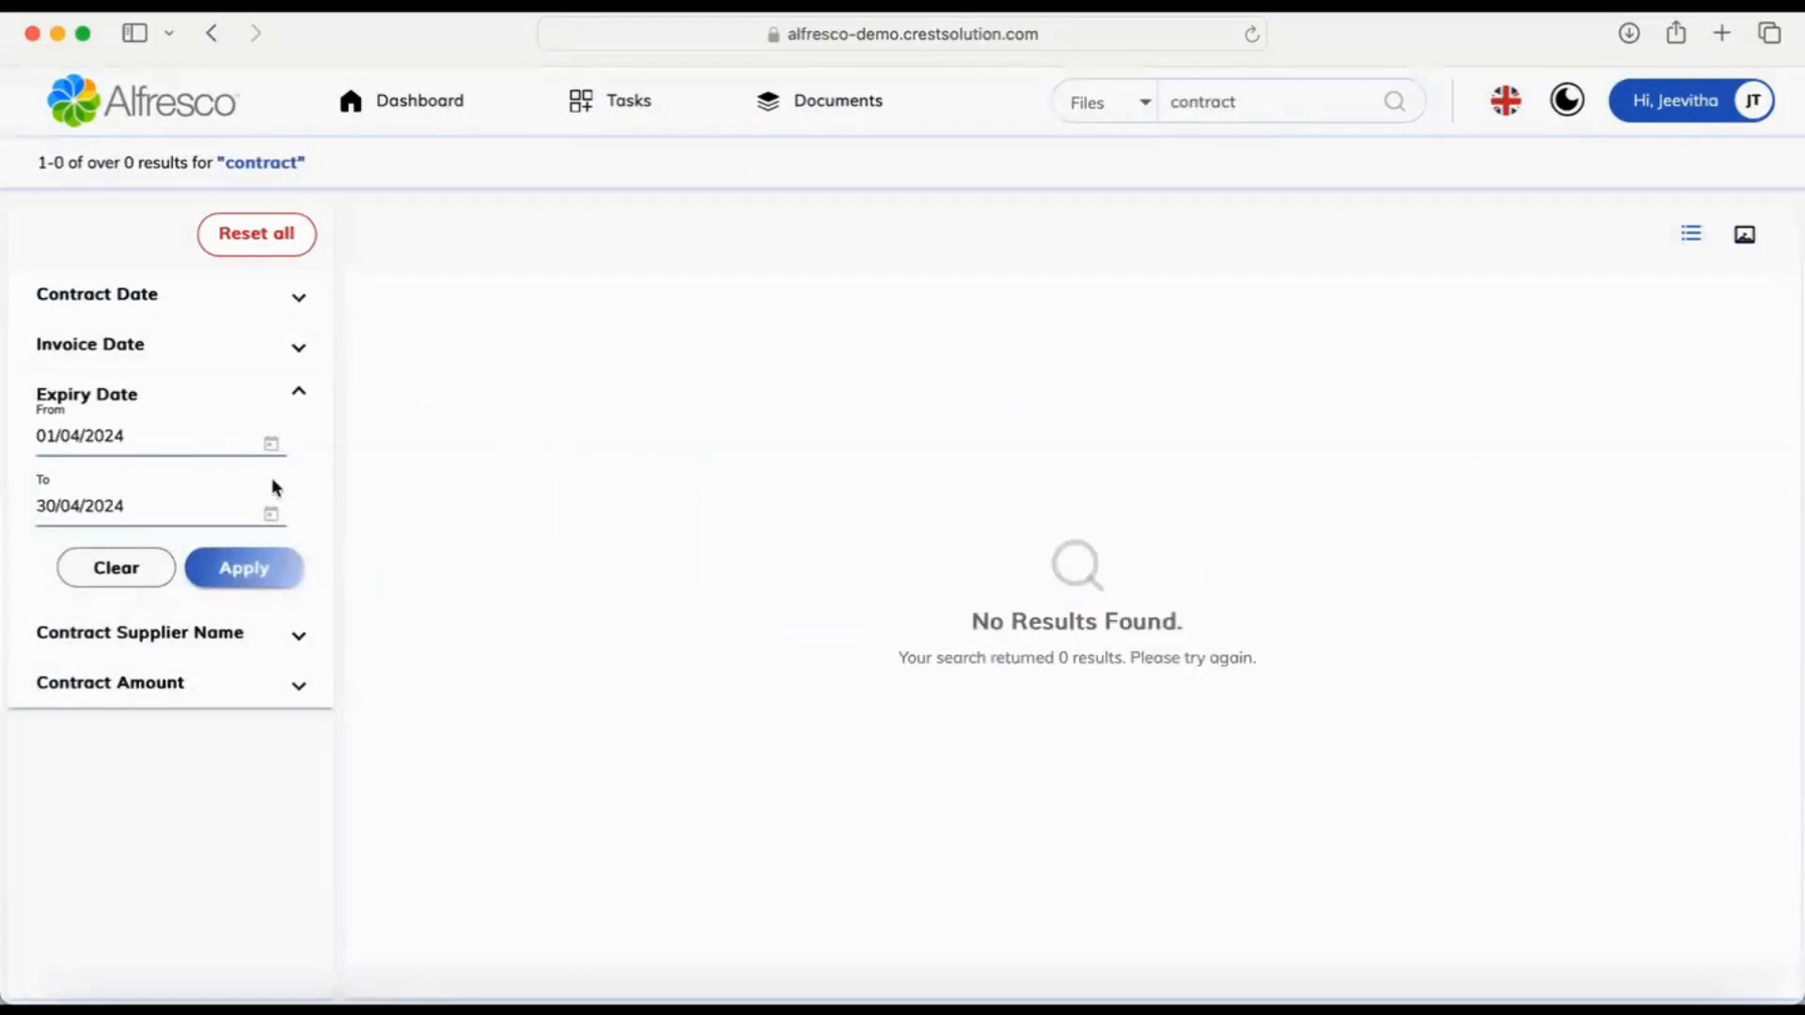
left_click(271, 512)
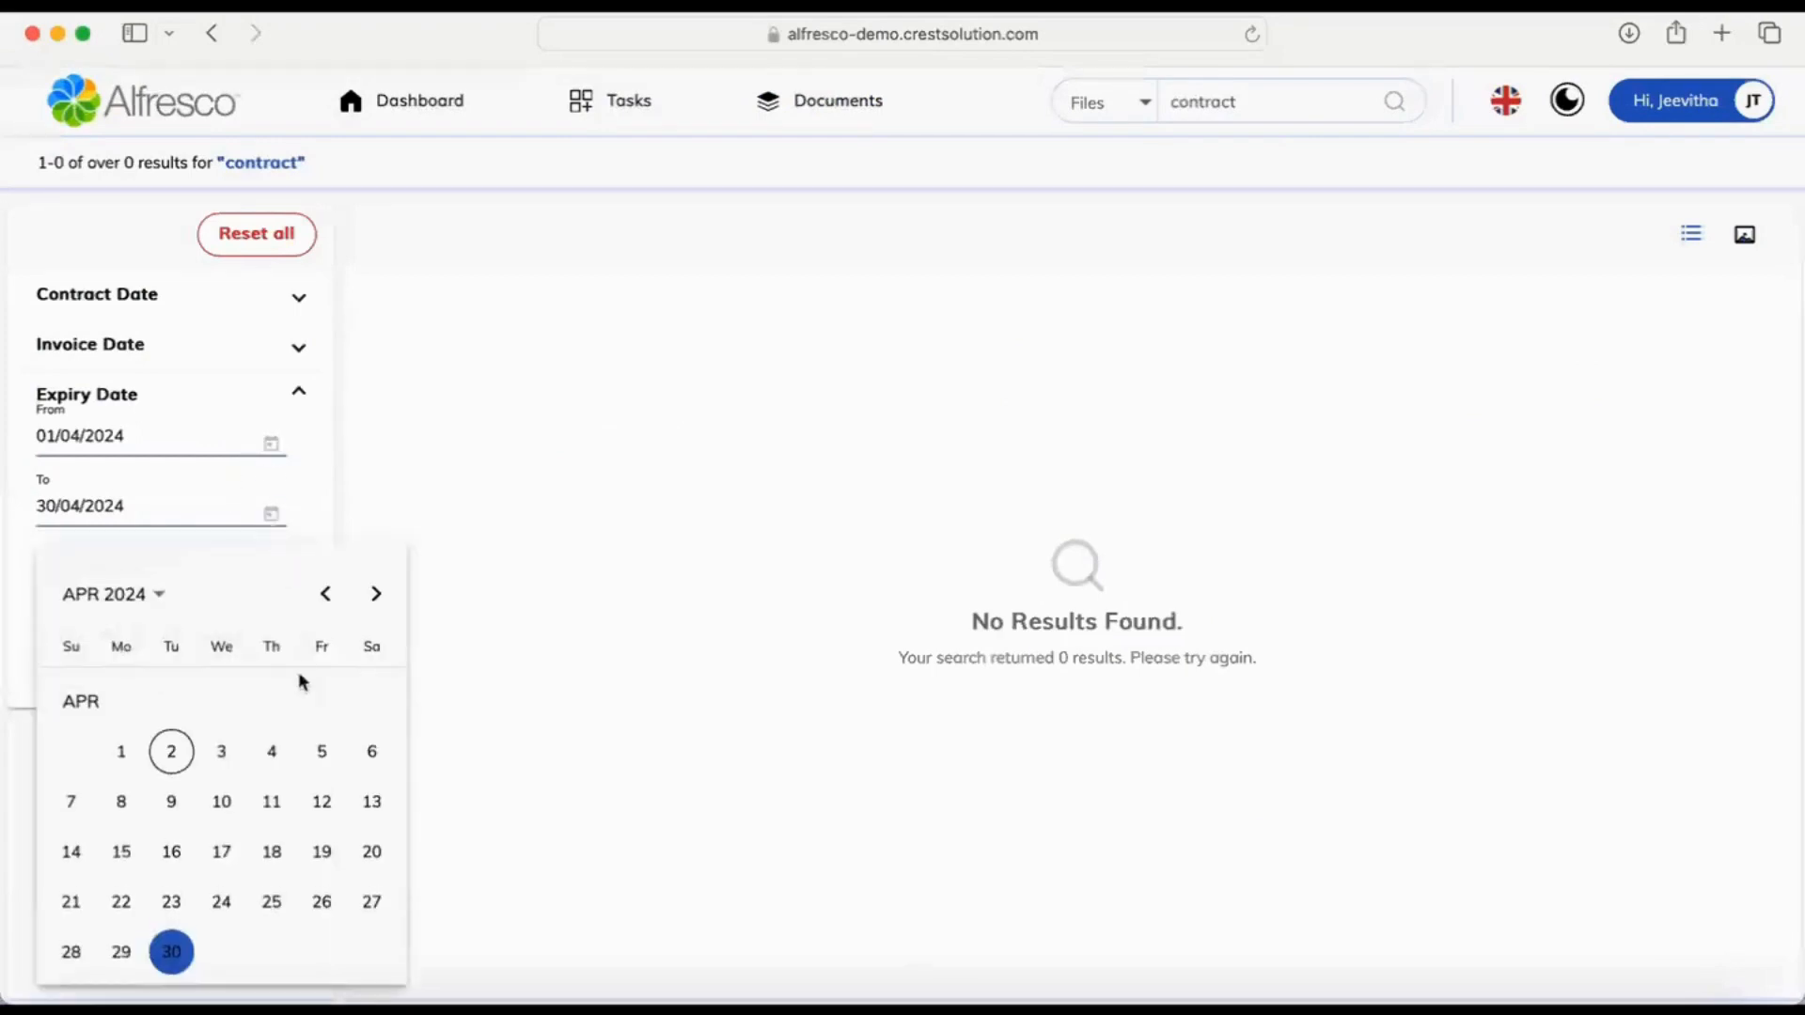
left_click(375, 594)
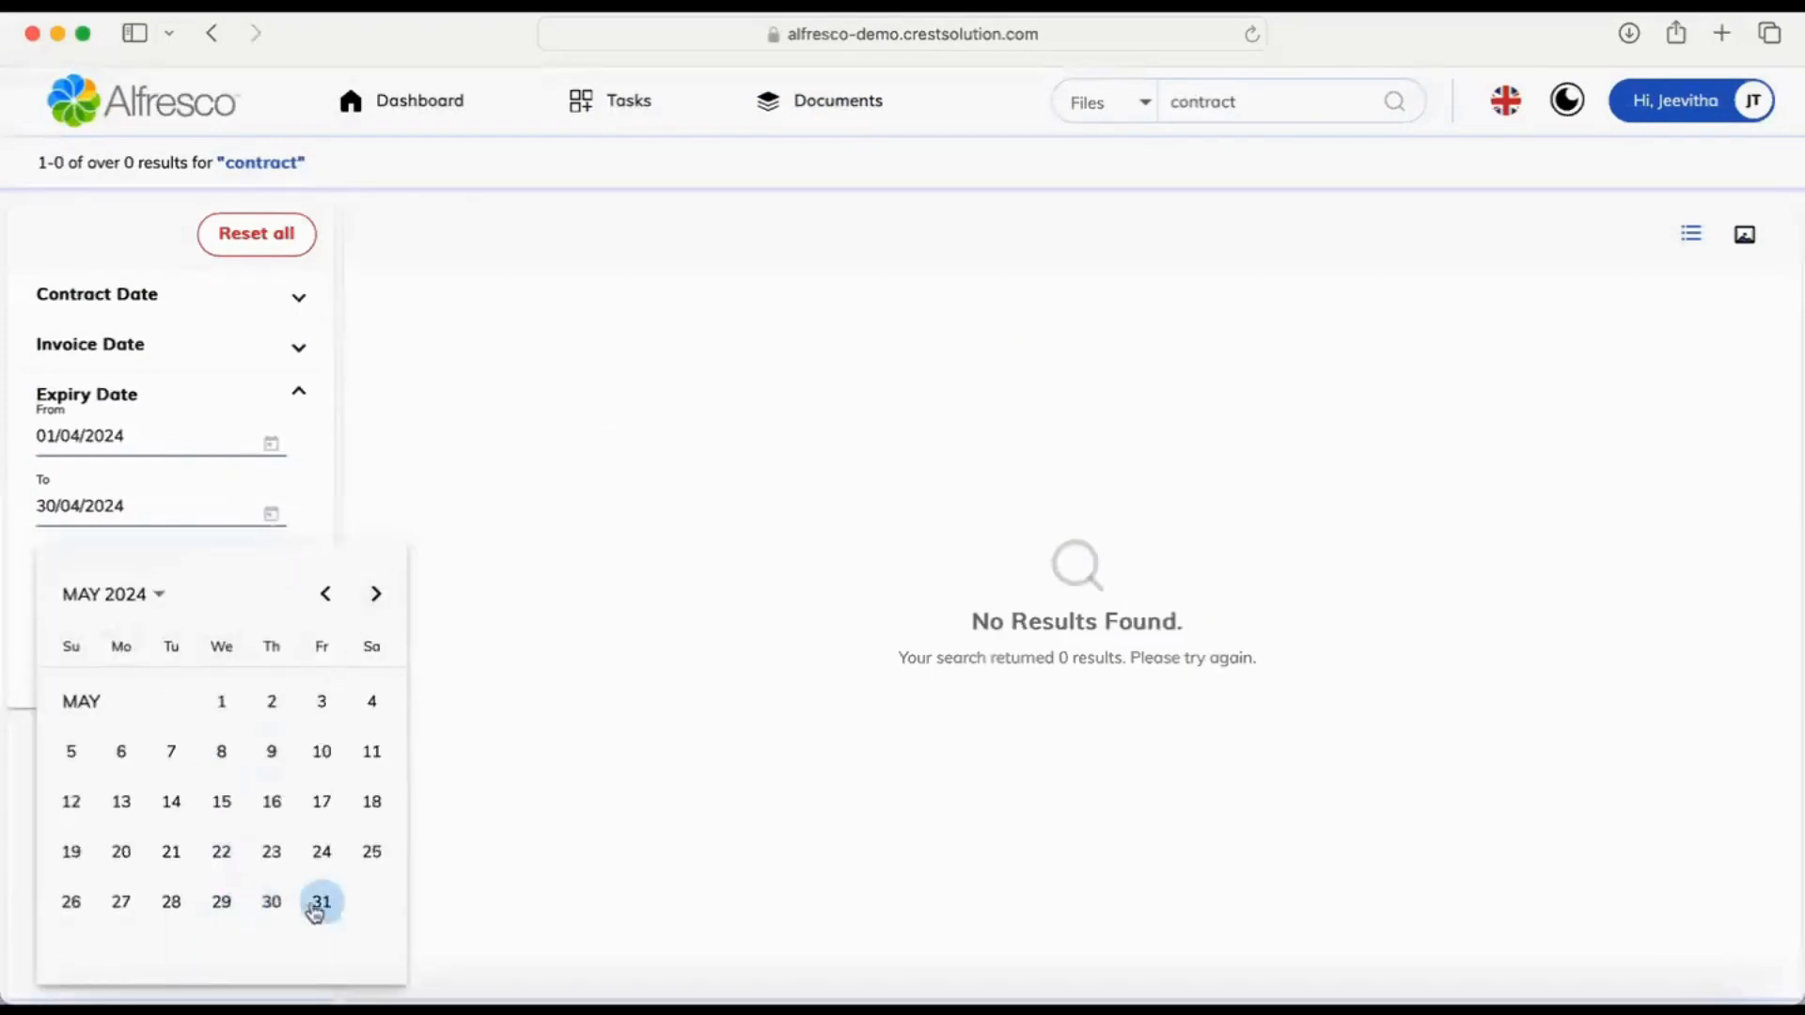
left_click(319, 902)
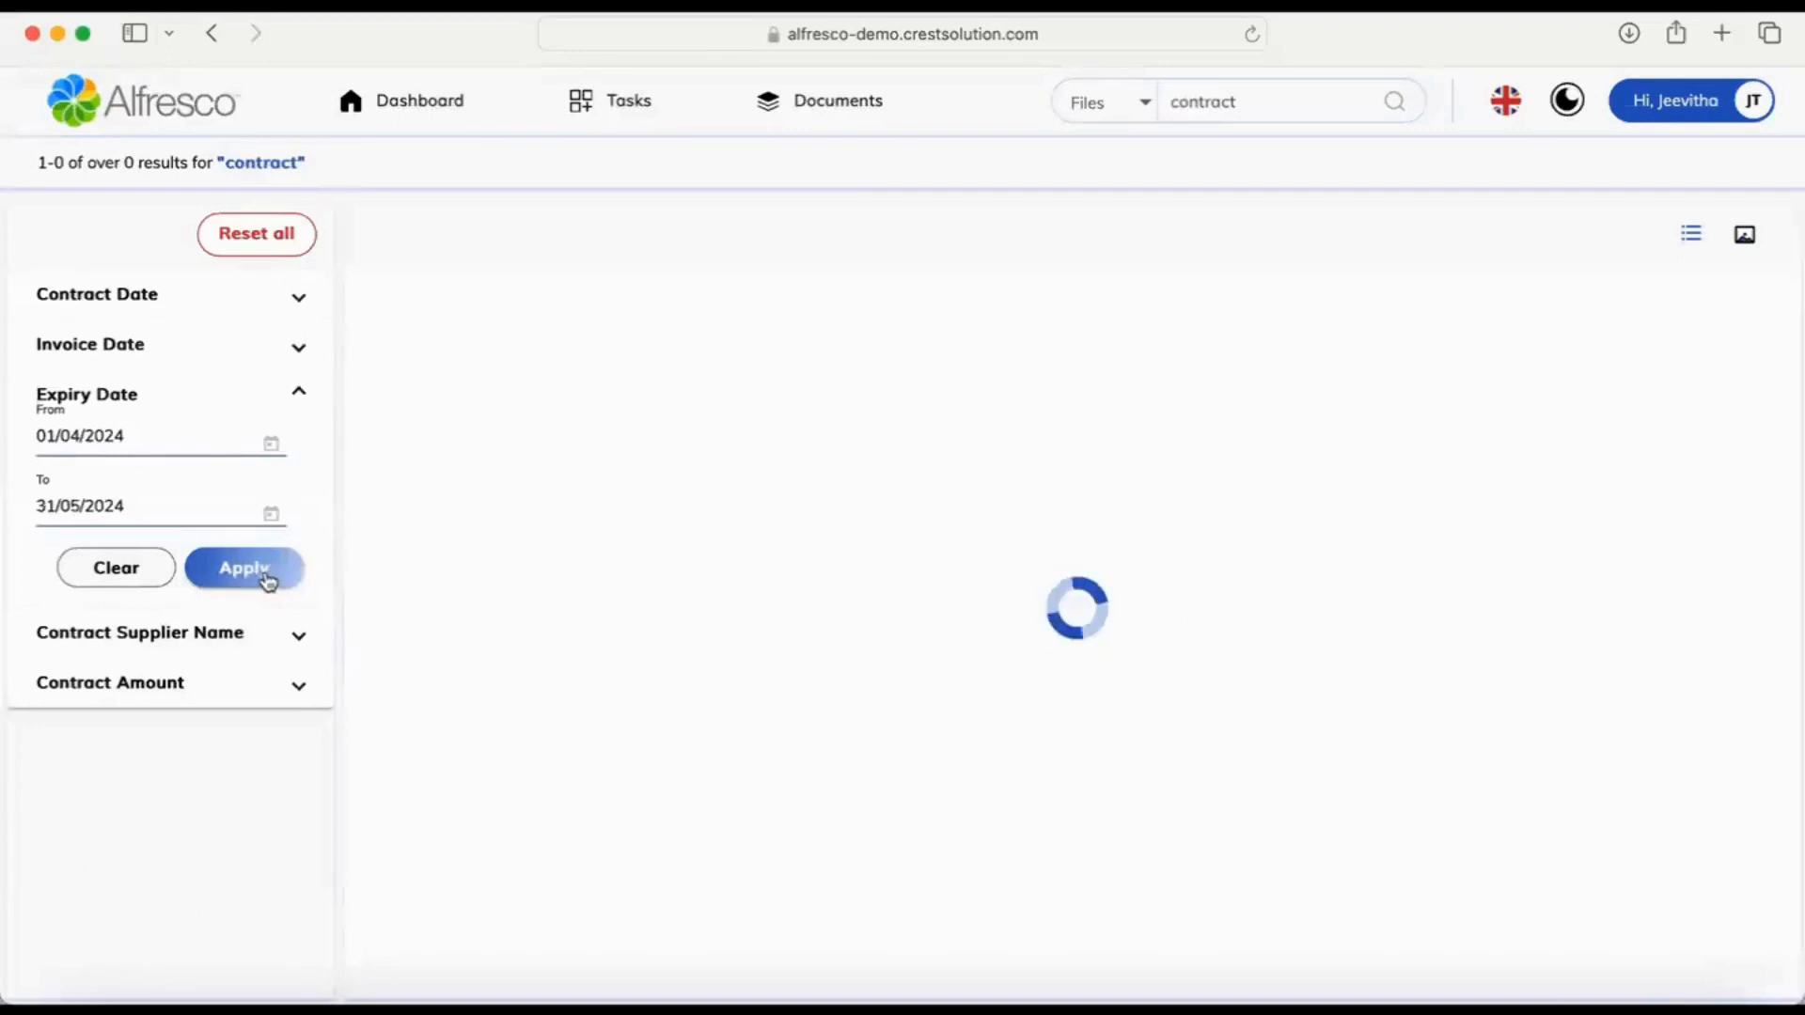
left_click(244, 568)
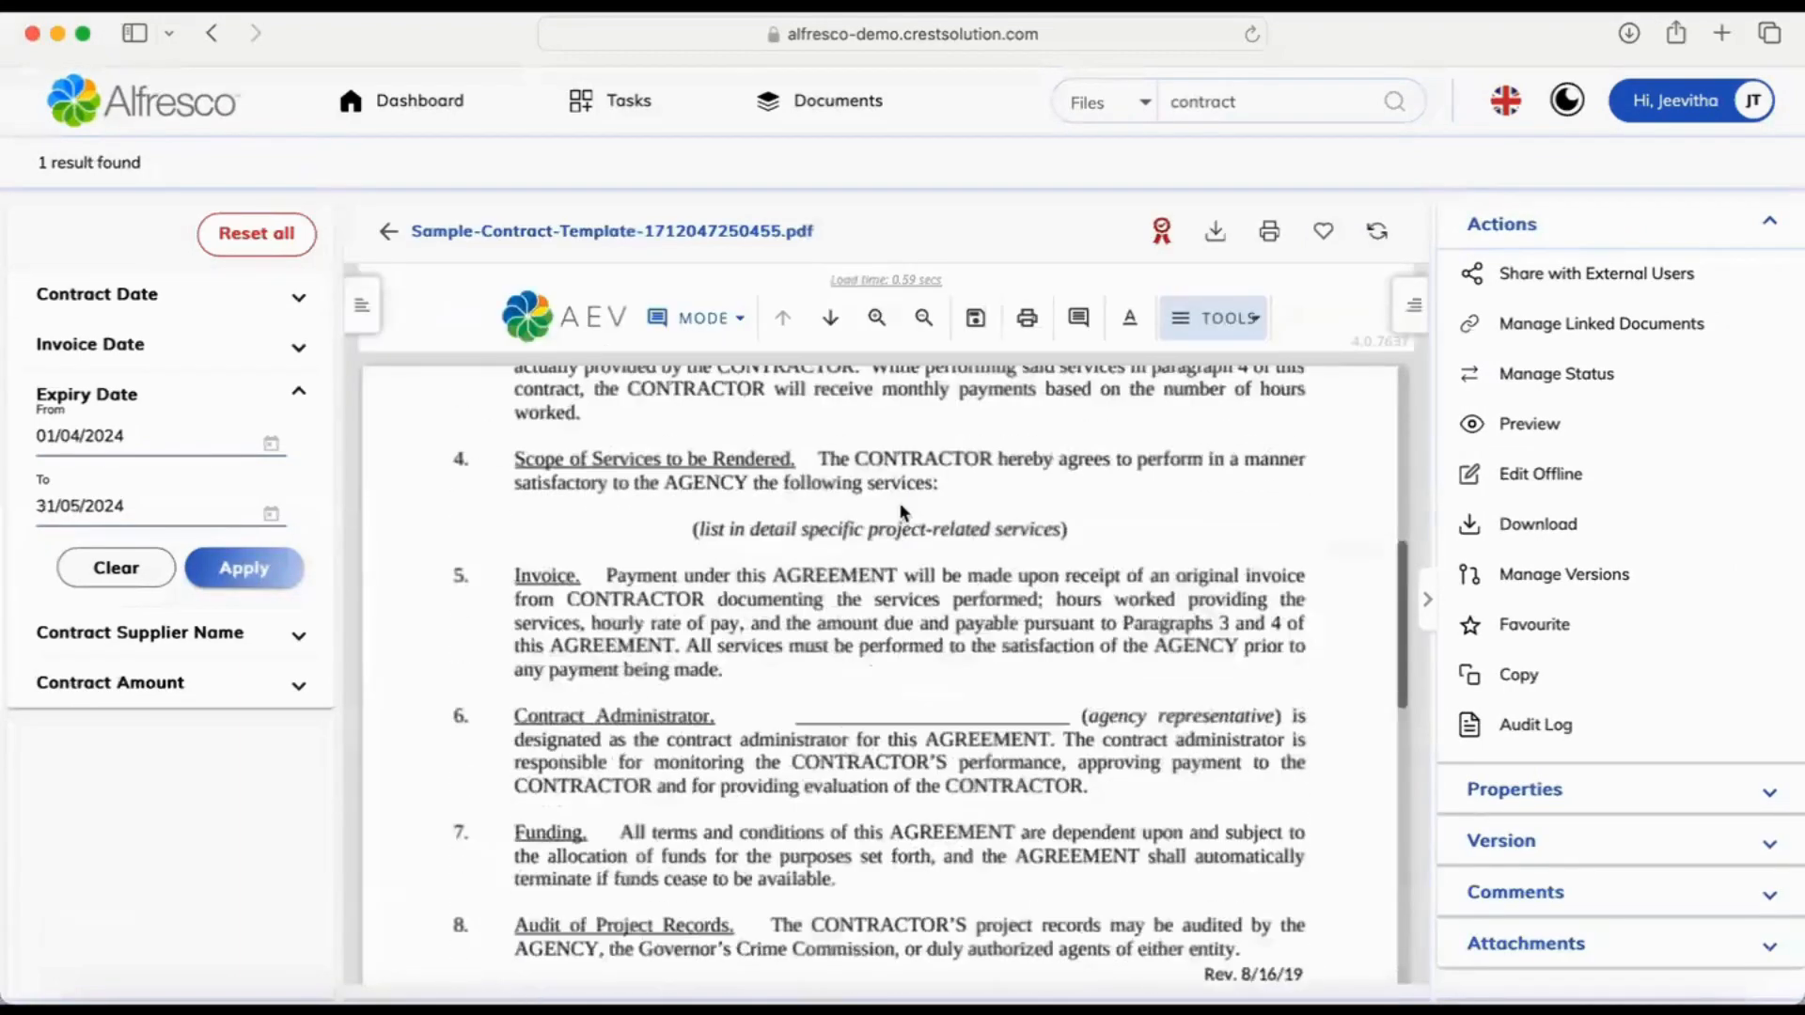
left_click(781, 317)
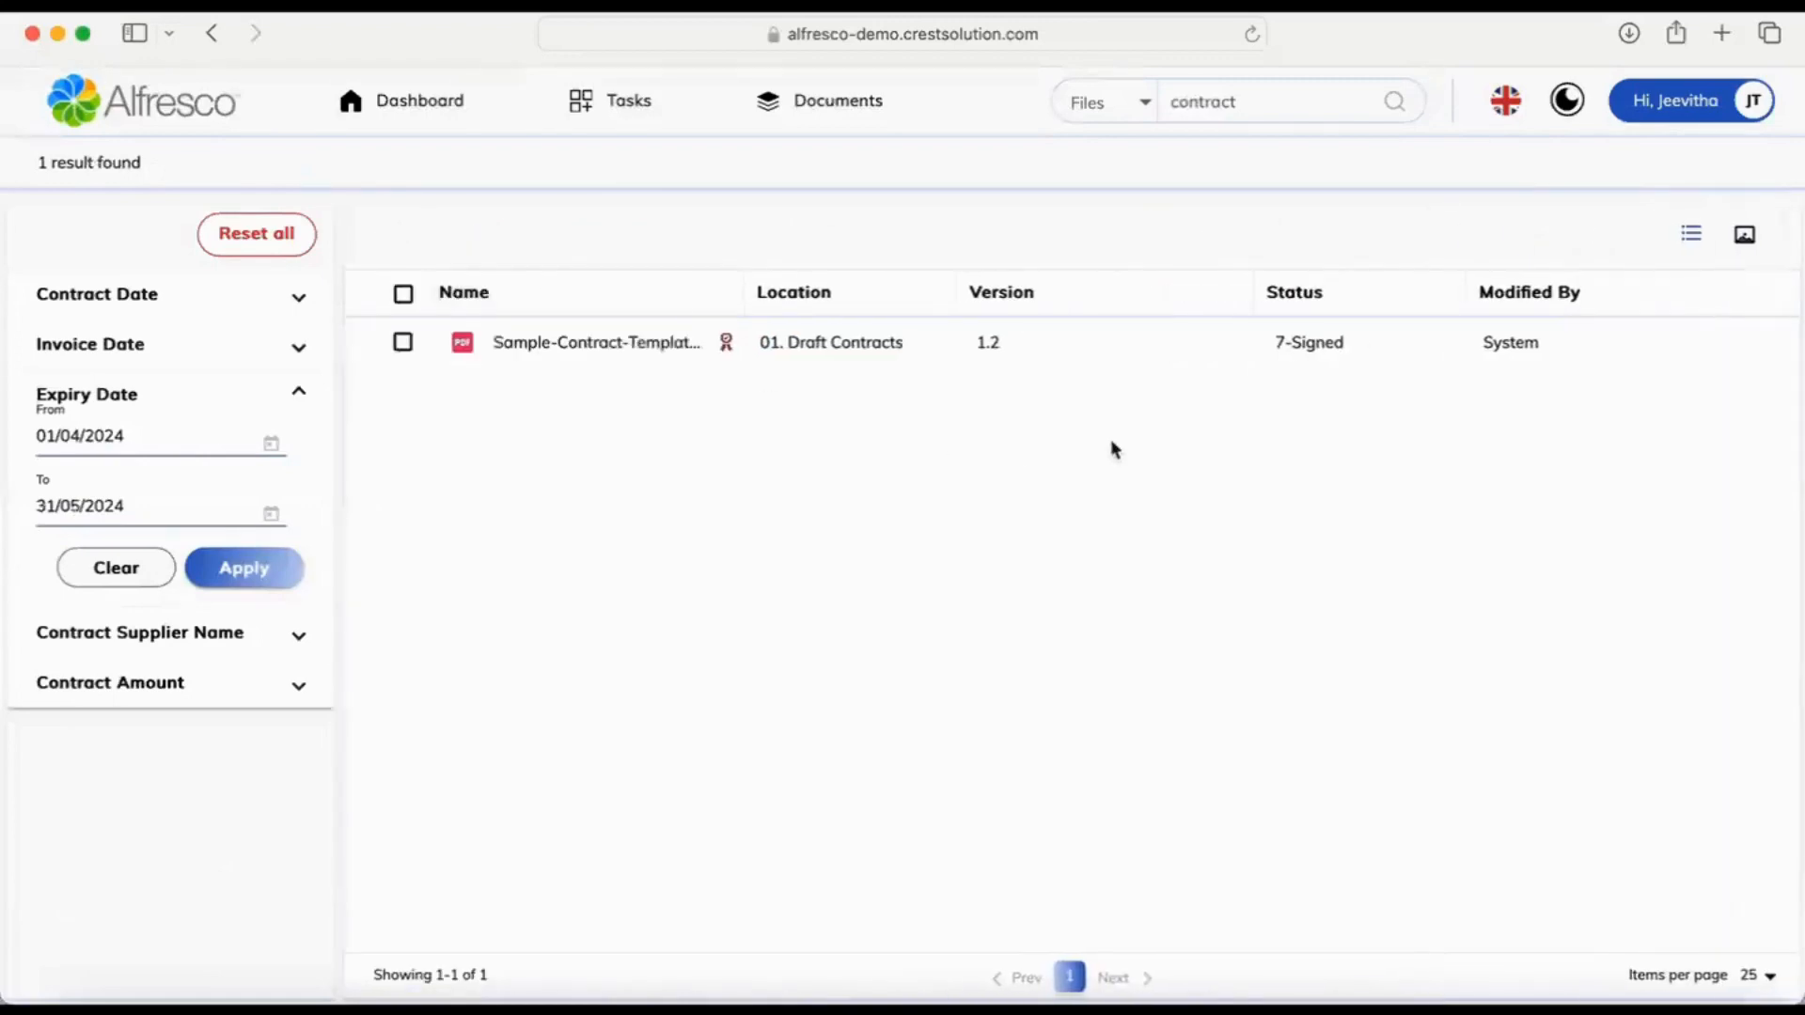
mouse_move(1148, 410)
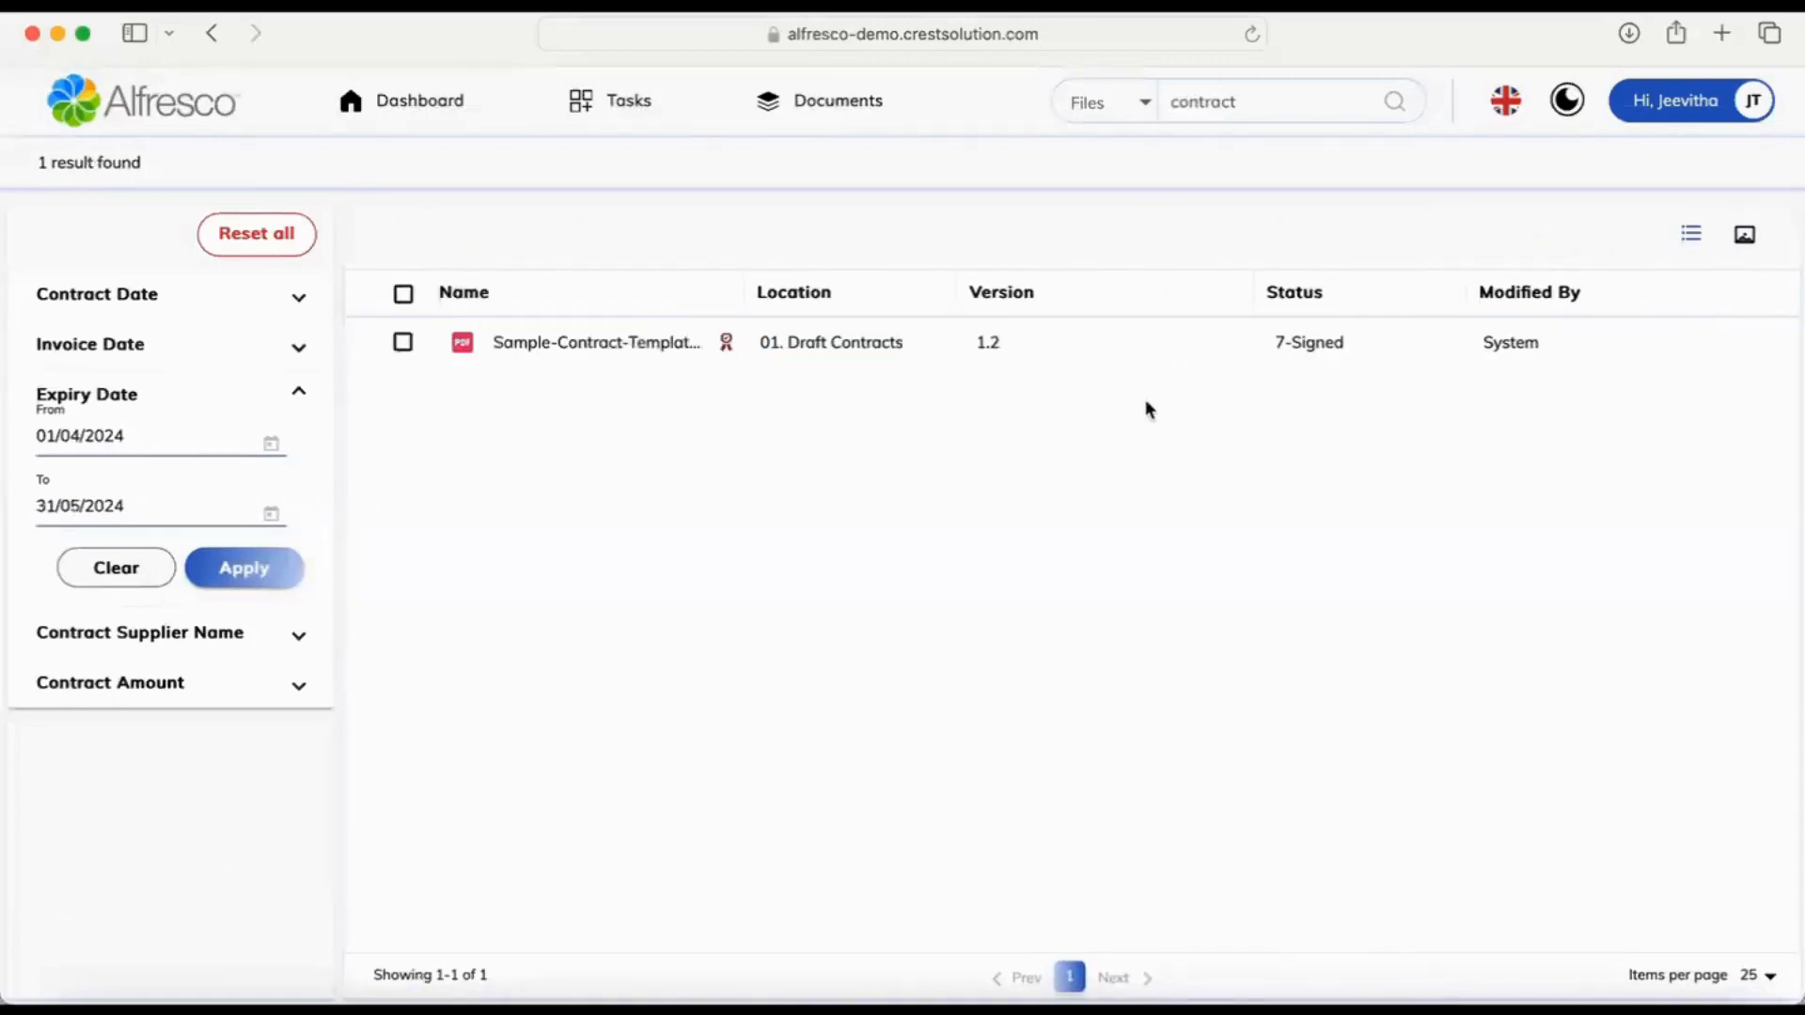
Step: Visit Dashboard, Tasks and Documents, ending in the 02. Procurement folder in light theme
left_click(419, 101)
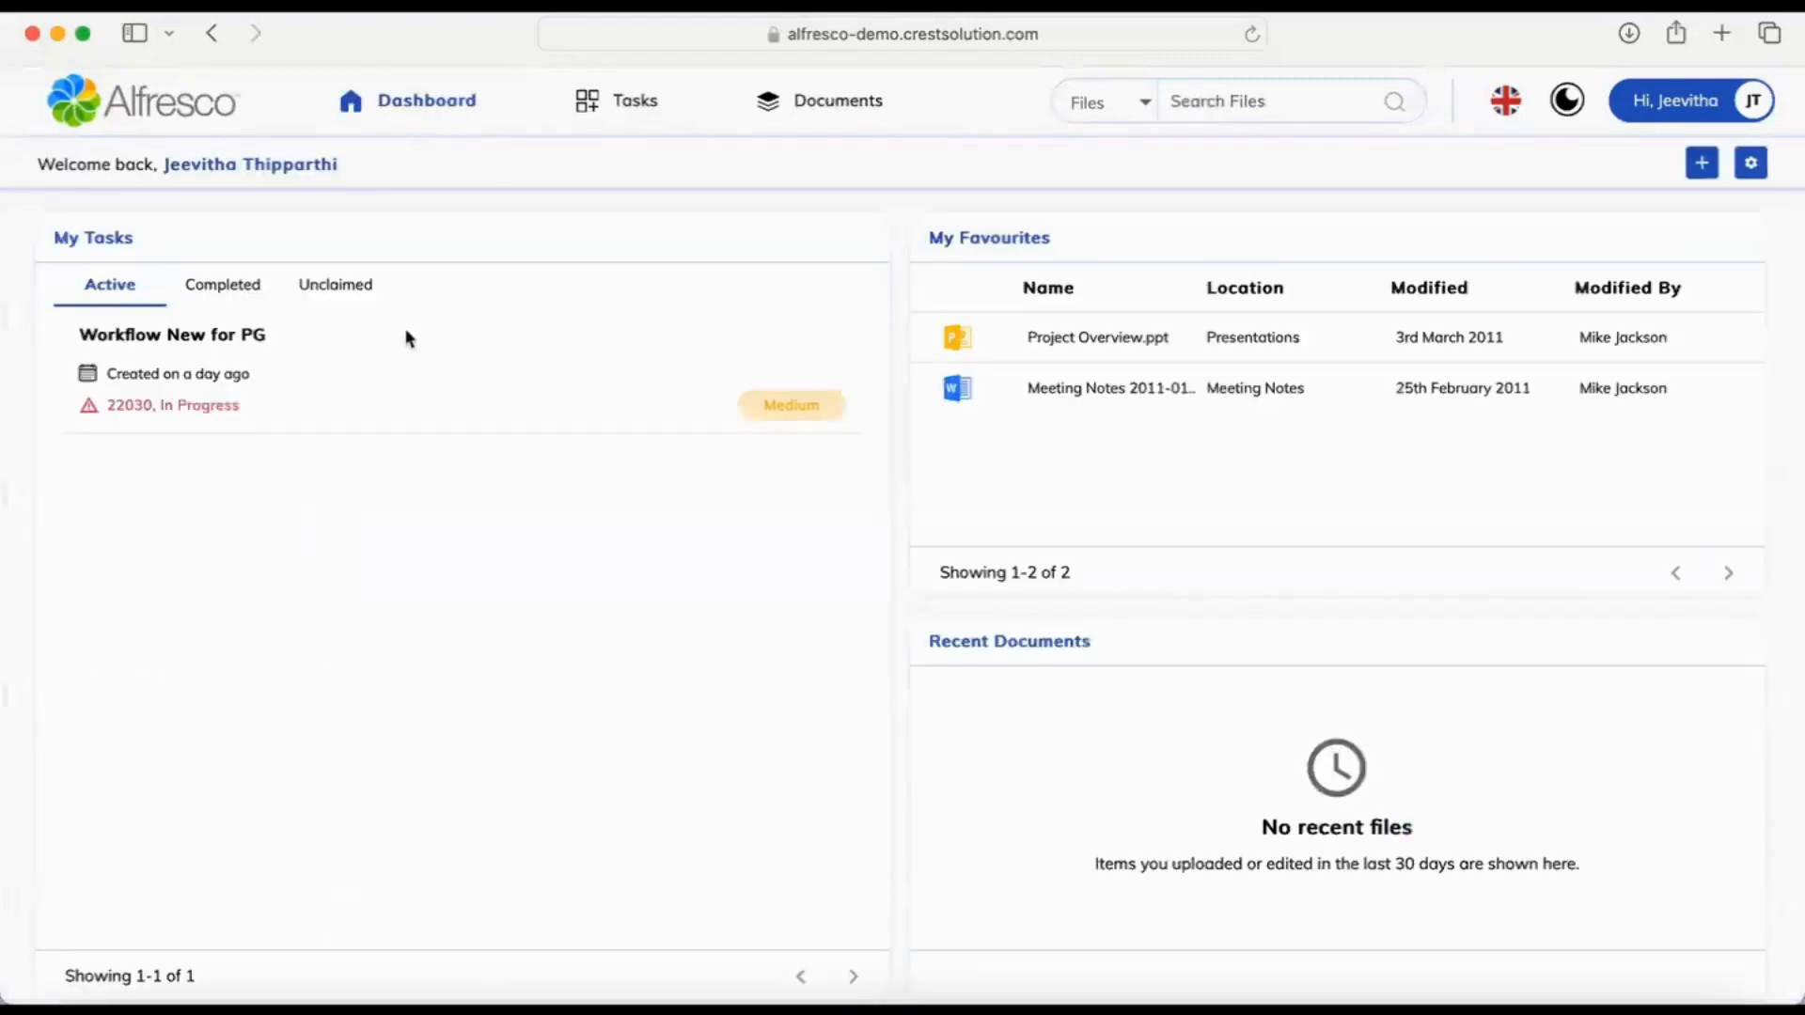
left_click(629, 101)
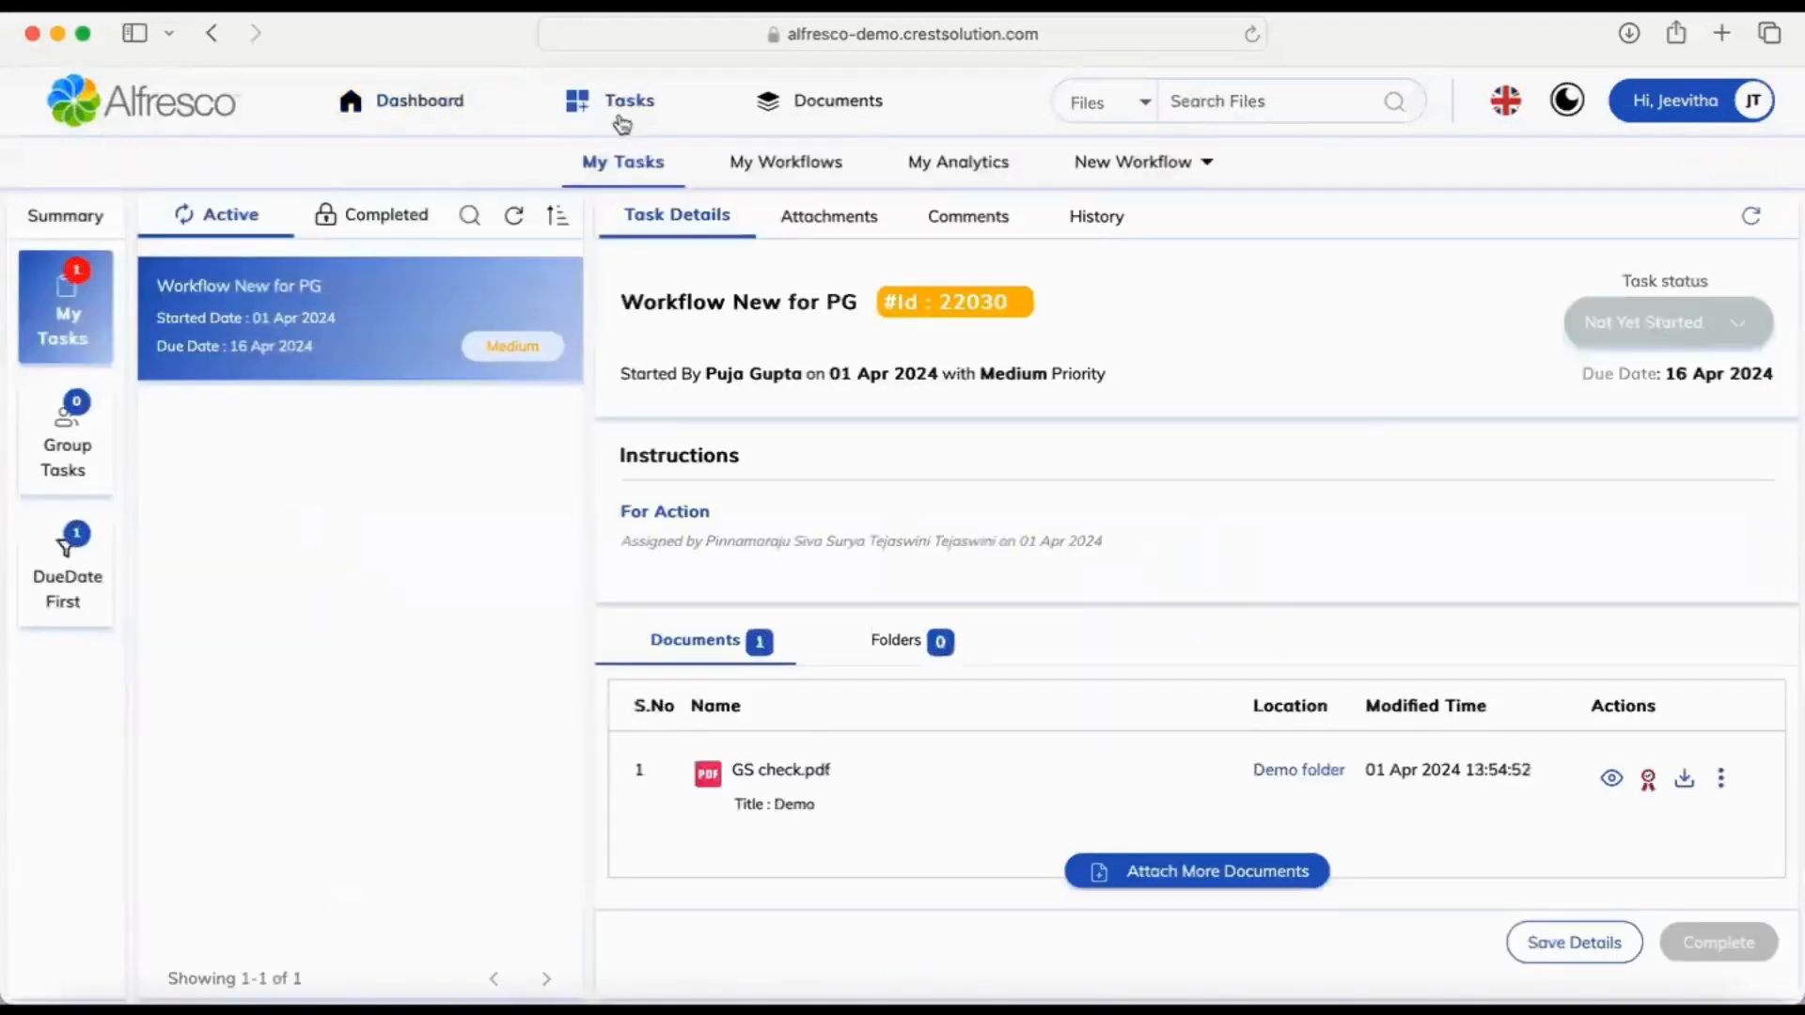
left_click(819, 101)
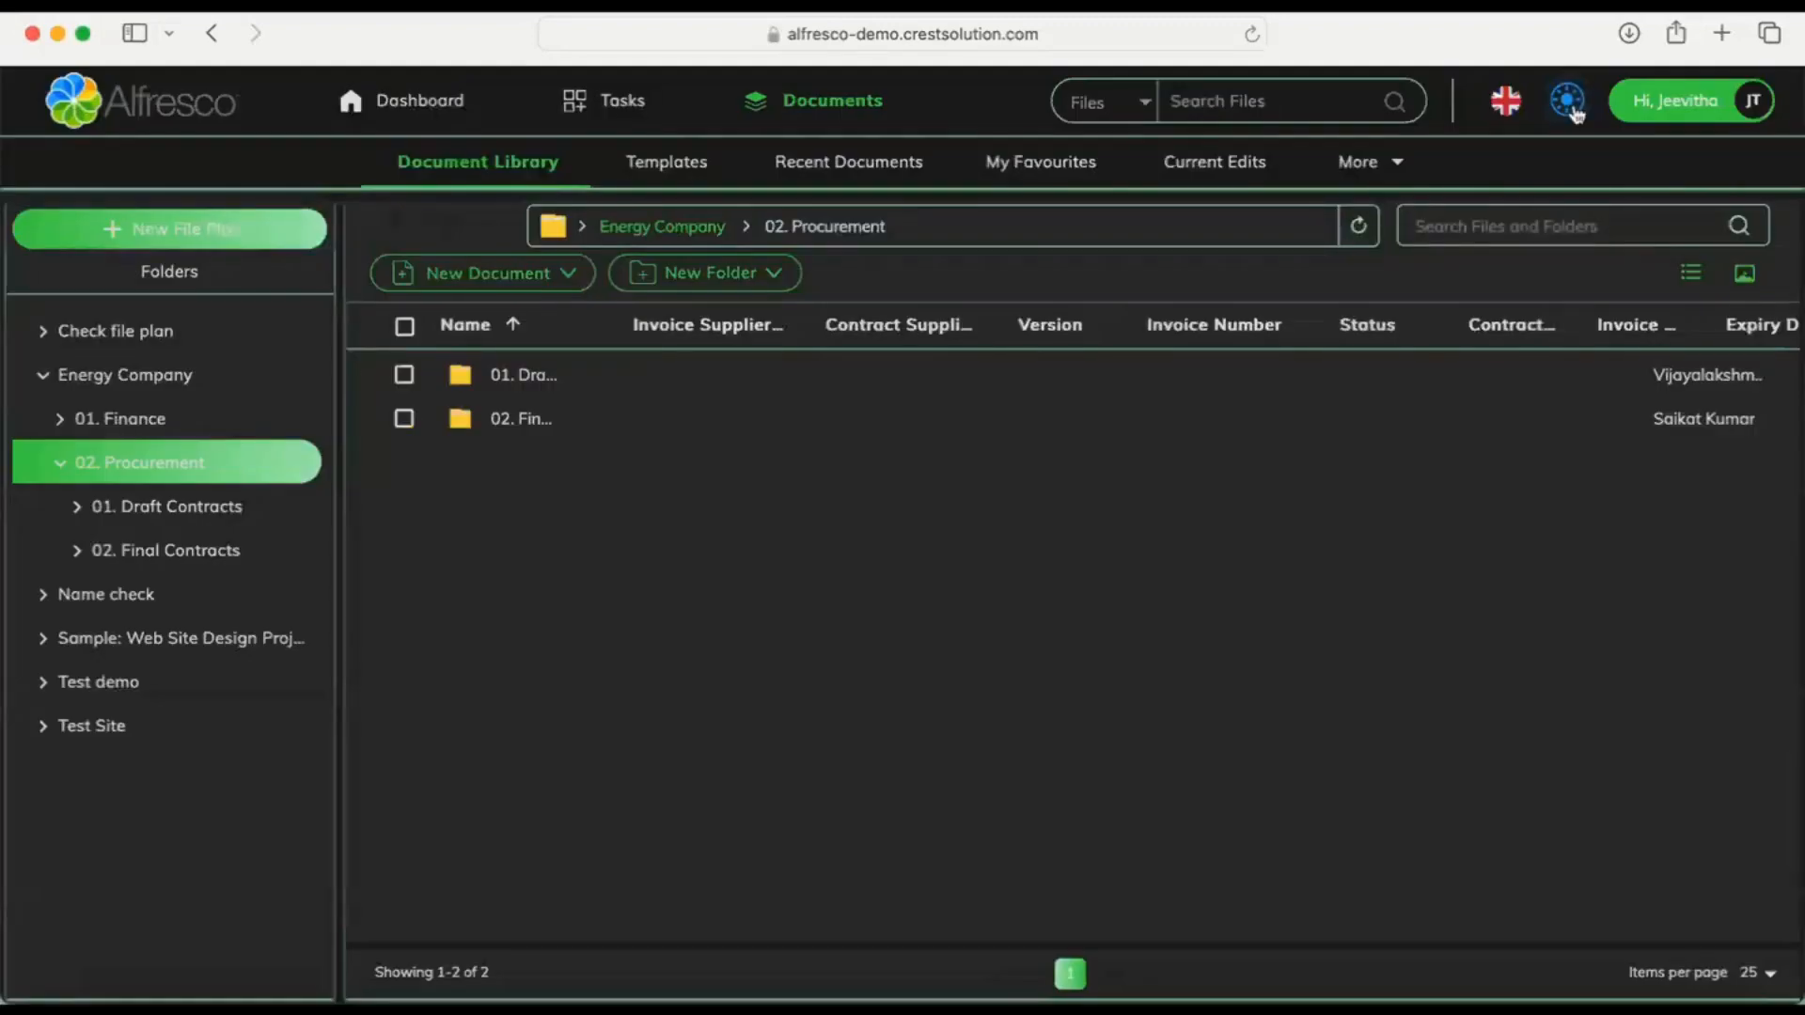
mouse_move(1568, 109)
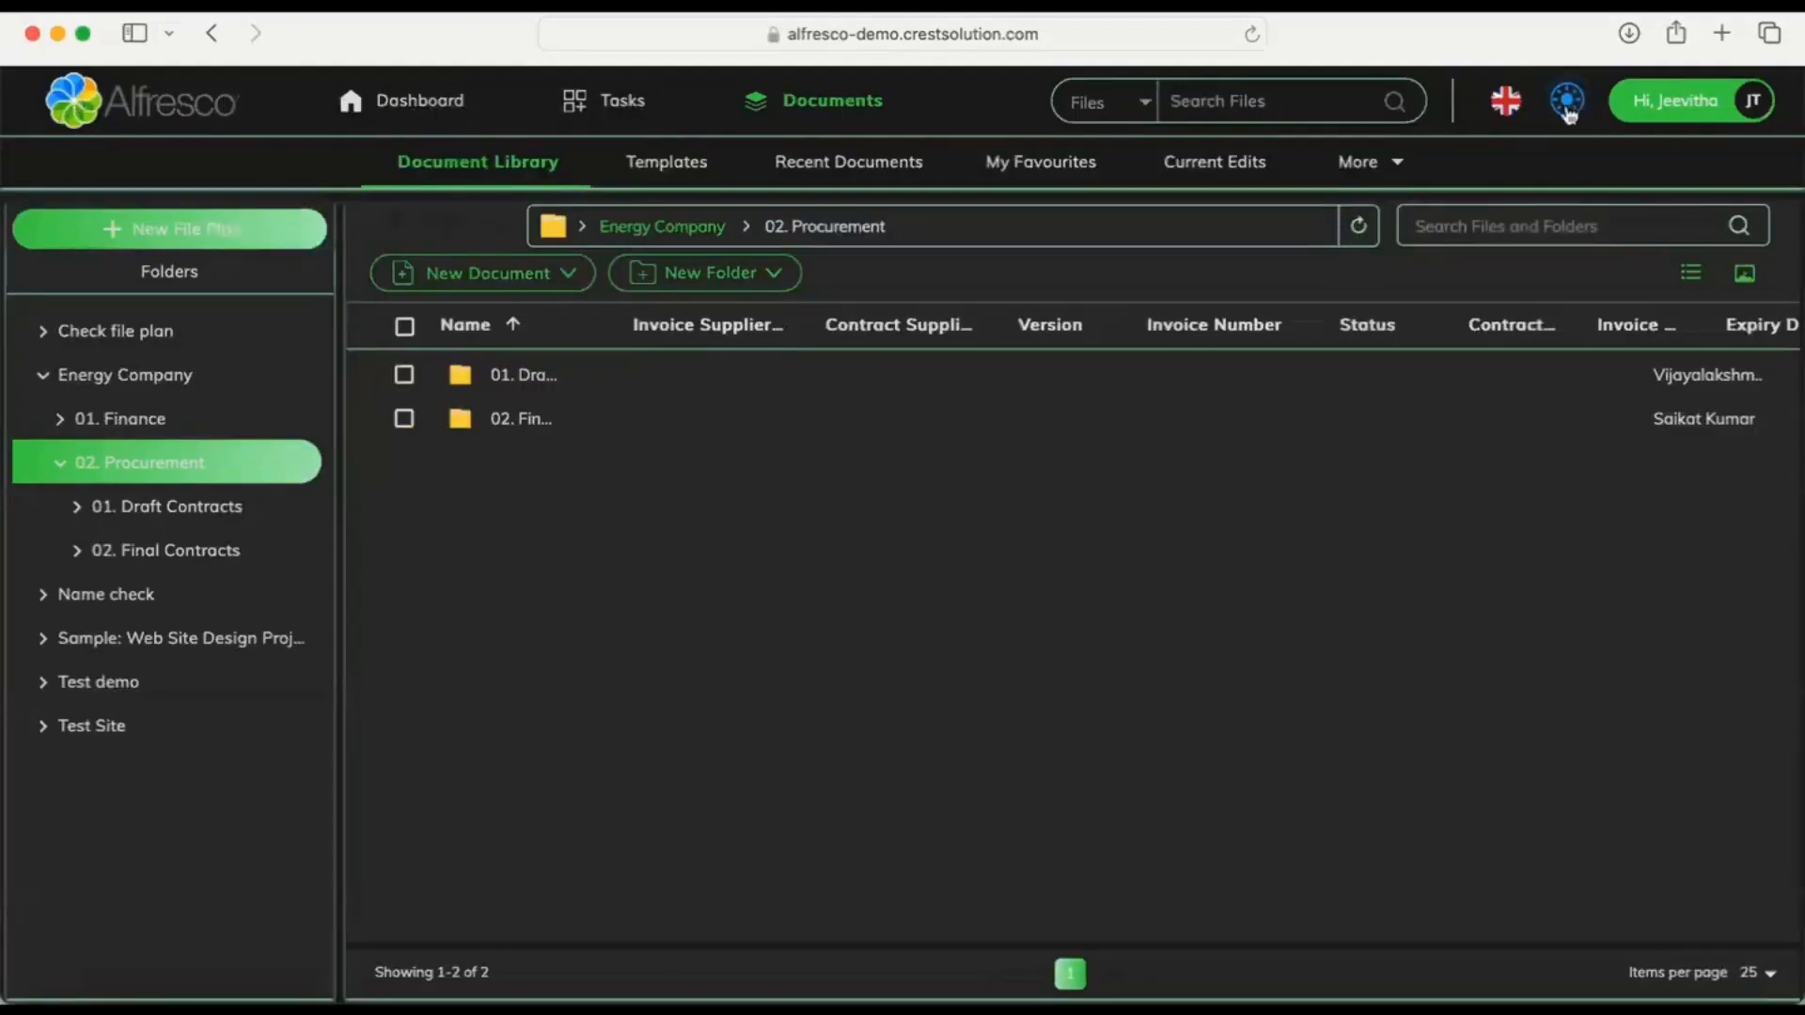
left_click(1565, 100)
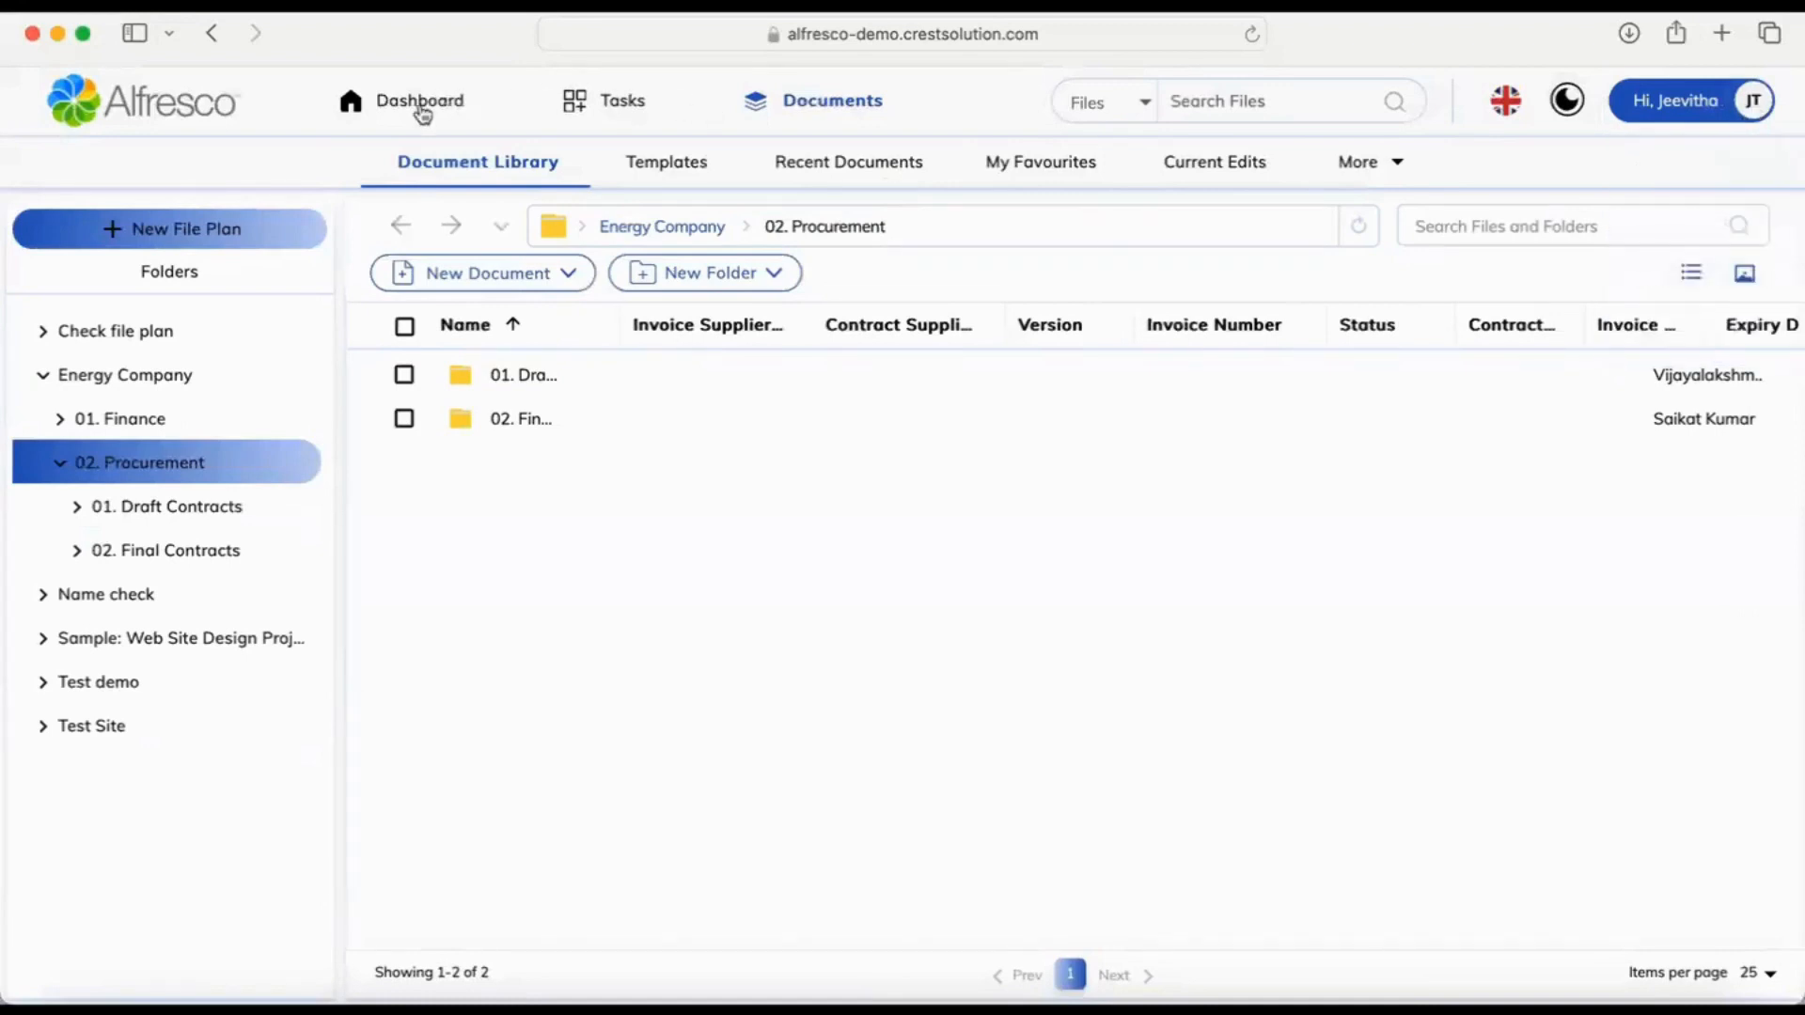
Step: Browse Templates, My Favourites, Current Edits, Public Shares and the Recycle Bin
left_click(481, 272)
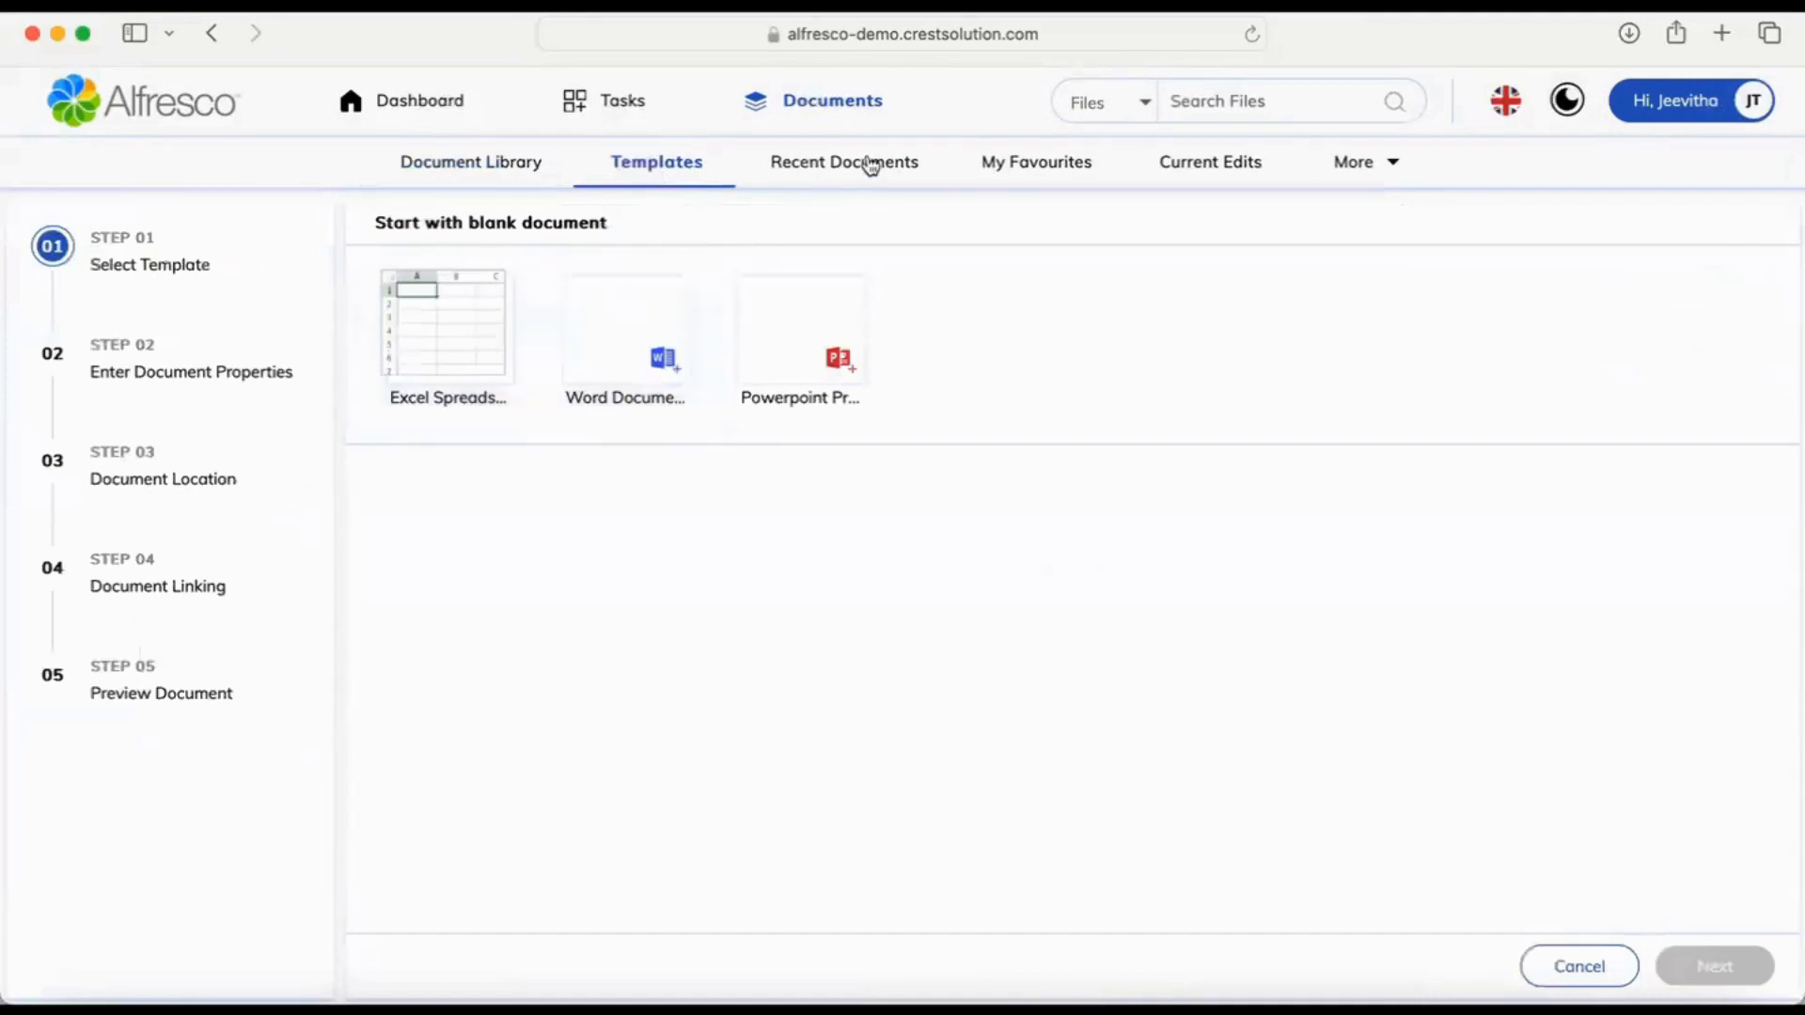
left_click(1028, 160)
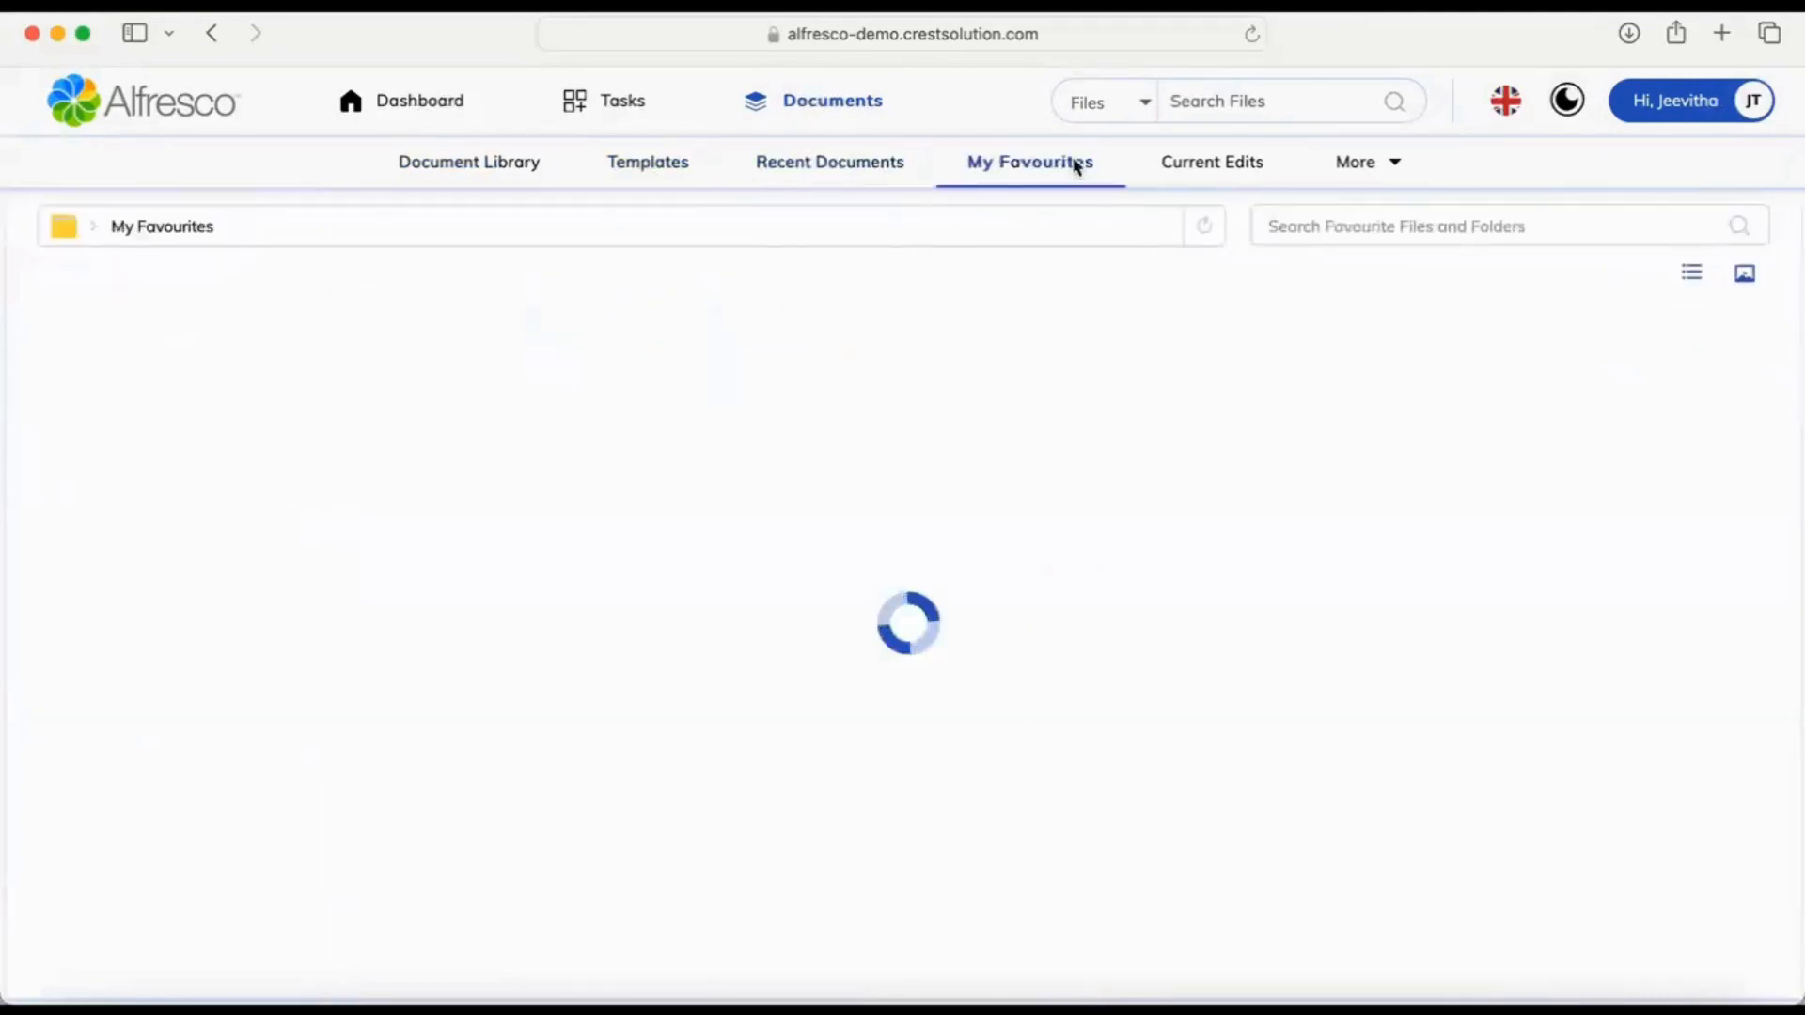
left_click(1354, 160)
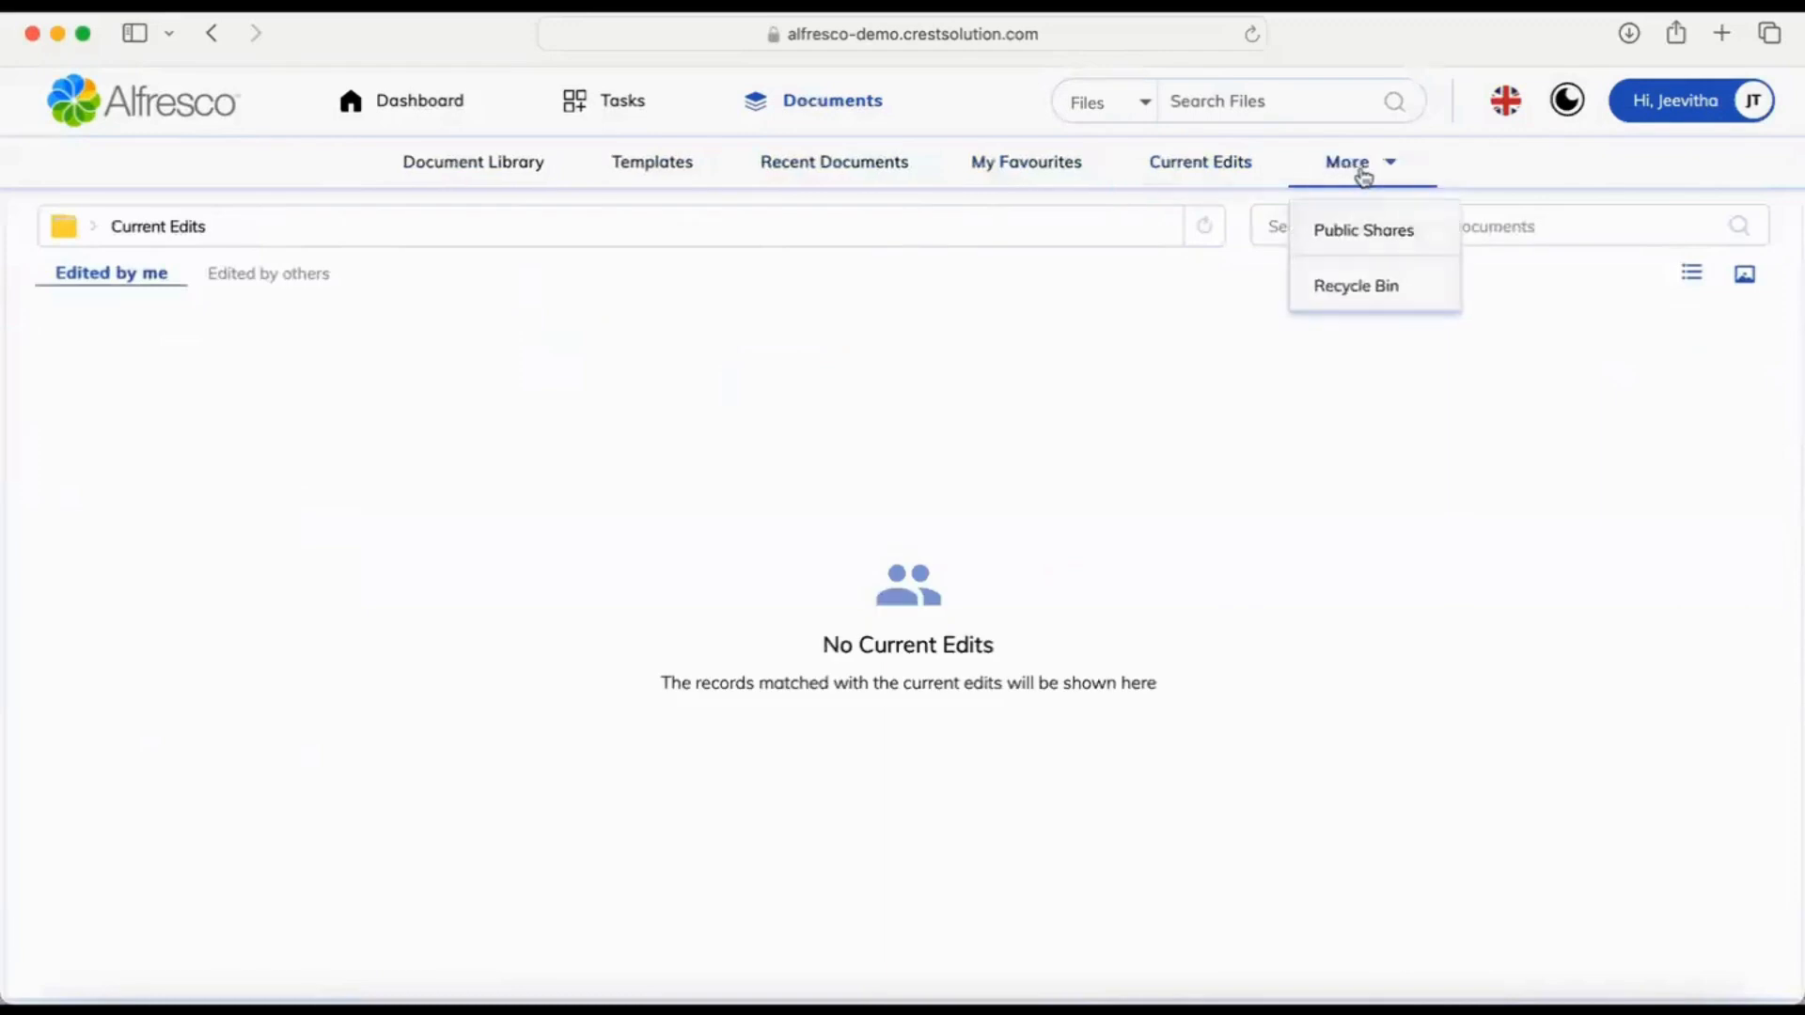
left_click(1362, 230)
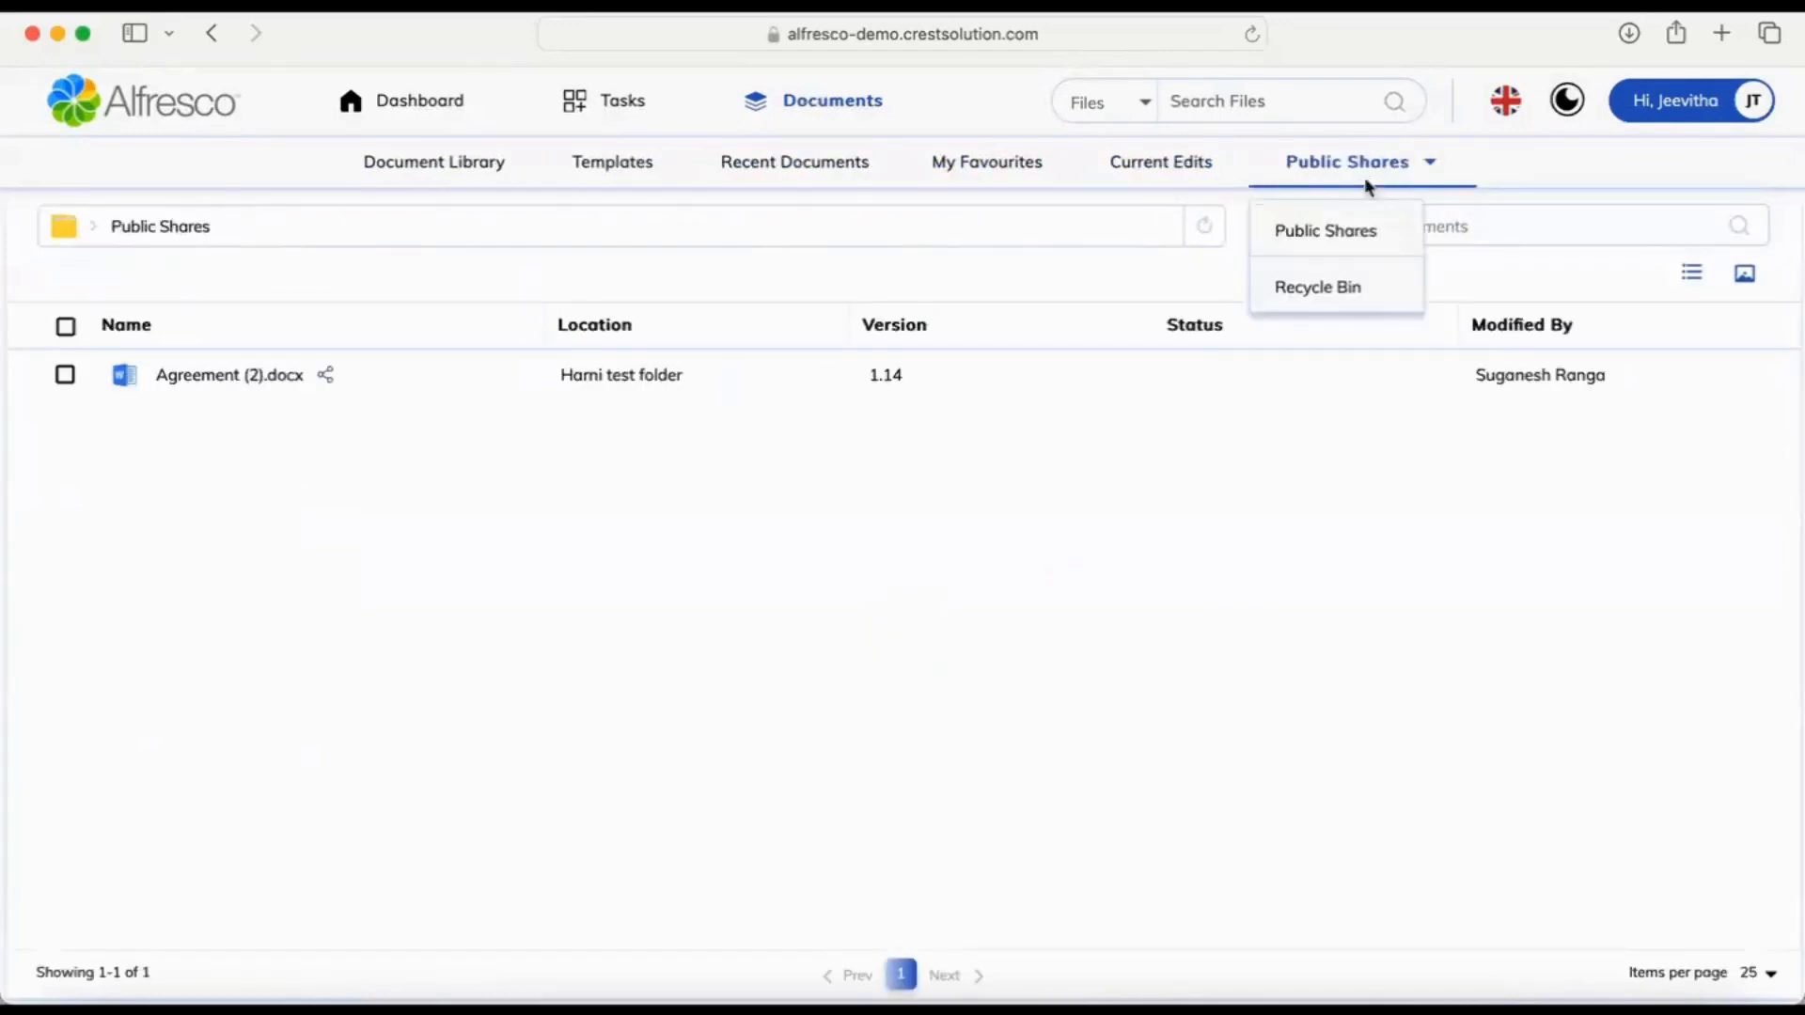
left_click(1316, 287)
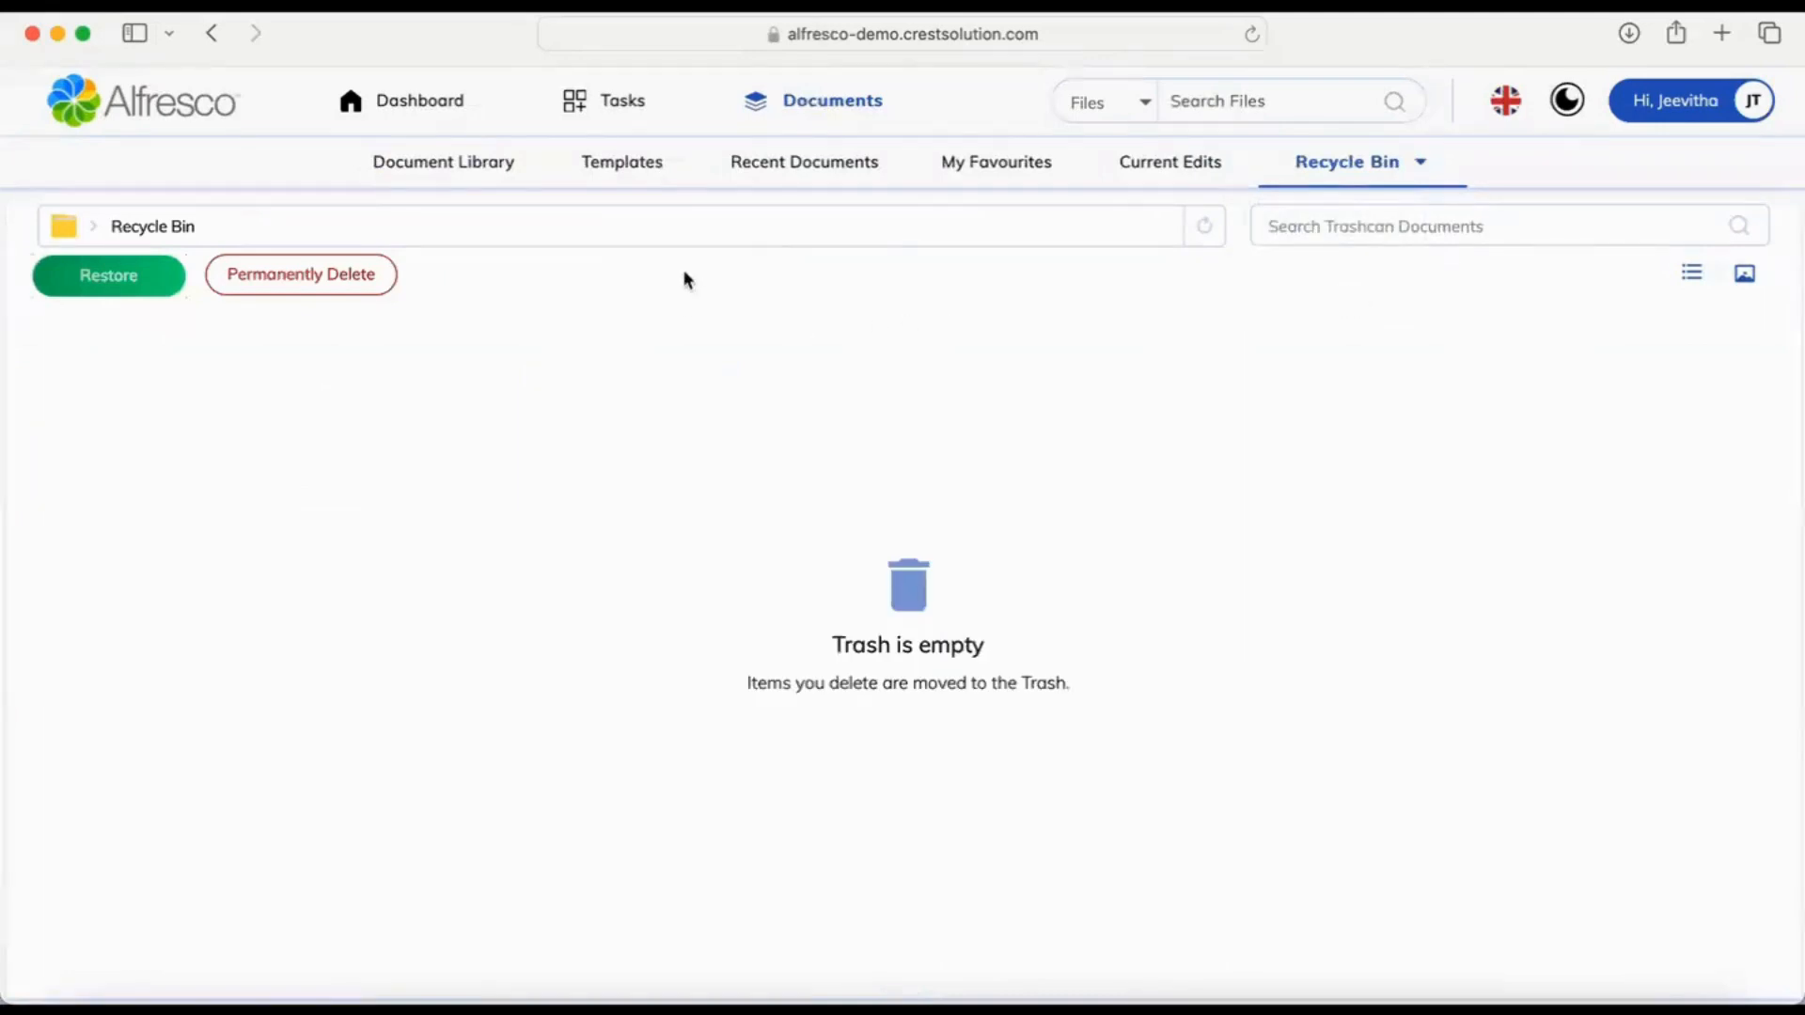
Step: Return to the document library, sign out, and enter username 'saikat'
left_click(442, 161)
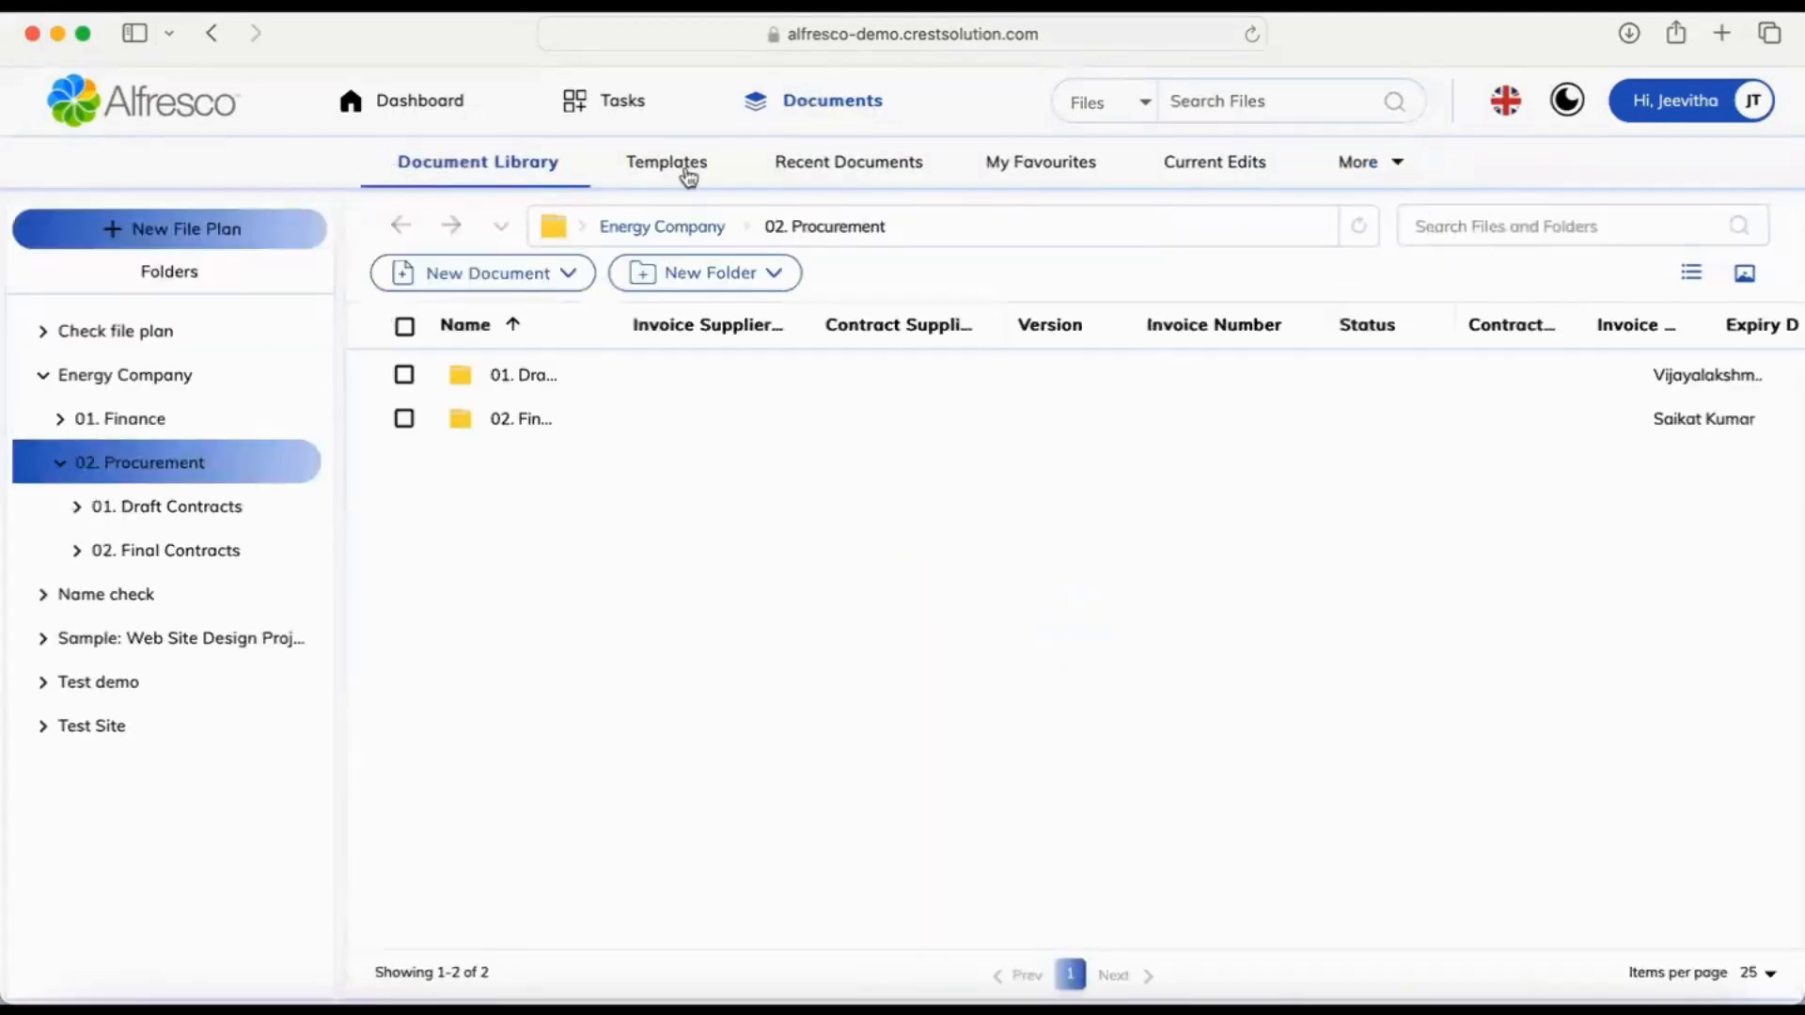
left_click(419, 100)
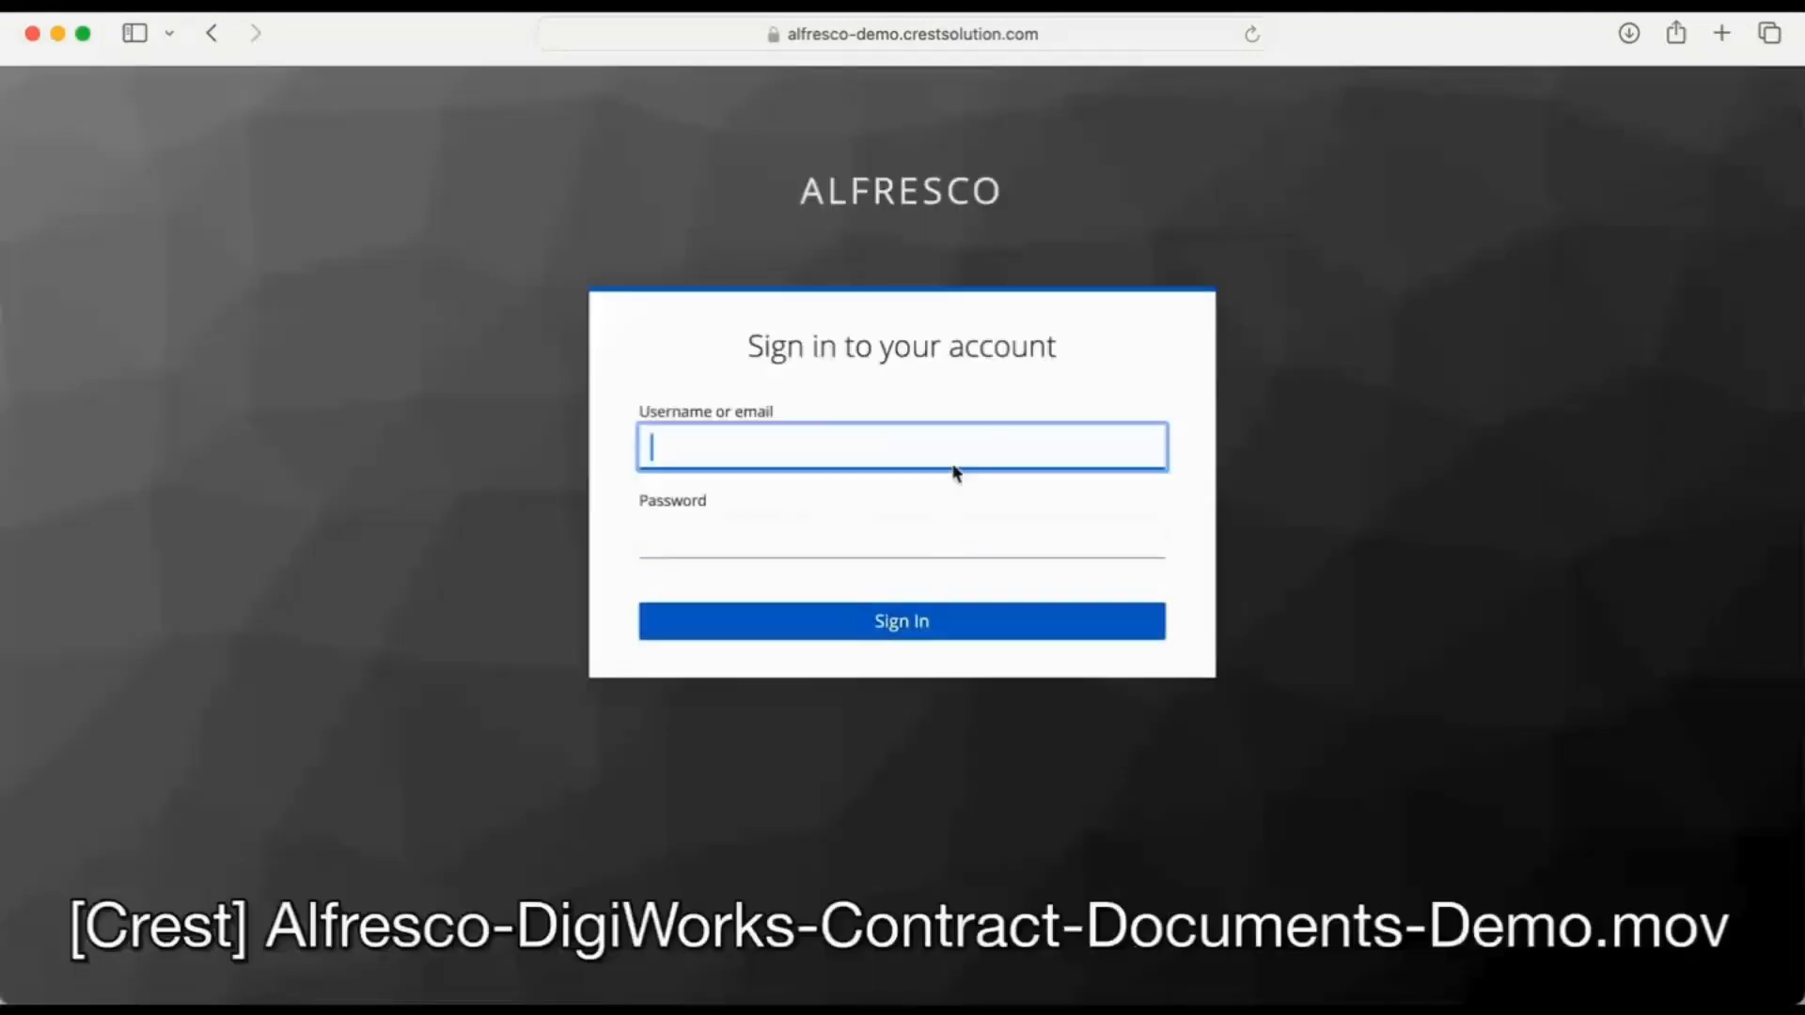
type("saikat")
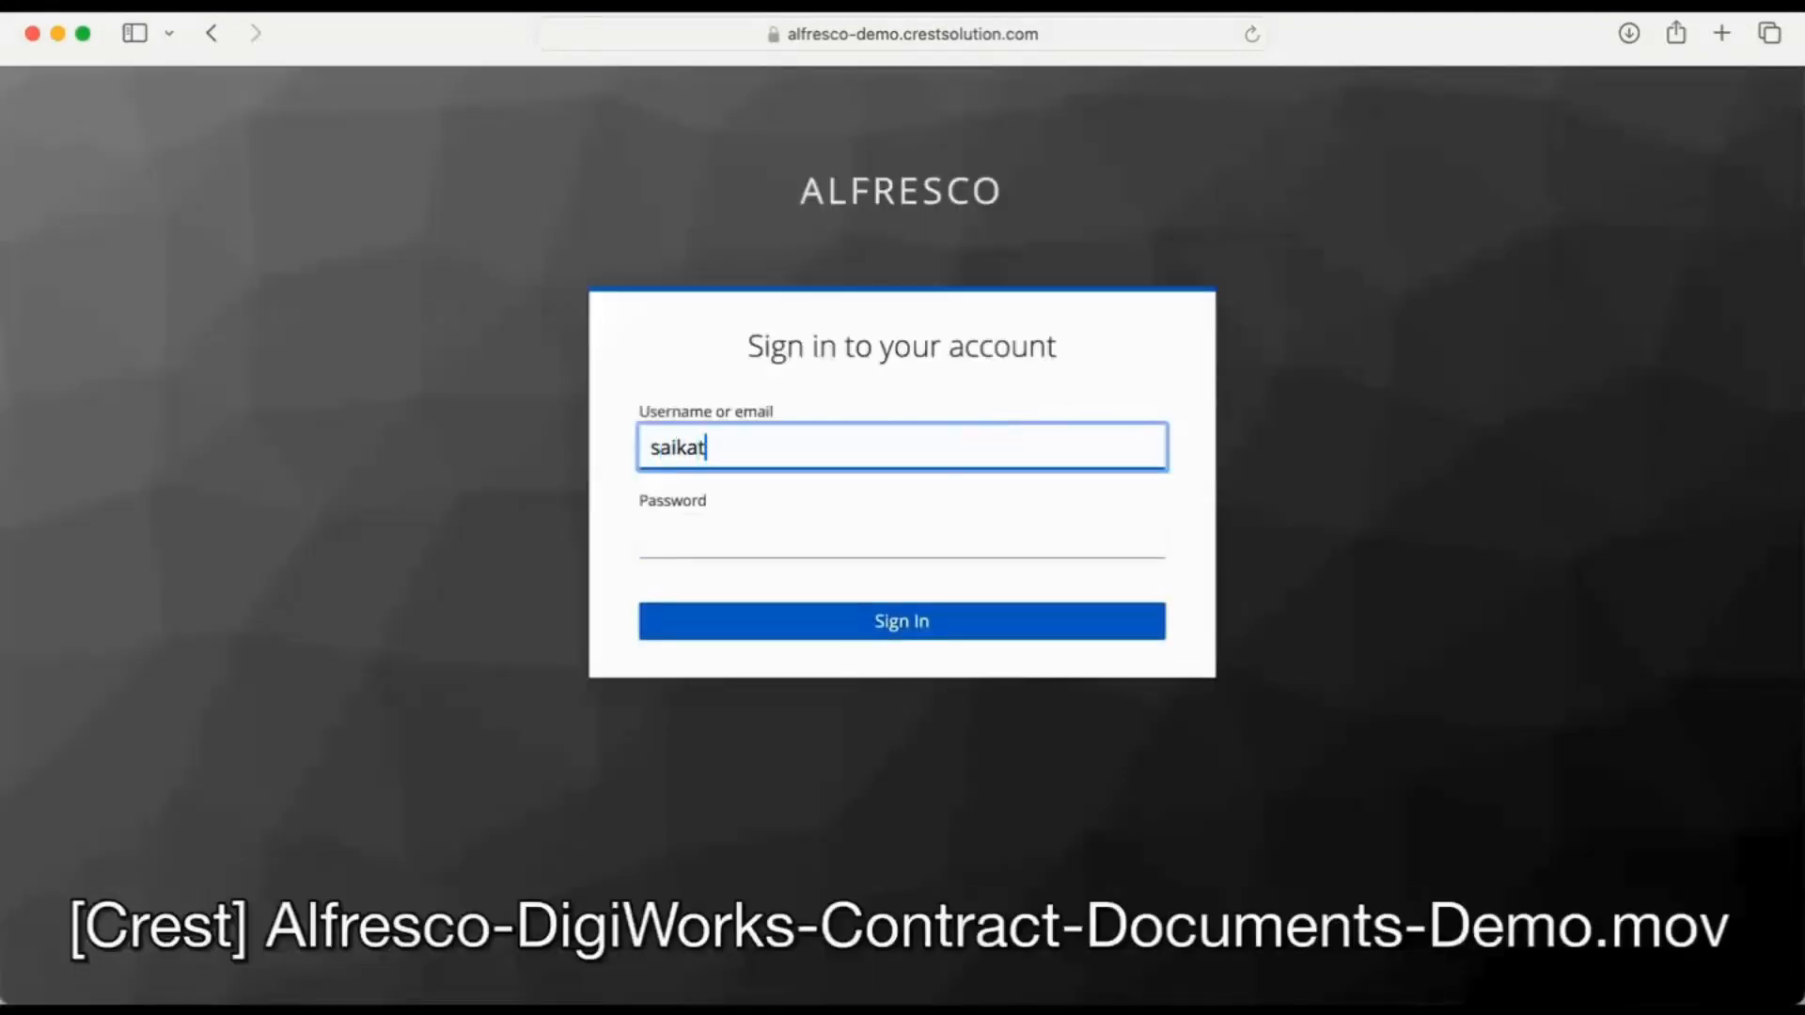